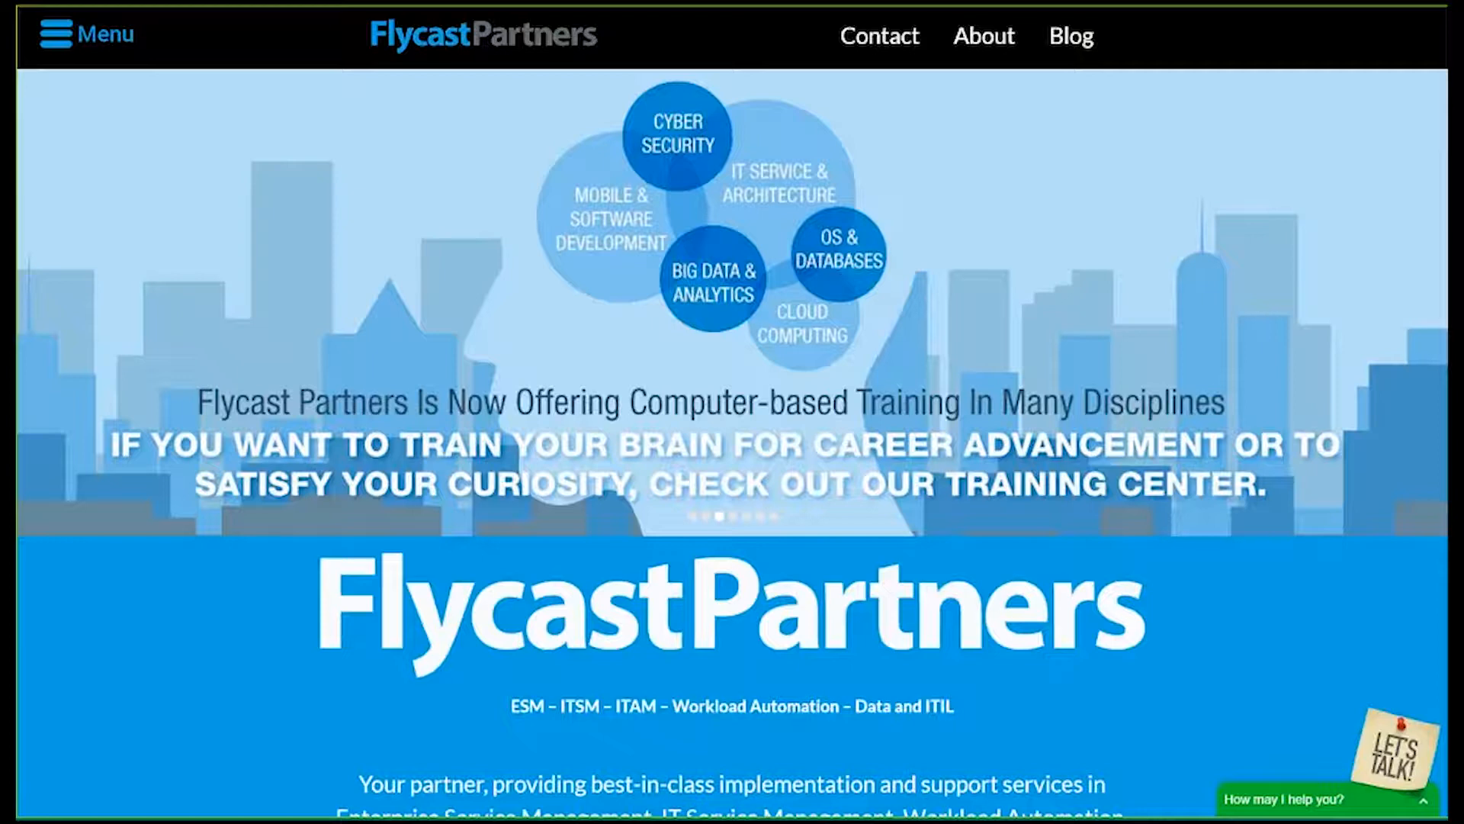
Open the Webinars page and scroll through the upcoming sessions list
{"action": "left_click", "coordinate": [87, 34]}
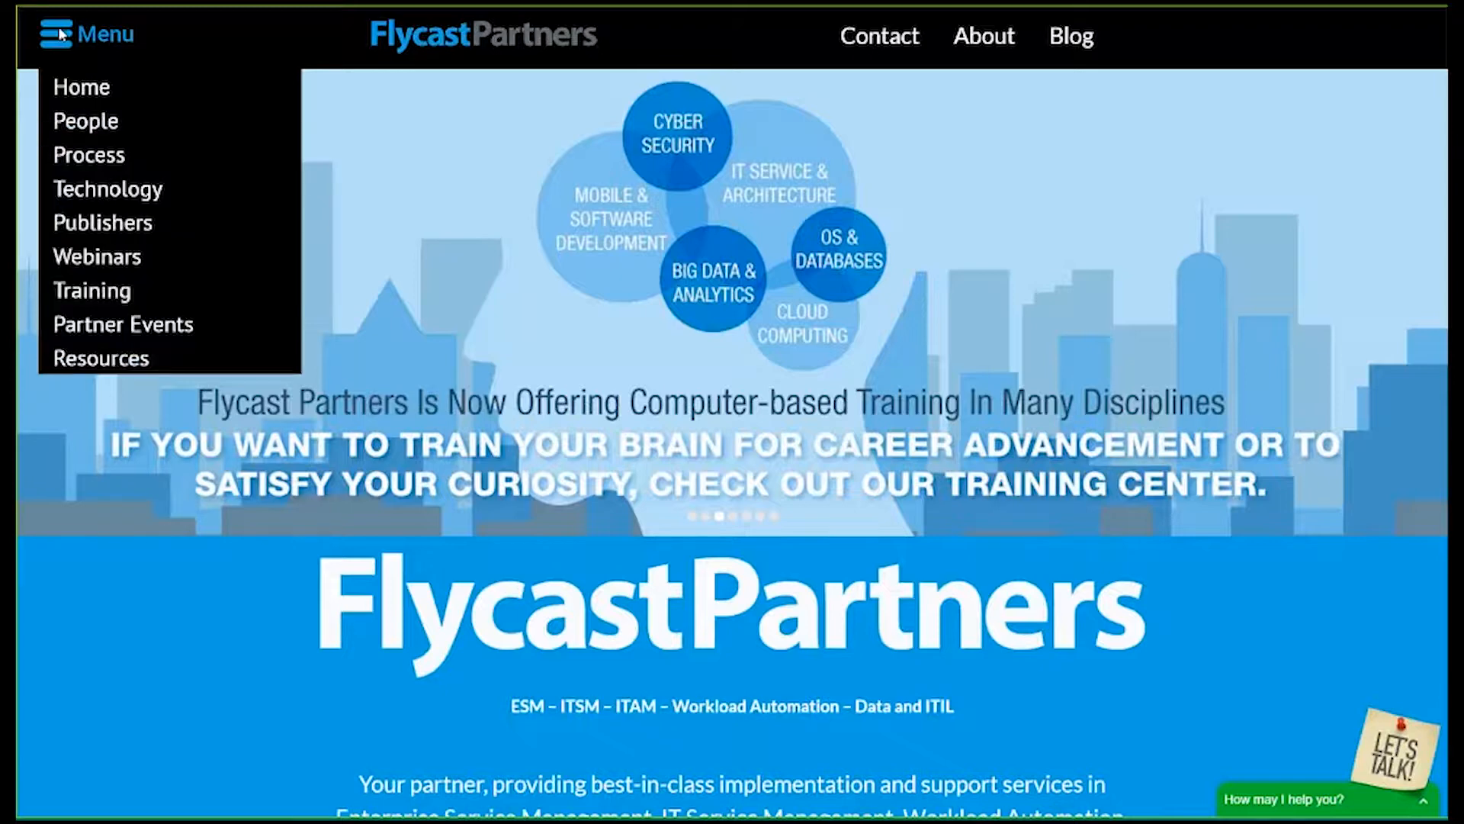
{"action": "mouse_move", "coordinate": [96, 257]}
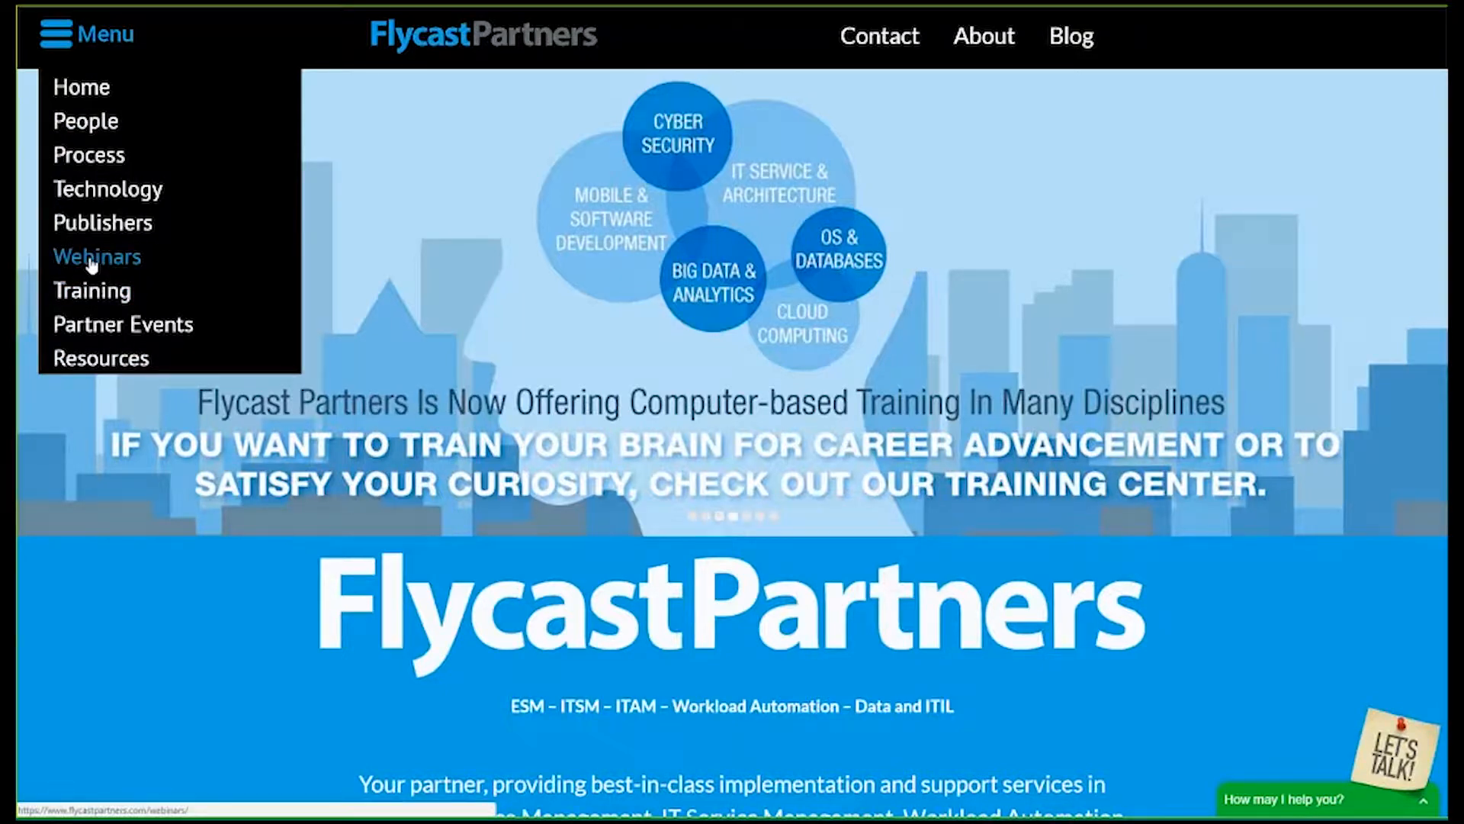
{"action": "left_click", "coordinate": [96, 257]}
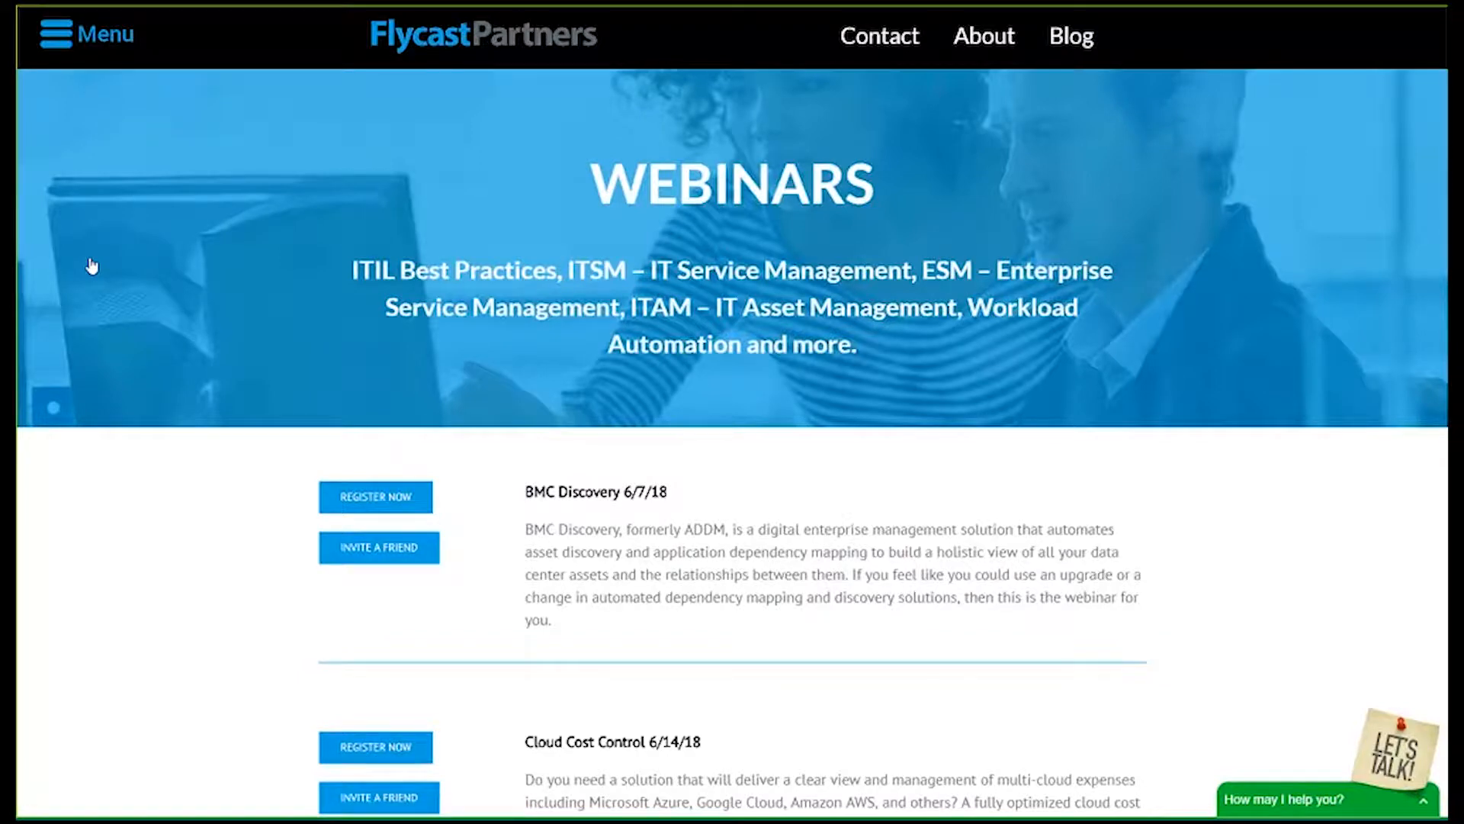
{"action": "mouse_move", "coordinate": [1249, 692]}
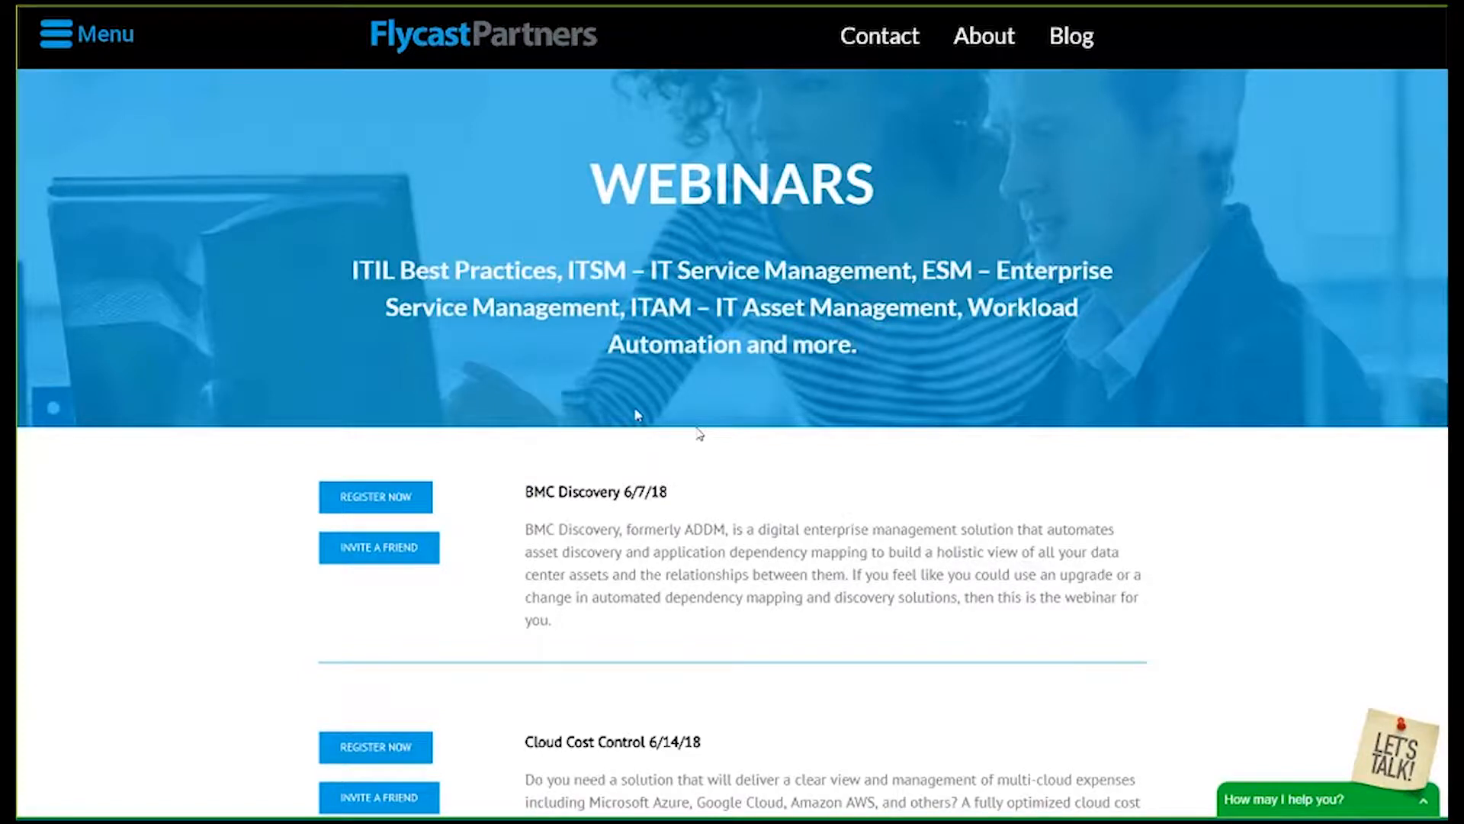
{"action": "scroll", "scroll_direction": "down", "scroll_amount": 3}
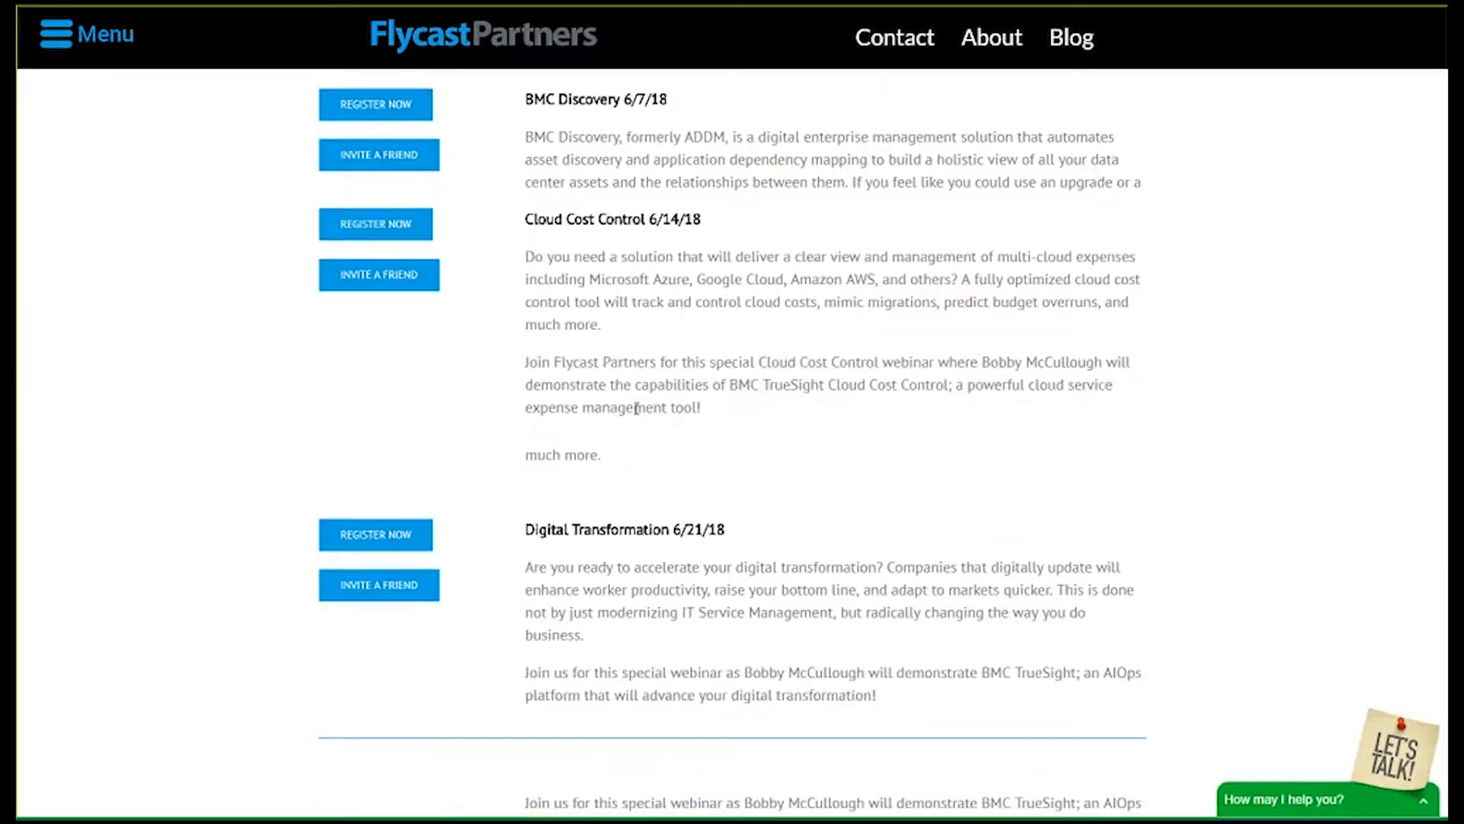
{"action": "scroll", "scroll_direction": "up", "scroll_amount": 3}
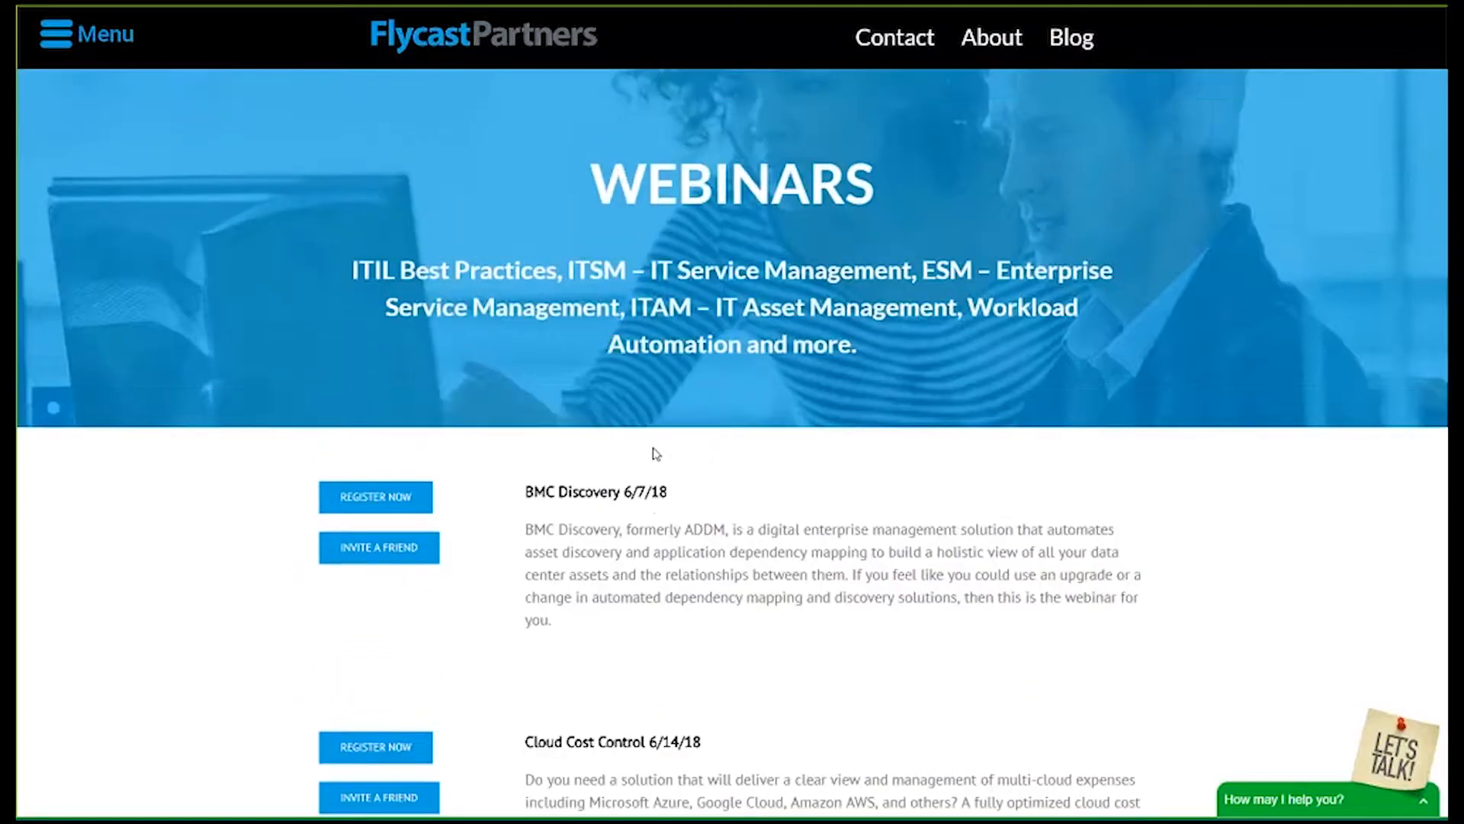
From the Training page, open the Training Center catalogue and search for 'Scrum'
{"action": "left_click", "coordinate": [88, 36]}
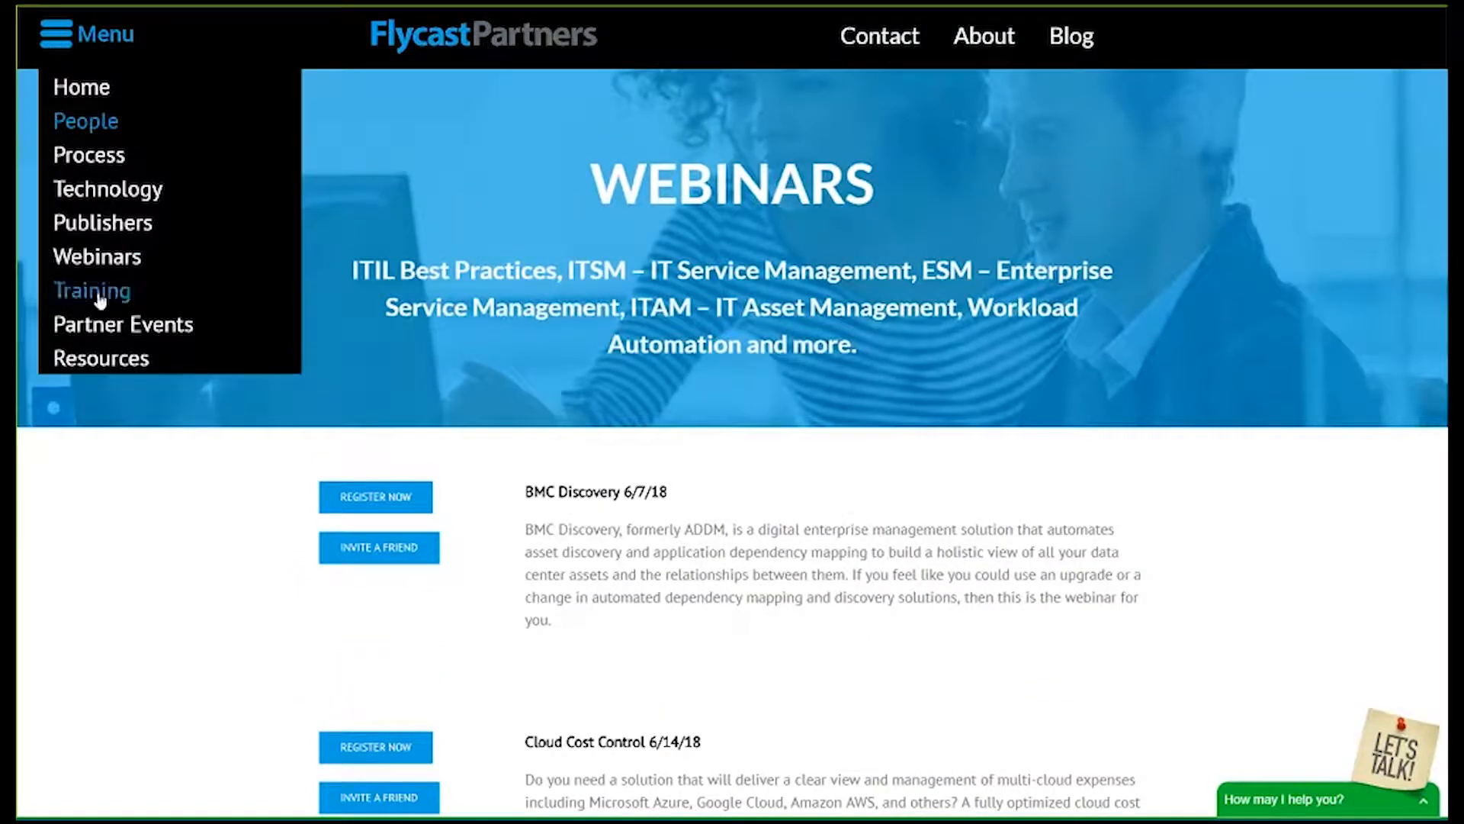
{"action": "left_click", "coordinate": [92, 290]}
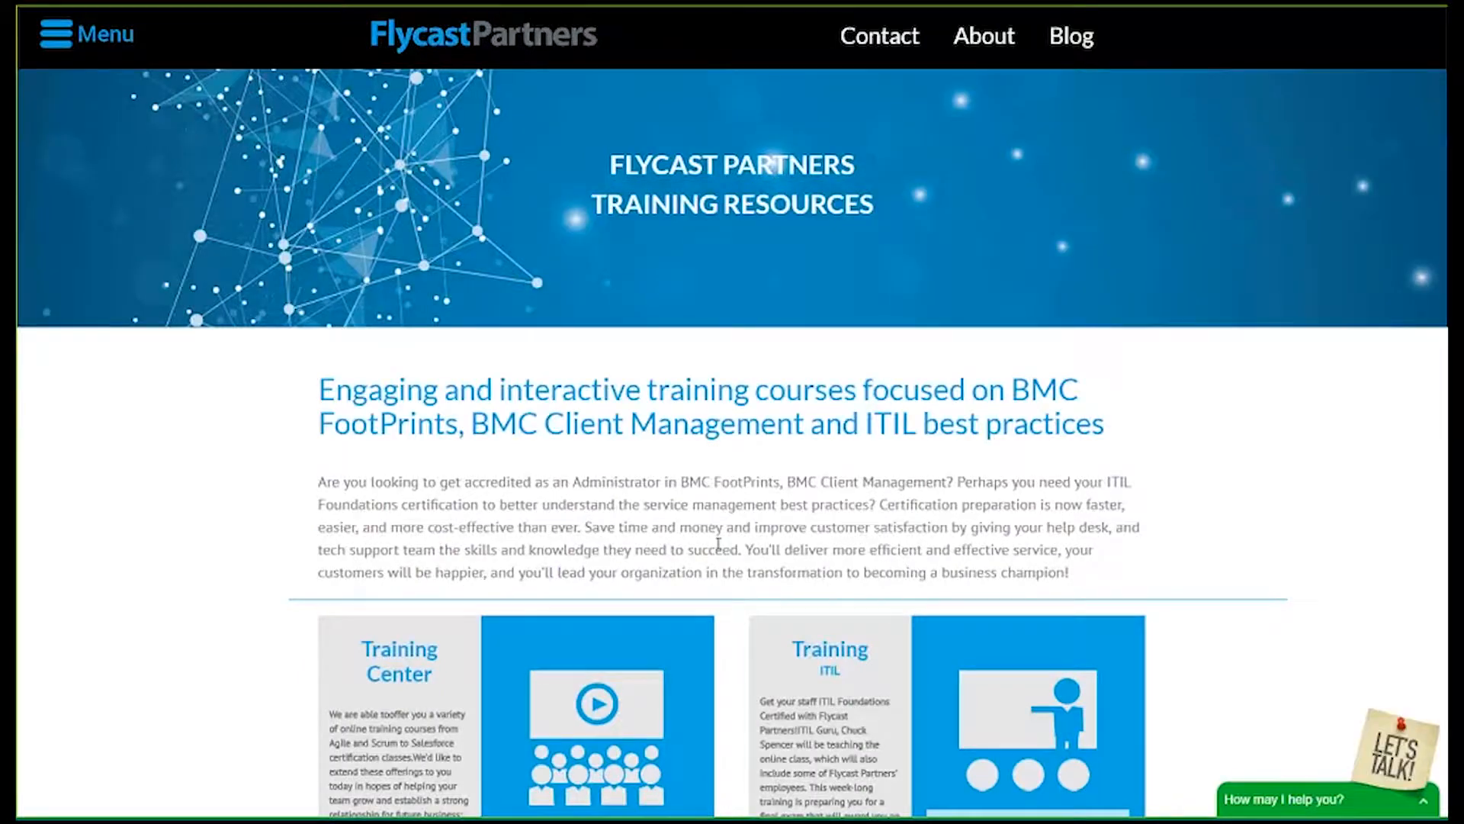
{"action": "scroll", "scroll_direction": "down", "scroll_amount": 3}
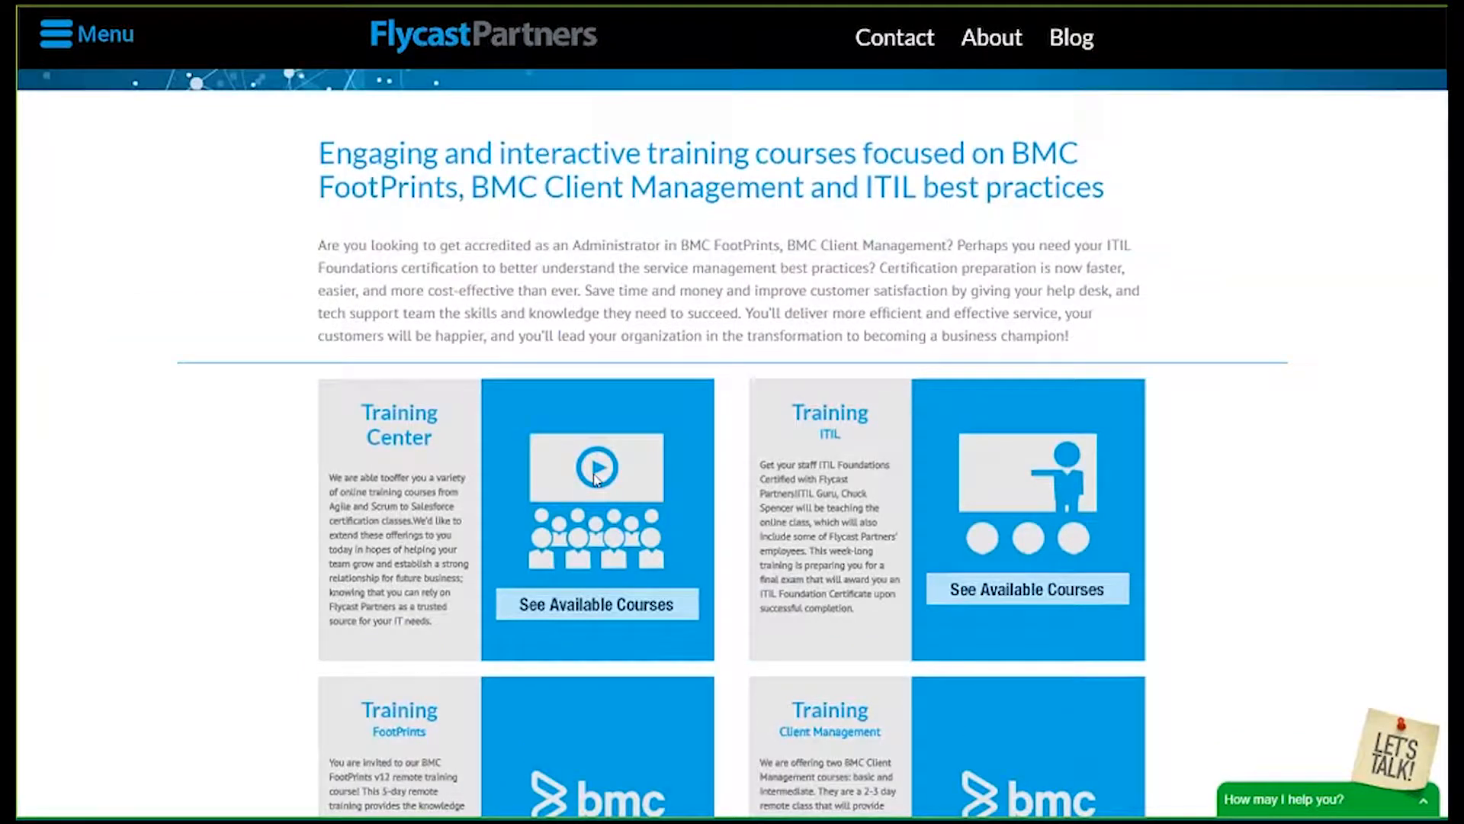
{"action": "left_click", "coordinate": [597, 604]}
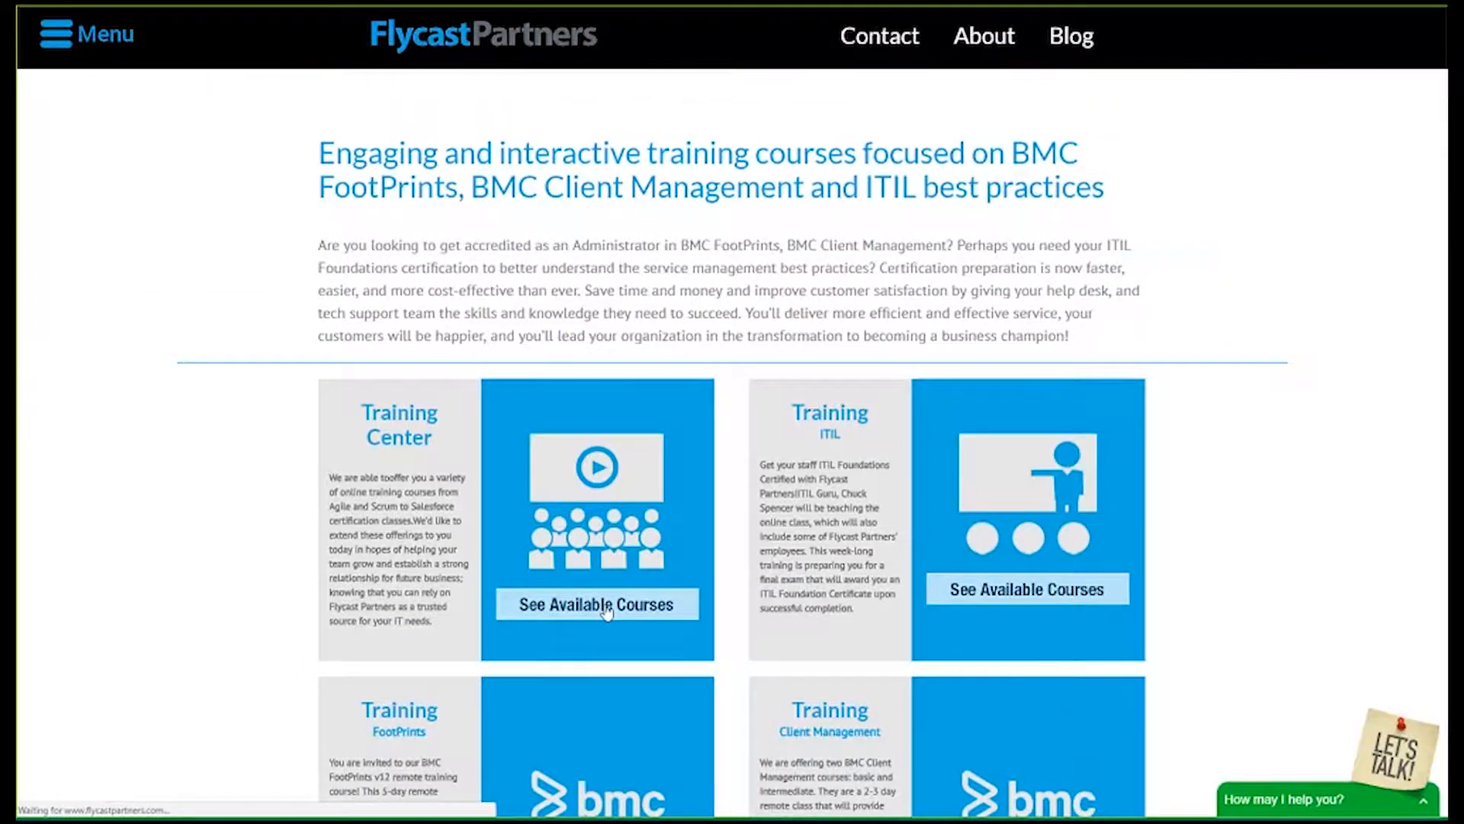
{"action": "left_click", "coordinate": [597, 603]}
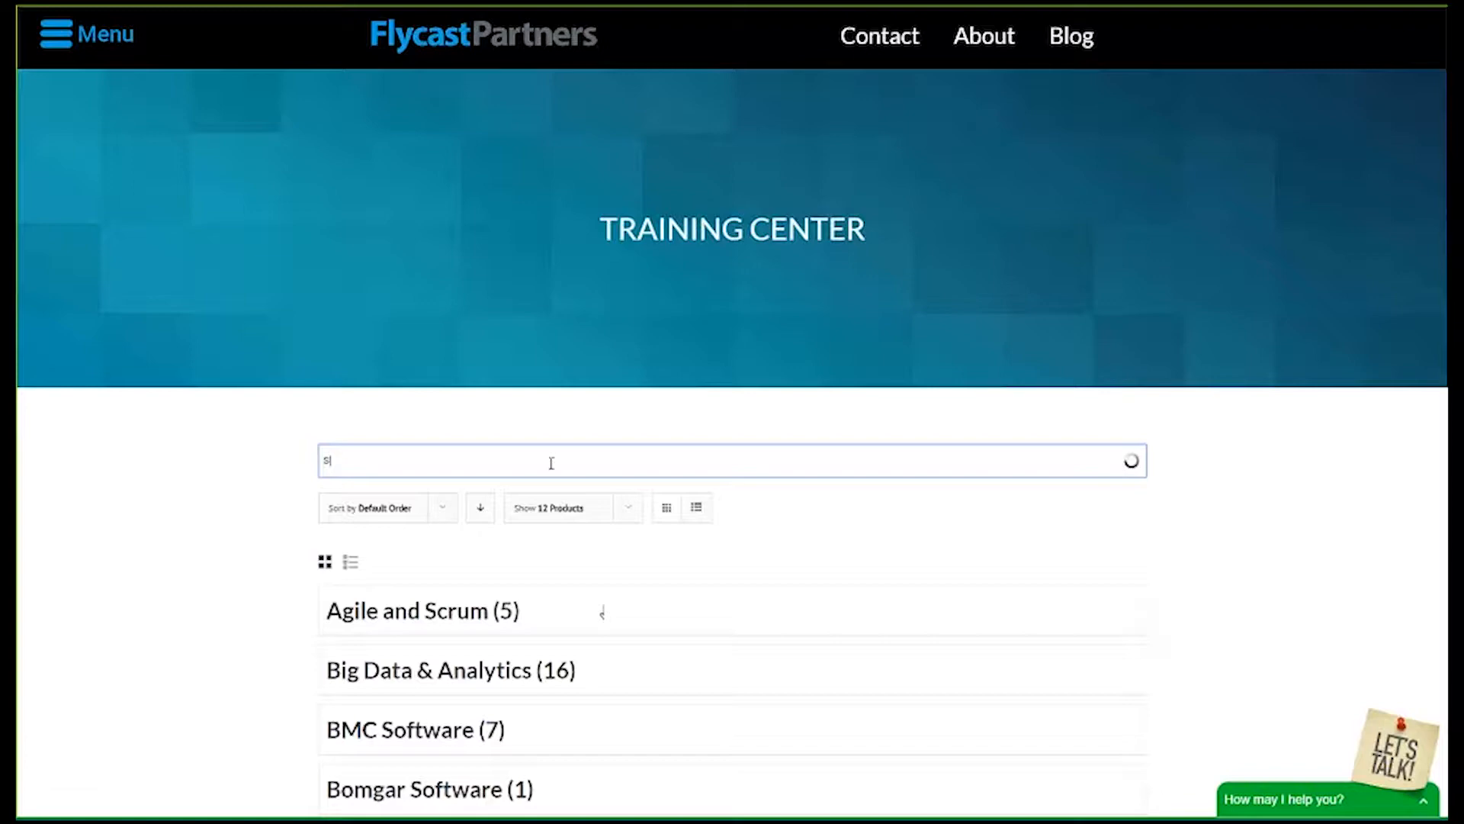
{"action": "type", "text": "Scrum"}
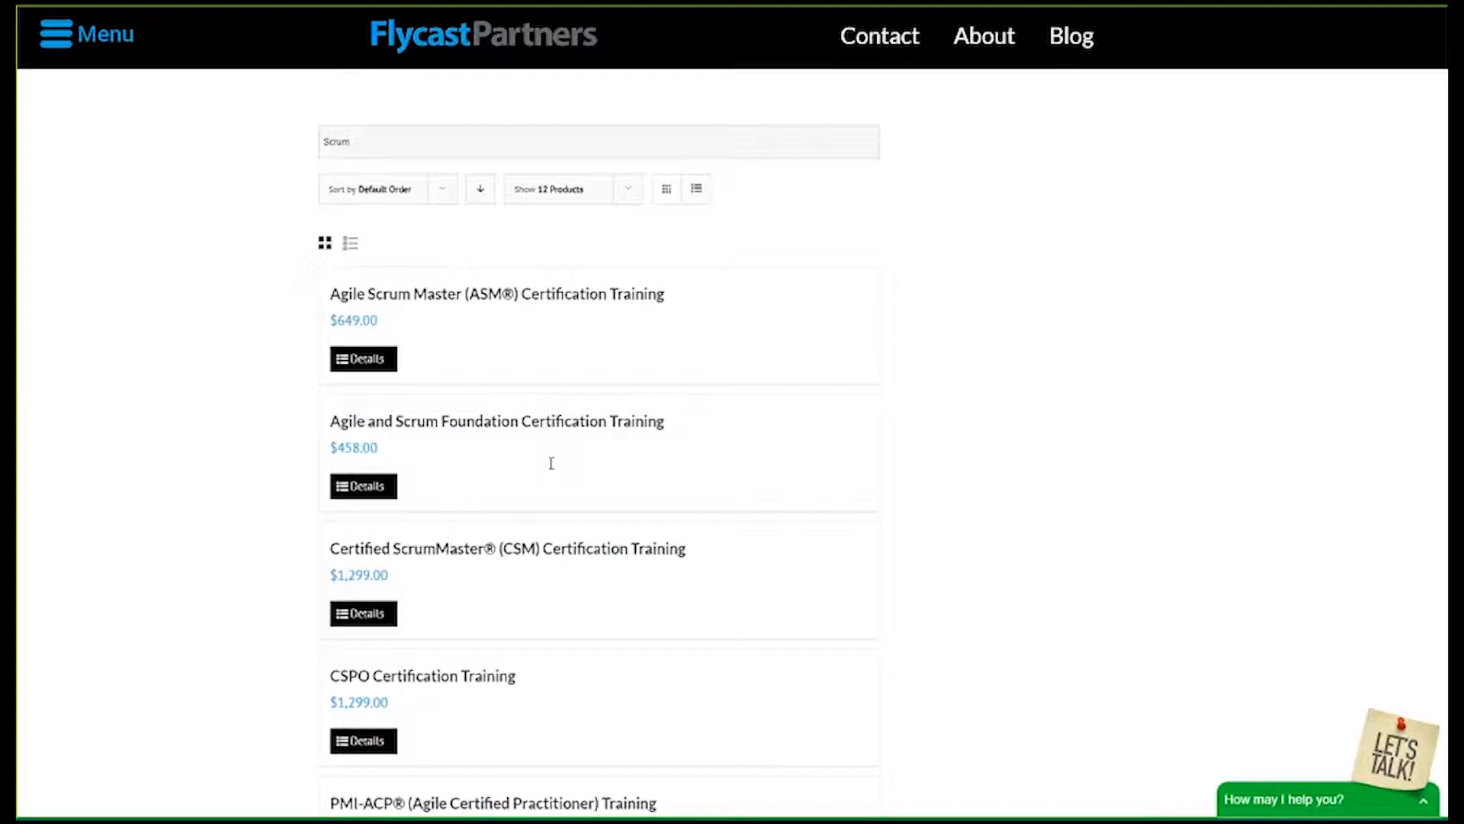
Return to the home page via Menu, then choose Process from the menu
{"action": "left_click", "coordinate": [88, 35]}
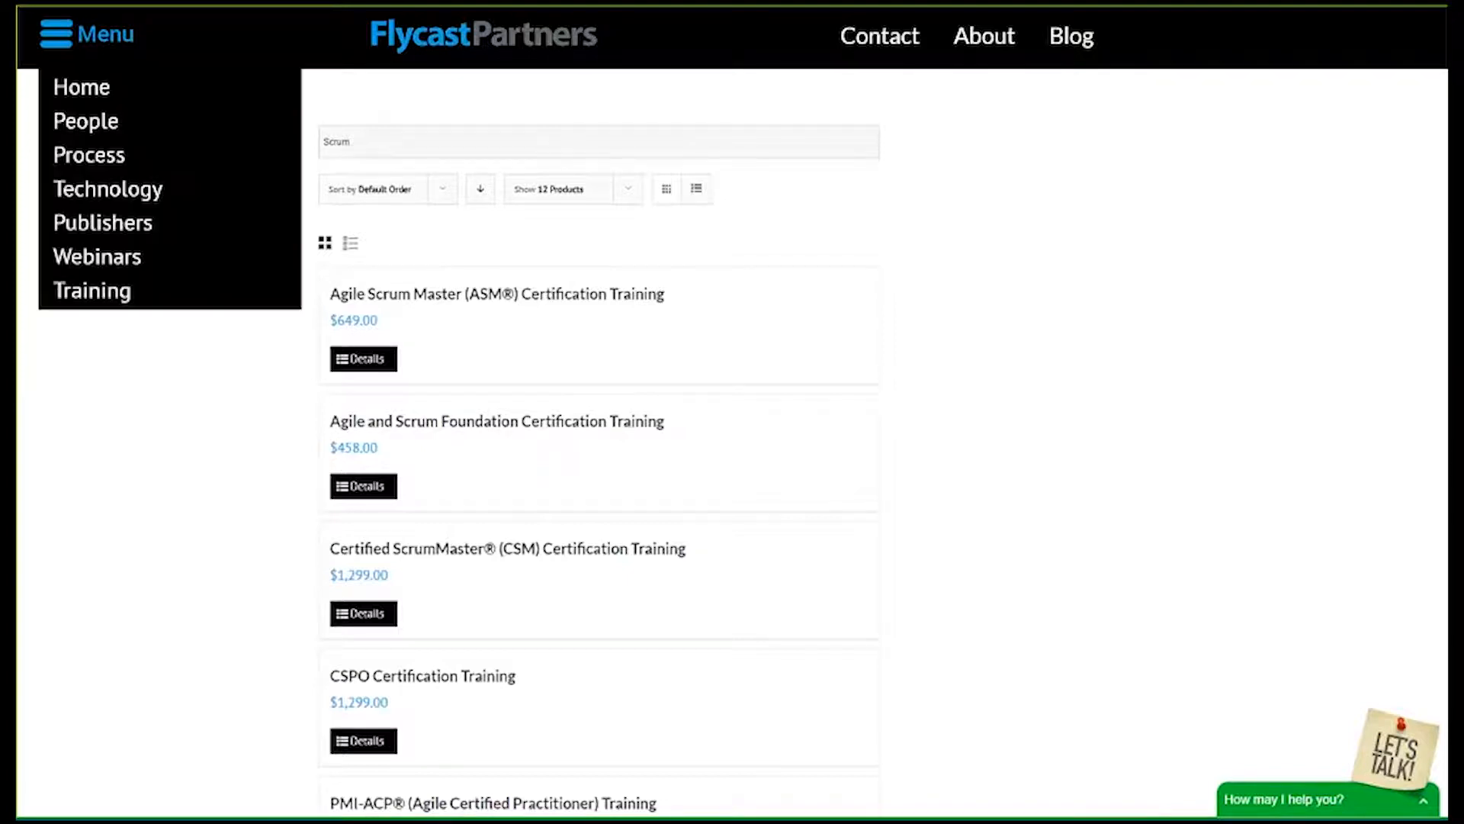
{"action": "mouse_move", "coordinate": [108, 189]}
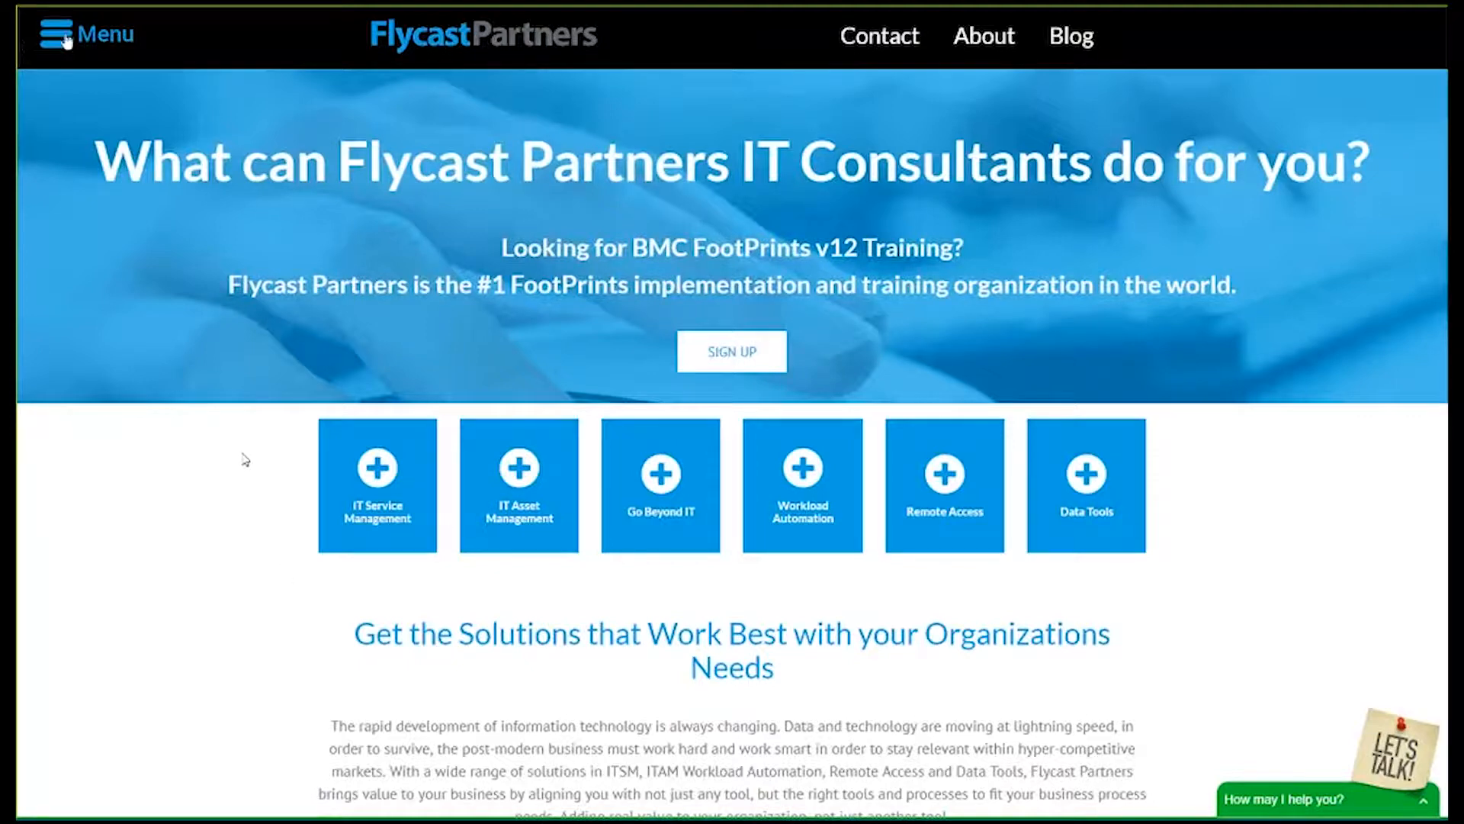
{"action": "left_click", "coordinate": [61, 36]}
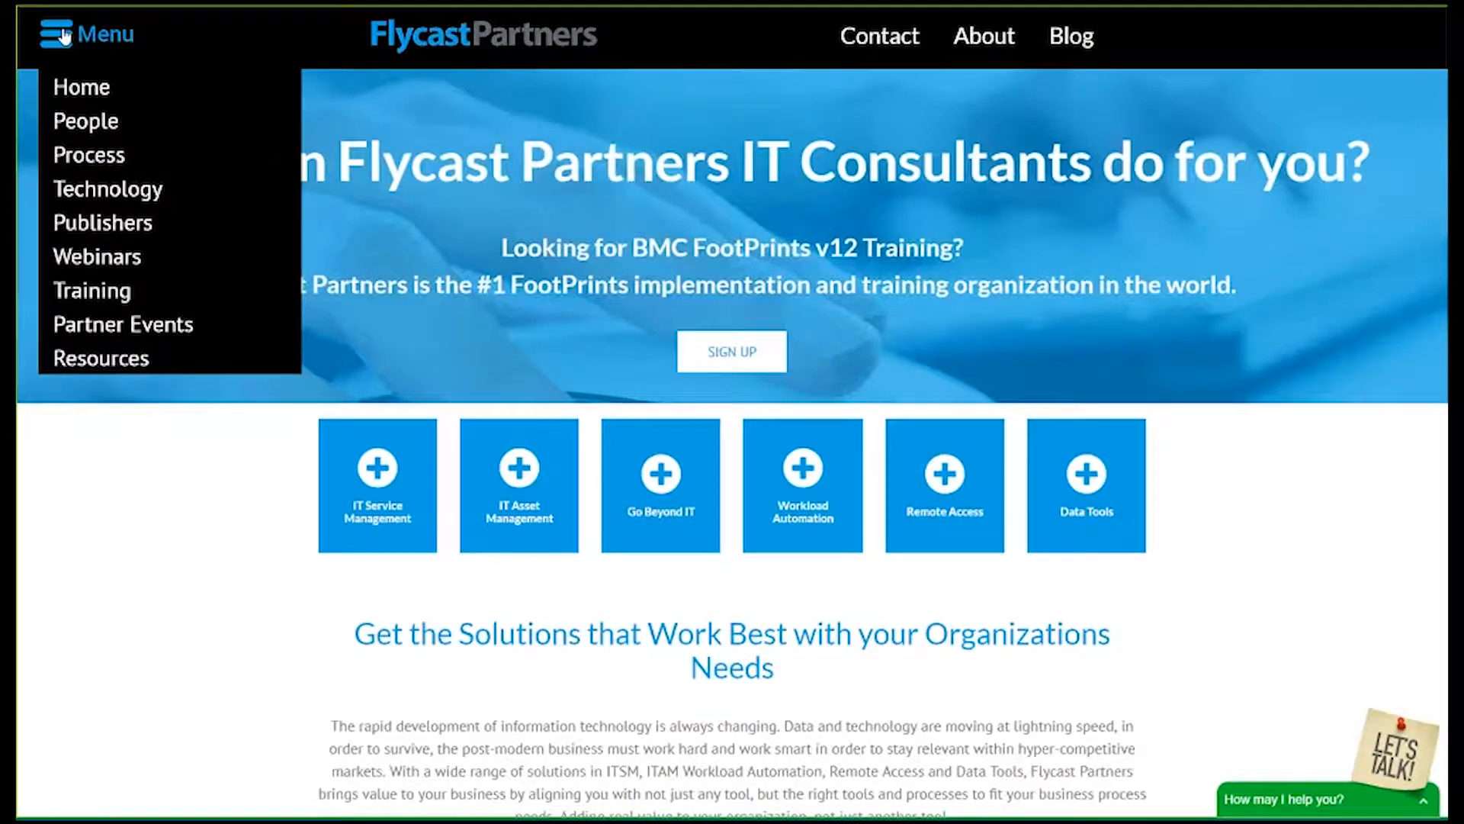
{"action": "left_click", "coordinate": [89, 154]}
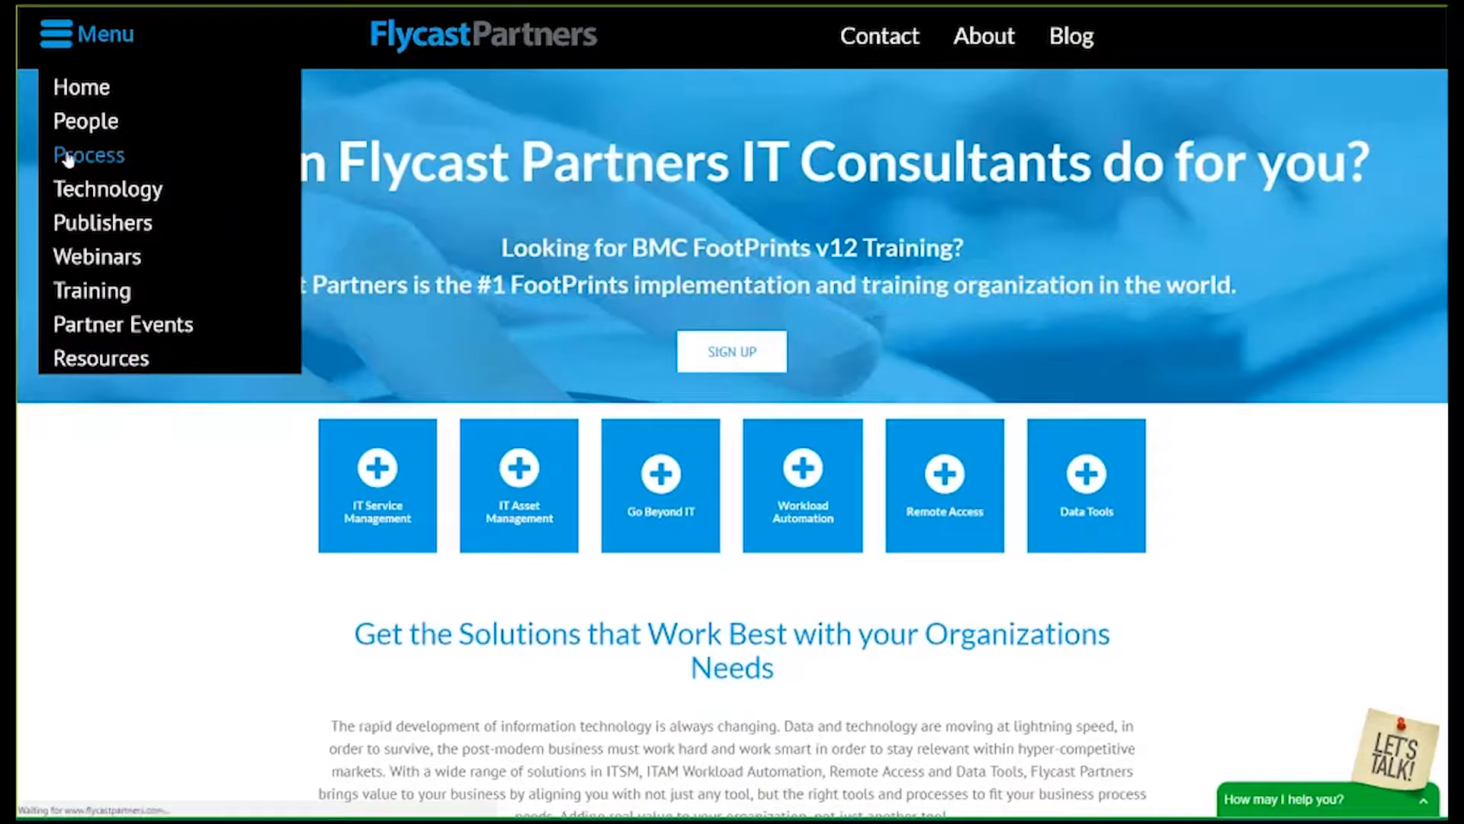
{"action": "left_click", "coordinate": [87, 154]}
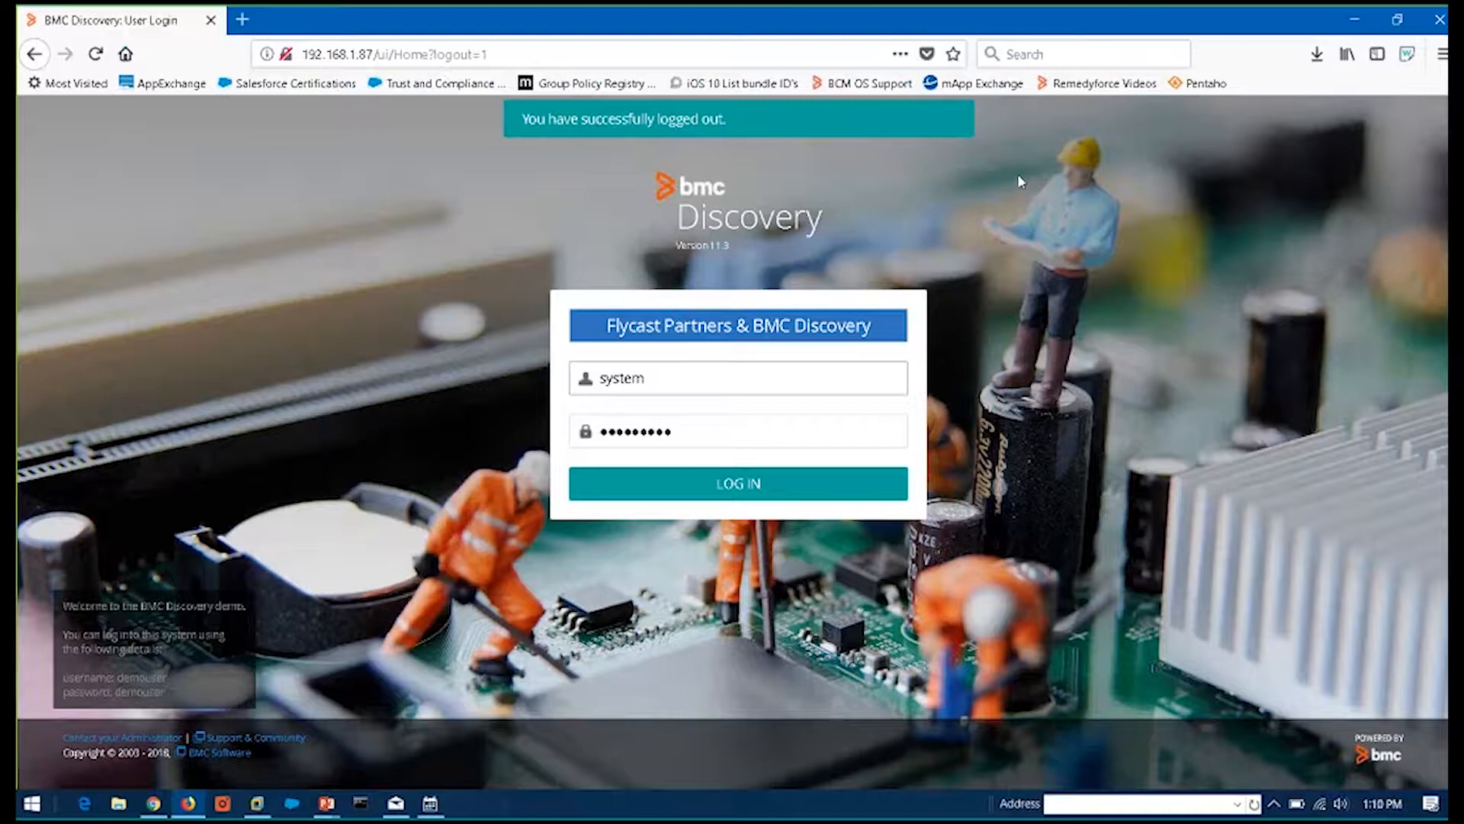
{"action": "left_click", "coordinate": [737, 378]}
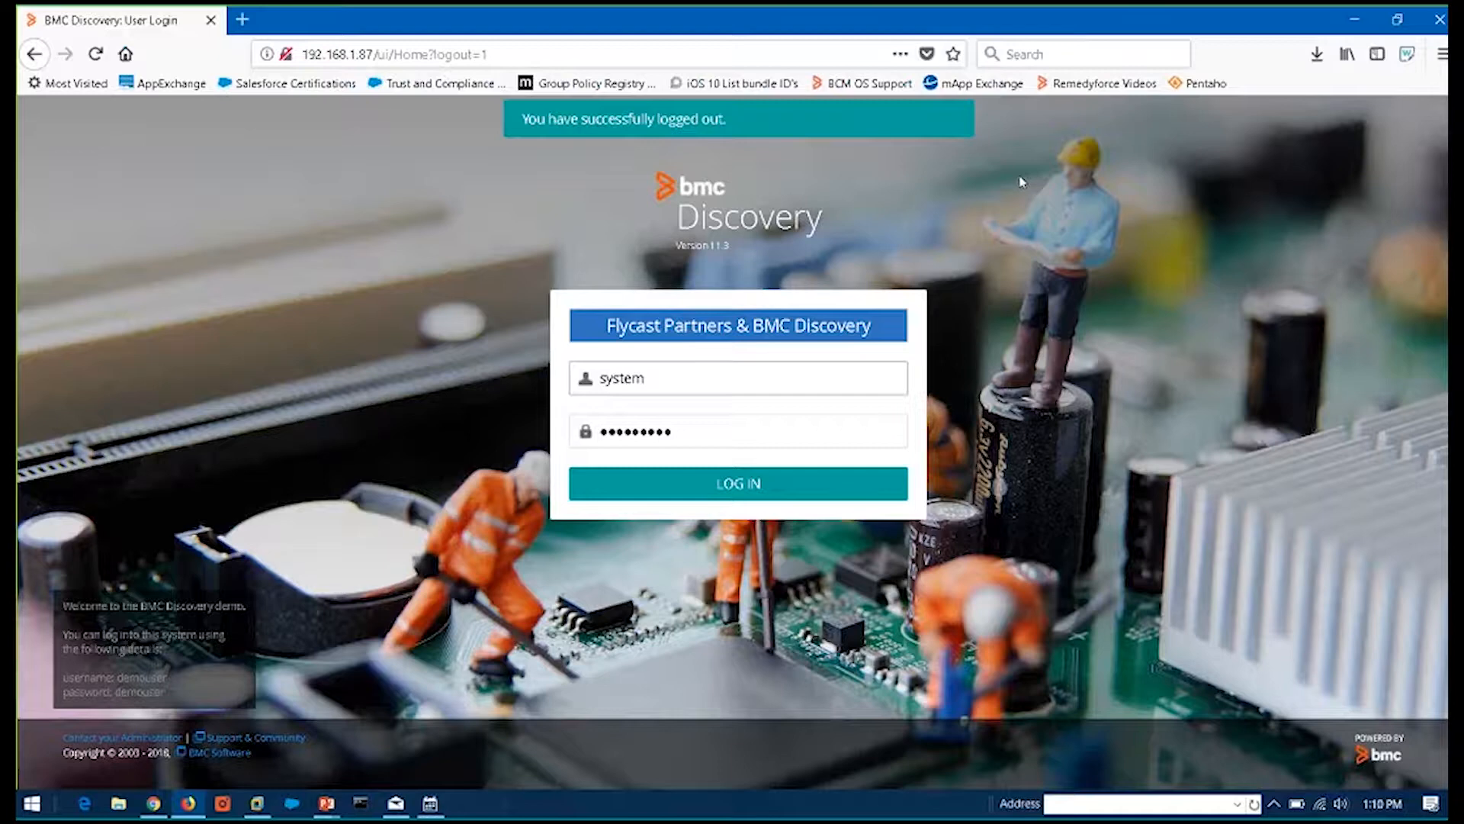
{"action": "left_click", "coordinate": [737, 379]}
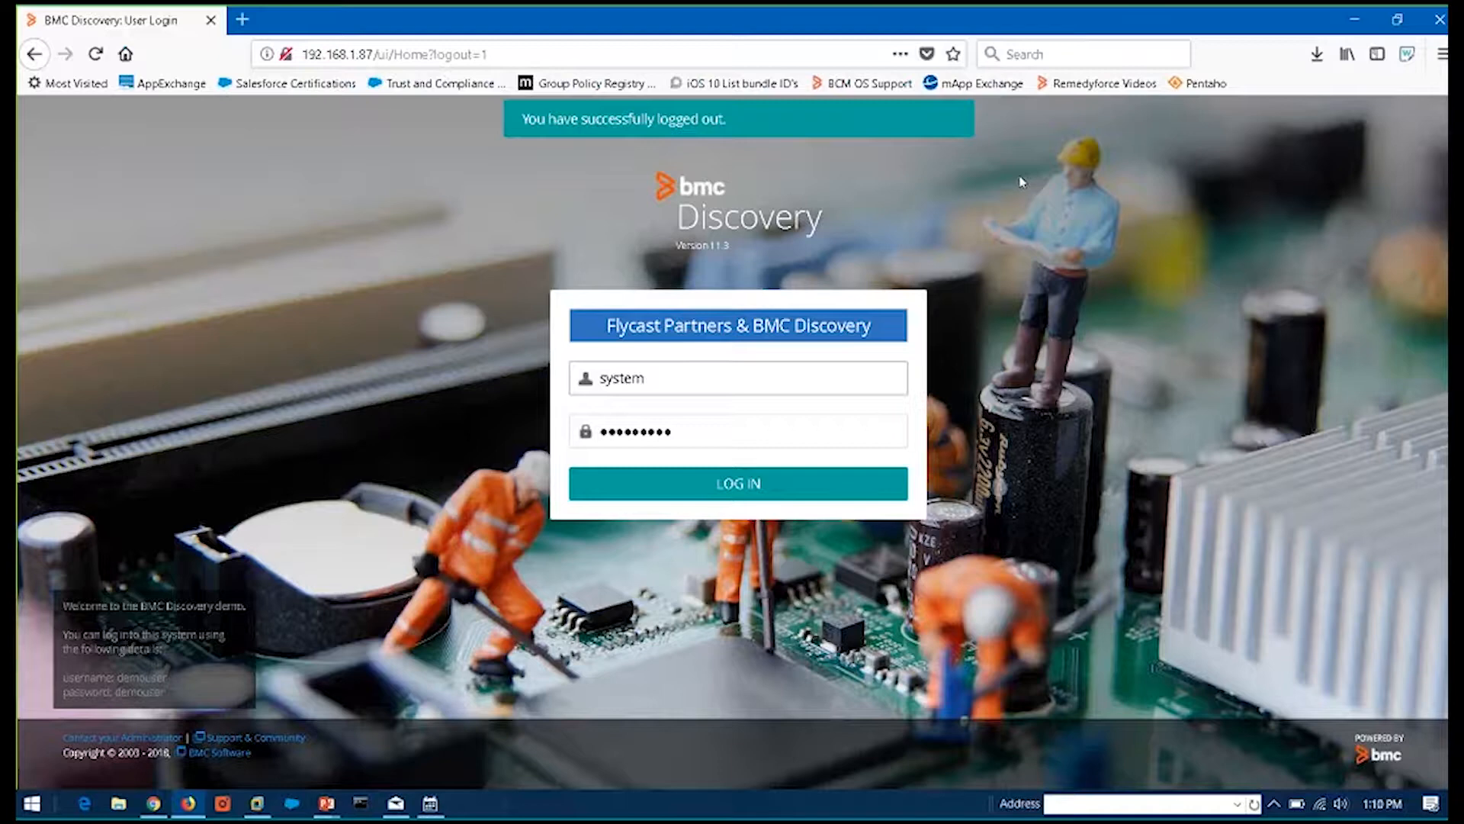
{"action": "left_click", "coordinate": [736, 377]}
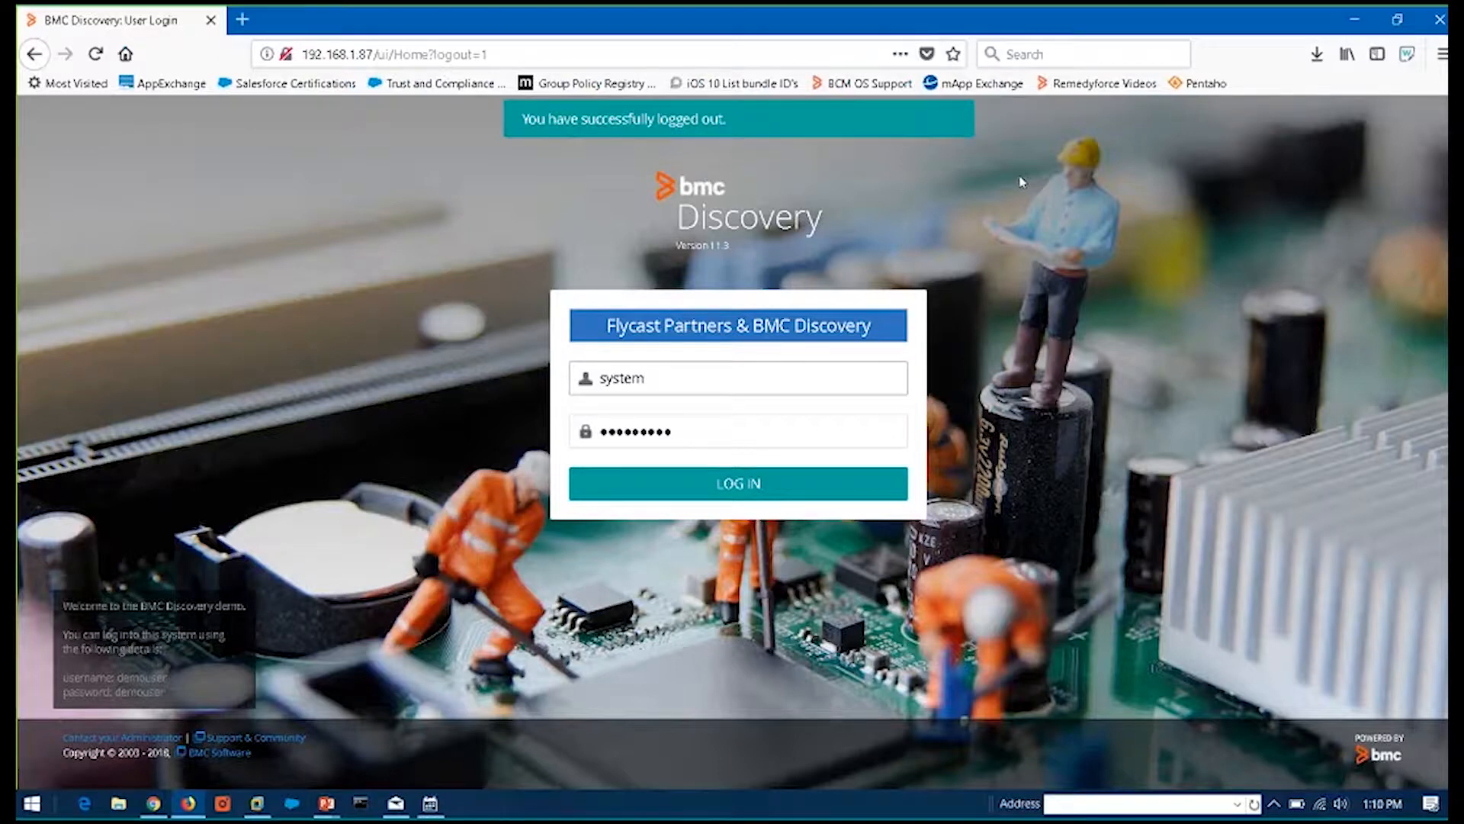
{"action": "left_click", "coordinate": [737, 378]}
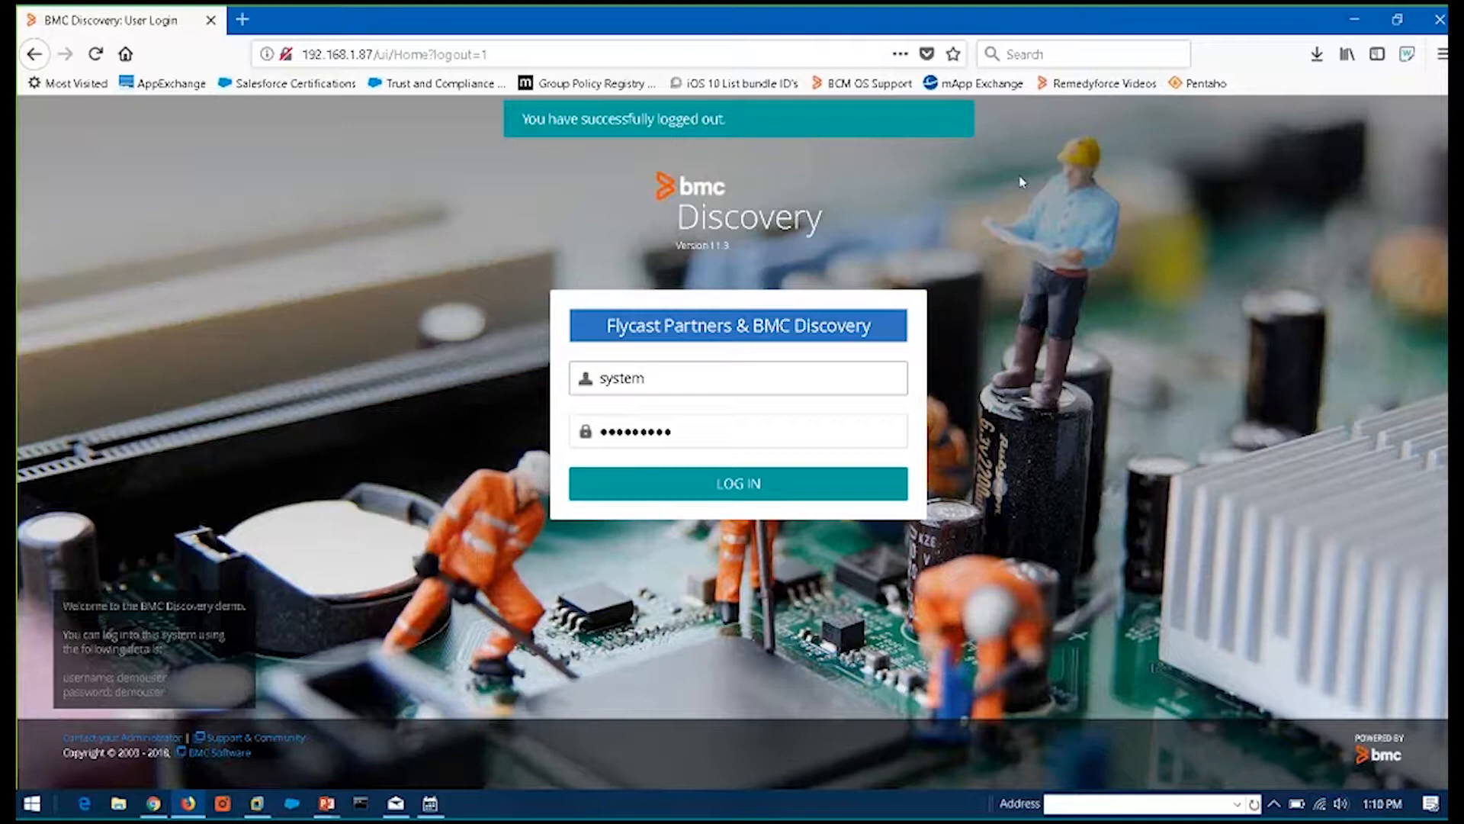
{"action": "left_click", "coordinate": [737, 378]}
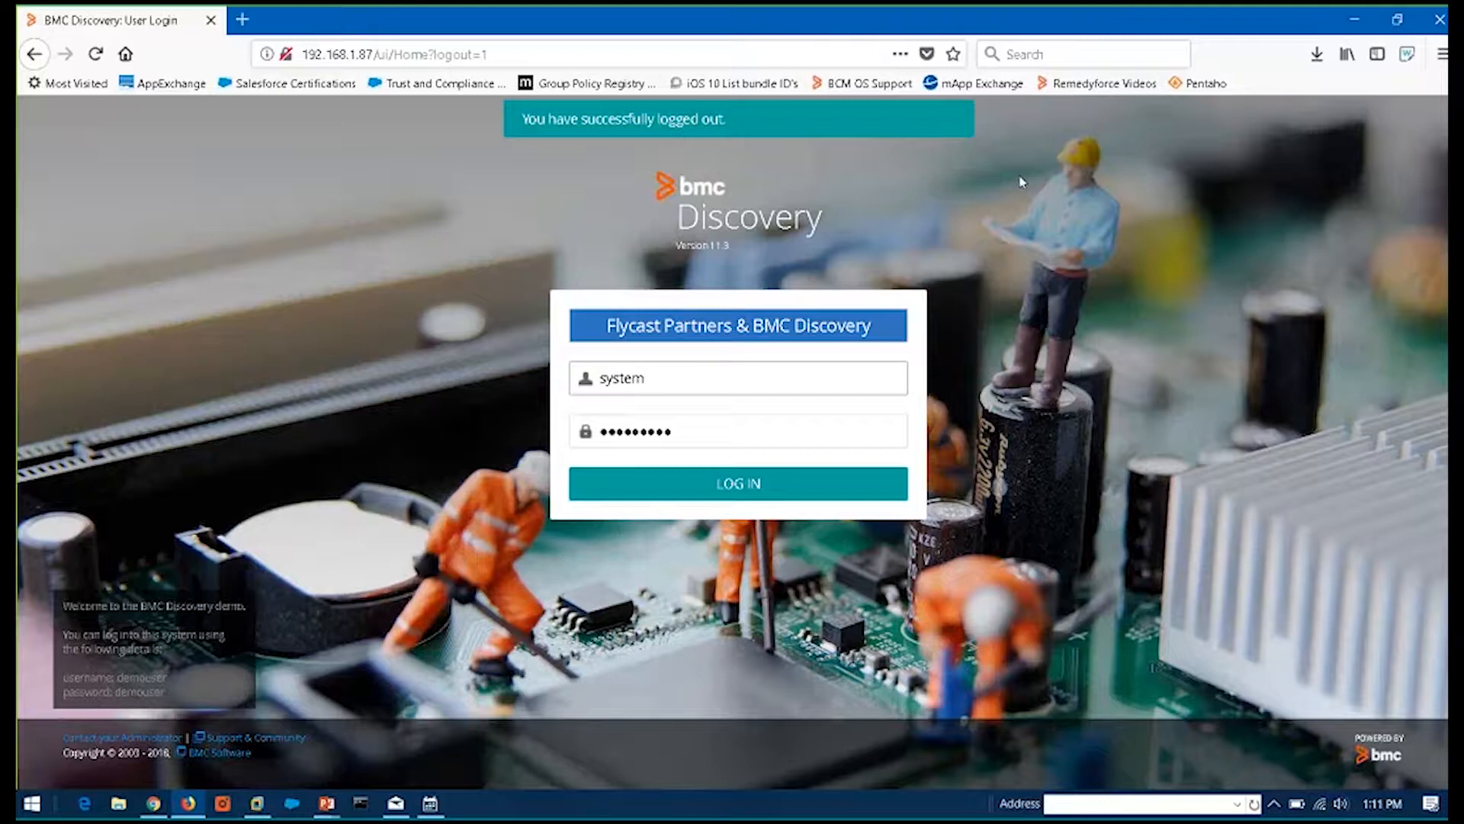
{"action": "left_click", "coordinate": [737, 378]}
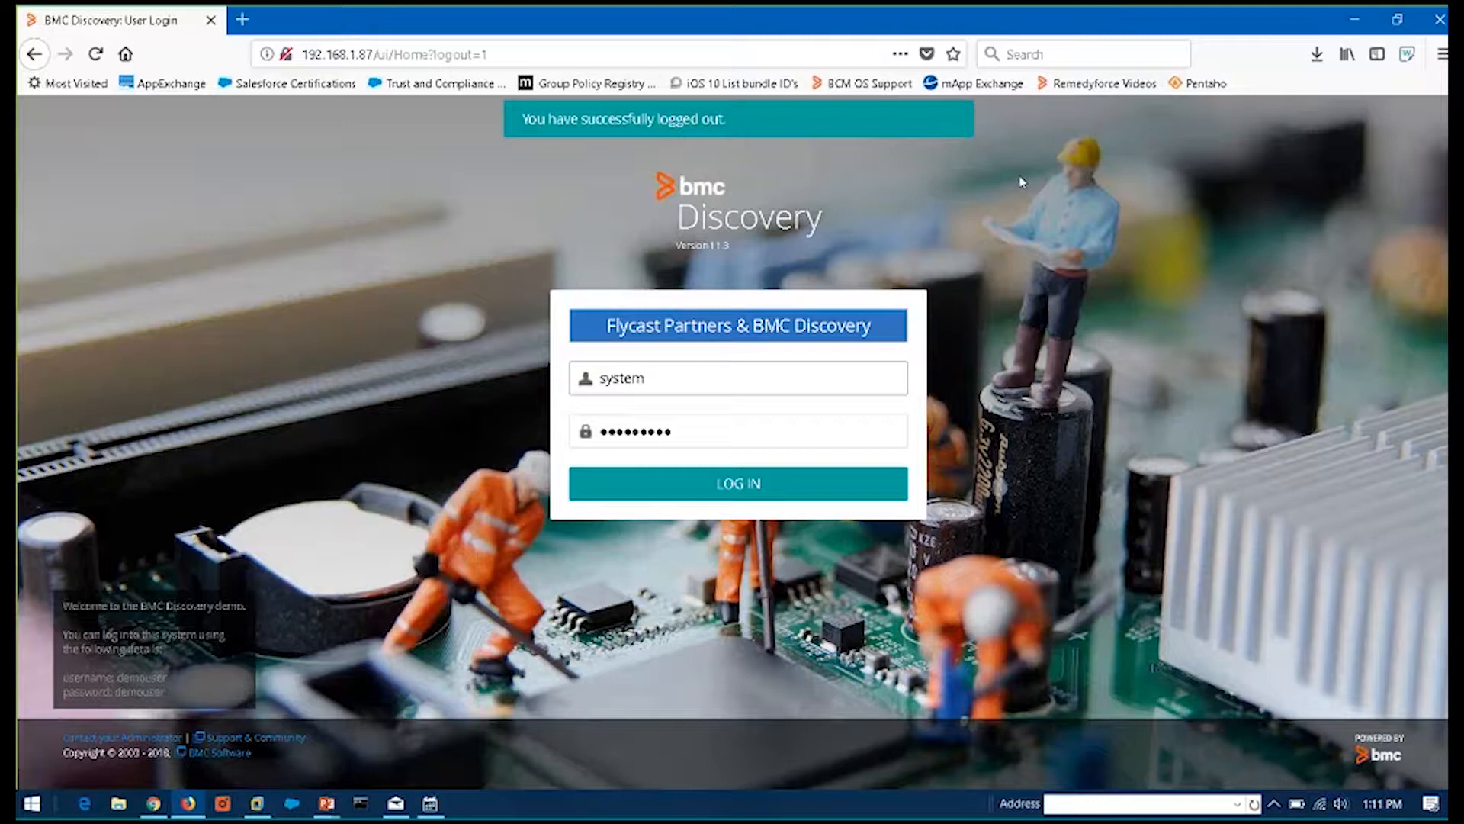
{"action": "left_click", "coordinate": [736, 378]}
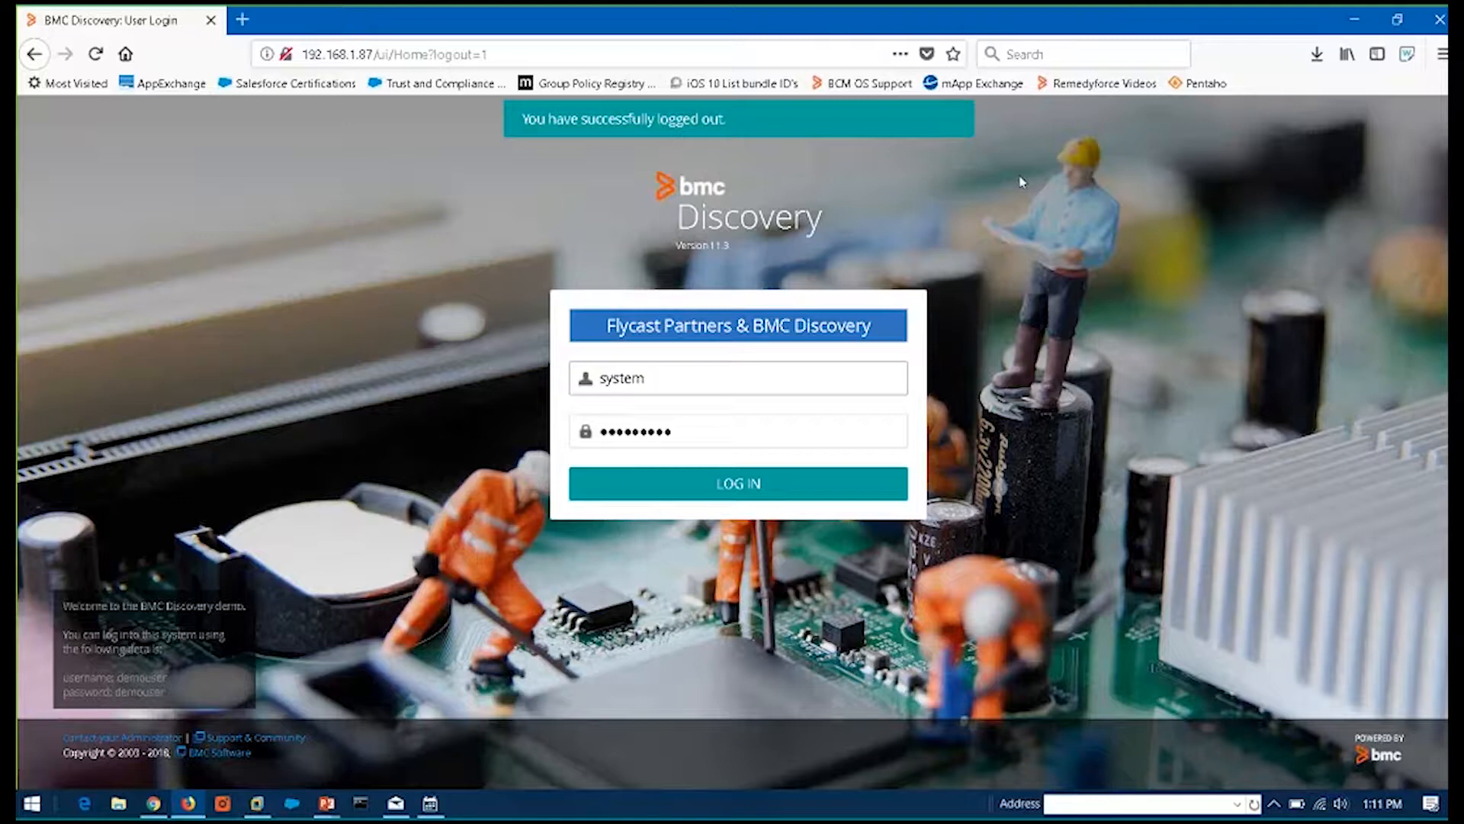
{"action": "left_click", "coordinate": [738, 379]}
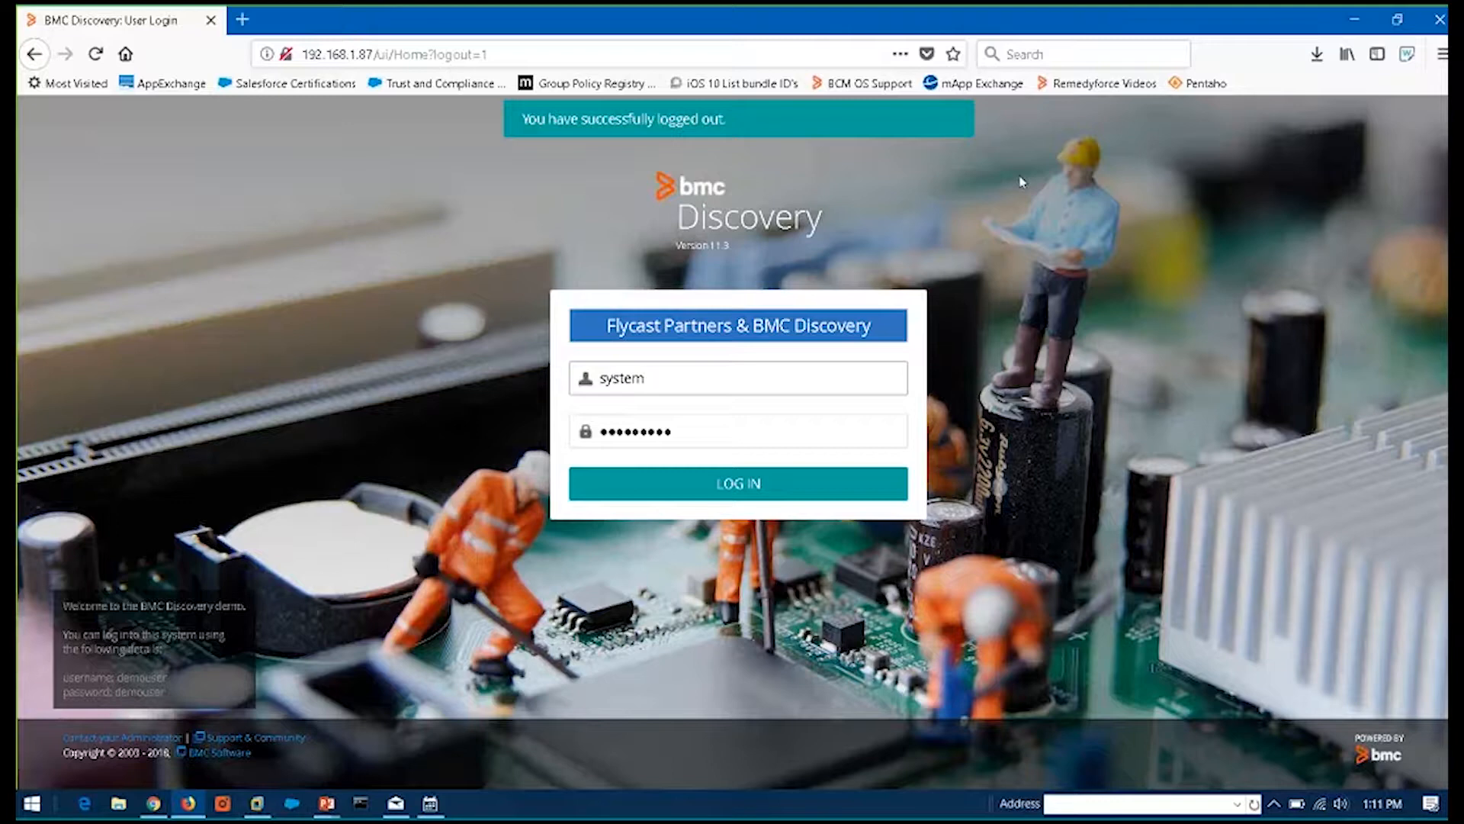
{"action": "left_click", "coordinate": [738, 378]}
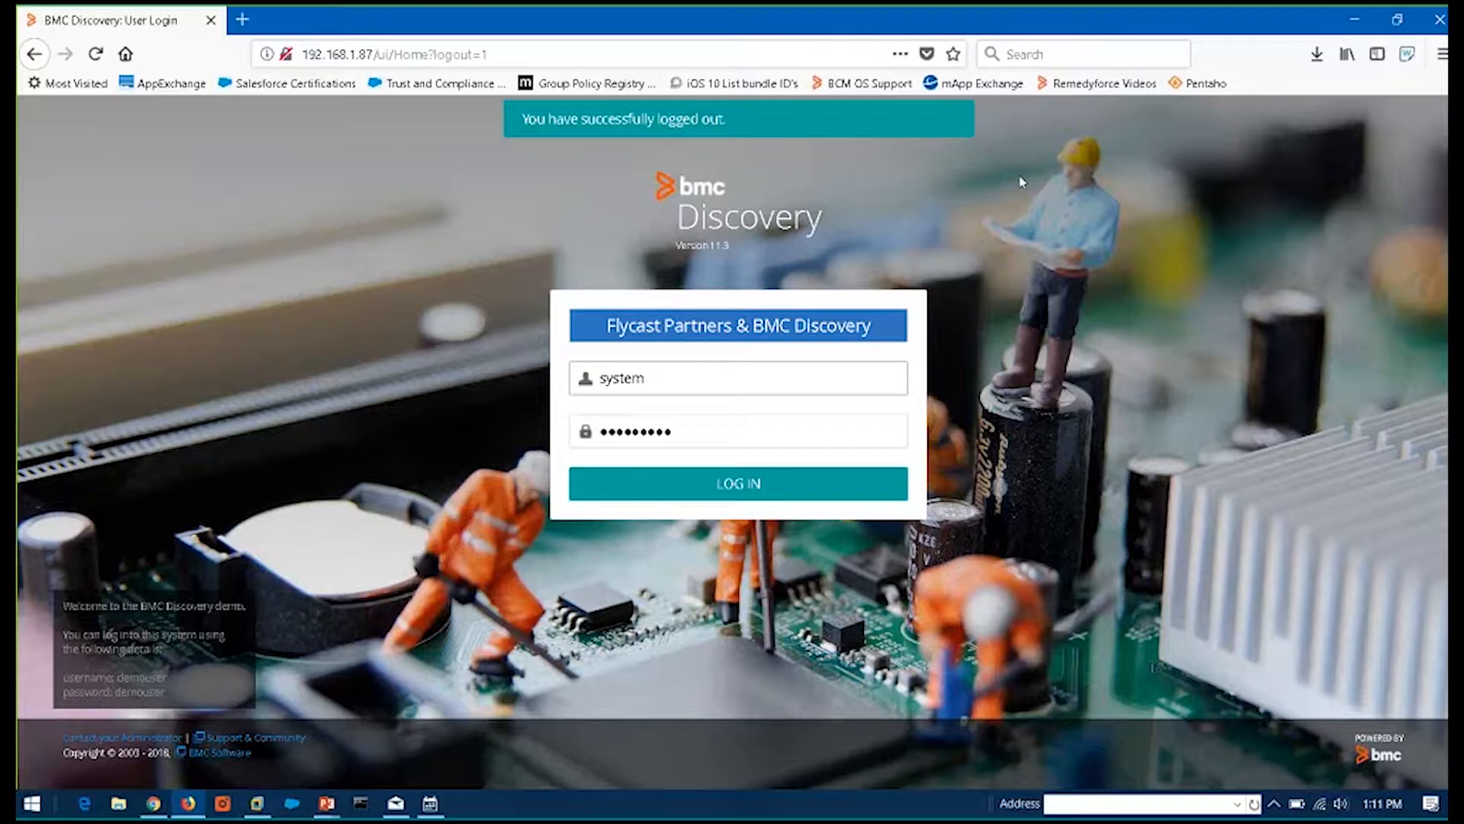
{"action": "left_click", "coordinate": [737, 379]}
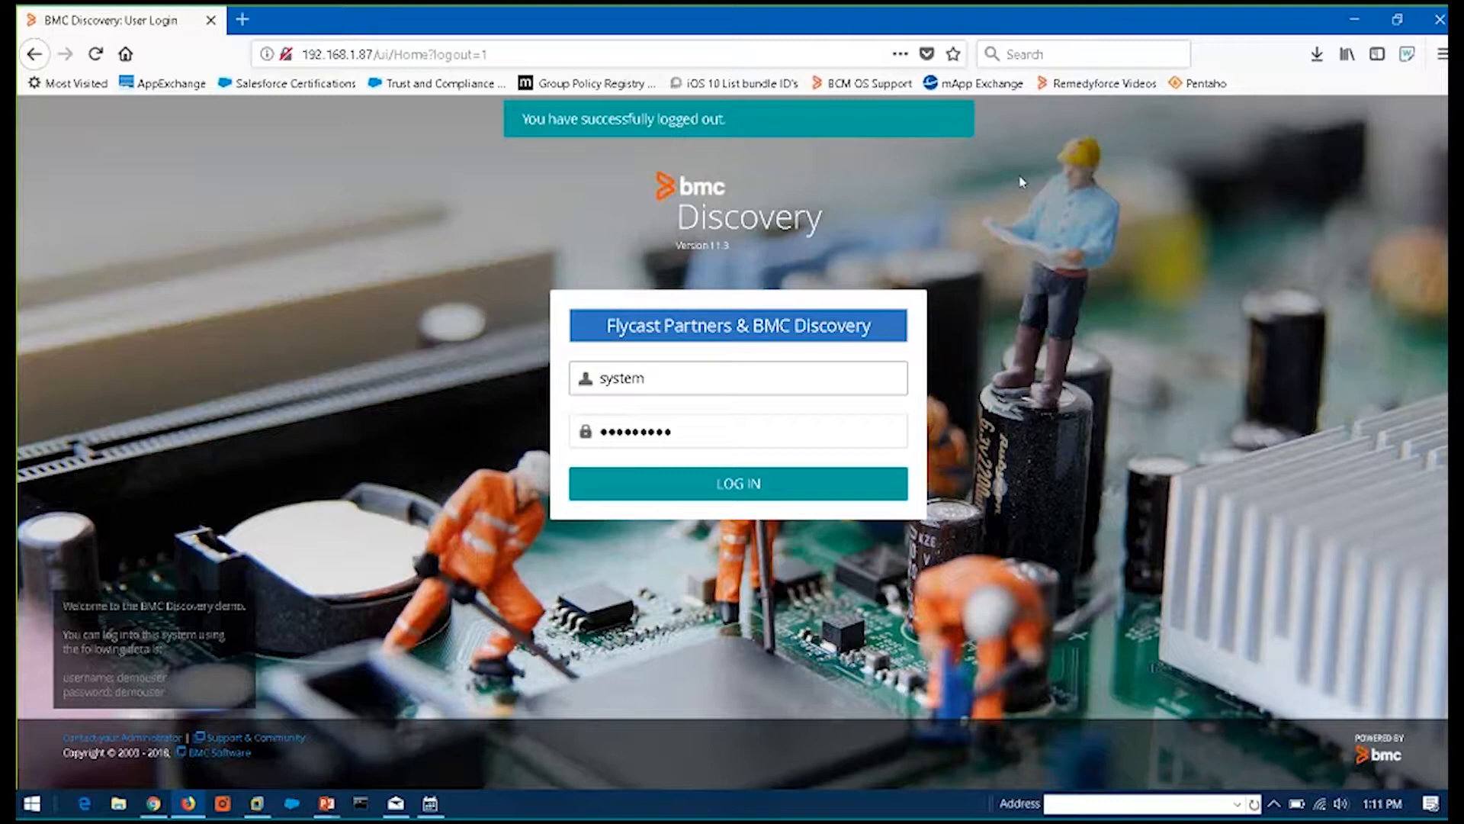
{"action": "left_click", "coordinate": [737, 378]}
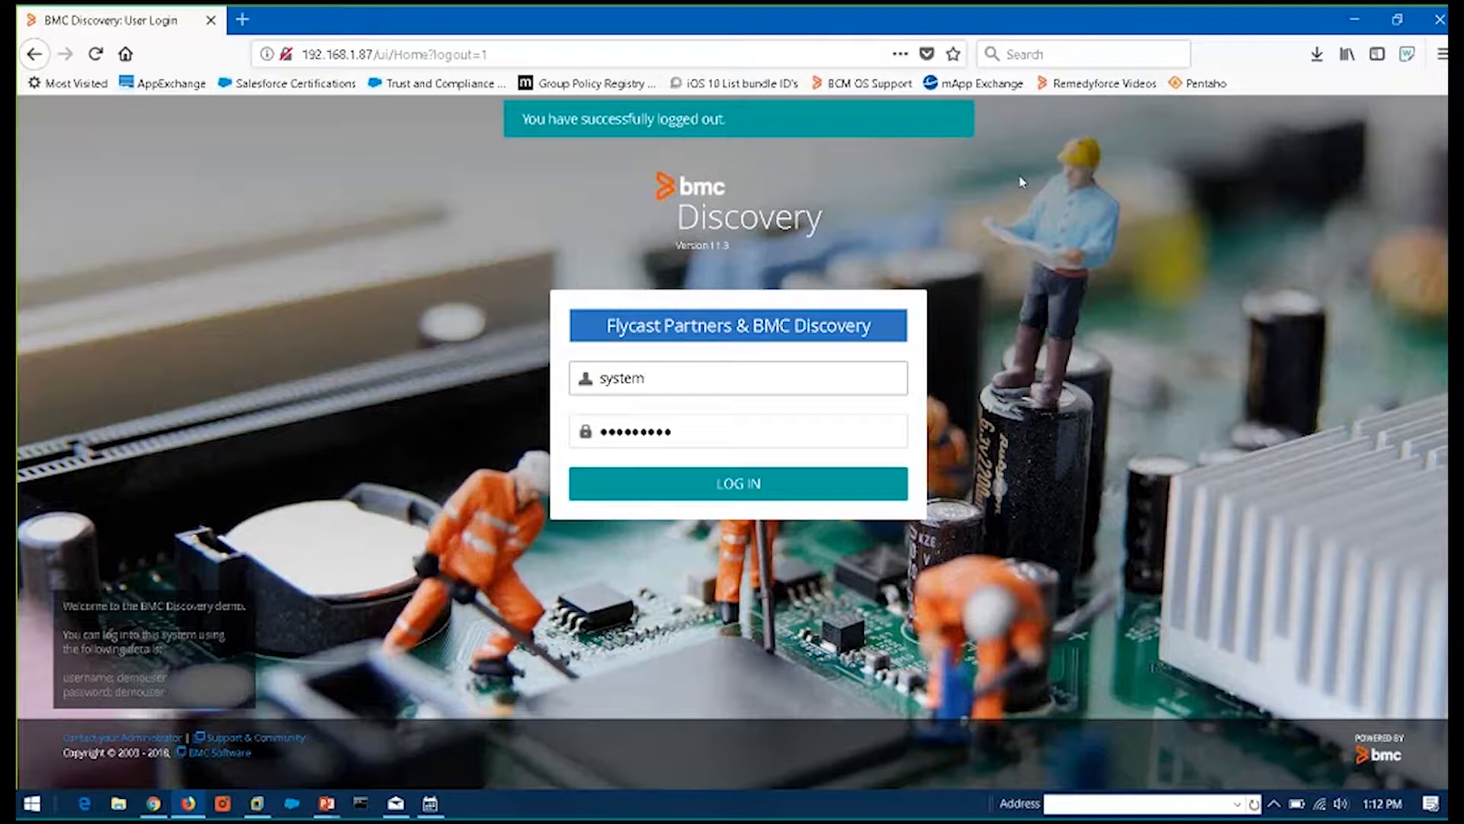
{"action": "left_click", "coordinate": [737, 377]}
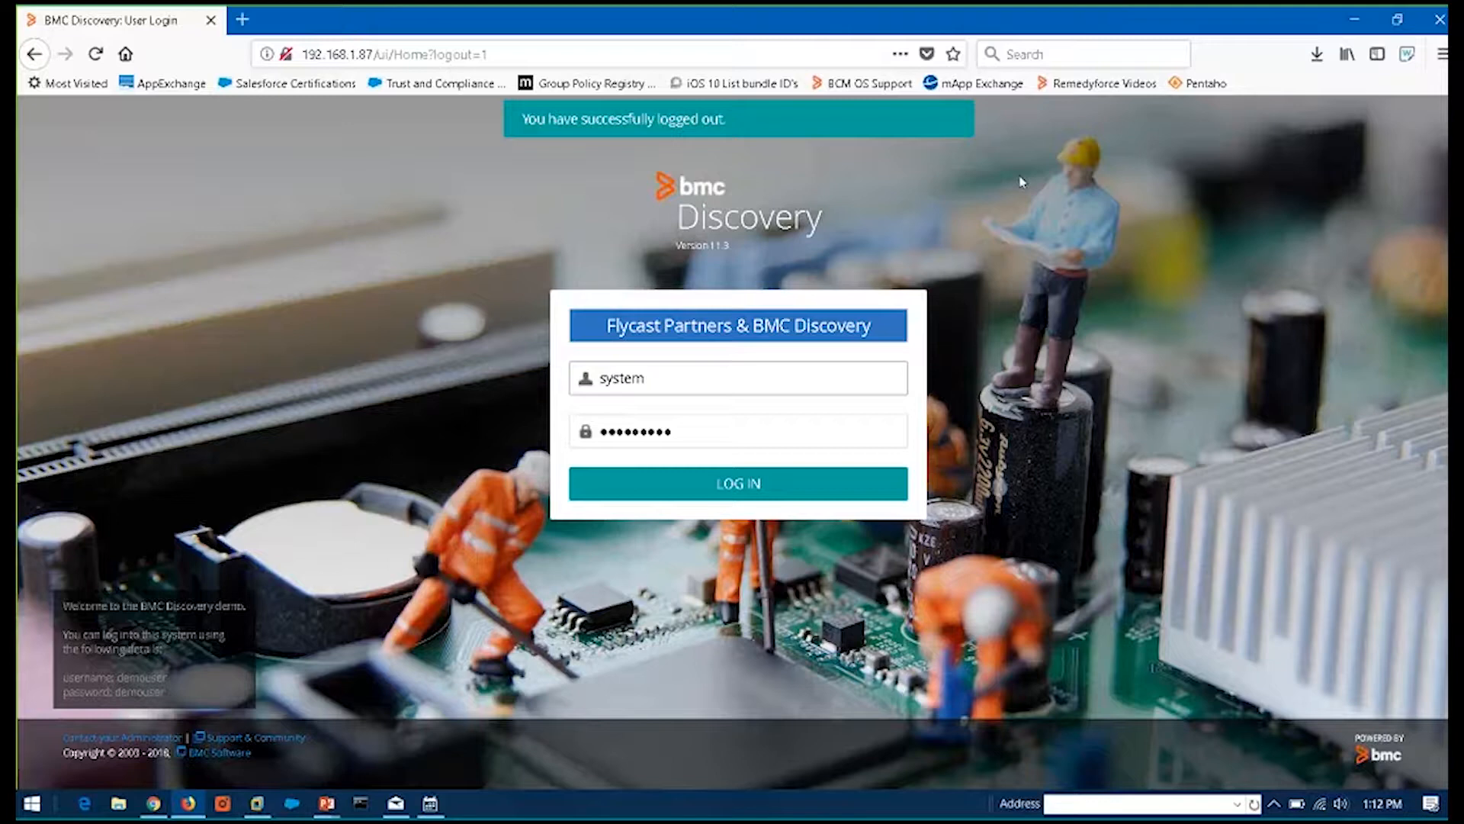
{"action": "left_click", "coordinate": [737, 378]}
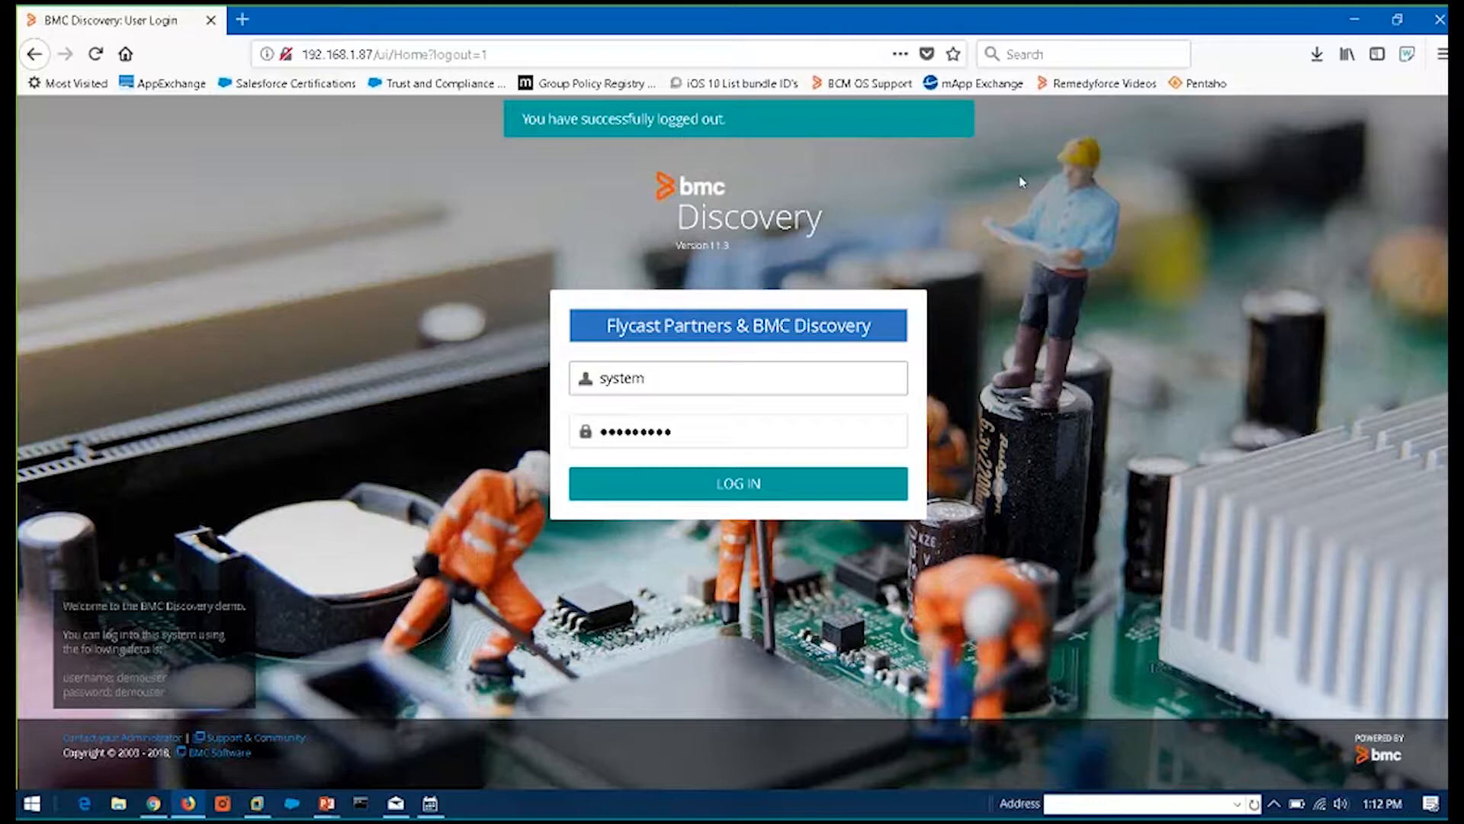
{"action": "mouse_move", "coordinate": [736, 484]}
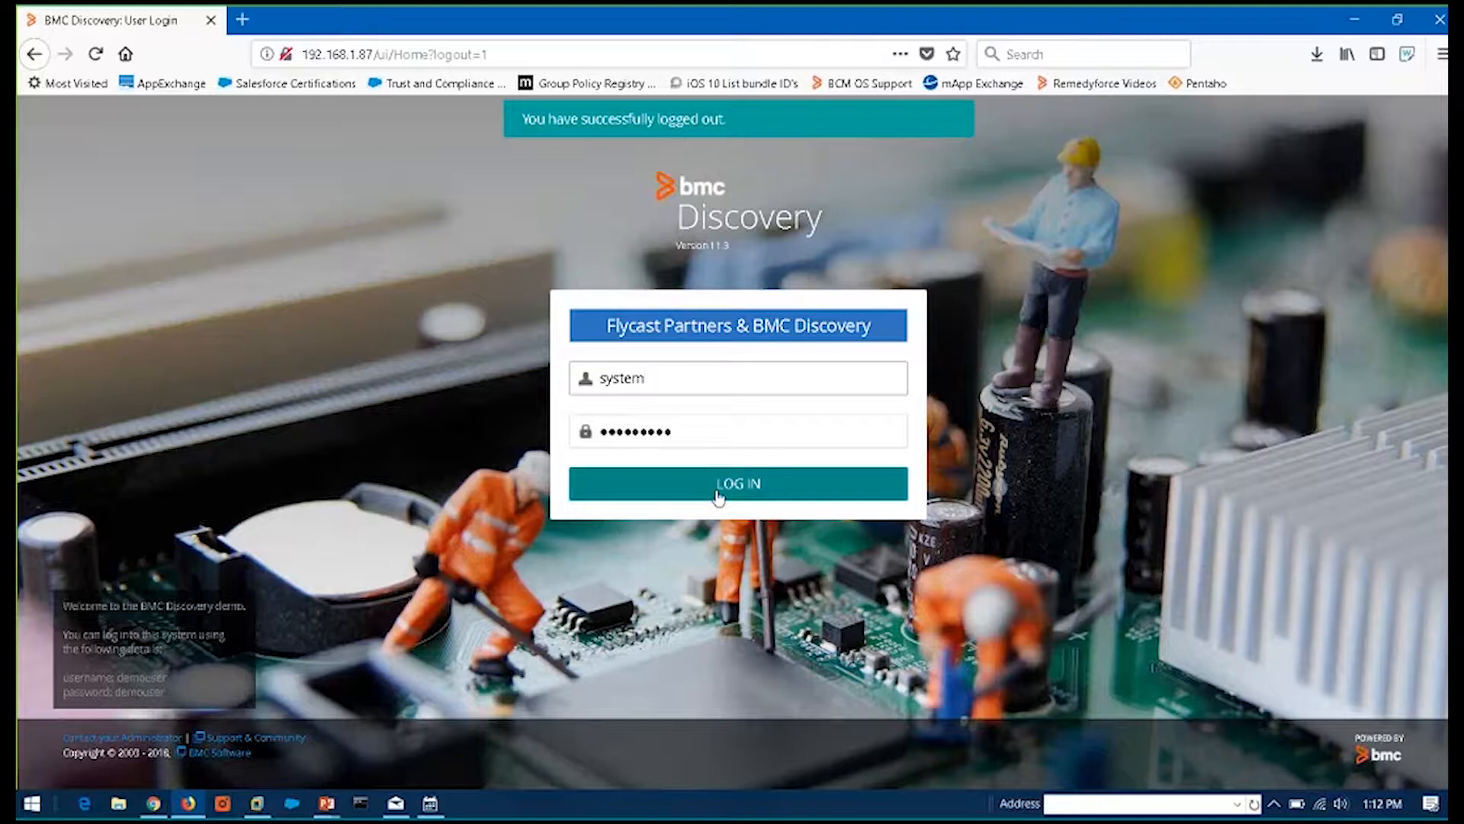
Log in to reach the OS Product Lifecycle Analysis dashboard
{"action": "left_click", "coordinate": [737, 483]}
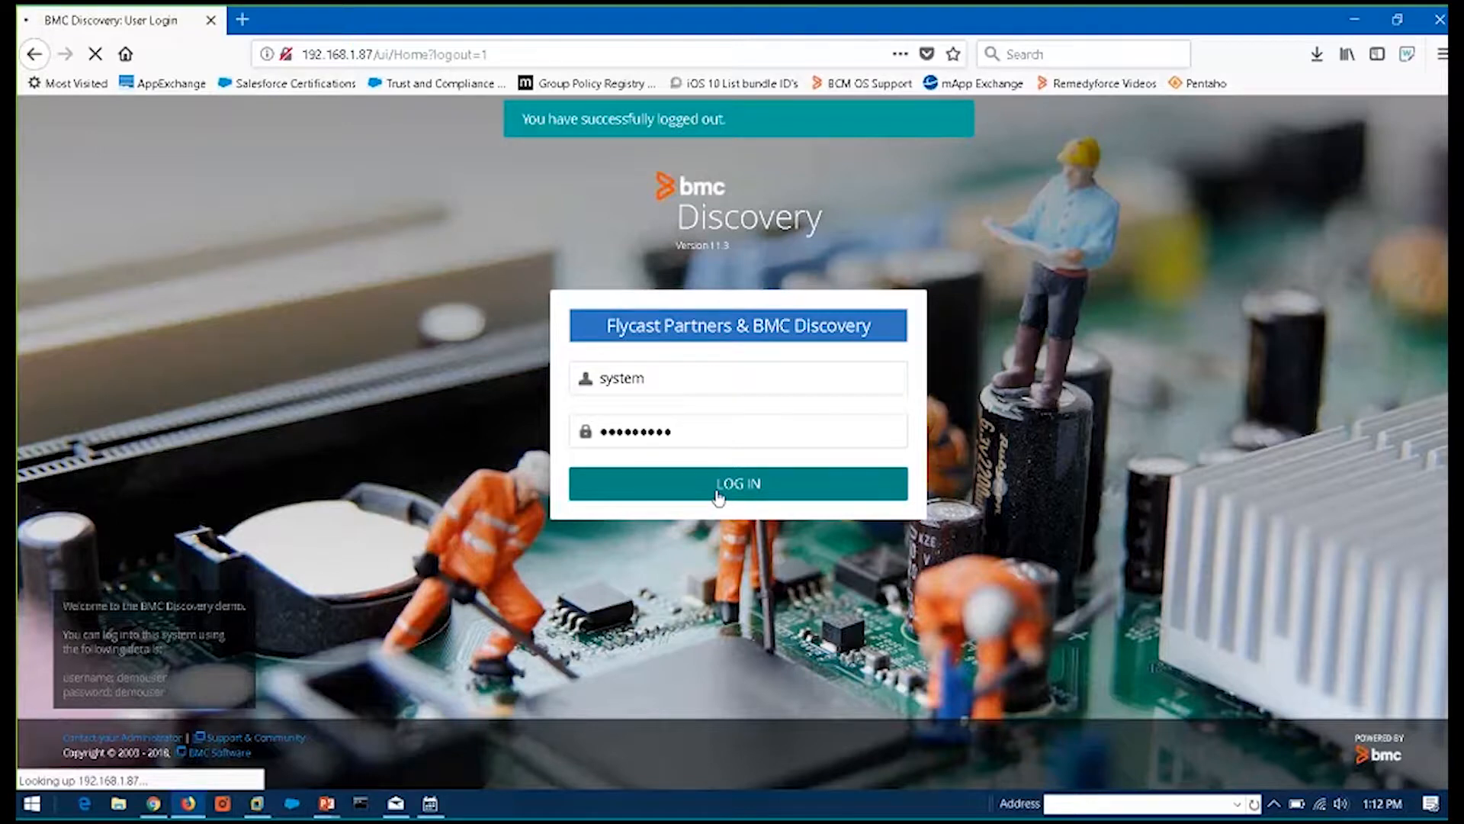
{"action": "left_click", "coordinate": [737, 483]}
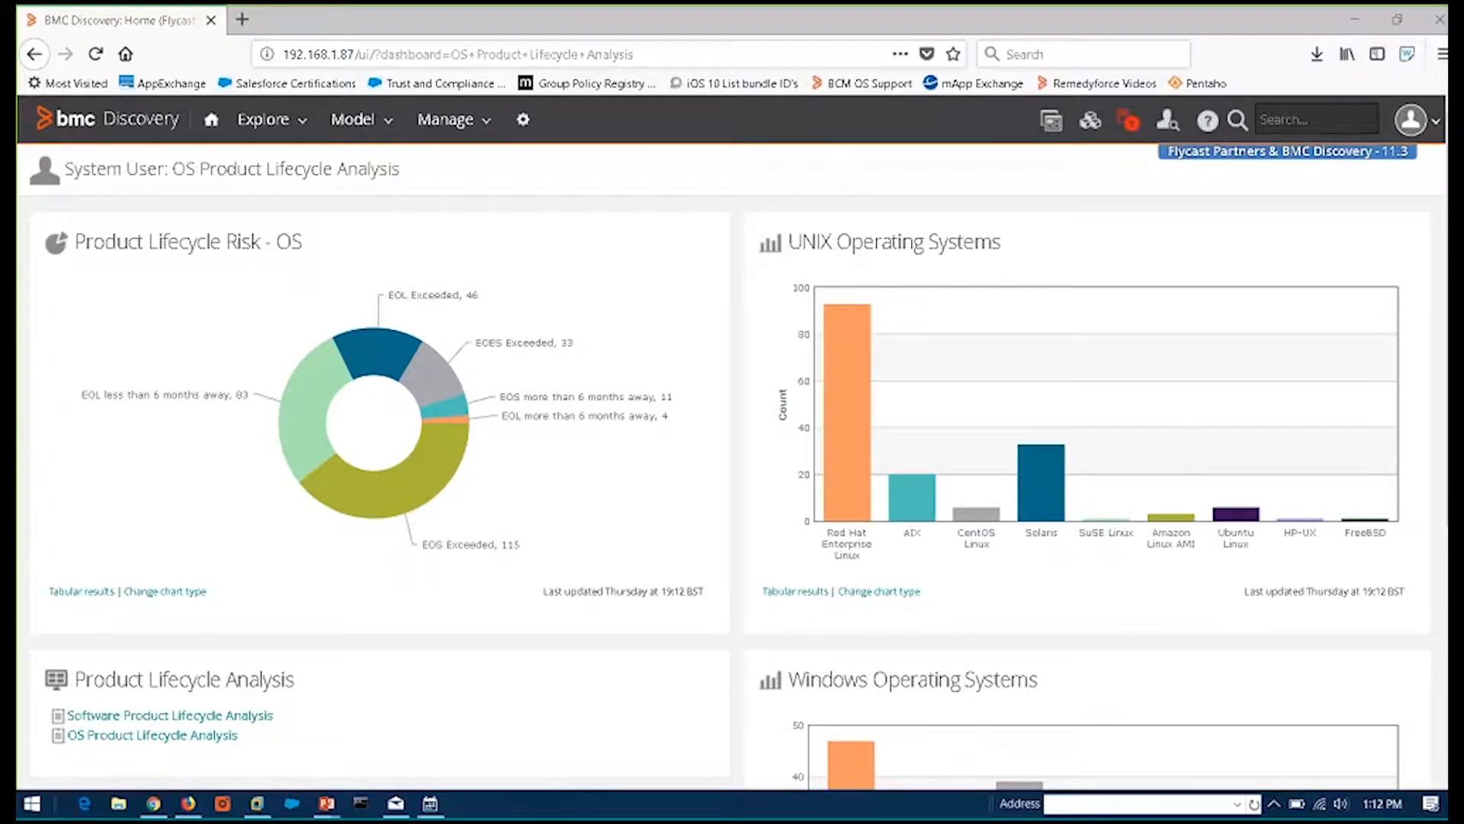
Select Baseline Dashboard from the Available dashboards list
{"action": "left_click", "coordinate": [211, 119]}
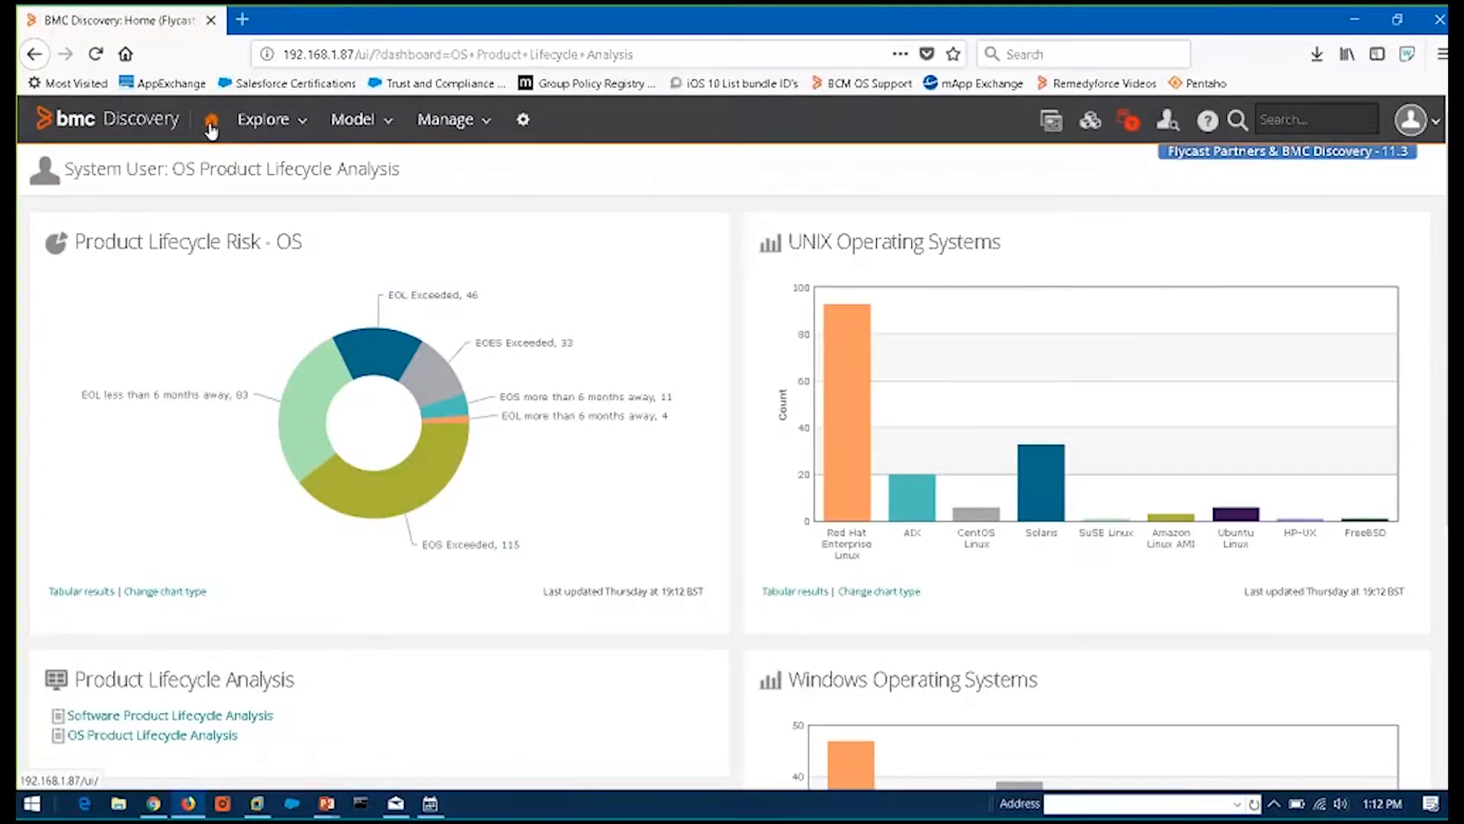
{"action": "left_click", "coordinate": [1051, 120]}
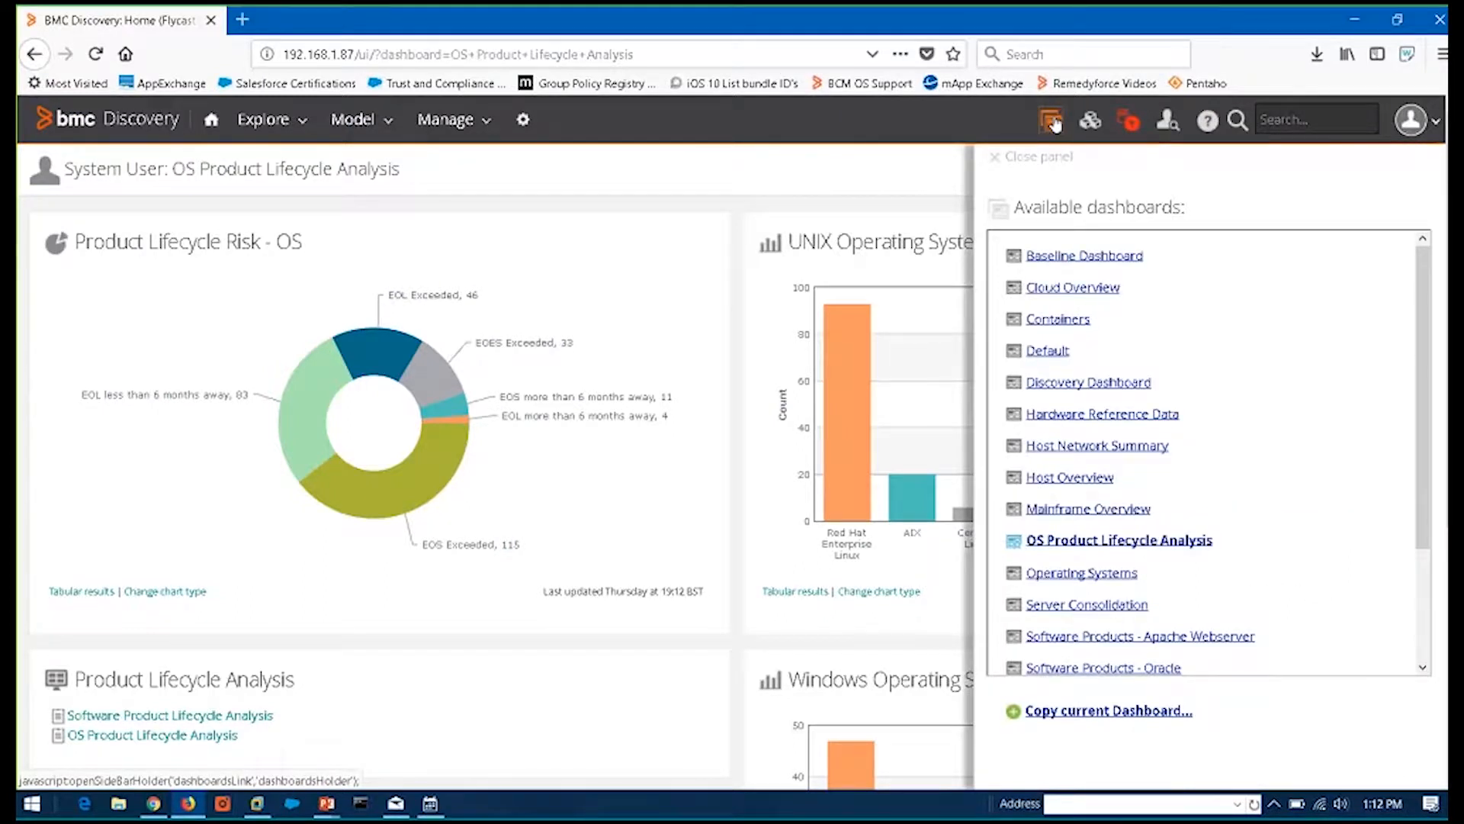
{"action": "mouse_move", "coordinate": [1083, 246]}
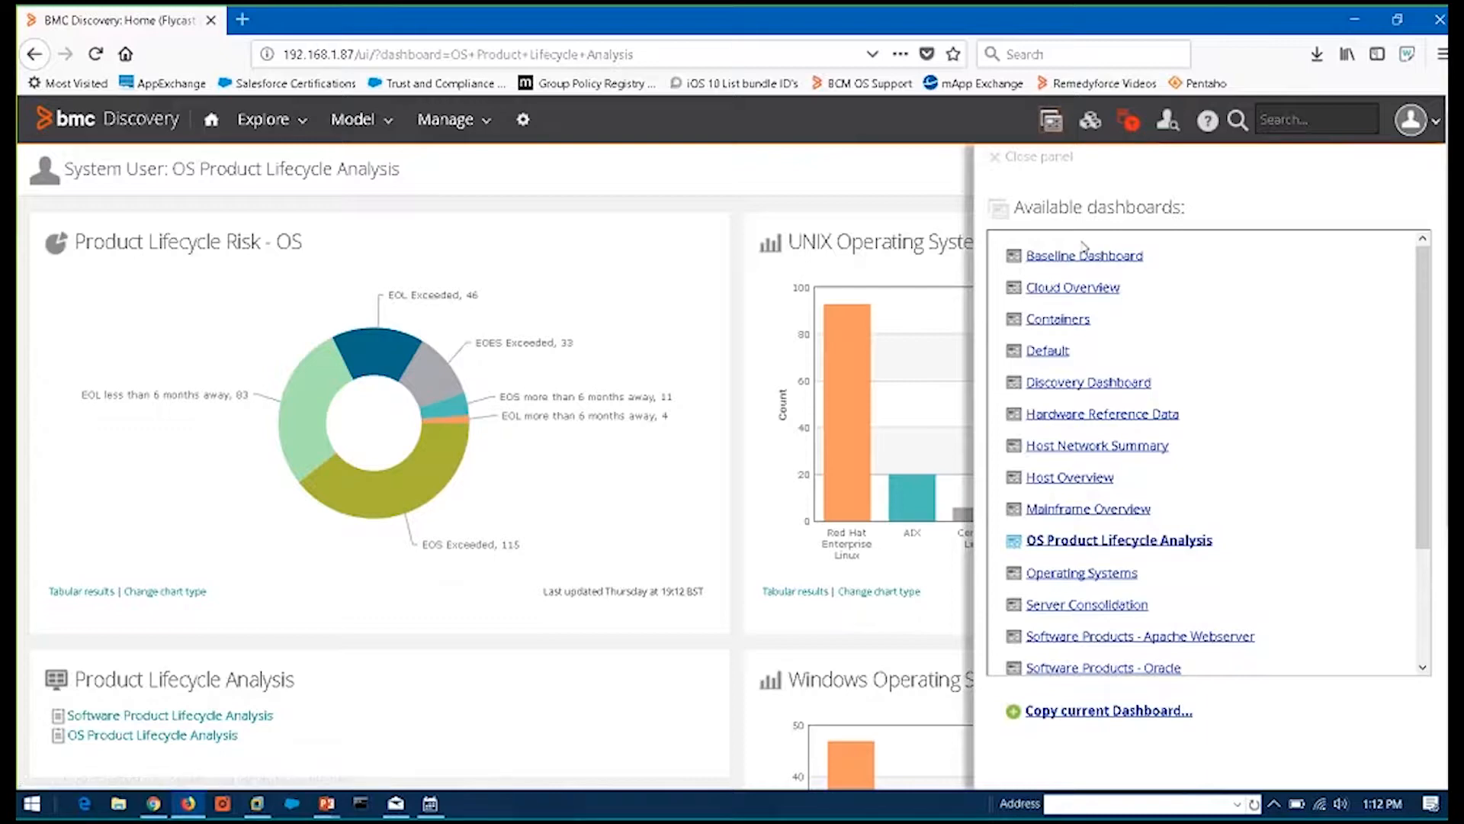
{"action": "left_click", "coordinate": [1084, 254]}
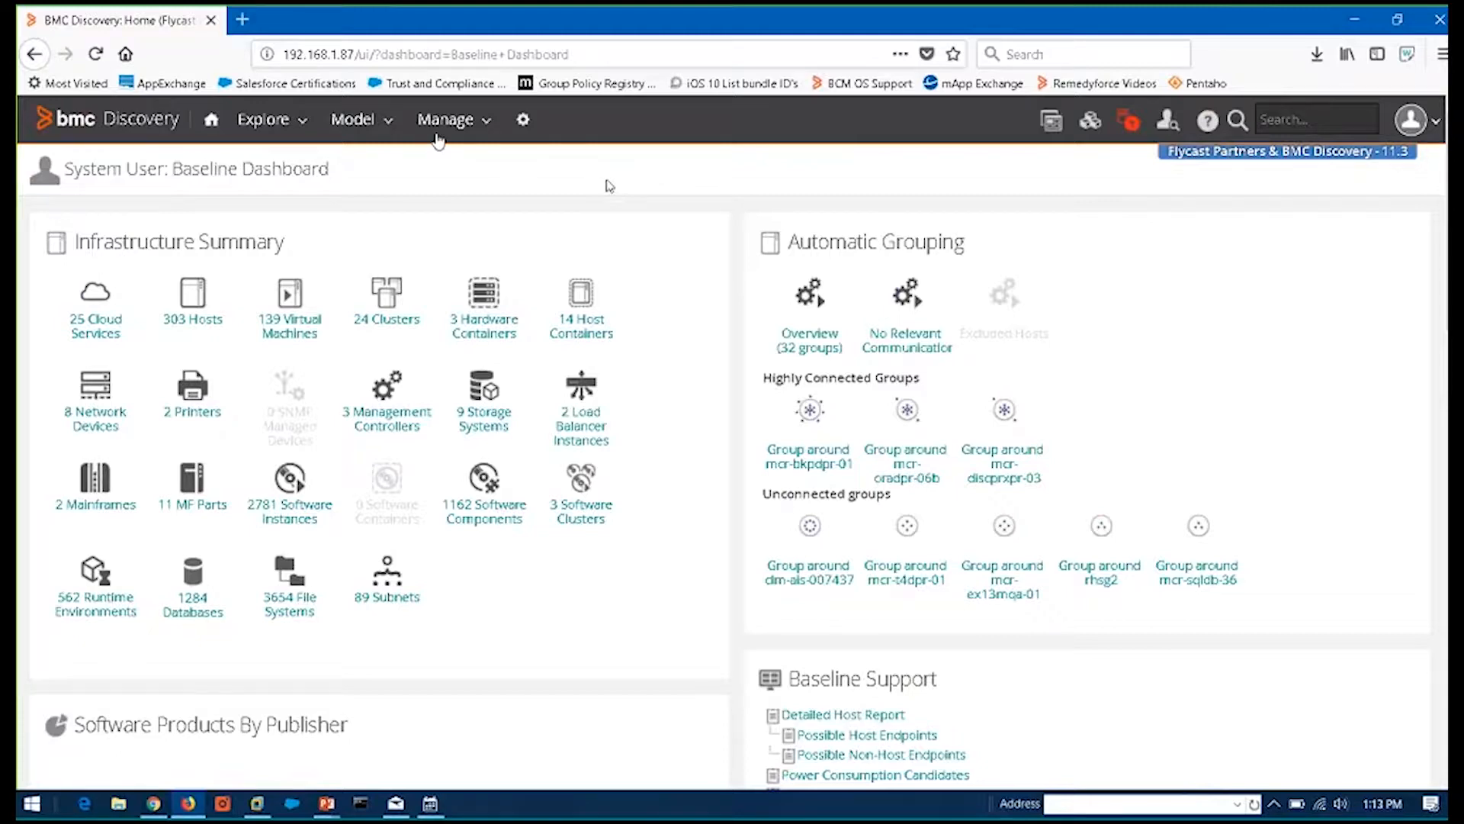
Go to Manage > Discovery and show the Recent Runs tab
{"action": "left_click", "coordinate": [446, 119]}
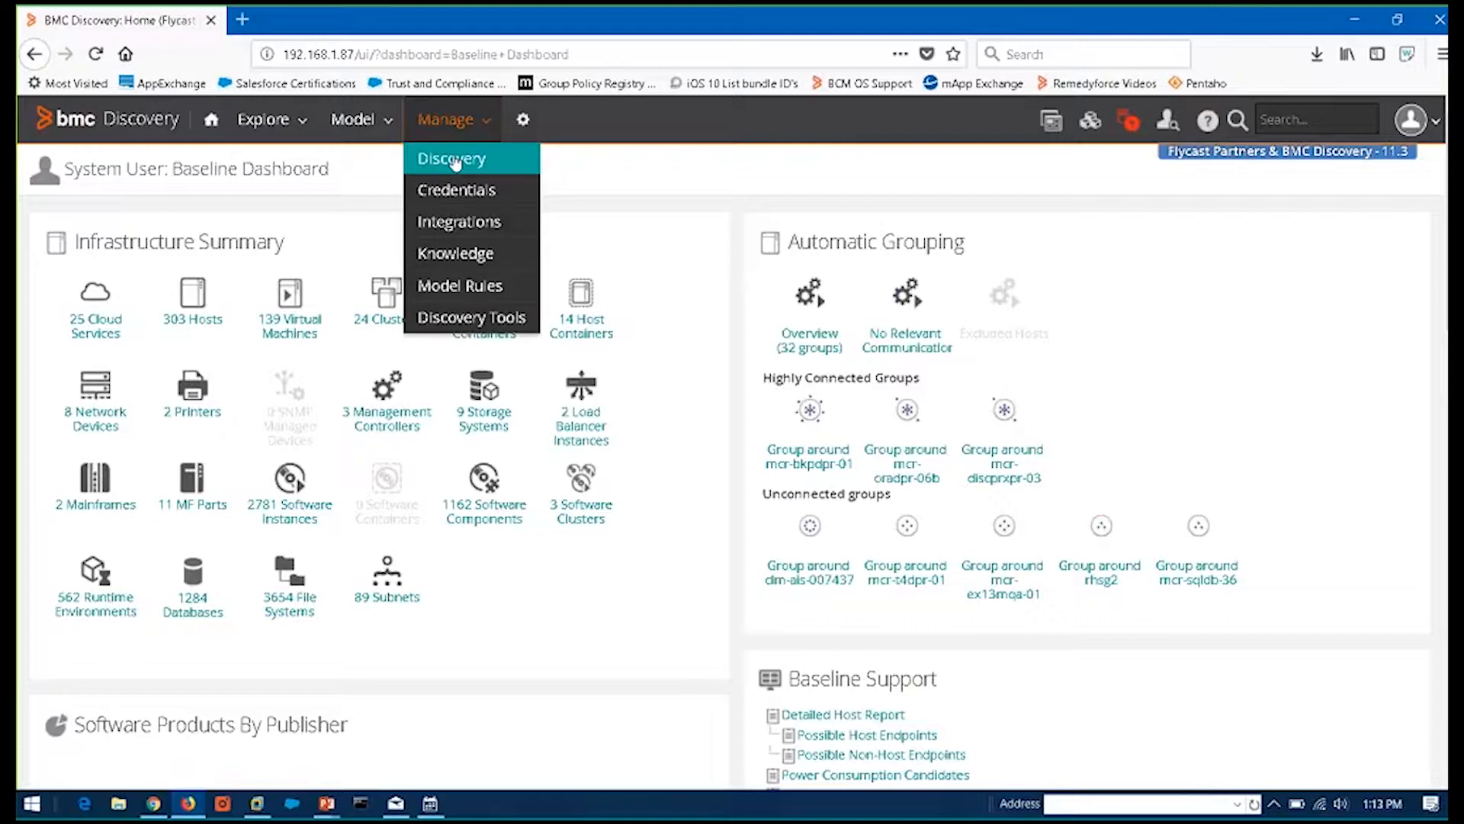
{"action": "left_click", "coordinate": [450, 158]}
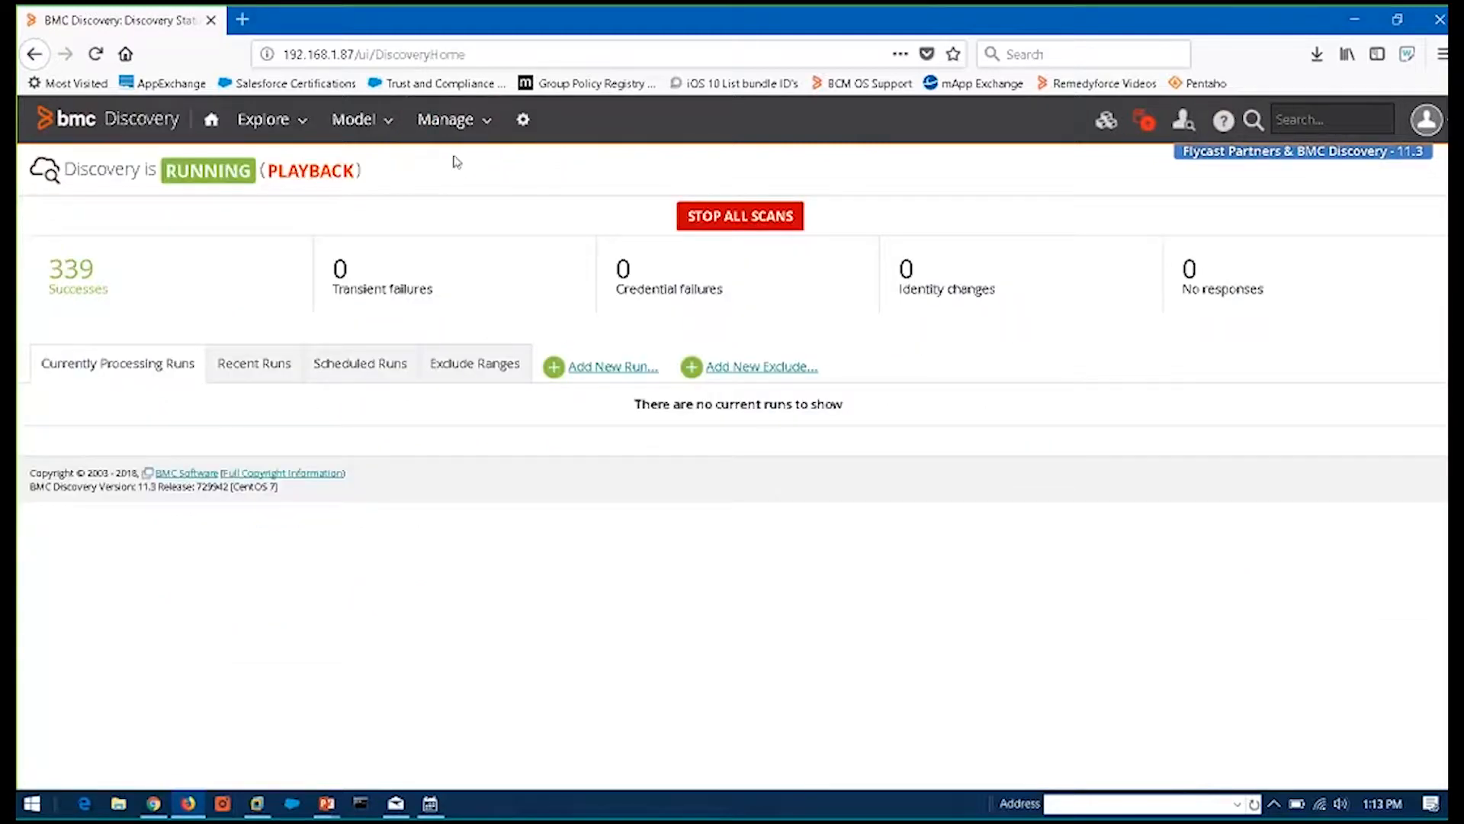
{"action": "left_click", "coordinate": [253, 363]}
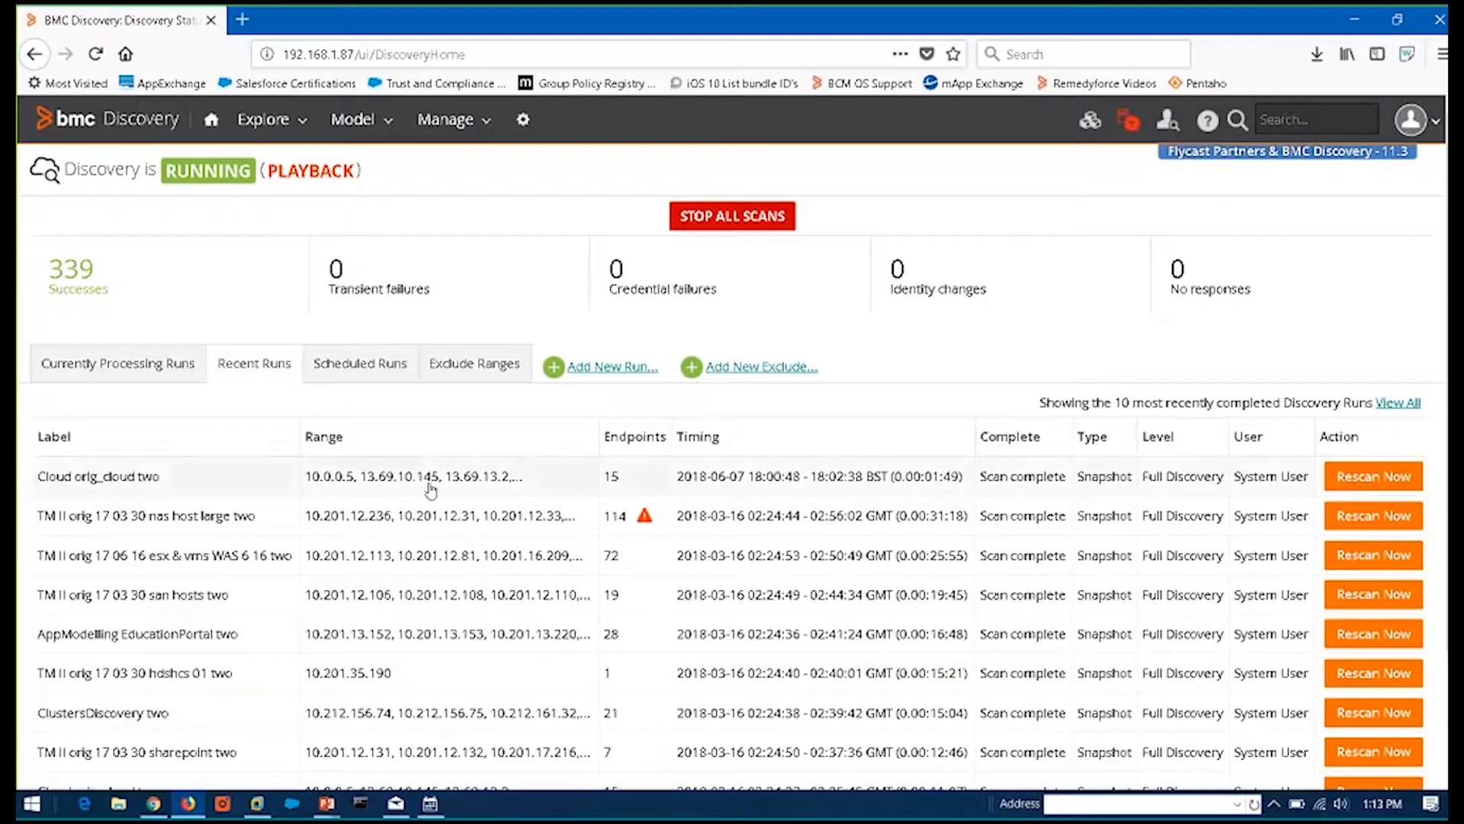
{"action": "mouse_move", "coordinate": [430, 488]}
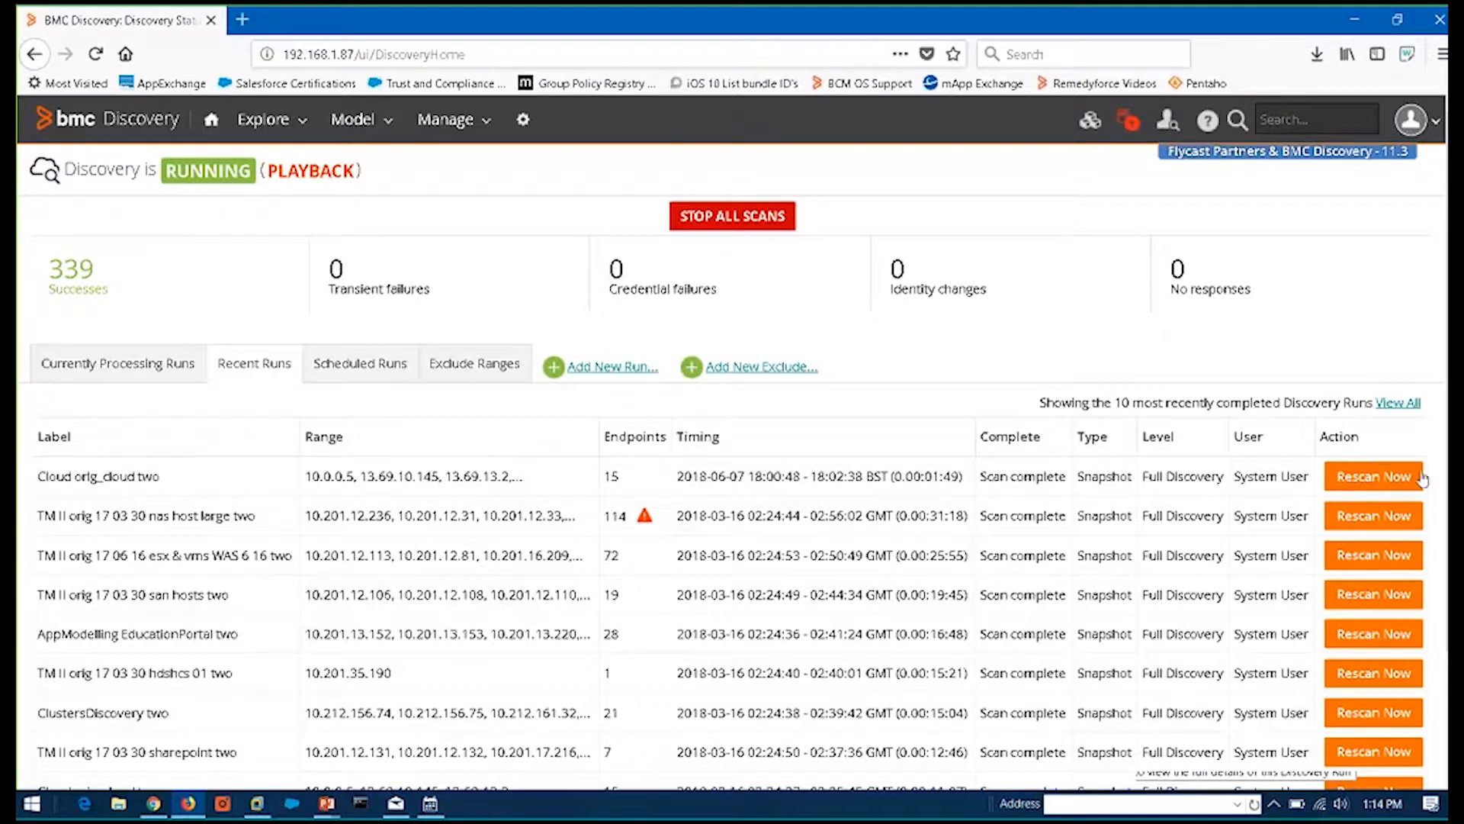
Rescan the 'Cloud orig_cloud two' run from Recent Runs
{"action": "left_click", "coordinate": [1373, 475]}
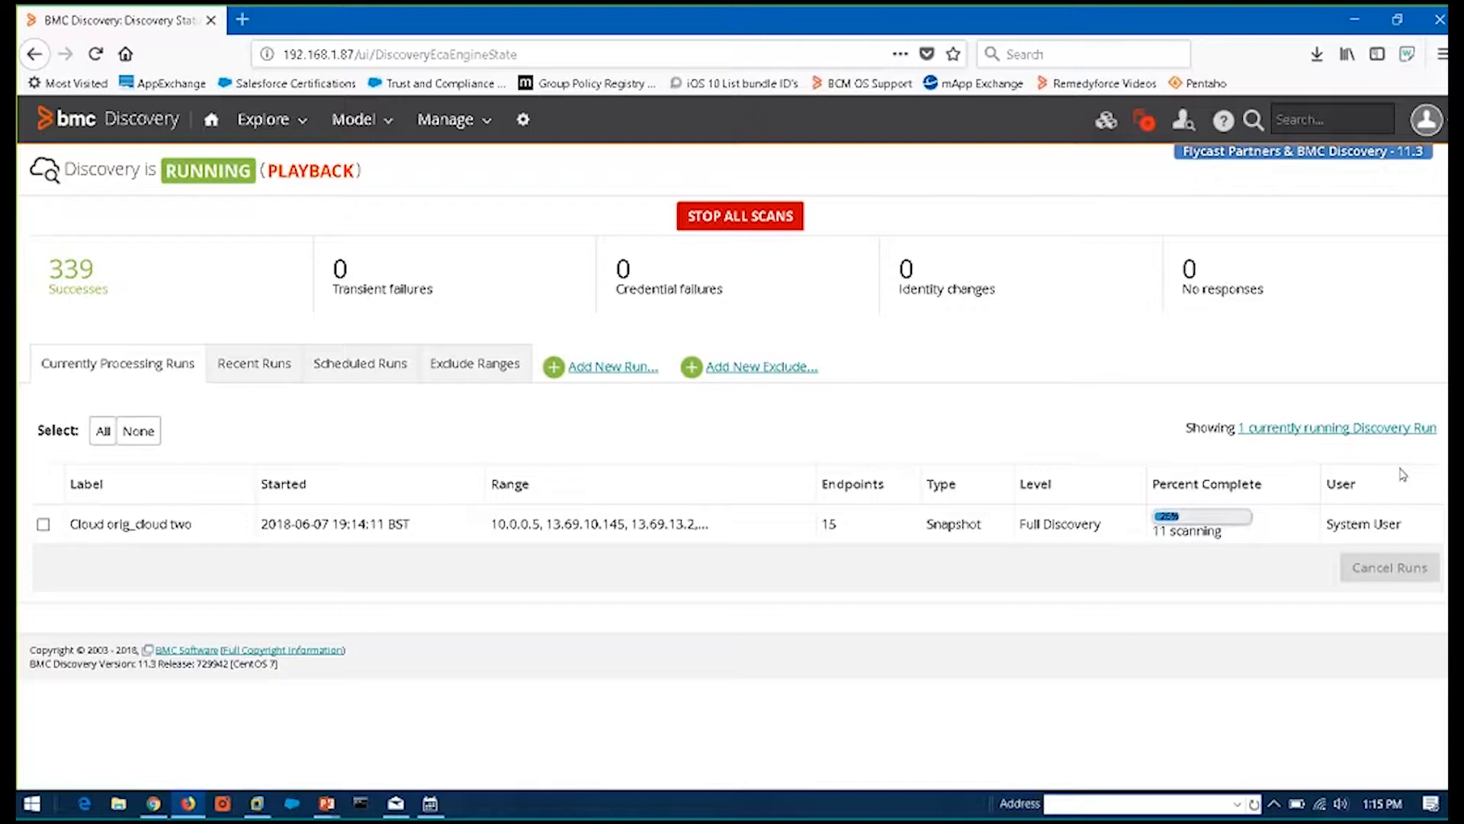
{"action": "mouse_move", "coordinate": [445, 120]}
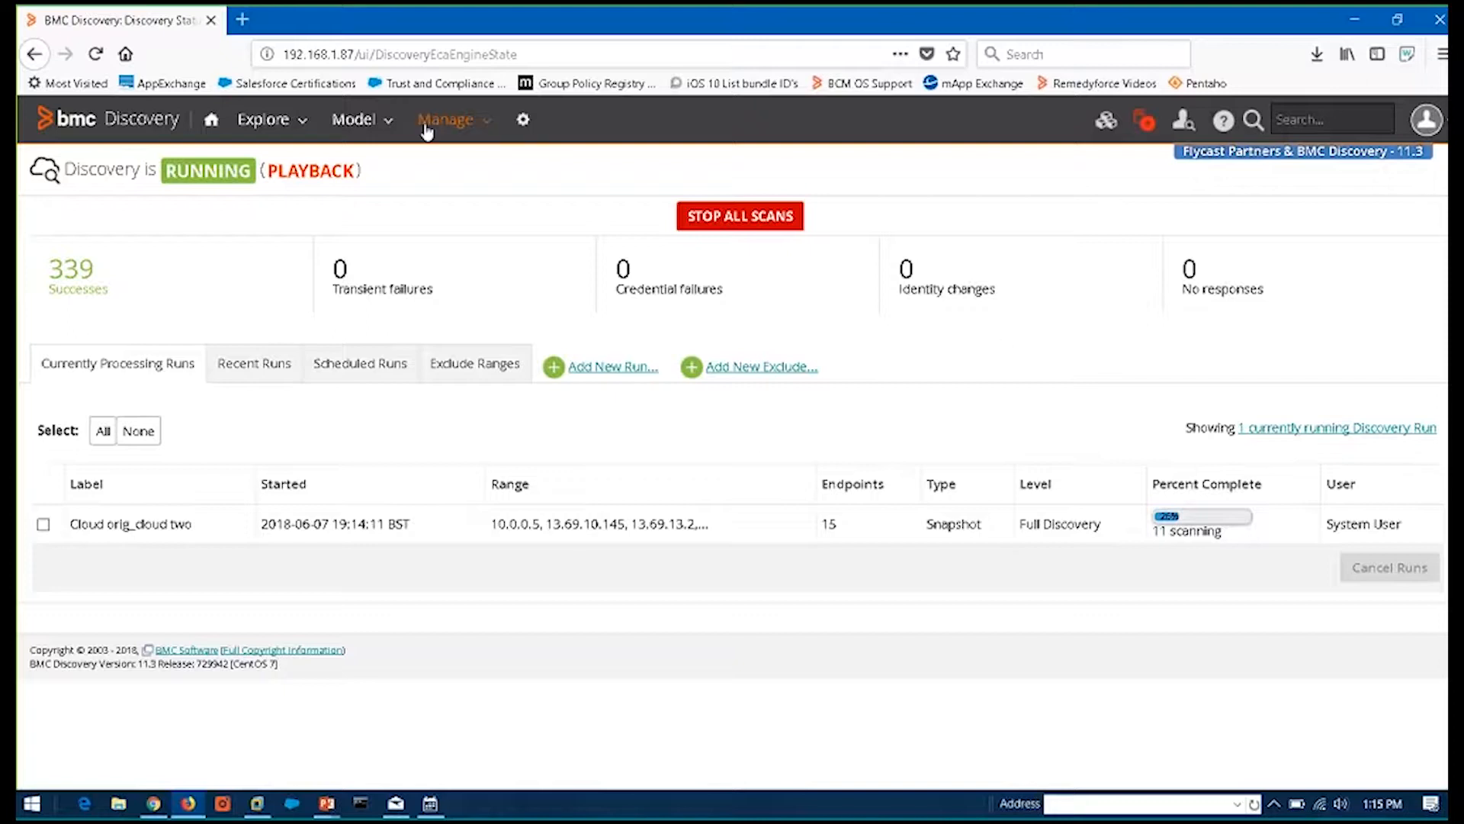
Open Manage > Knowledge and scroll through the 2161 pattern module categories
{"action": "left_click", "coordinate": [446, 120]}
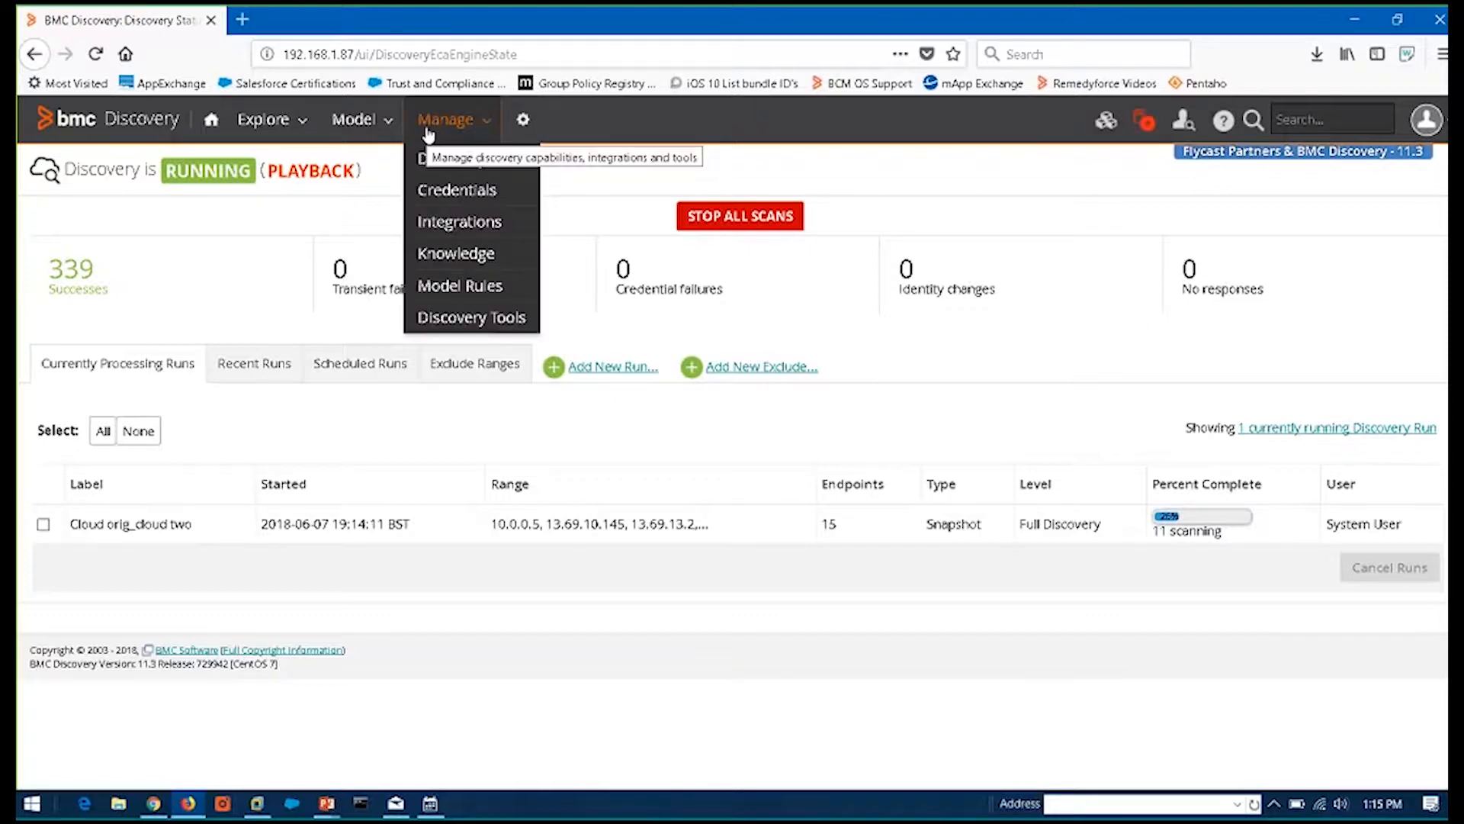
{"action": "left_click", "coordinate": [454, 253]}
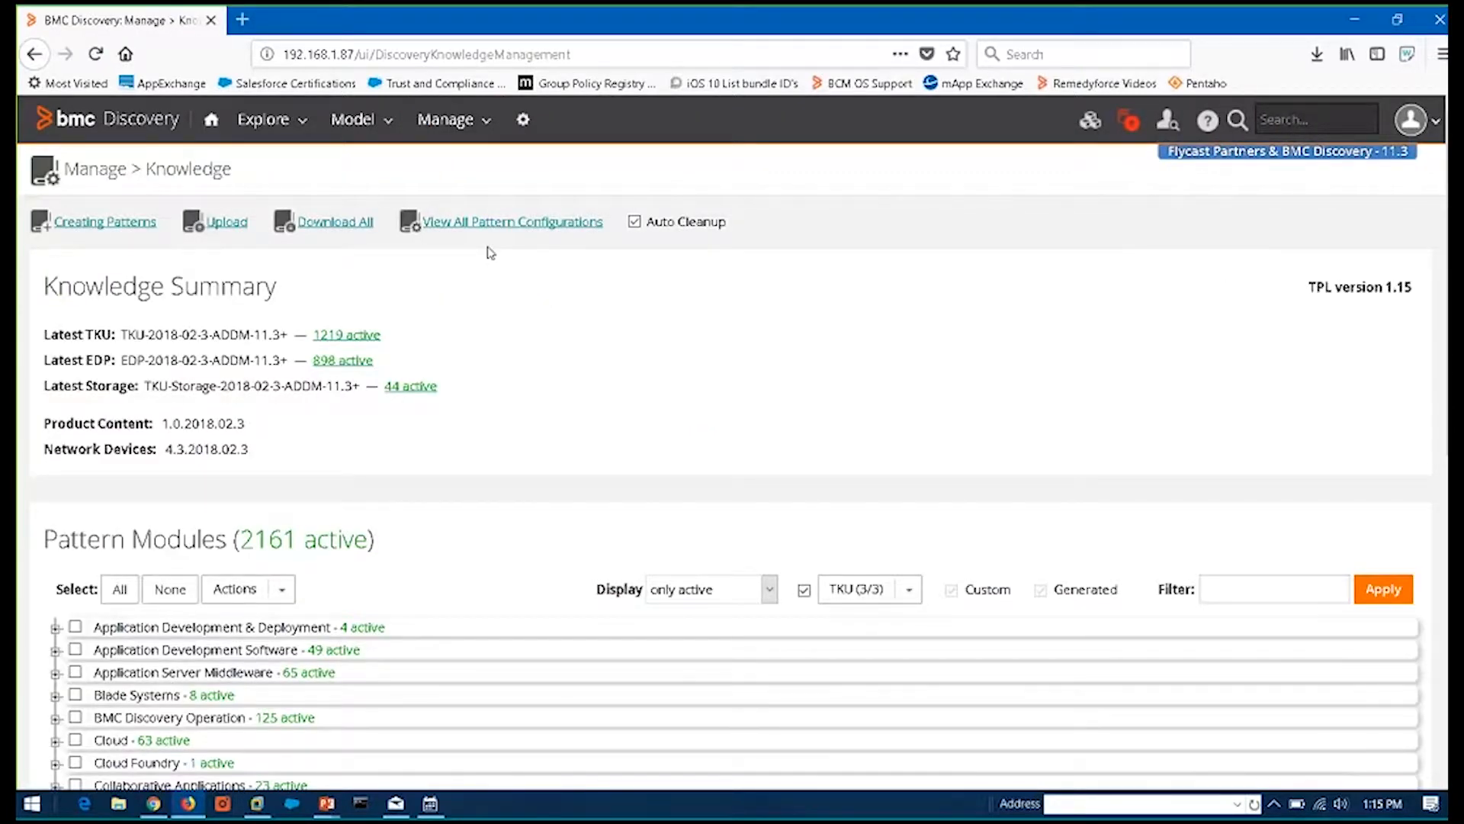
{"action": "mouse_move", "coordinate": [497, 515]}
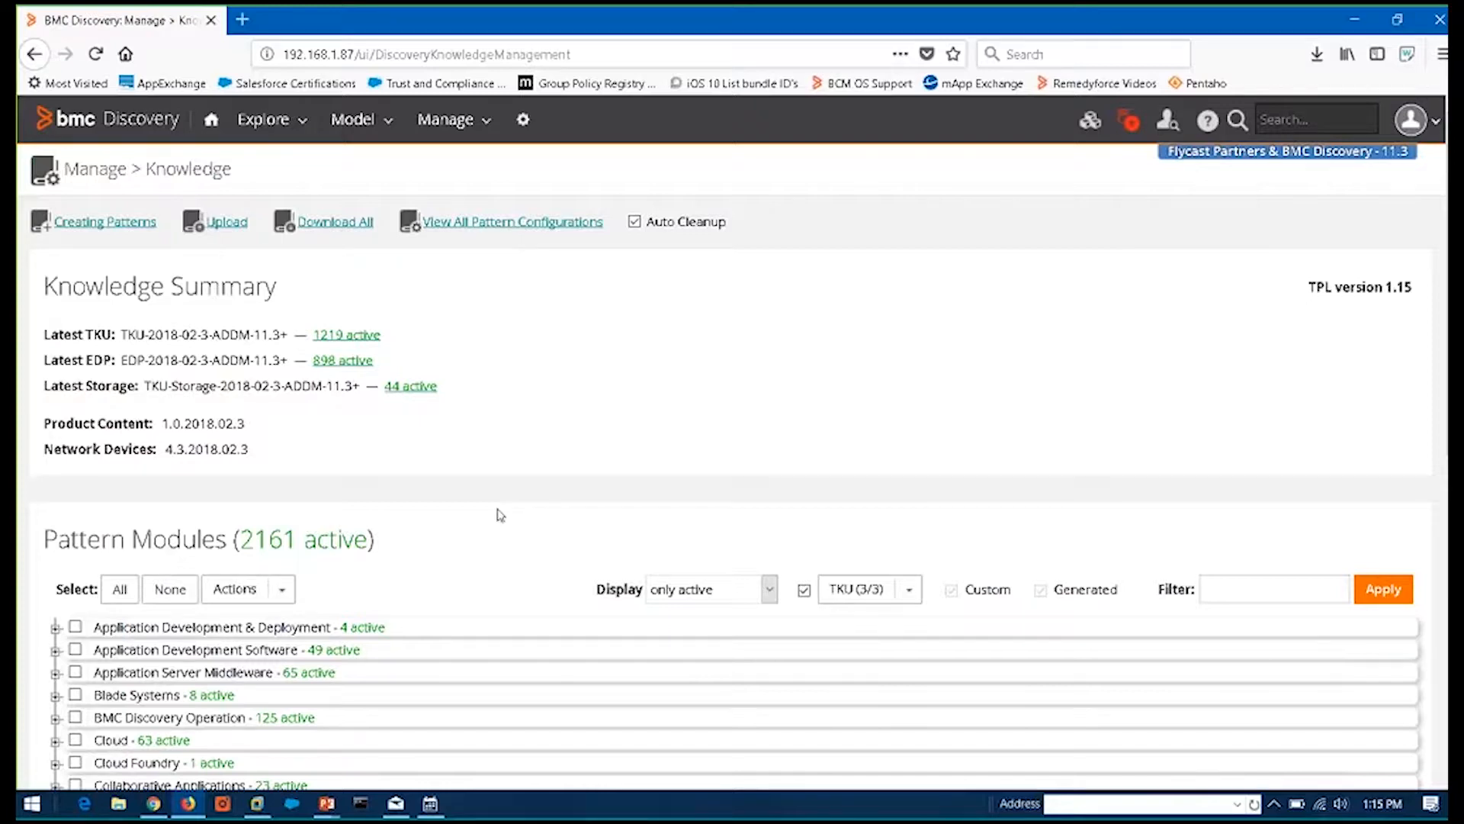
{"action": "scroll", "scroll_direction": "down", "scroll_amount": 3}
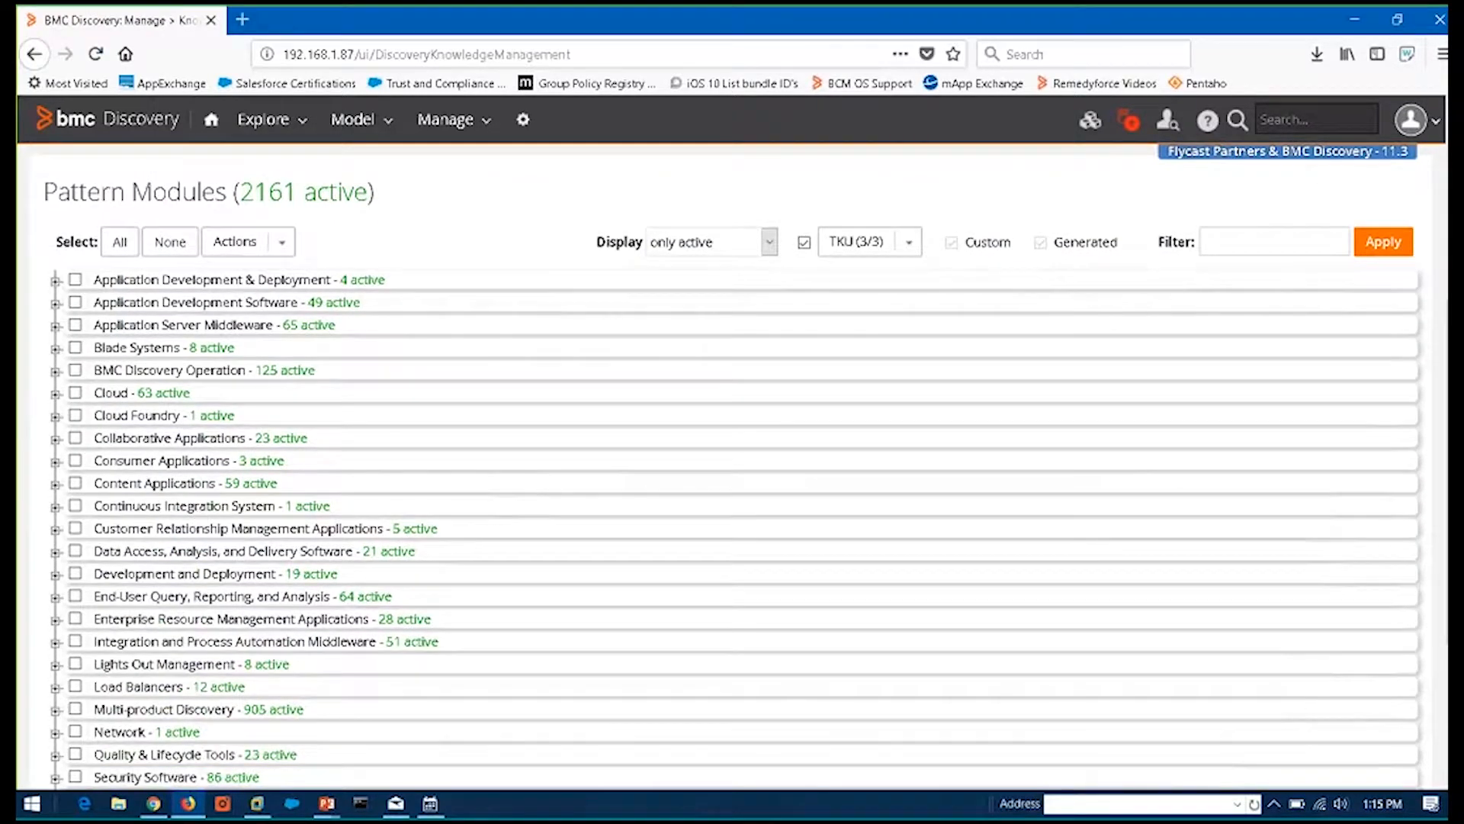
{"action": "mouse_move", "coordinate": [366, 696]}
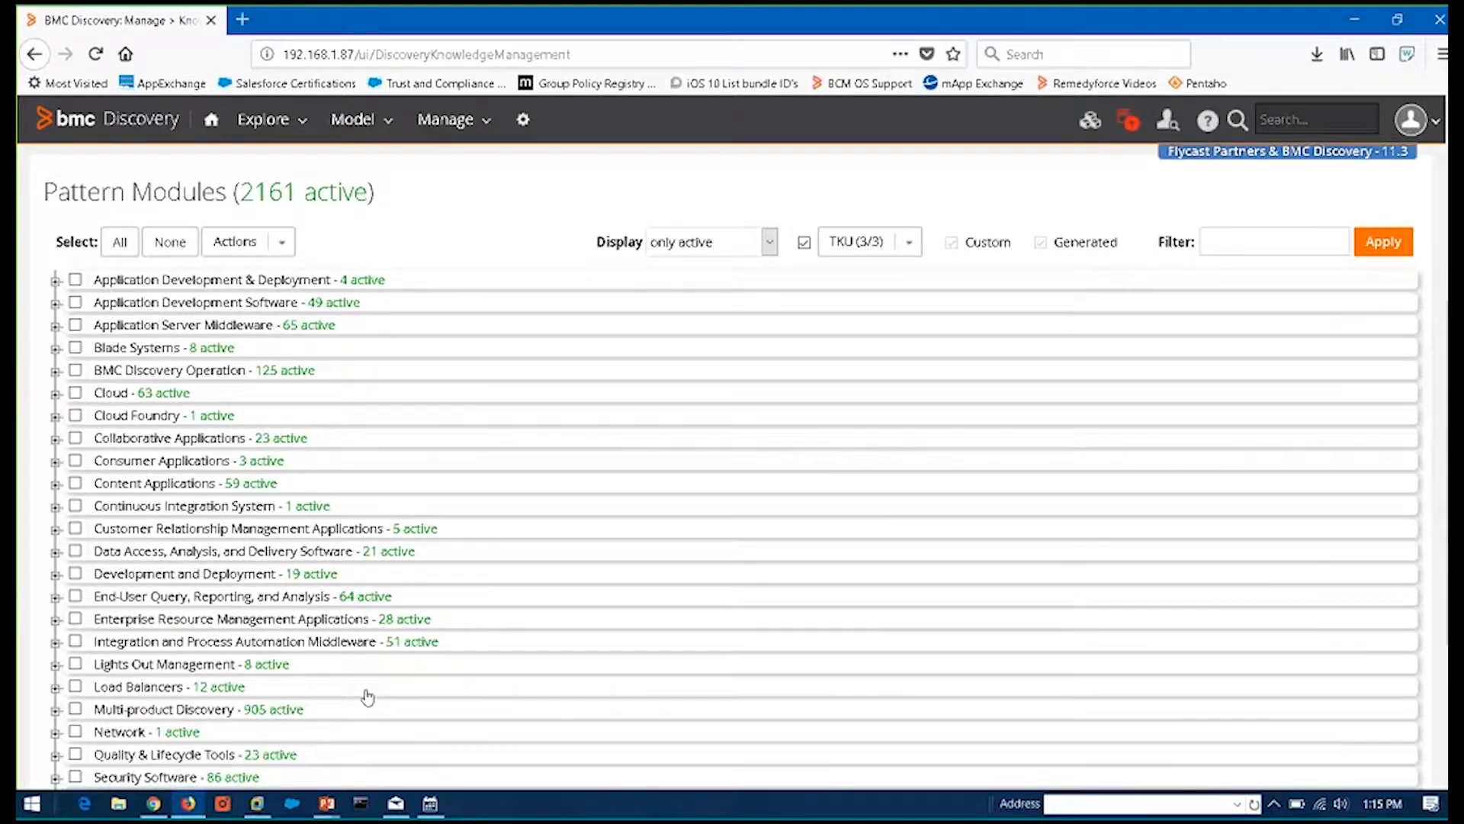
{"action": "scroll", "scroll_direction": "down", "scroll_amount": 3}
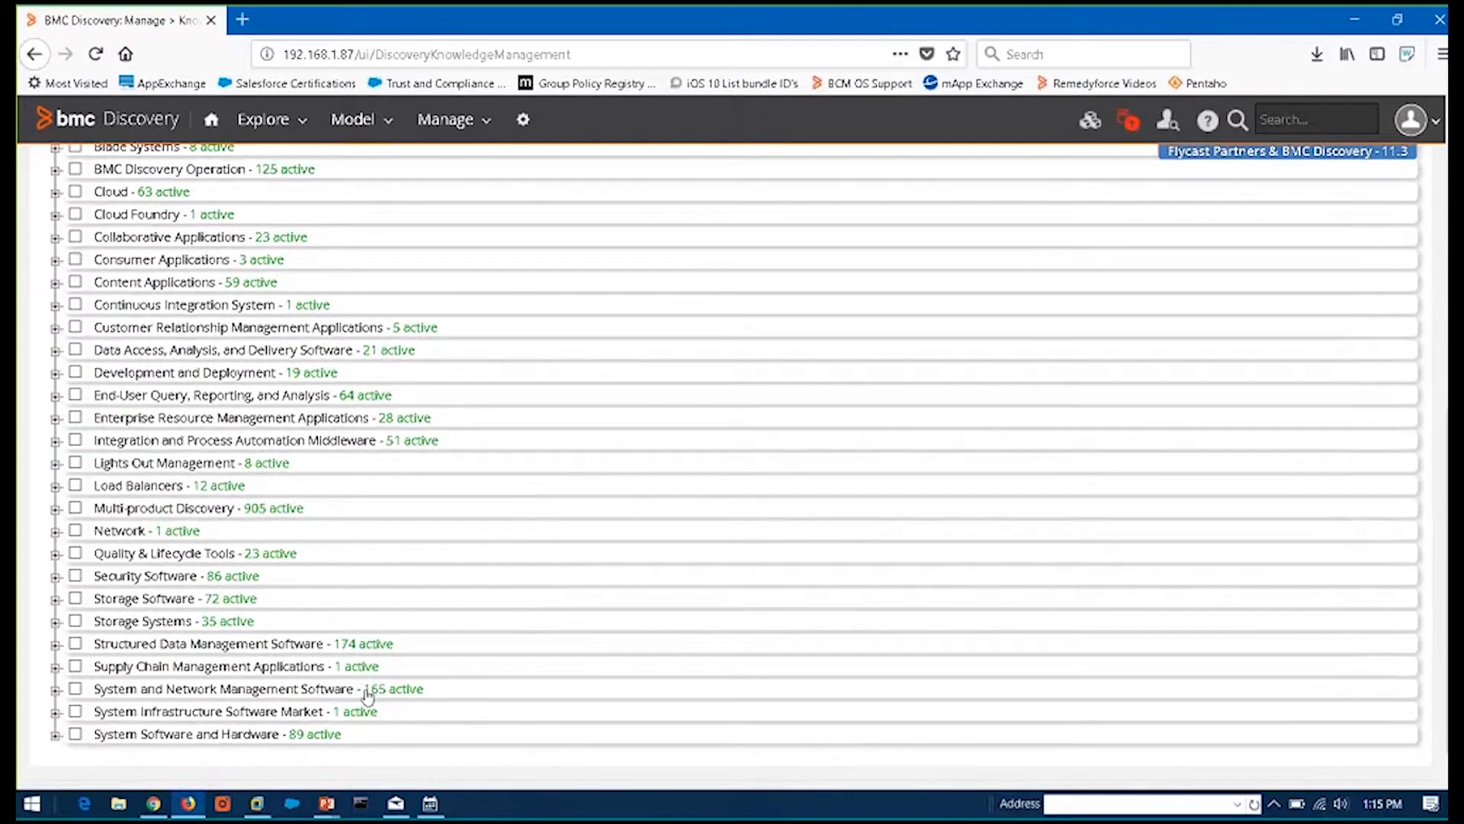
{"action": "mouse_move", "coordinate": [26, 651]}
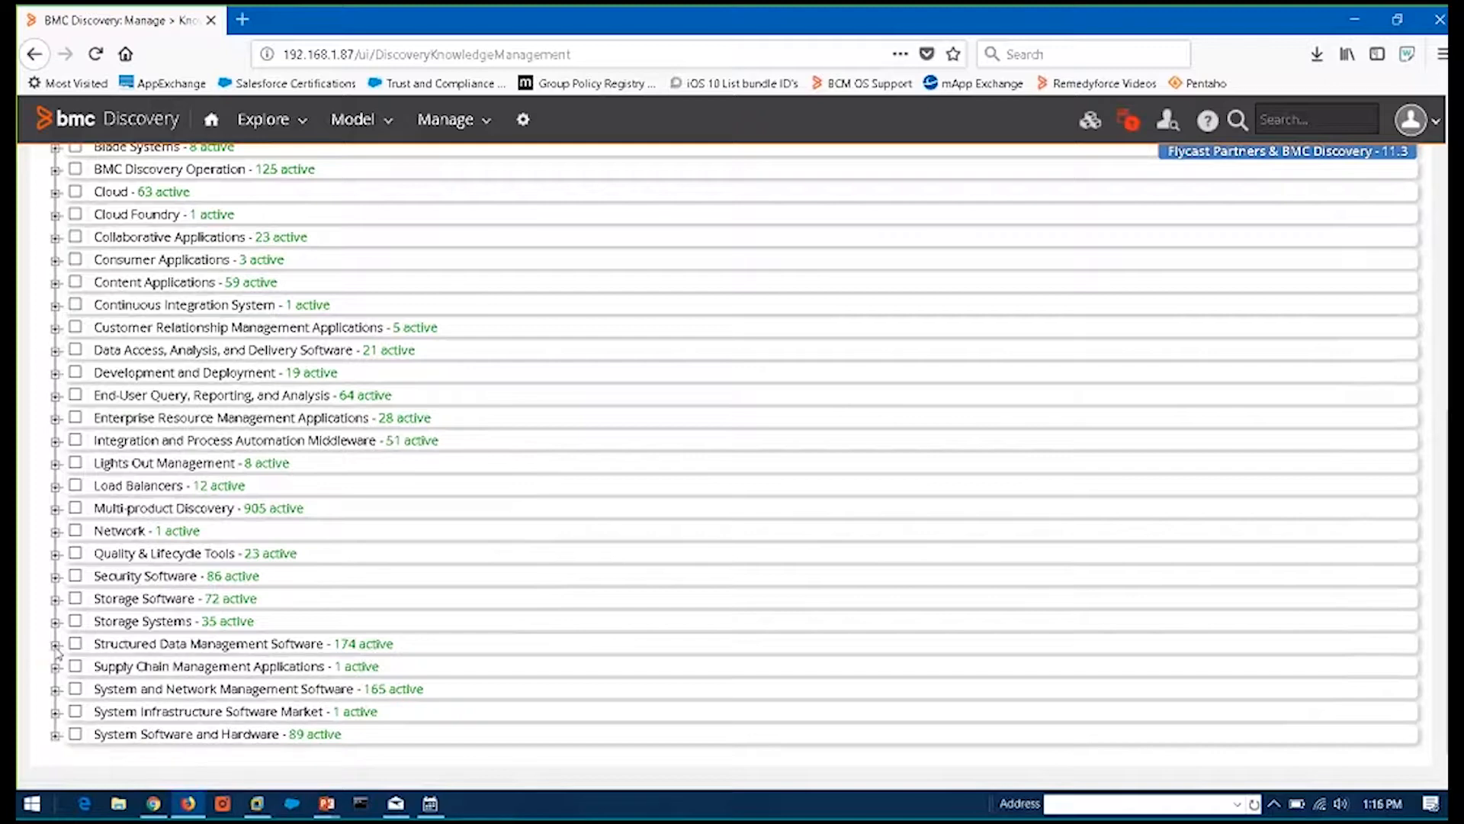
Expand Structured Data Management, Relational DBMS and Microsoft SQL Server, then select Base discovery
{"action": "left_click", "coordinate": [59, 645]}
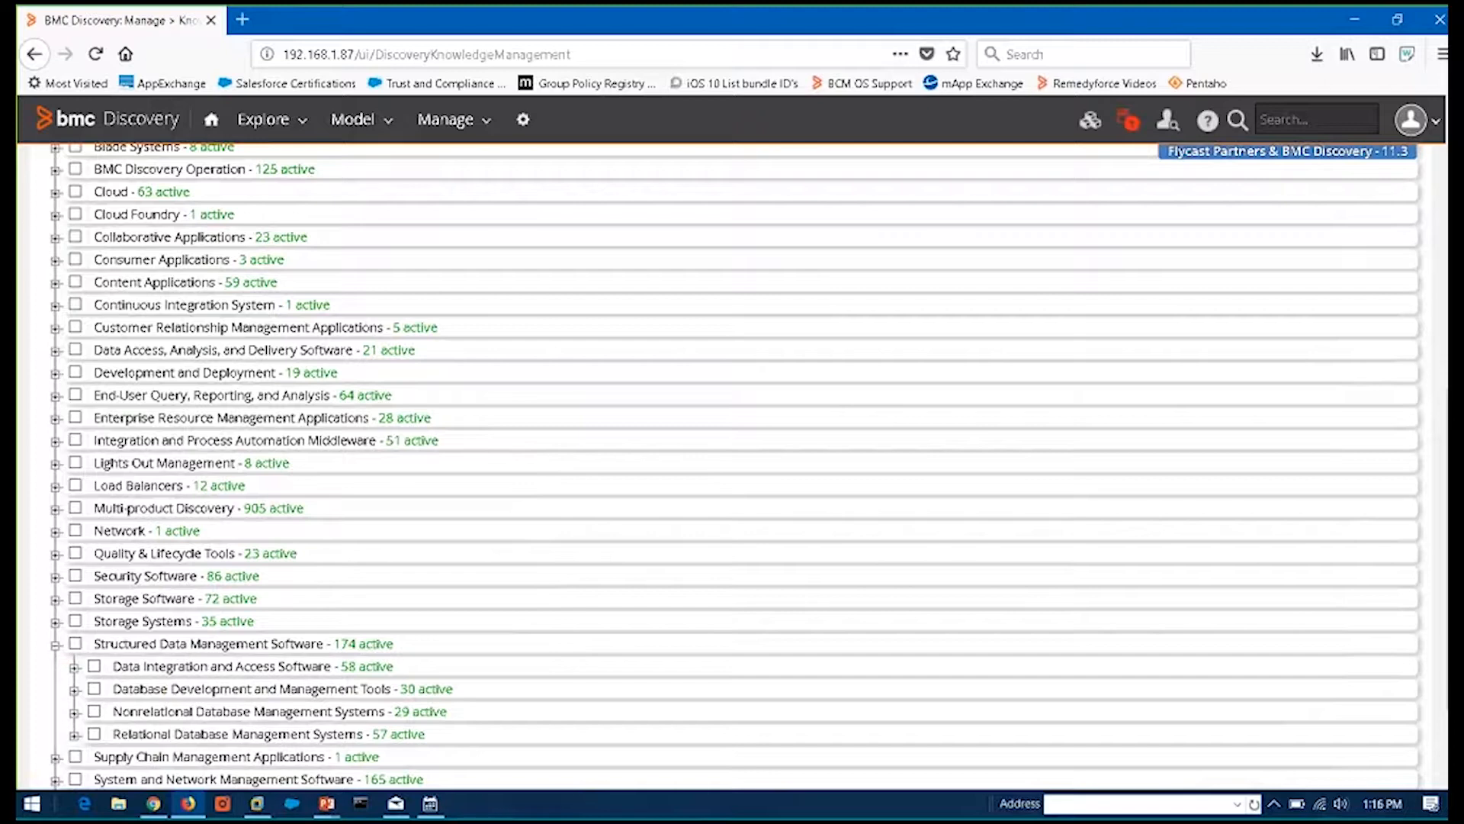
{"action": "left_click", "coordinate": [73, 737]}
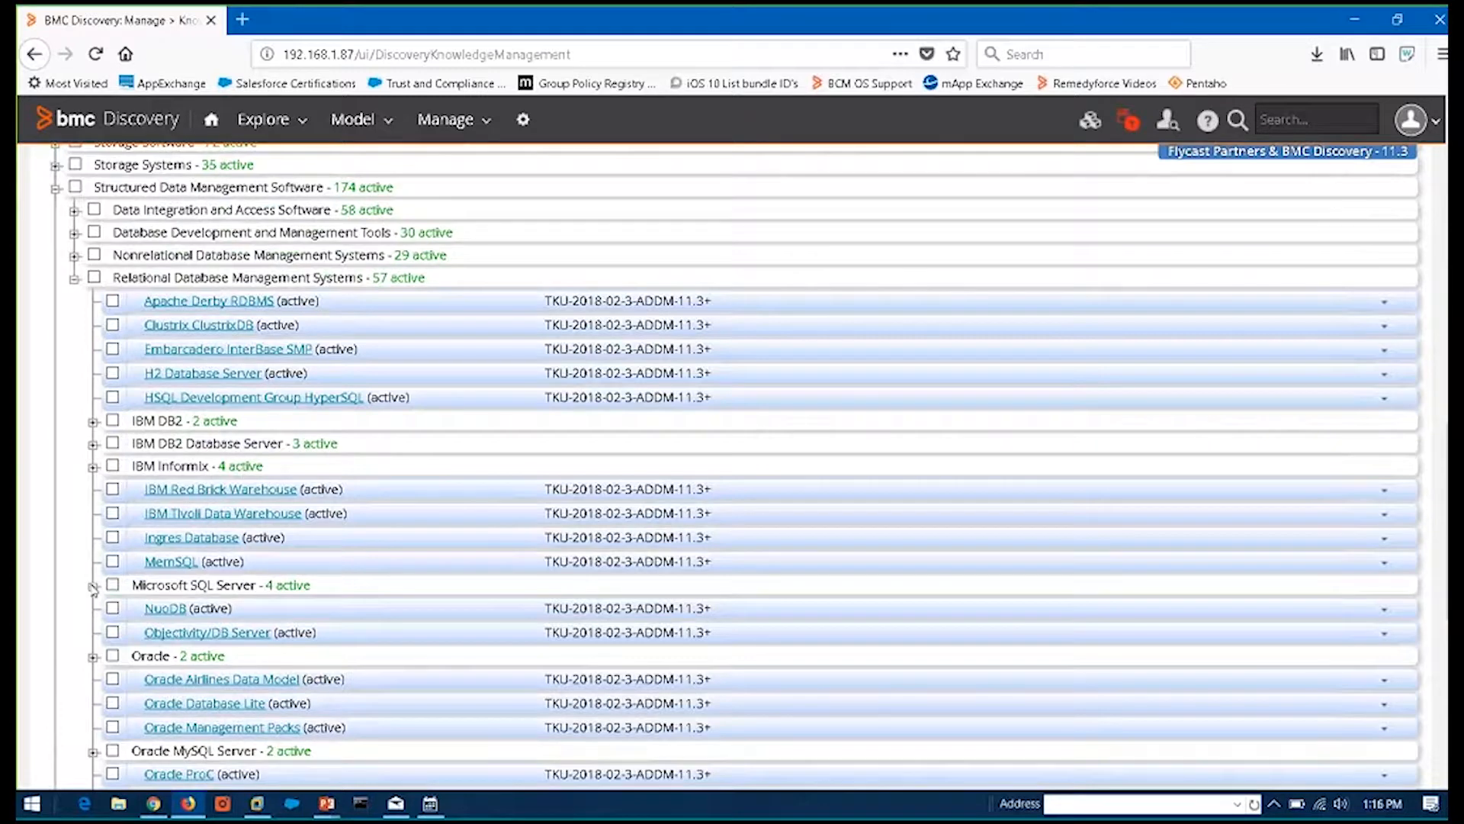
{"action": "left_click", "coordinate": [93, 585]}
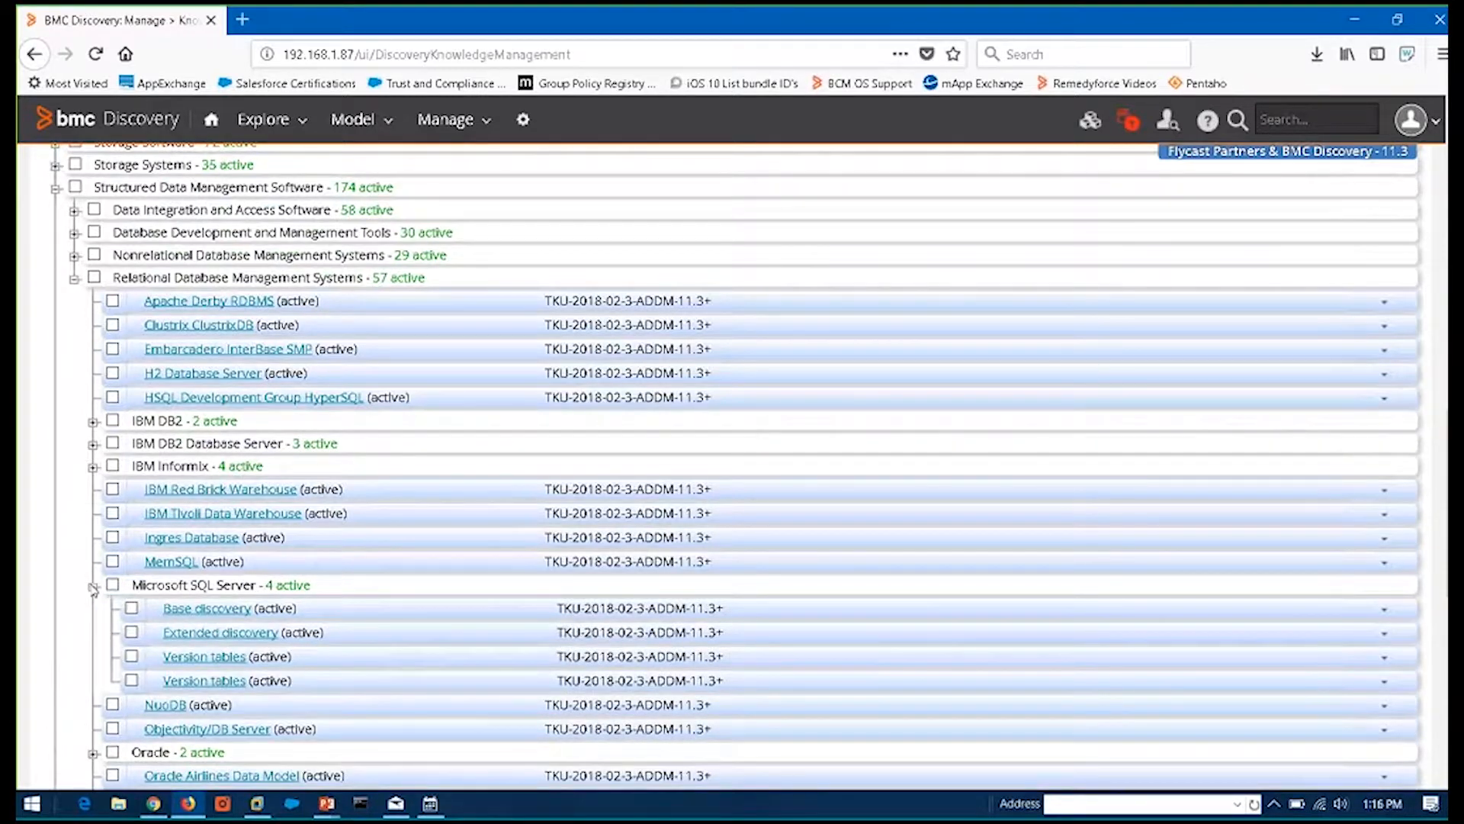
{"action": "mouse_move", "coordinate": [224, 616]}
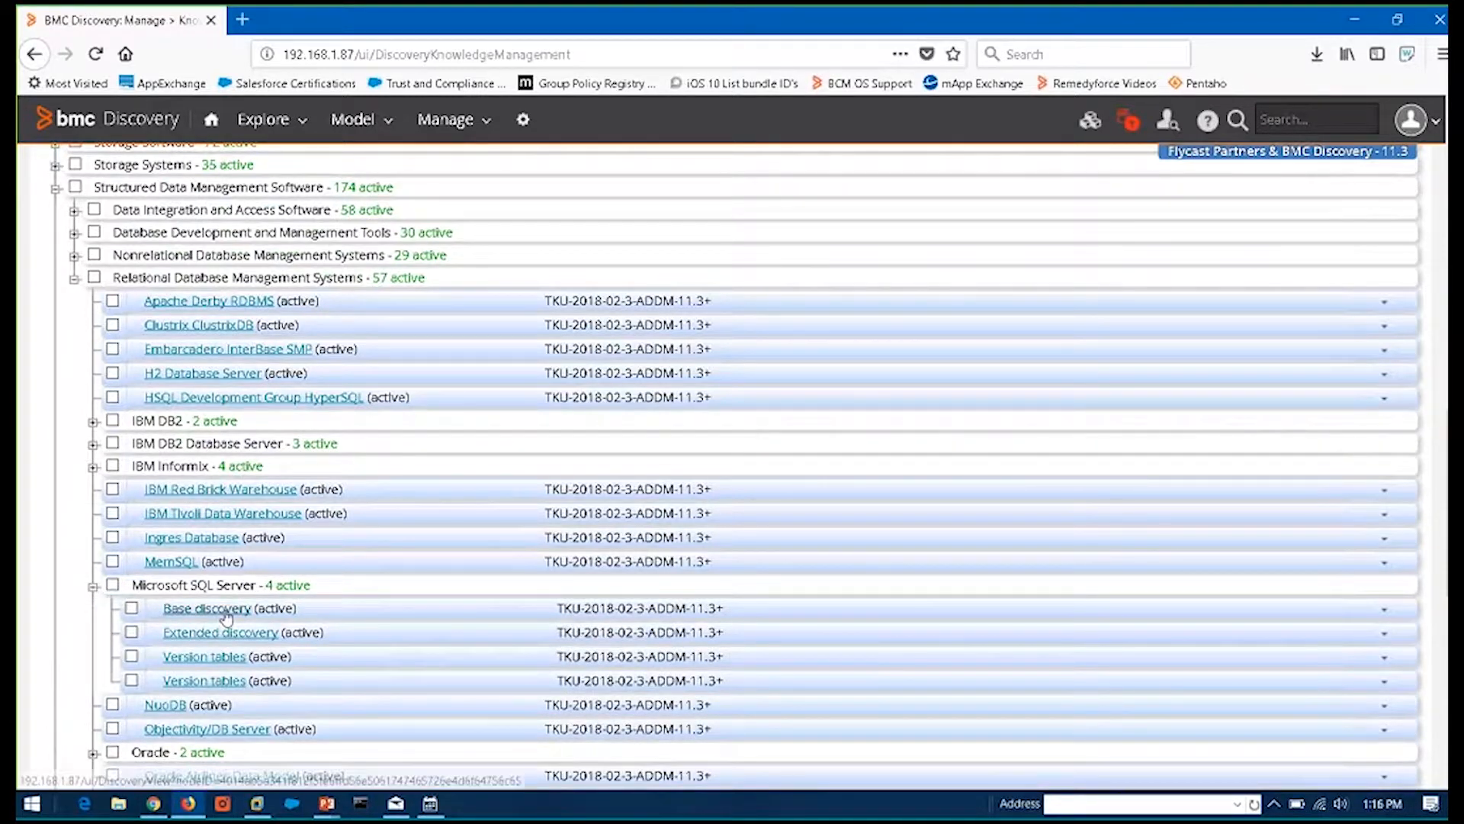
{"action": "mouse_move", "coordinate": [220, 632]}
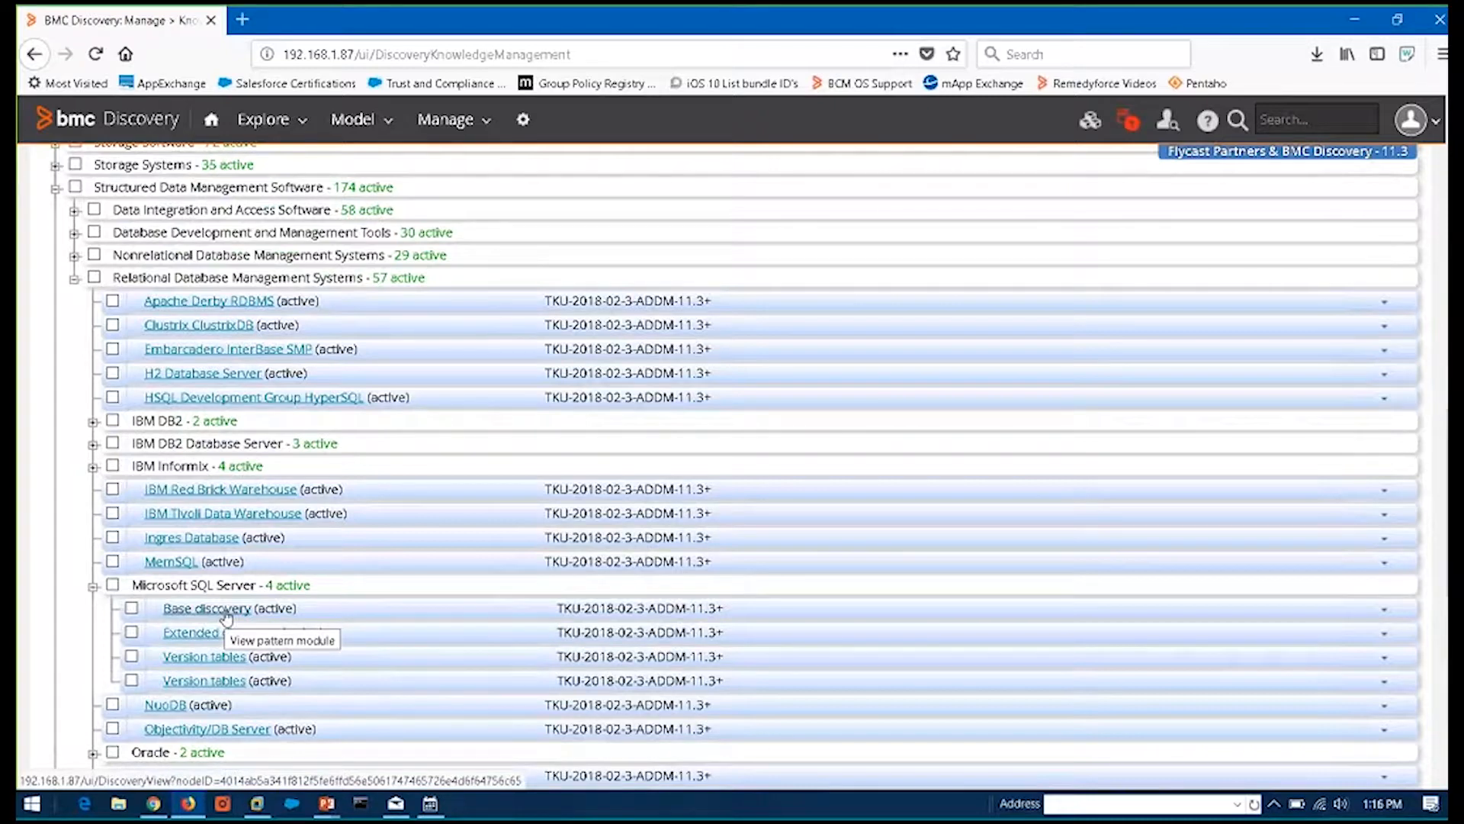
{"action": "mouse_move", "coordinate": [588, 616]}
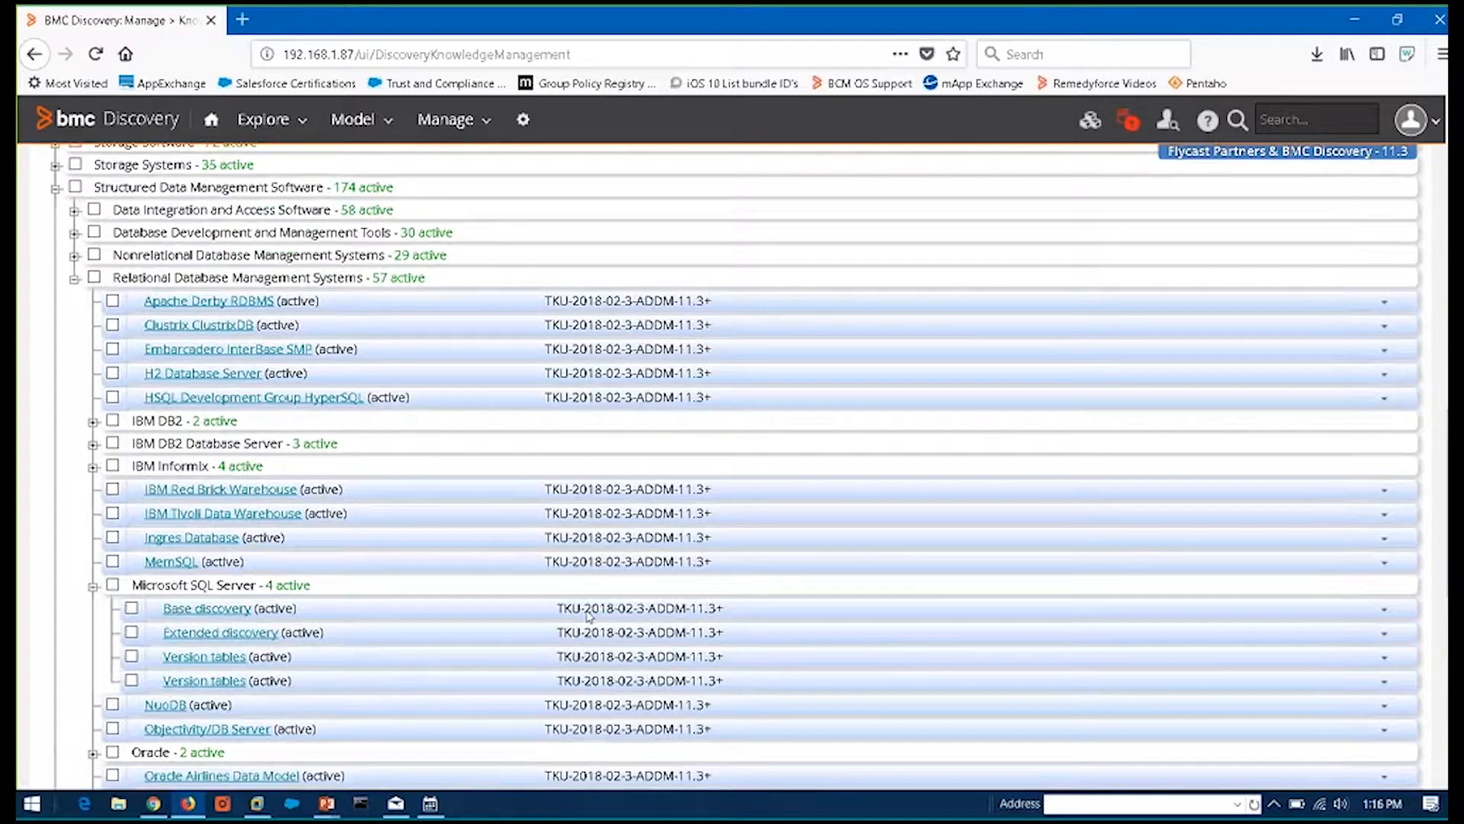
{"action": "mouse_move", "coordinate": [679, 615]}
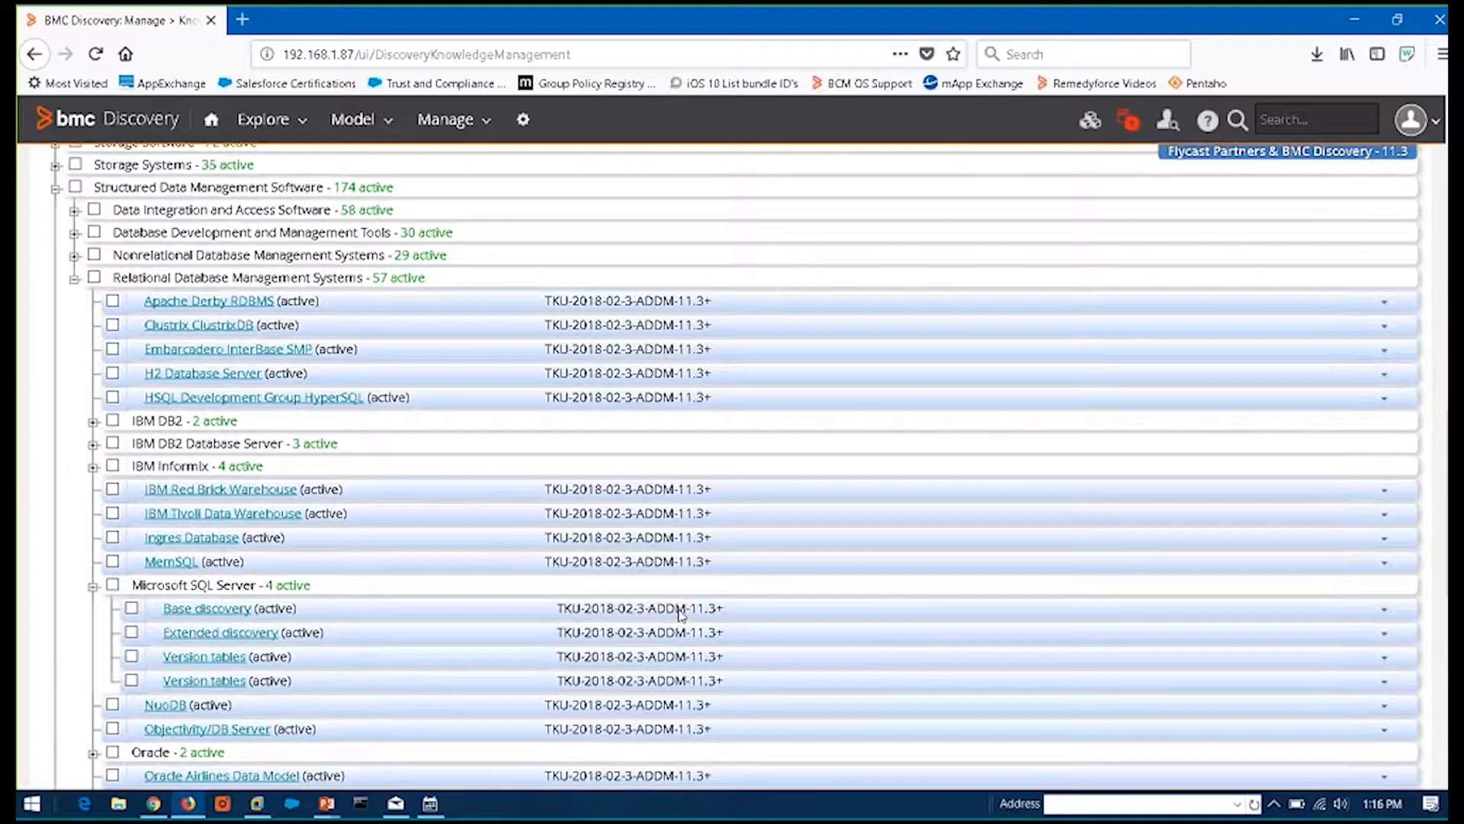
{"action": "left_click", "coordinate": [207, 608]}
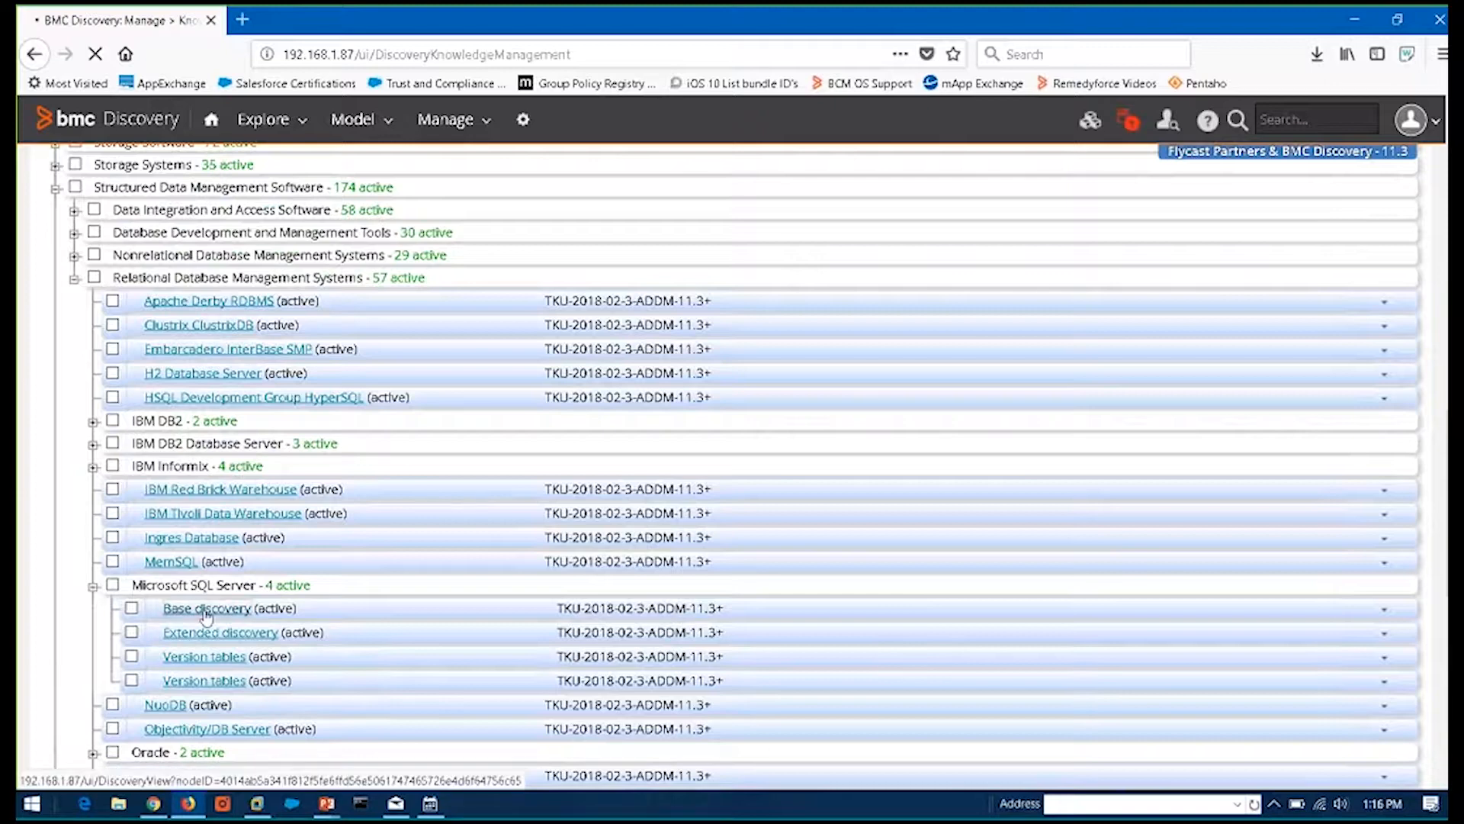
View the SQL Server Base discovery module and scroll down to its TPL code
{"action": "left_click", "coordinate": [206, 608]}
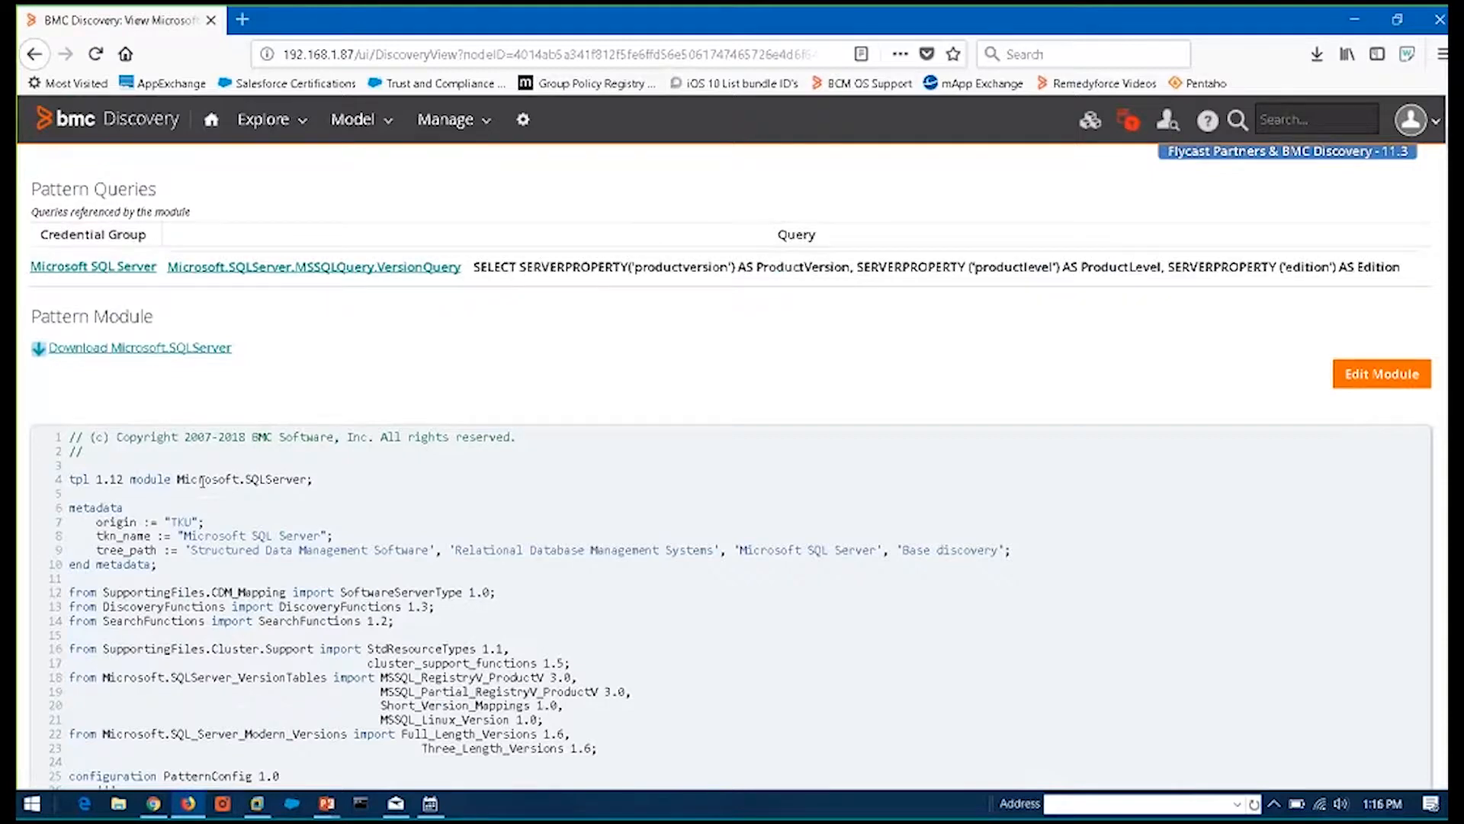
{"action": "scroll", "scroll_direction": "down", "scroll_amount": 3}
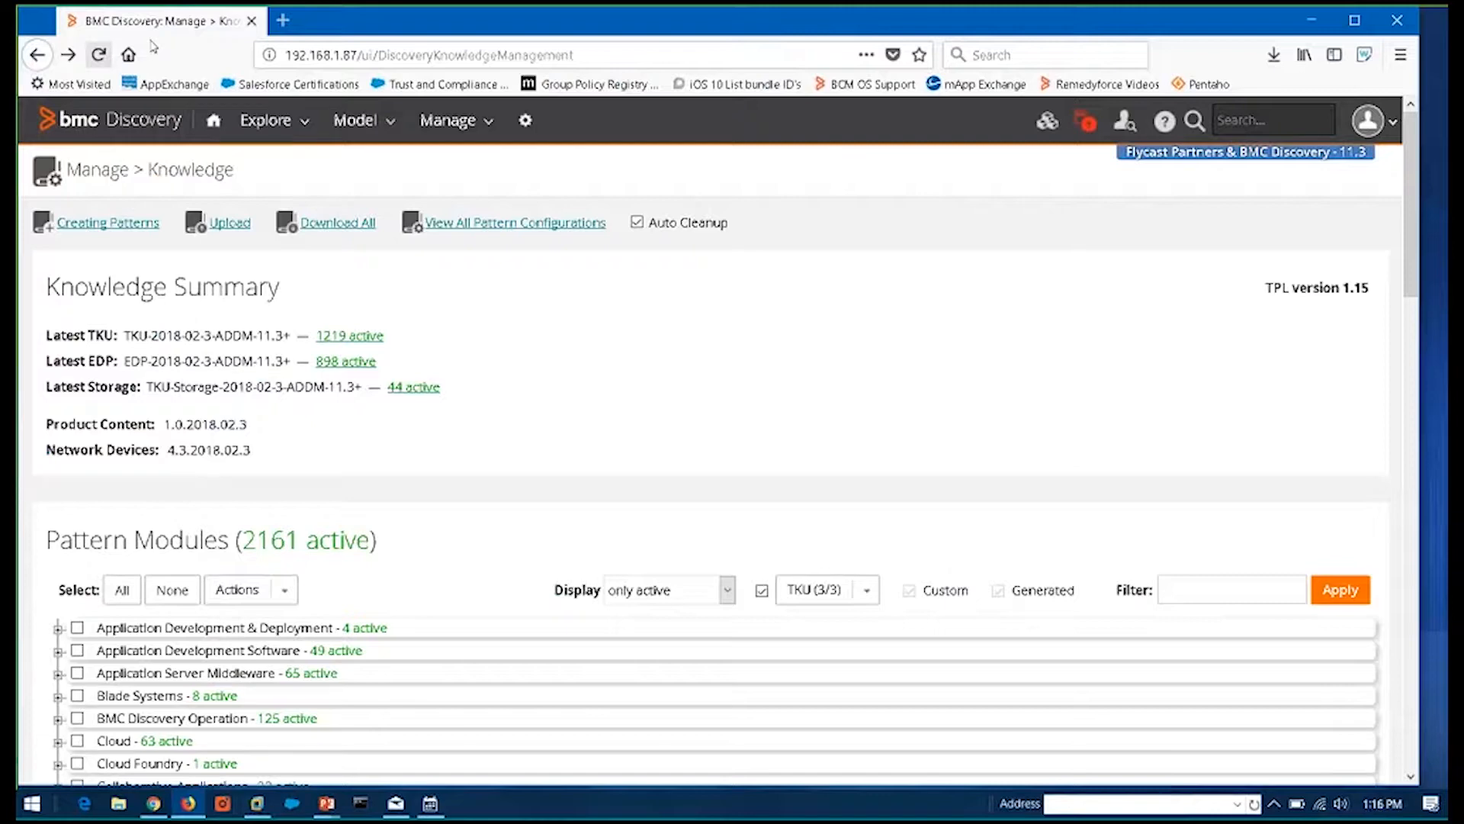
{"action": "mouse_move", "coordinate": [490, 388]}
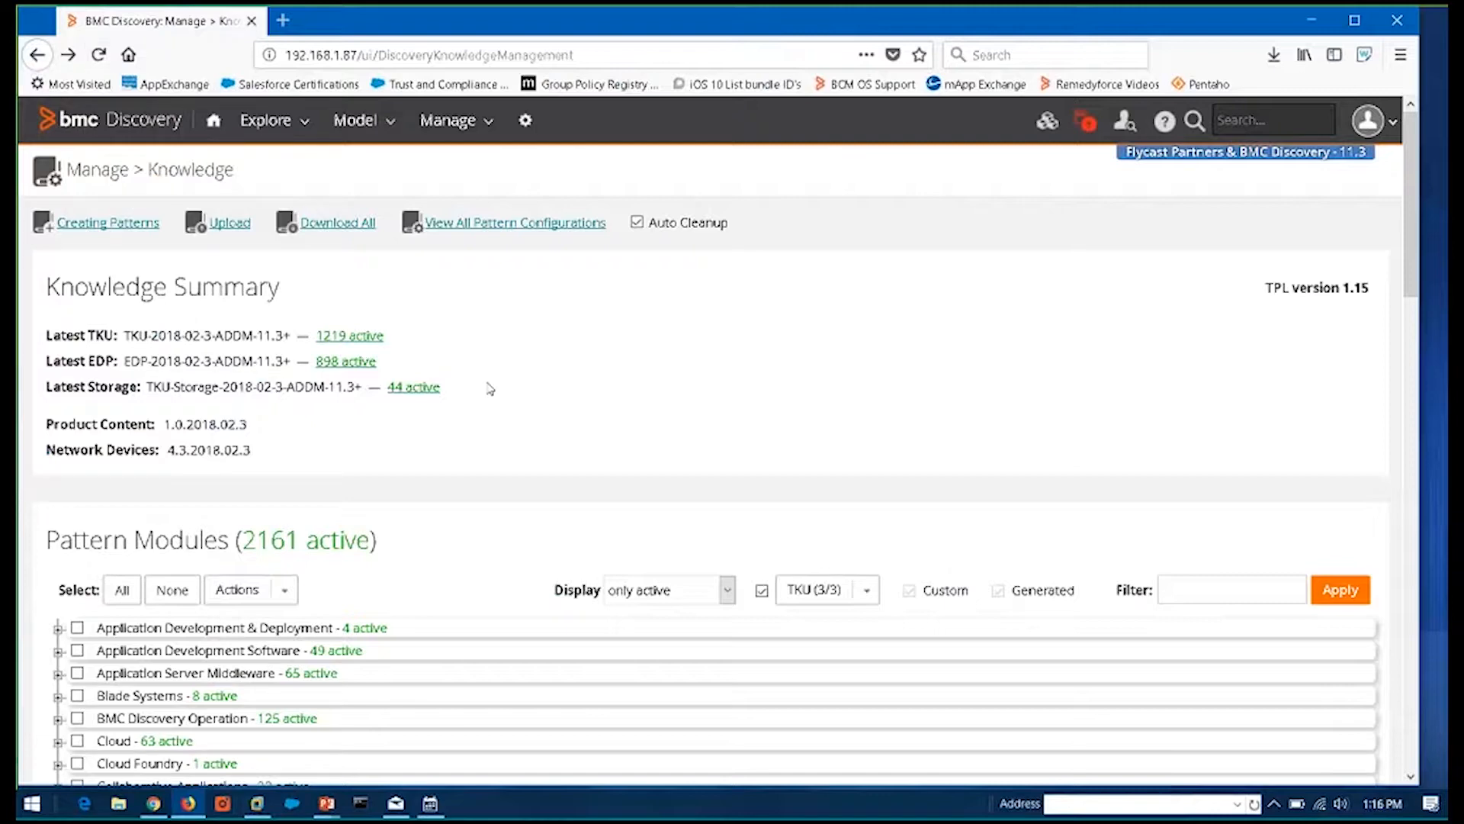
Scroll down the Knowledge page to the categories of 2161 active pattern modules
{"action": "scroll", "scroll_direction": "down", "scroll_amount": 3}
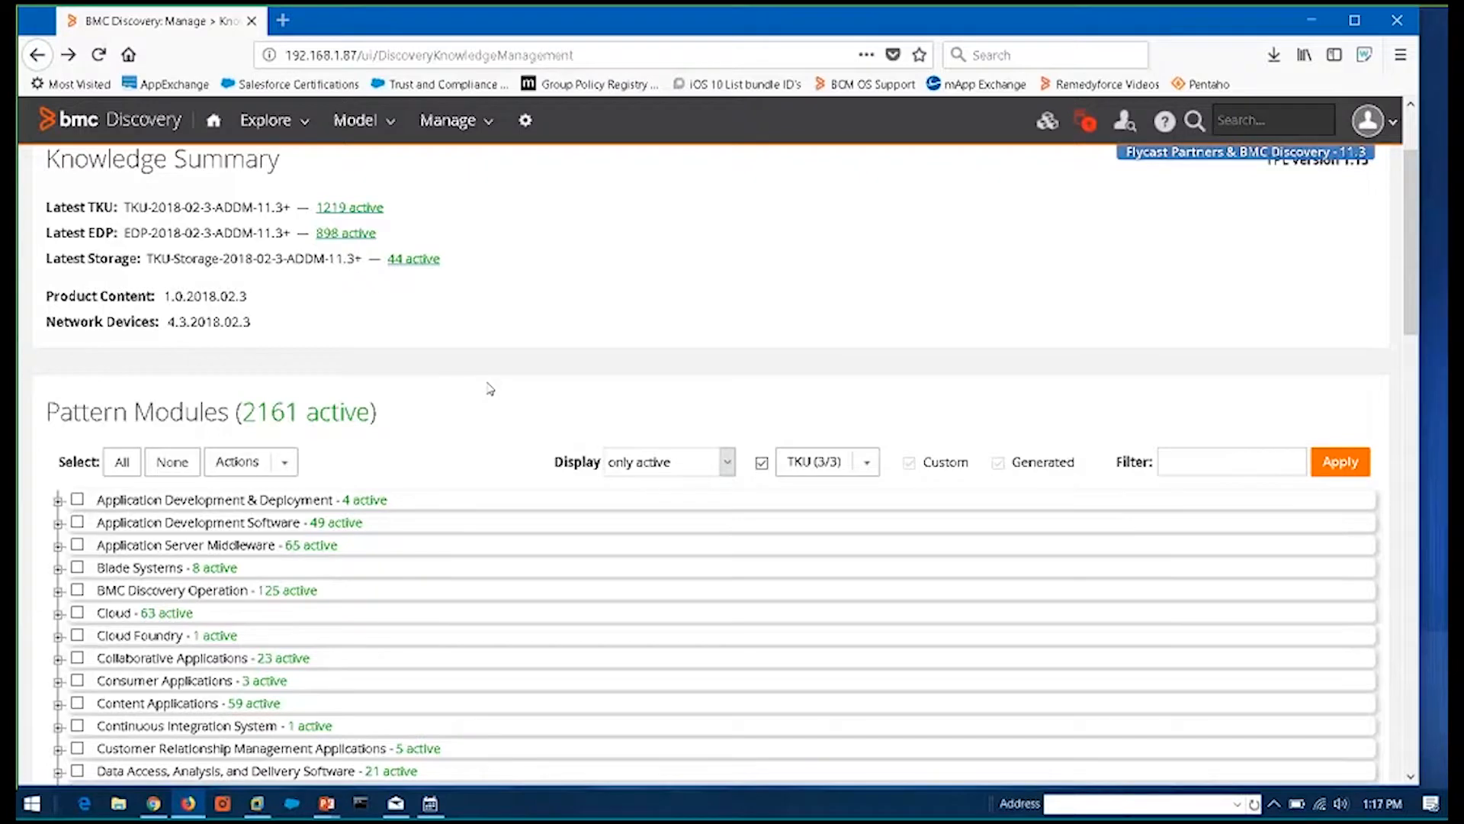
{"action": "mouse_move", "coordinate": [214, 120]}
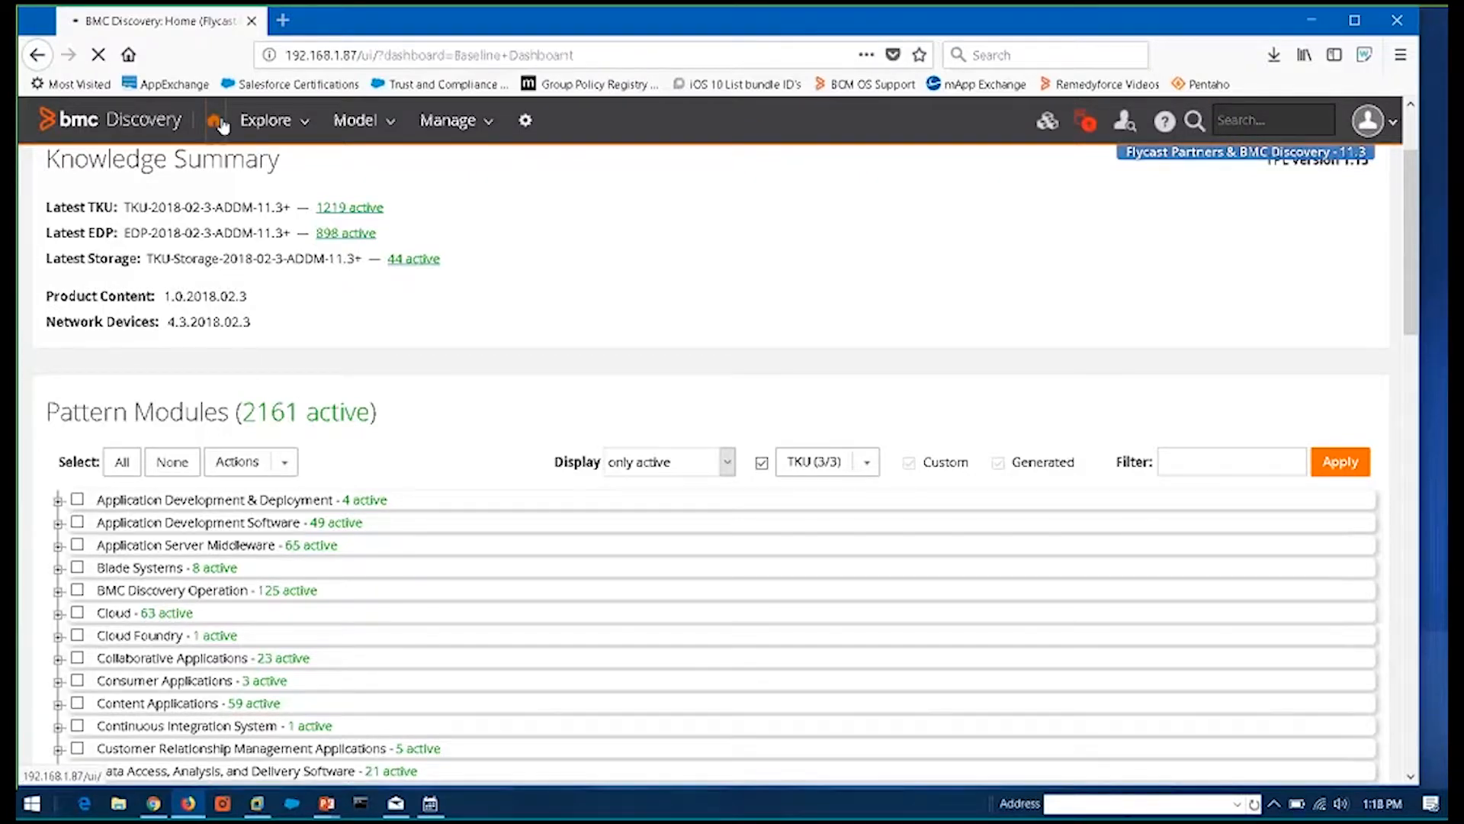
Load the Baseline Dashboard, go back briefly to Knowledge, then return to the dashboard
{"action": "left_click", "coordinate": [214, 120]}
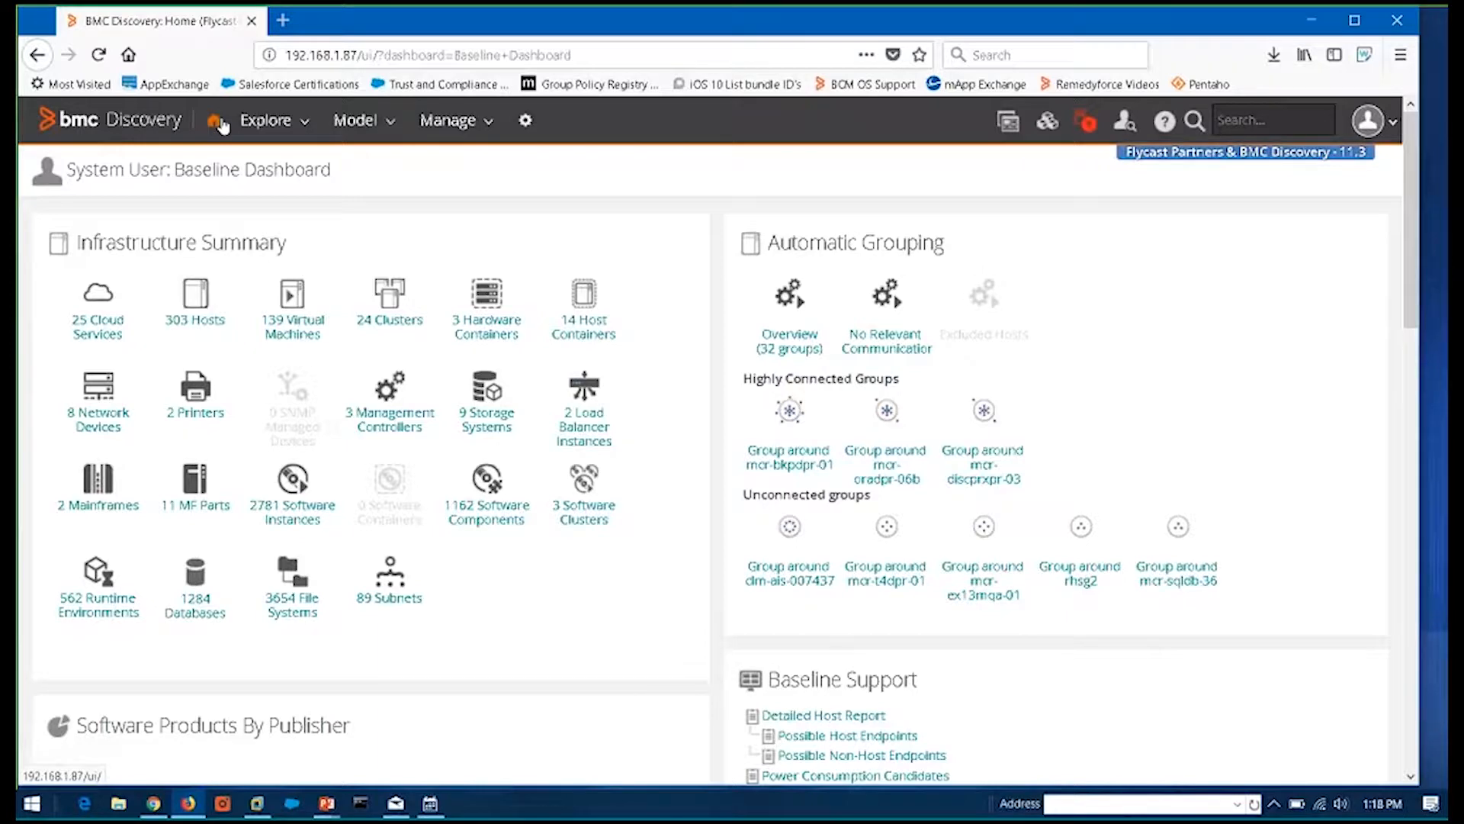
{"action": "mouse_move", "coordinate": [245, 358]}
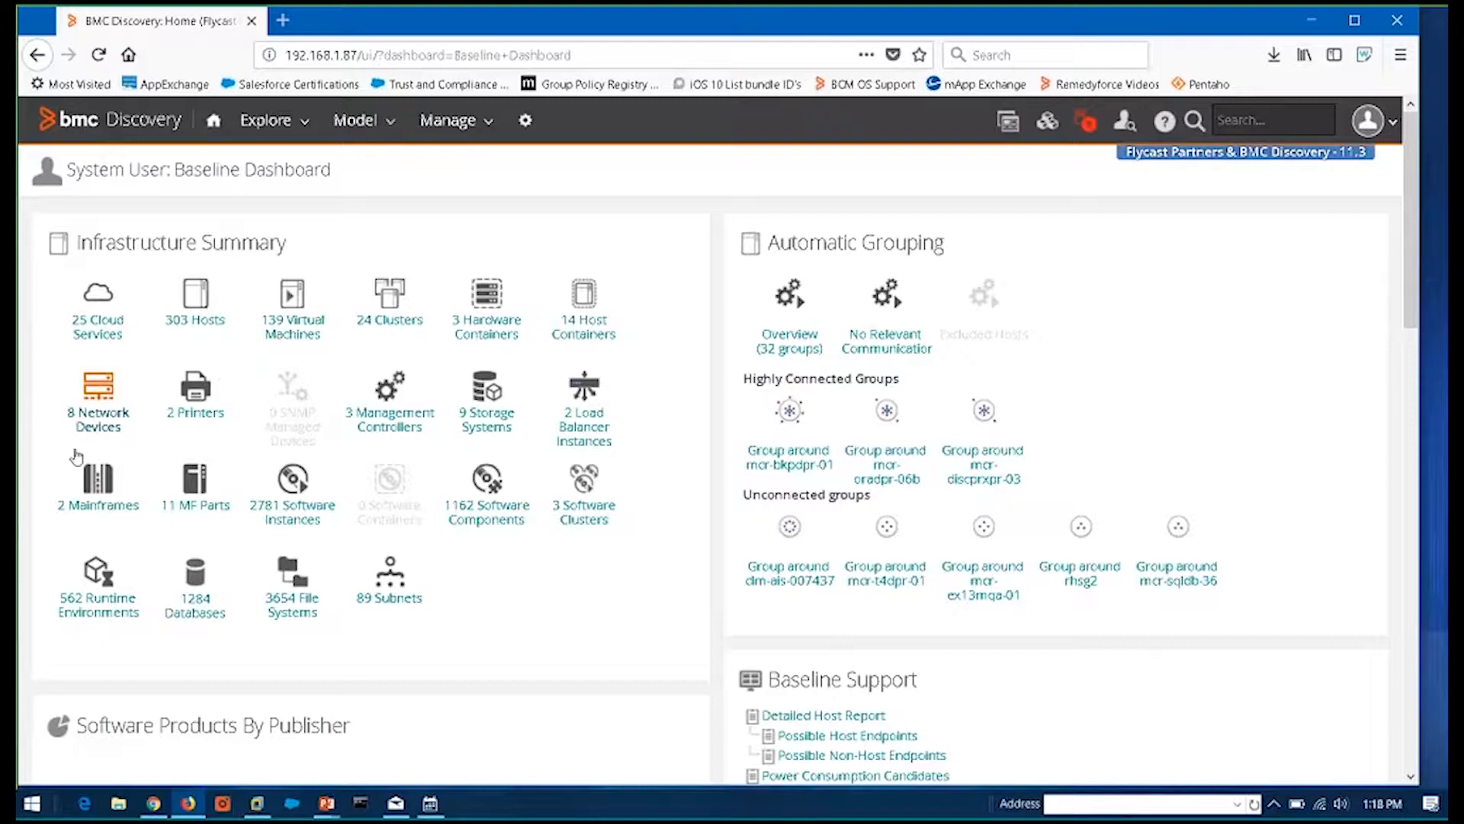
{"action": "left_click", "coordinate": [97, 488]}
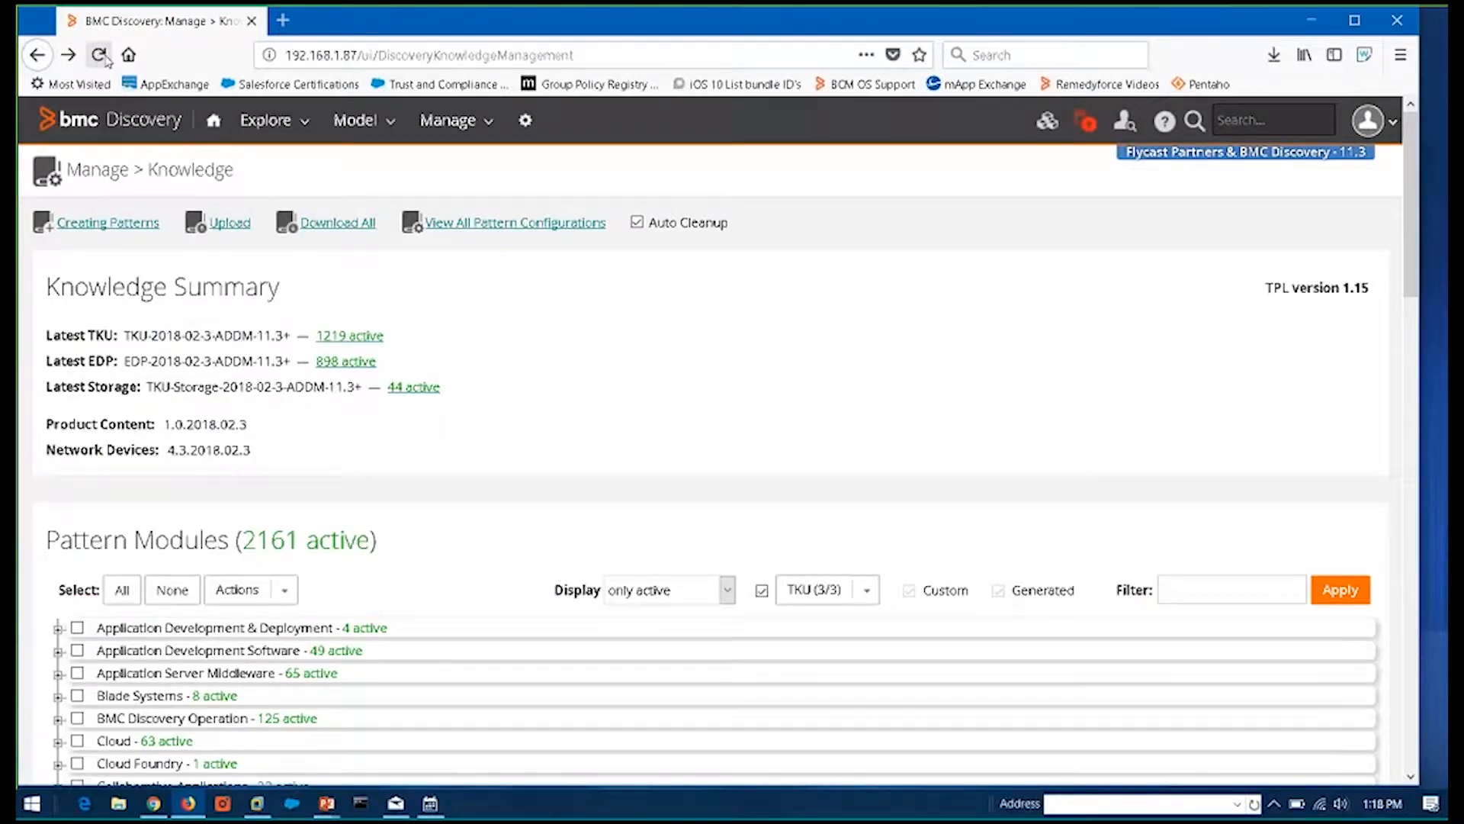
{"action": "left_click", "coordinate": [213, 120]}
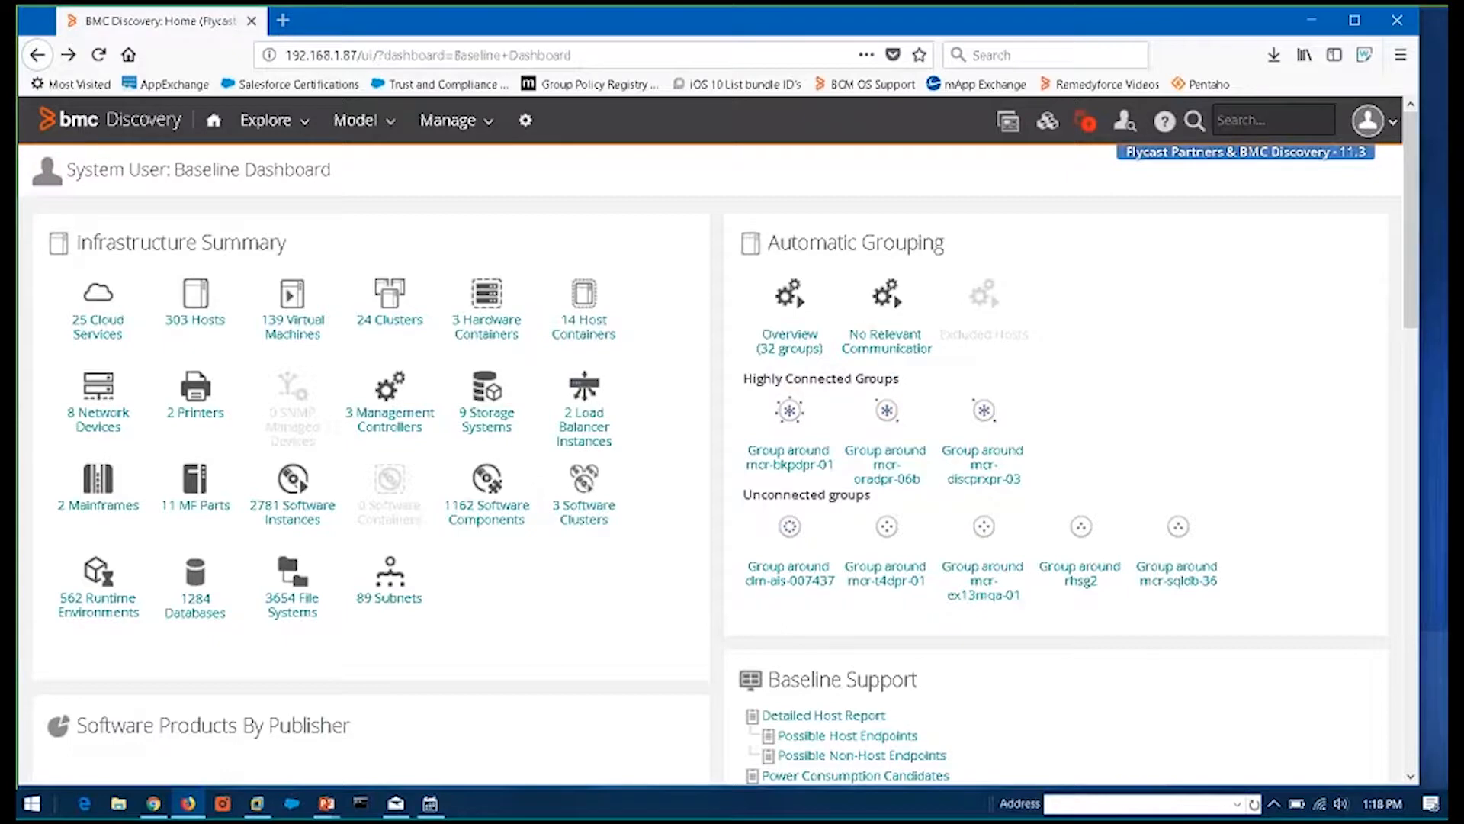
{"action": "mouse_move", "coordinate": [487, 297]}
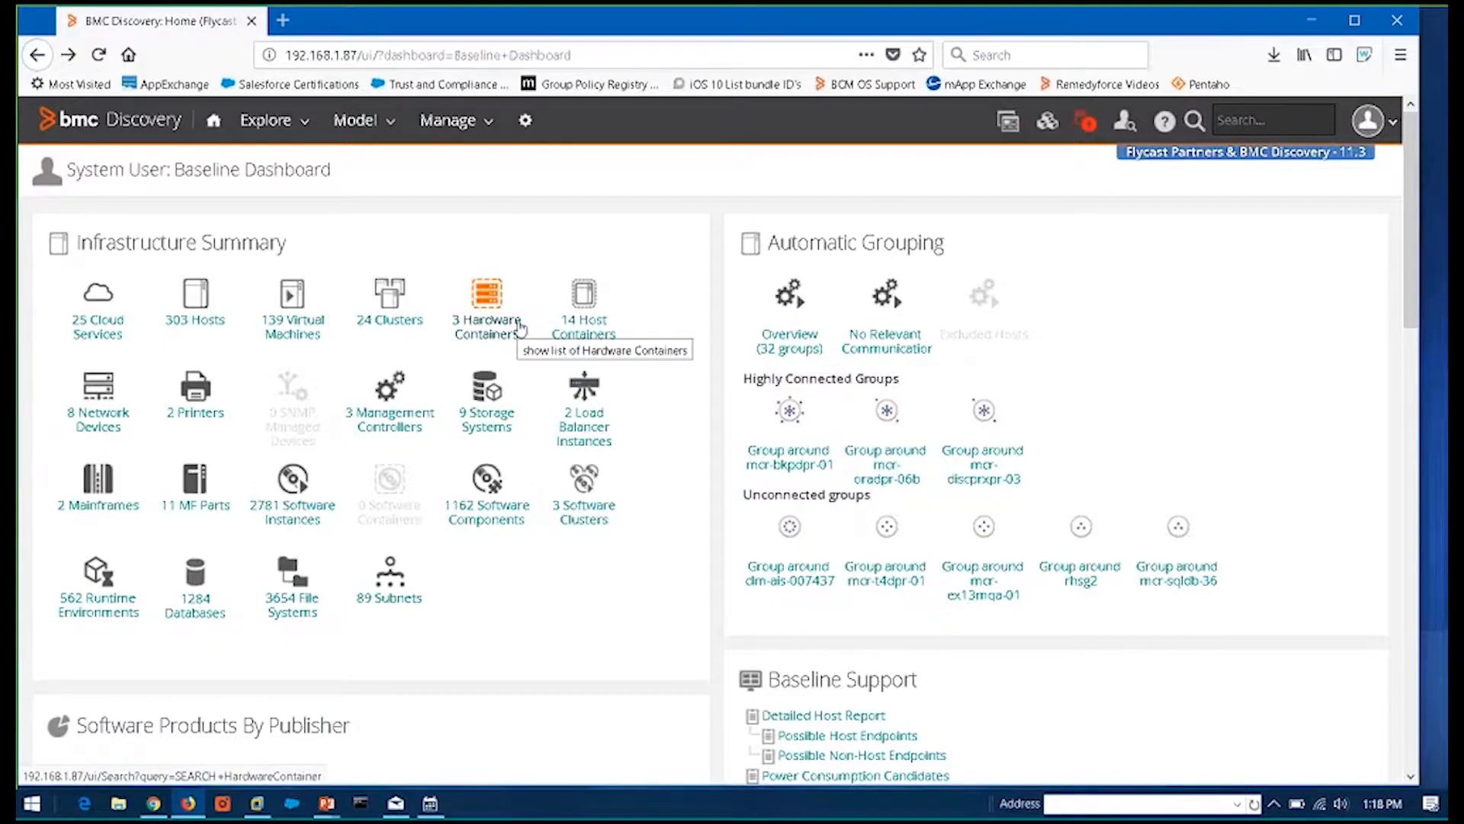
Open the list of 139 virtual machines and scroll through it
{"action": "left_click", "coordinate": [291, 299]}
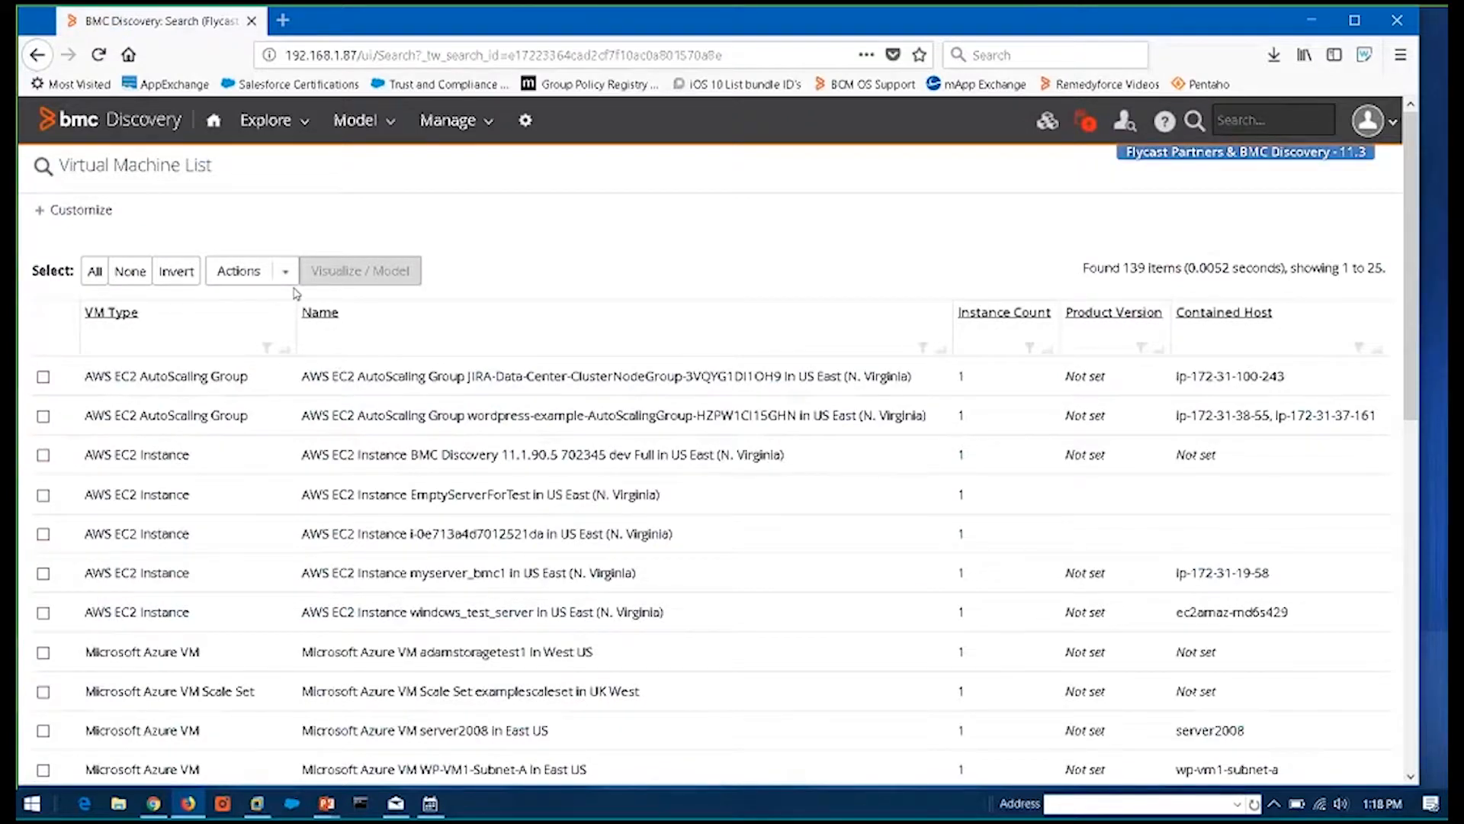
{"action": "mouse_move", "coordinate": [415, 375]}
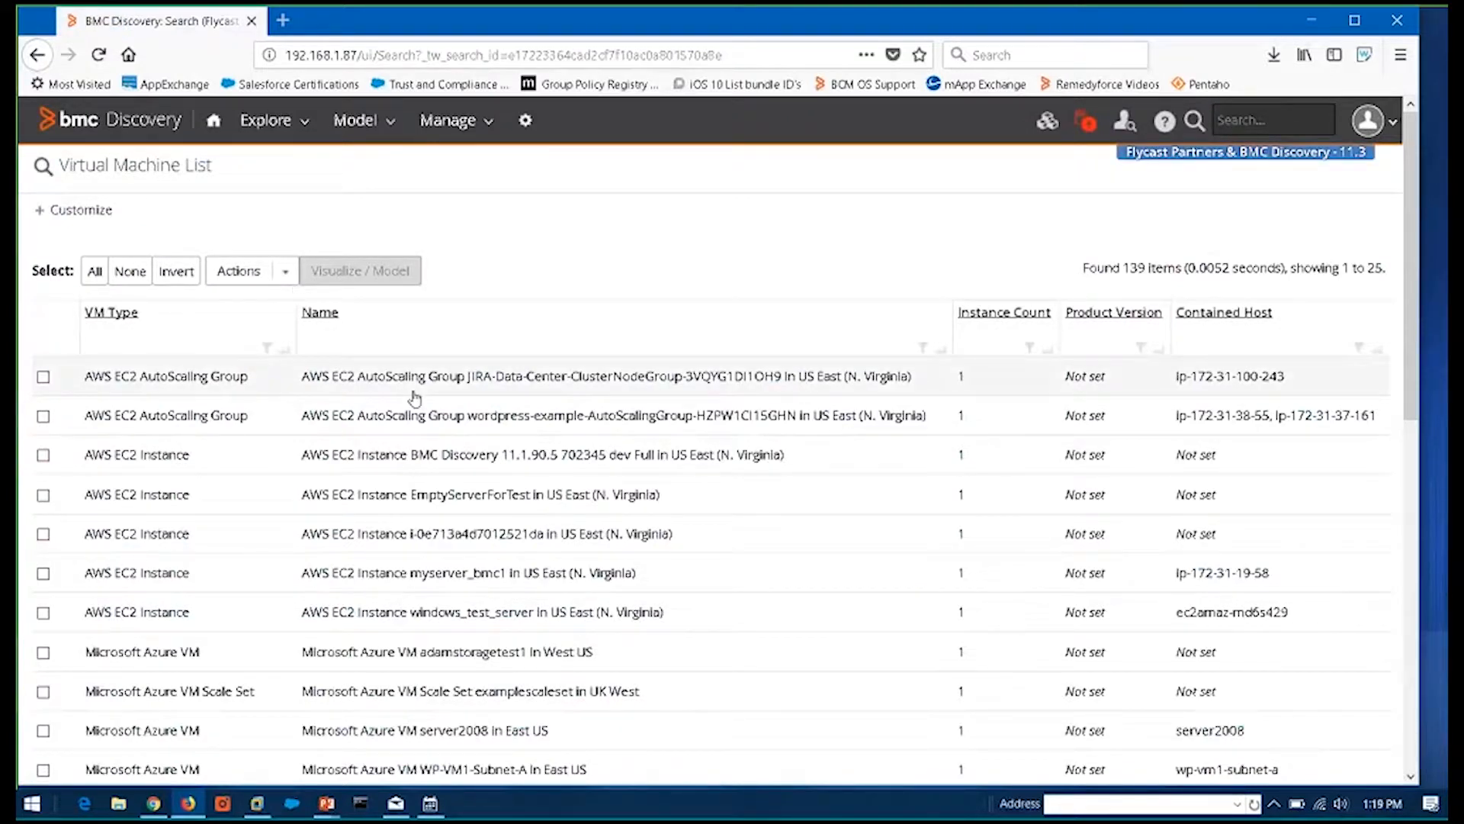
{"action": "scroll", "scroll_direction": "down", "scroll_amount": 3}
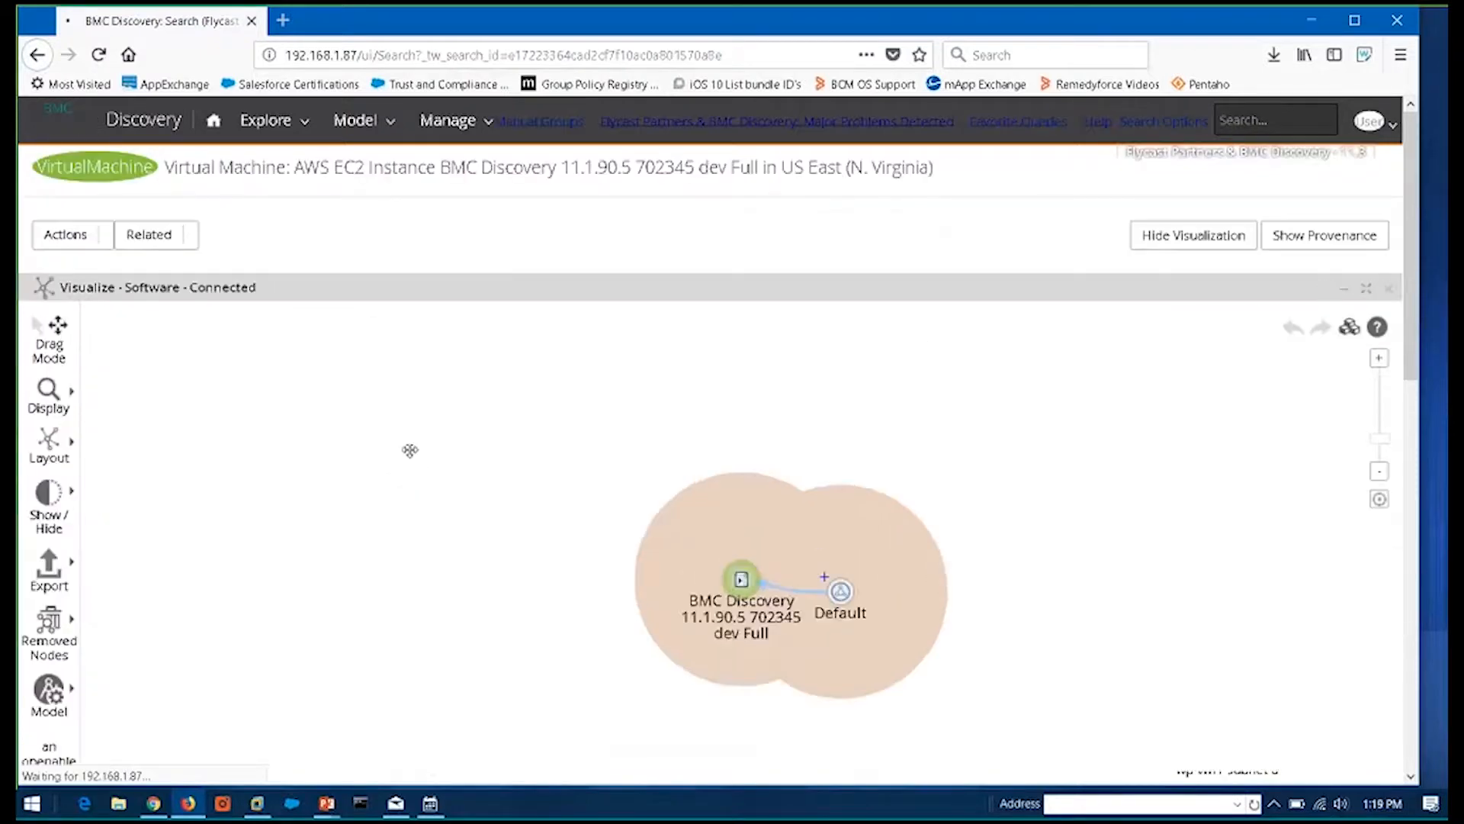
{"action": "left_click", "coordinate": [741, 579]}
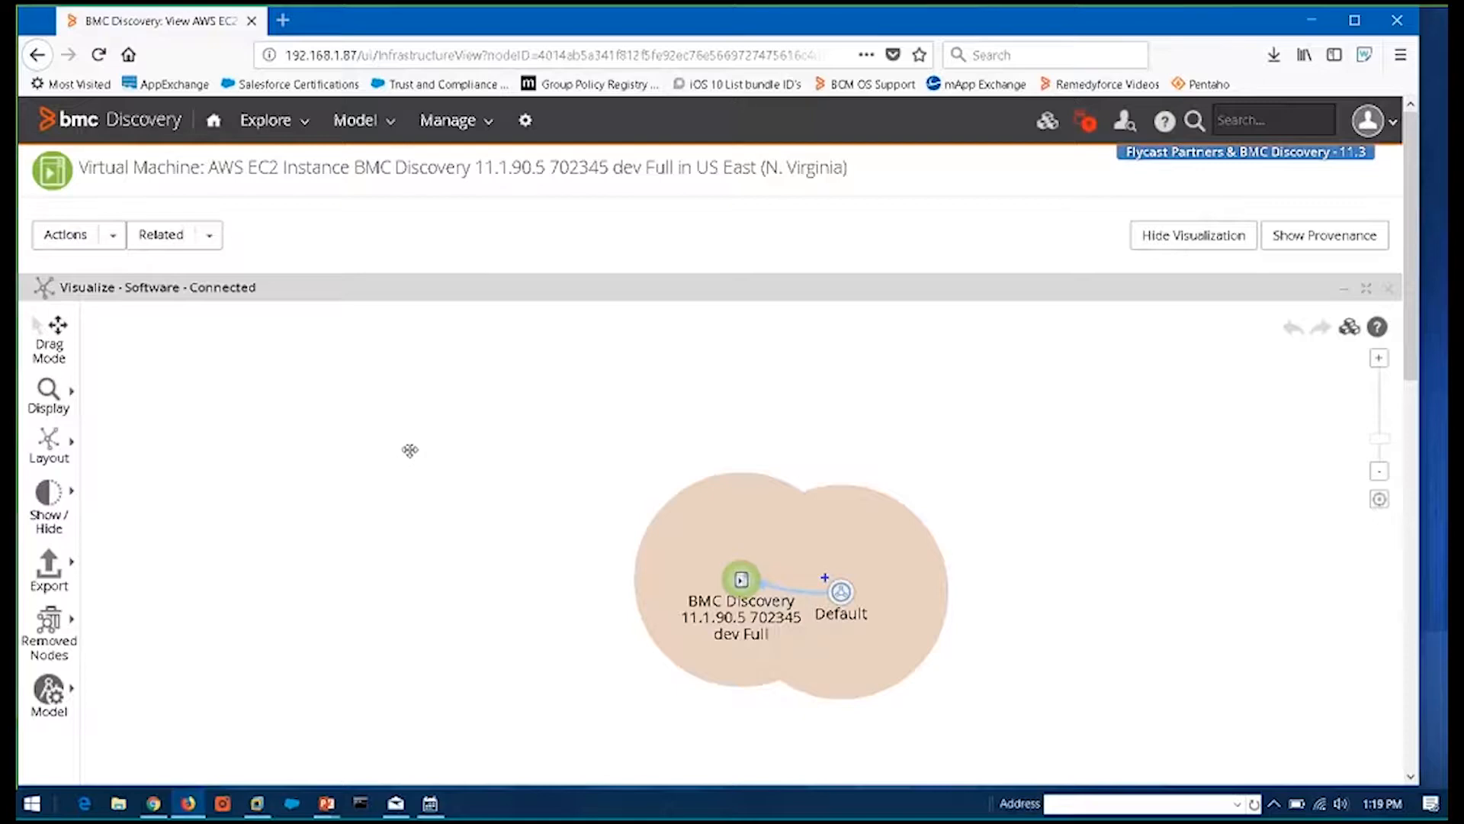
{"action": "mouse_move", "coordinate": [758, 533]}
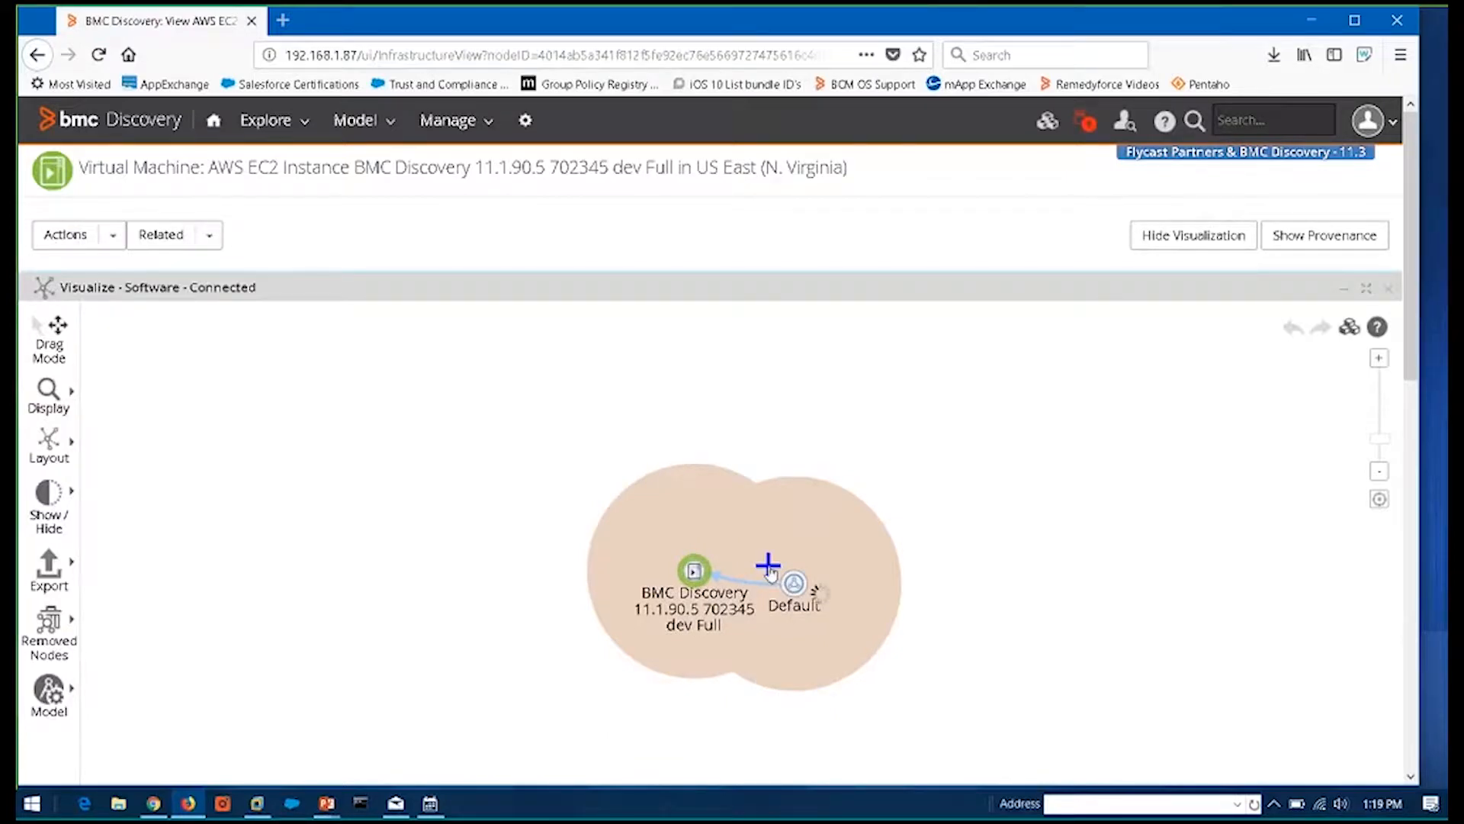
{"action": "left_click", "coordinate": [793, 582]}
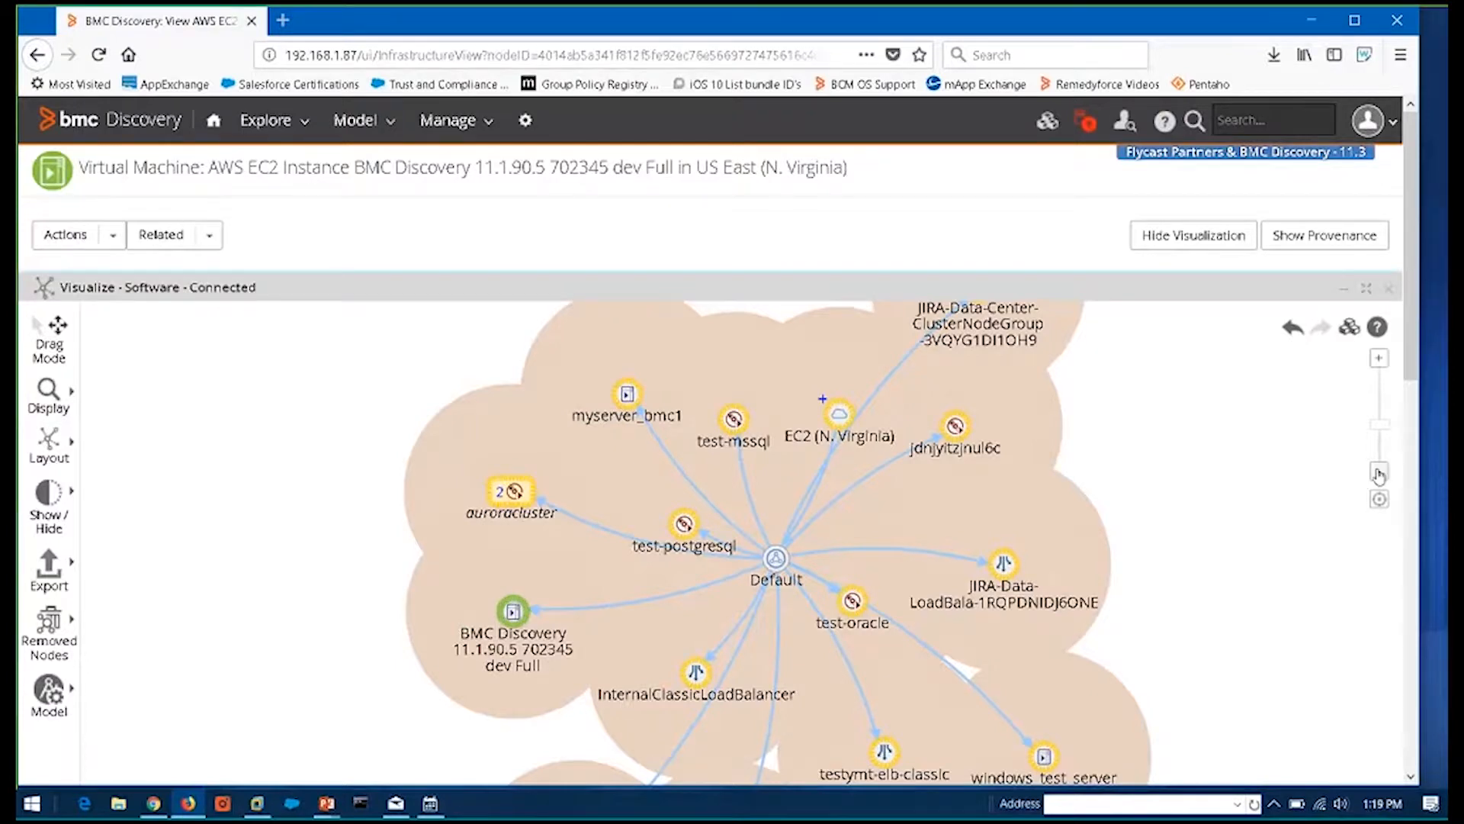
{"action": "left_click", "coordinate": [1379, 474]}
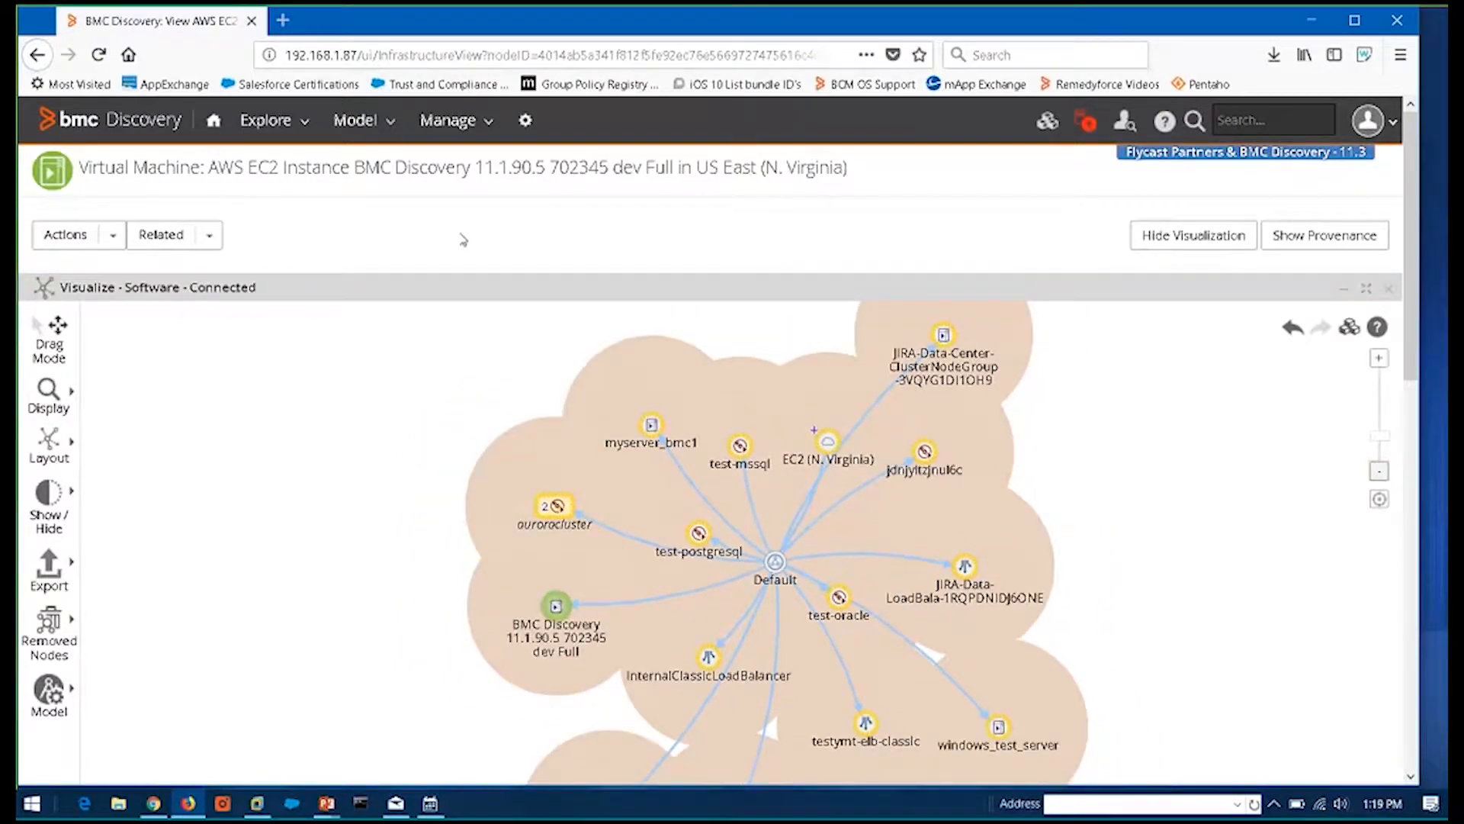
{"action": "mouse_move", "coordinate": [269, 194]}
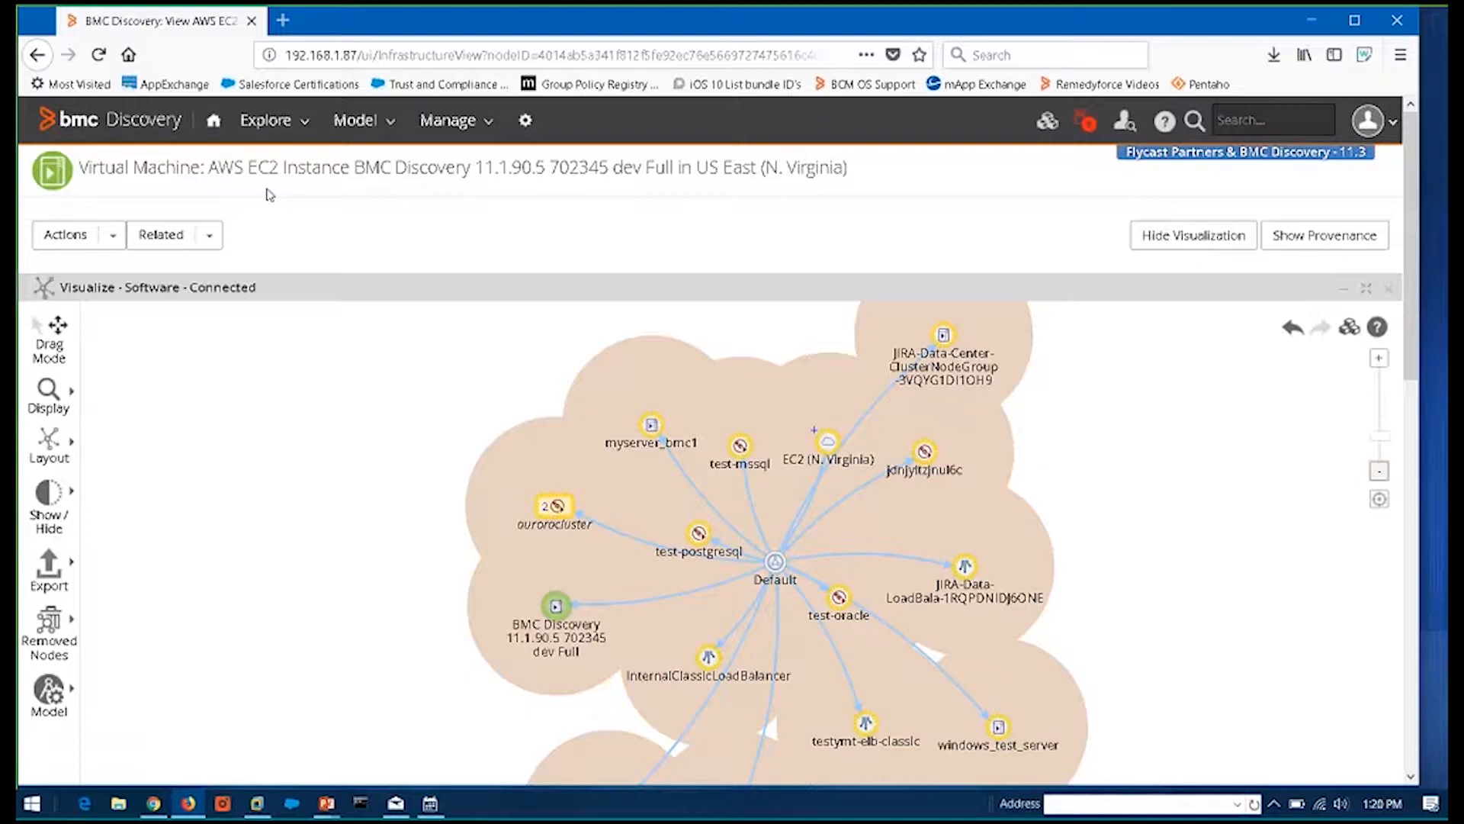
{"action": "mouse_move", "coordinate": [957, 387]}
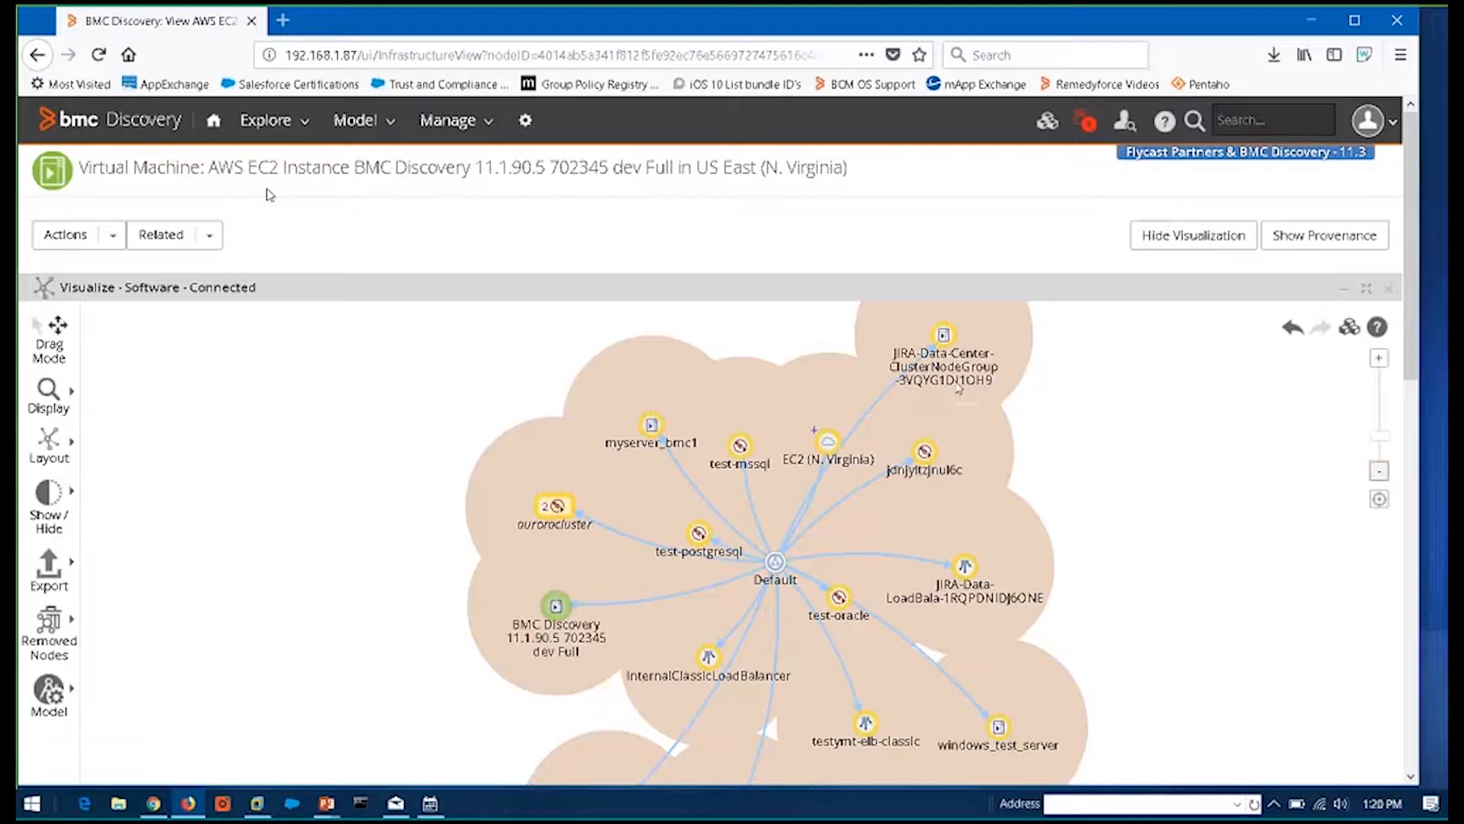
{"action": "mouse_move", "coordinate": [876, 578]}
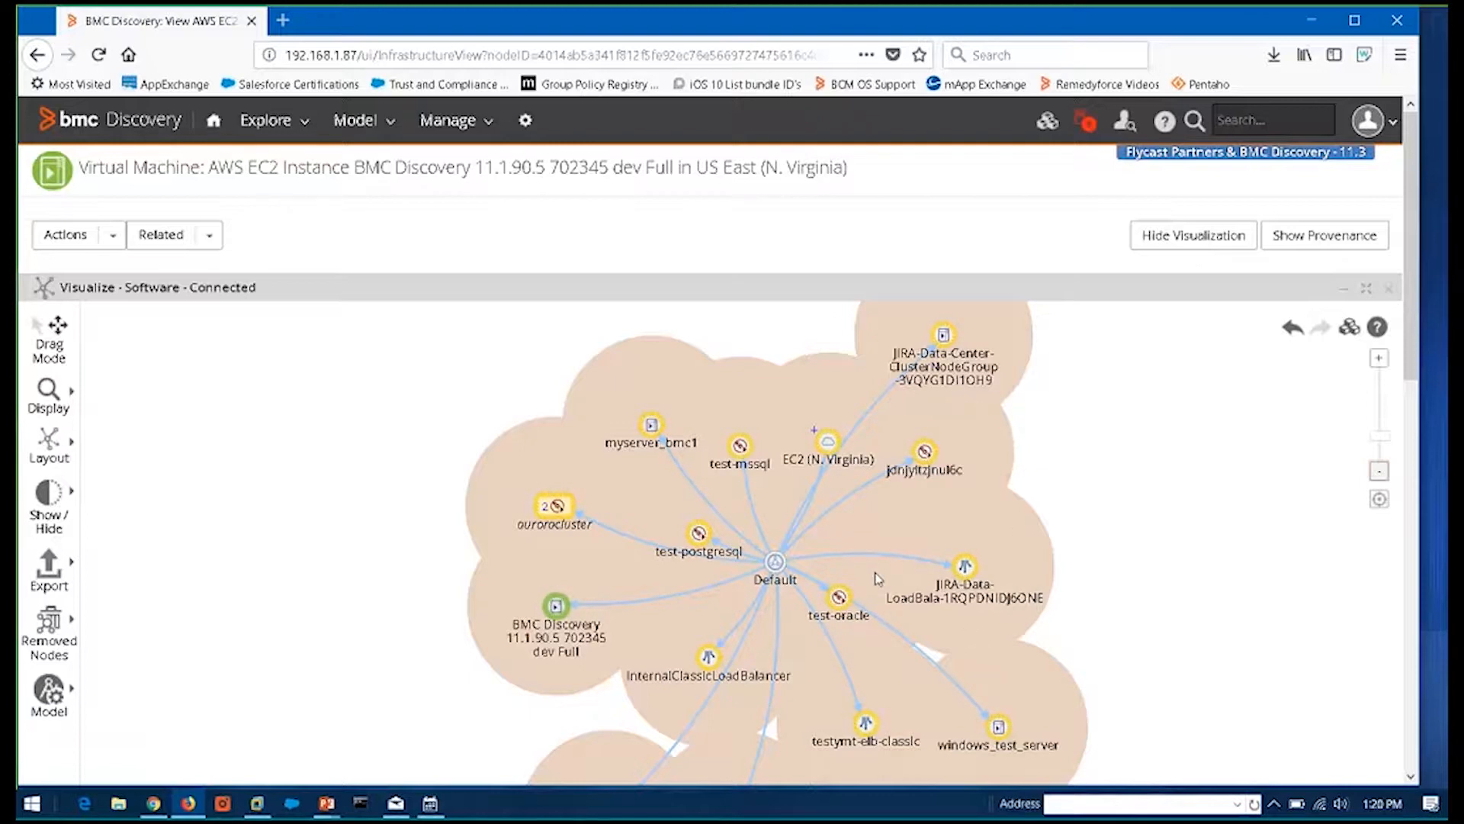
{"action": "mouse_move", "coordinate": [965, 567]}
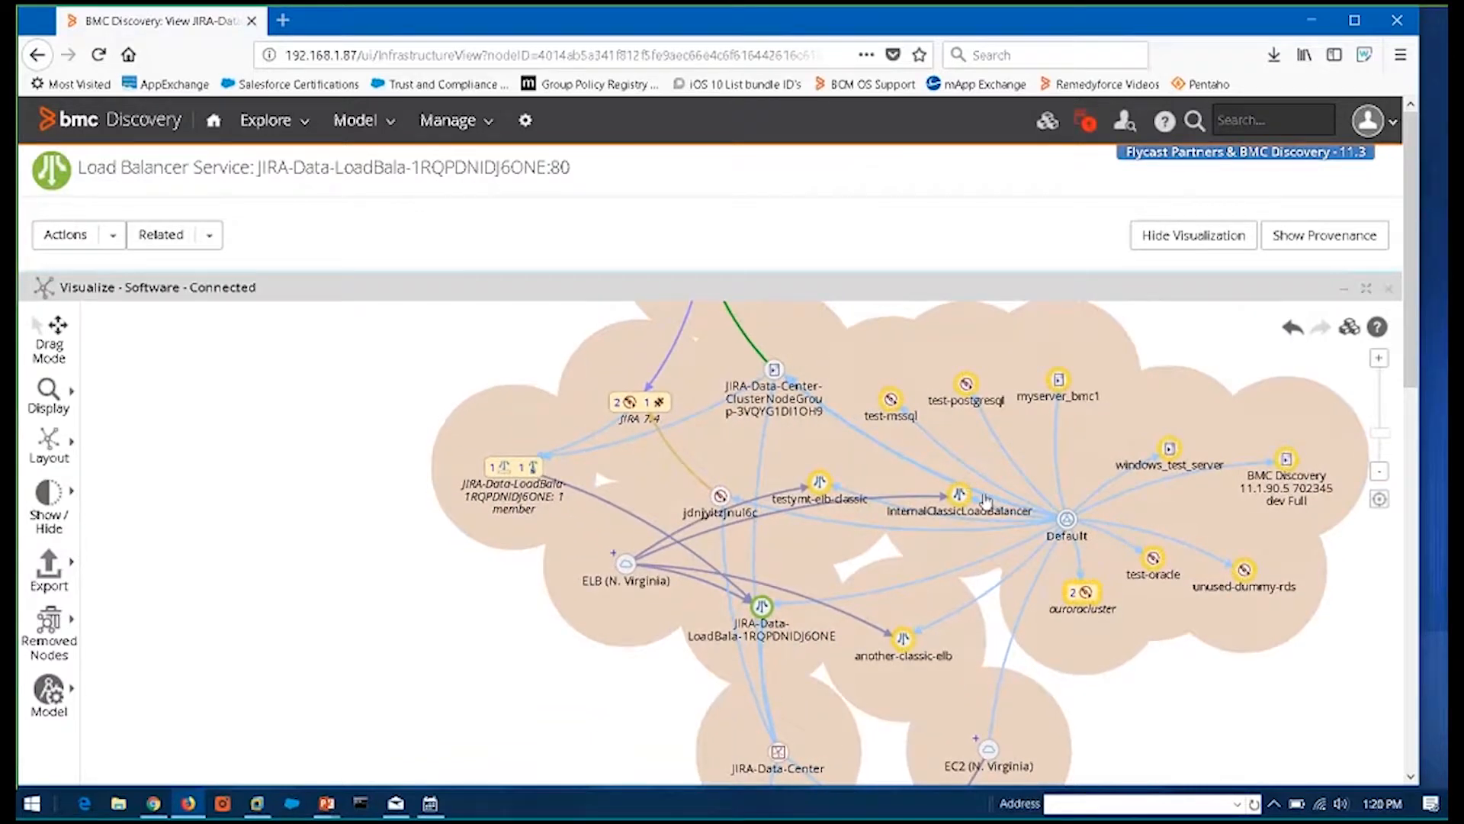
{"action": "mouse_move", "coordinate": [1066, 519]}
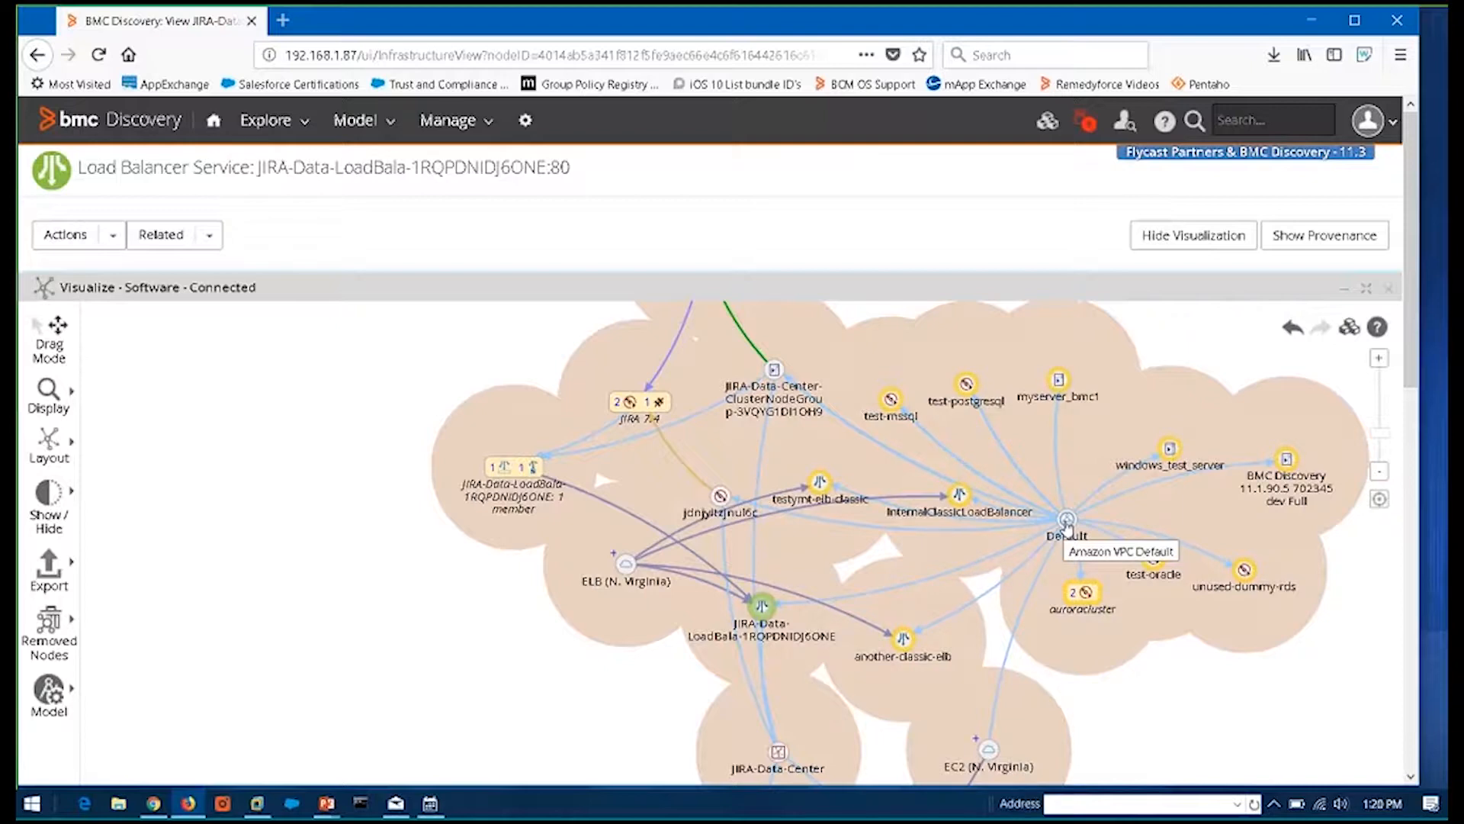
{"action": "mouse_move", "coordinate": [1124, 507]}
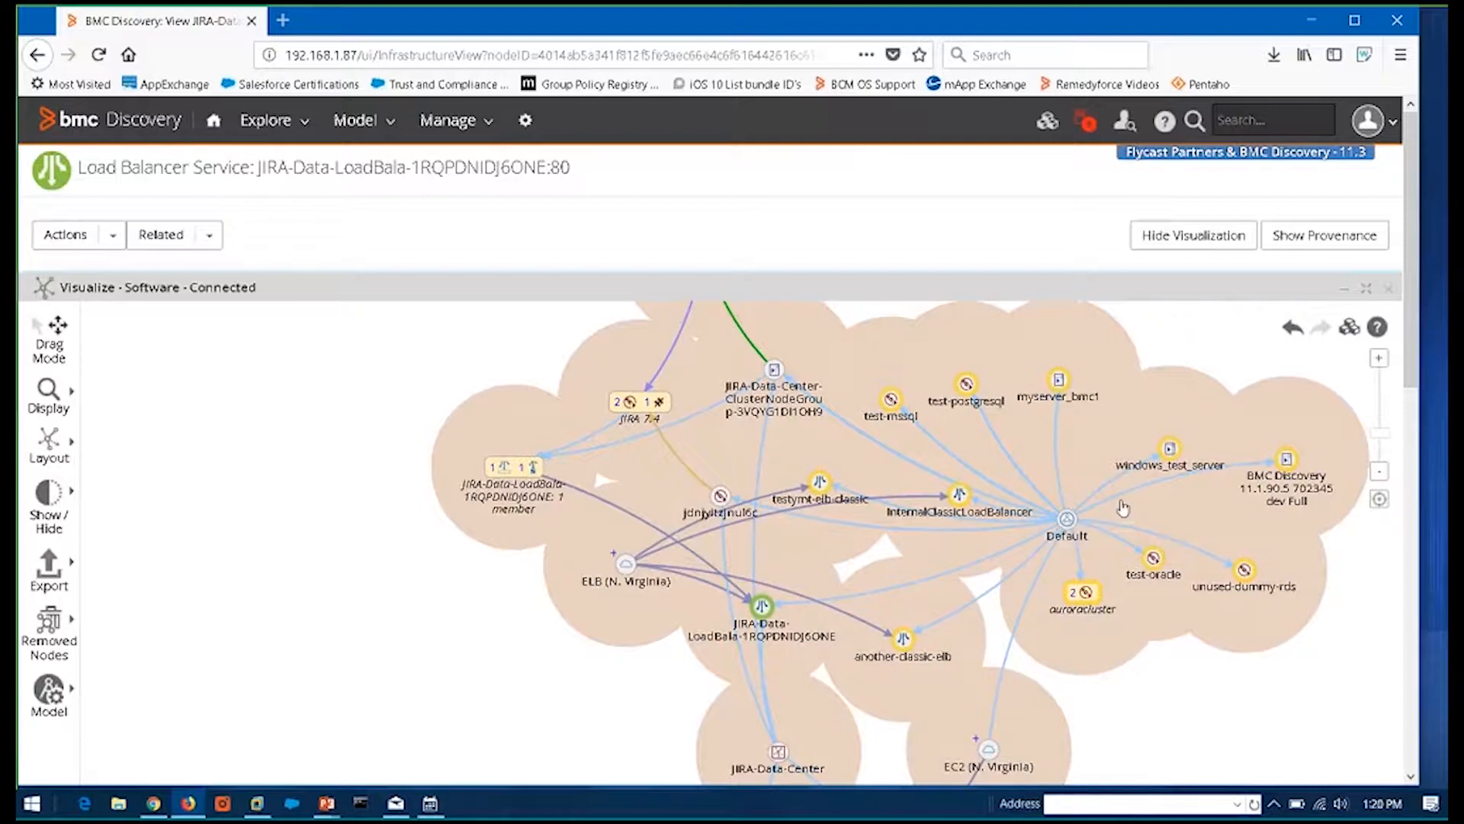
{"action": "mouse_move", "coordinate": [1119, 504]}
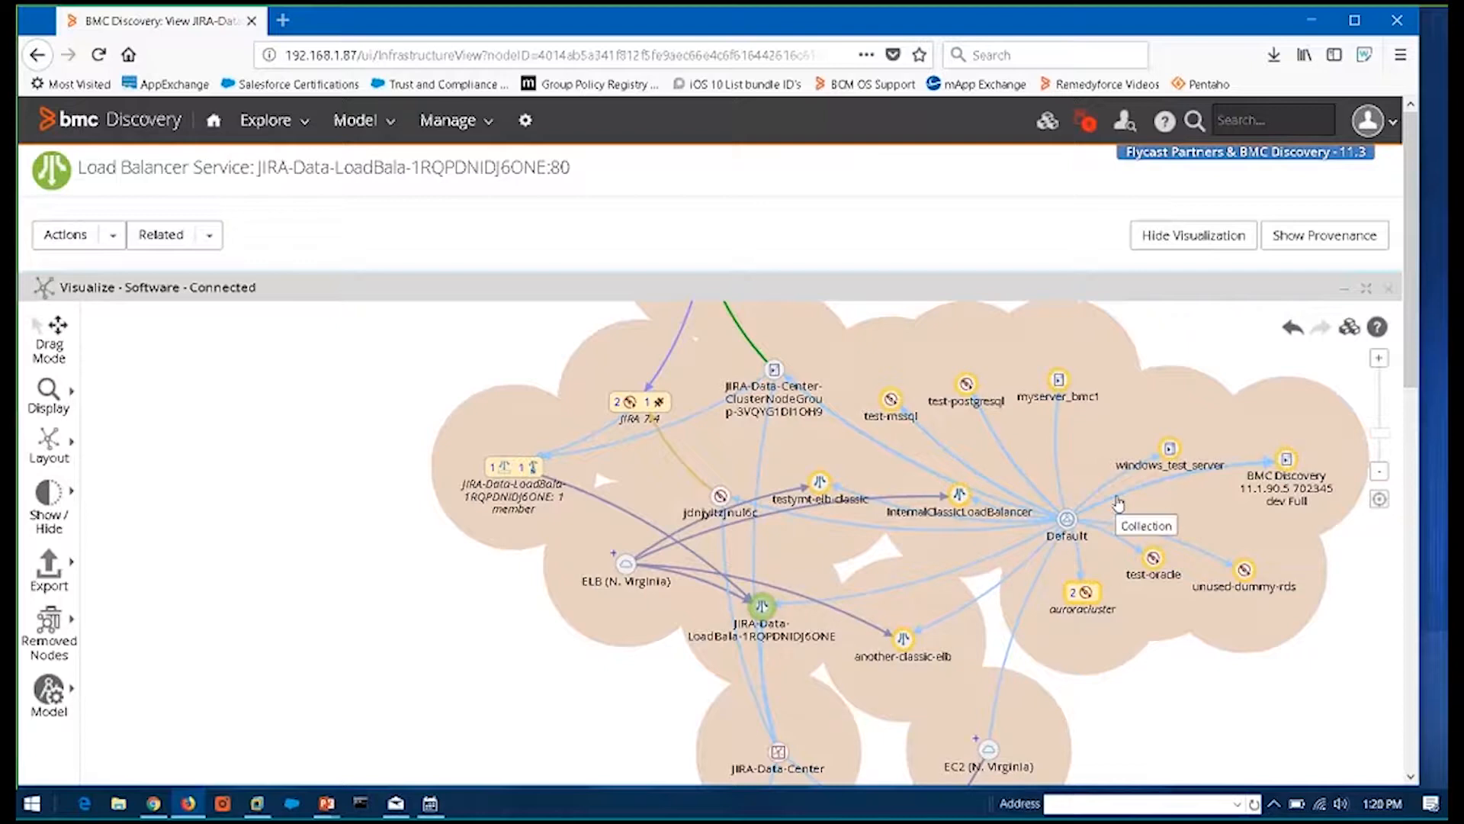
{"action": "mouse_move", "coordinate": [1130, 384]}
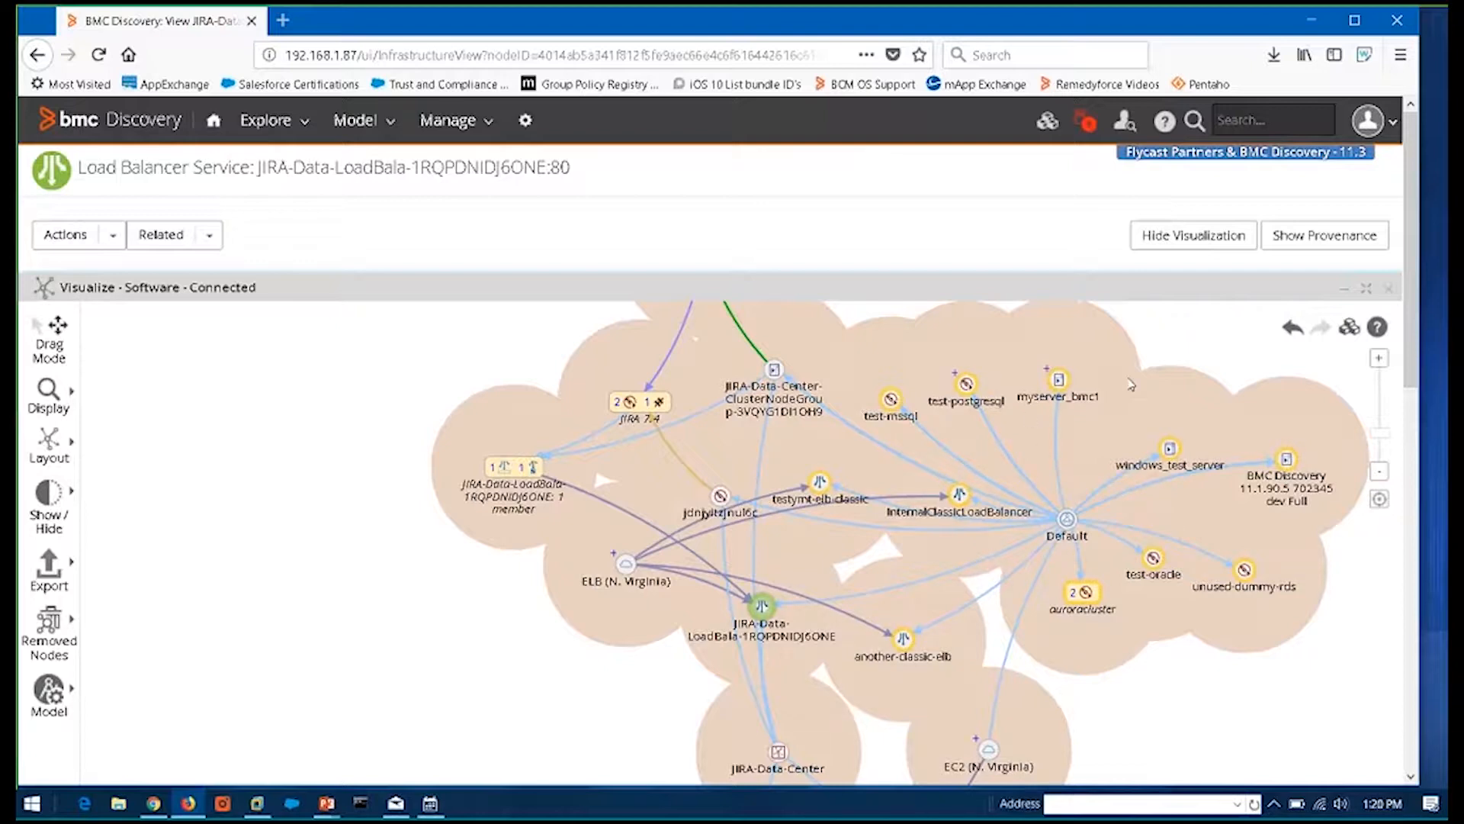
{"action": "mouse_move", "coordinate": [1112, 365]}
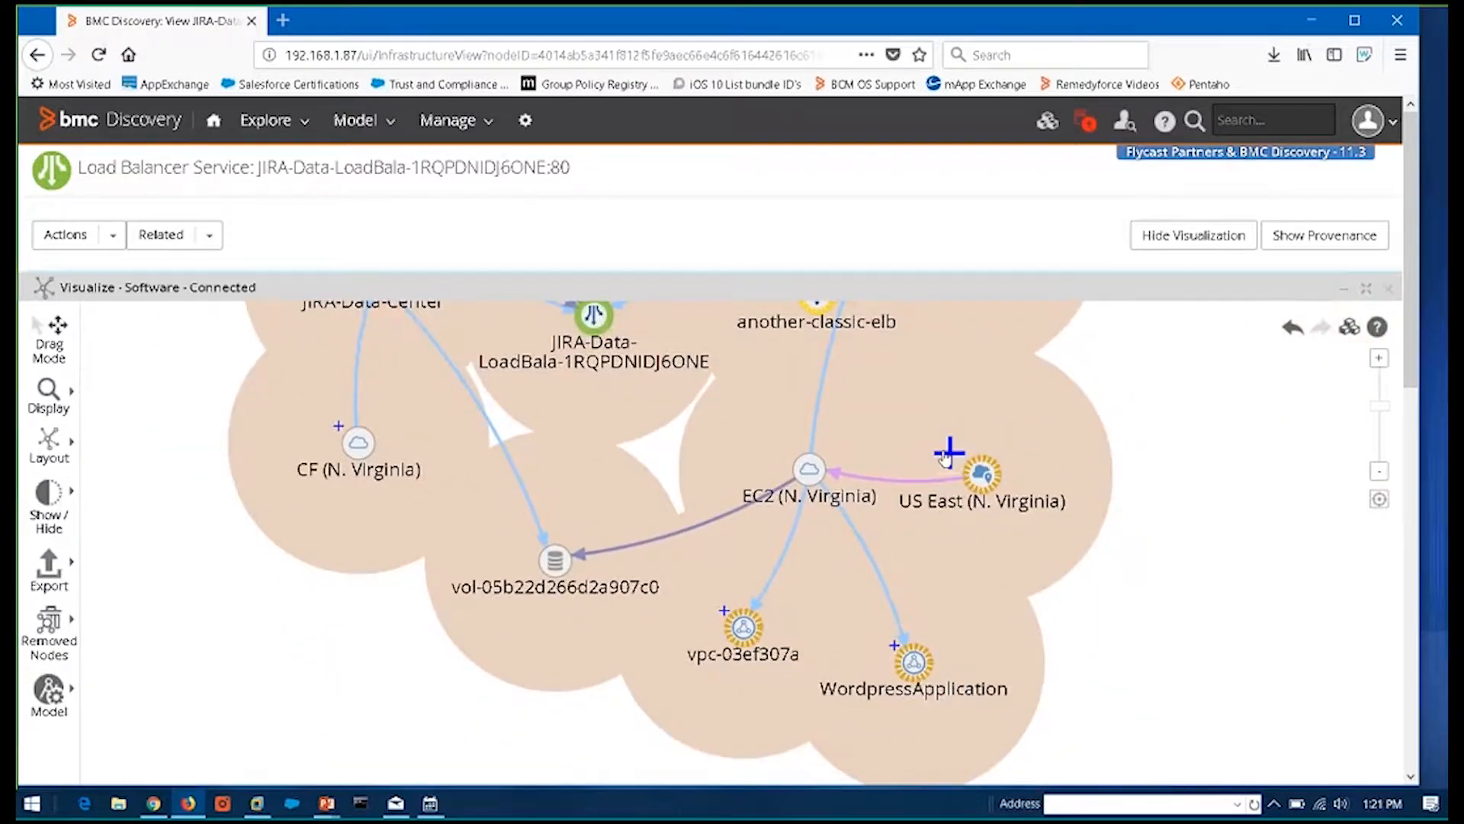
{"action": "mouse_move", "coordinate": [978, 479]}
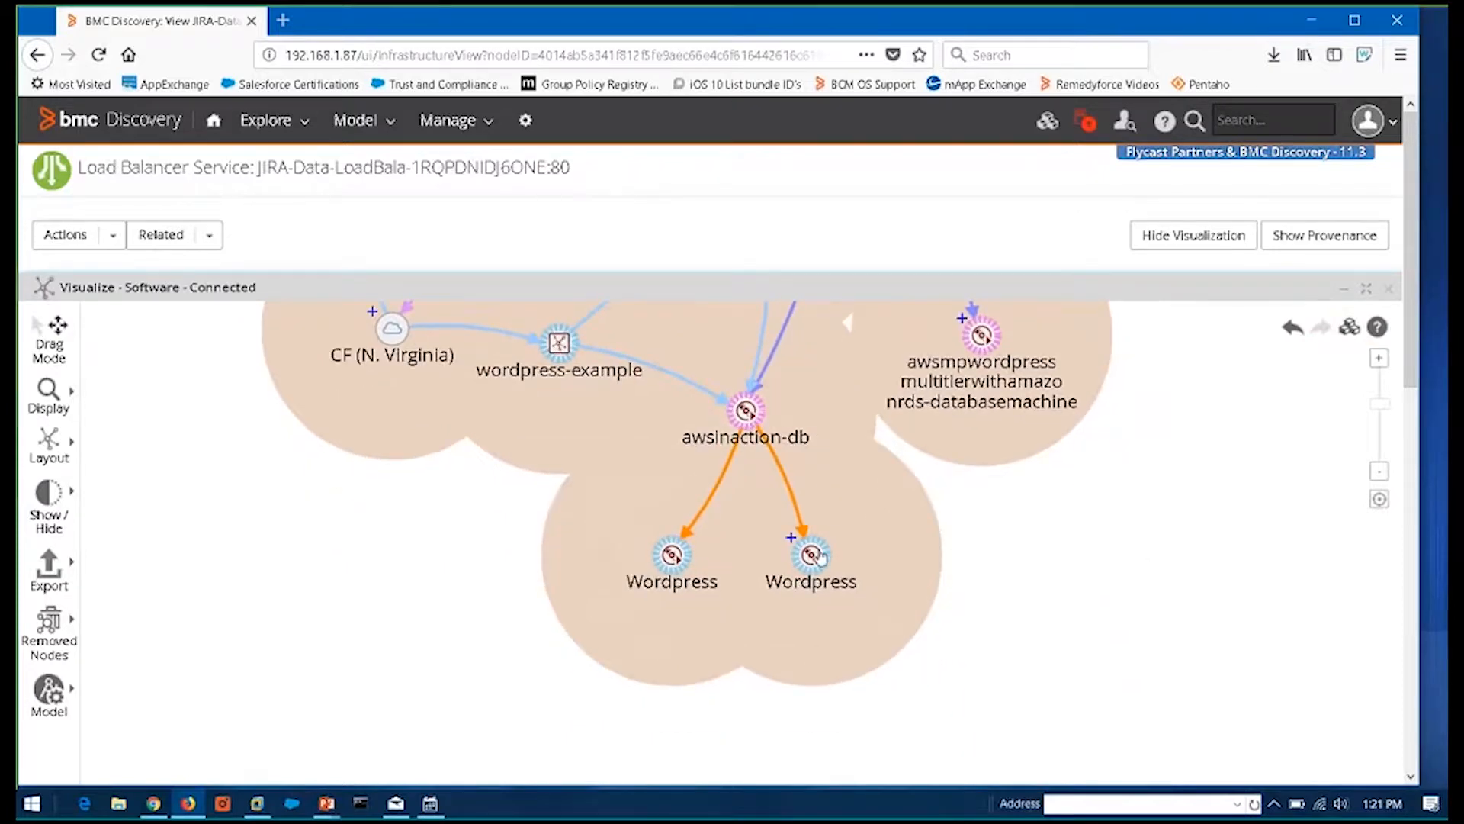
{"action": "mouse_move", "coordinate": [794, 507]}
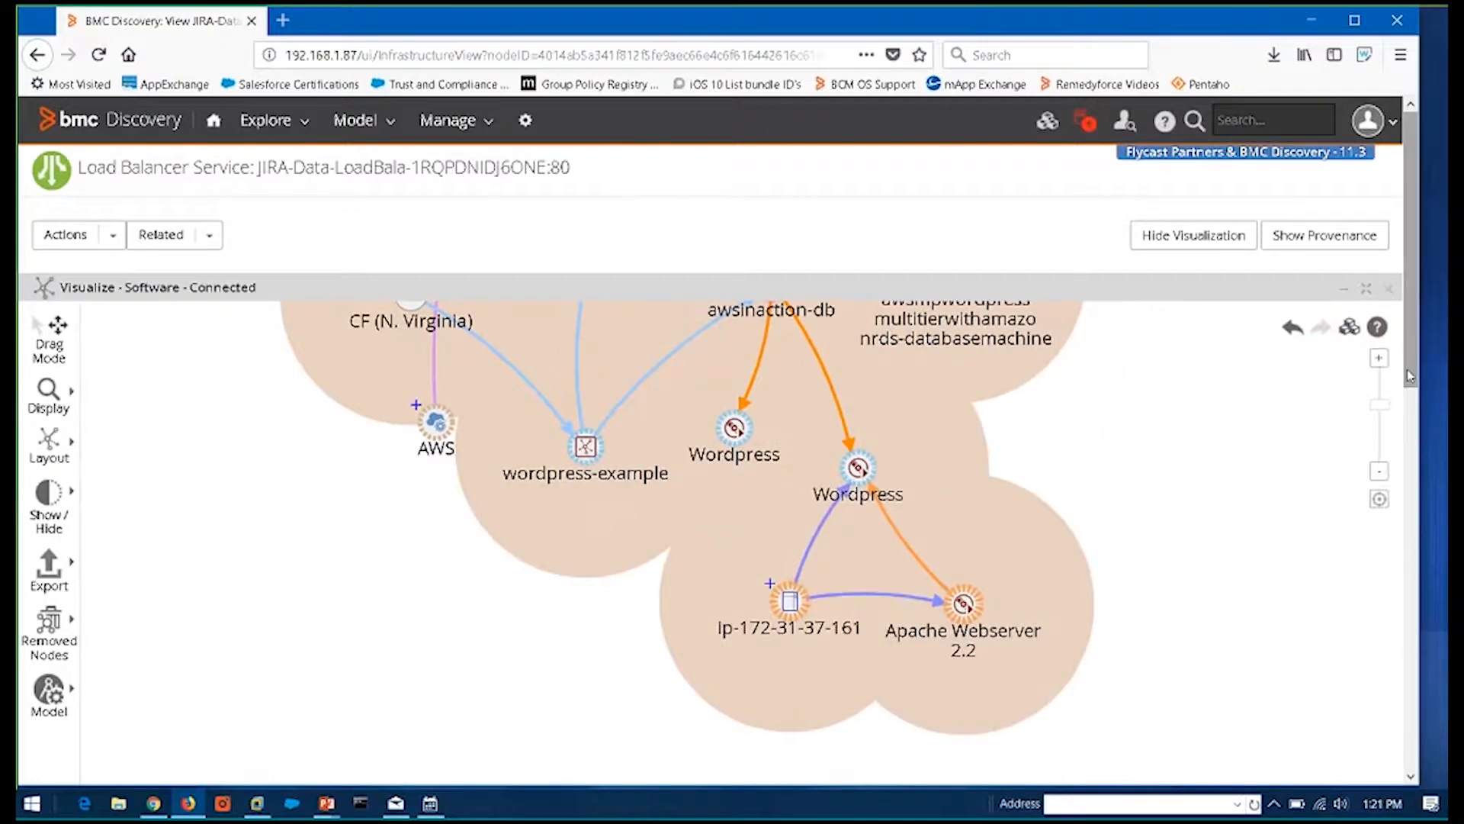
Pan the load balancer map past the WordPress and Apache nodes, then zoom out to fit everything
{"action": "left_click", "coordinate": [1379, 471]}
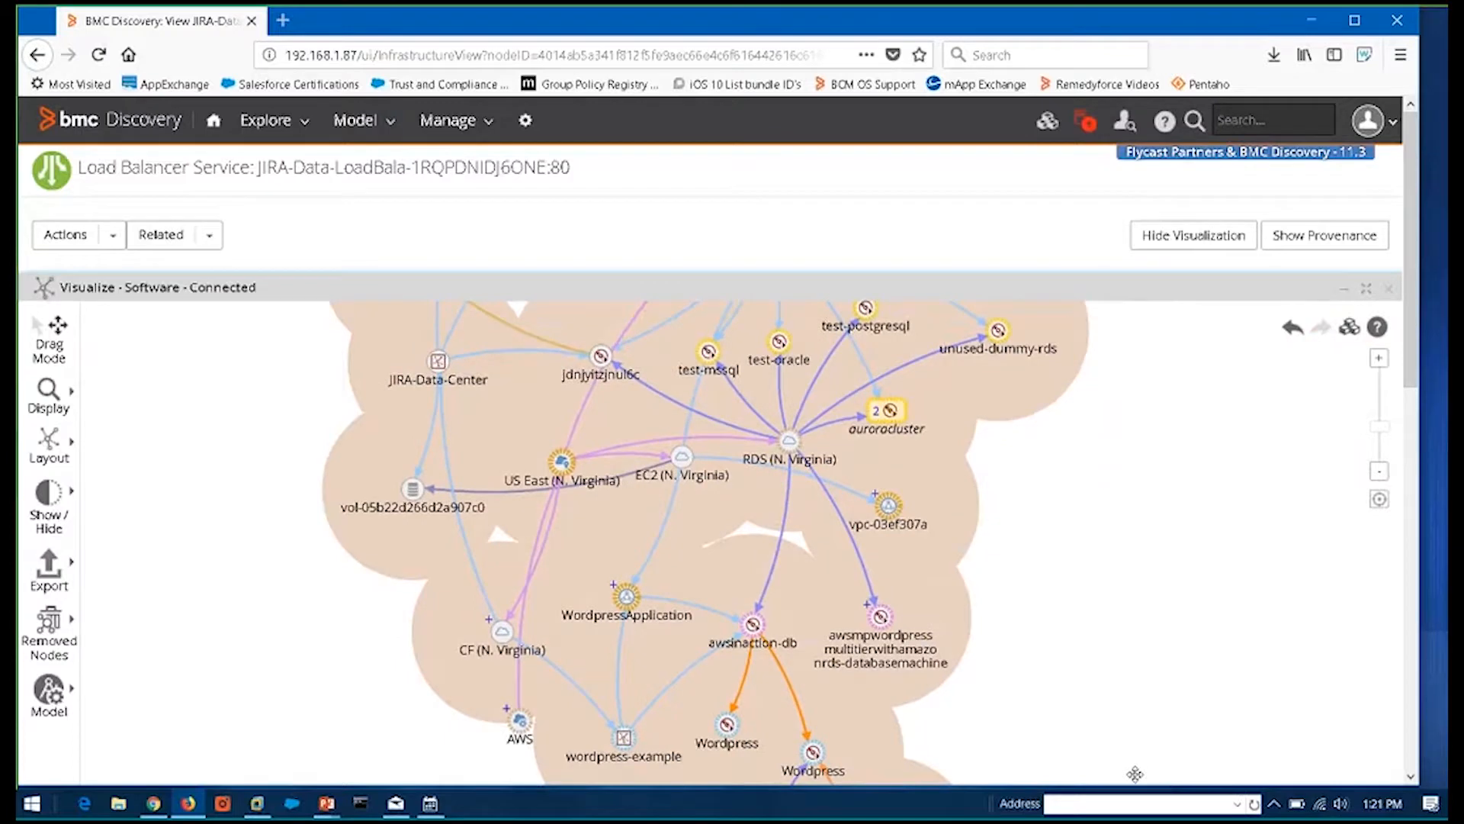
{"action": "scroll", "scroll_direction": "down", "scroll_amount": 3}
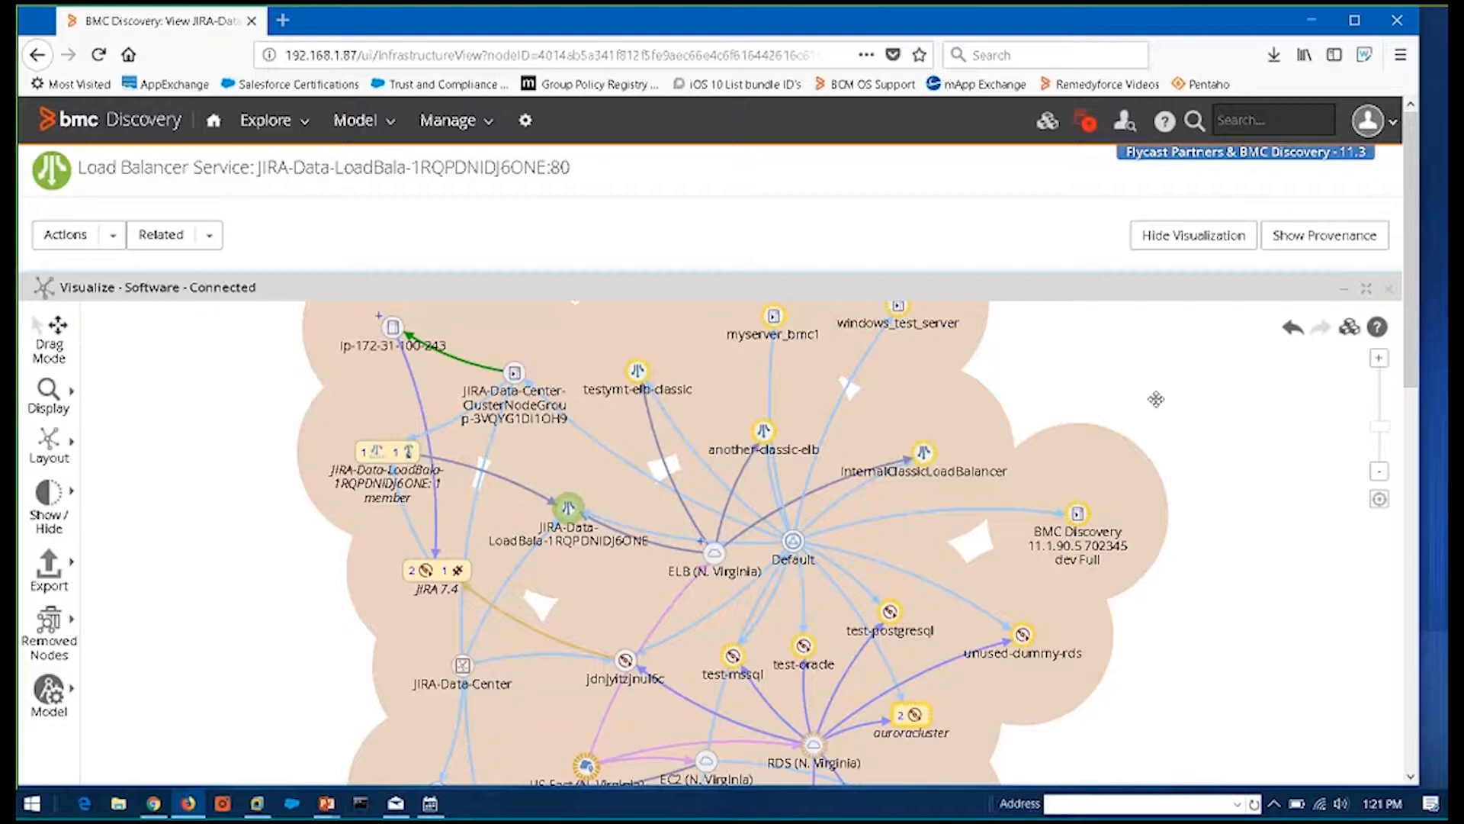
{"action": "mouse_move", "coordinate": [457, 570]}
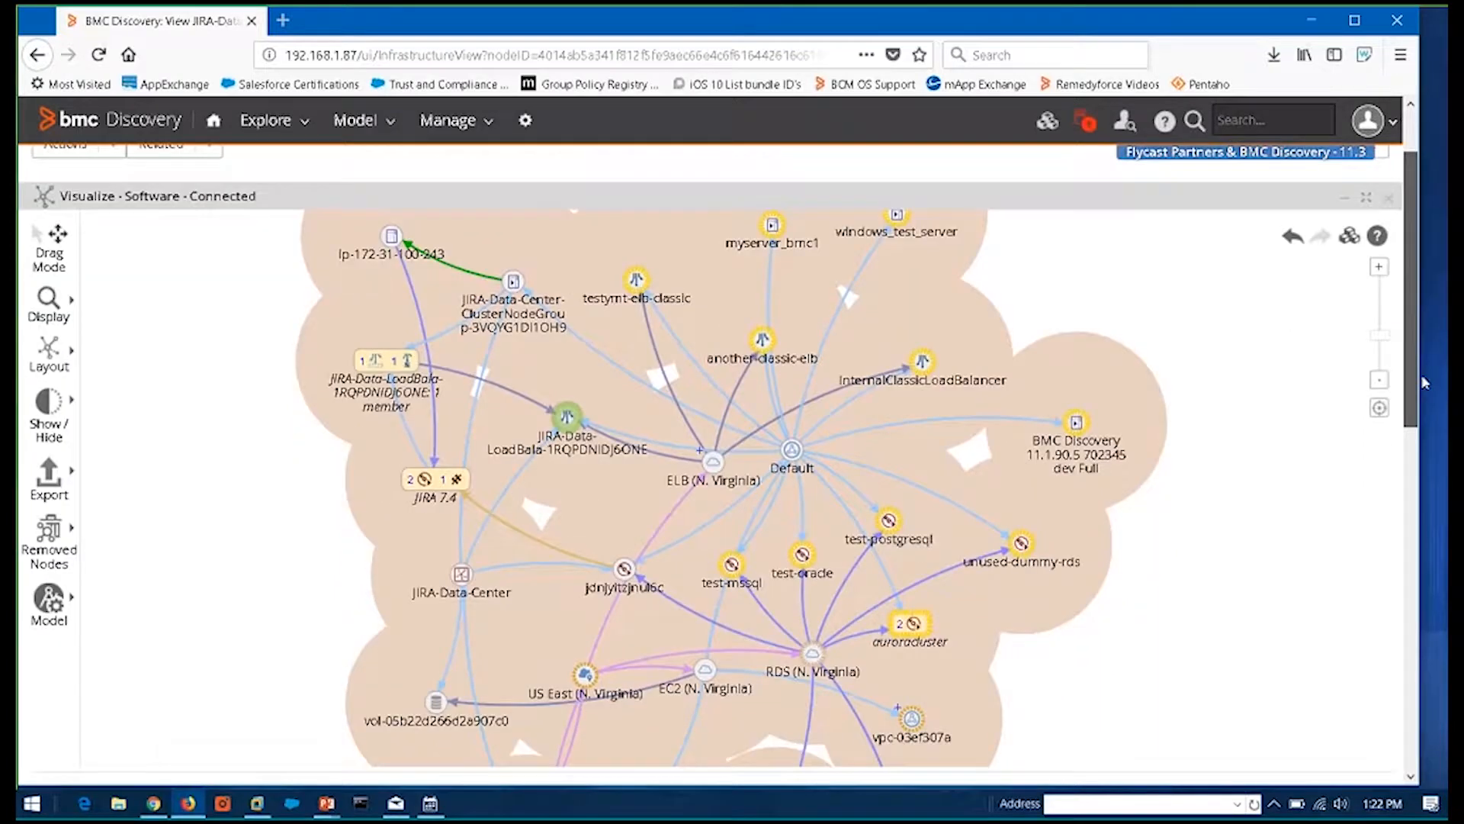
{"action": "scroll", "scroll_direction": "up", "scroll_amount": 3}
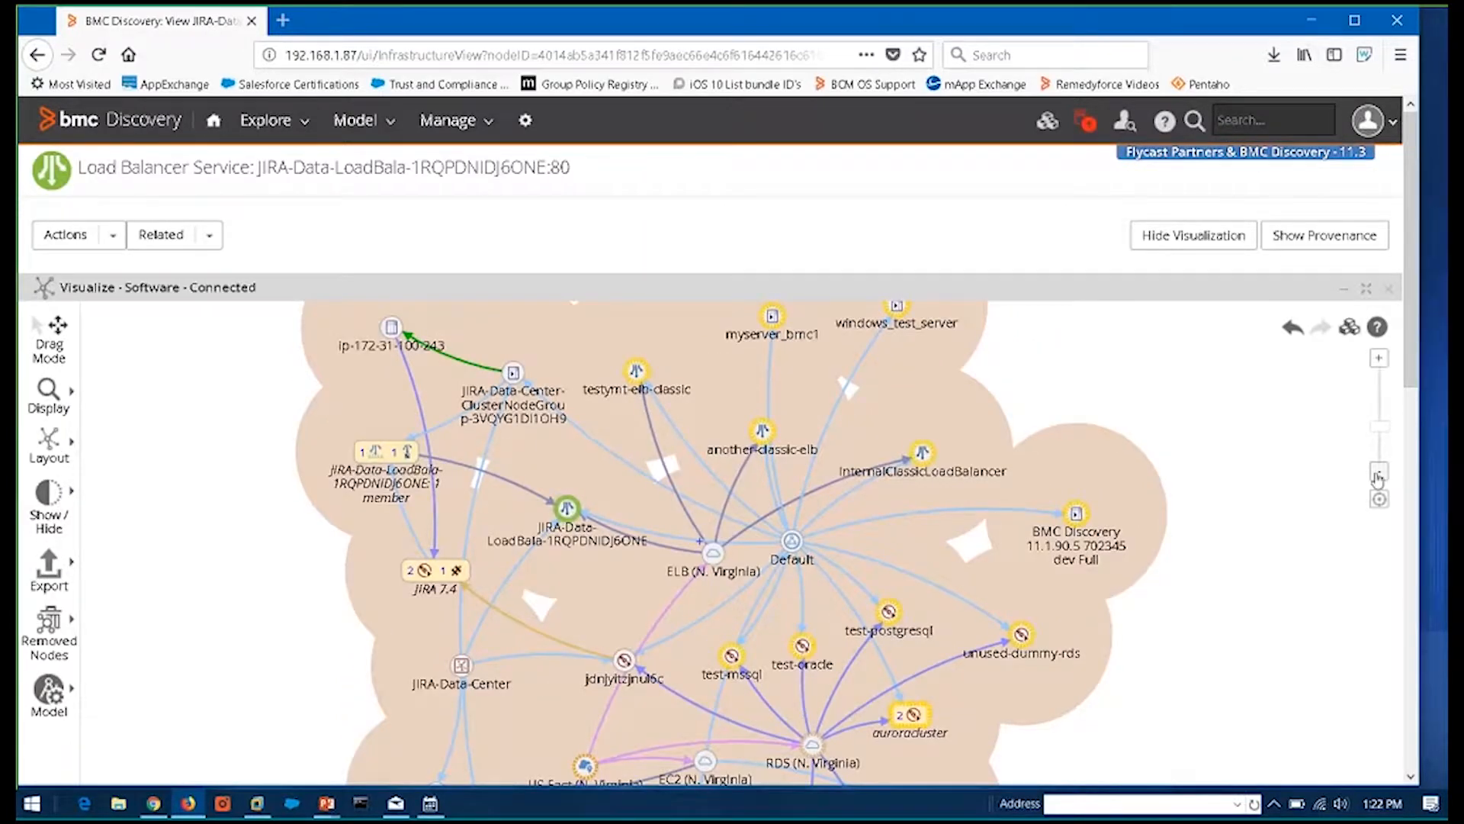
{"action": "left_click", "coordinate": [1378, 474]}
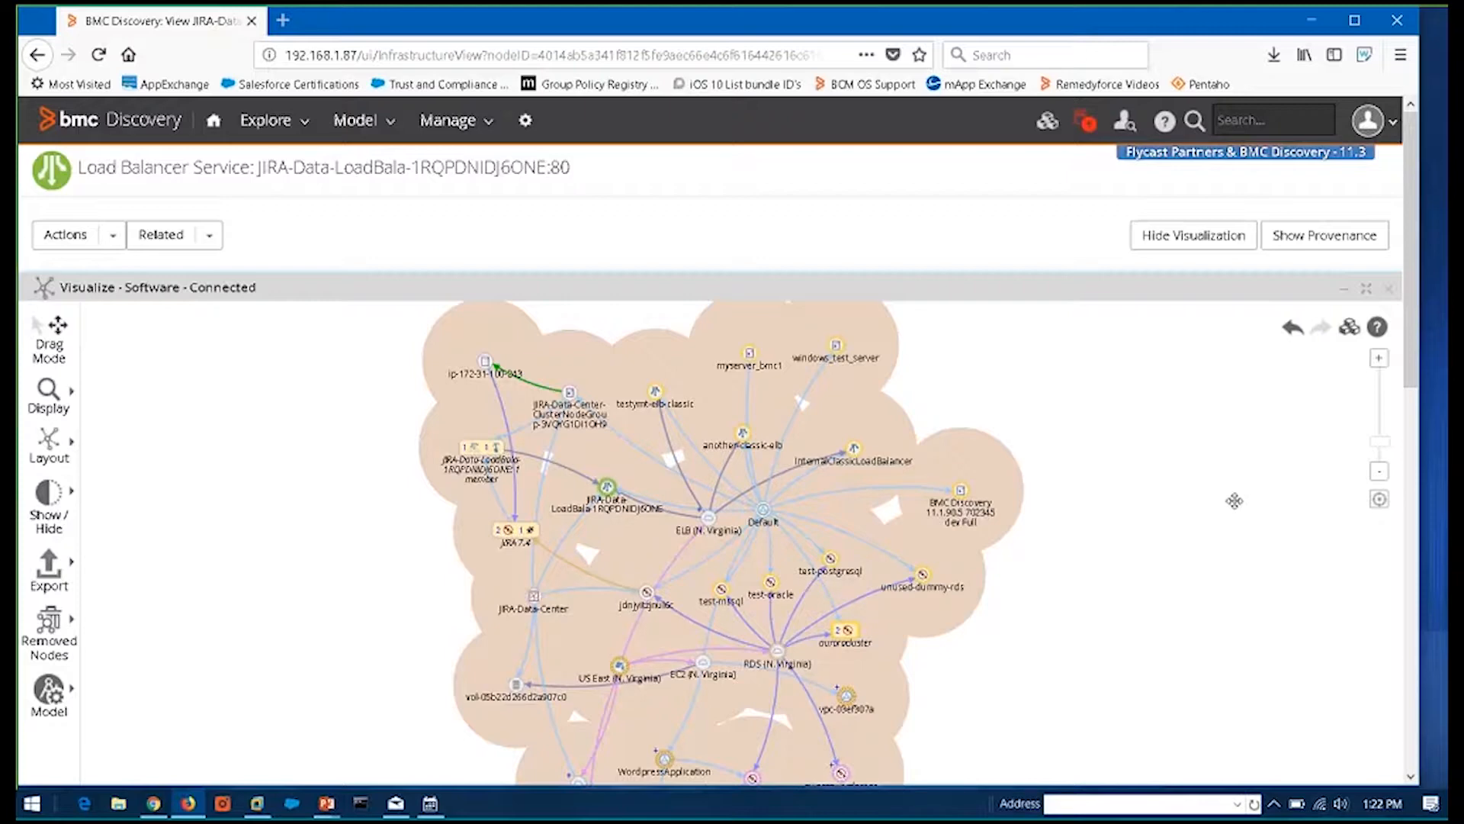
{"action": "mouse_move", "coordinate": [94, 347]}
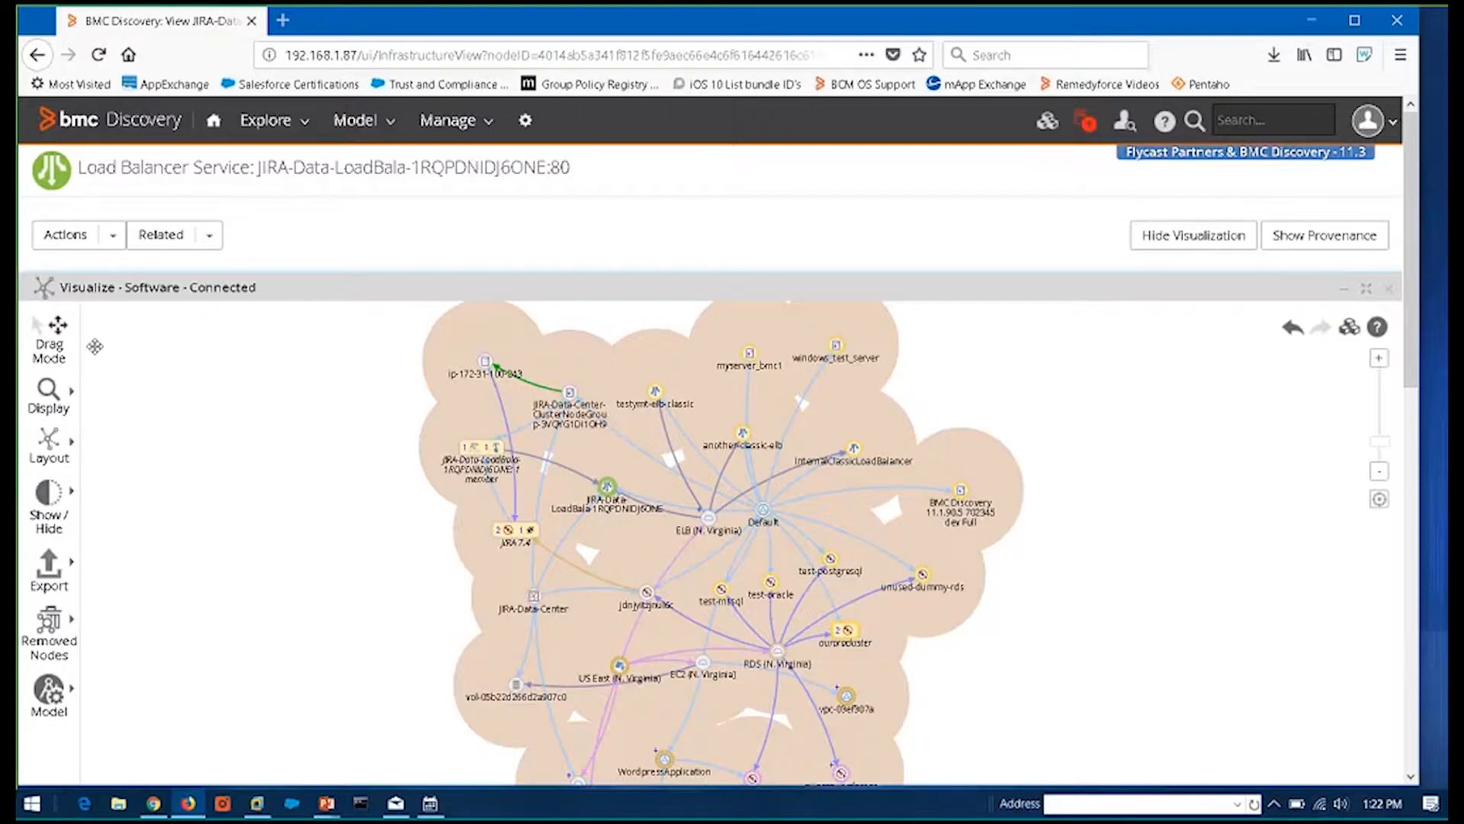
{"action": "mouse_move", "coordinate": [49, 337]}
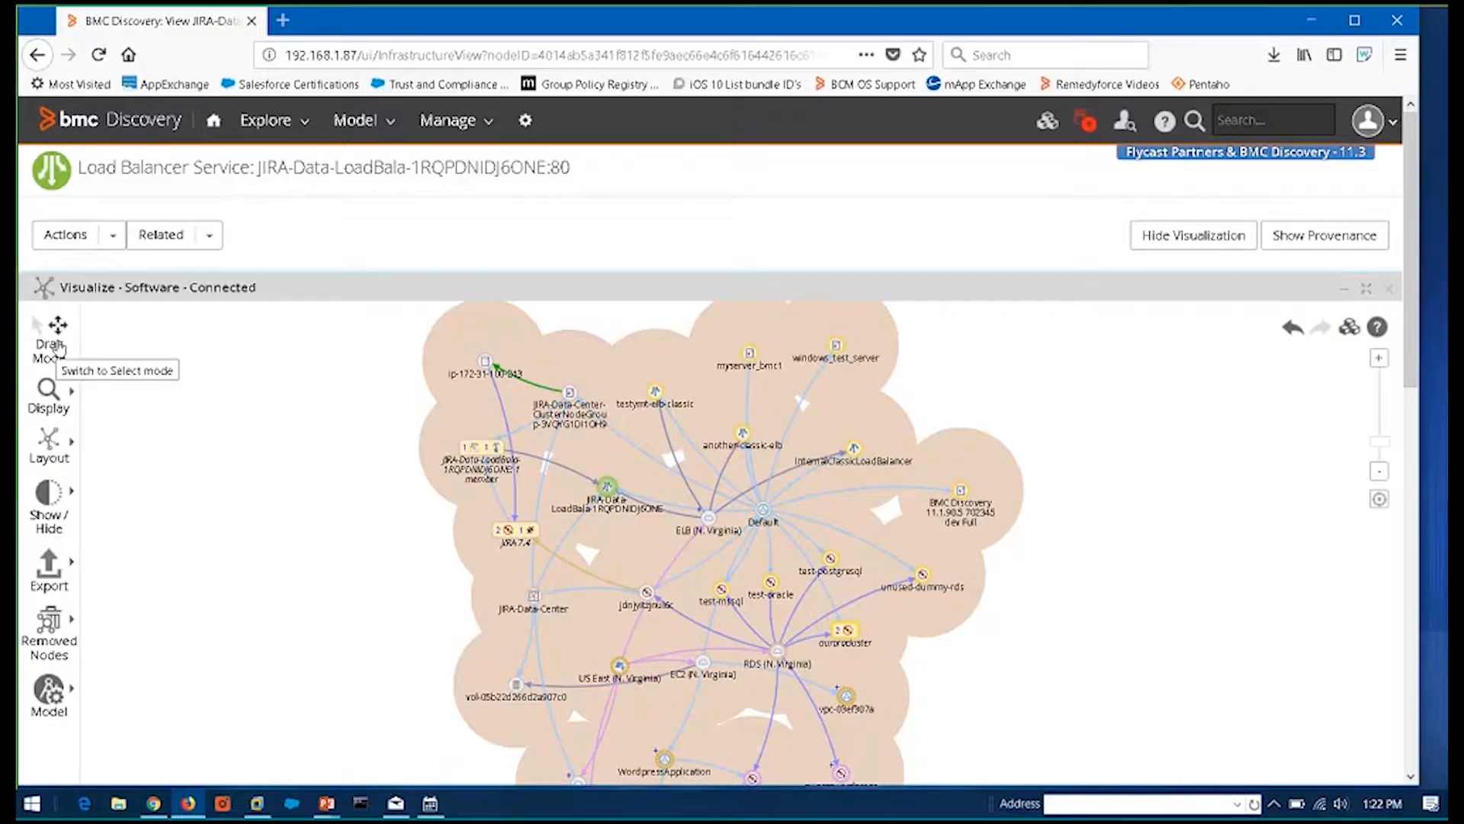
Switch the map to Select Mode, pick the JIRA nodes, and open the Model panel
{"action": "left_click", "coordinate": [49, 336]}
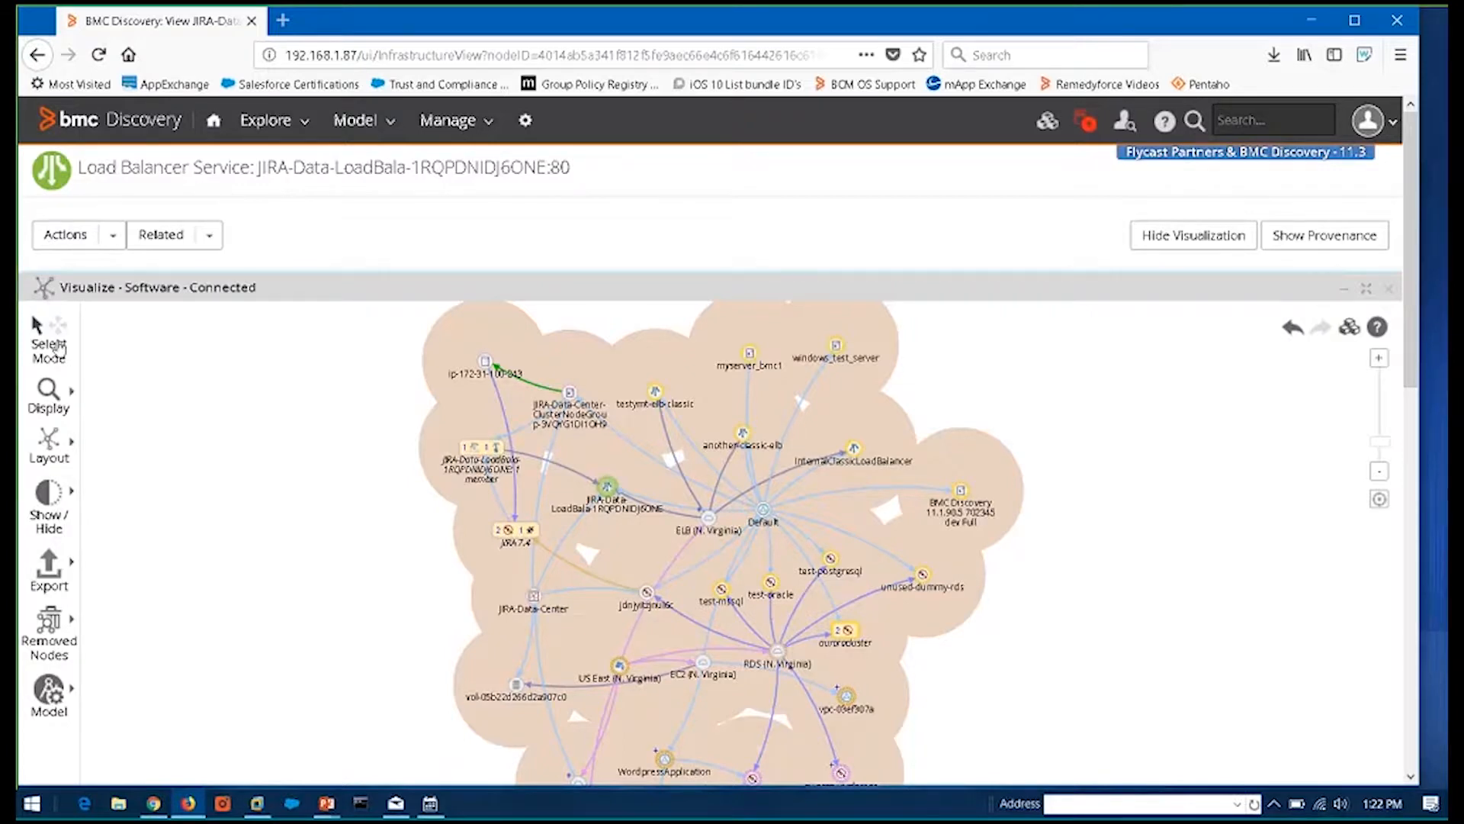
{"action": "mouse_move", "coordinate": [407, 505]}
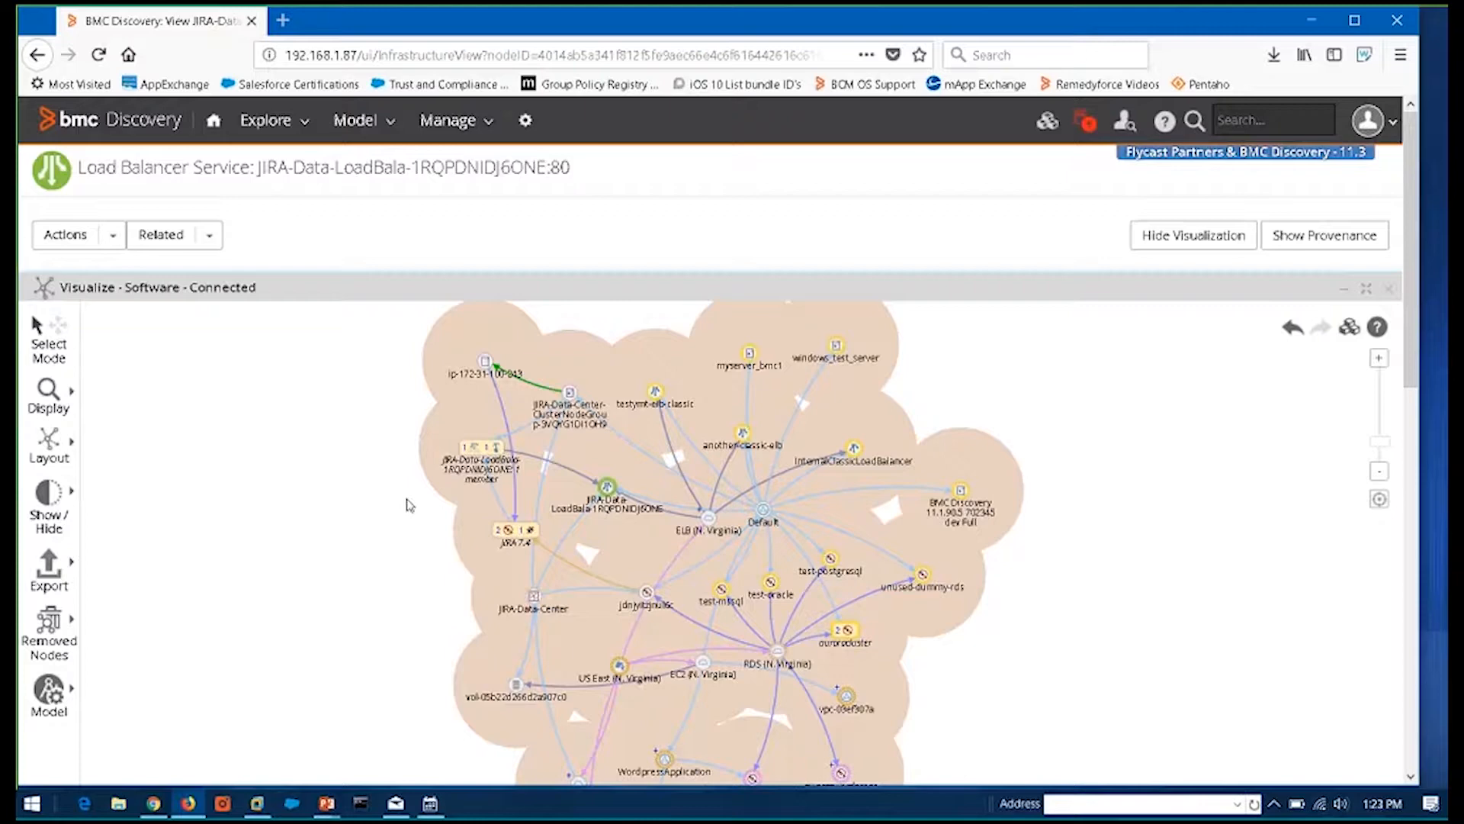
{"action": "mouse_move", "coordinate": [631, 537]}
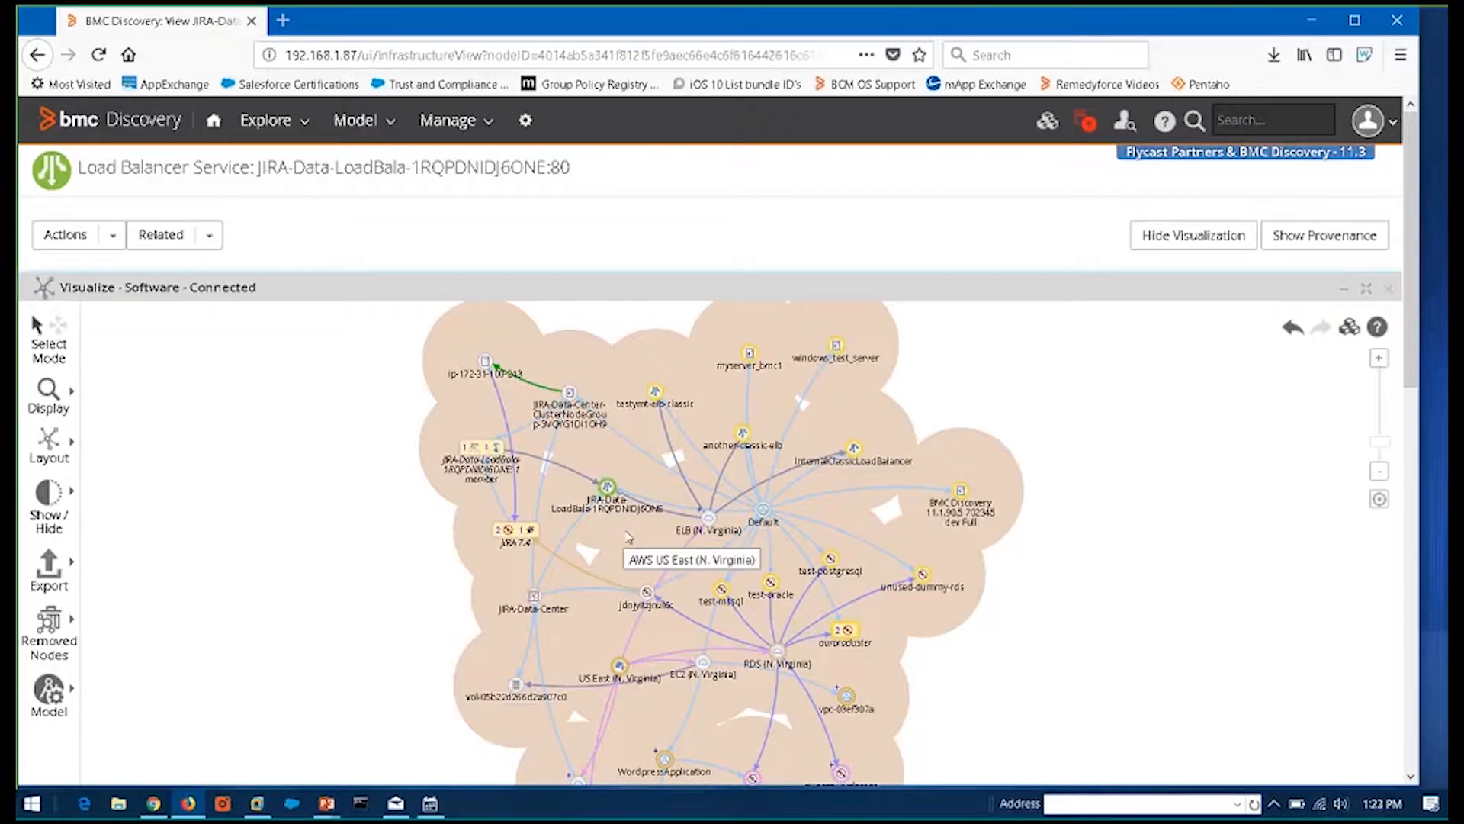
{"action": "mouse_move", "coordinate": [387, 379]}
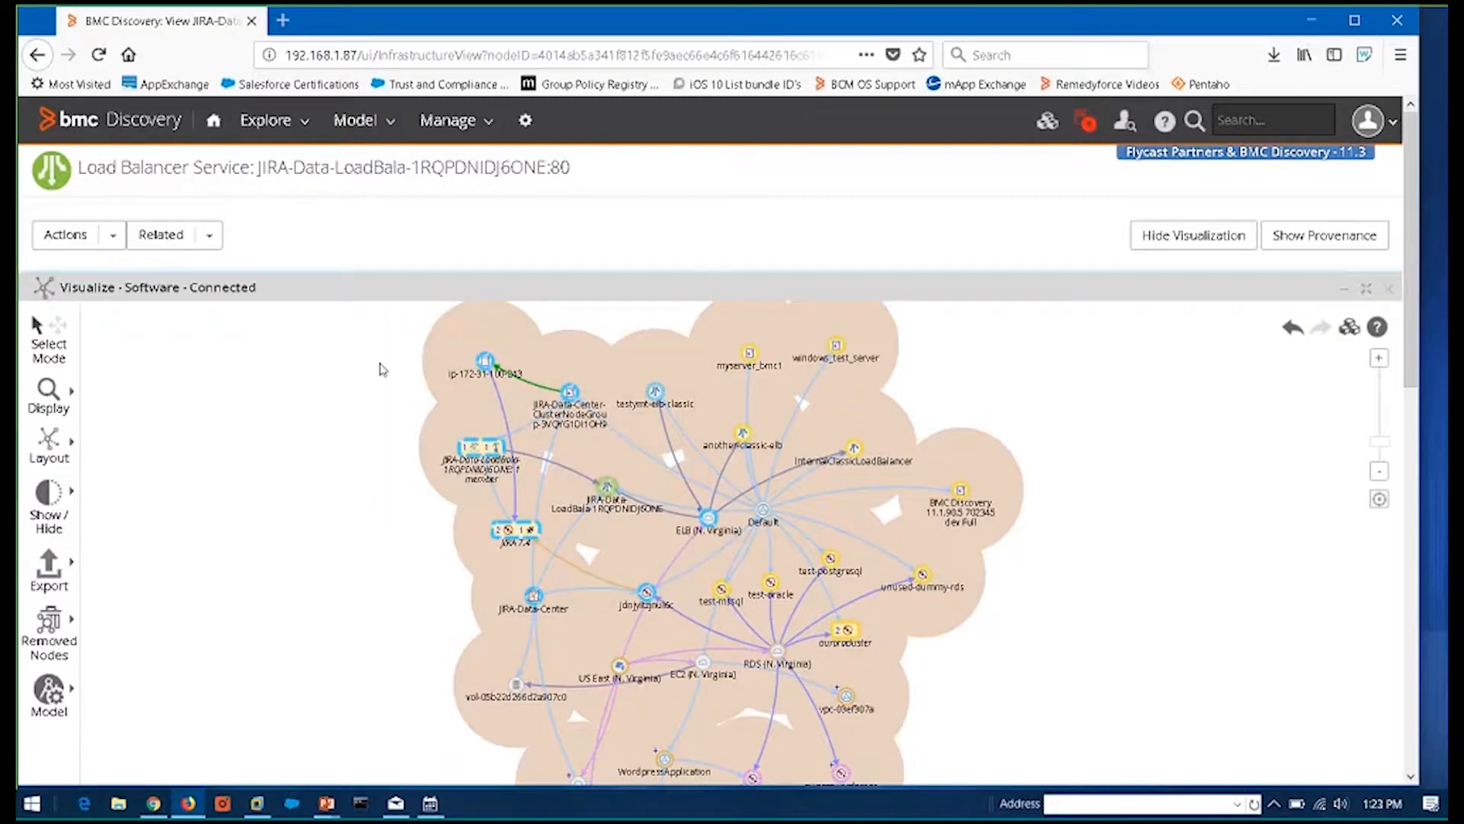
{"action": "left_click", "coordinate": [48, 695]}
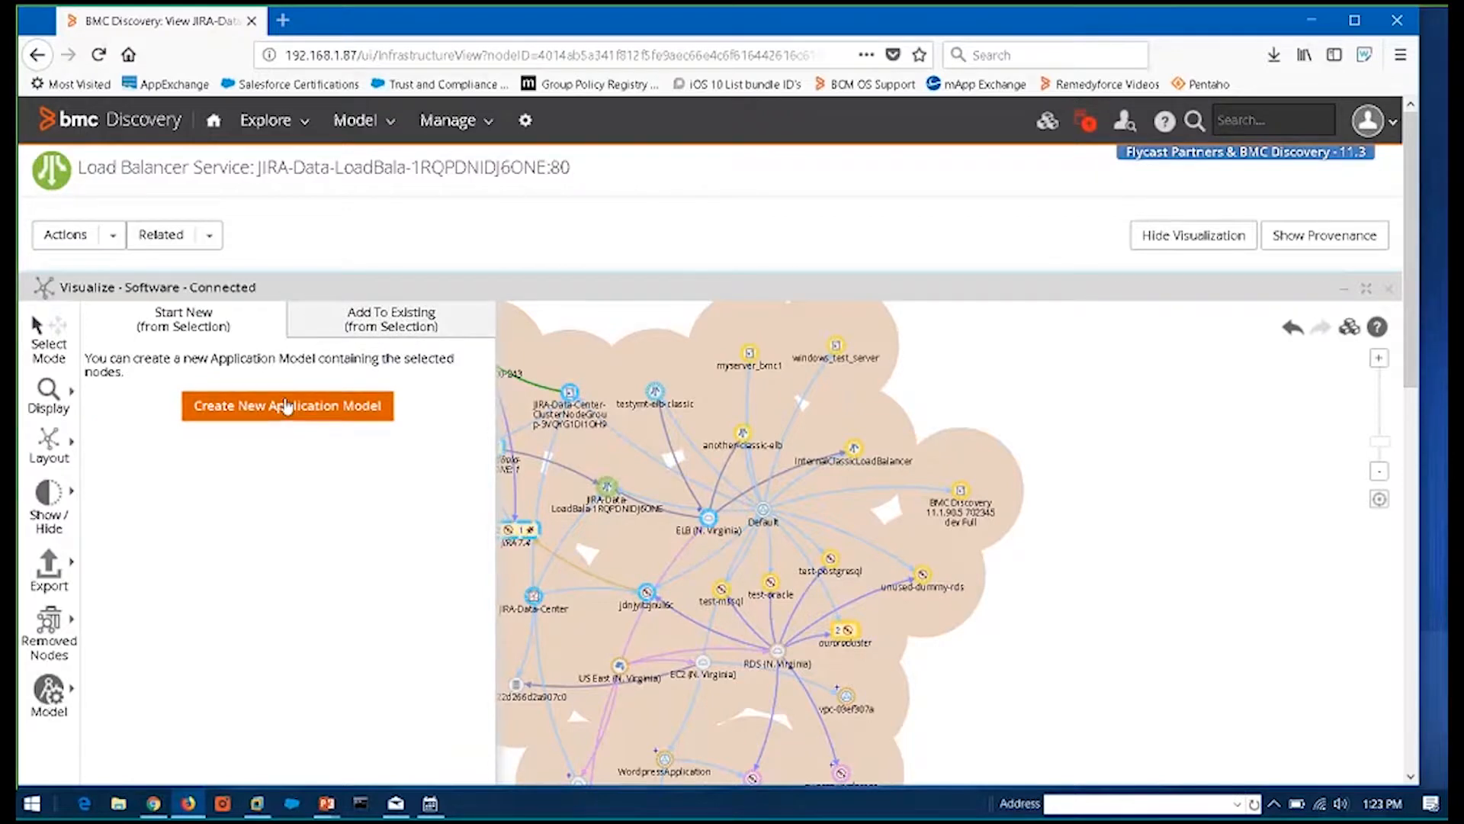
Start a new model from the selected nodes and name it 'security and malware system'
{"action": "left_click", "coordinate": [287, 405]}
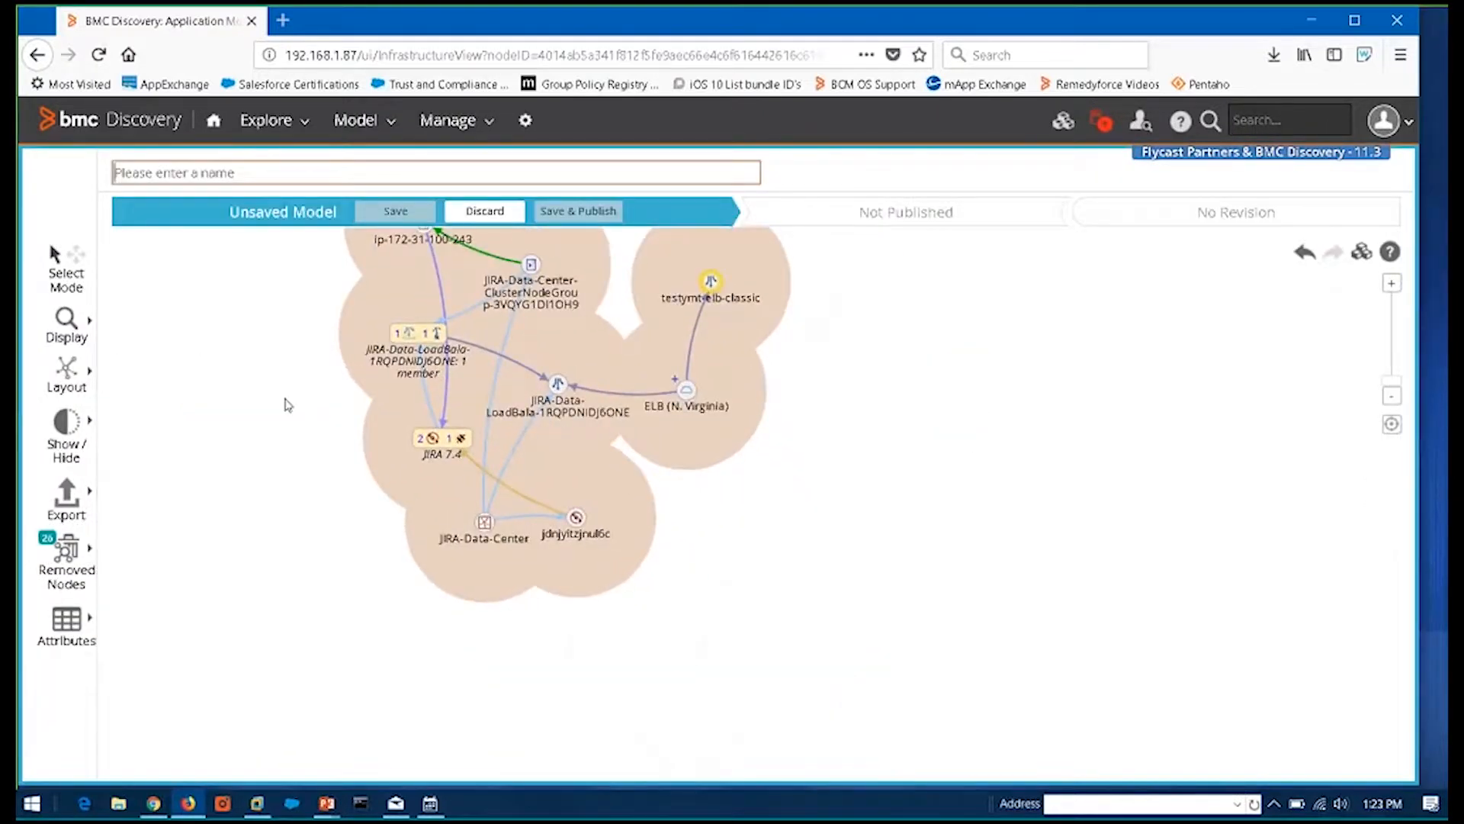
{"action": "mouse_move", "coordinate": [863, 420]}
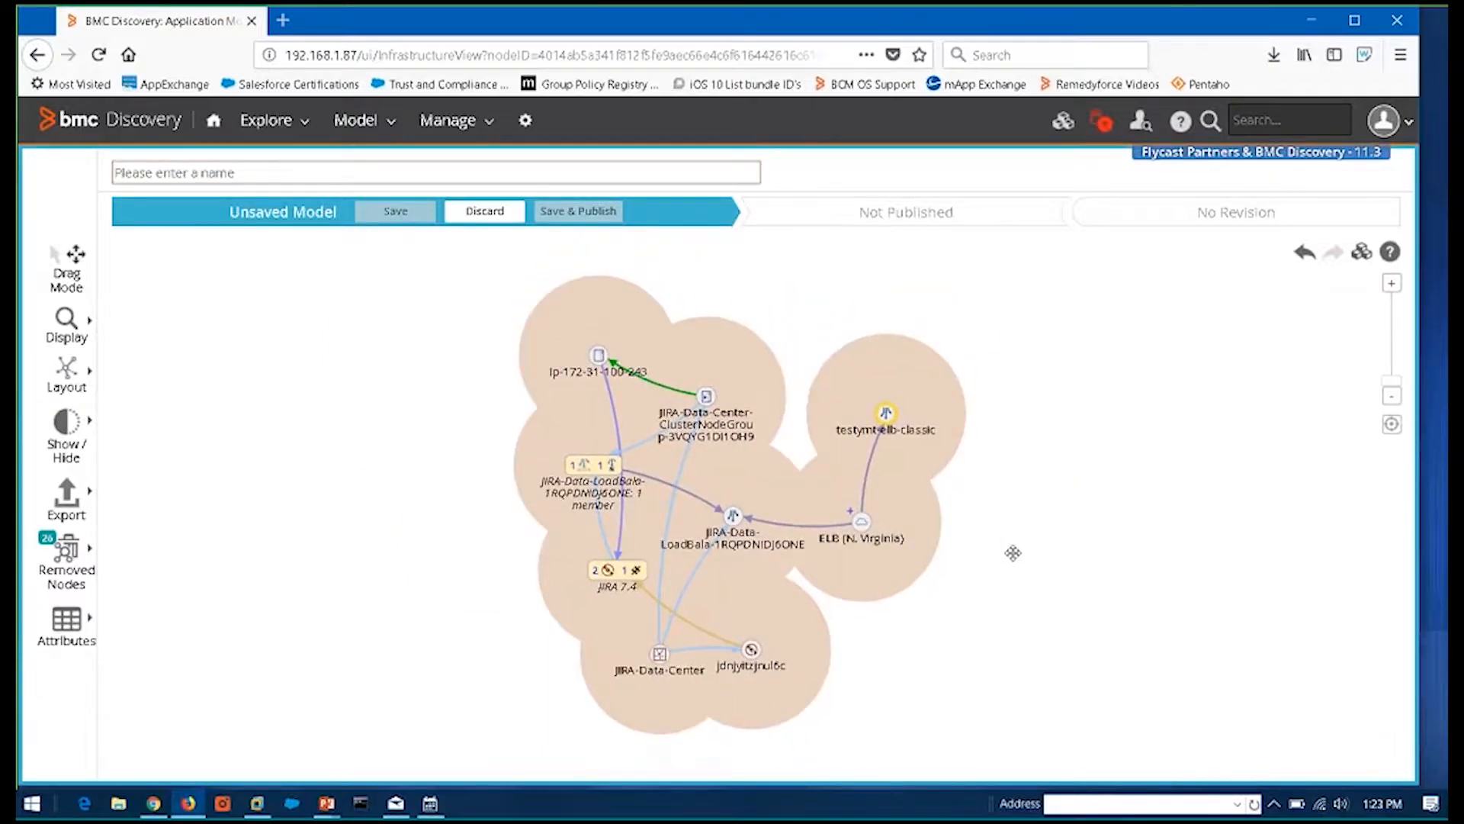
{"action": "mouse_move", "coordinate": [723, 473]}
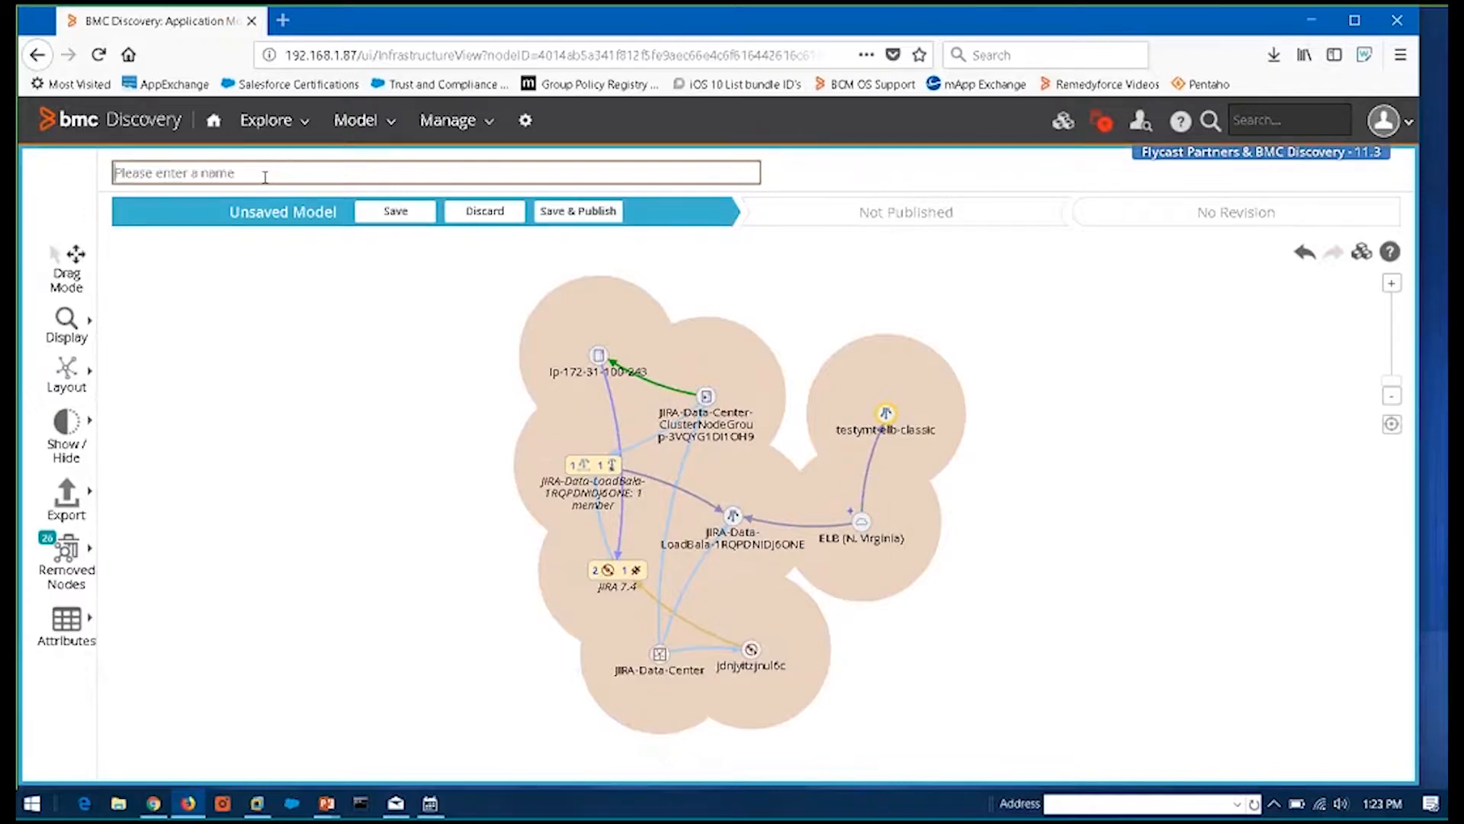
{"action": "type", "text": "secu"}
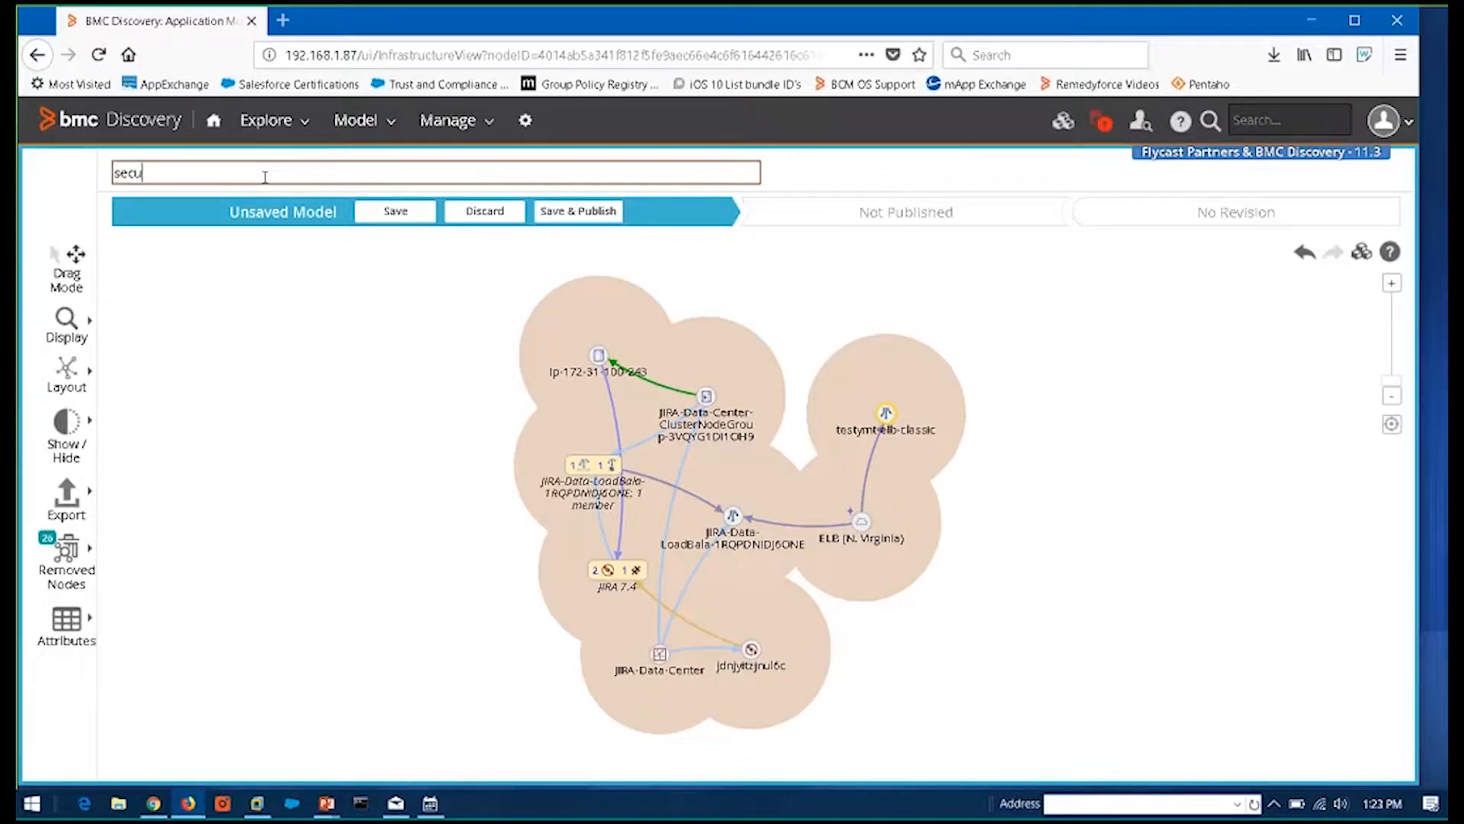
{"action": "type", "text": "rity"}
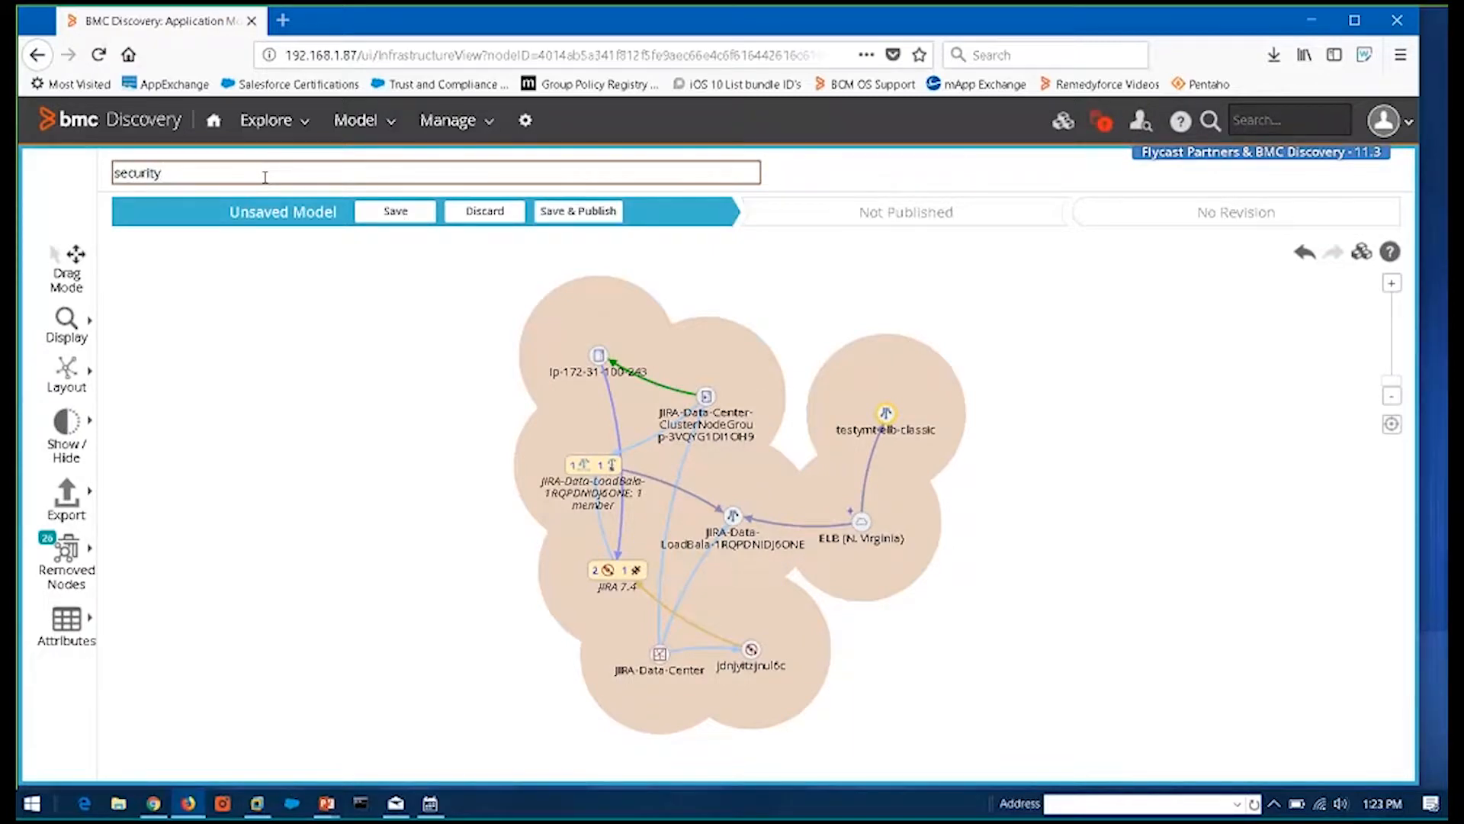
{"action": "type", "text": "and"}
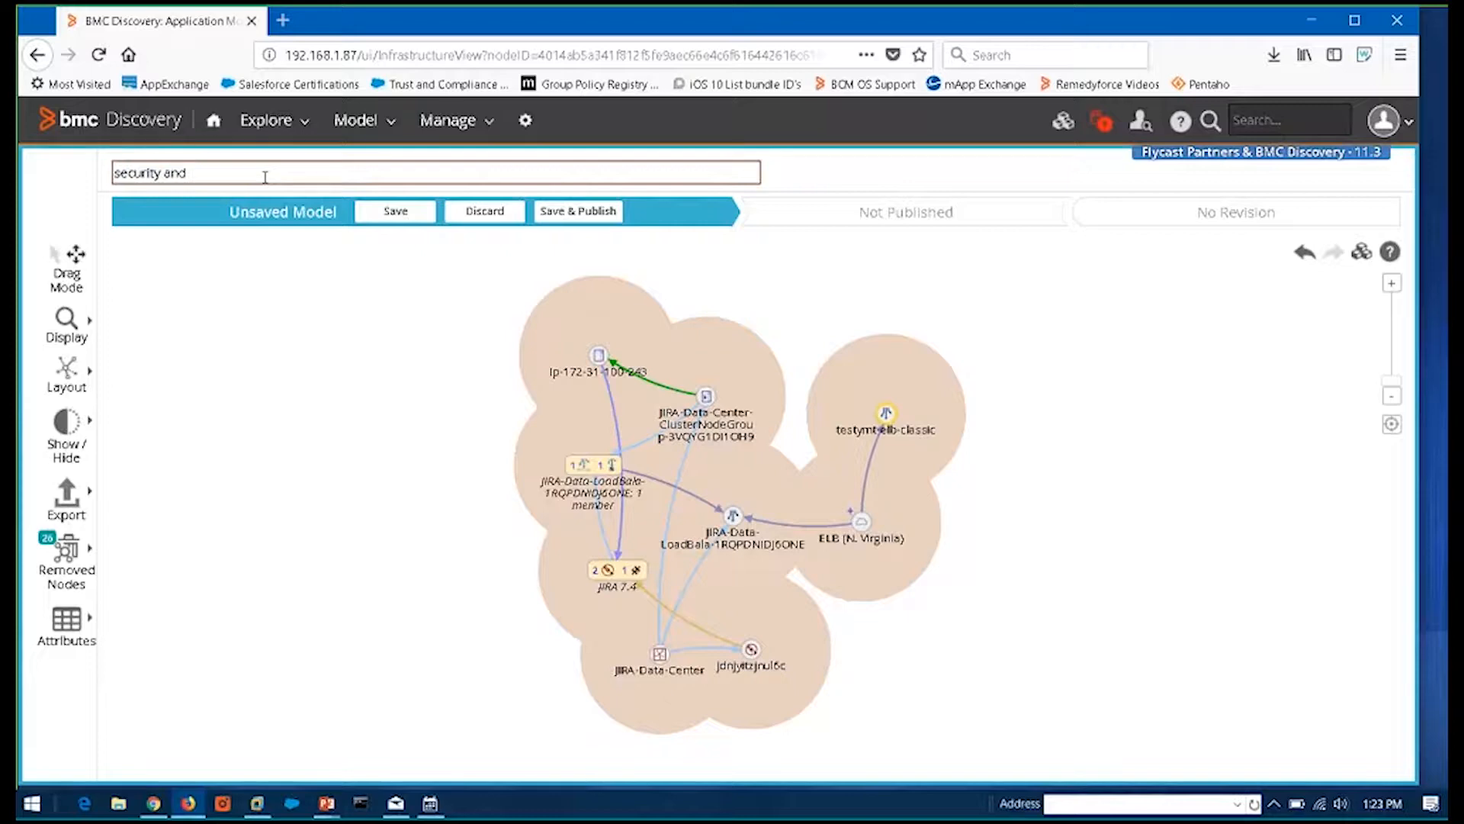
{"action": "type", "text": "malware"}
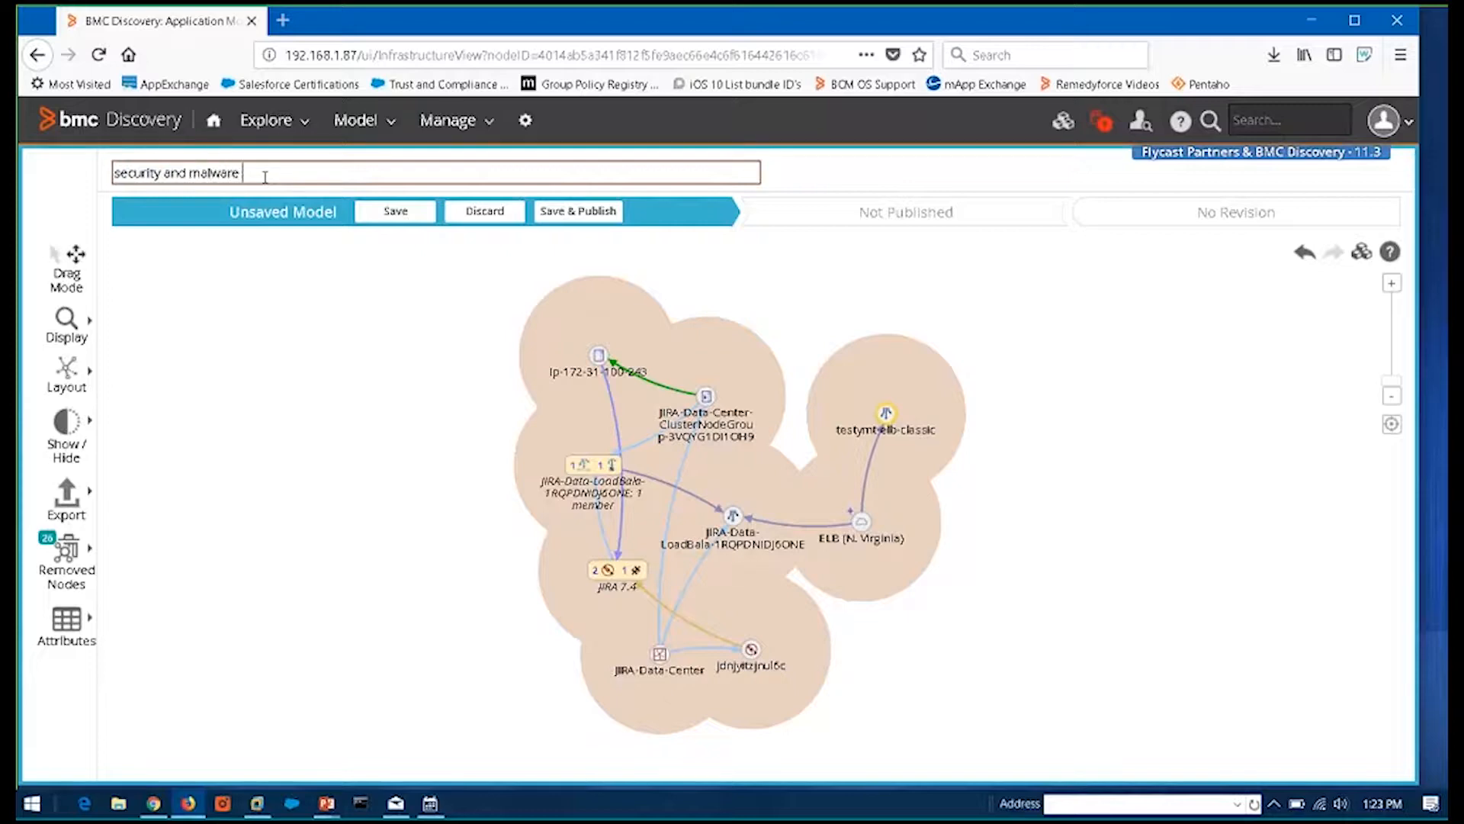
{"action": "type", "text": "system"}
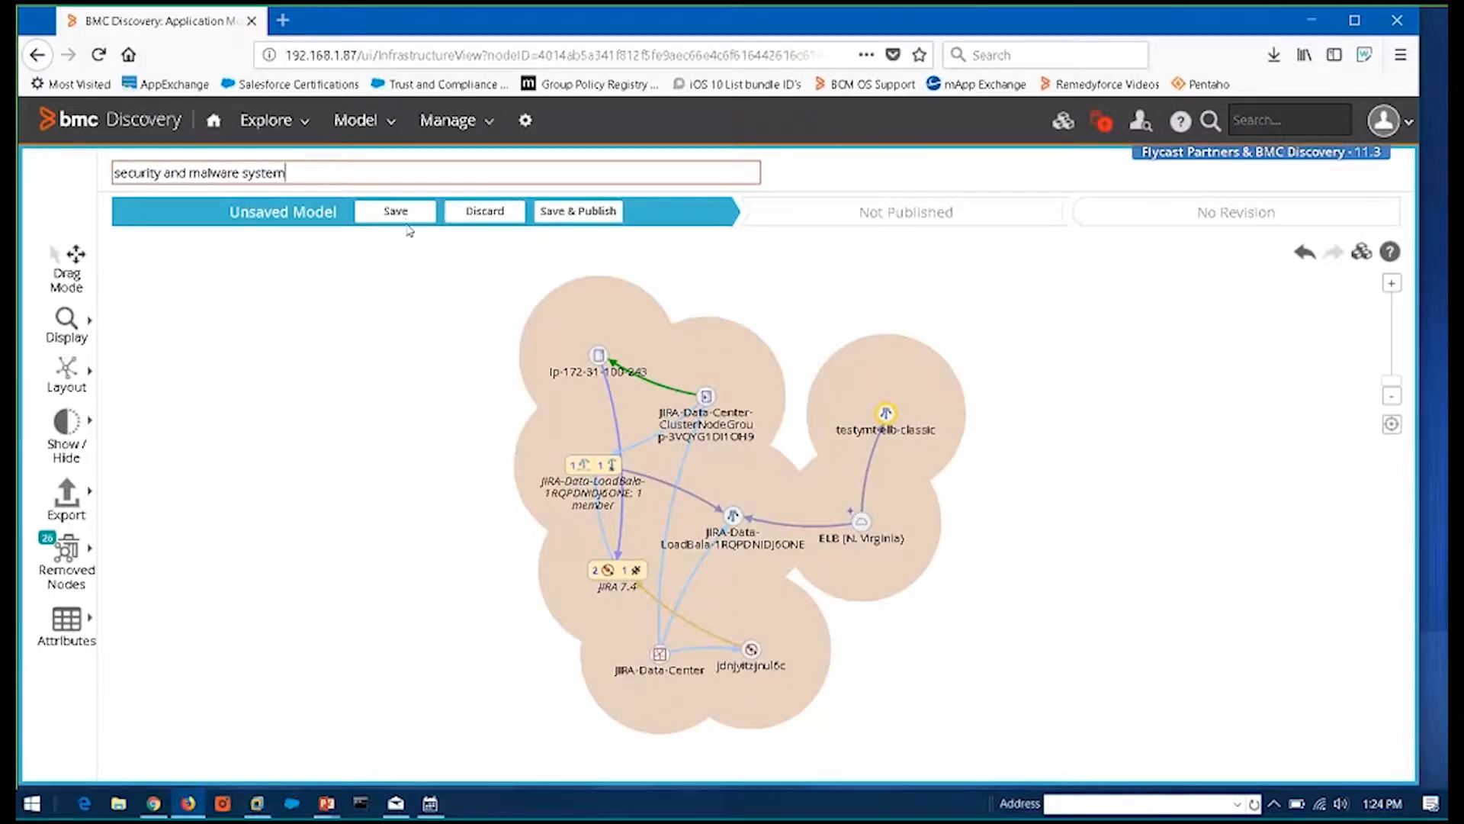
Save the model and open its description, type and version attribute form
{"action": "left_click", "coordinate": [394, 211]}
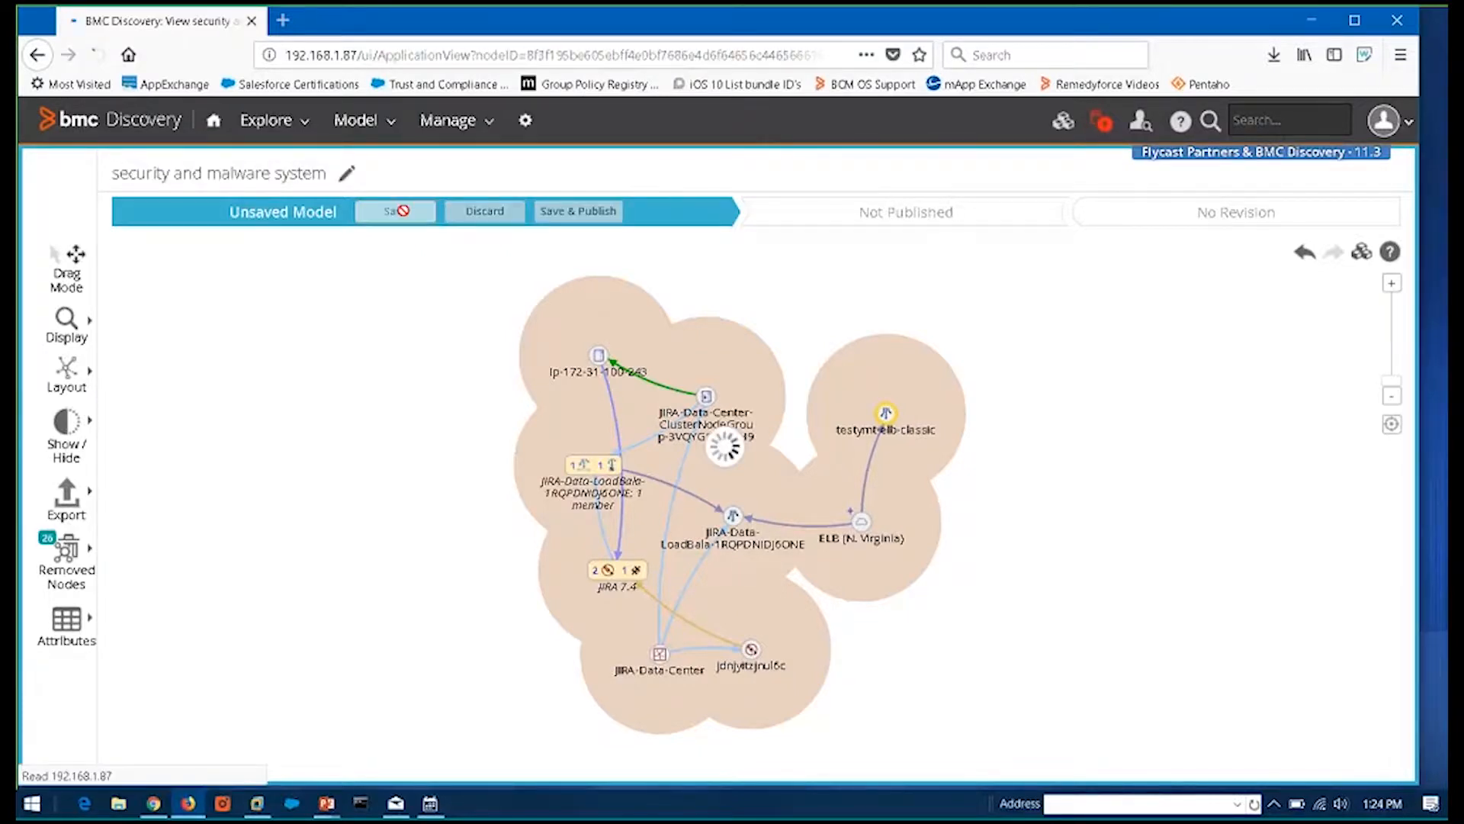
{"action": "left_click", "coordinate": [394, 211]}
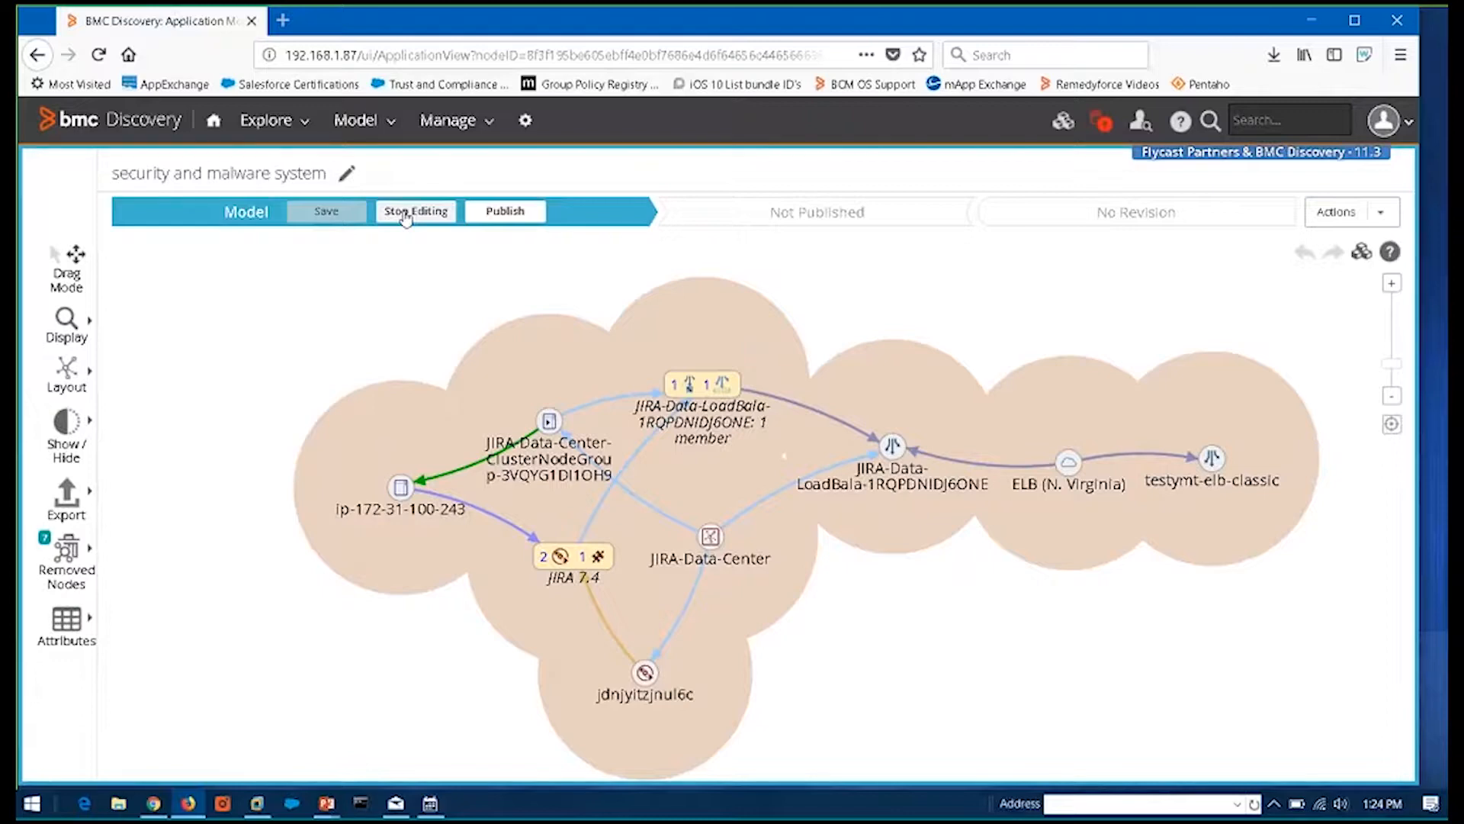
{"action": "mouse_move", "coordinate": [416, 211]}
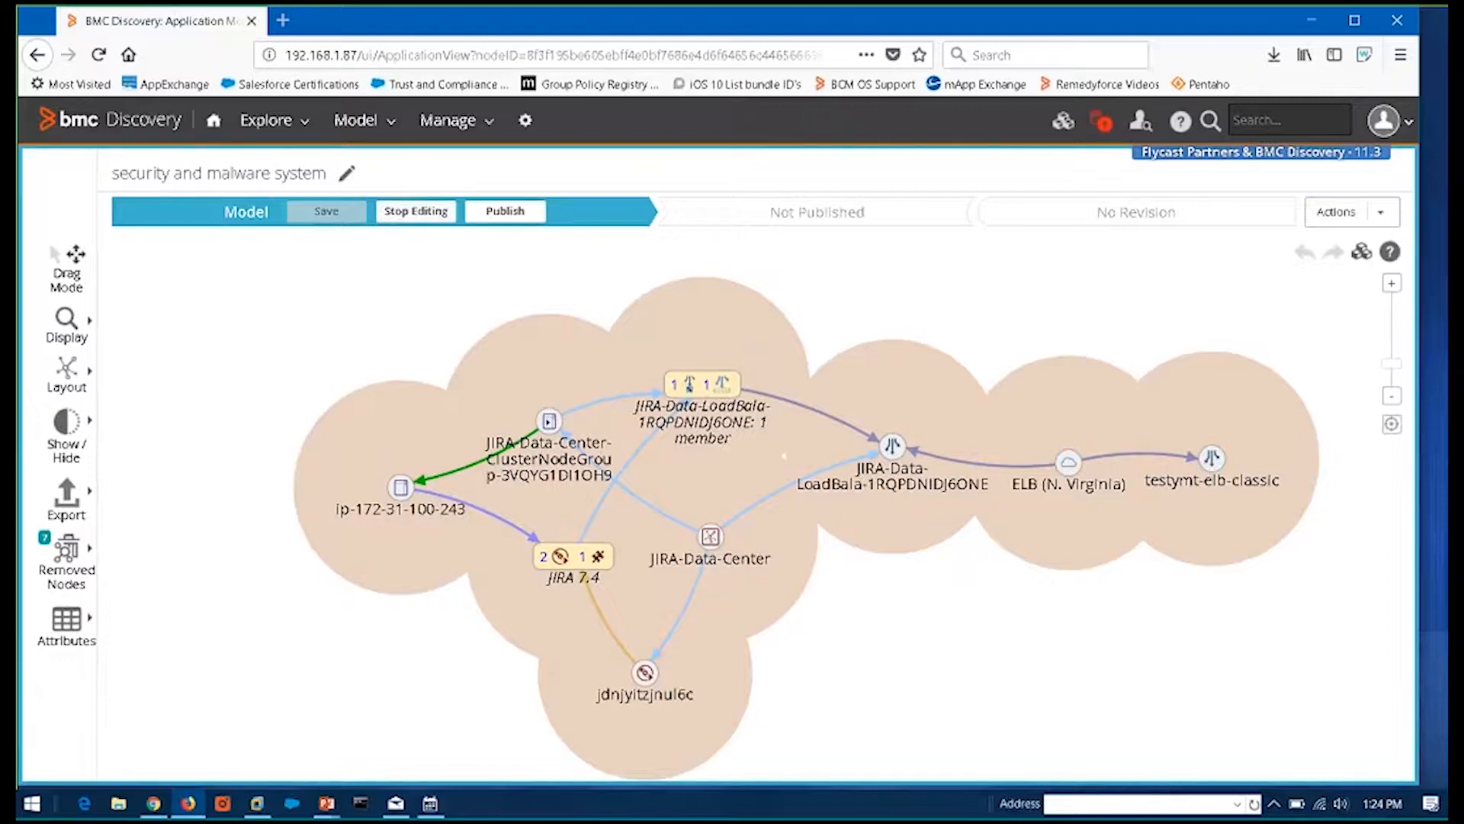
{"action": "left_click", "coordinate": [65, 625]}
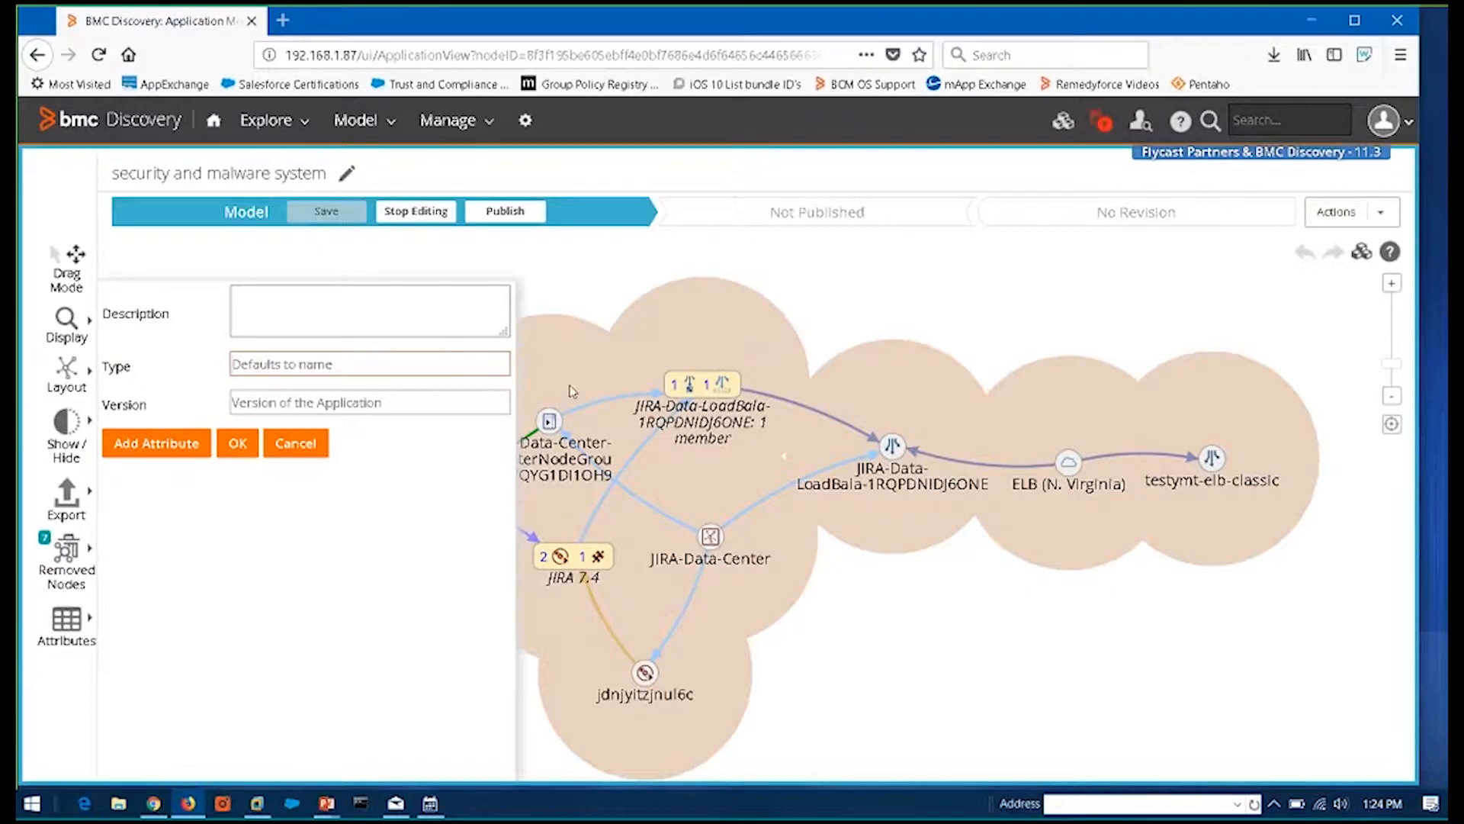
Add attribute rows SecurityApplication = AV and AppVersion = 2.0.3, and confirm with OK
{"action": "left_click", "coordinate": [156, 442]}
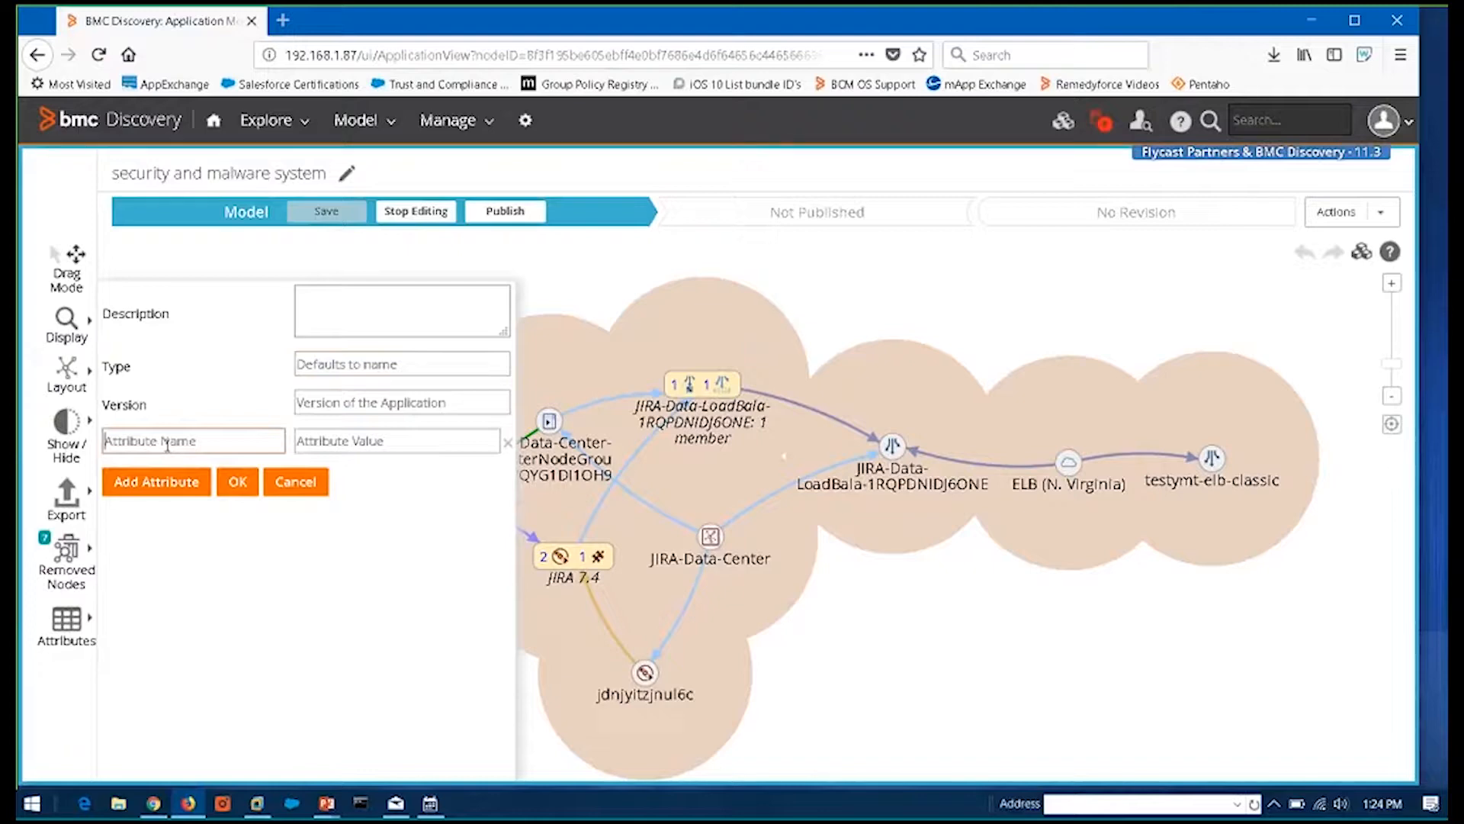
{"action": "type", "text": "Security"}
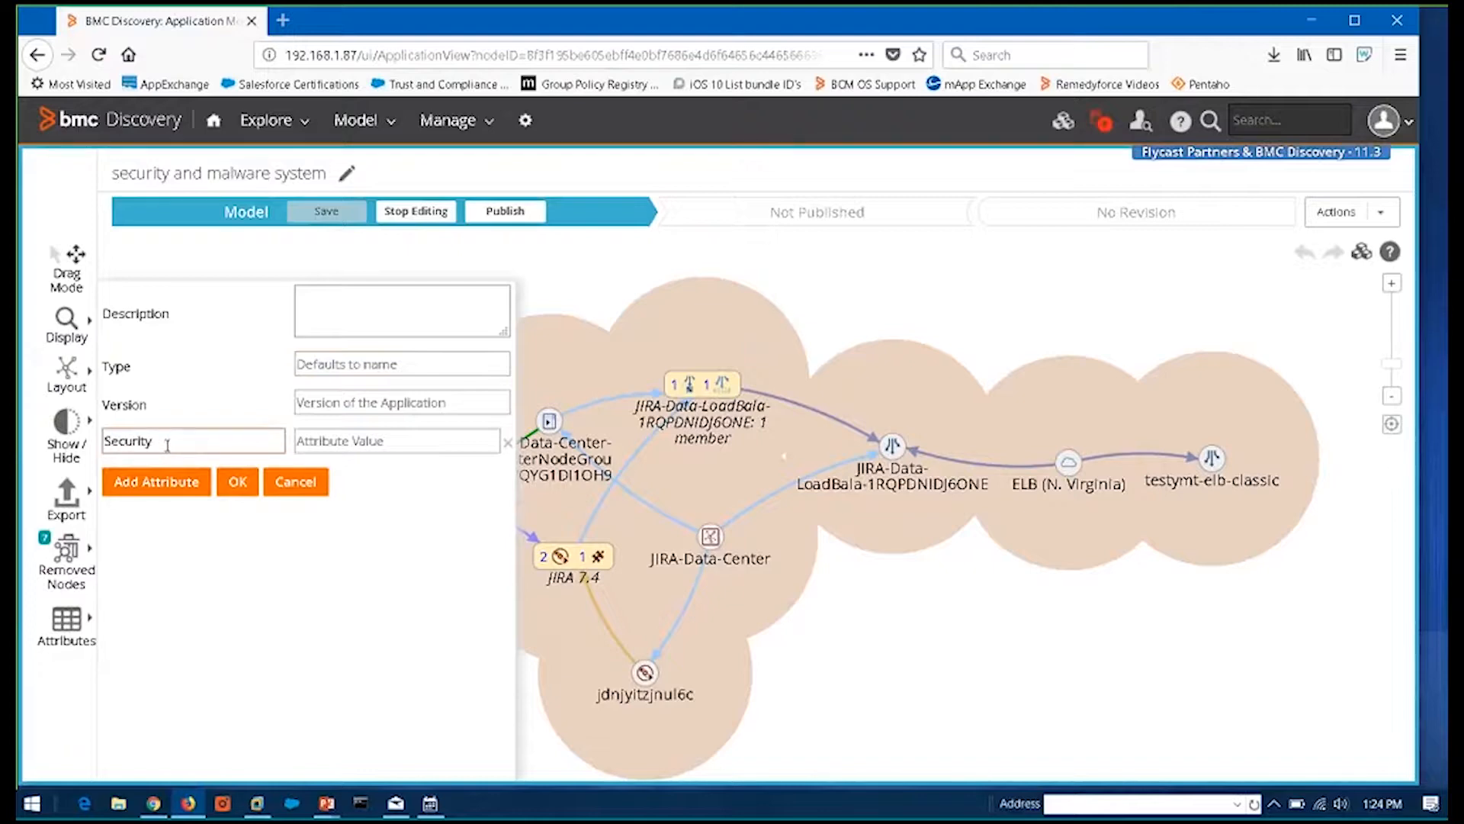
{"action": "type", "text": "Application"}
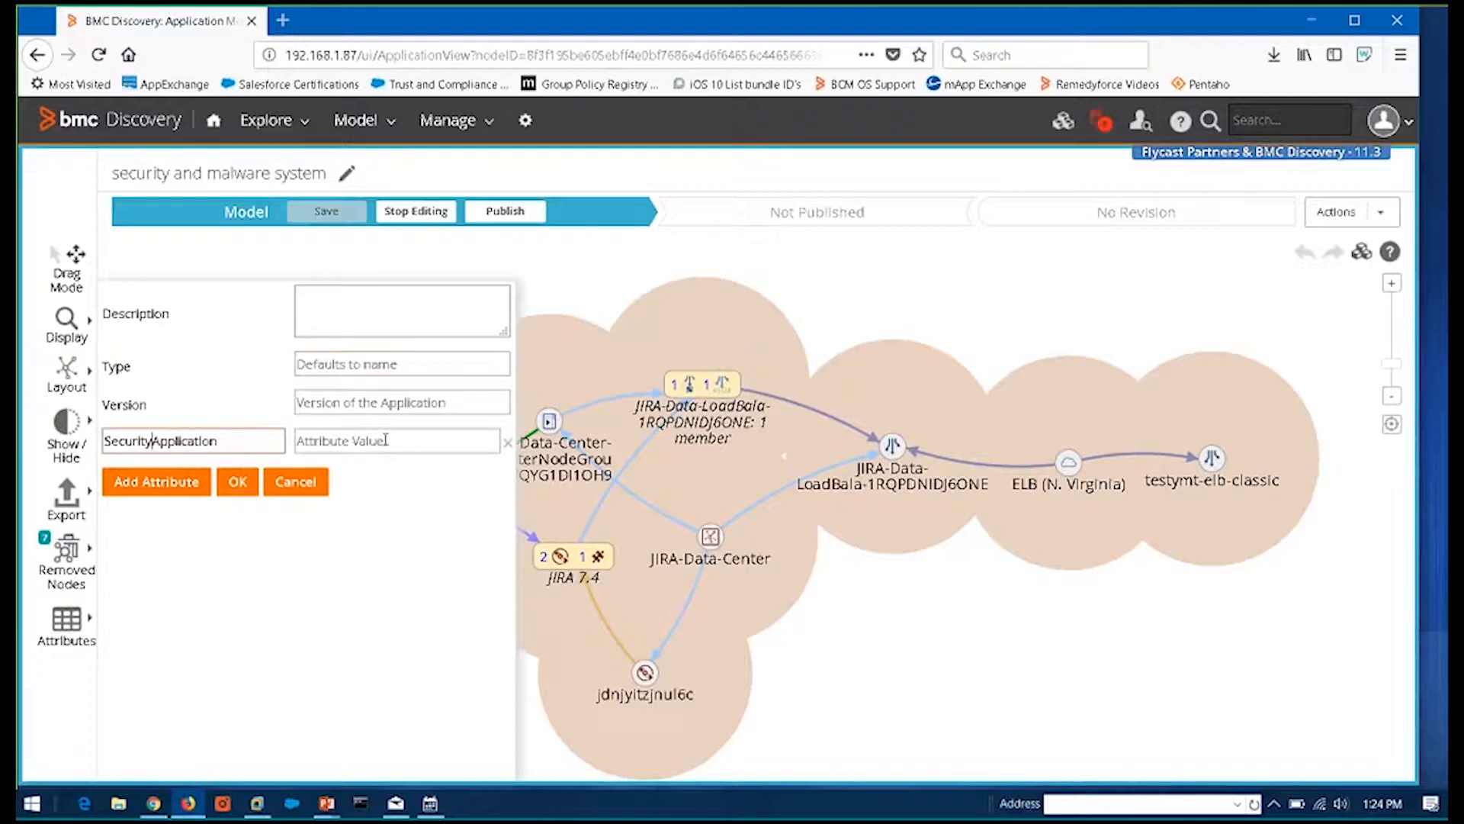
{"action": "type", "text": "AV"}
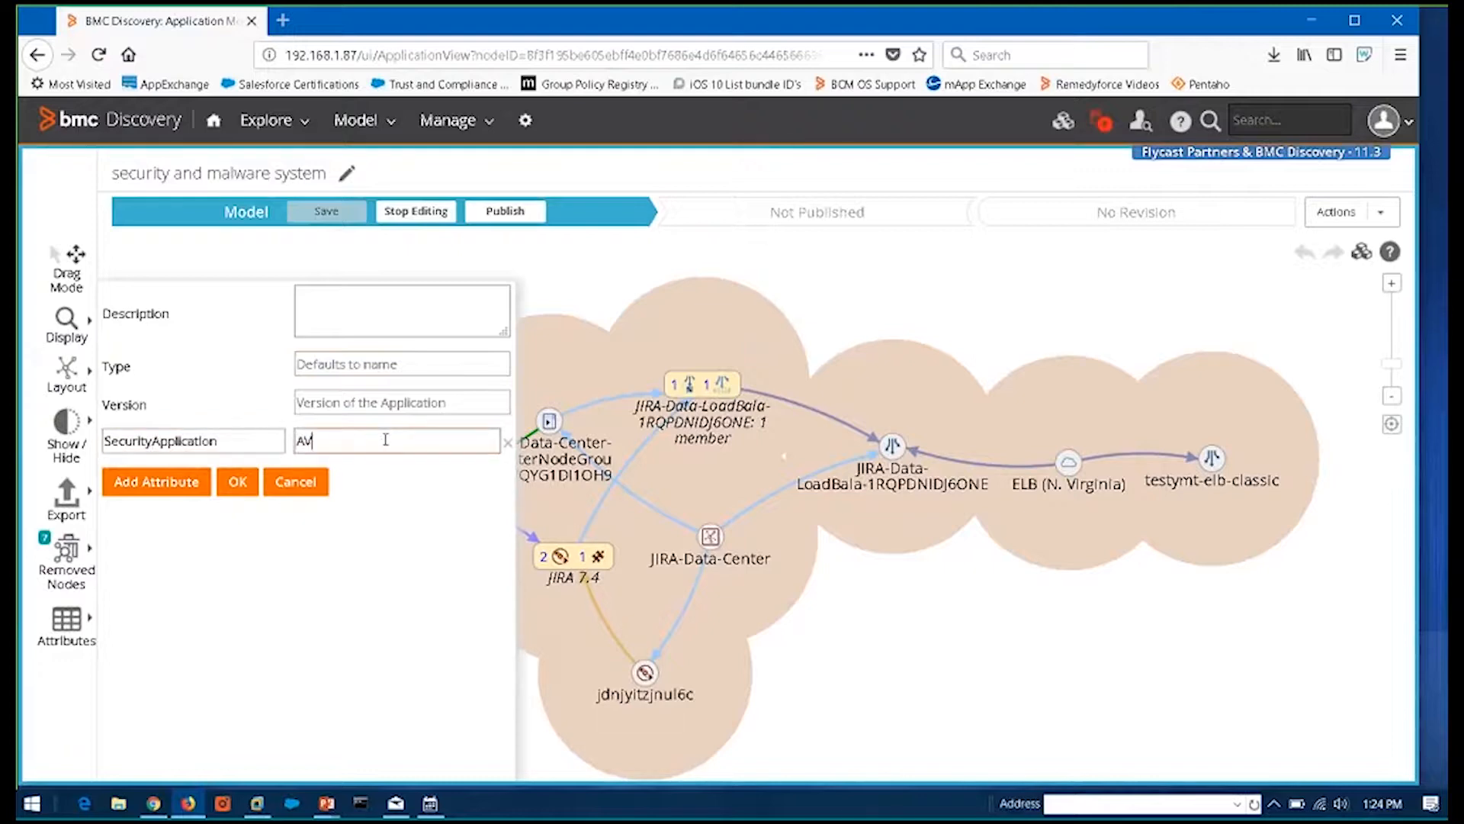
{"action": "left_click", "coordinate": [156, 482]}
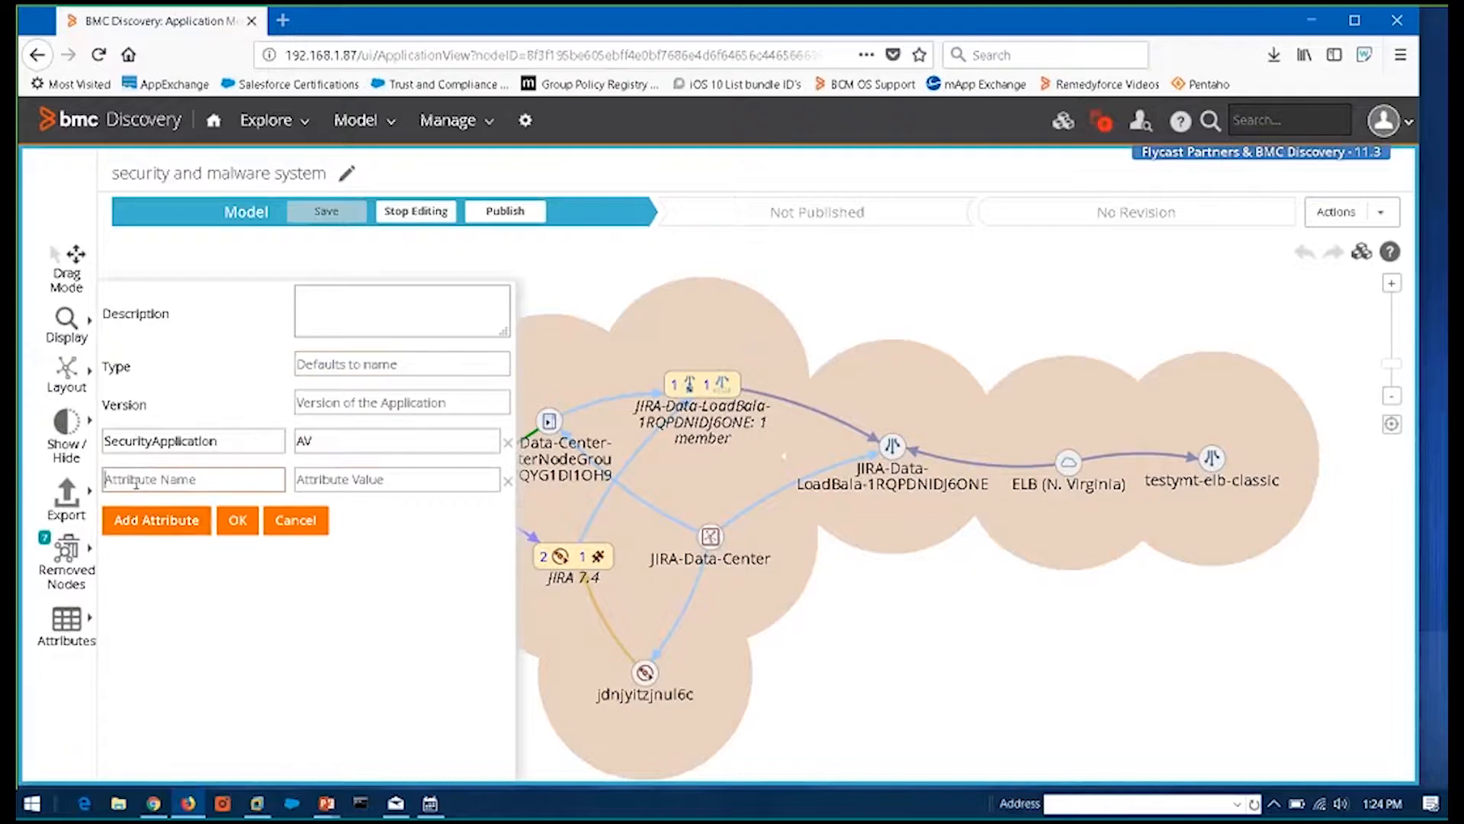
{"action": "type", "text": "App Vers"}
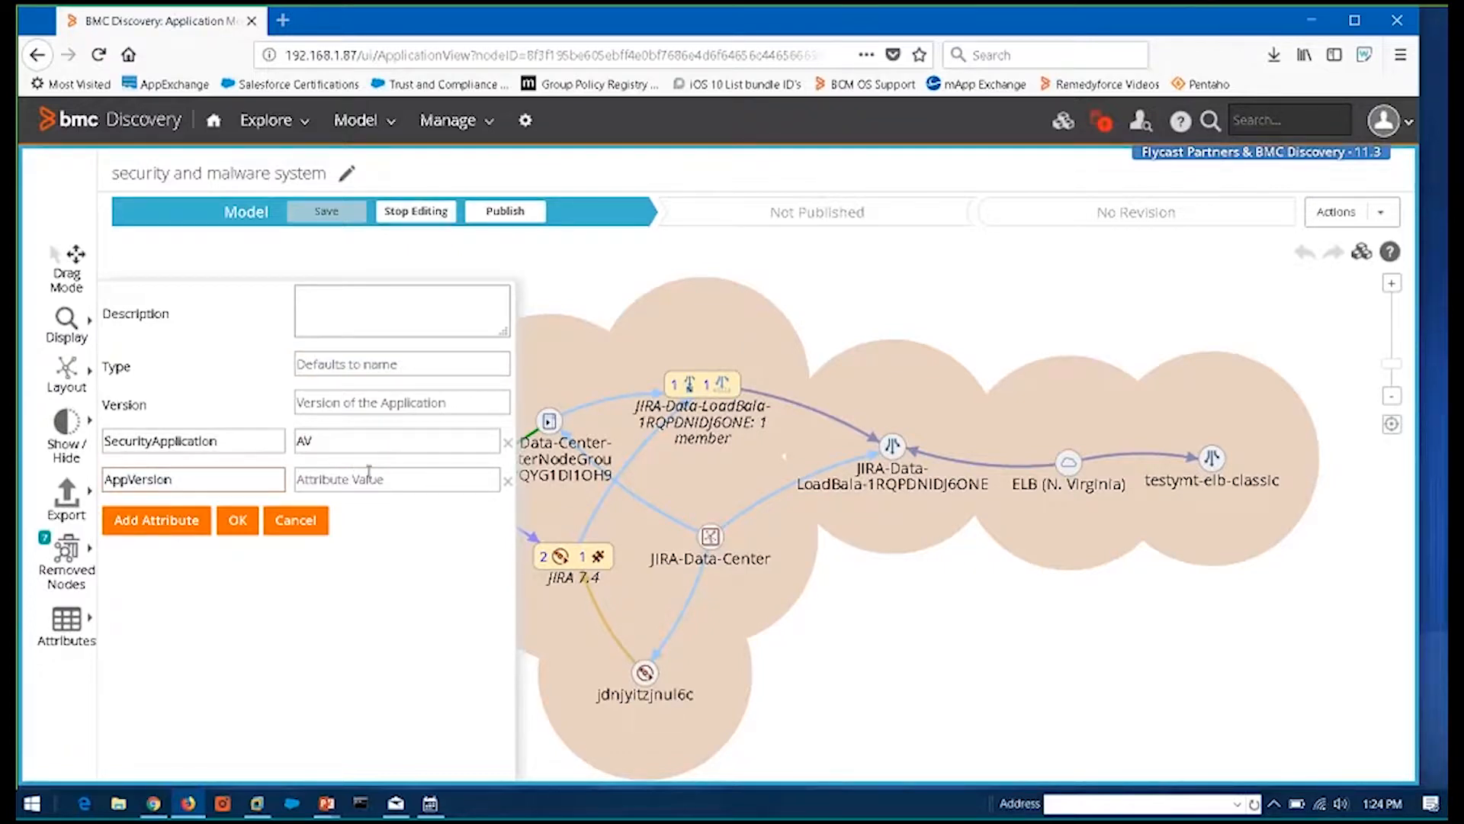
{"action": "type", "text": "2/"}
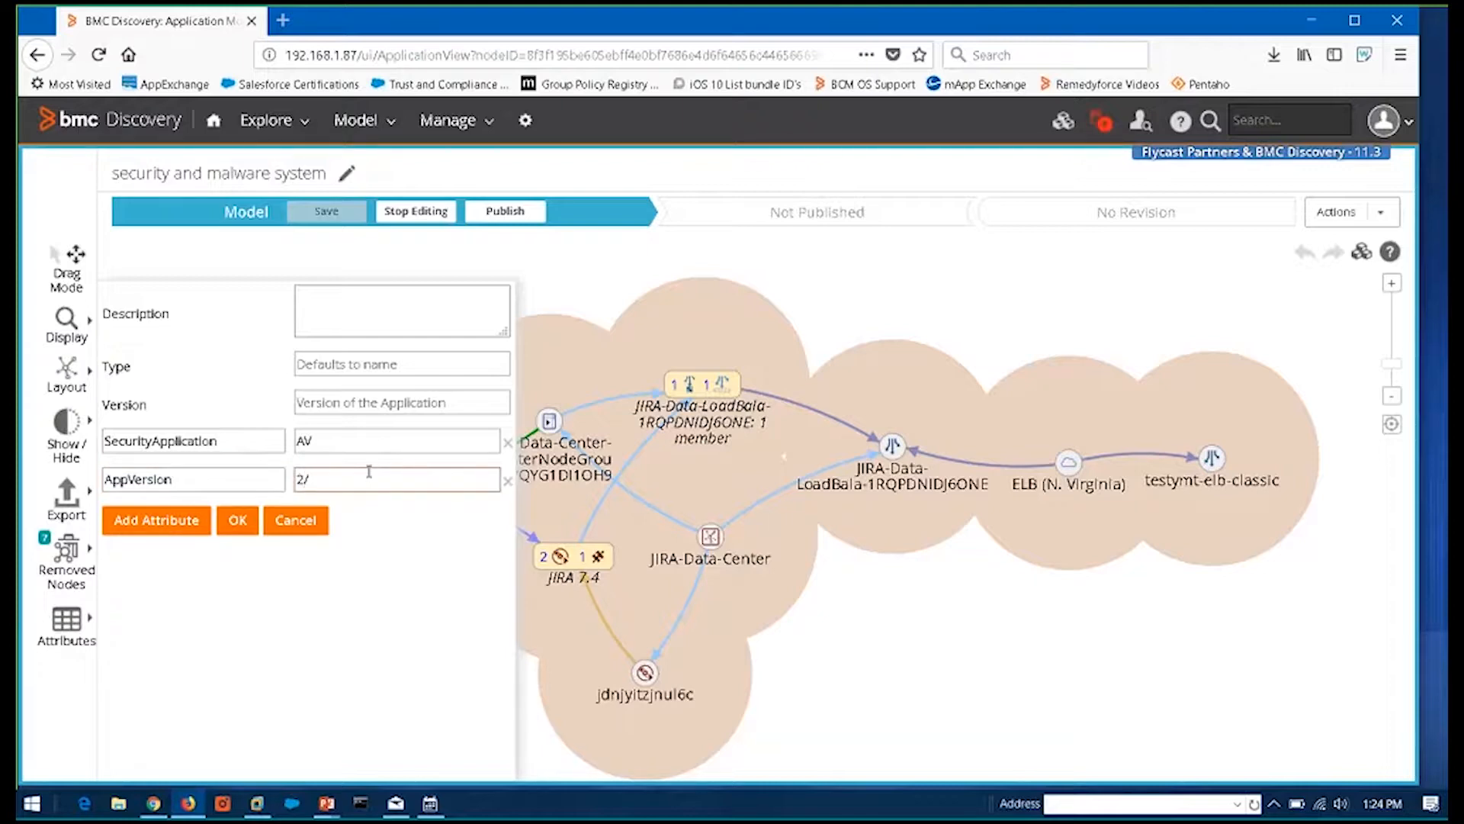
{"action": "type", "text": "2.0.3"}
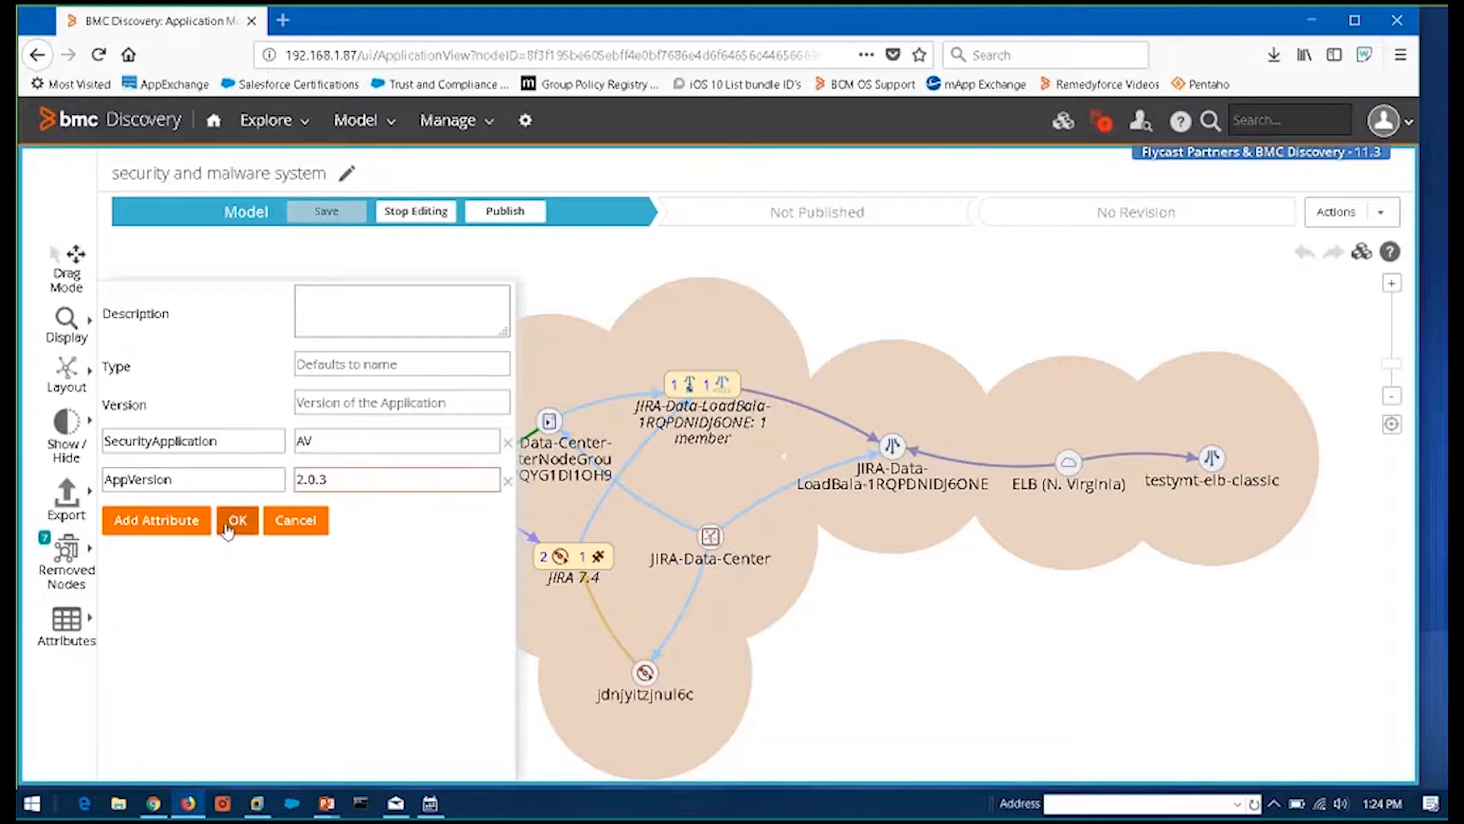
{"action": "left_click", "coordinate": [237, 520]}
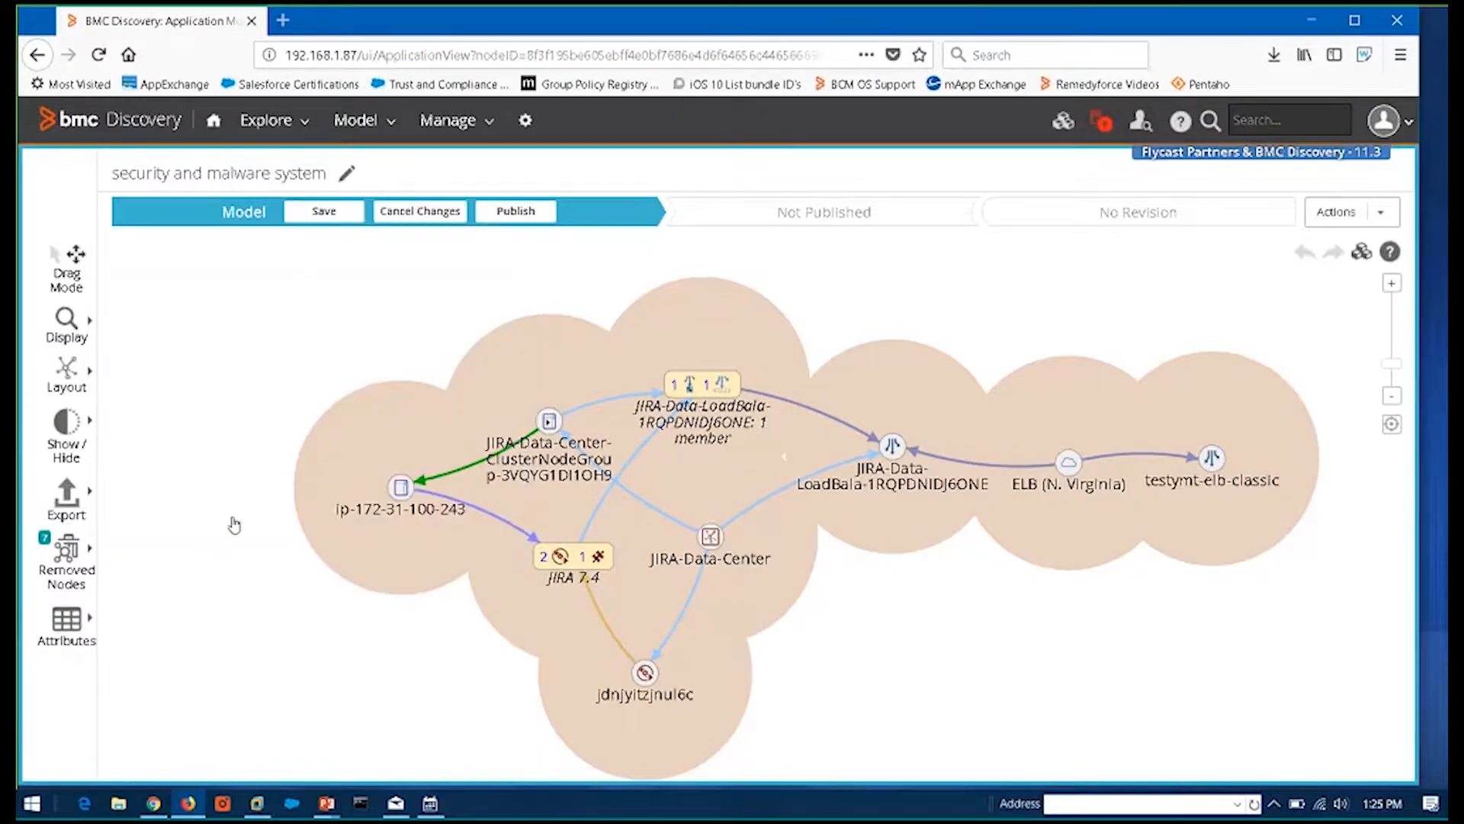
{"action": "mouse_move", "coordinate": [515, 211]}
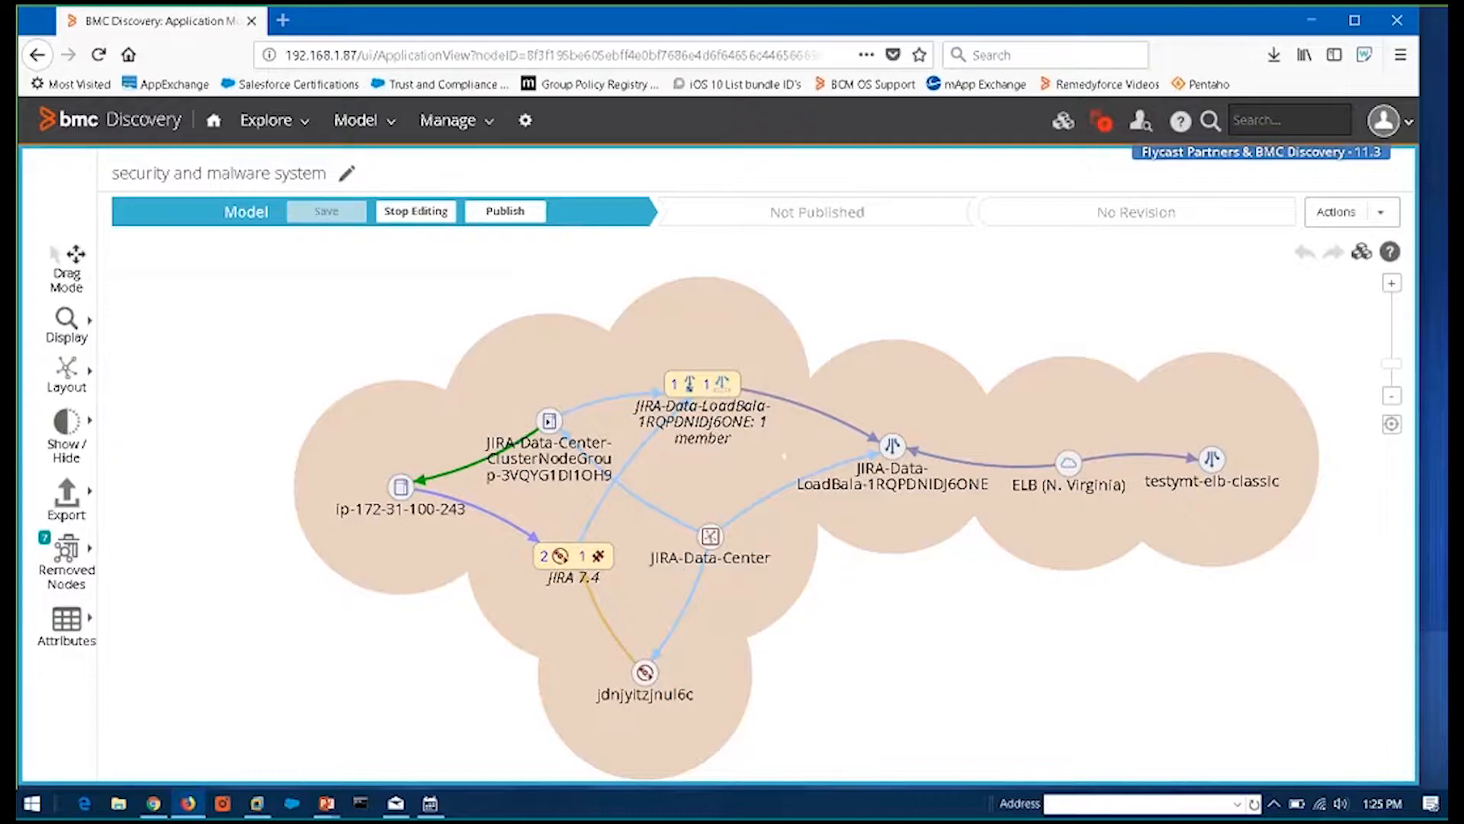
{"action": "mouse_move", "coordinate": [345, 313]}
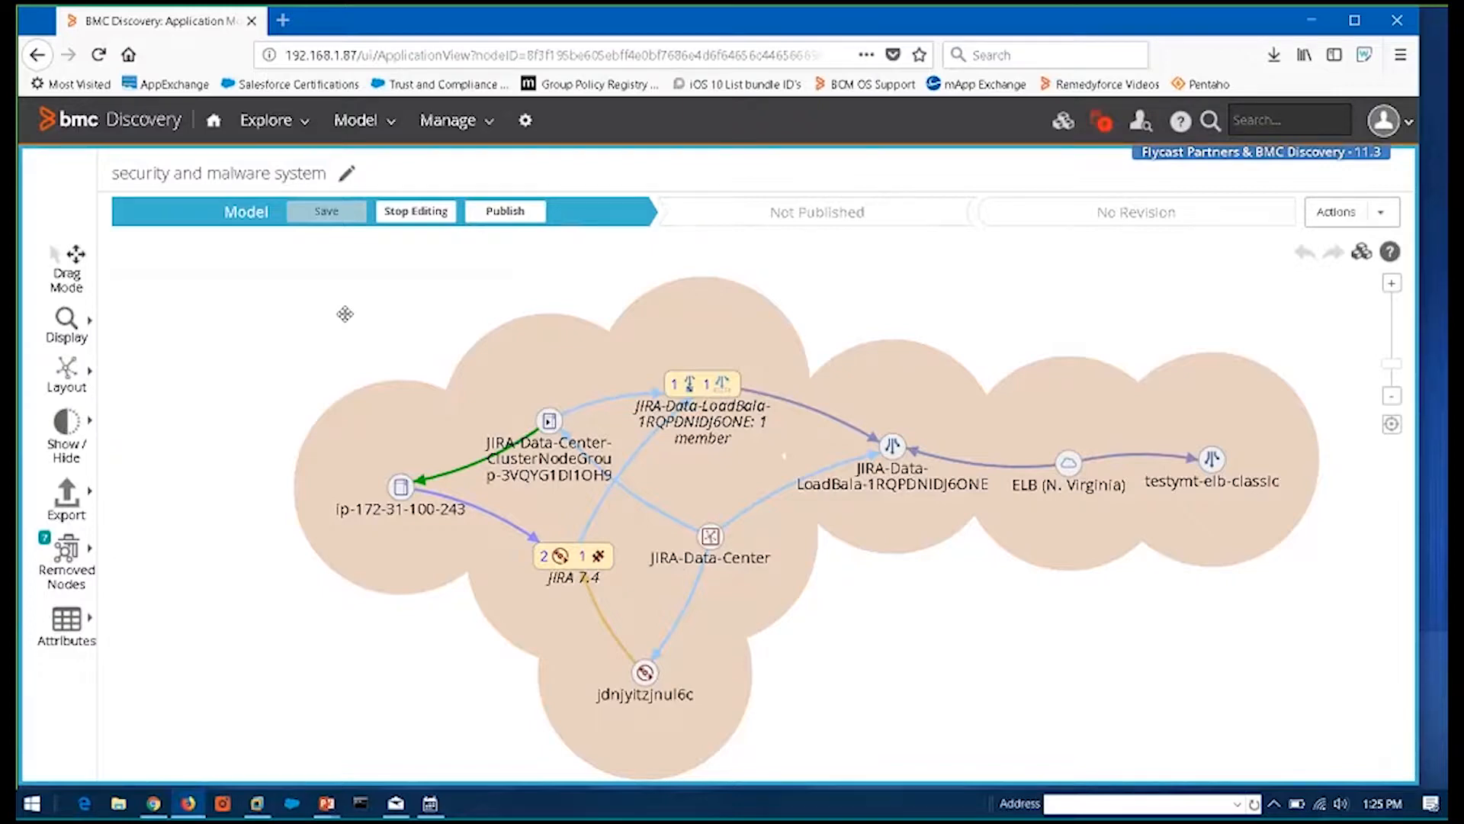
Publish the model and confirm with Yes in the publish dialog
{"action": "left_click", "coordinate": [504, 211]}
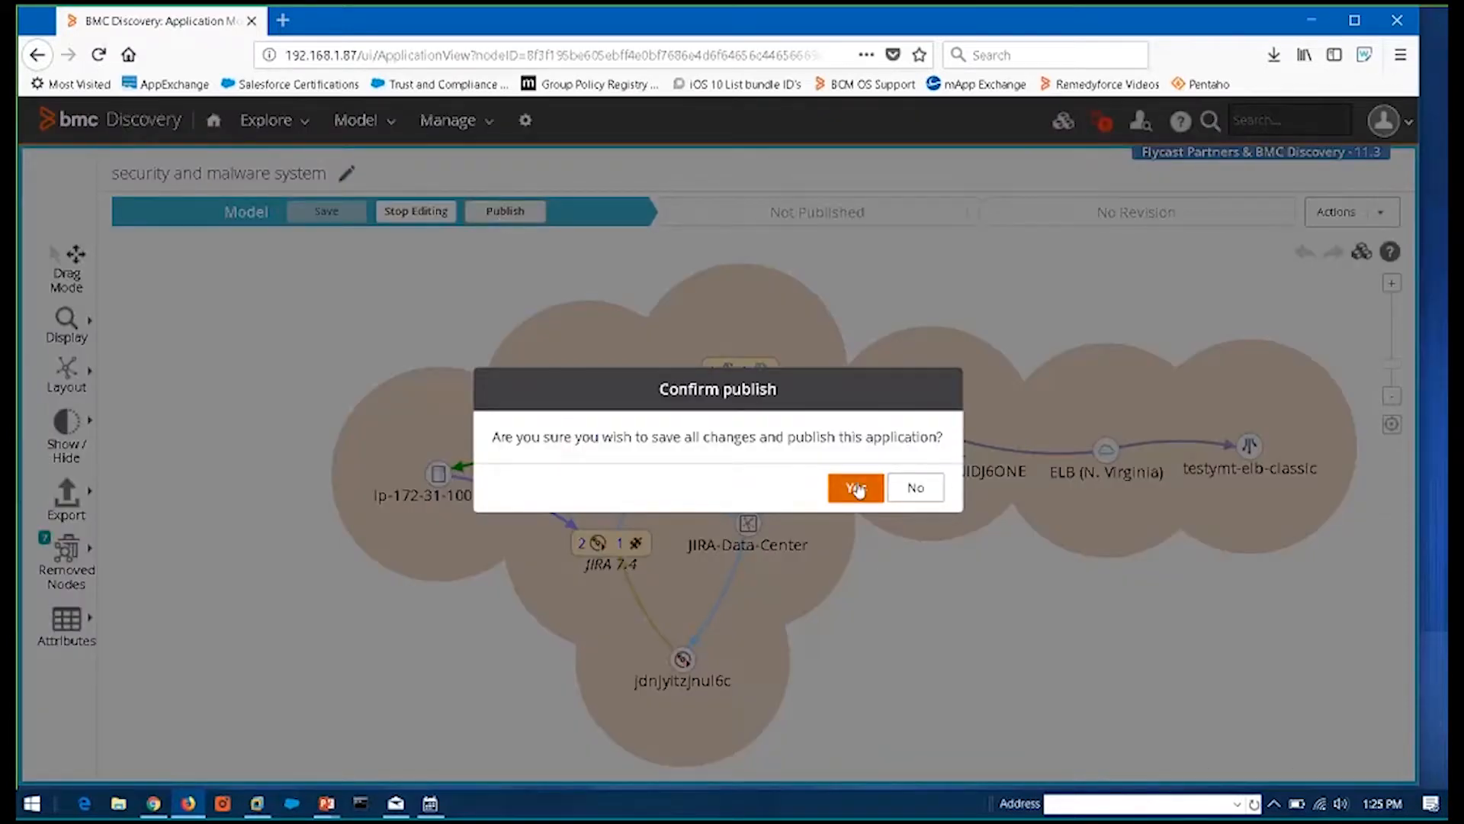
{"action": "left_click", "coordinate": [854, 487]}
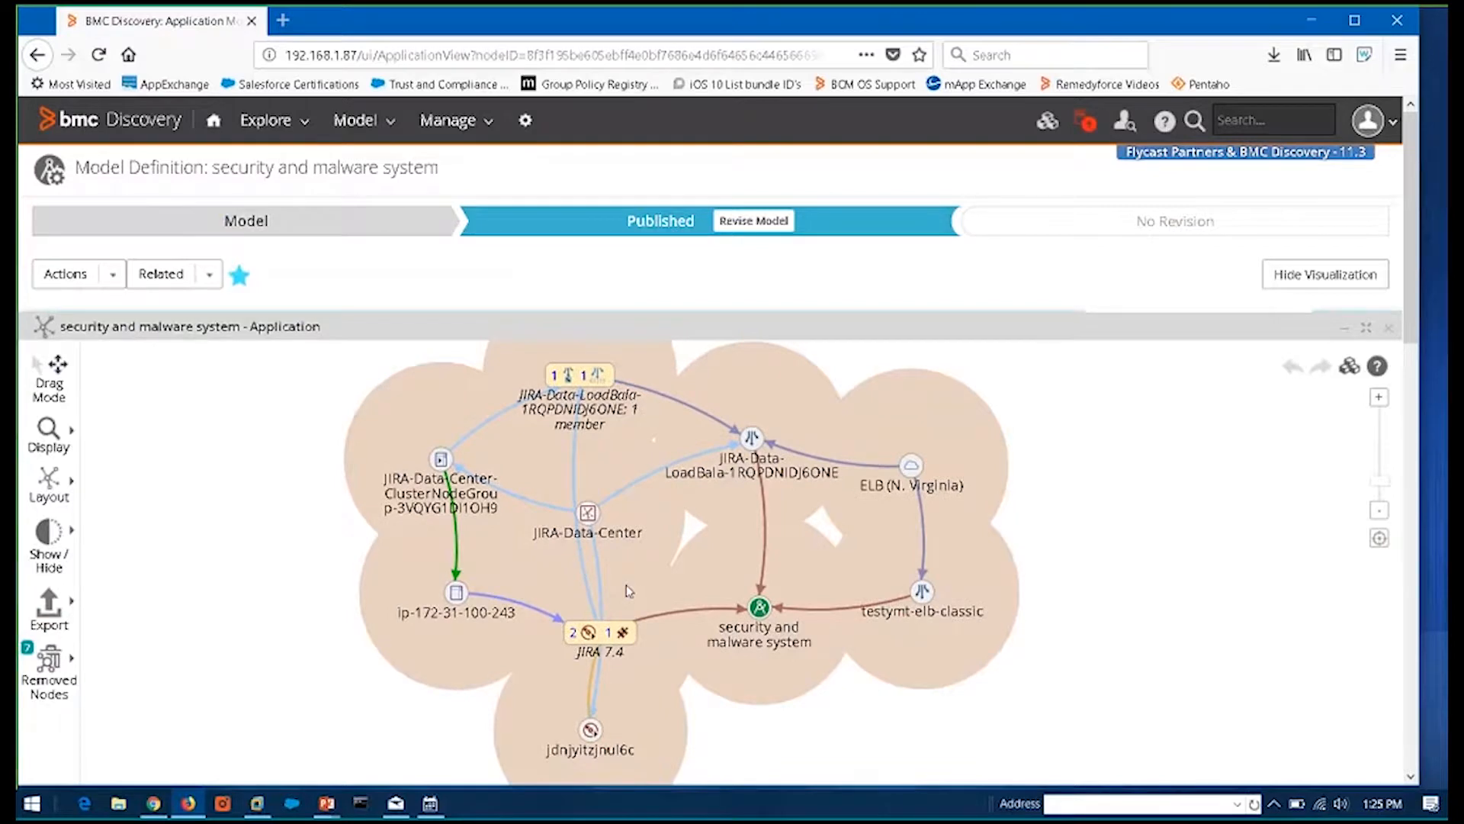
{"action": "mouse_move", "coordinate": [760, 607]}
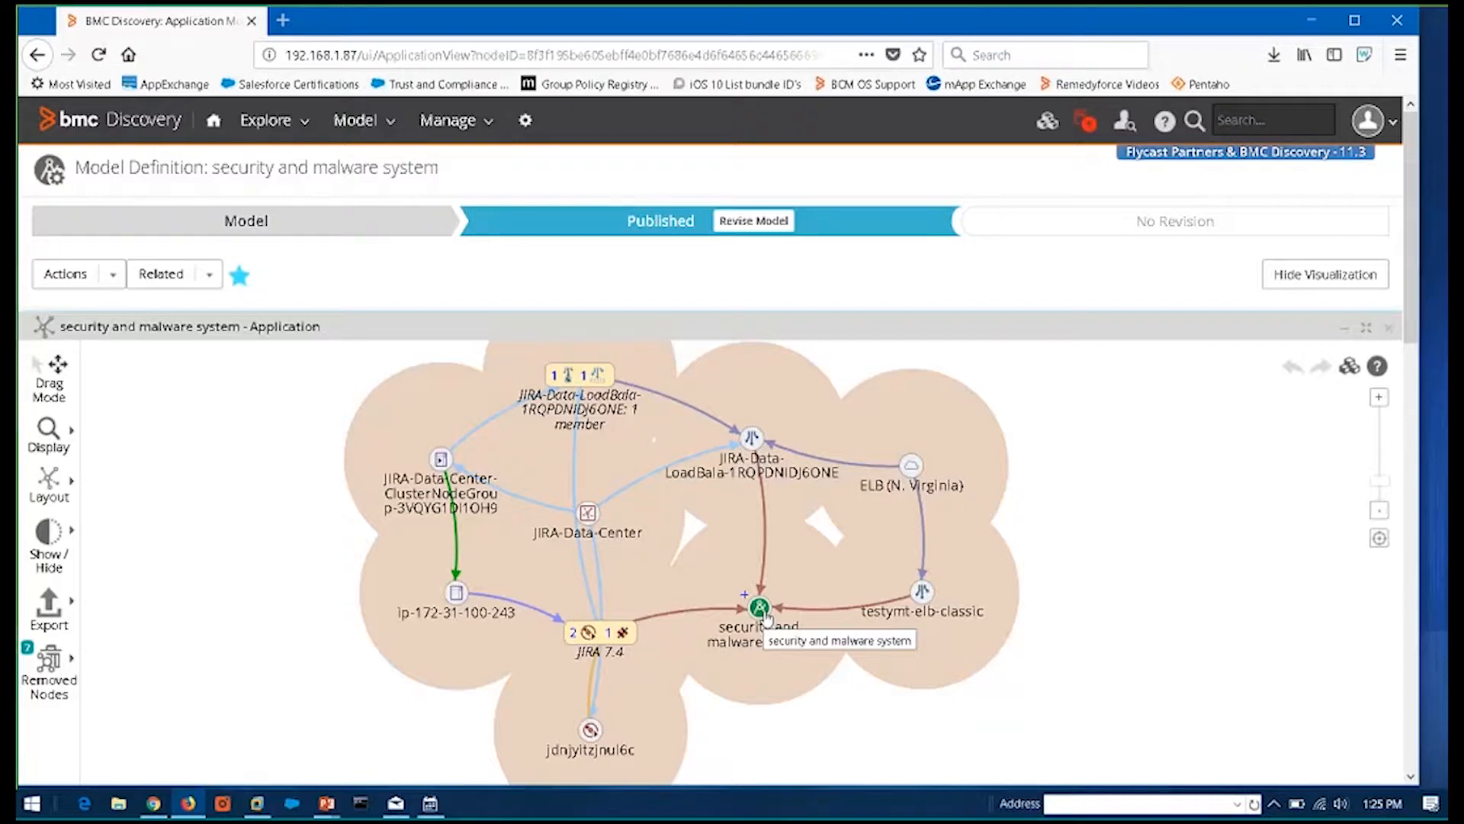
{"action": "mouse_move", "coordinate": [922, 592]}
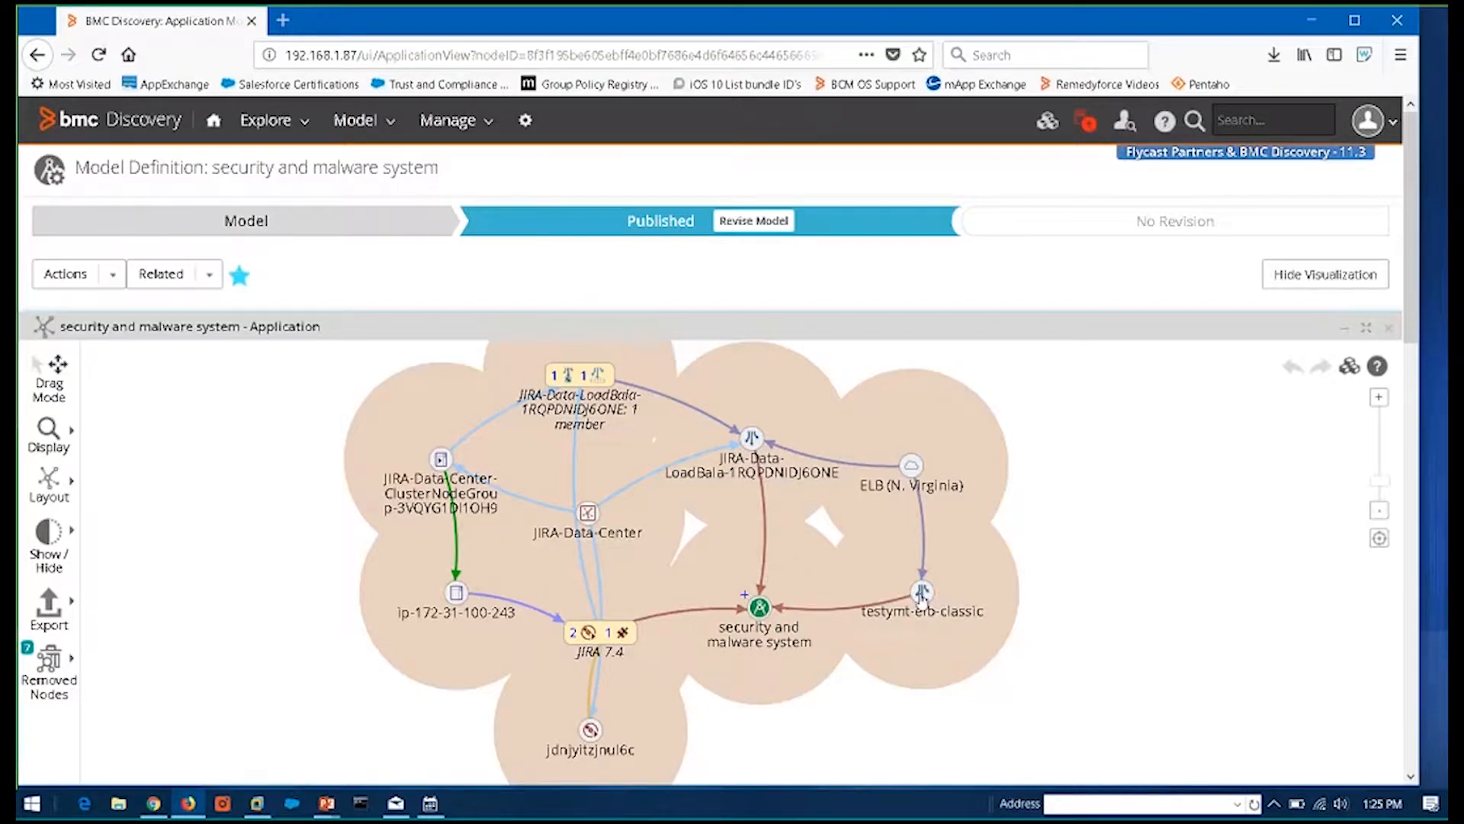
{"action": "mouse_move", "coordinate": [922, 578]}
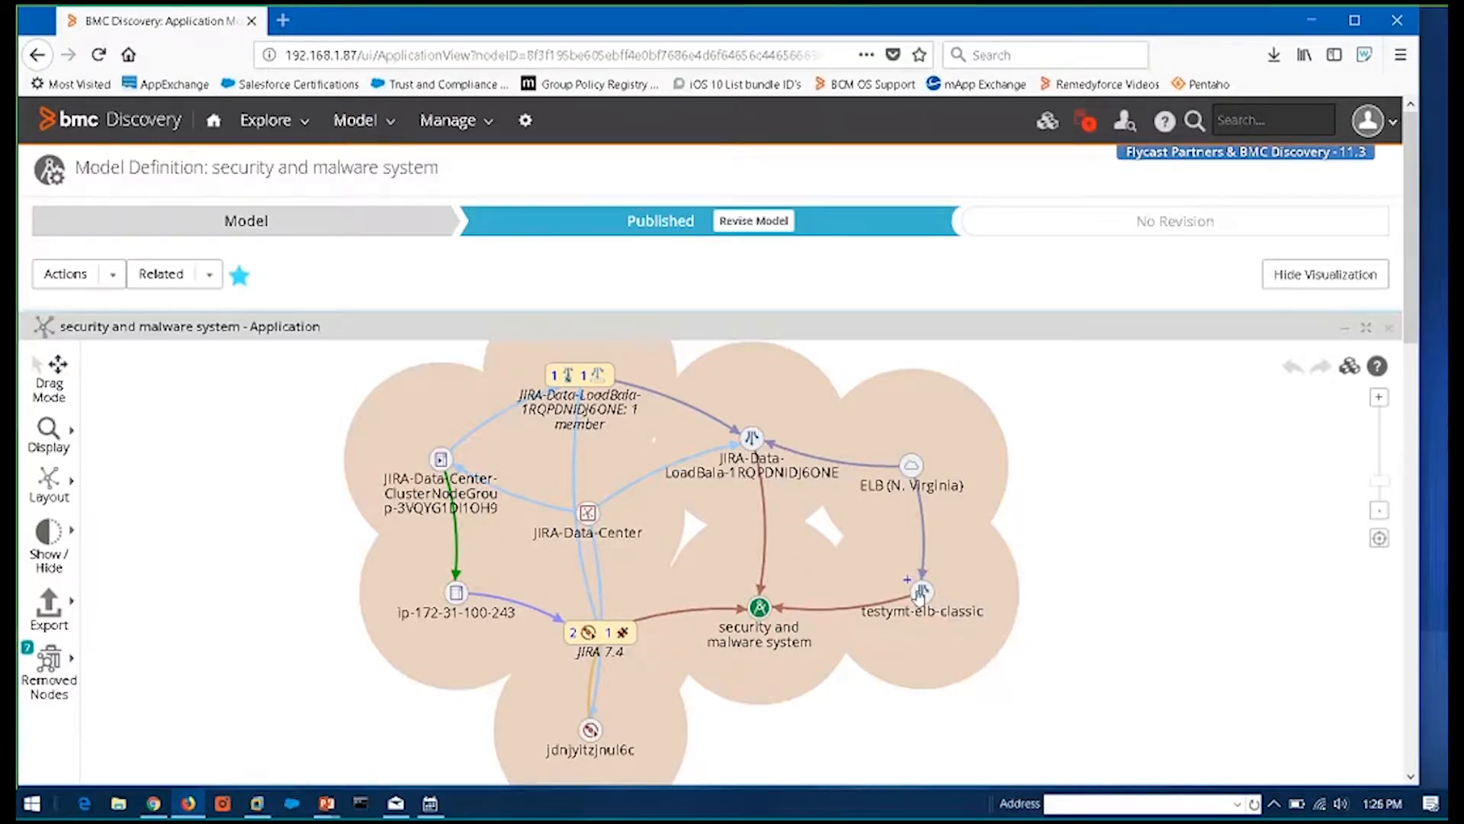
{"action": "mouse_move", "coordinate": [584, 375]}
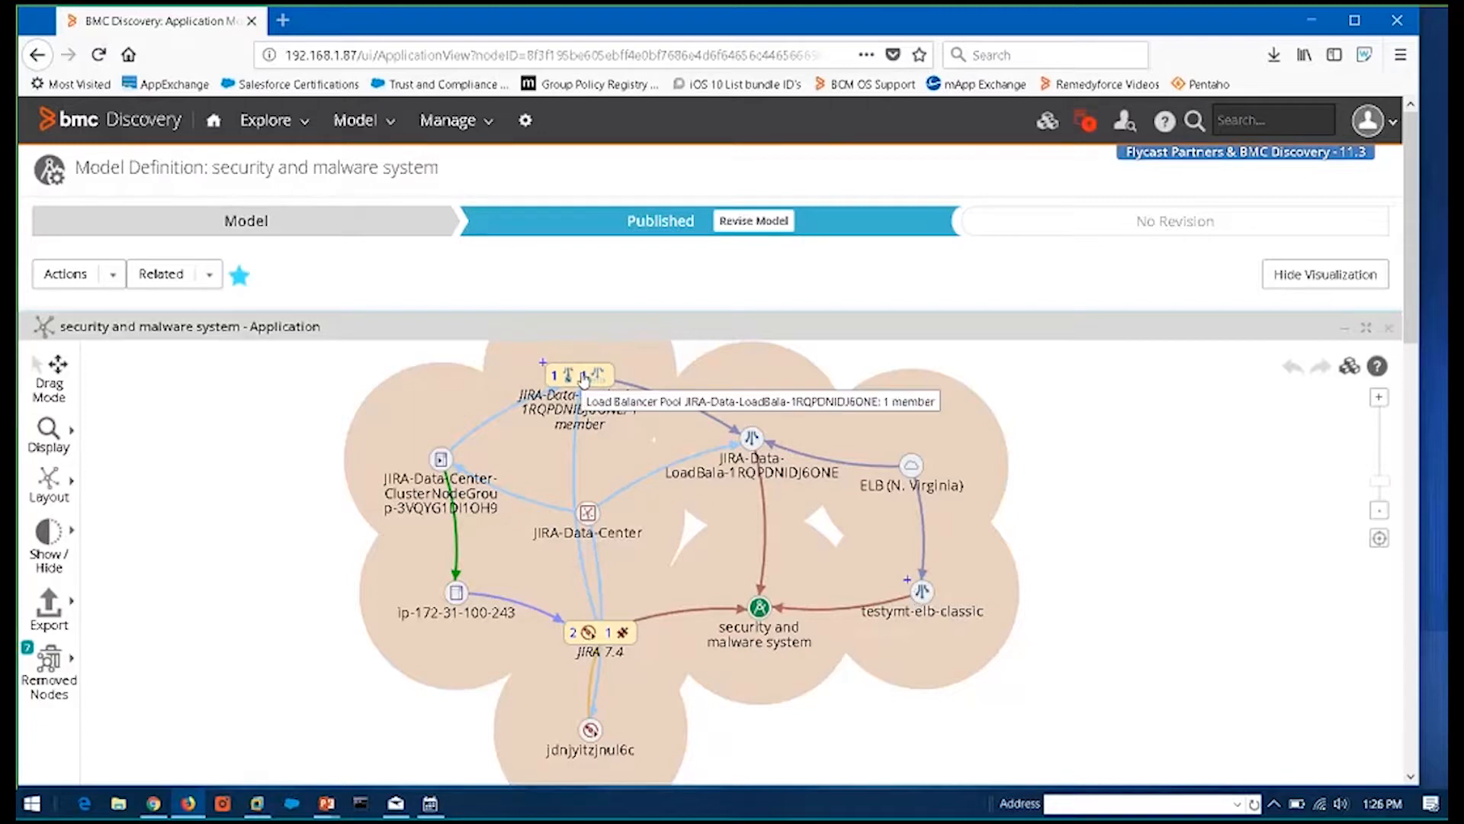
{"action": "mouse_move", "coordinate": [440, 461]}
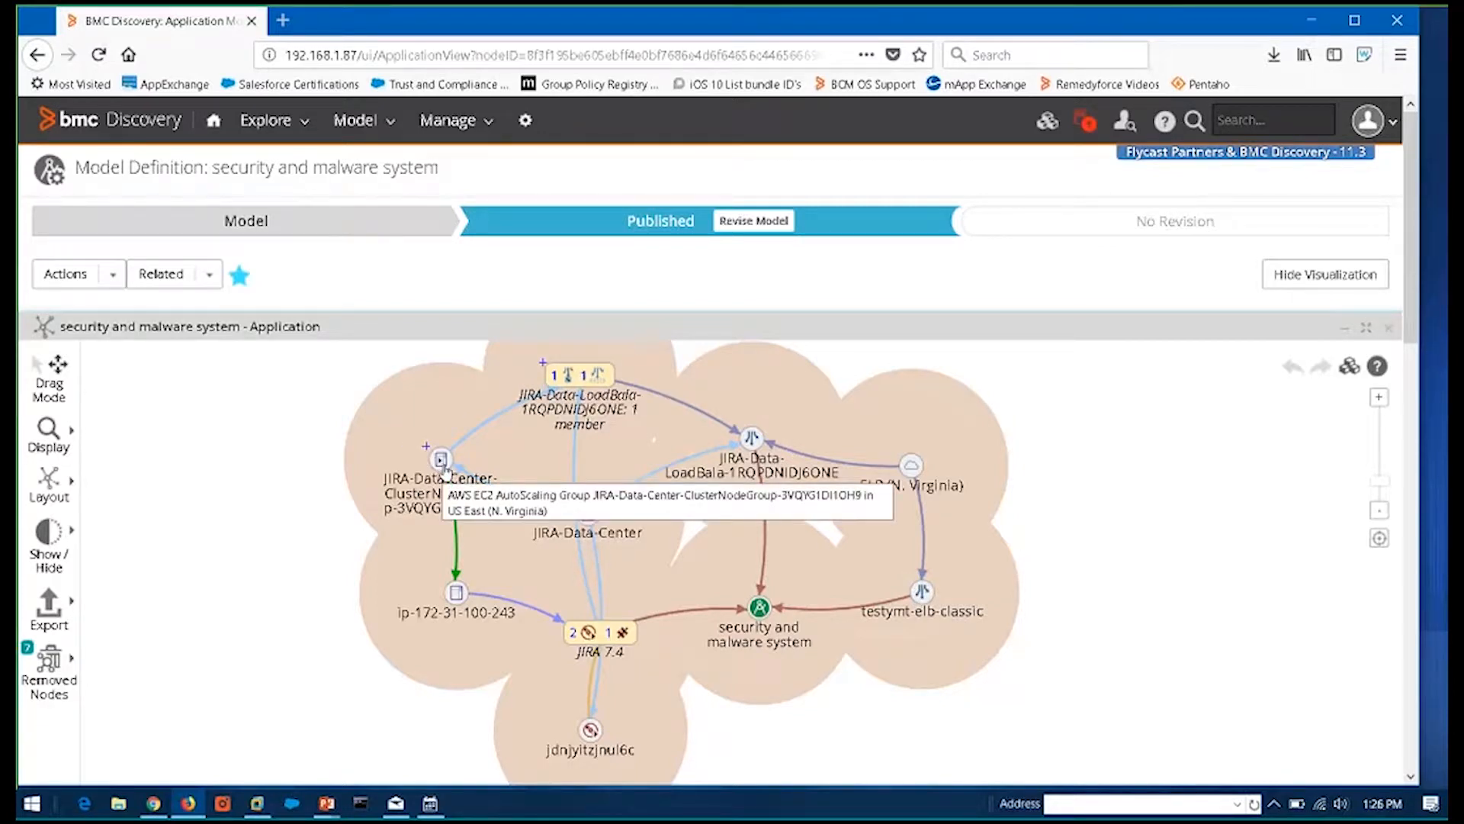
{"action": "mouse_move", "coordinate": [650, 729]}
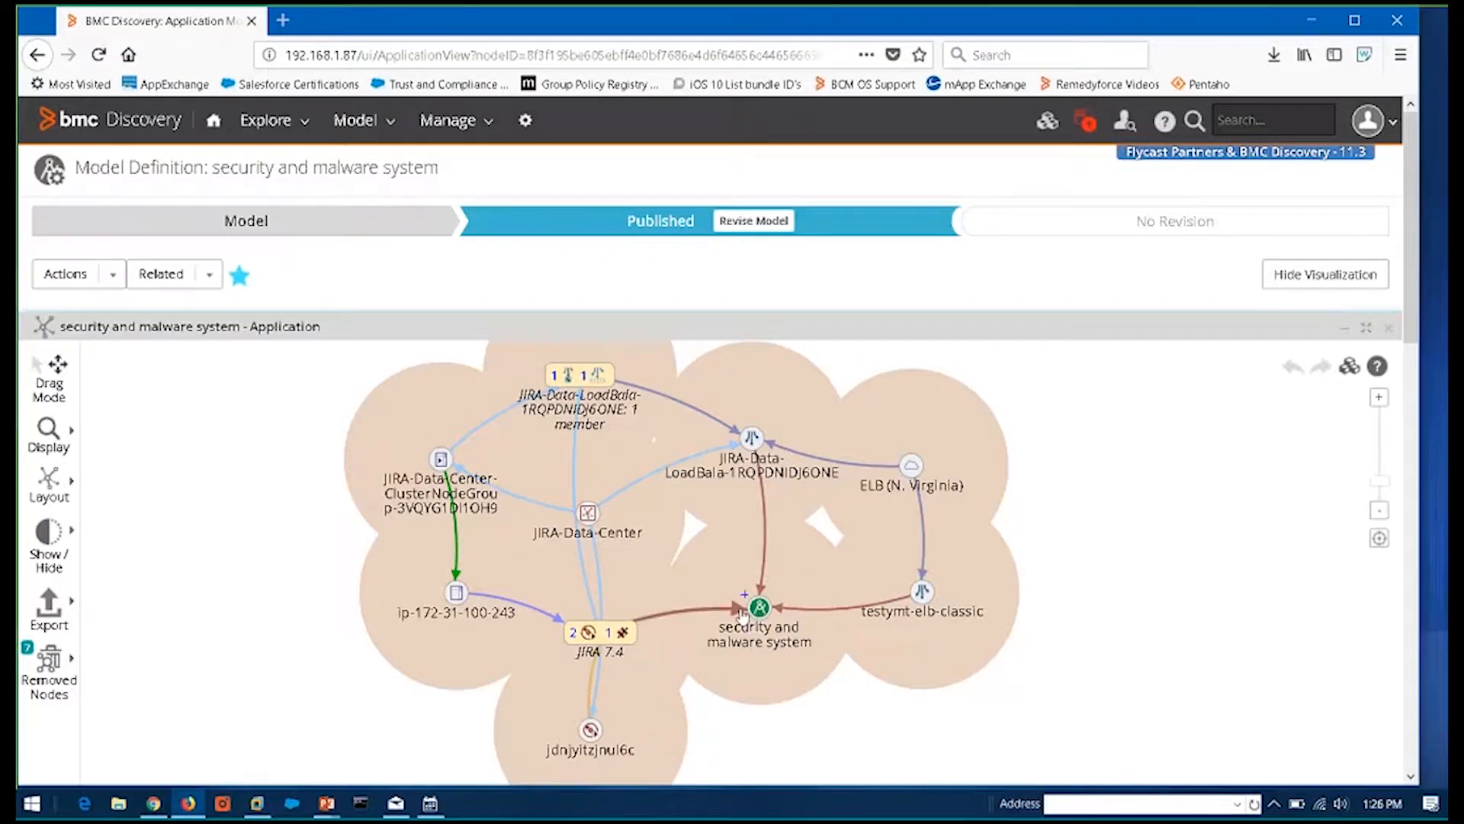
{"action": "mouse_move", "coordinate": [710, 618]}
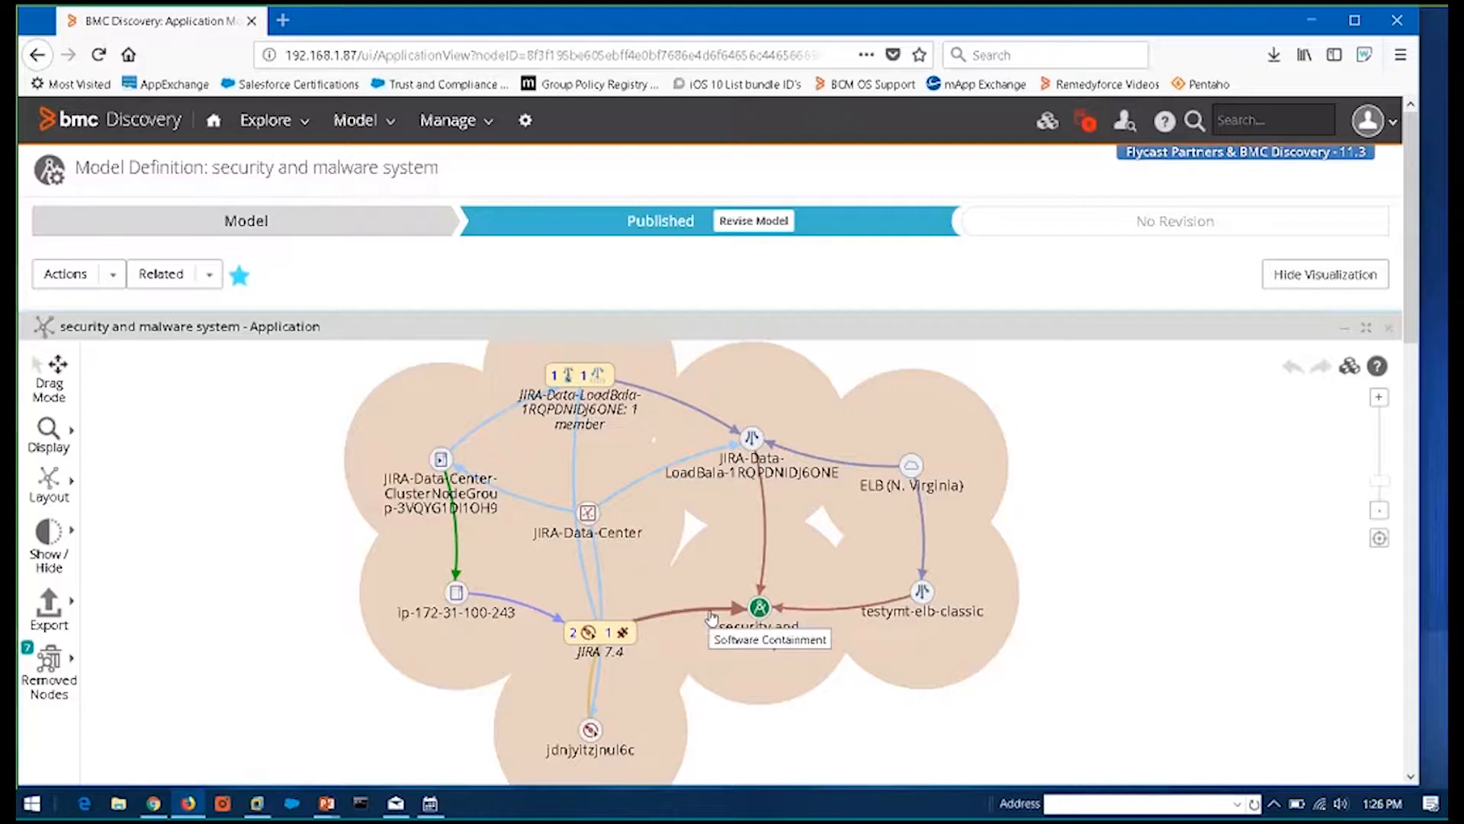
{"action": "mouse_move", "coordinate": [745, 594]}
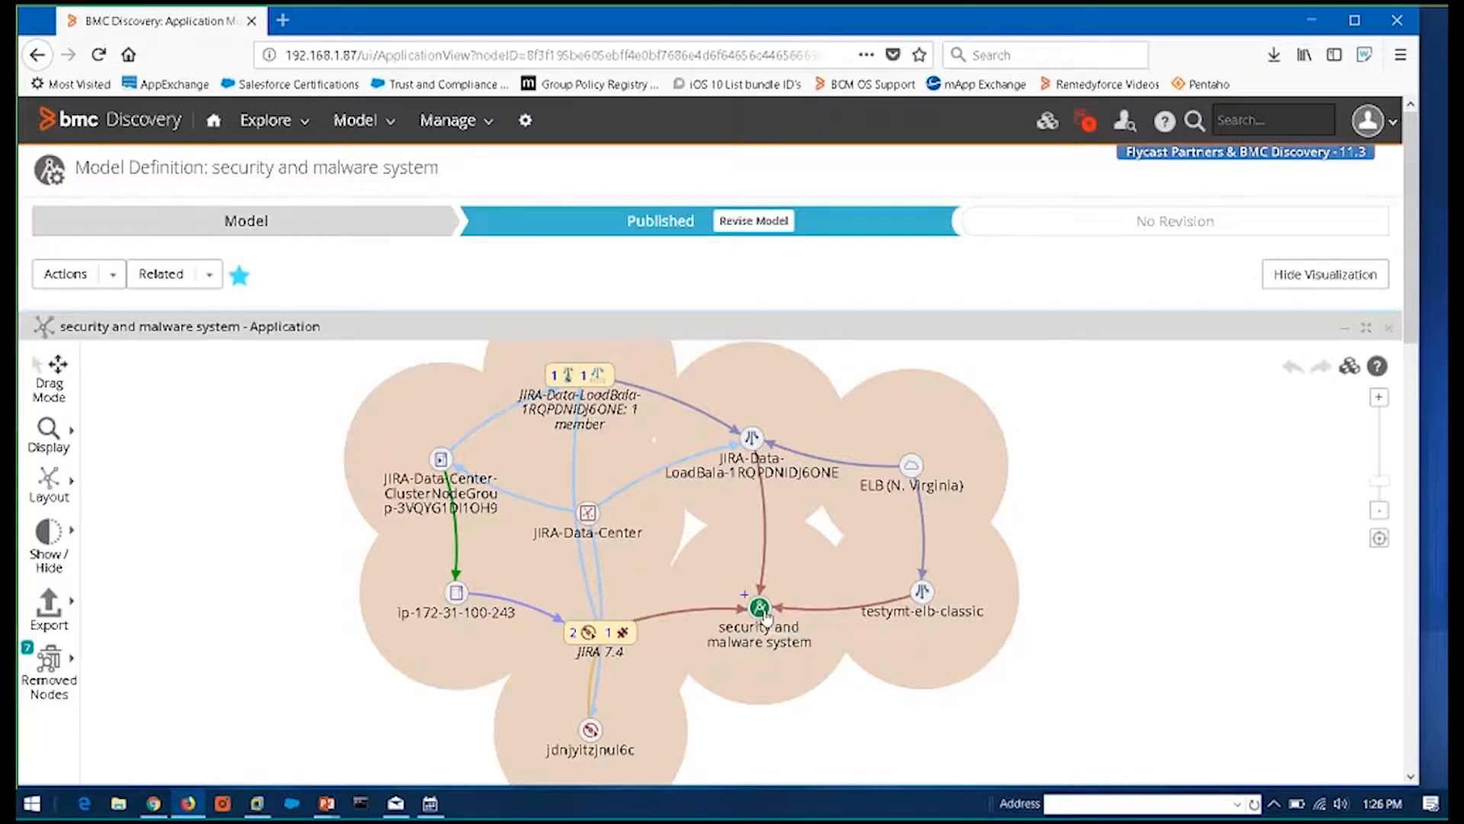
{"action": "mouse_move", "coordinate": [759, 608]}
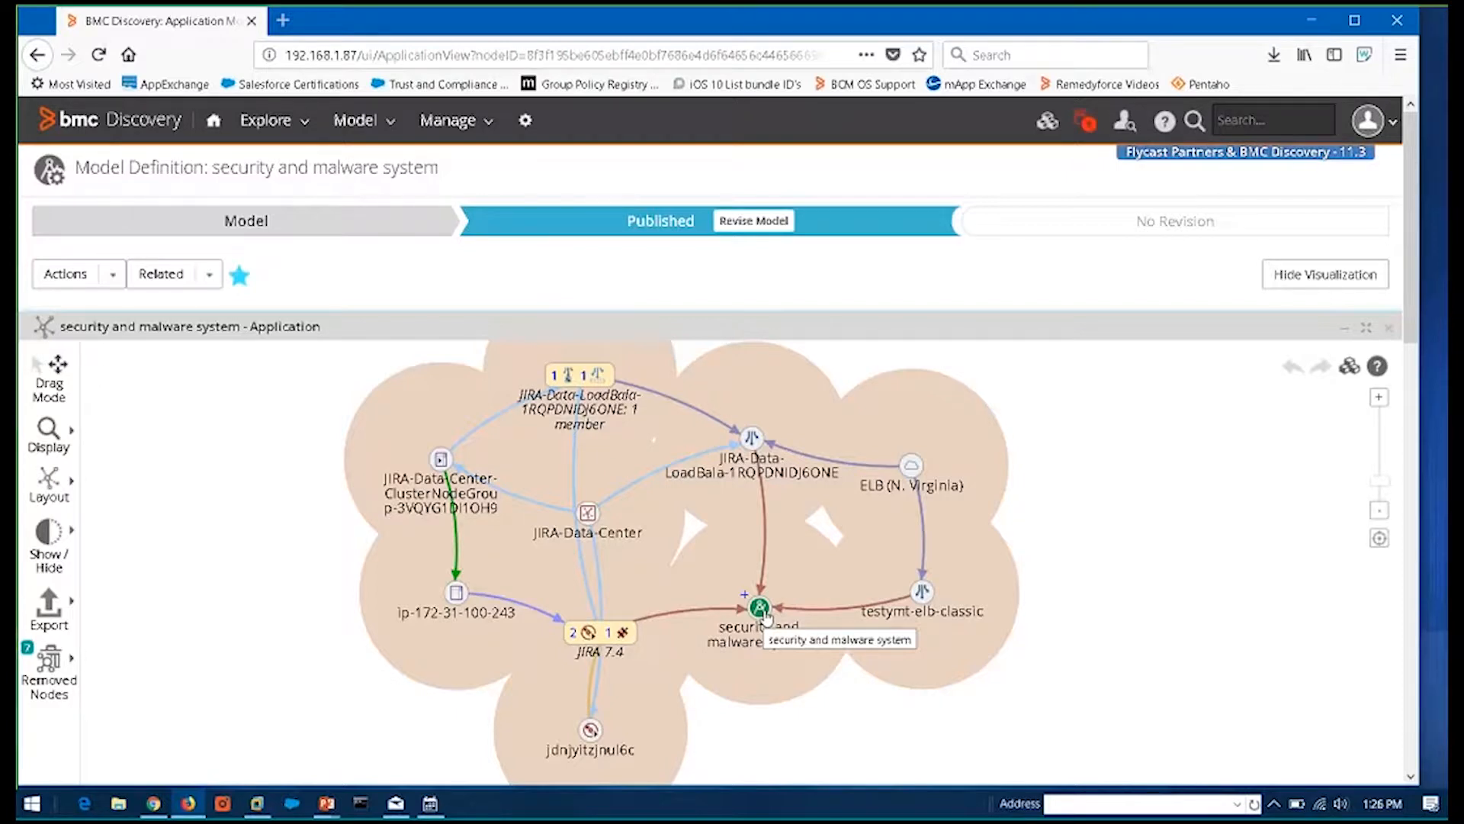
{"action": "mouse_move", "coordinate": [433, 616]}
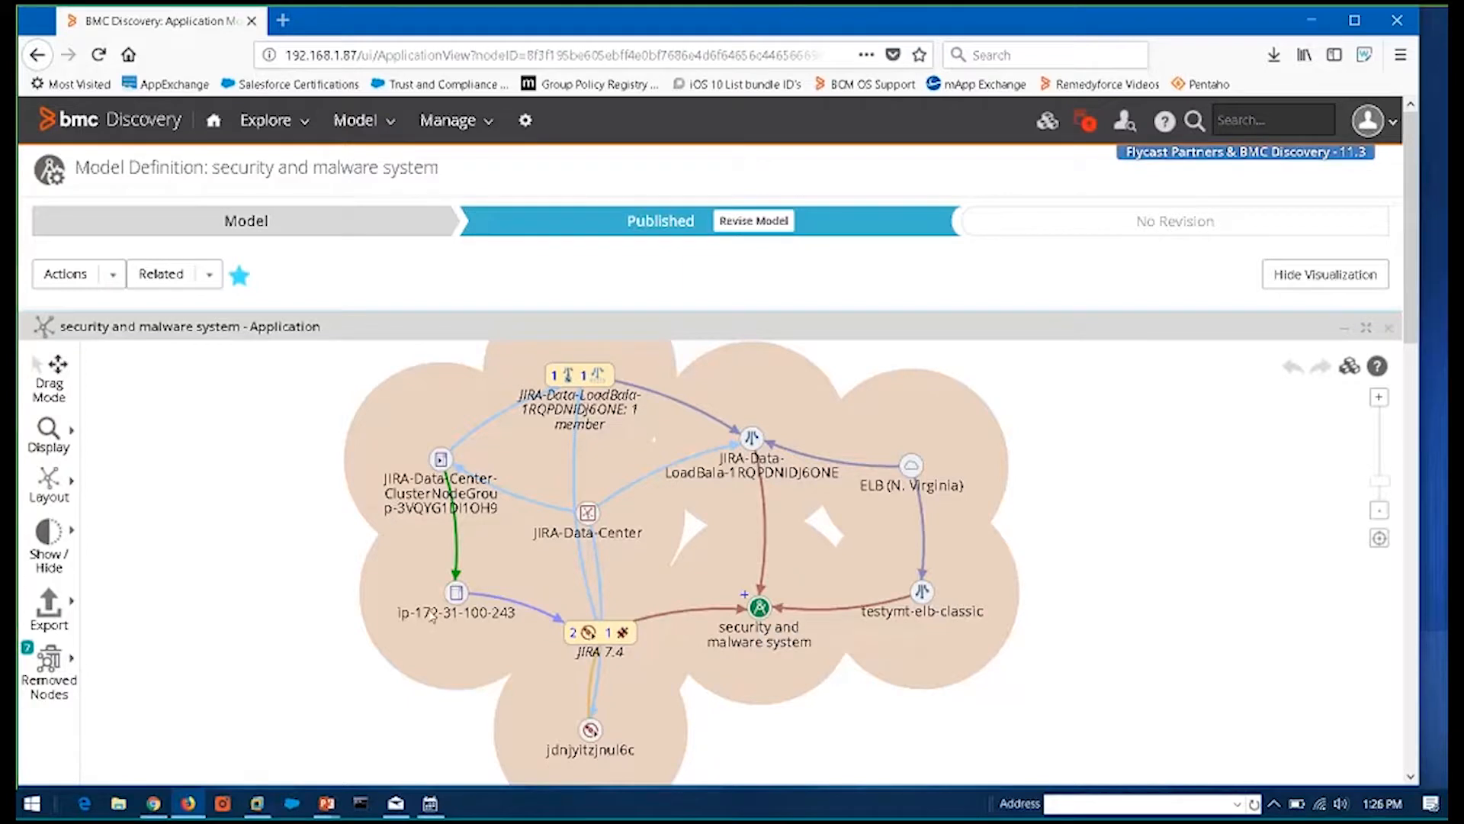
{"action": "mouse_move", "coordinate": [481, 633]}
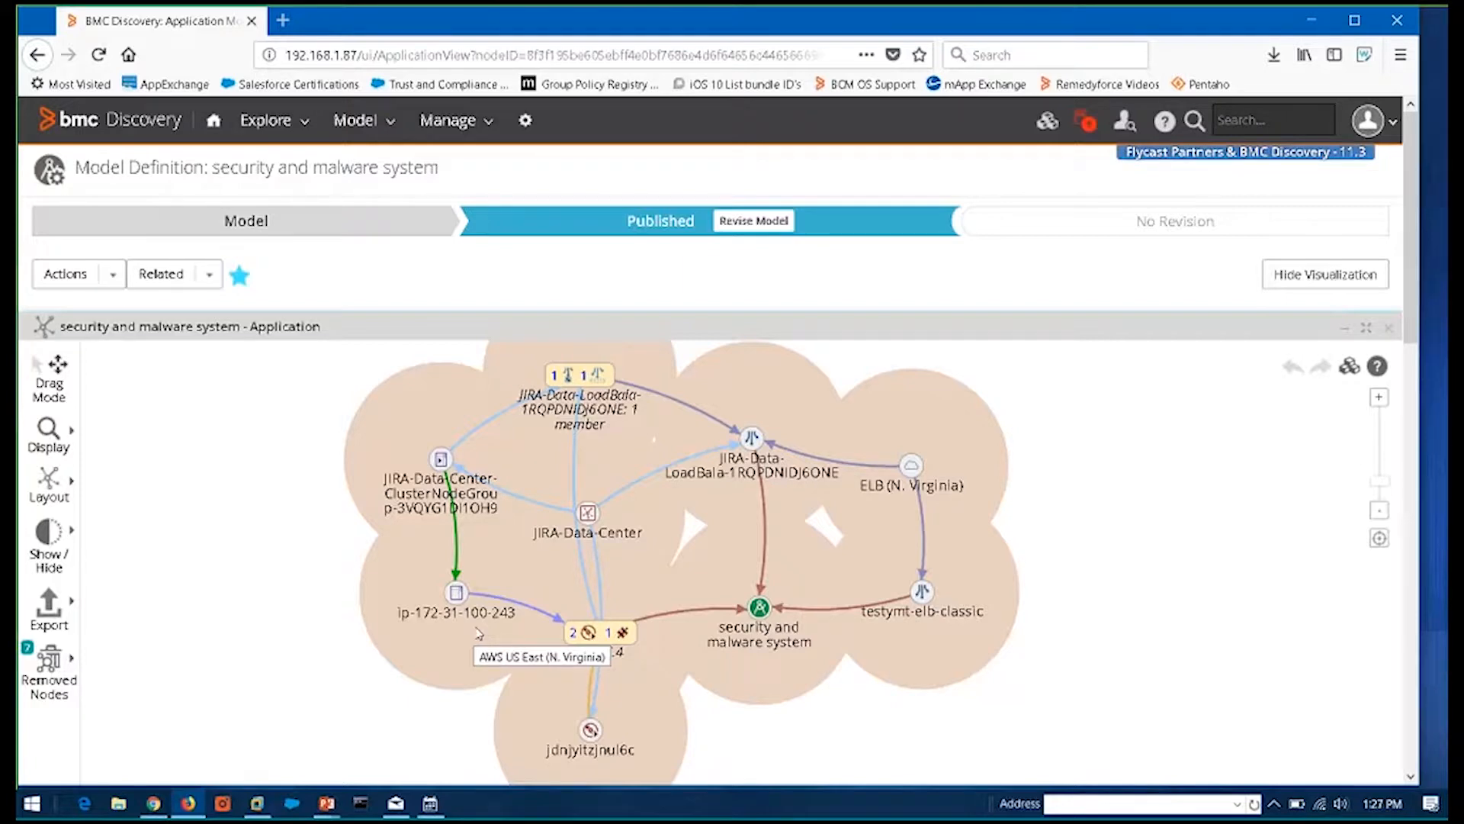
{"action": "mouse_move", "coordinate": [598, 632]}
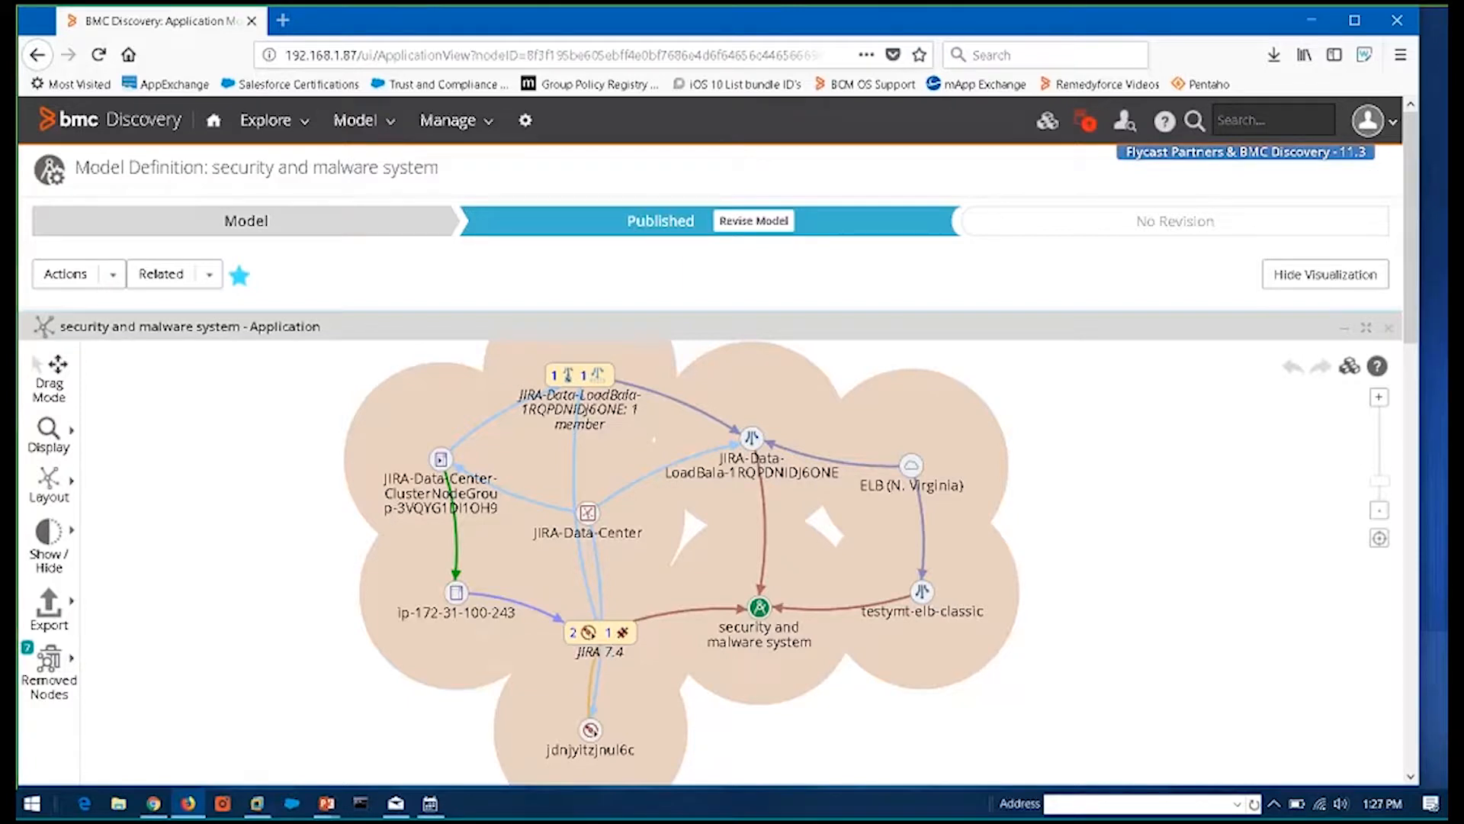
{"action": "mouse_move", "coordinate": [213, 126]}
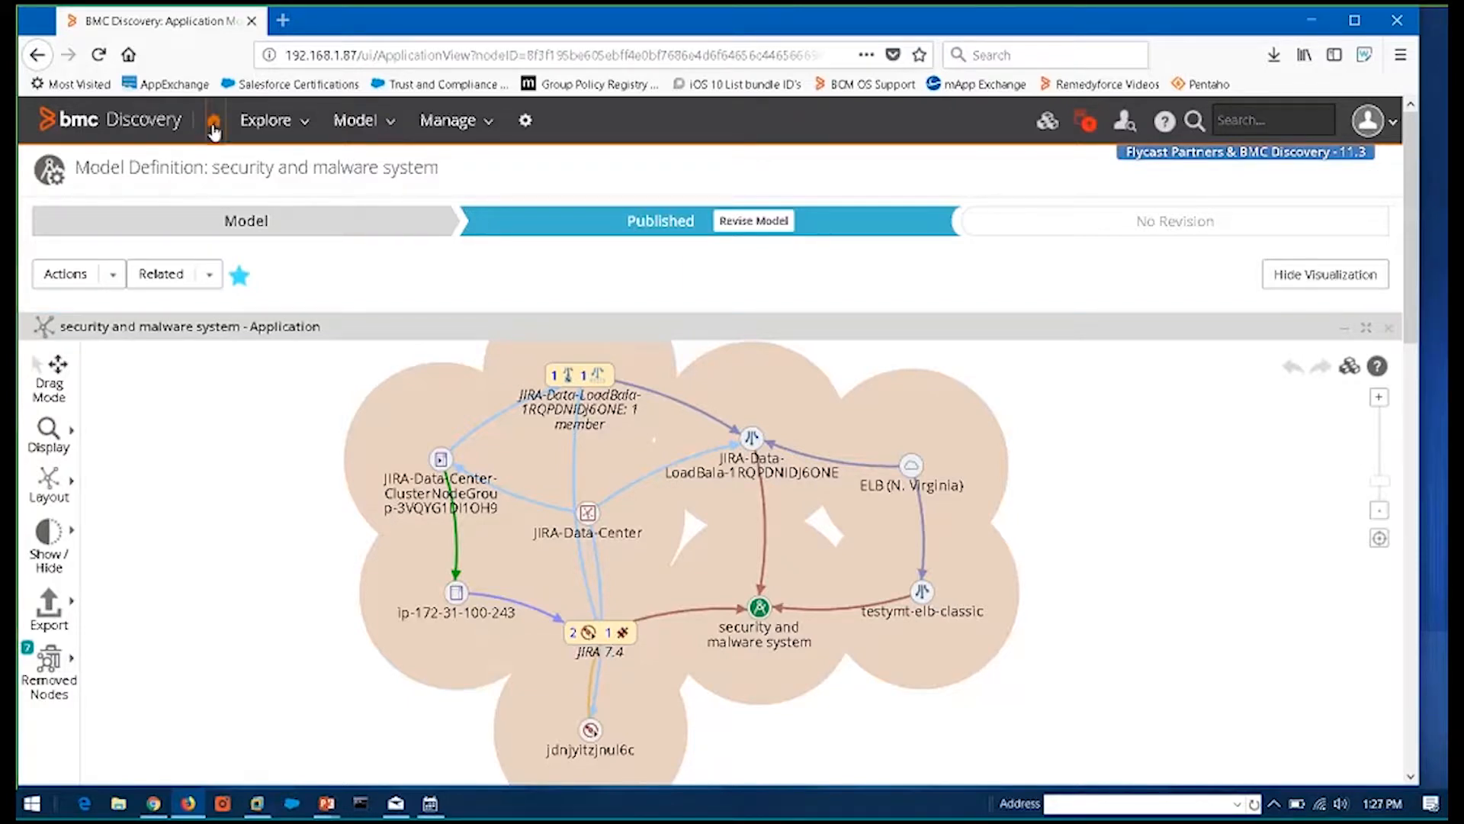
Return to the Baseline Dashboard from the published model's map
{"action": "left_click", "coordinate": [214, 120]}
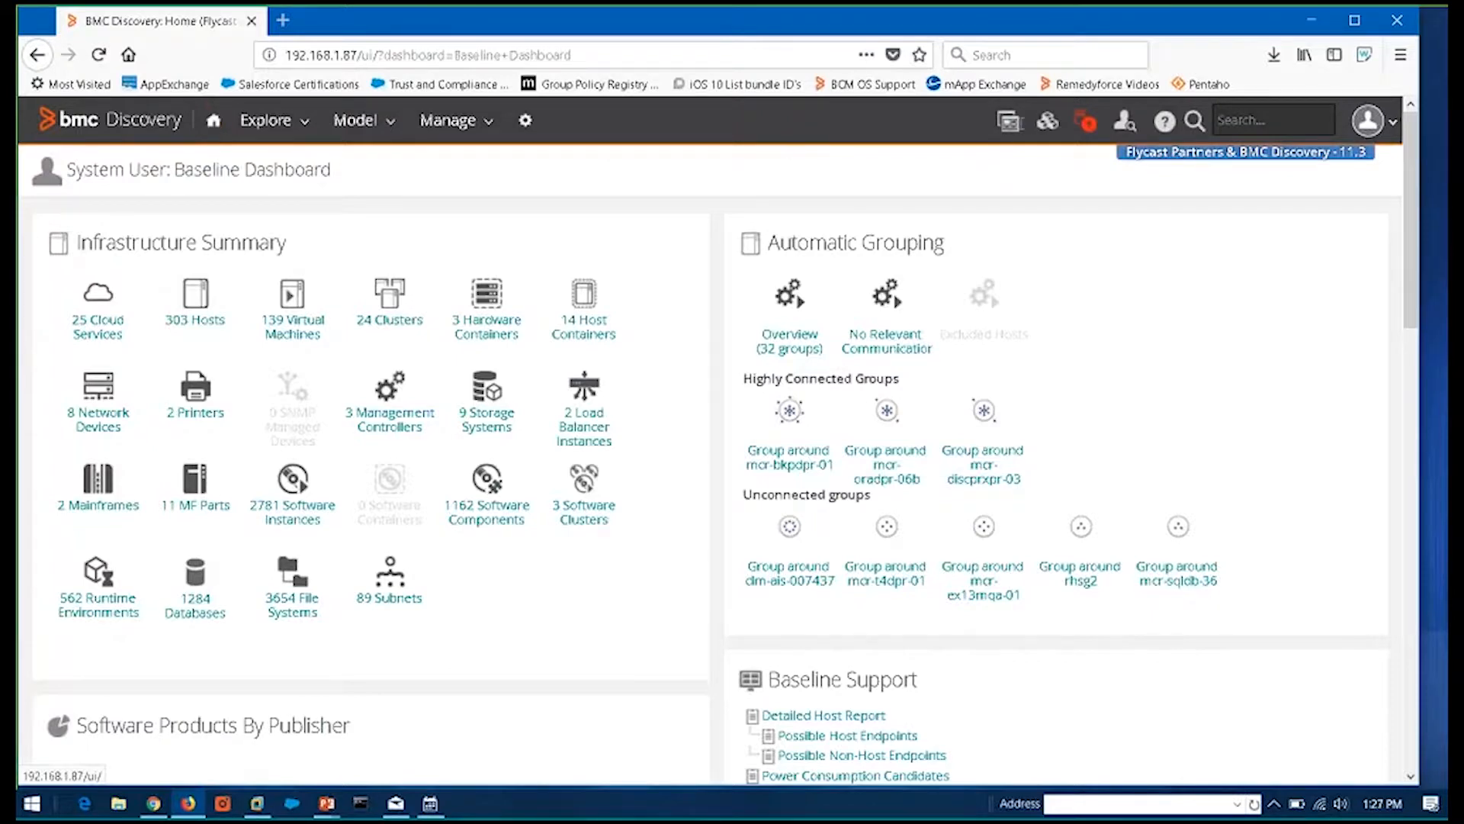
{"action": "mouse_move", "coordinate": [1007, 120]}
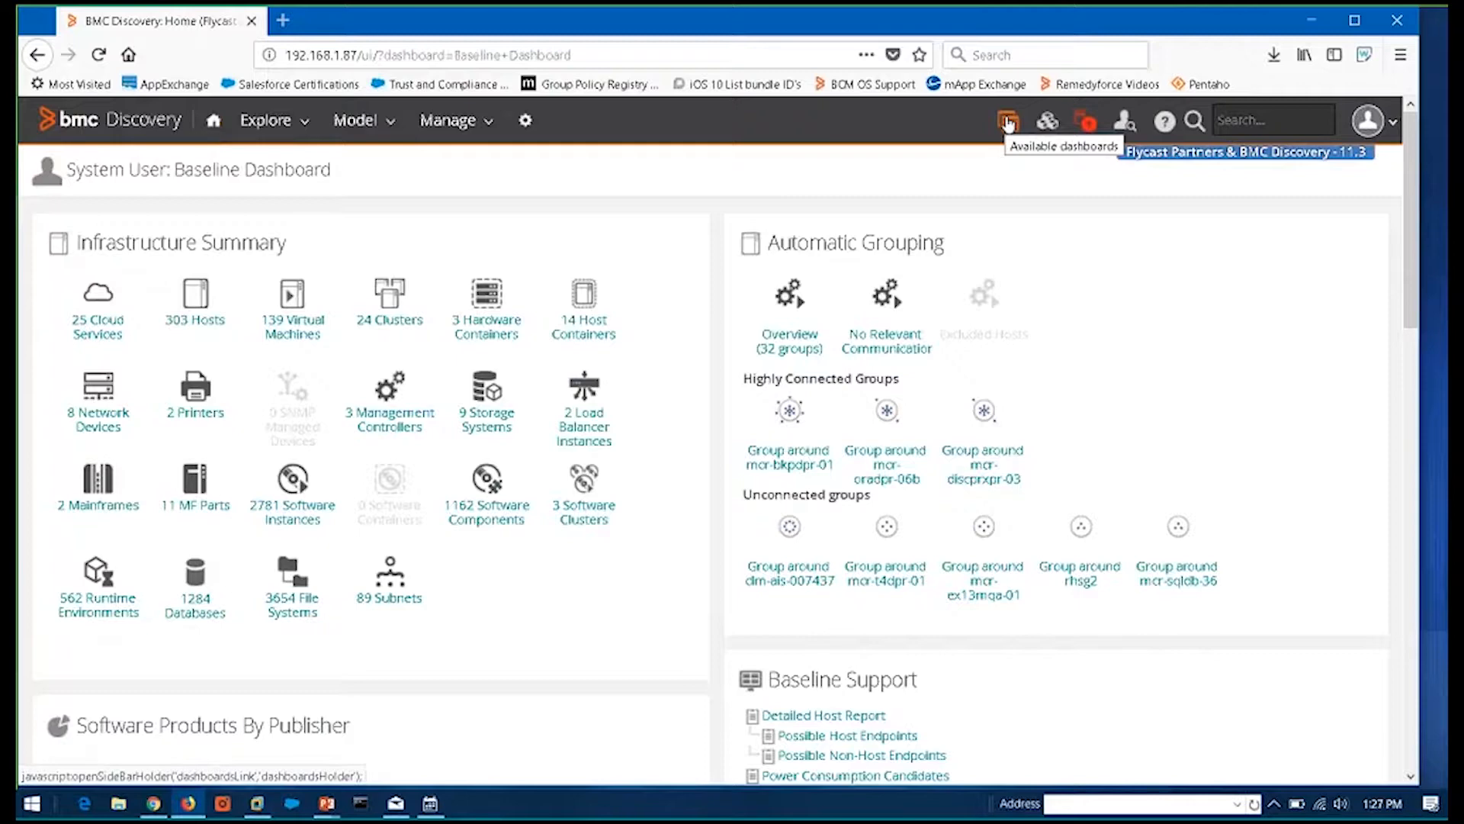
{"action": "mouse_move", "coordinate": [430, 358]}
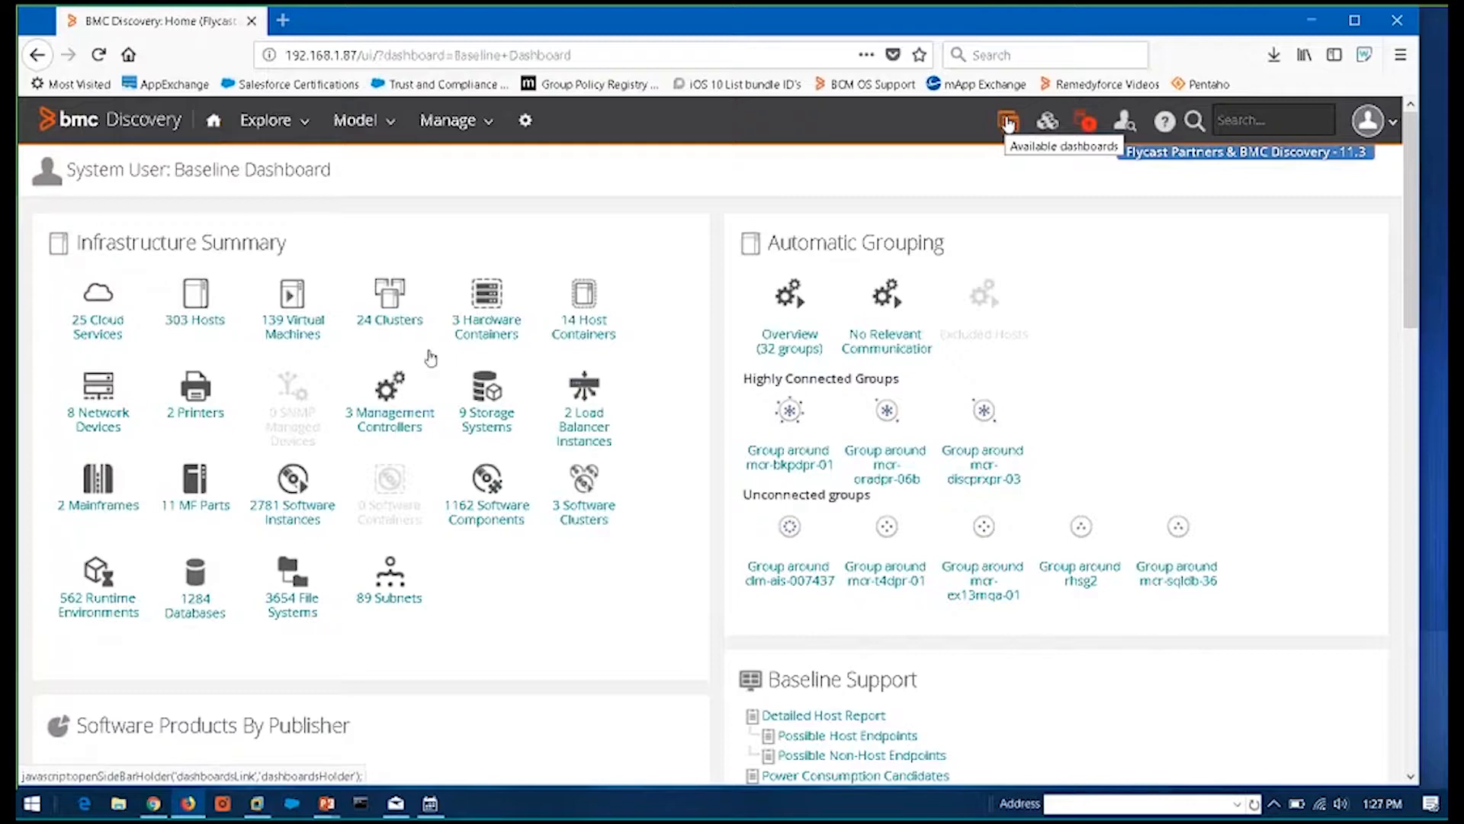
{"action": "mouse_move", "coordinate": [390, 583]}
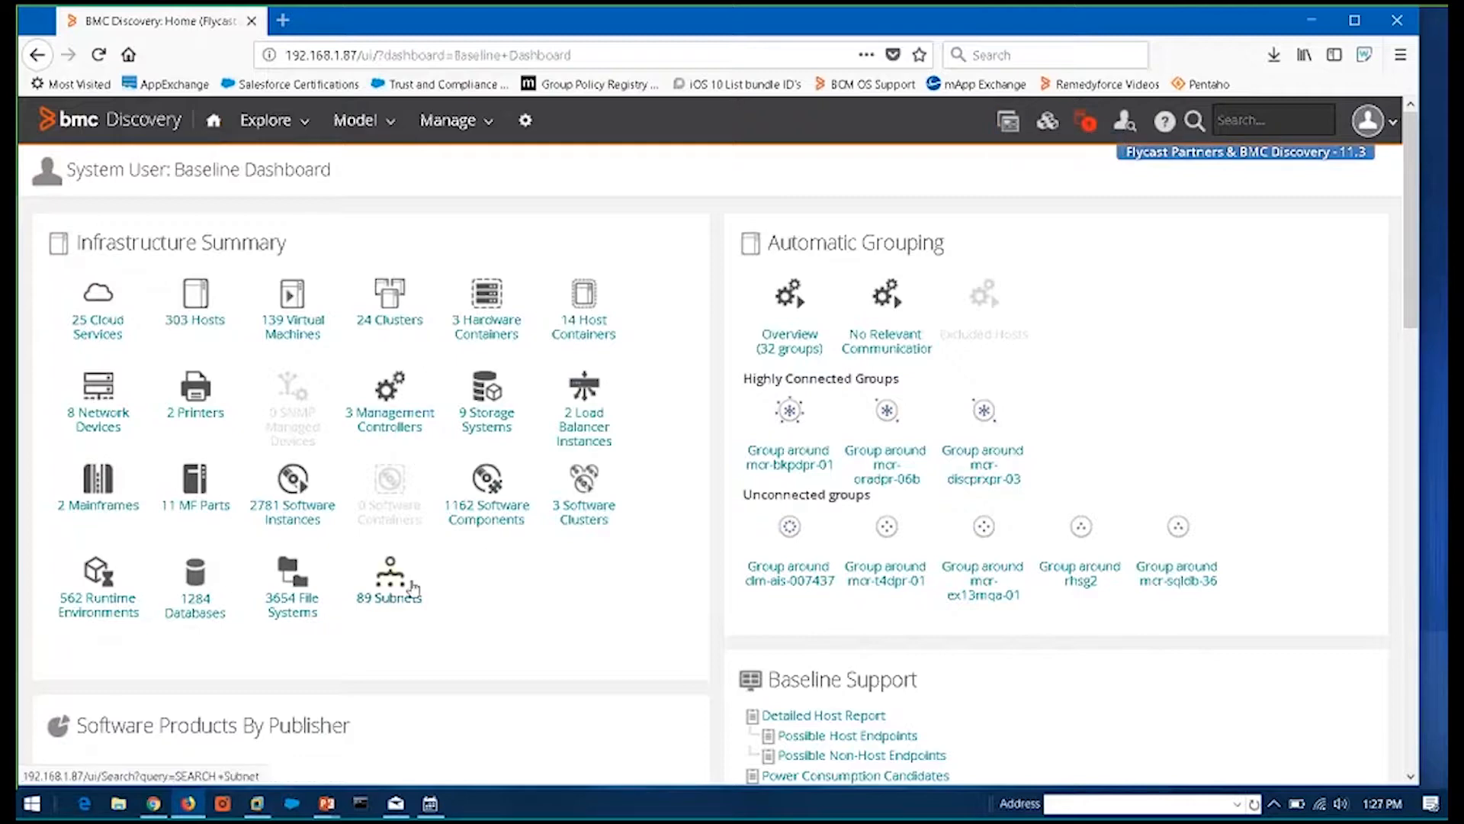
{"action": "mouse_move", "coordinate": [390, 575]}
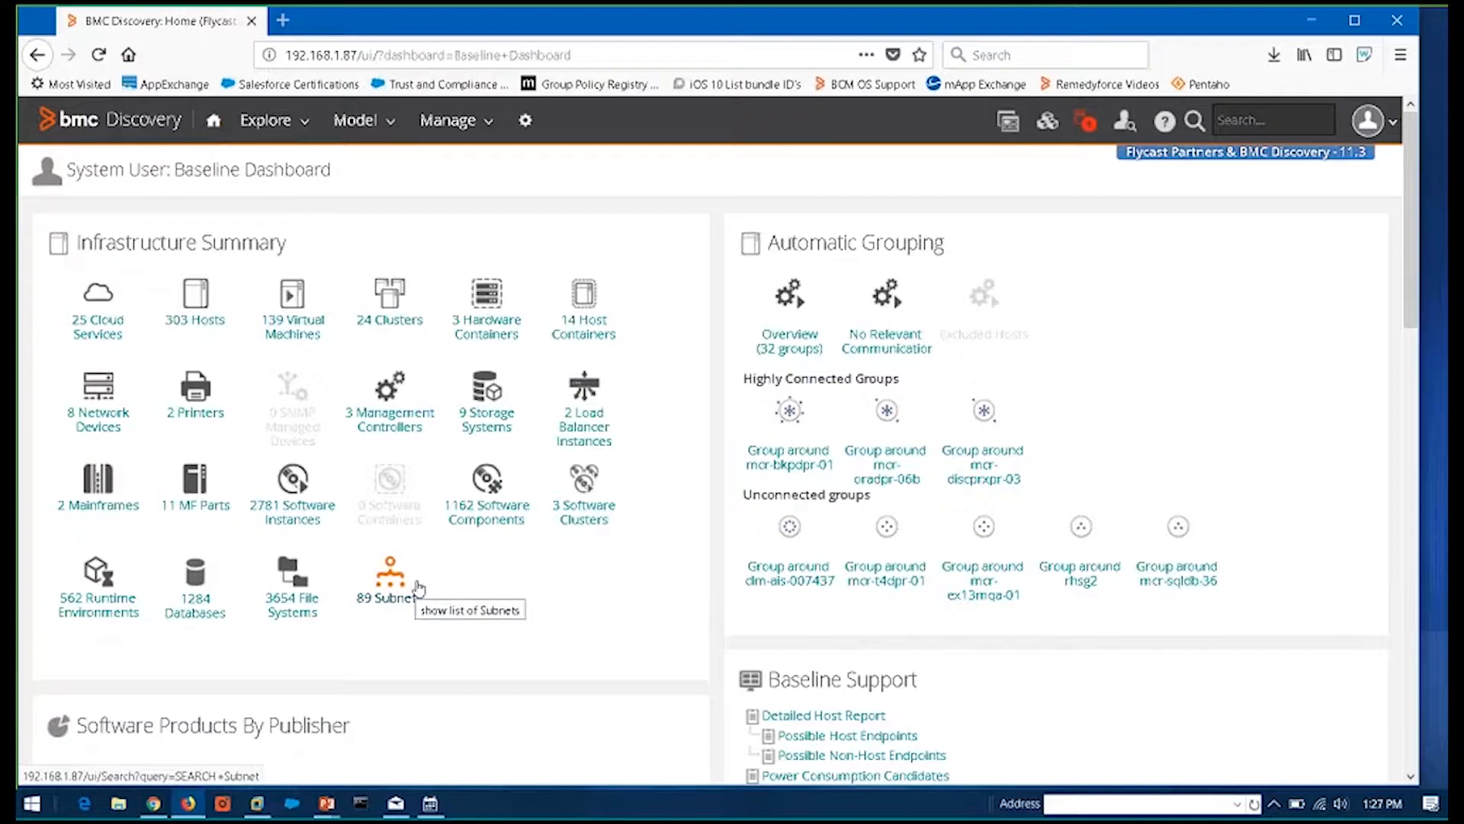
{"action": "mouse_move", "coordinate": [432, 587]}
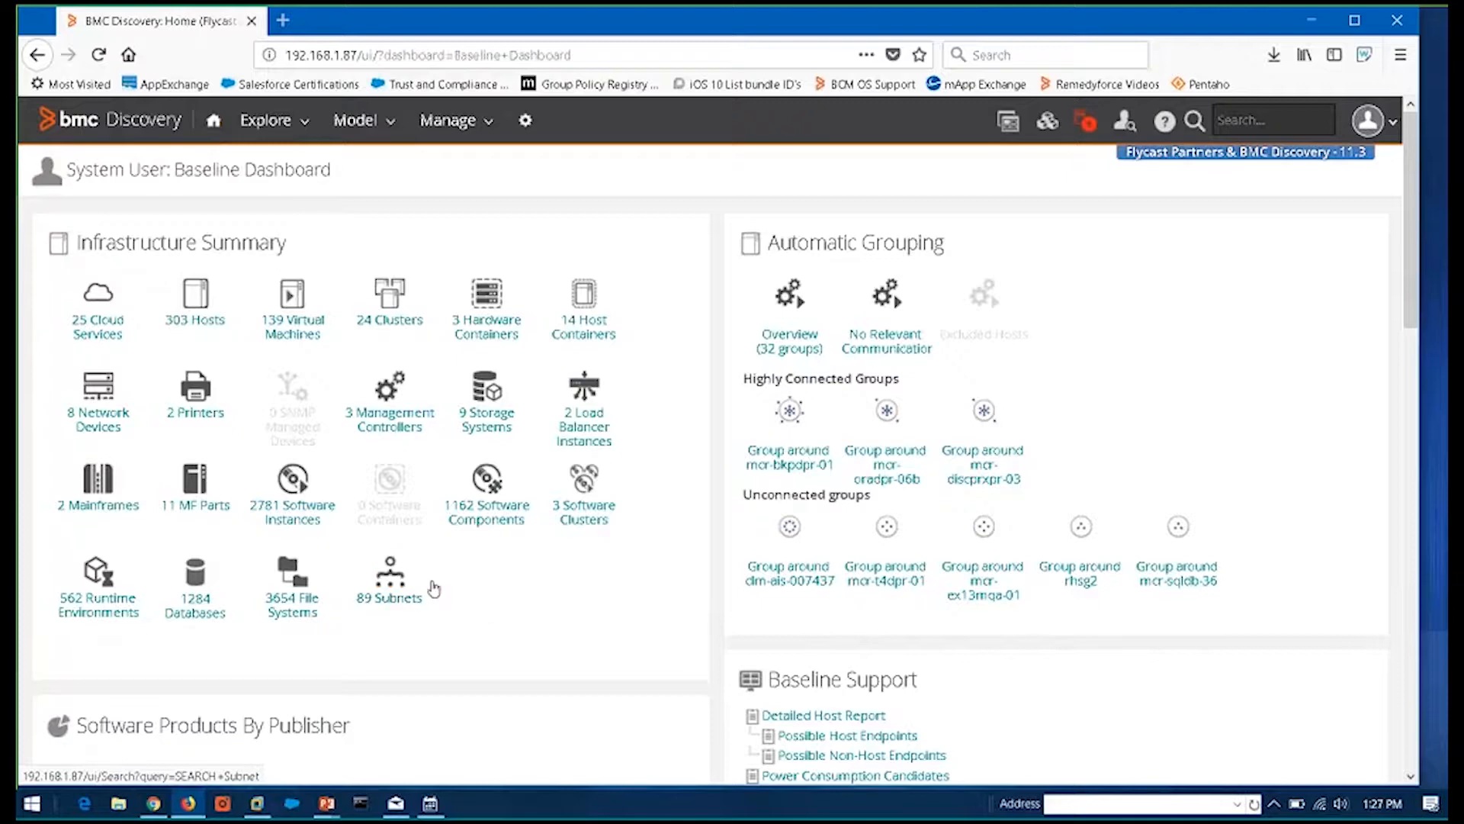
{"action": "mouse_move", "coordinate": [455, 587]}
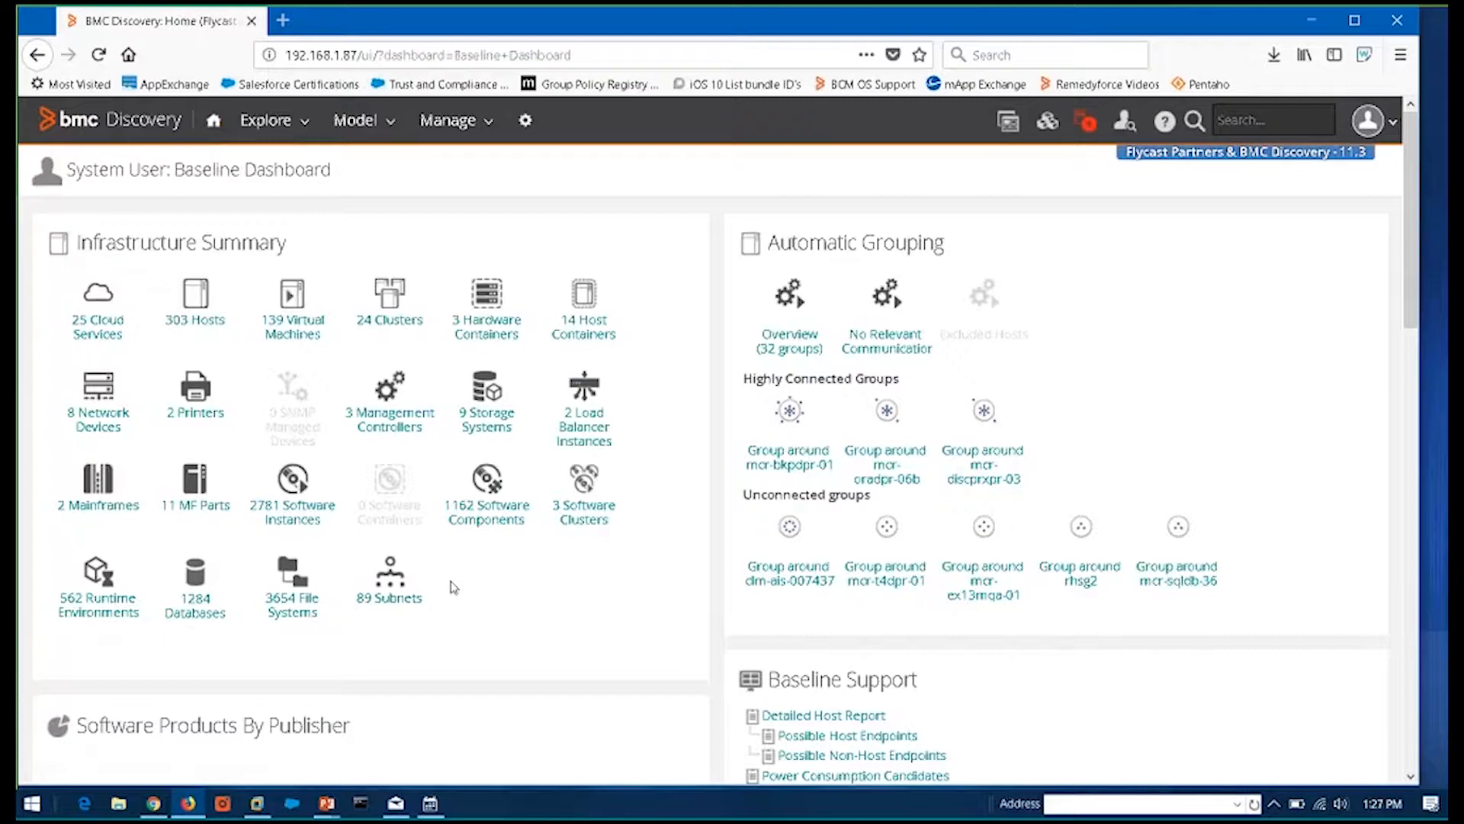
{"action": "mouse_move", "coordinate": [877, 362]}
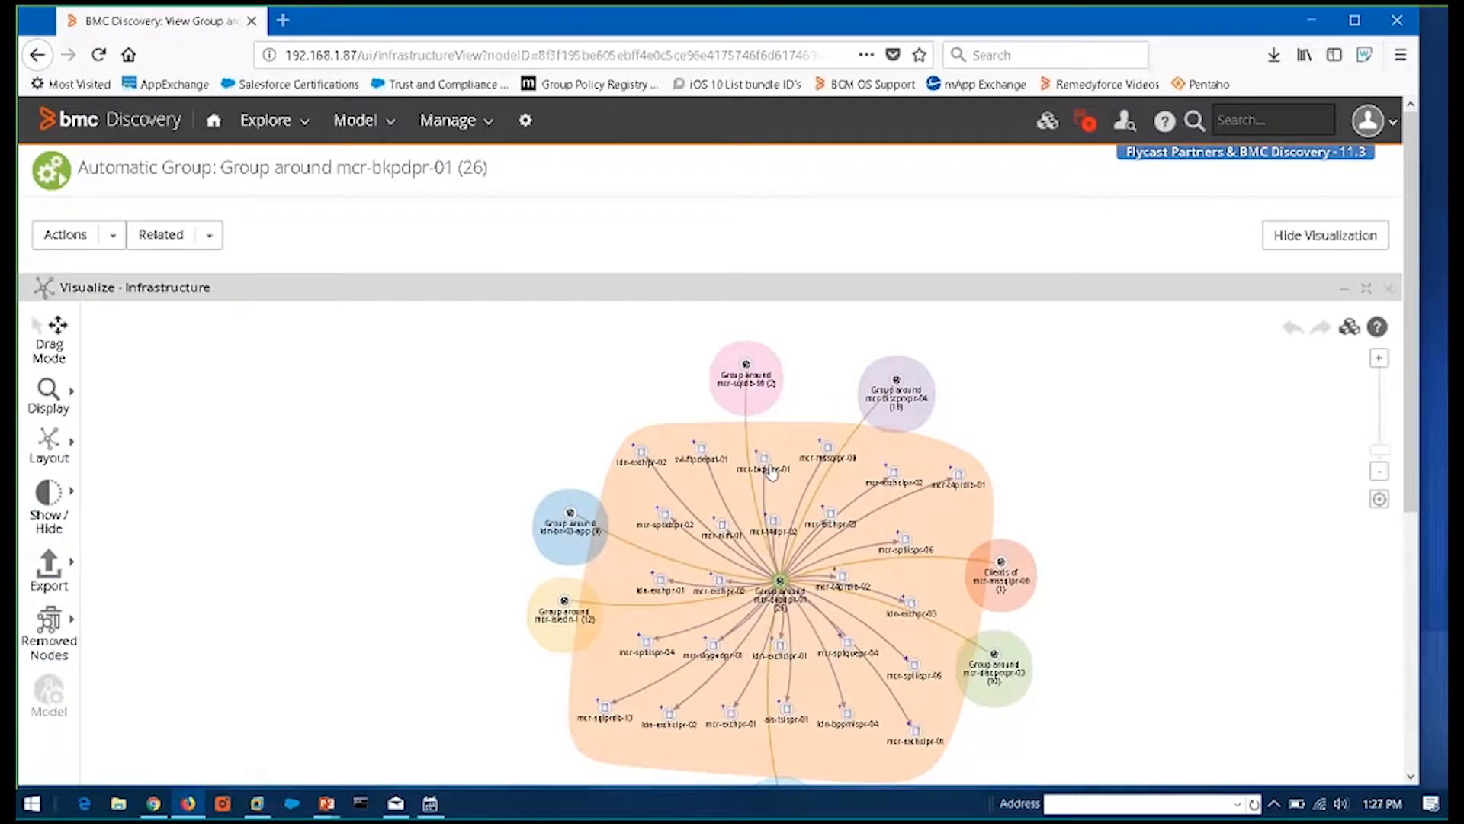
Leave the mcr-bkpdpr-01 group map and go back to the Baseline Dashboard
{"action": "left_click", "coordinate": [36, 55]}
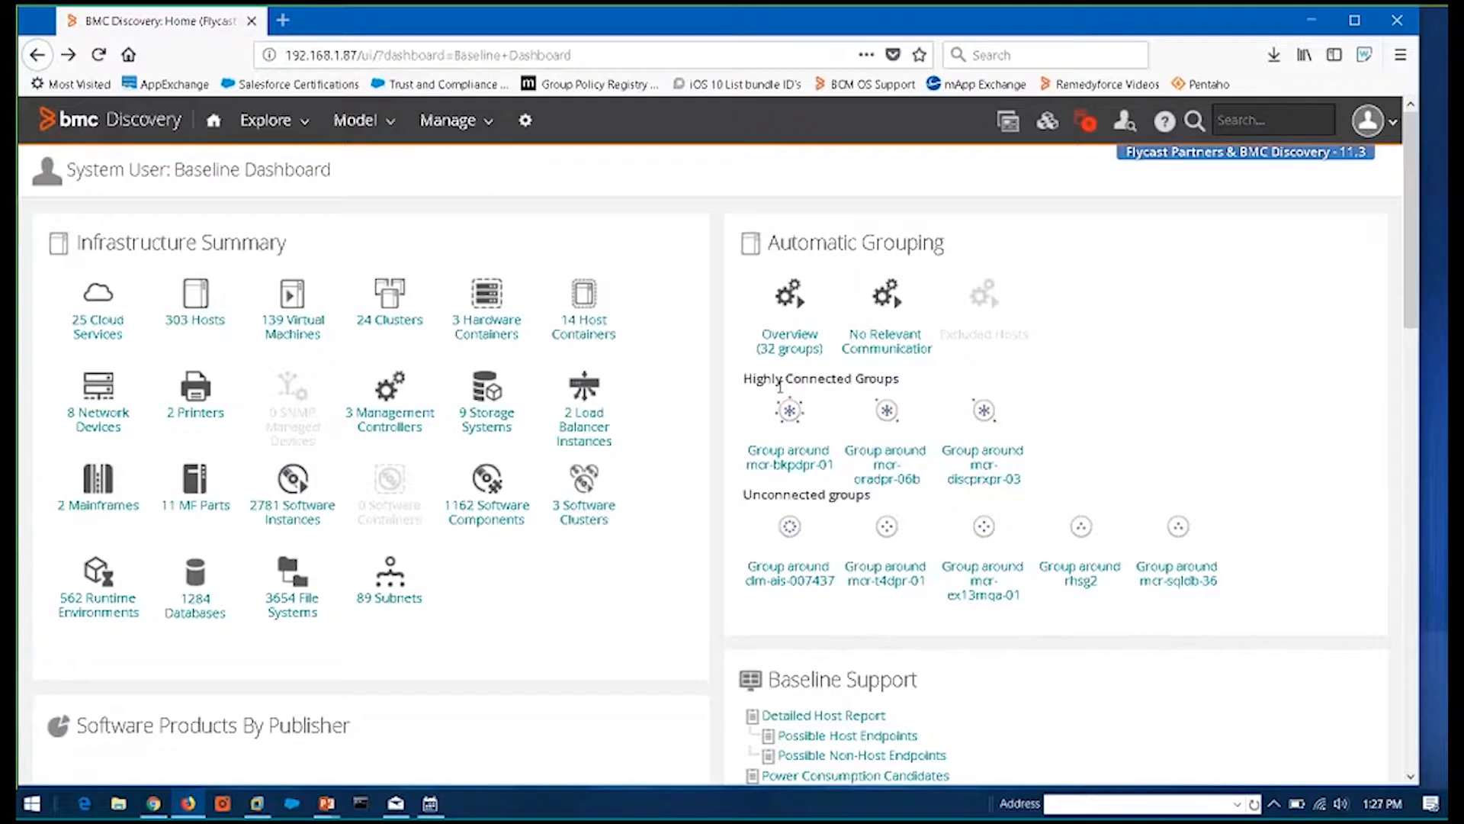
{"action": "mouse_move", "coordinate": [886, 336]}
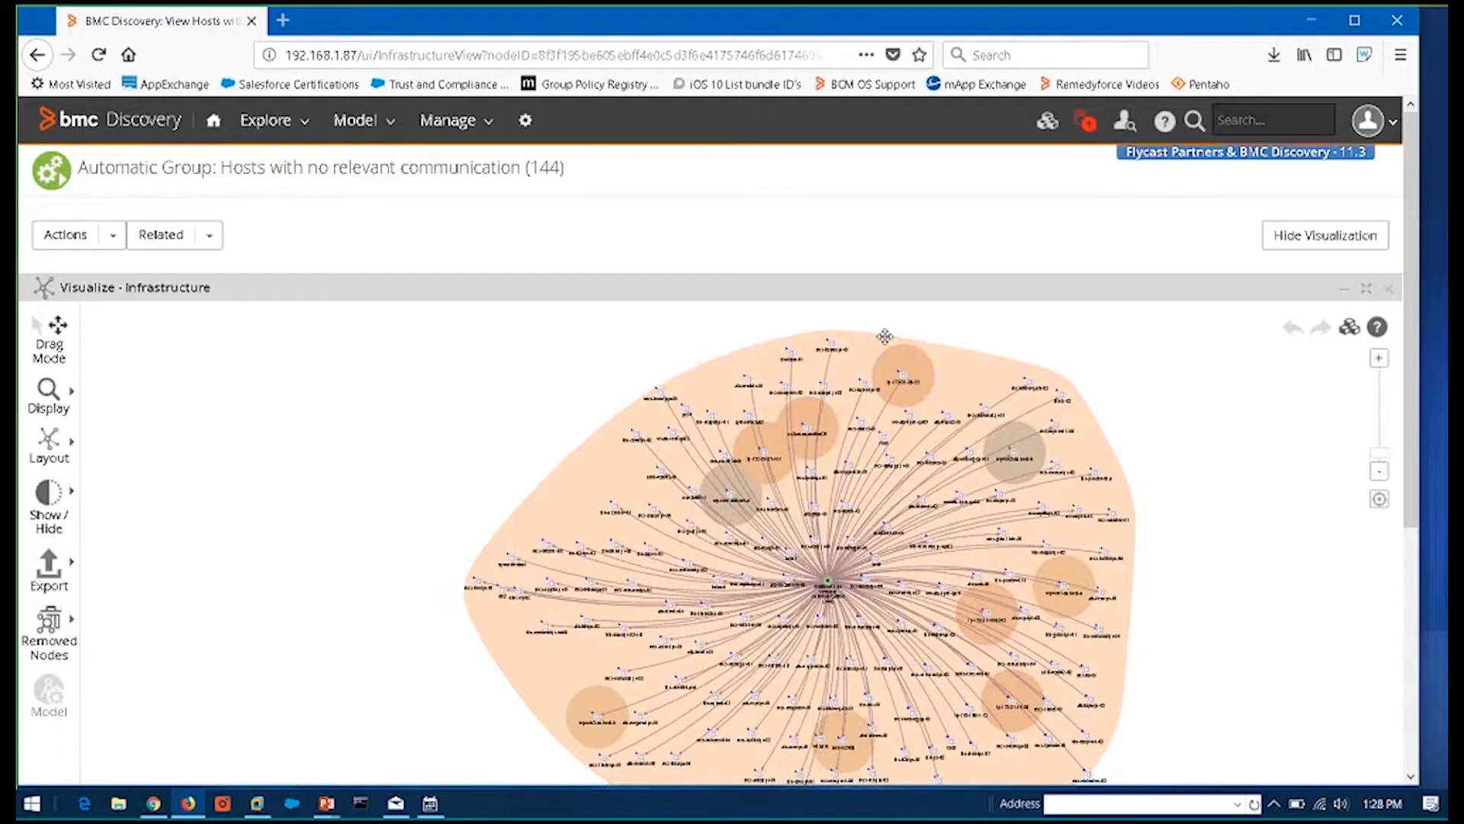
{"action": "mouse_move", "coordinate": [865, 346]}
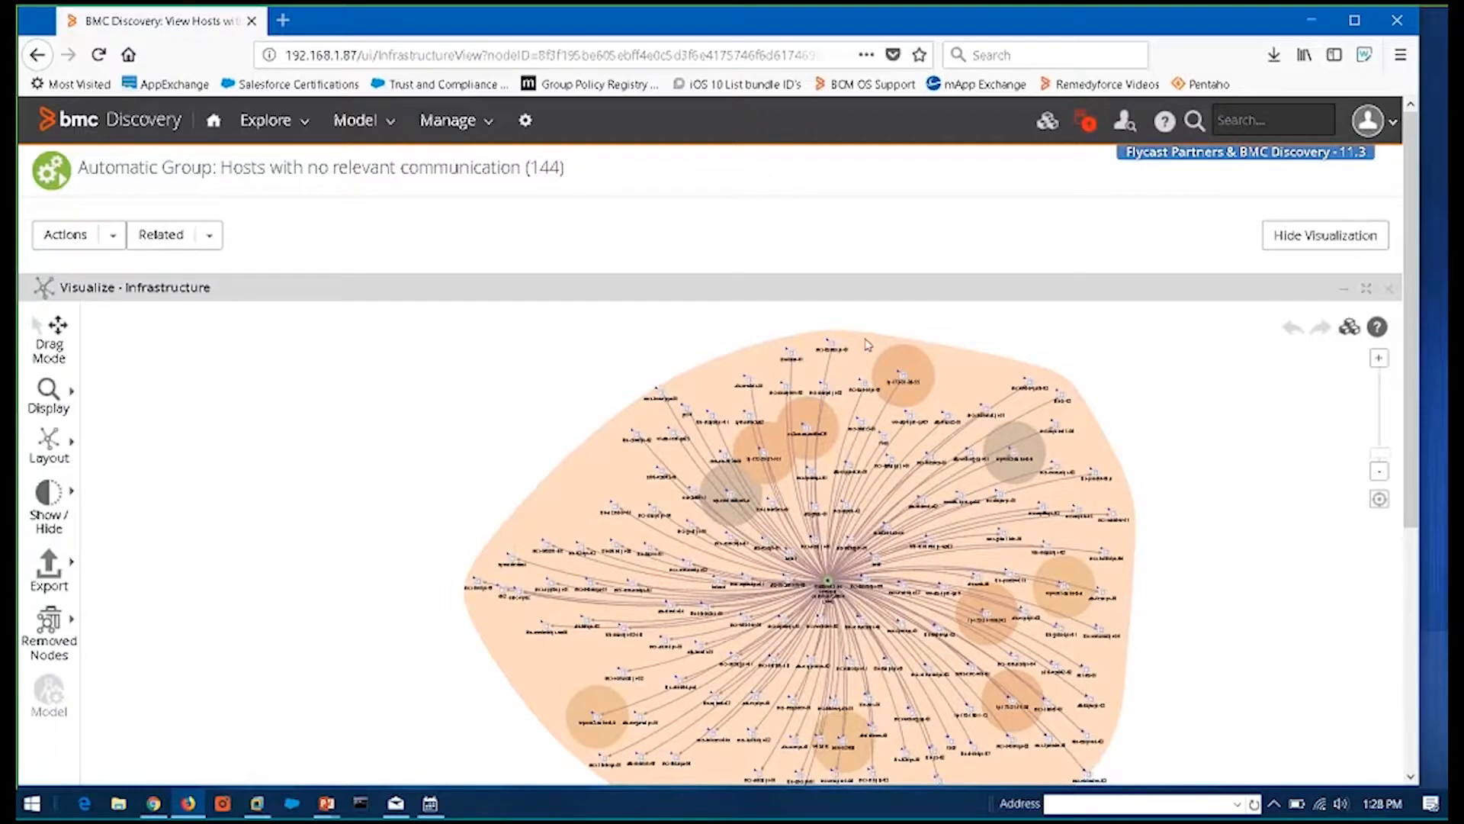
Look over the export options for the 144-host map, then go to Administration
{"action": "left_click", "coordinate": [47, 570]}
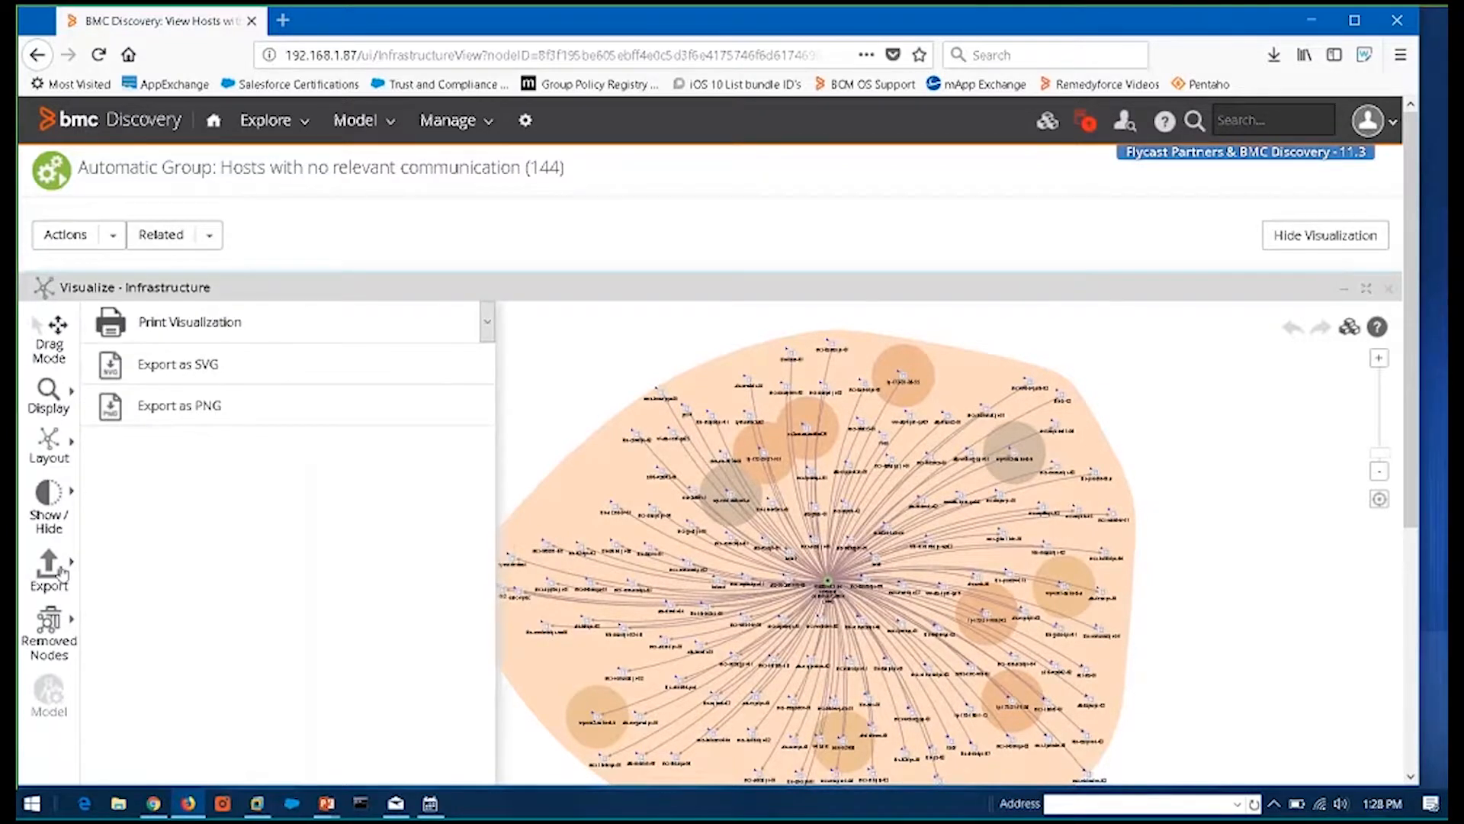
{"action": "mouse_move", "coordinate": [49, 569]}
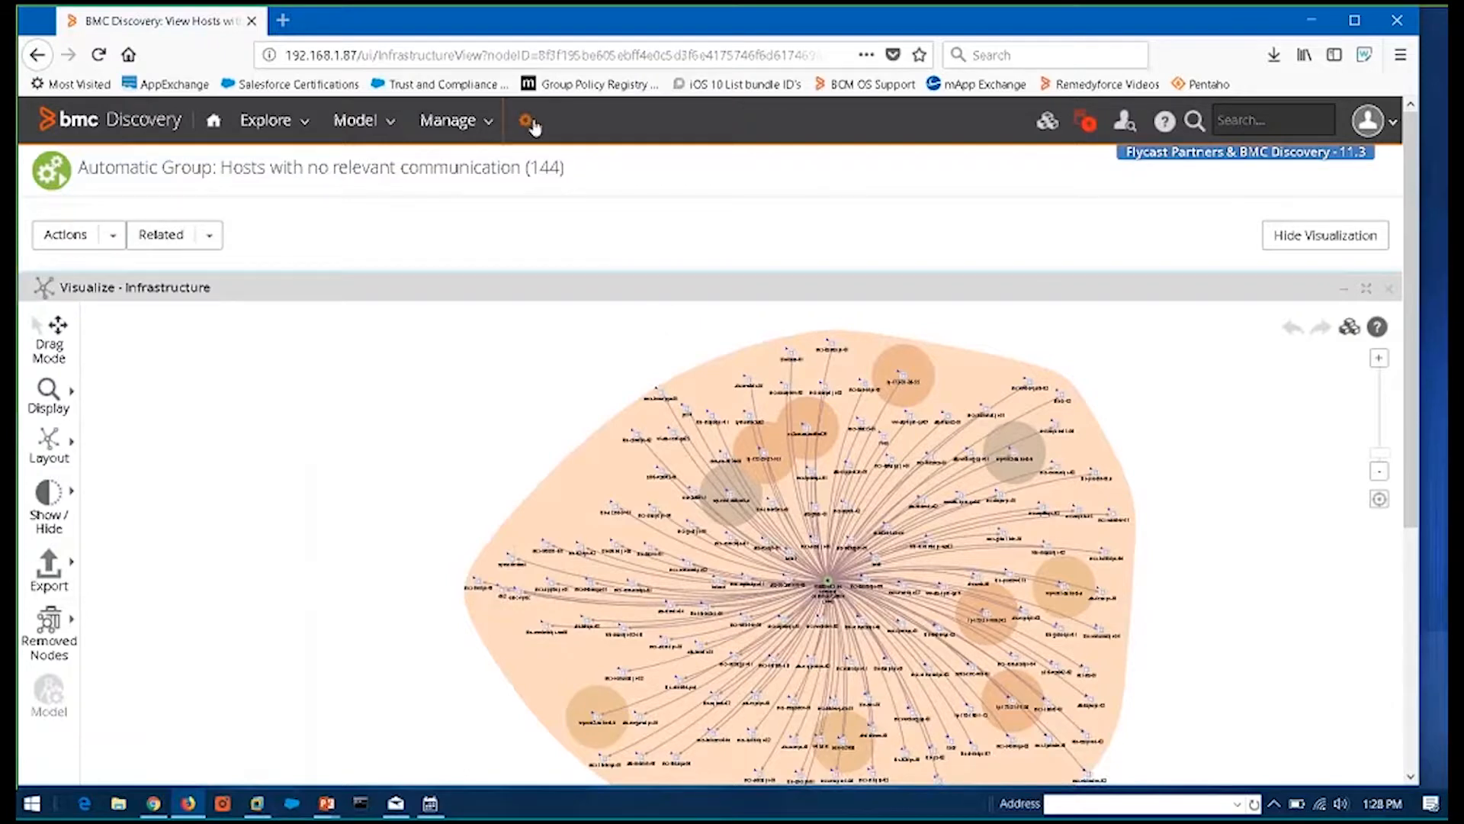
{"action": "left_click", "coordinate": [527, 121]}
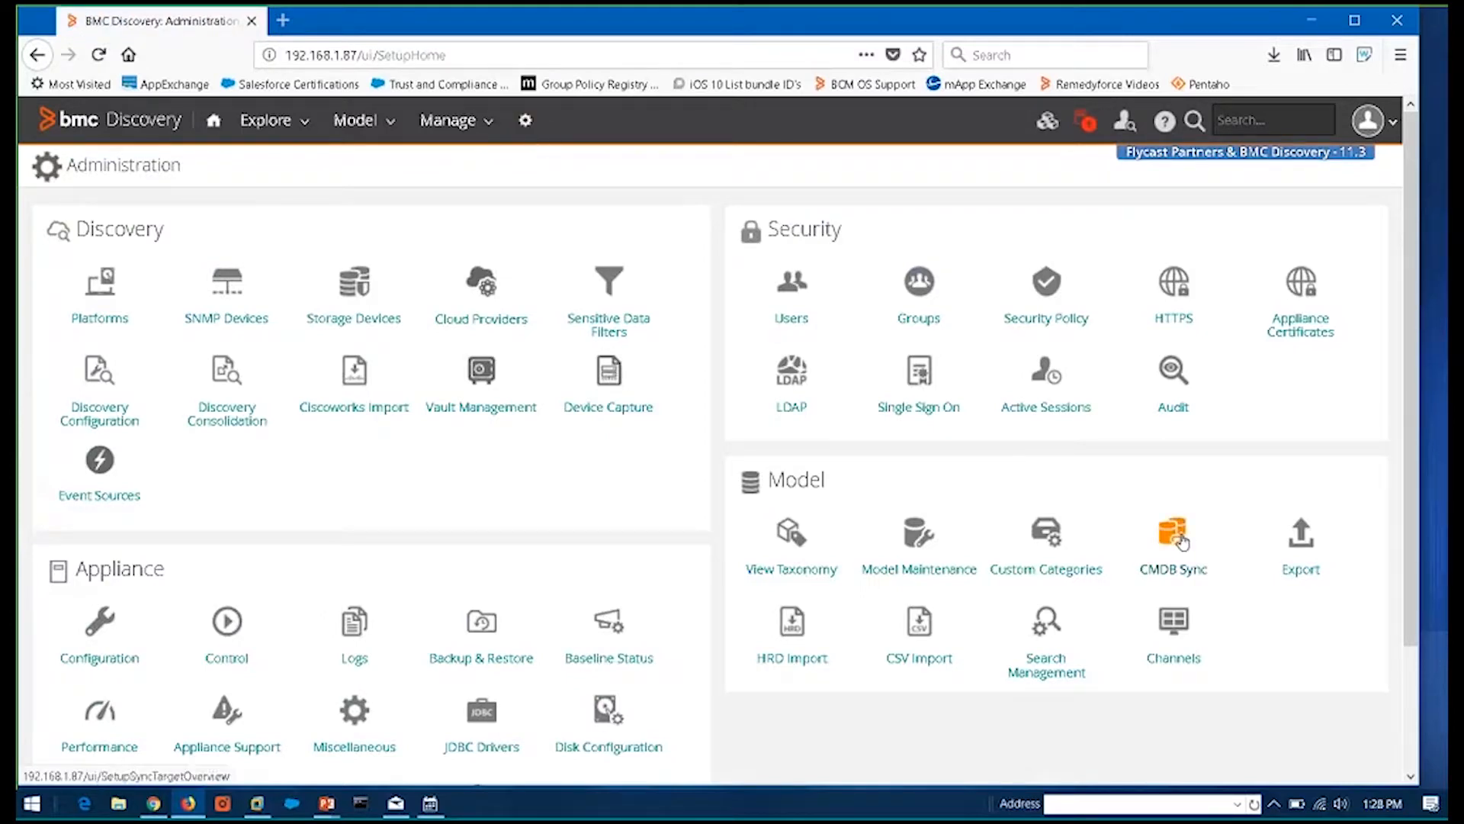
In CMDB Sync, add a new CMDB connection using the REST API access mechanism
{"action": "left_click", "coordinate": [1172, 533]}
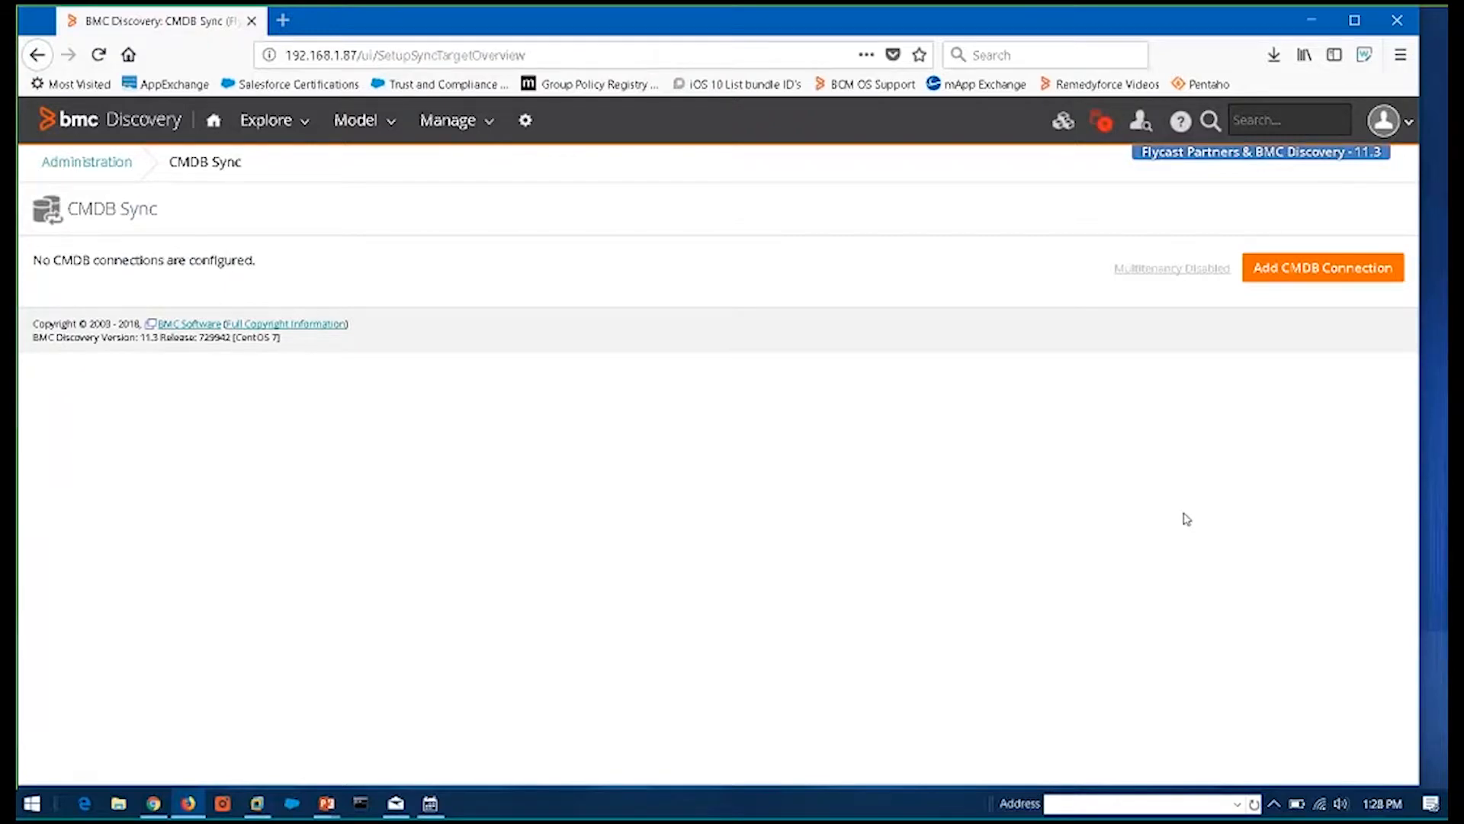
{"action": "left_click", "coordinate": [1320, 267]}
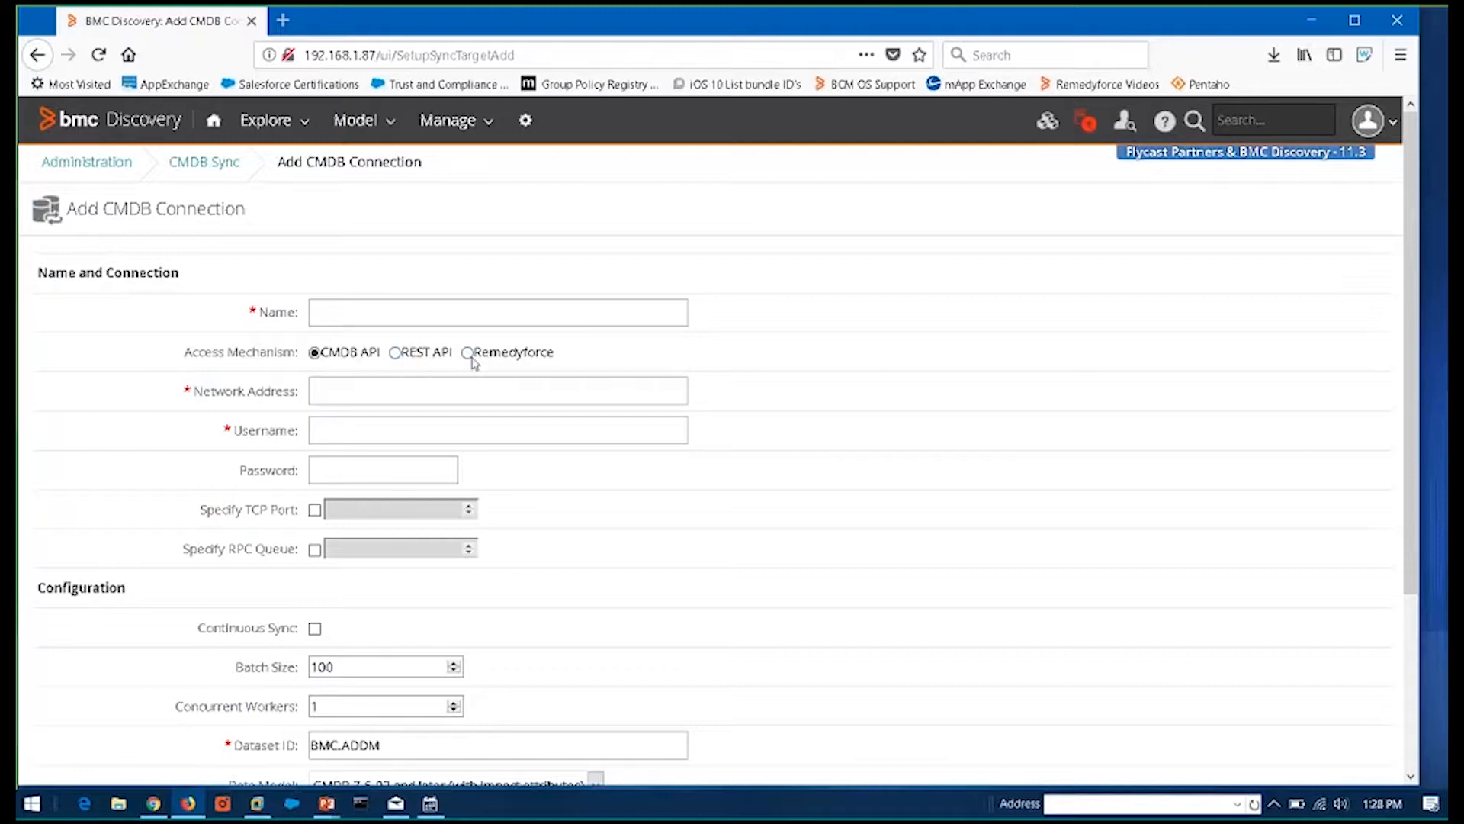
{"action": "mouse_move", "coordinate": [516, 364]}
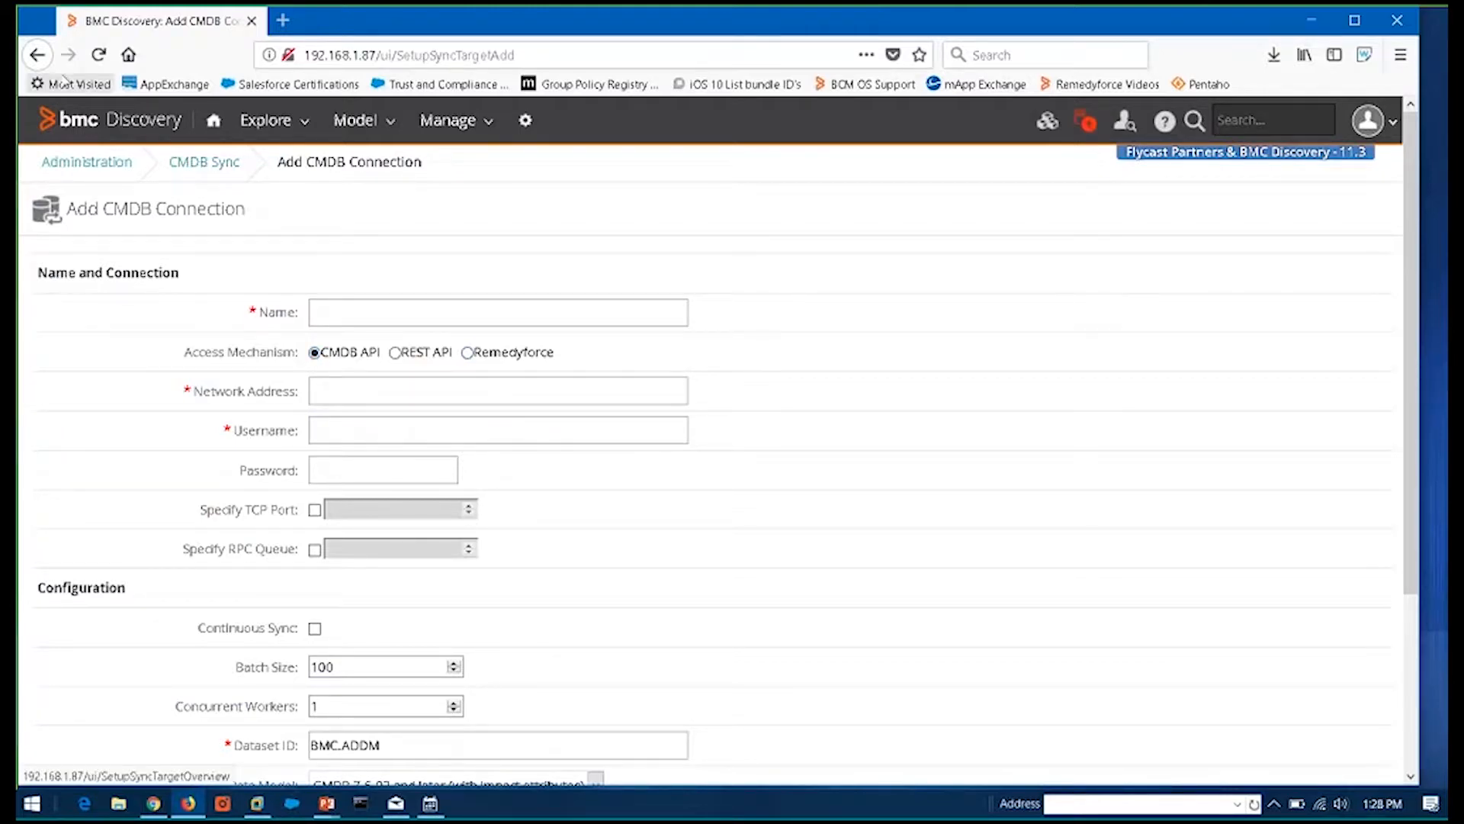
{"action": "mouse_move", "coordinate": [37, 54]}
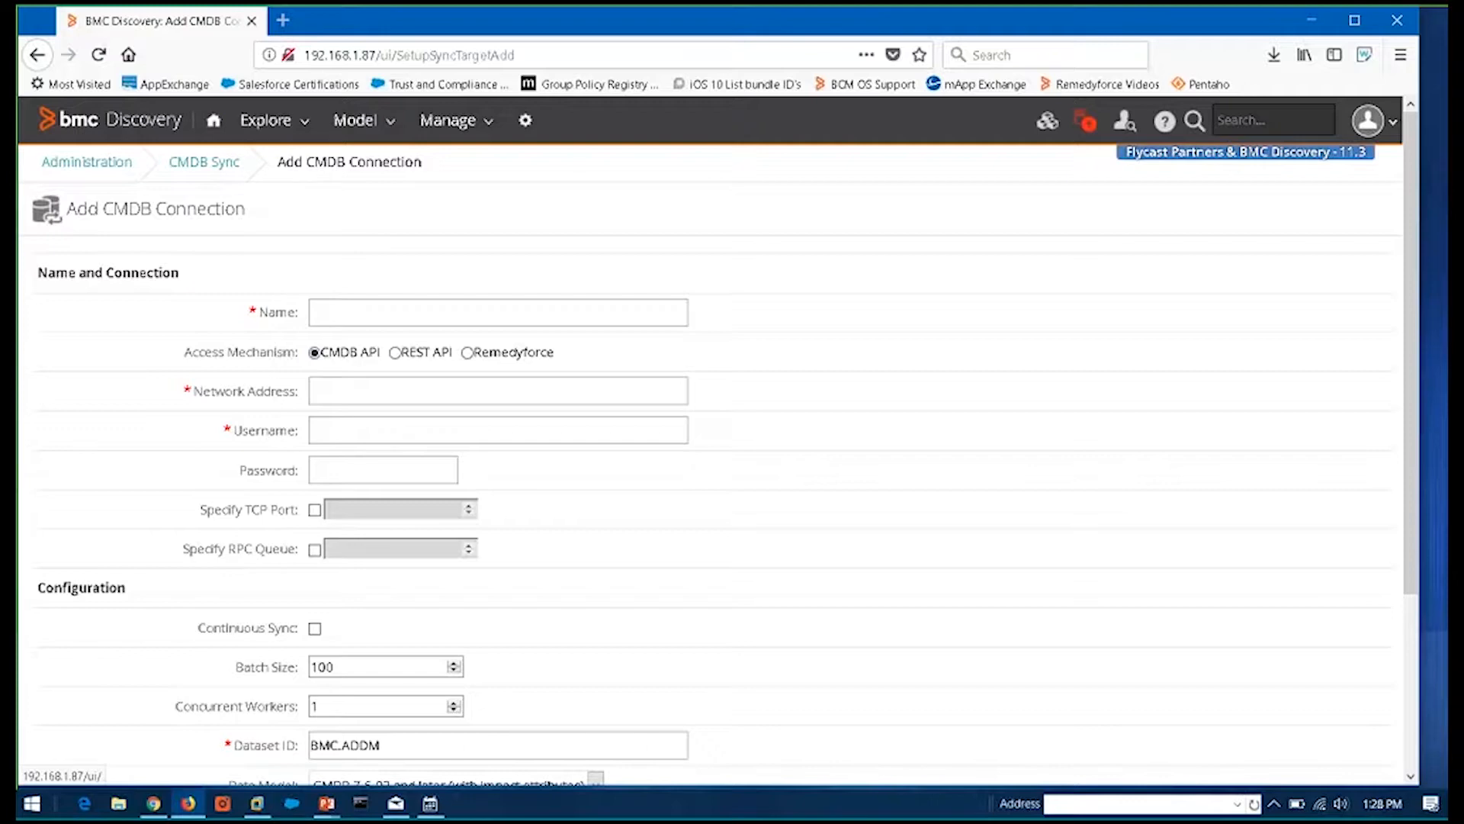
{"action": "left_click", "coordinate": [395, 353]}
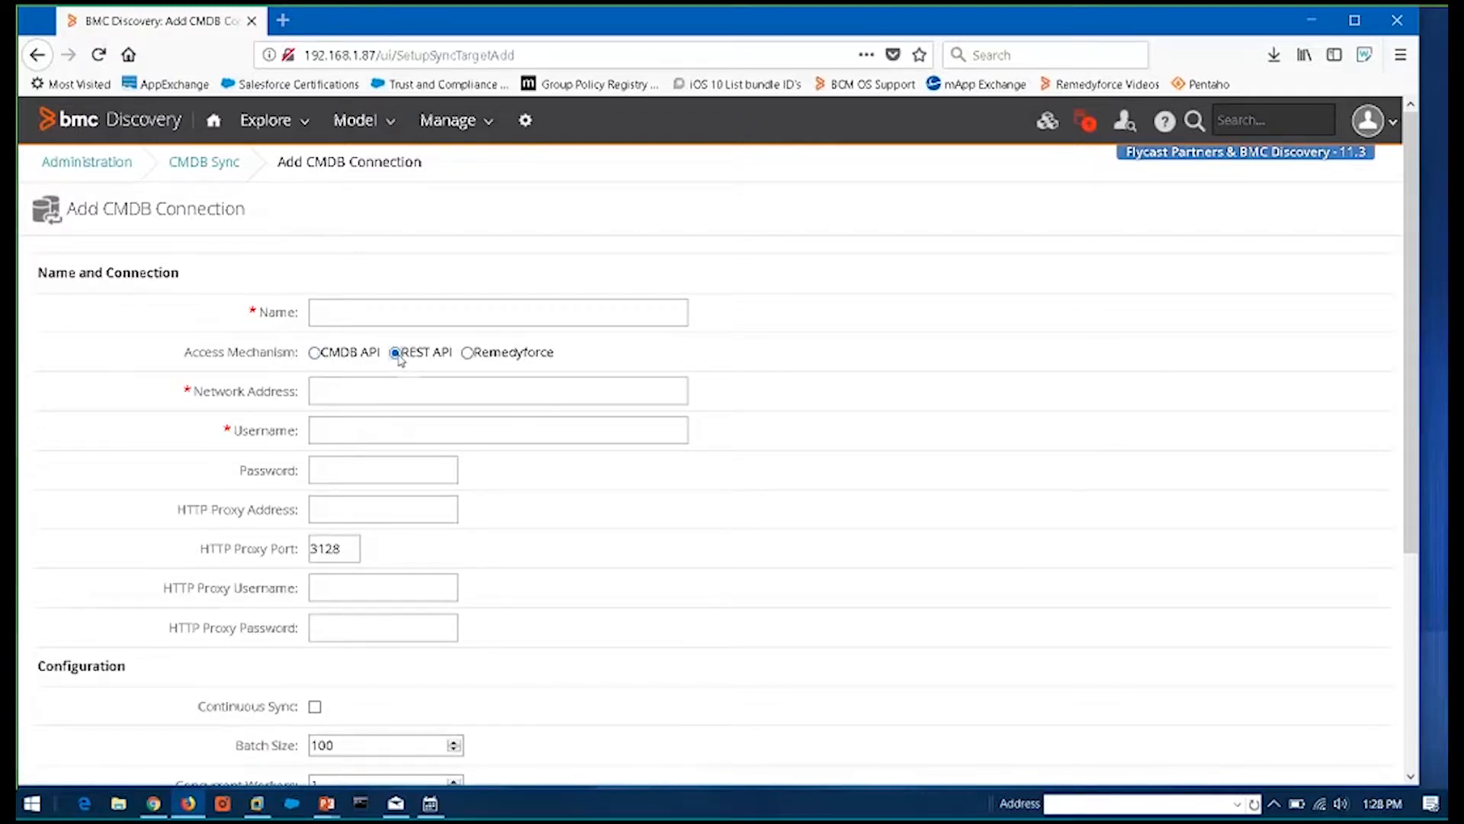
{"action": "left_click", "coordinate": [394, 352]}
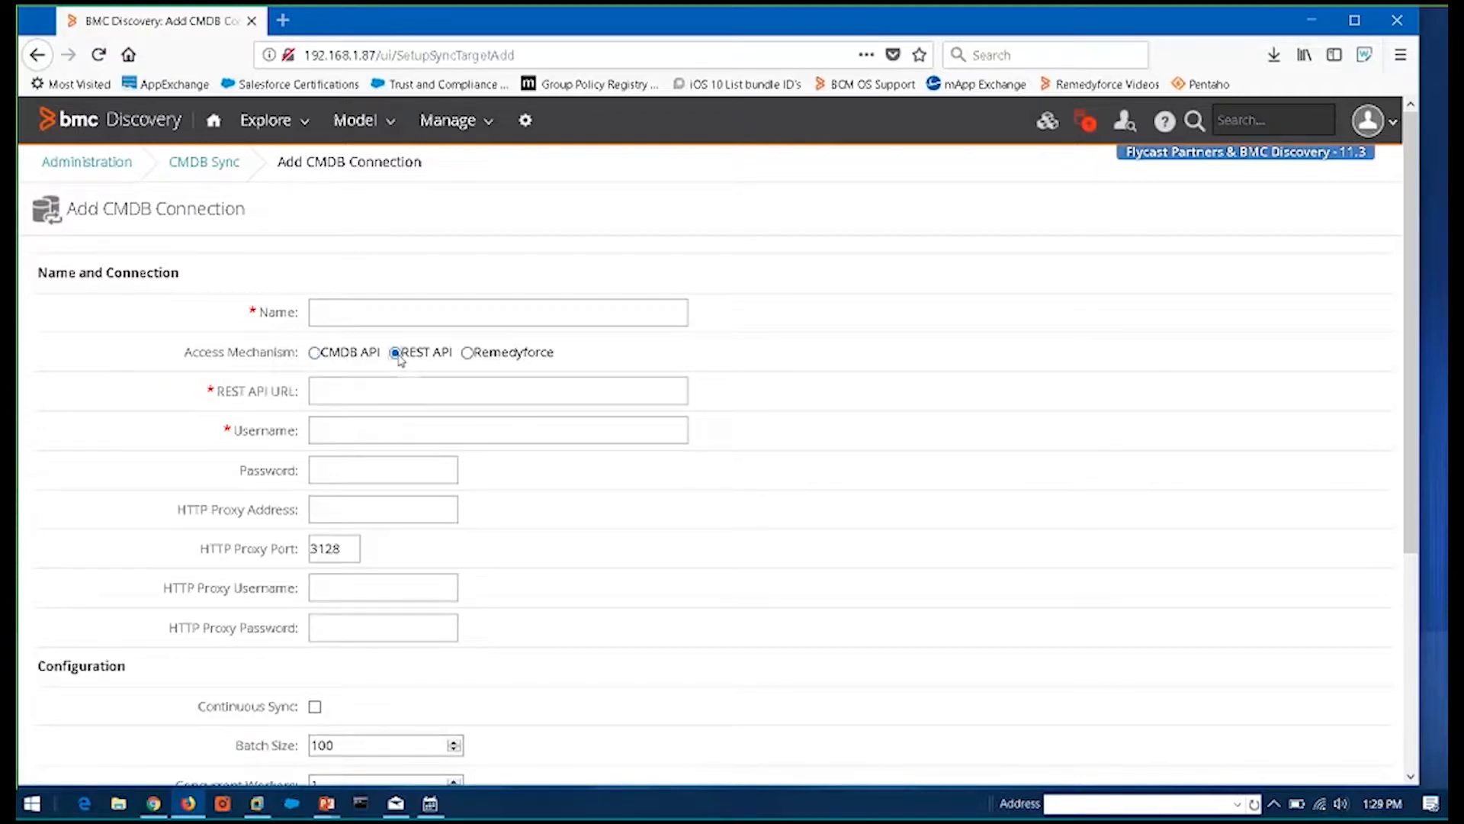
{"action": "mouse_move", "coordinate": [38, 54]}
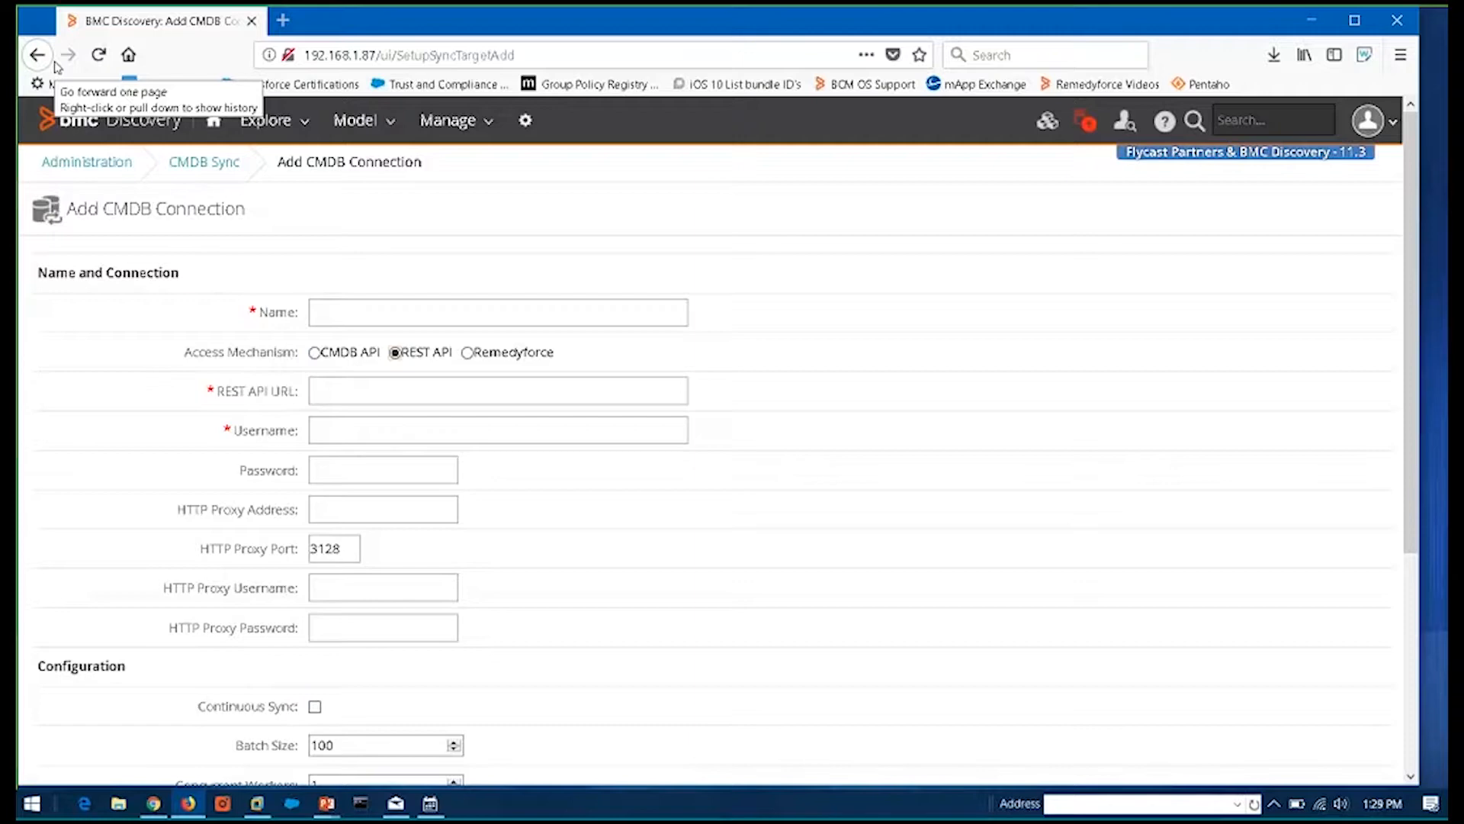
{"action": "mouse_move", "coordinate": [173, 117]}
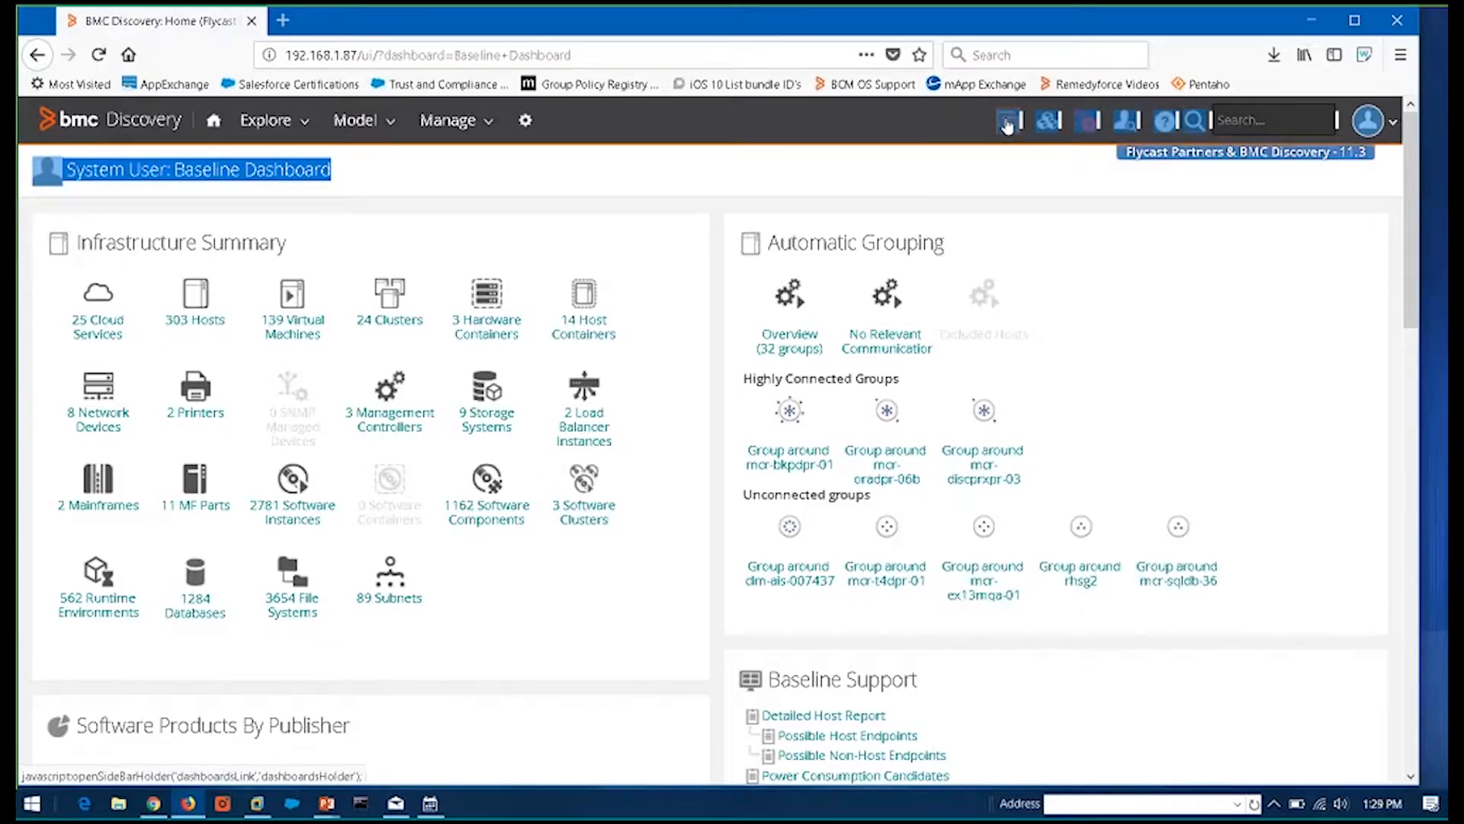
Switch to Hardware Reference Data and list the 42 hosts in the 1000–2000 BTU/h slice
{"action": "left_click", "coordinate": [1007, 120]}
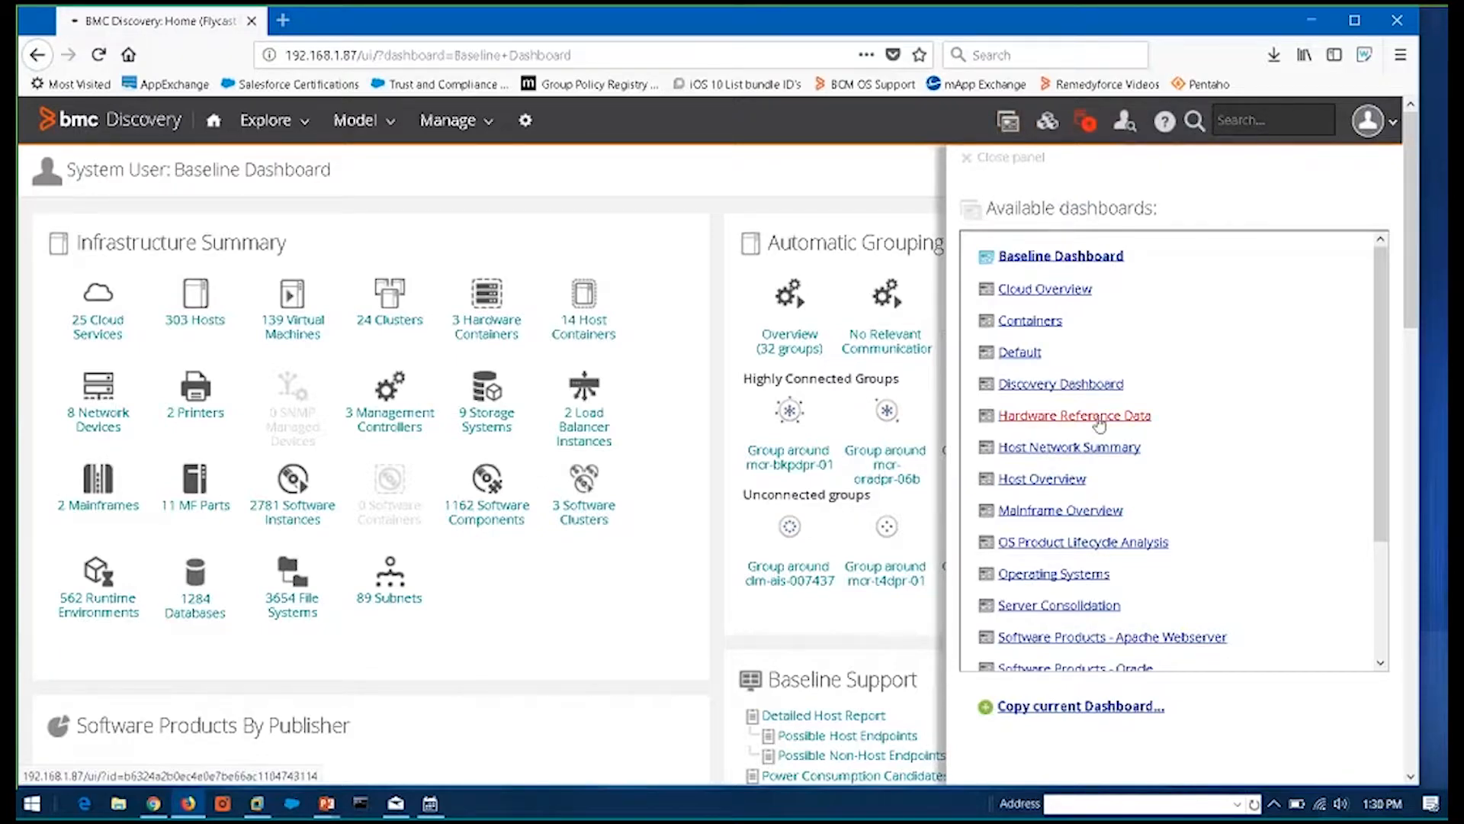
{"action": "left_click", "coordinate": [1073, 415]}
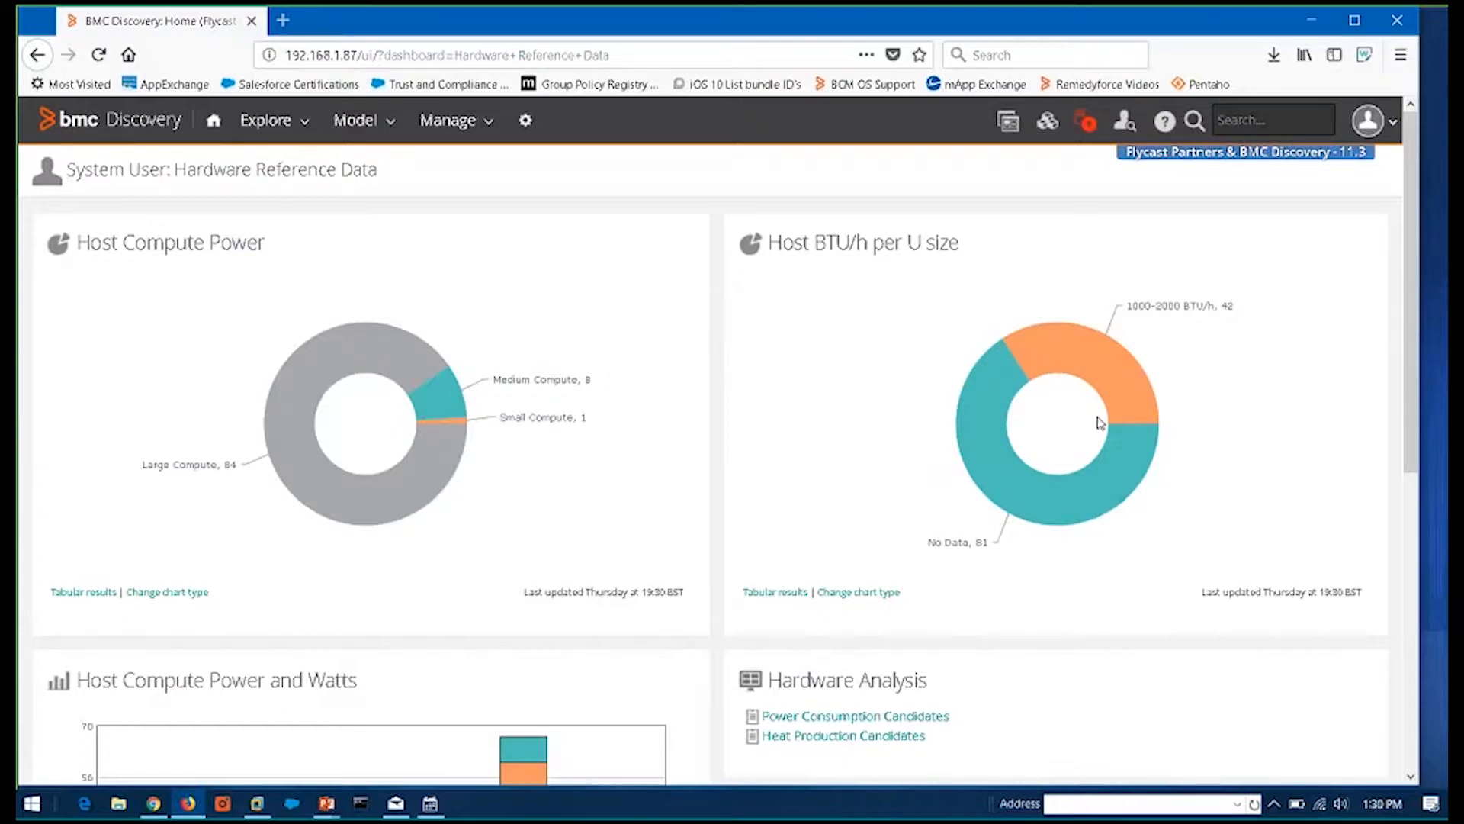
{"action": "scroll", "scroll_direction": "down", "scroll_amount": 3}
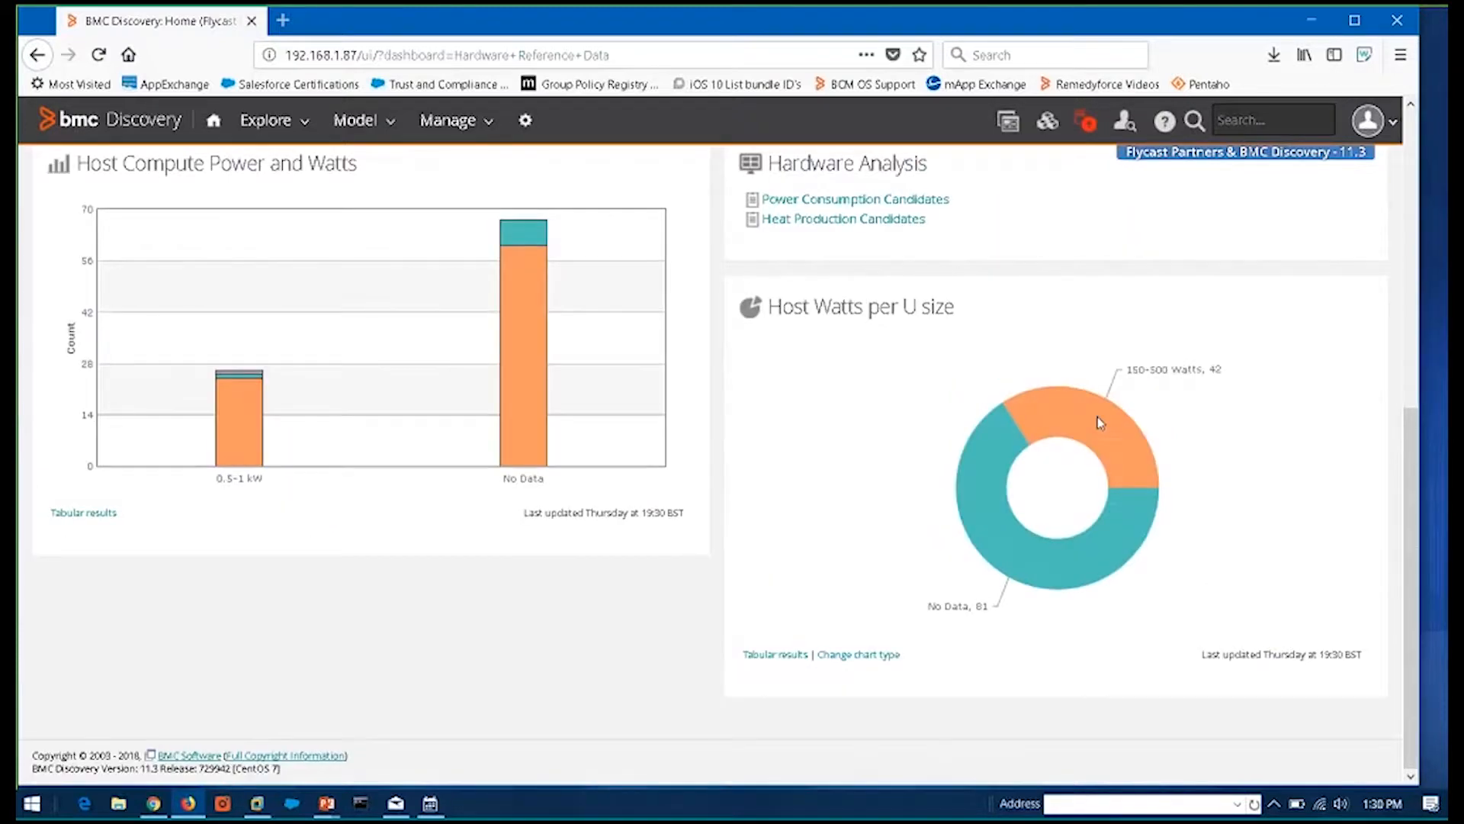
{"action": "scroll", "scroll_direction": "up", "scroll_amount": 3}
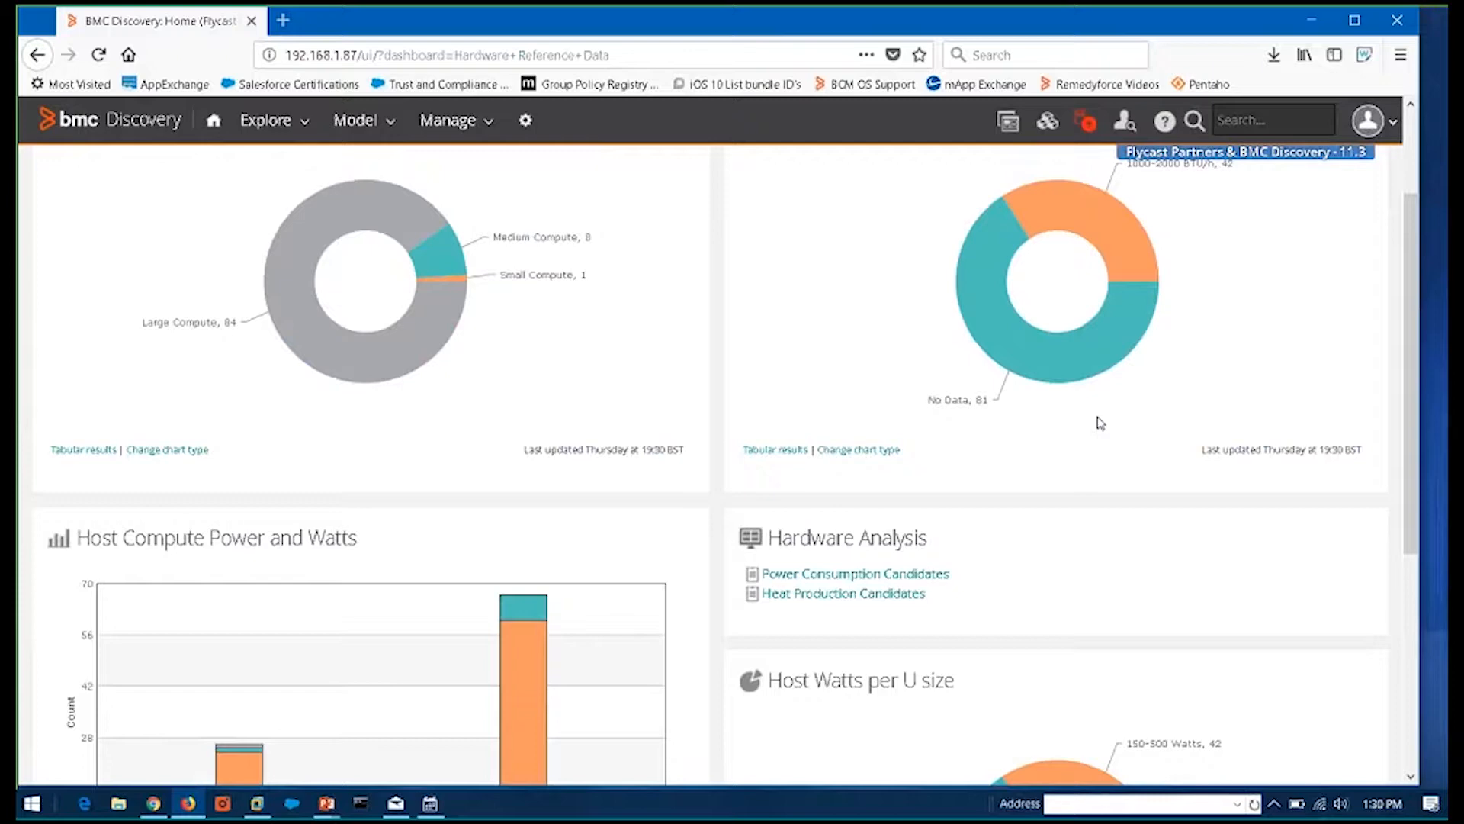
{"action": "scroll", "scroll_direction": "up", "scroll_amount": 3}
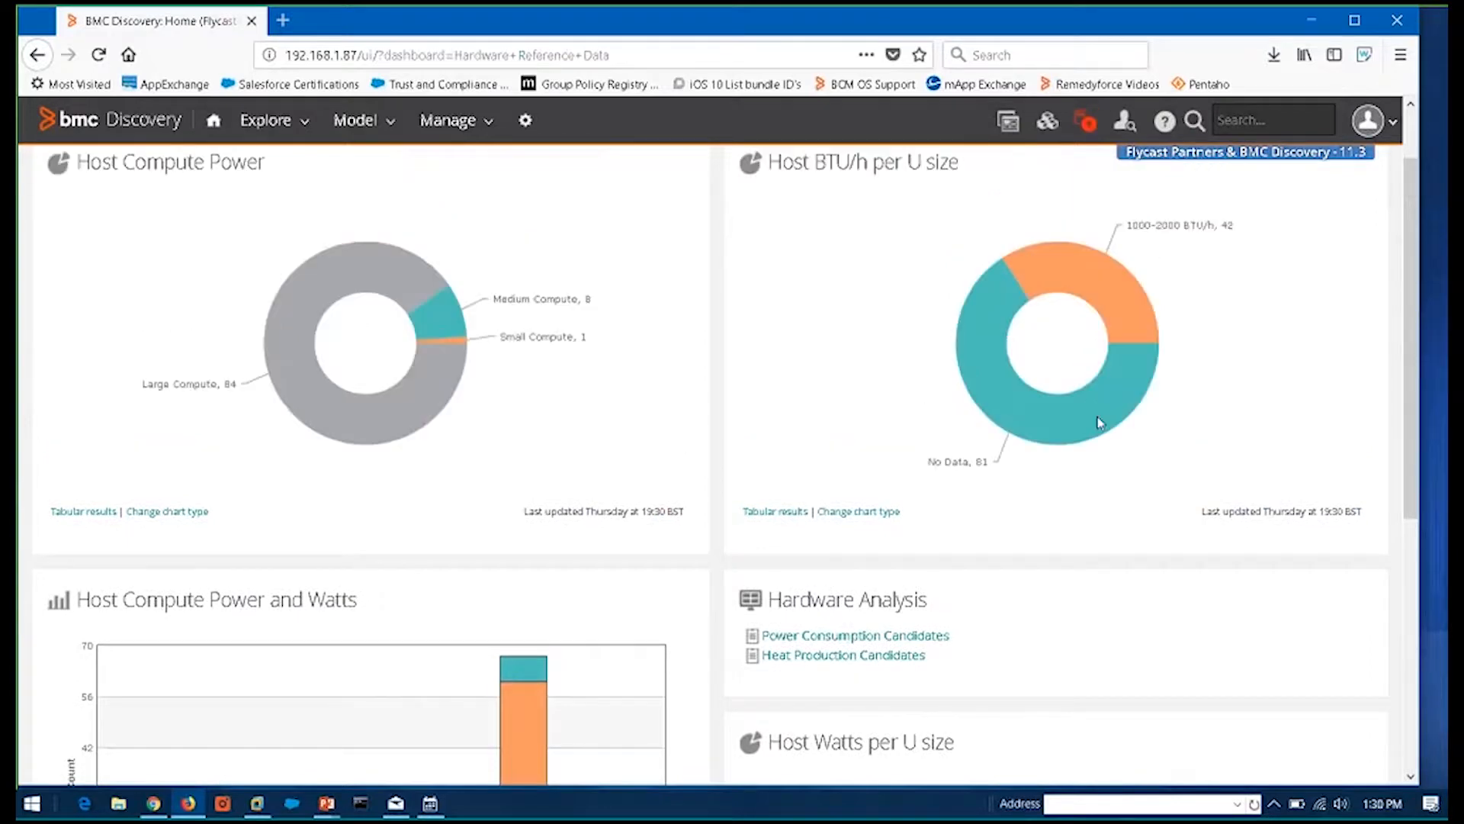
{"action": "scroll", "scroll_direction": "up", "scroll_amount": 3}
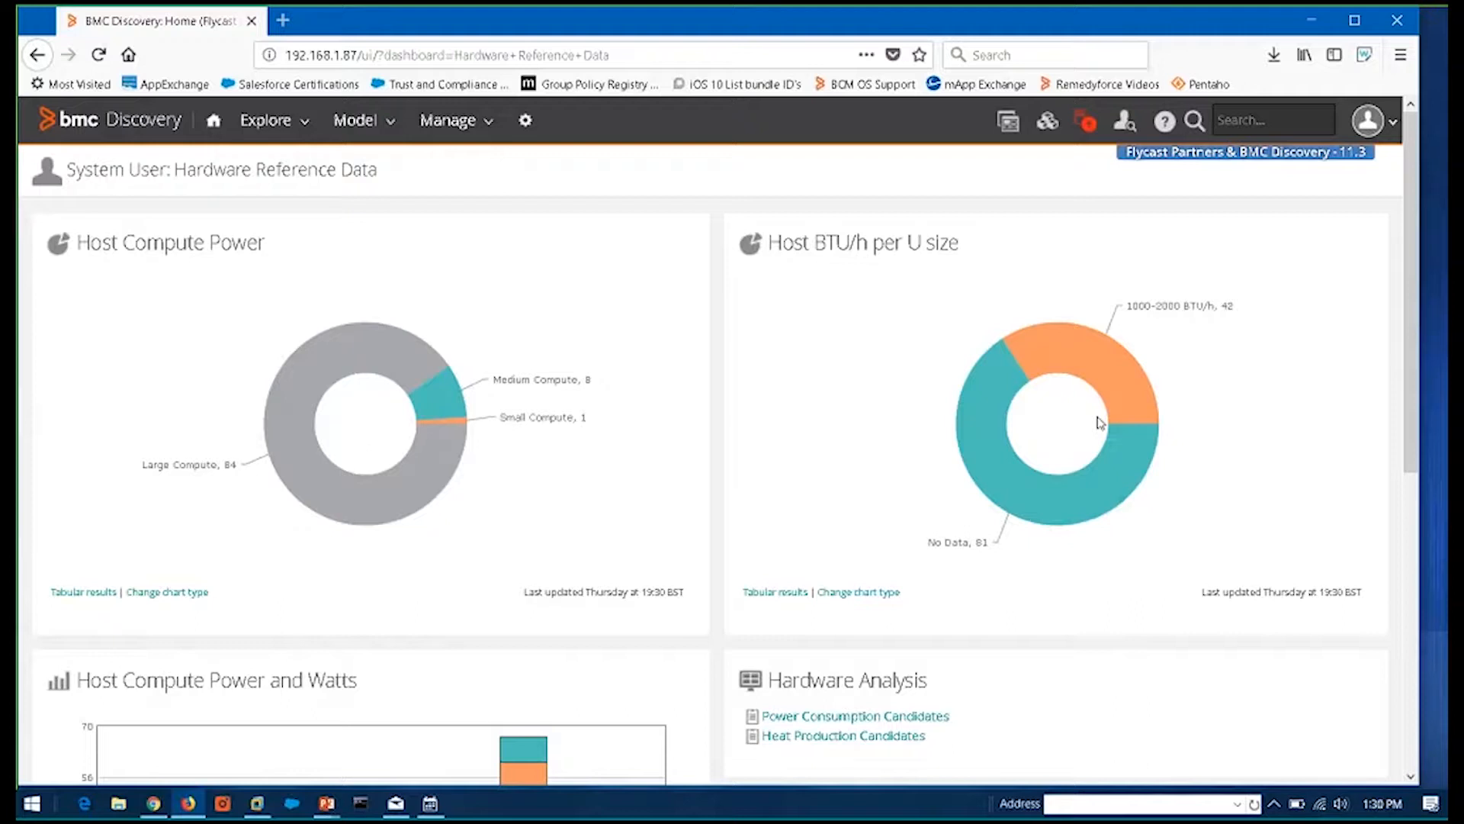
{"action": "mouse_move", "coordinate": [1078, 367]}
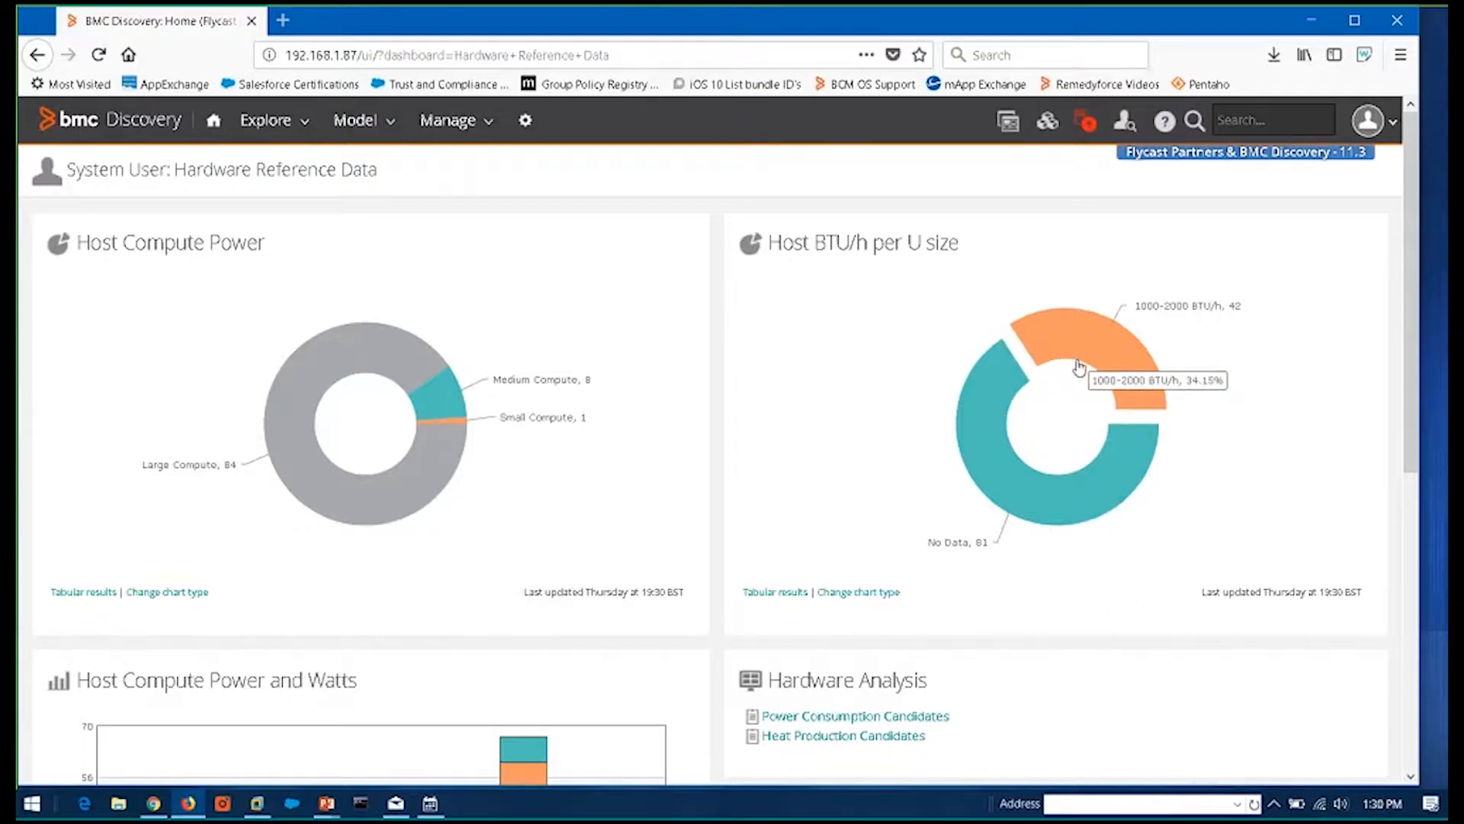
{"action": "left_click", "coordinate": [1078, 366]}
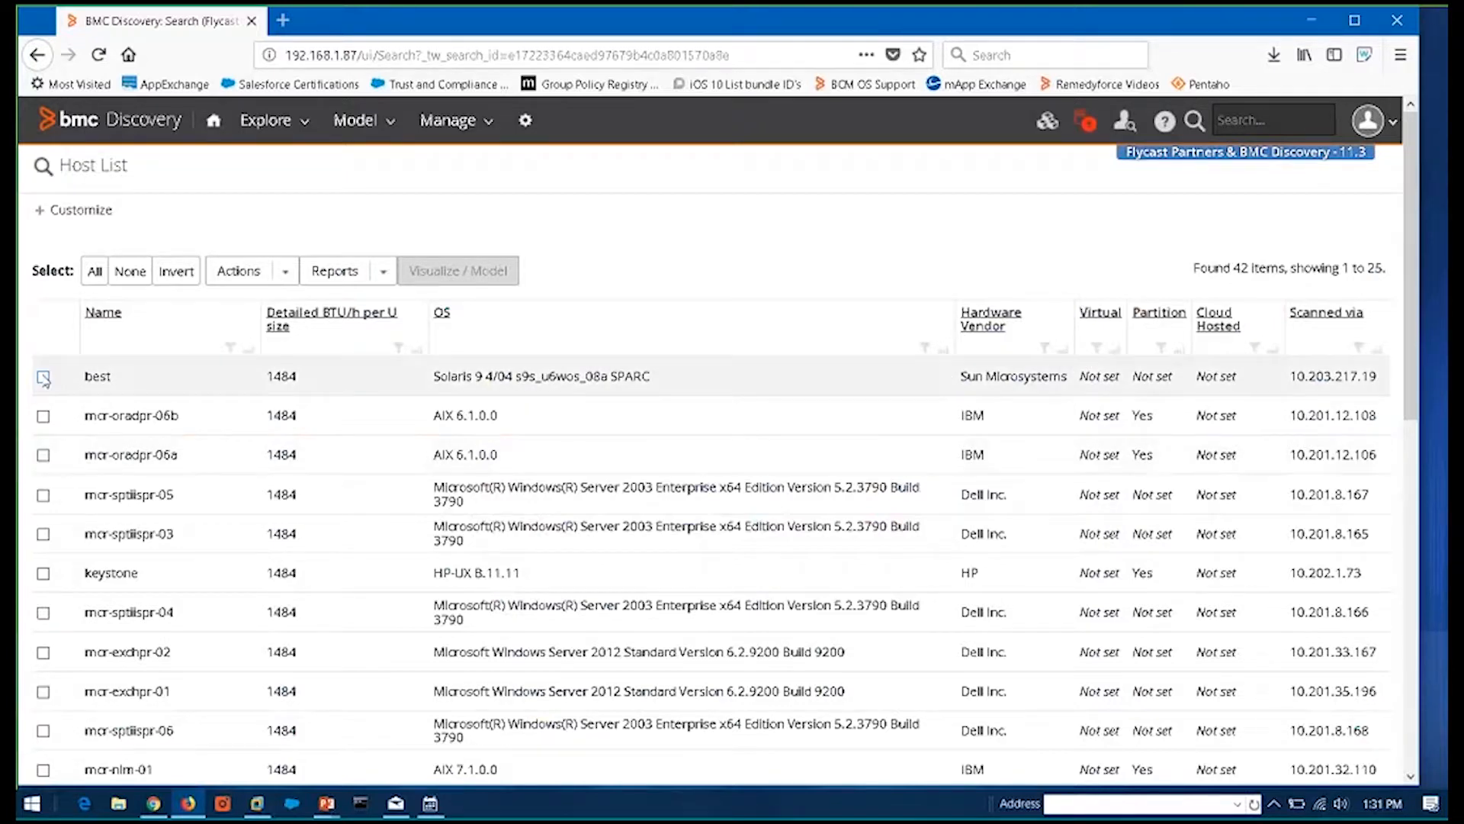
Visualize connected software for best, mcr-oradpr-06b and mcr-sptiispr-05, then zoom the map in
{"action": "left_click", "coordinate": [43, 376]}
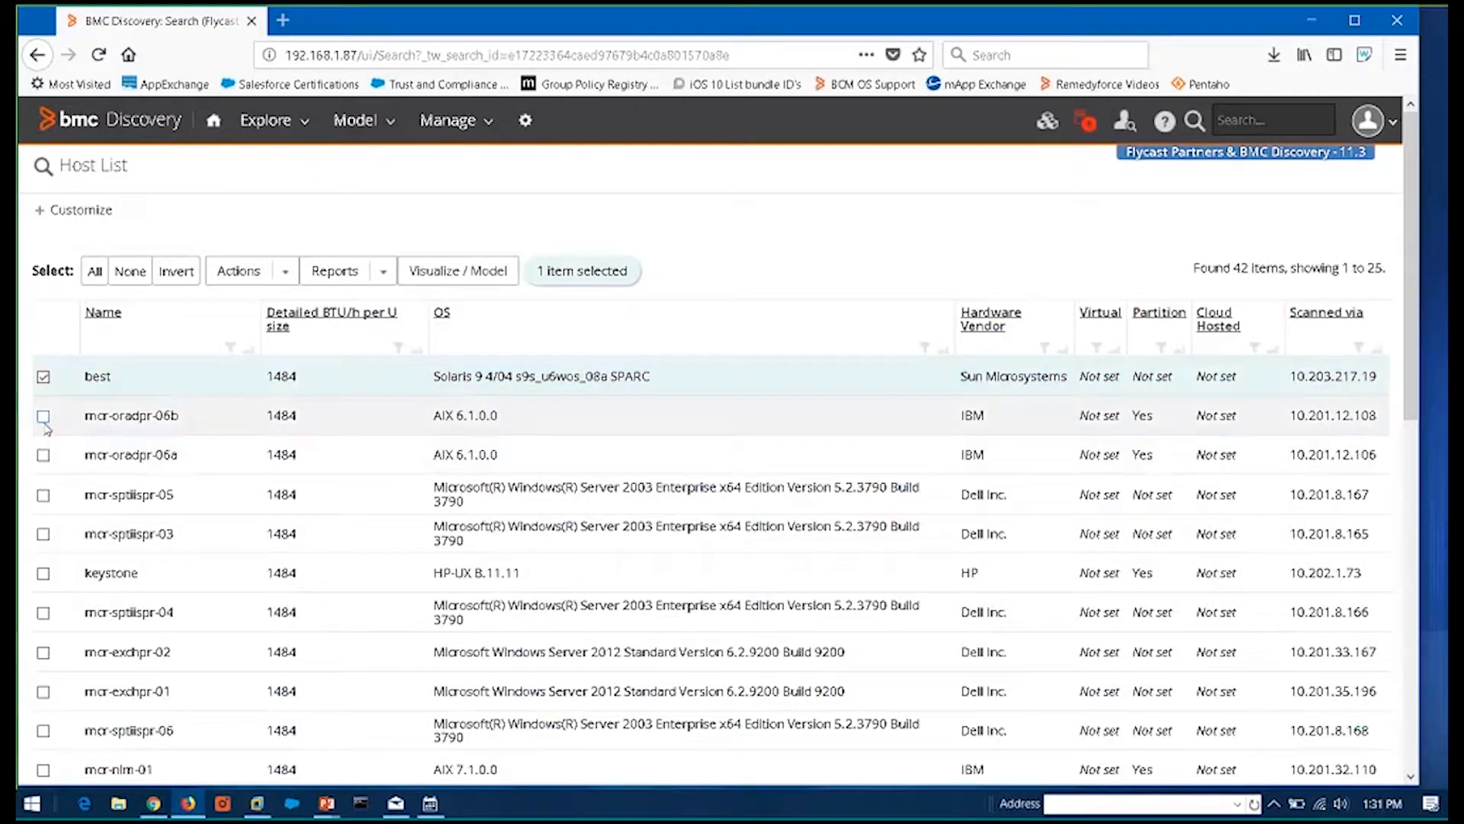
{"action": "left_click", "coordinate": [43, 415]}
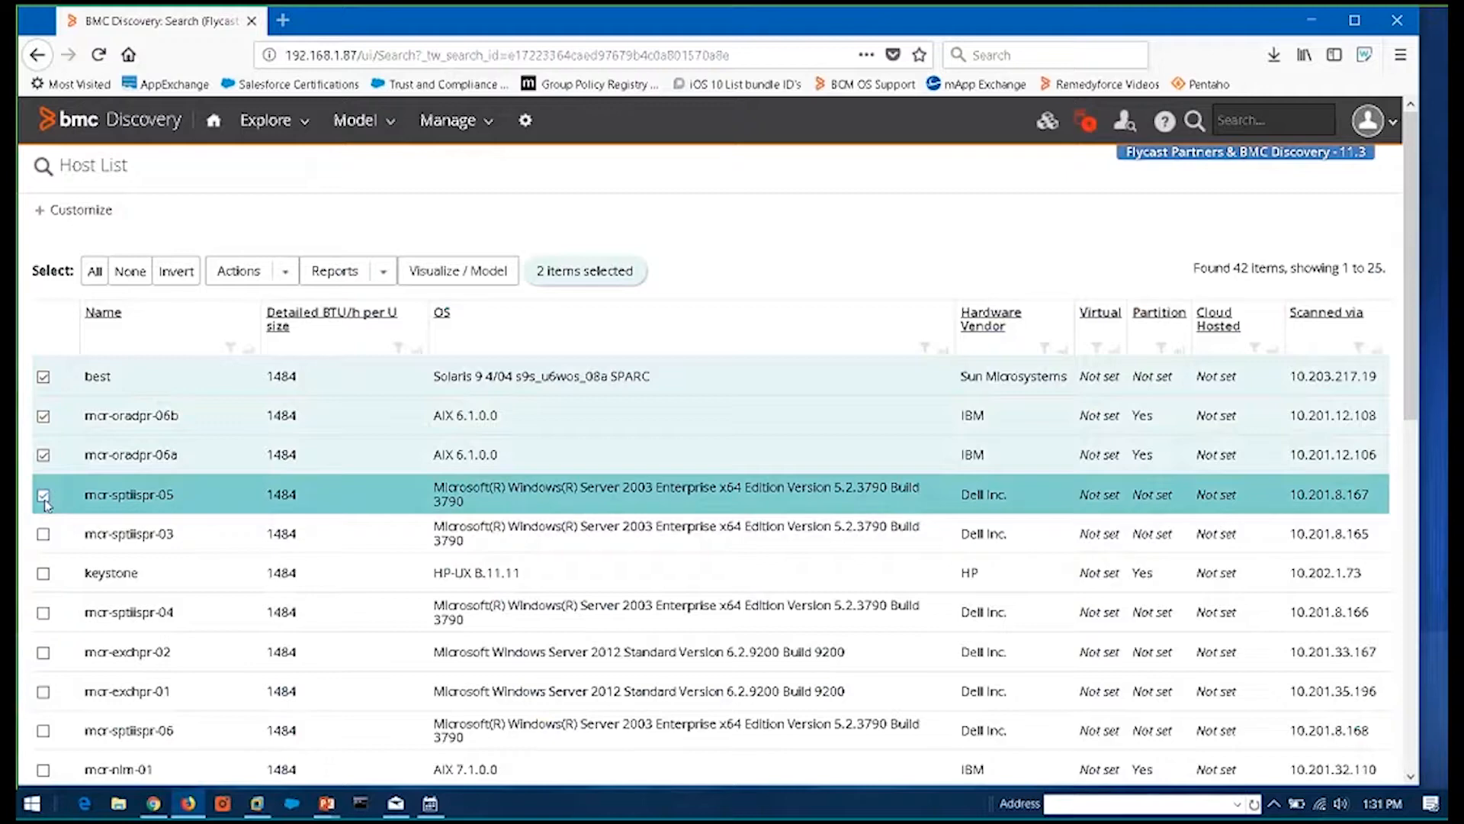
{"action": "left_click", "coordinate": [43, 494]}
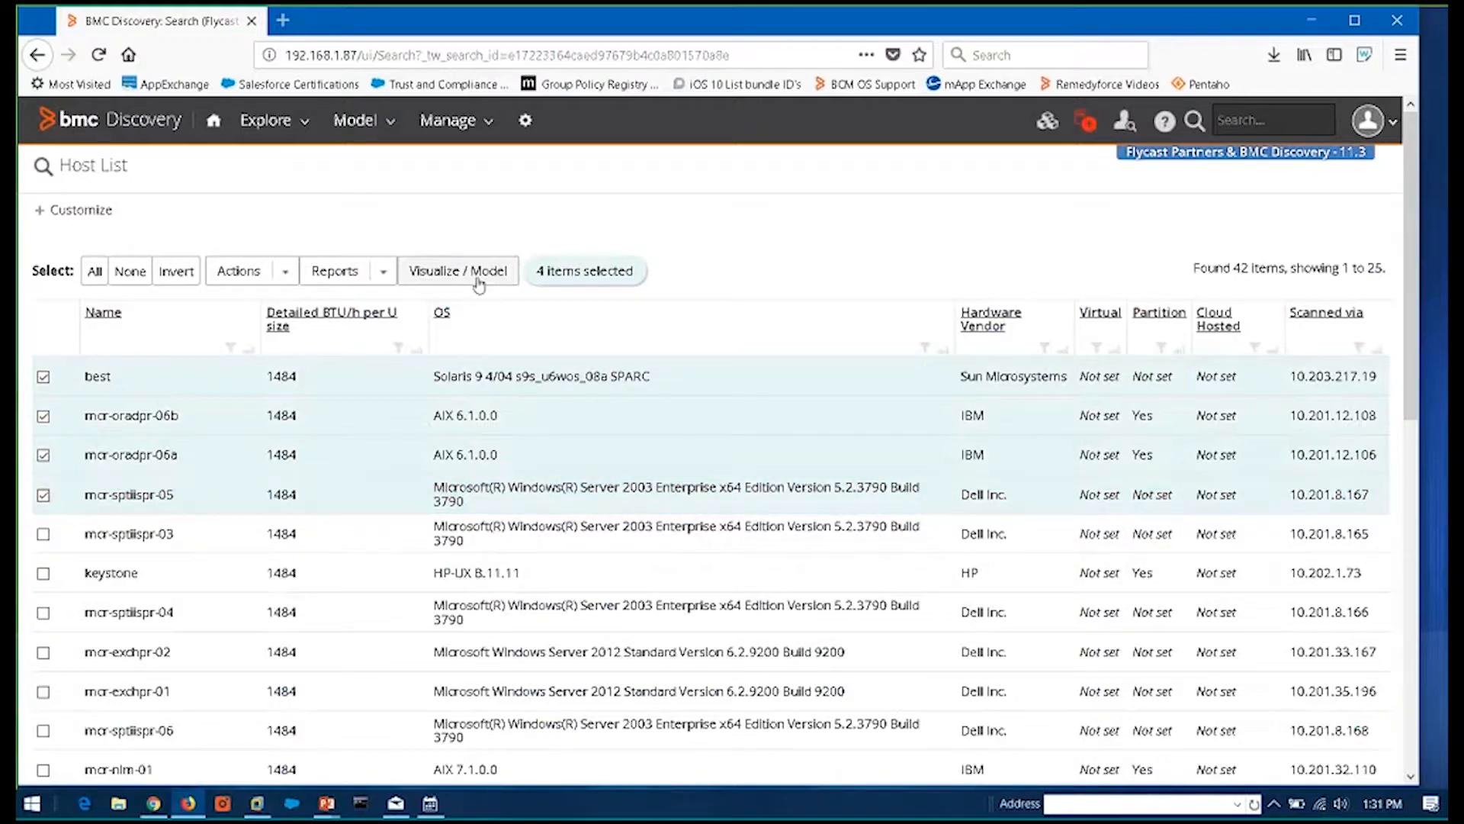
{"action": "left_click", "coordinate": [458, 271]}
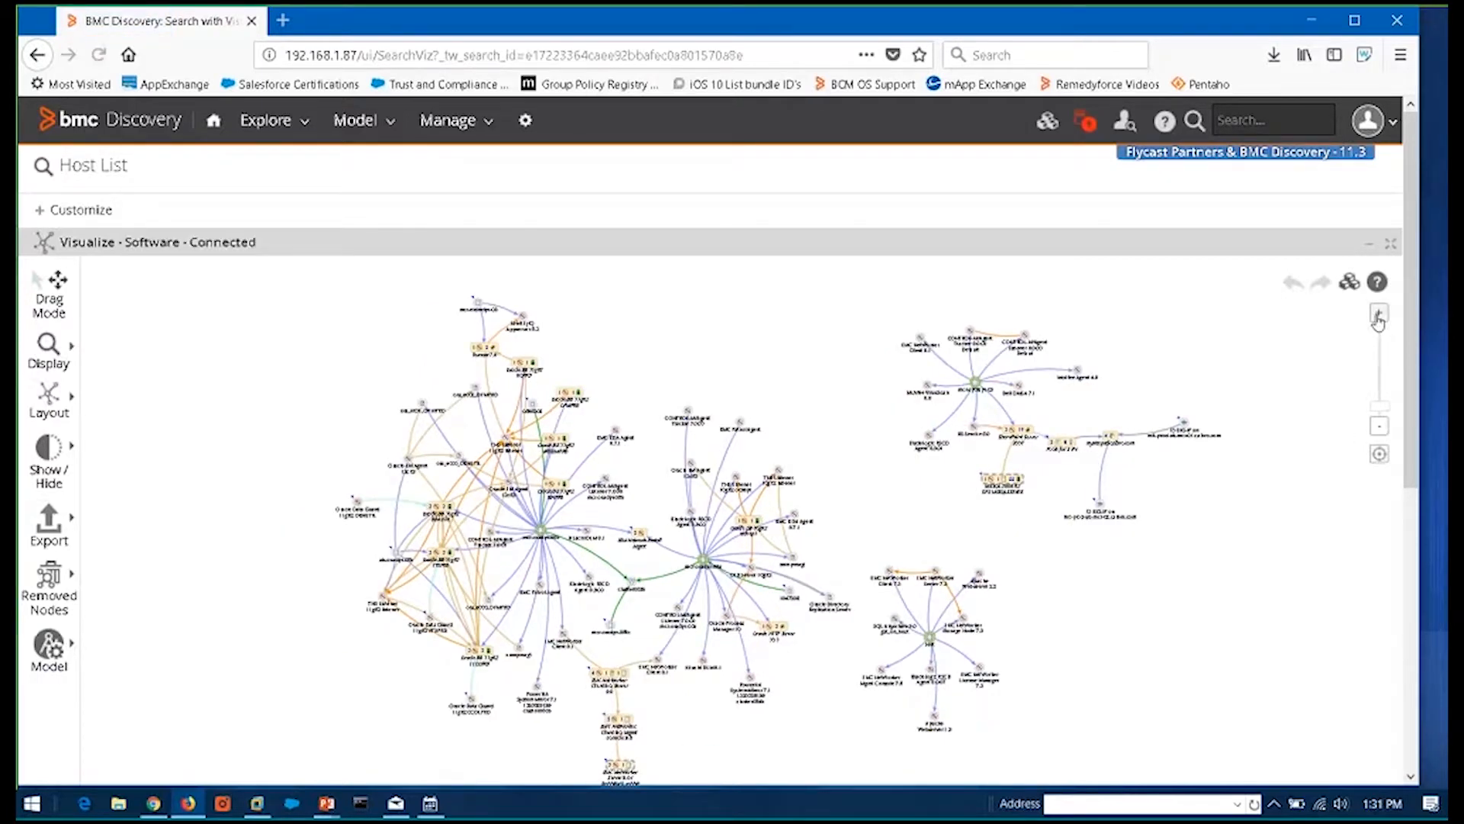
{"action": "left_click", "coordinate": [1378, 315]}
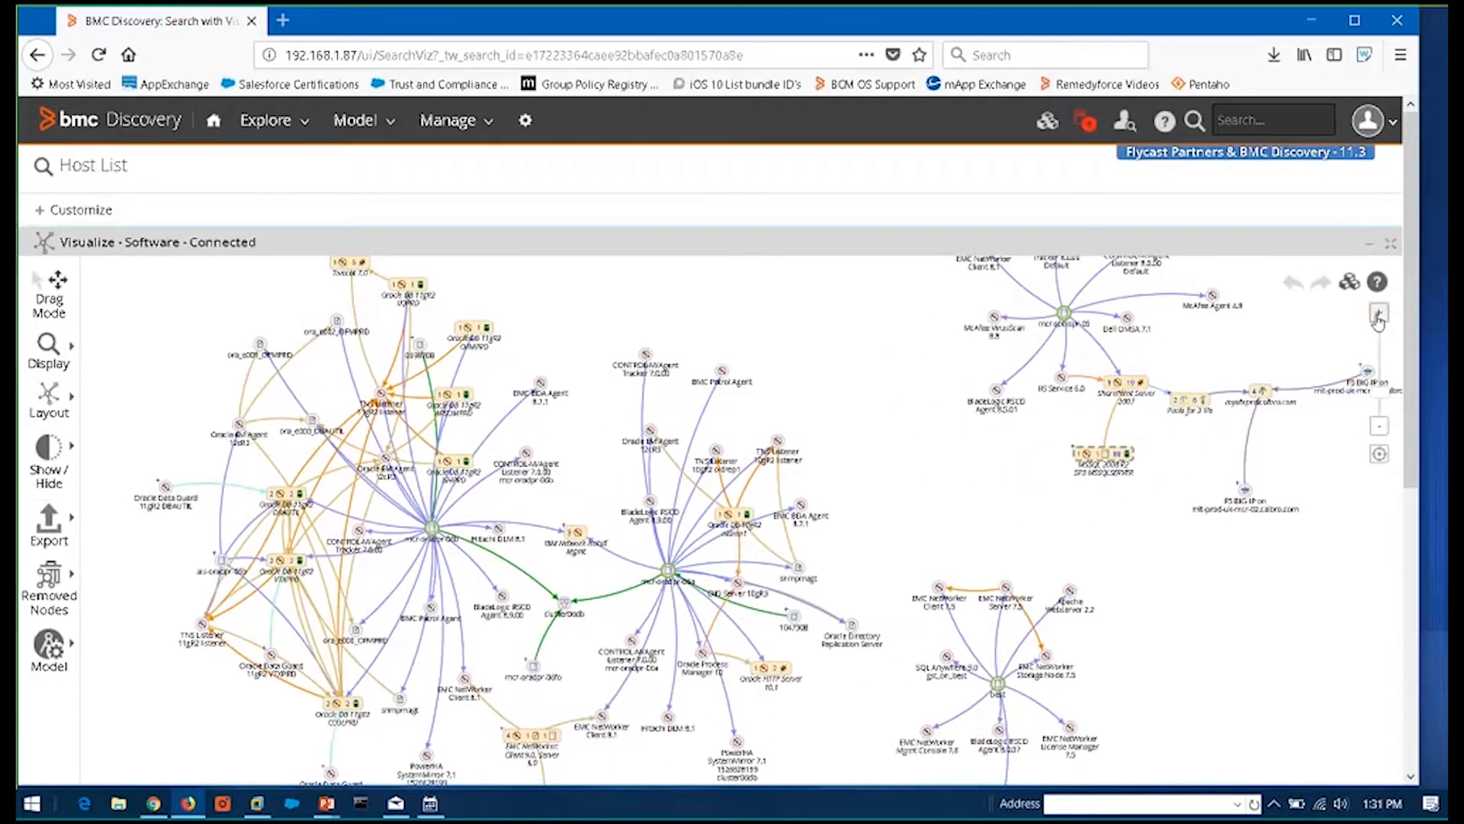
{"action": "left_click", "coordinate": [1378, 312]}
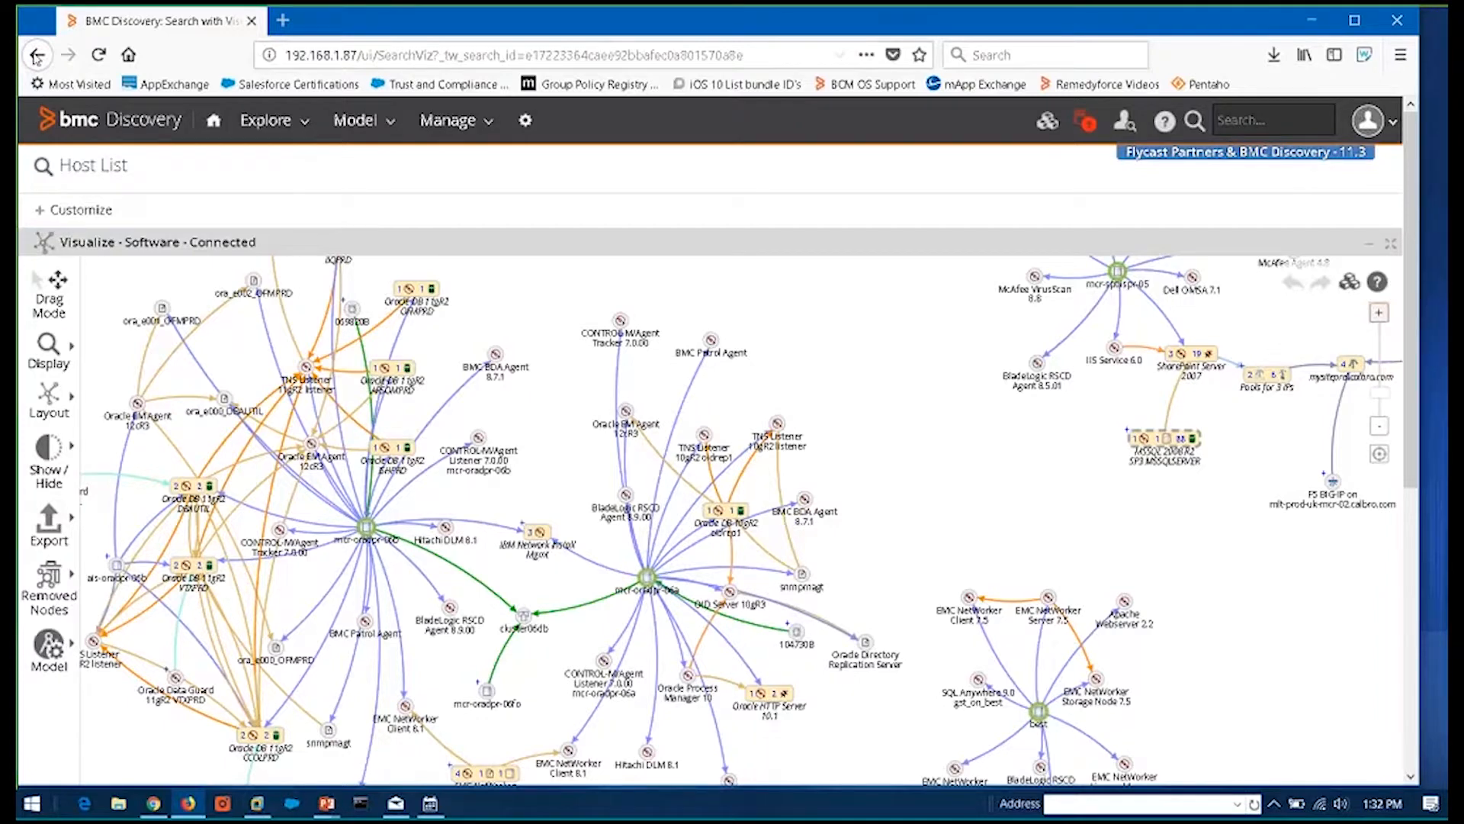
Open host best's page and scroll to its Solaris 9 and Sun Fire V440 details
{"action": "left_click", "coordinate": [37, 54]}
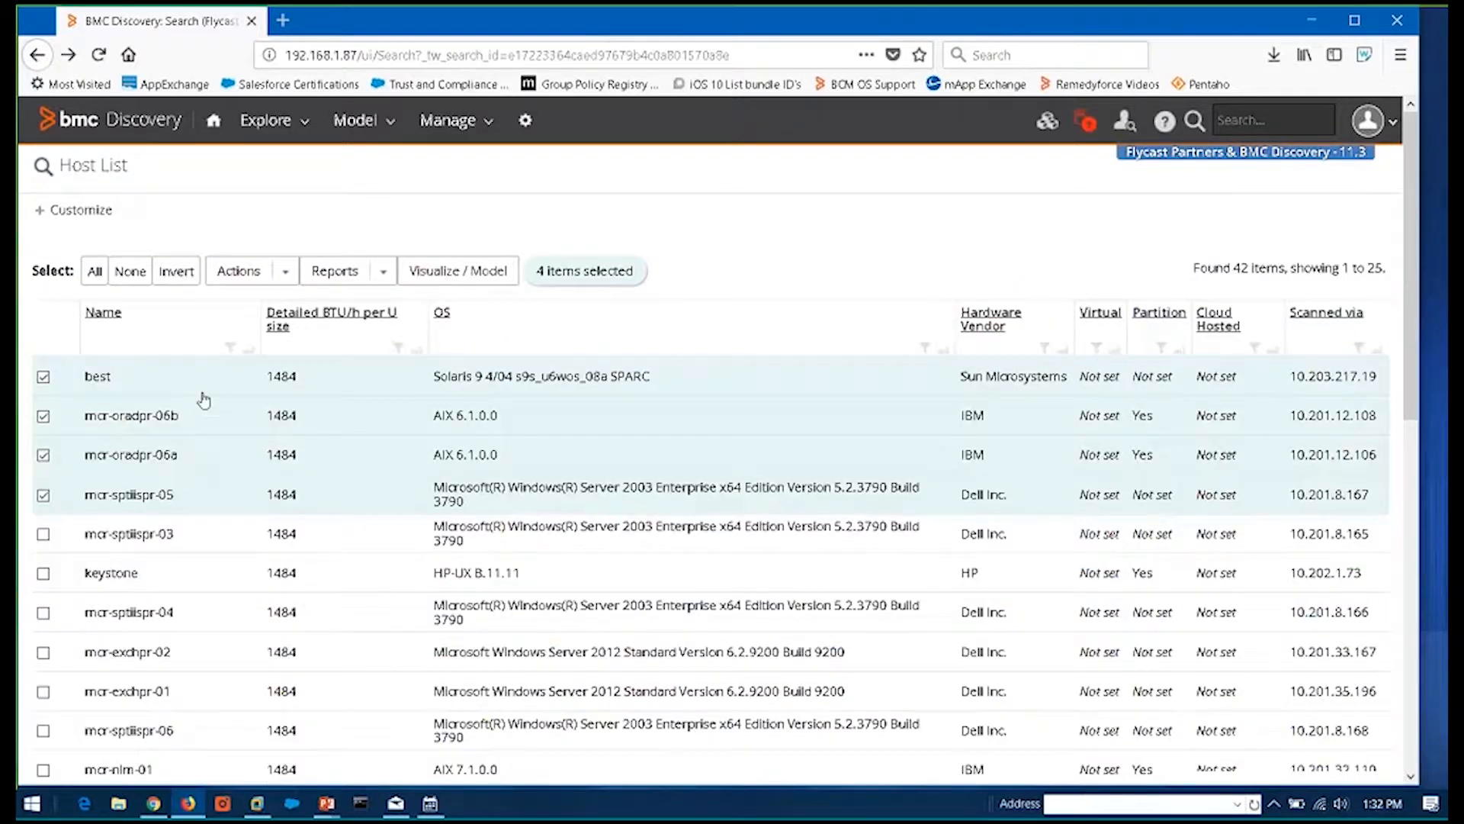
{"action": "left_click", "coordinate": [97, 375]}
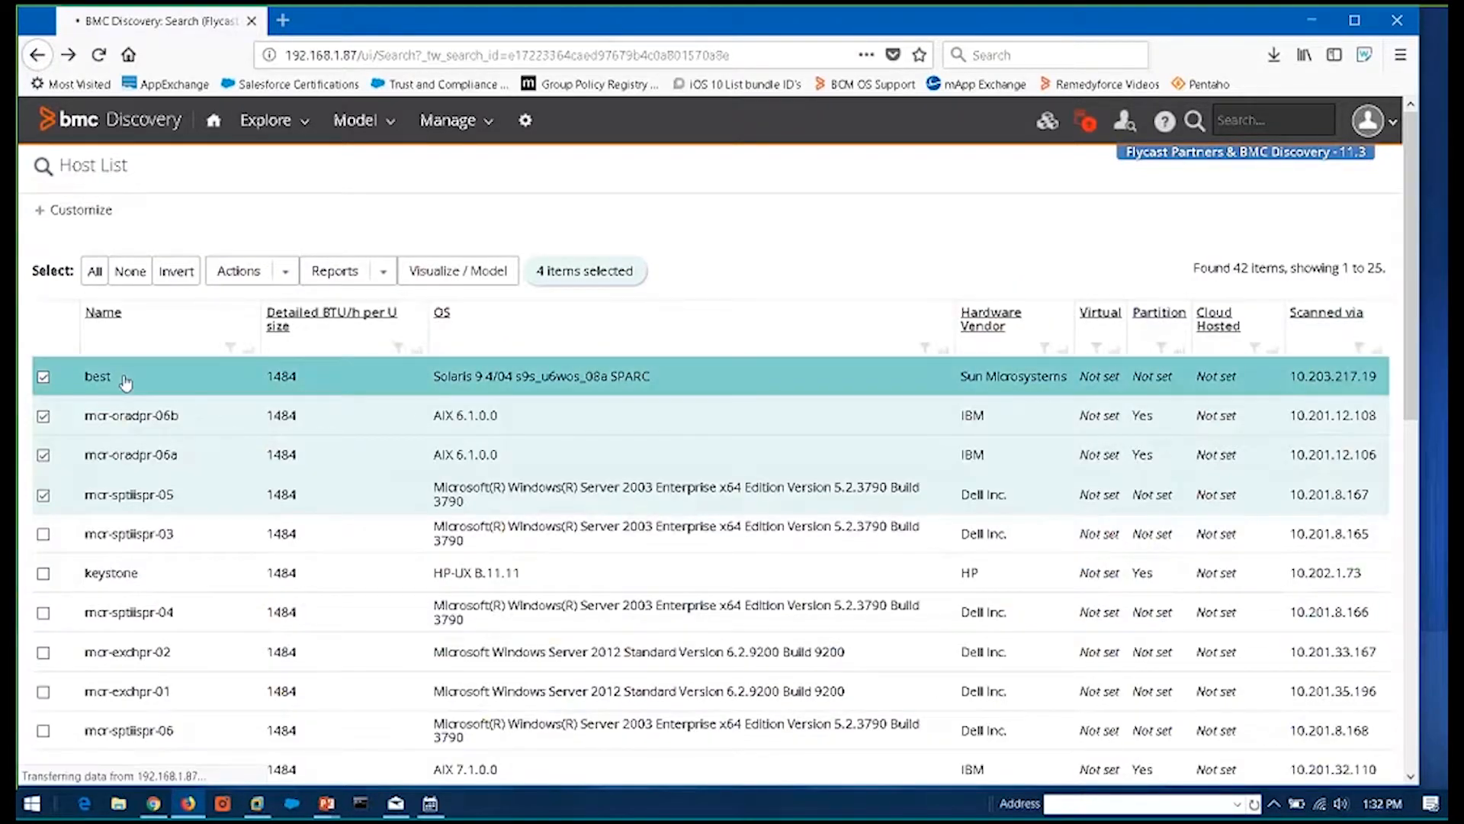
{"action": "left_click", "coordinate": [97, 376]}
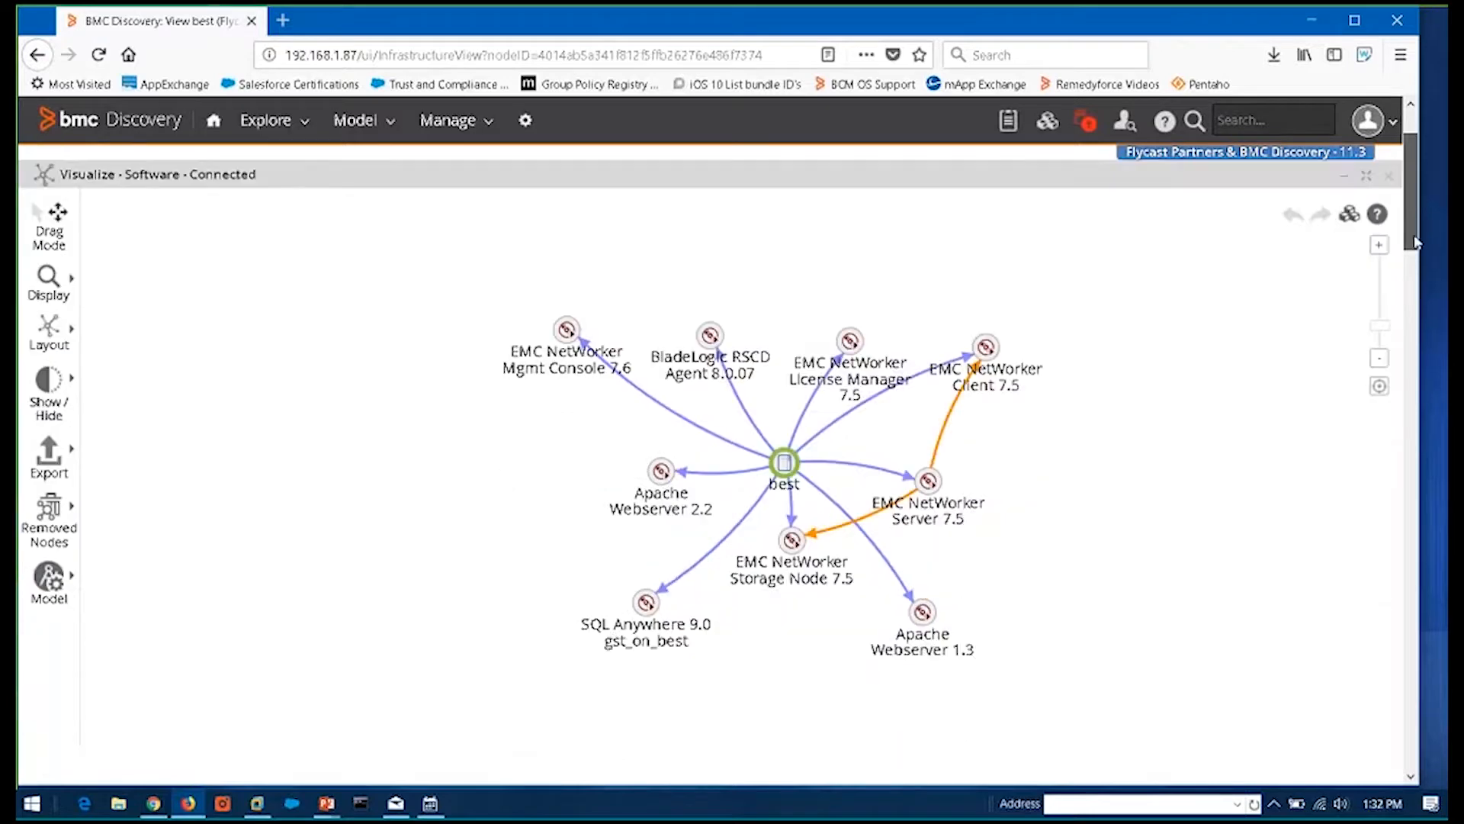
{"action": "scroll", "scroll_direction": "down", "scroll_amount": 3}
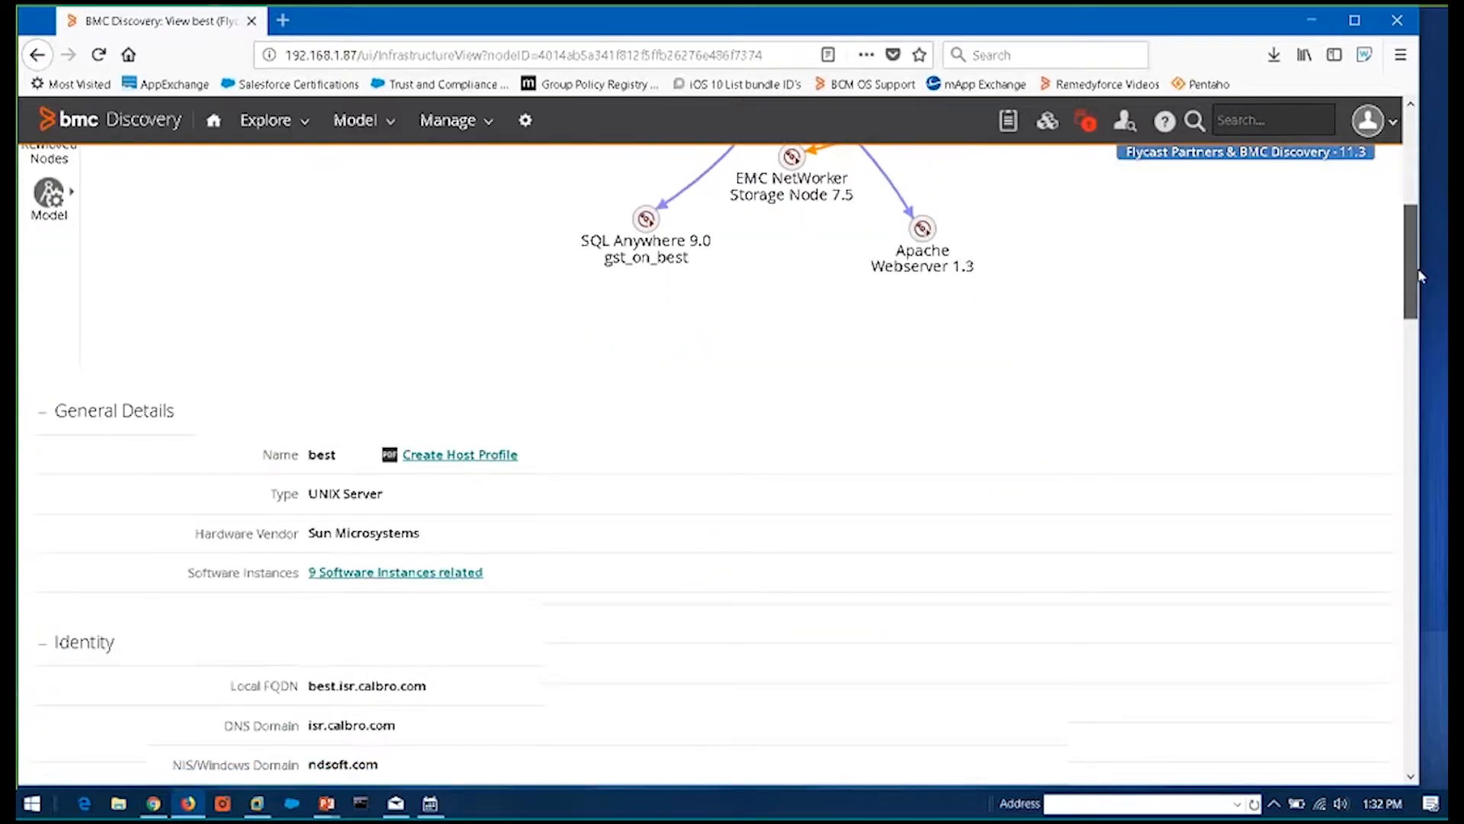
{"action": "scroll", "scroll_direction": "down", "scroll_amount": 3}
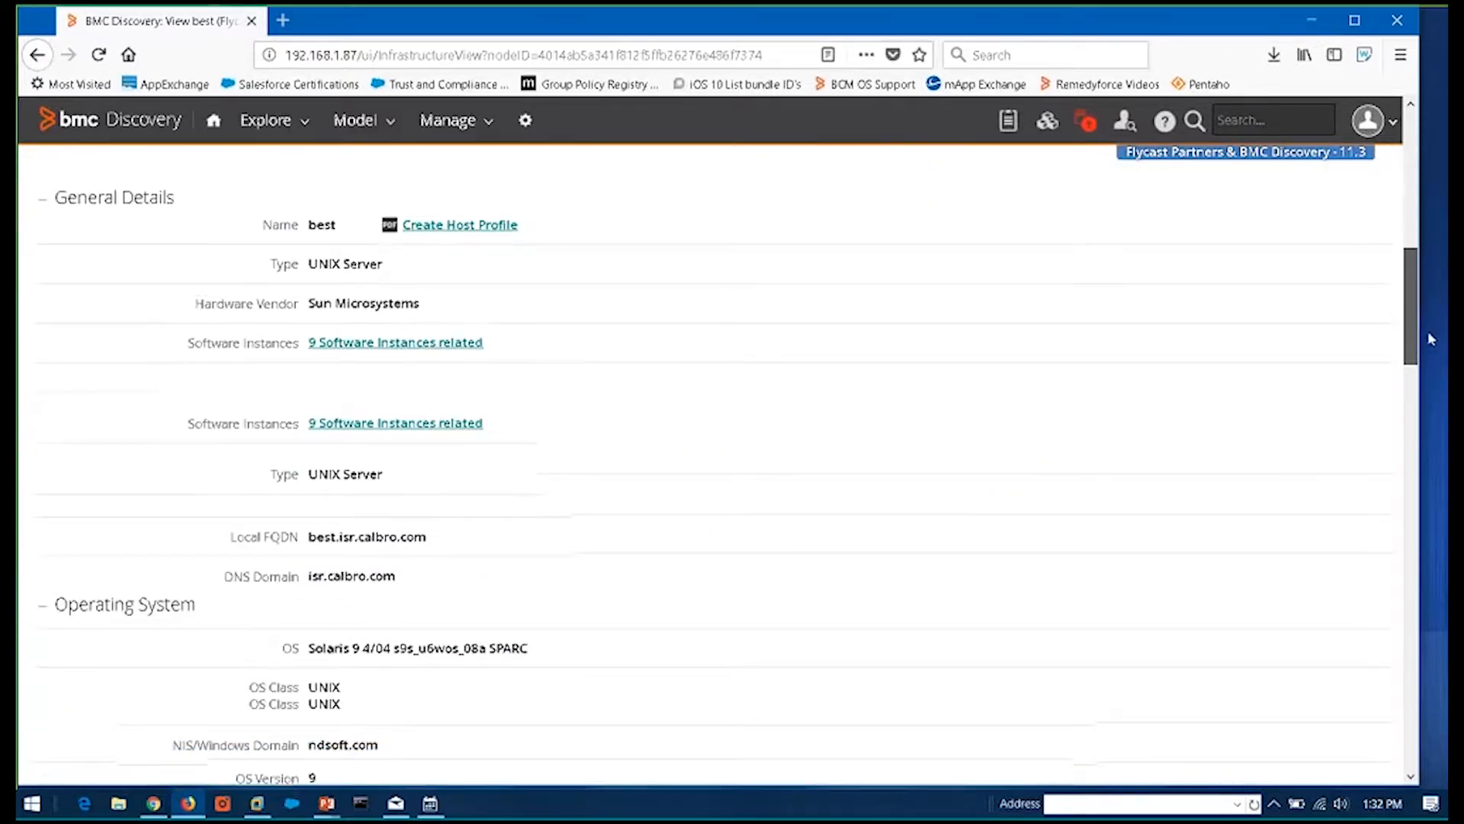
{"action": "scroll", "scroll_direction": "down", "scroll_amount": 3}
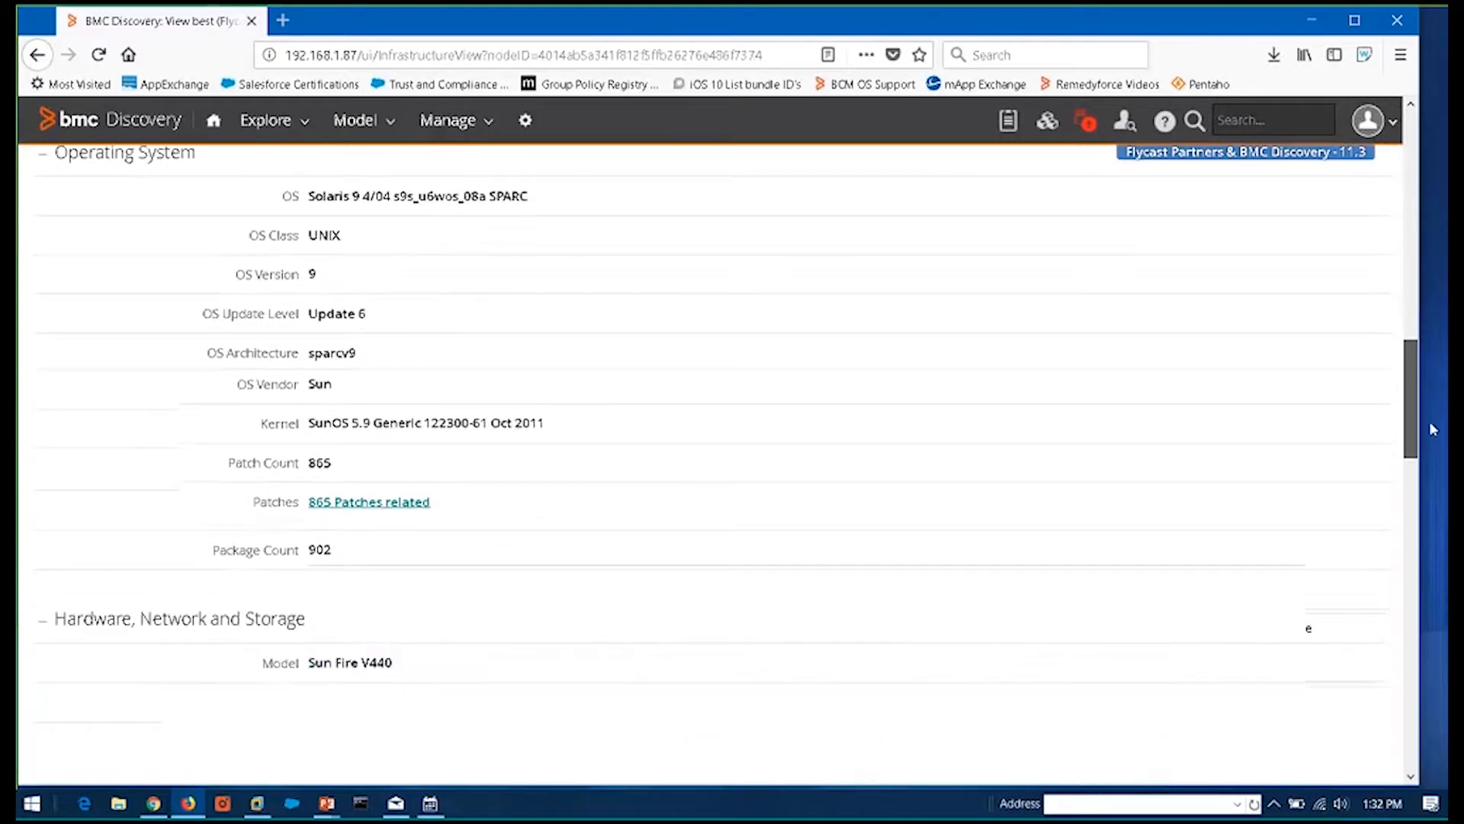
{"action": "scroll", "scroll_direction": "down", "scroll_amount": 3}
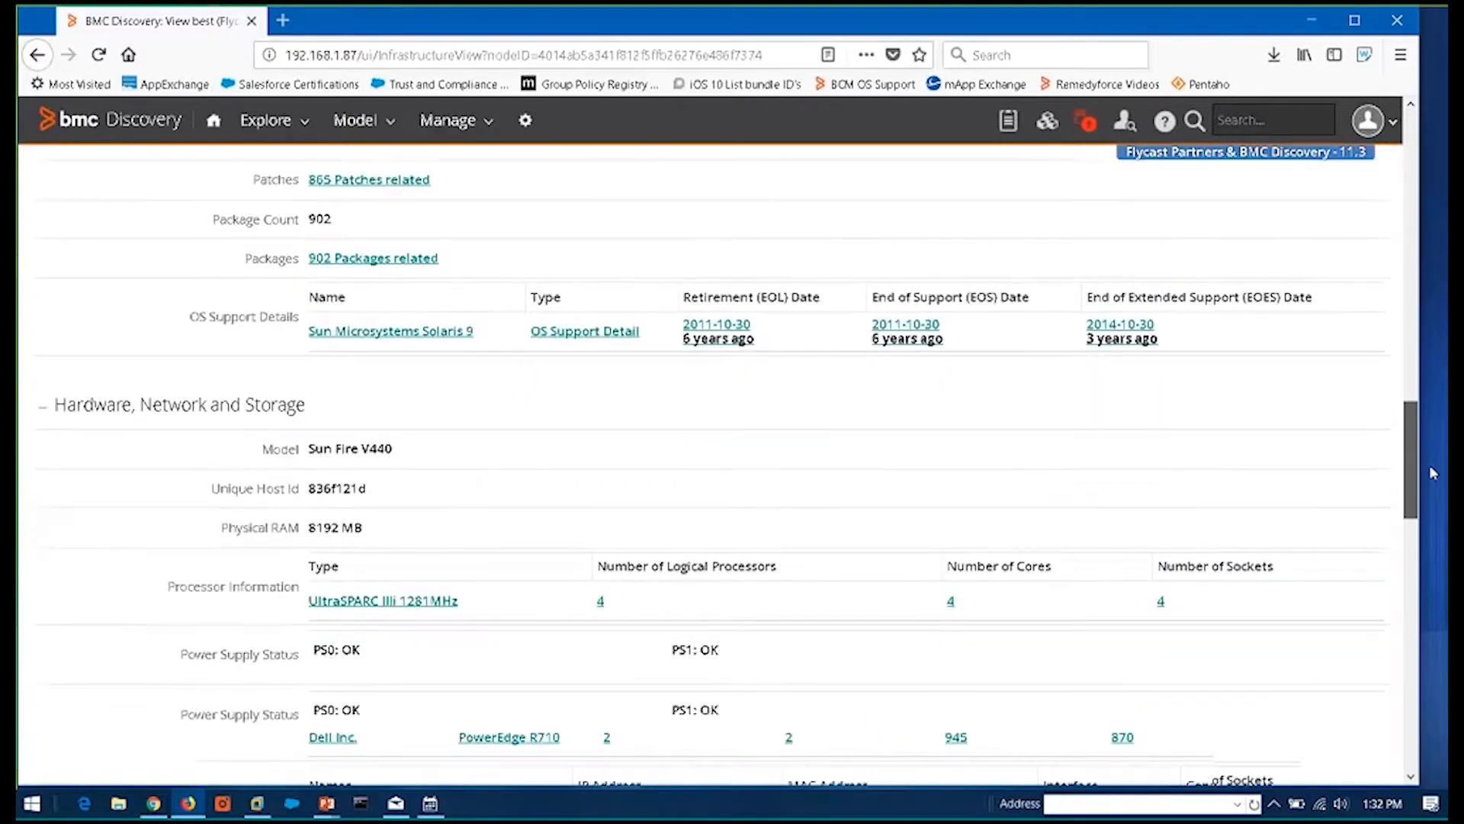
{"action": "scroll", "scroll_direction": "down", "scroll_amount": 3}
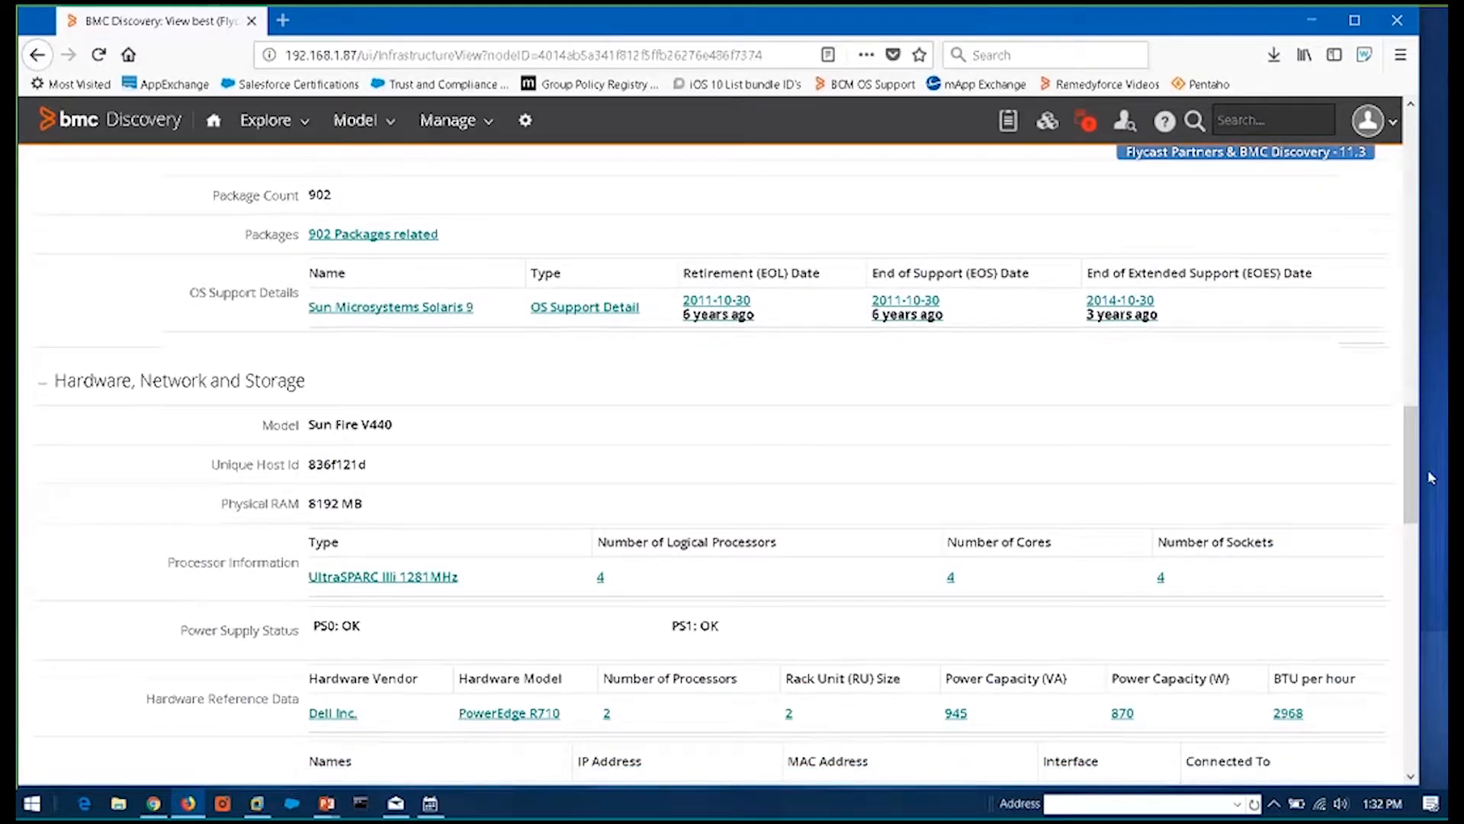
{"action": "scroll", "scroll_direction": "up", "scroll_amount": 3}
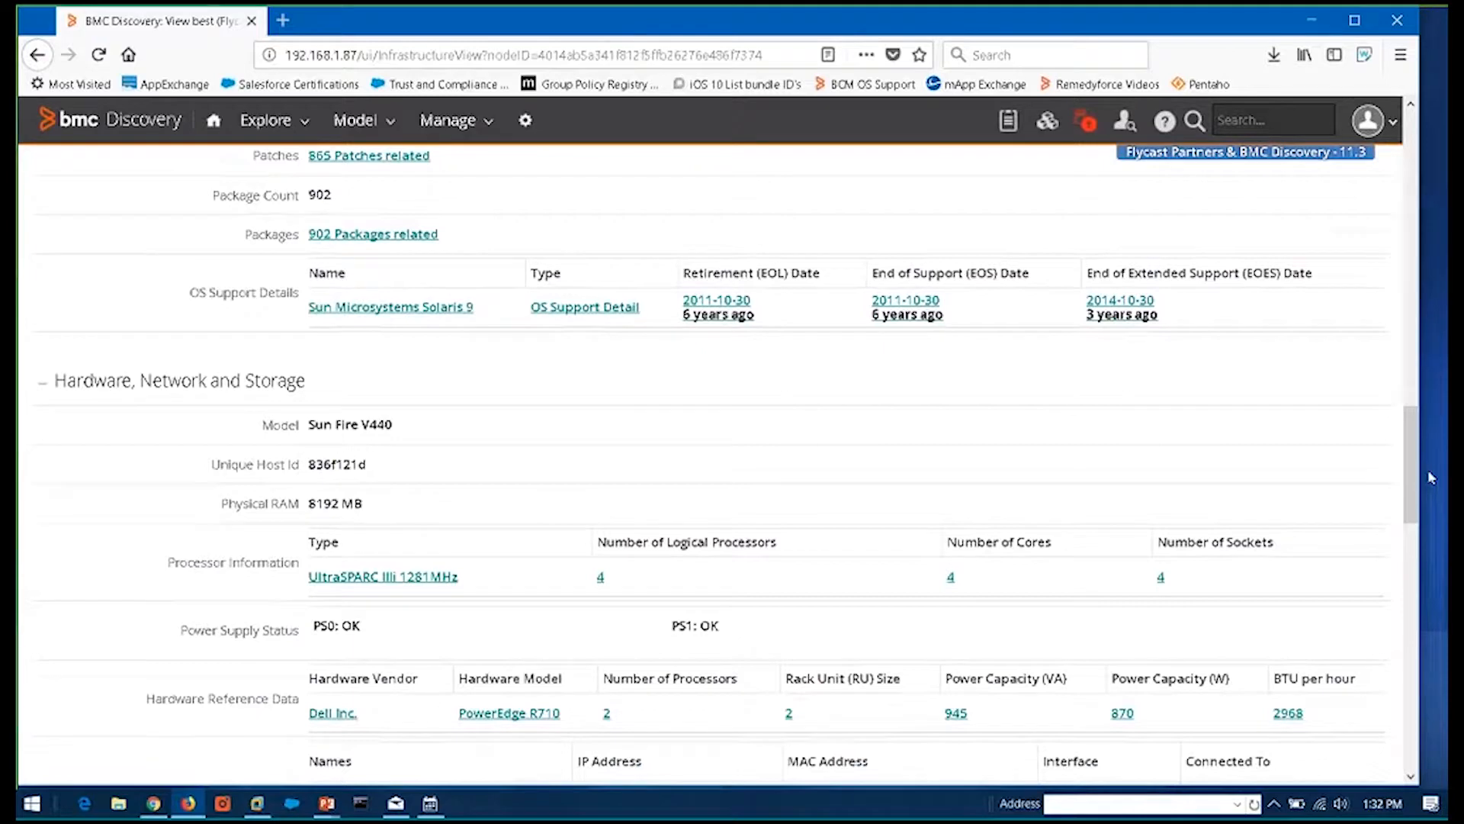
{"action": "mouse_move", "coordinate": [525, 437]}
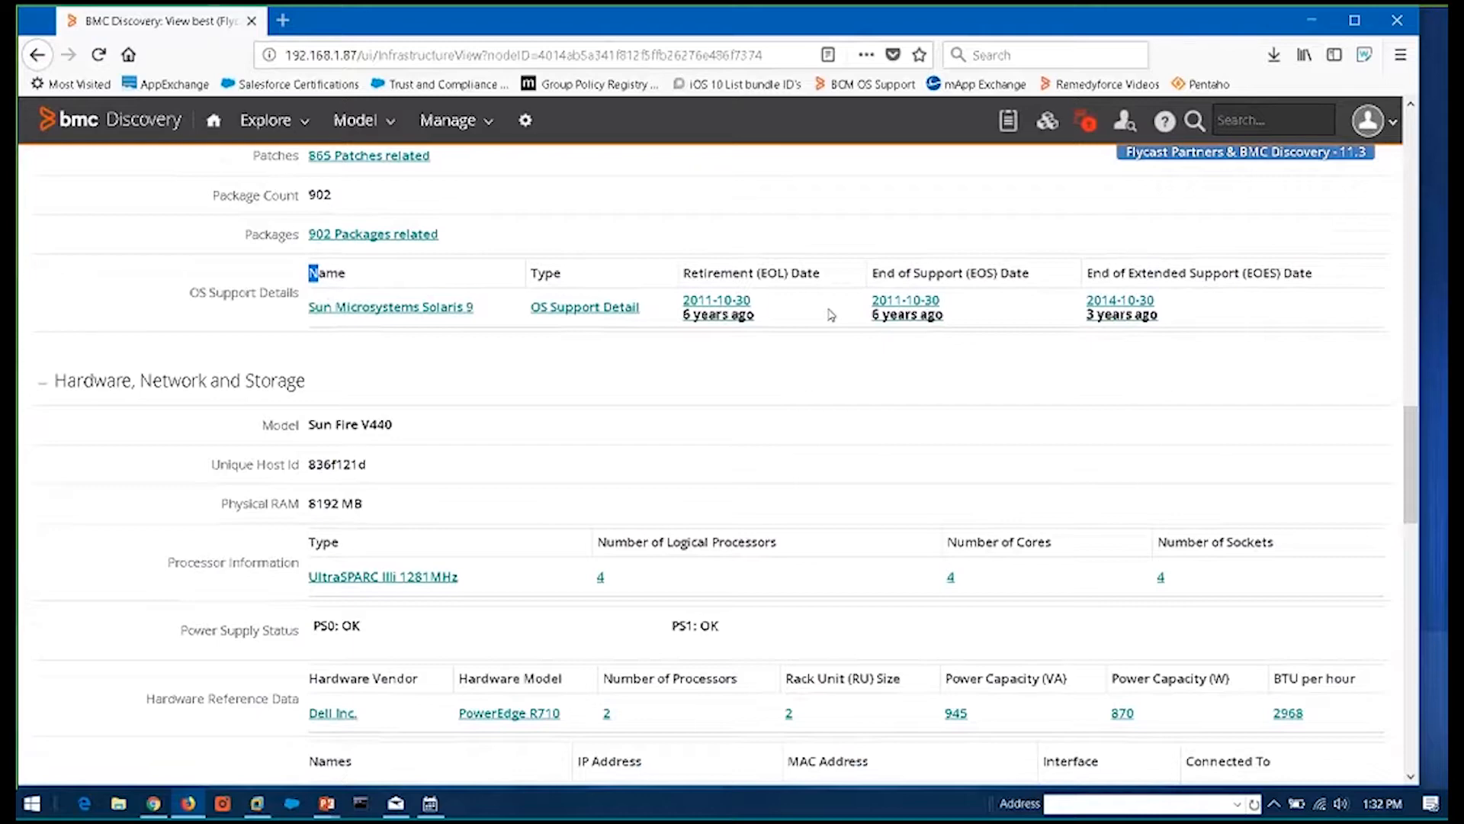
{"action": "mouse_move", "coordinate": [894, 227]}
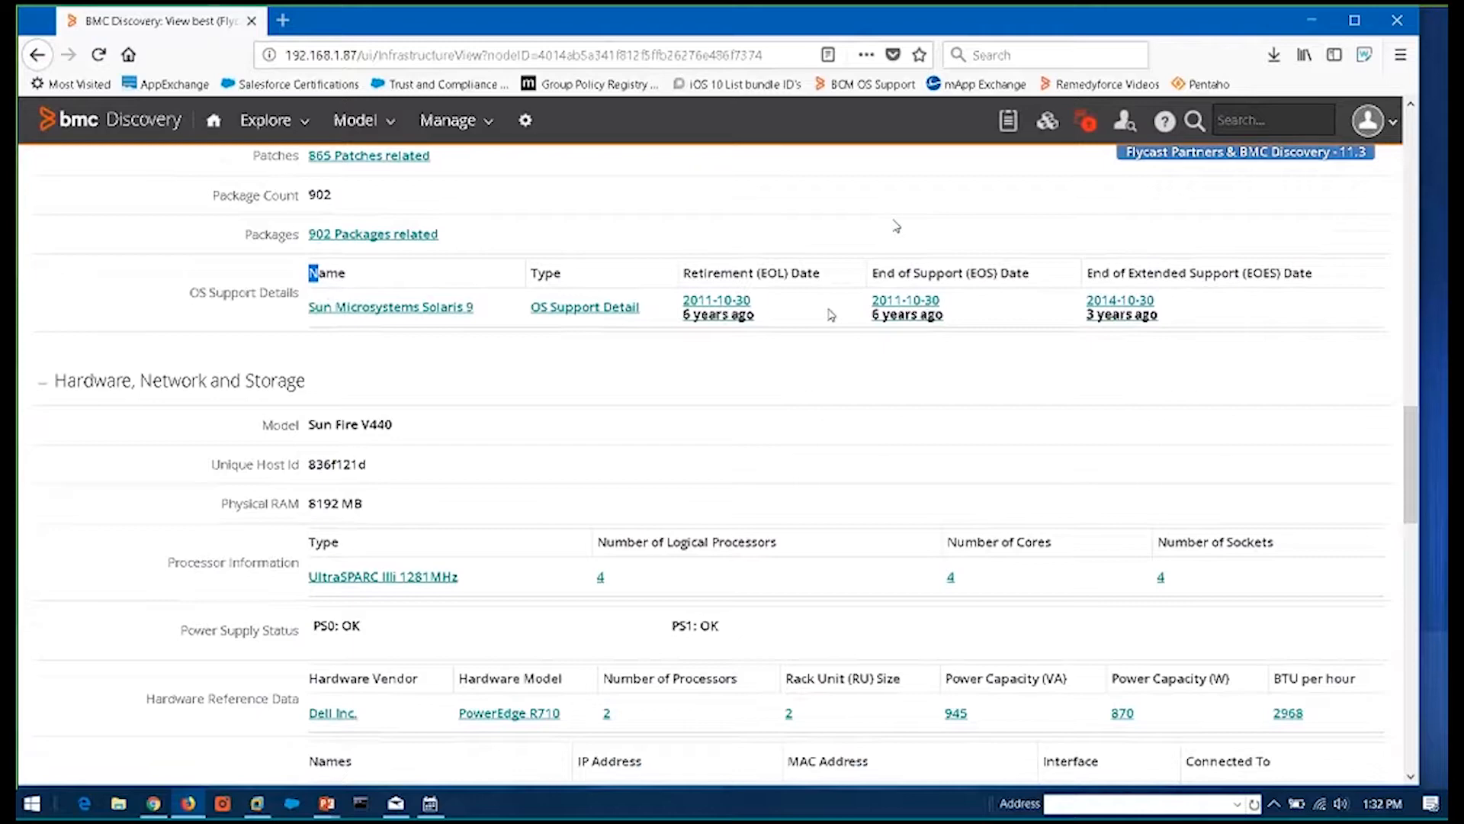
{"action": "mouse_move", "coordinate": [378, 122]}
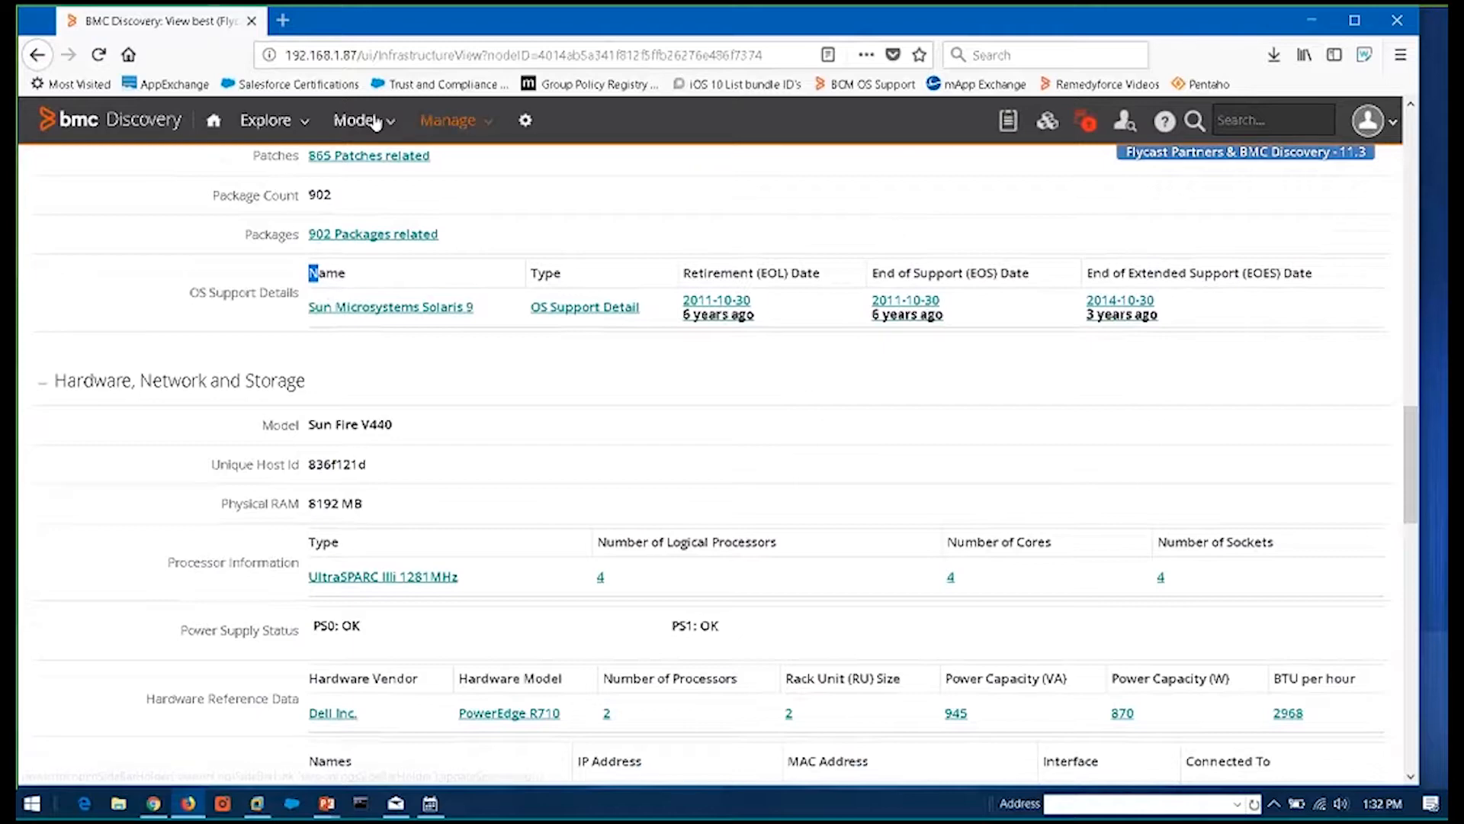
Pick OS Product Lifecycle Analysis from the available dashboards list
{"action": "left_click", "coordinate": [1008, 119]}
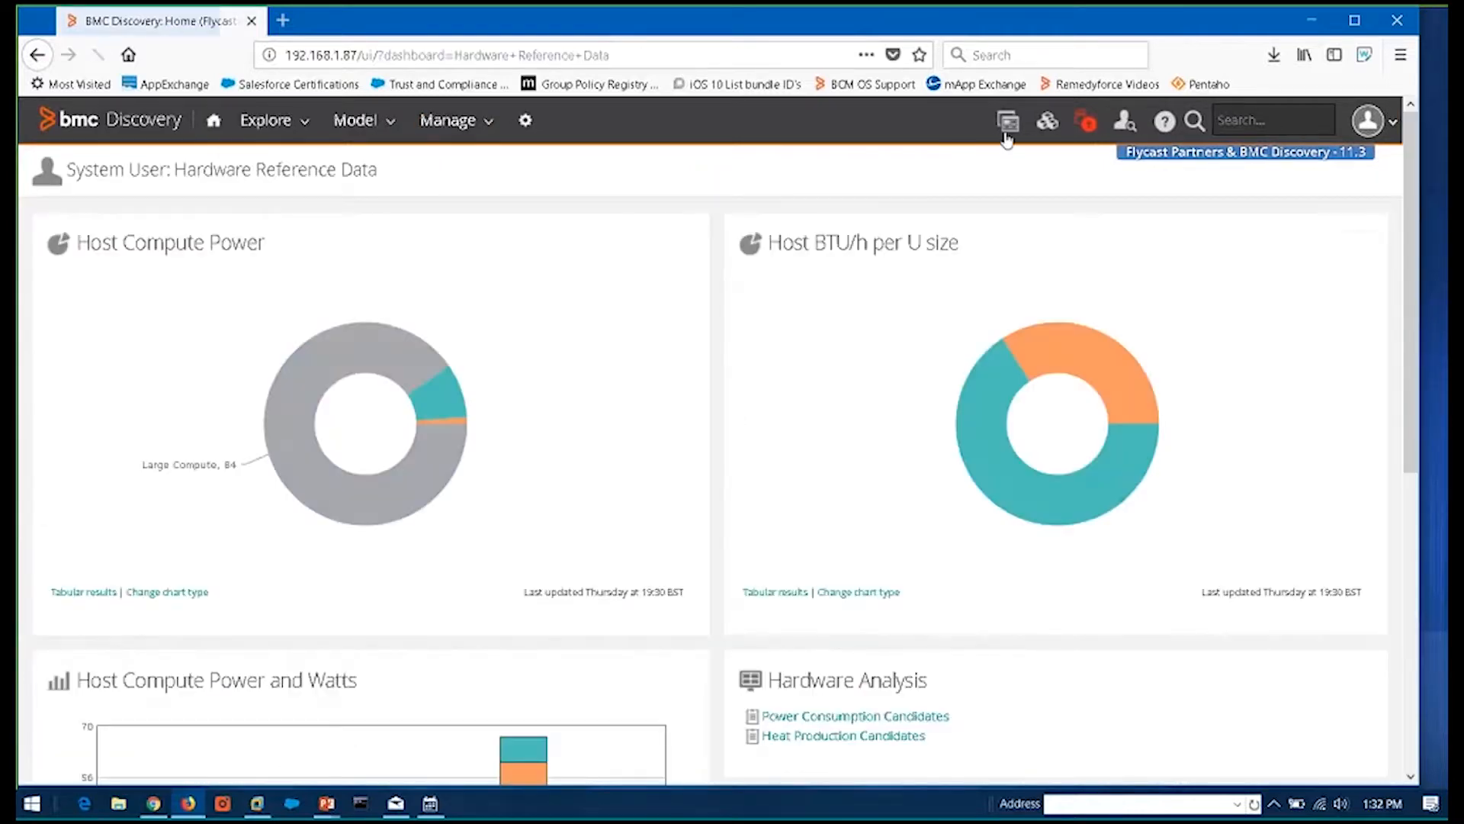
{"action": "left_click", "coordinate": [1006, 120]}
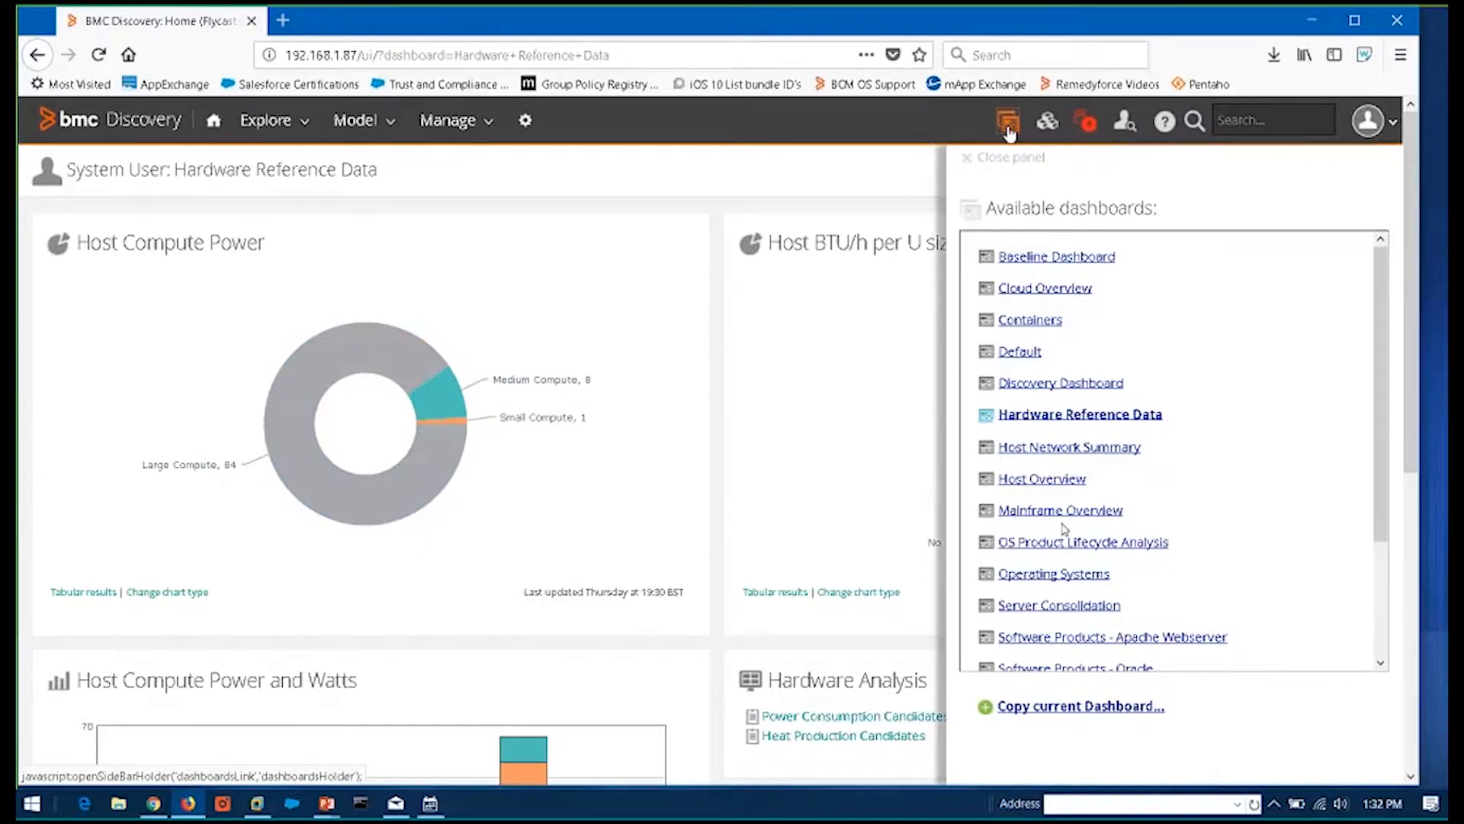
{"action": "left_click", "coordinate": [1082, 541]}
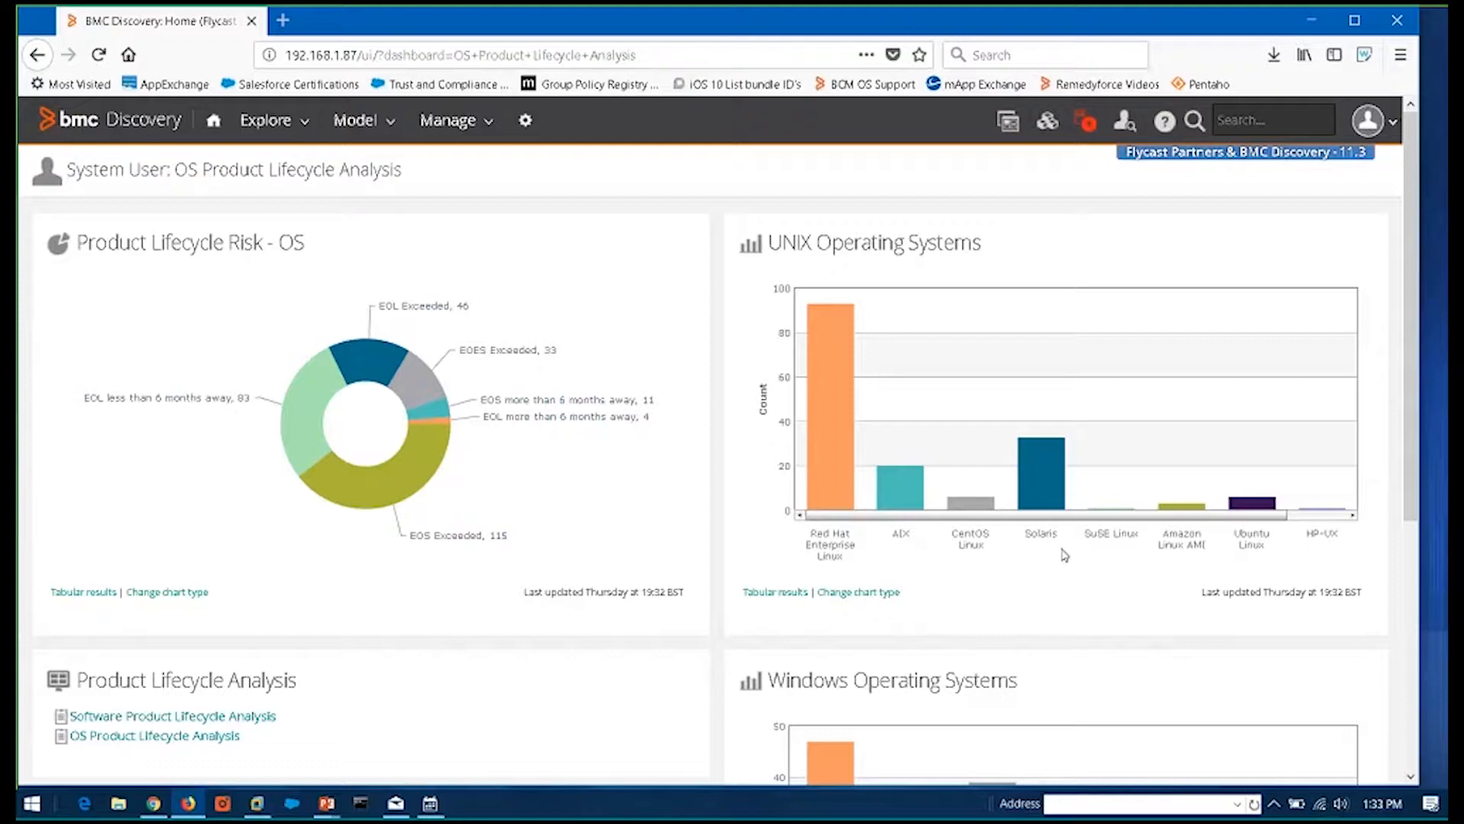
{"action": "mouse_move", "coordinate": [1162, 502]}
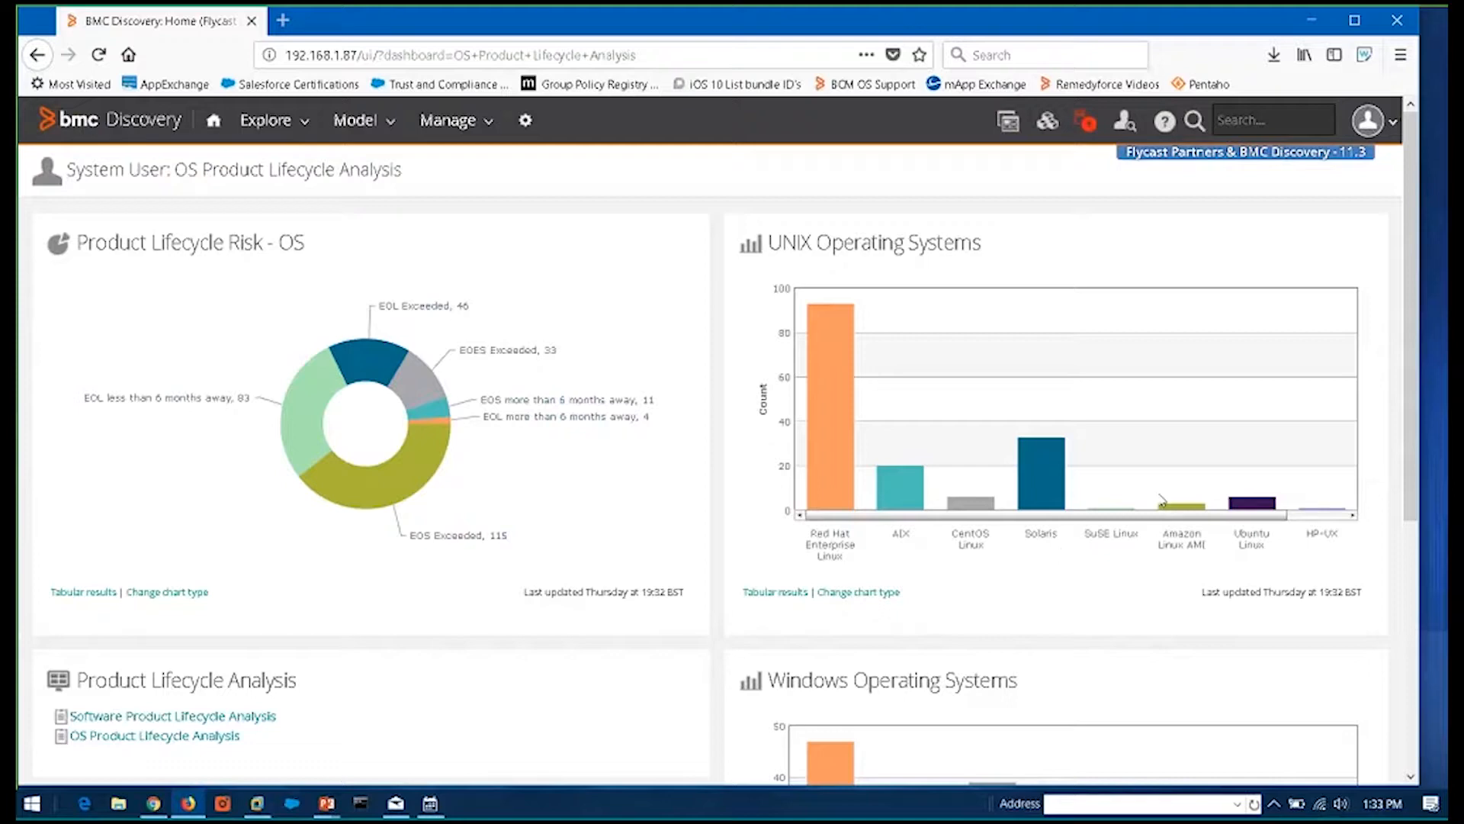
{"action": "scroll", "scroll_direction": "down", "scroll_amount": 3}
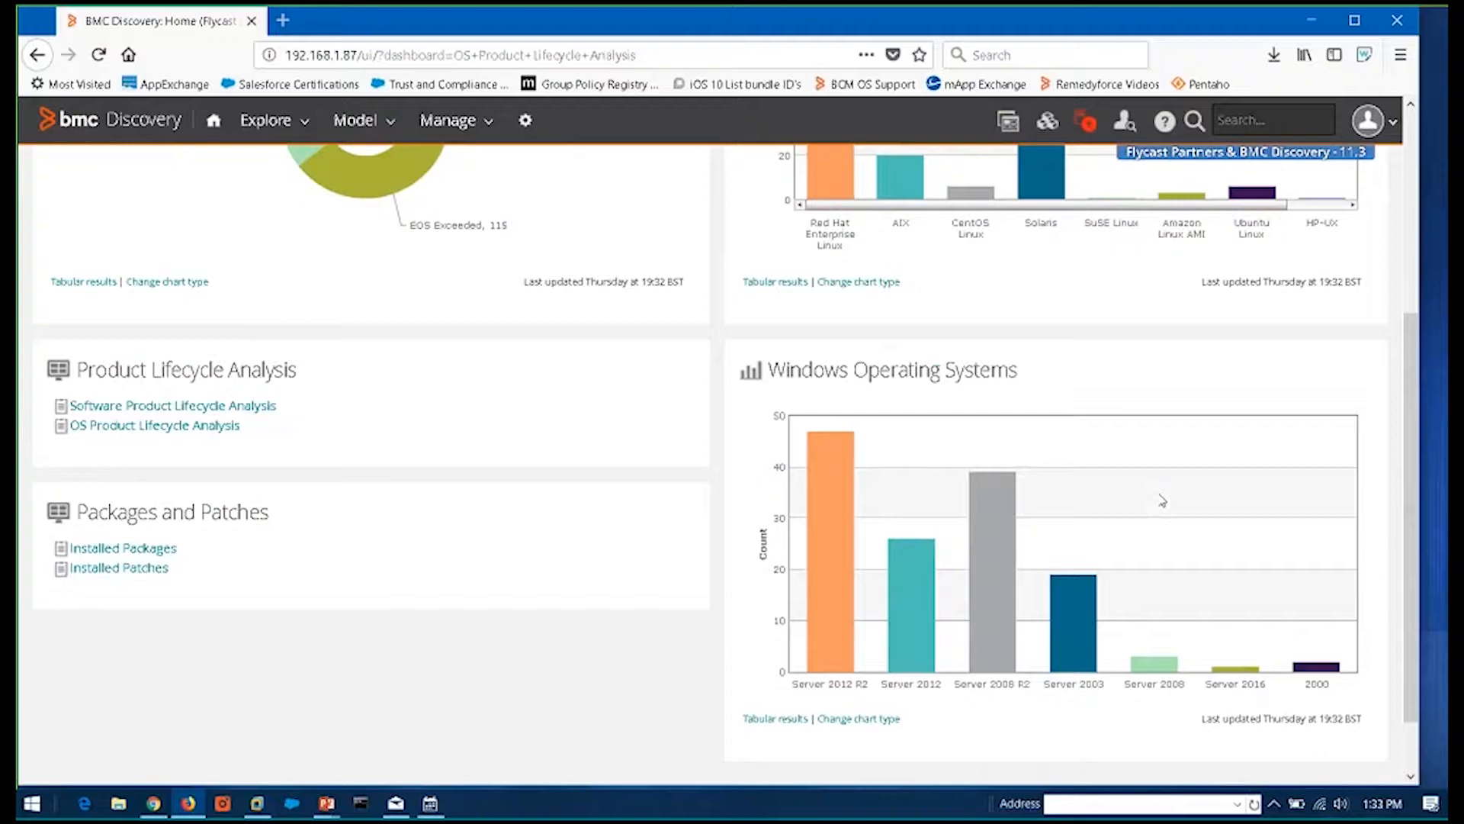
{"action": "mouse_move", "coordinate": [833, 641]}
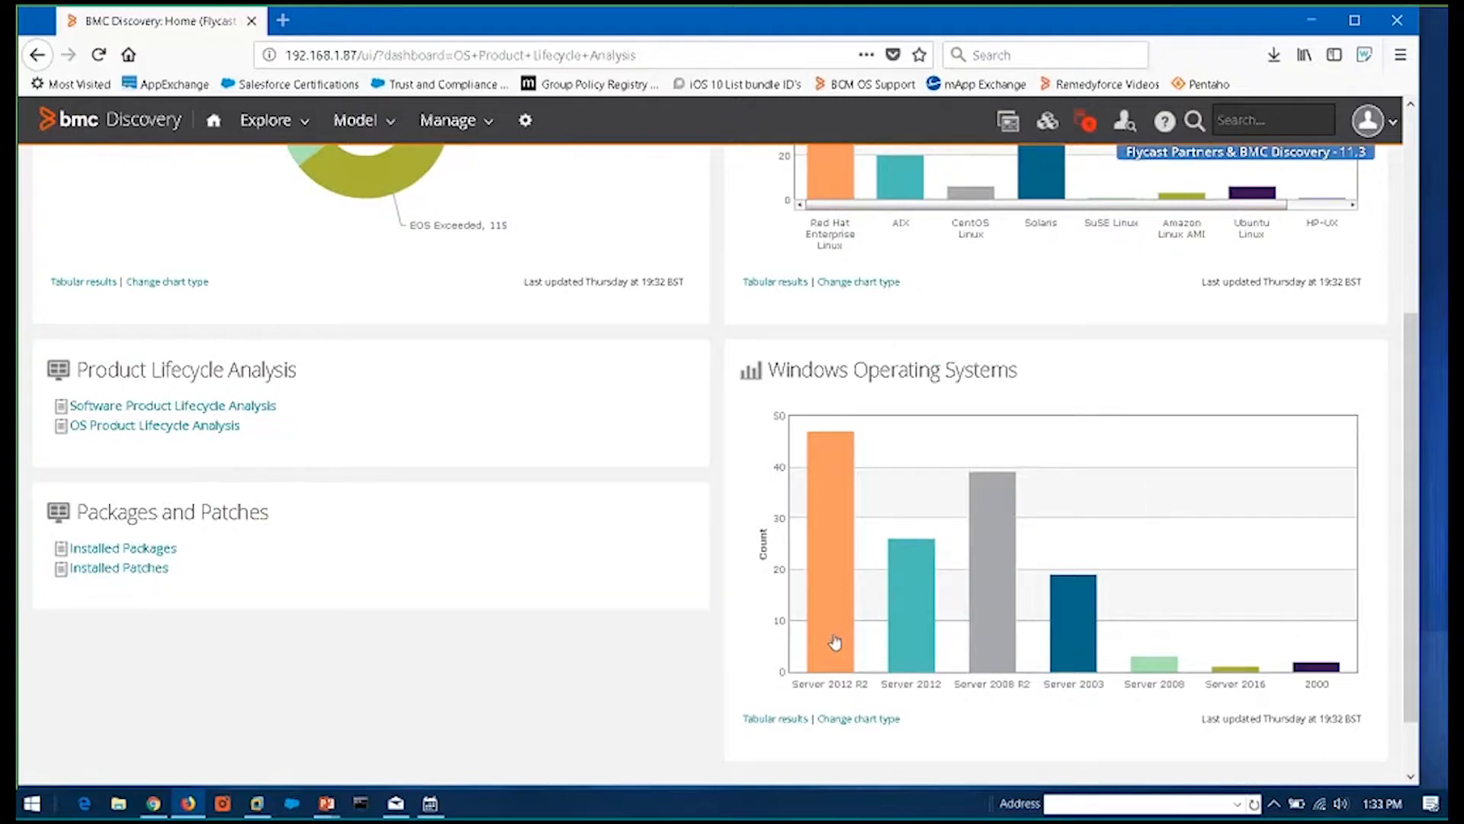
{"action": "mouse_move", "coordinate": [1247, 681]}
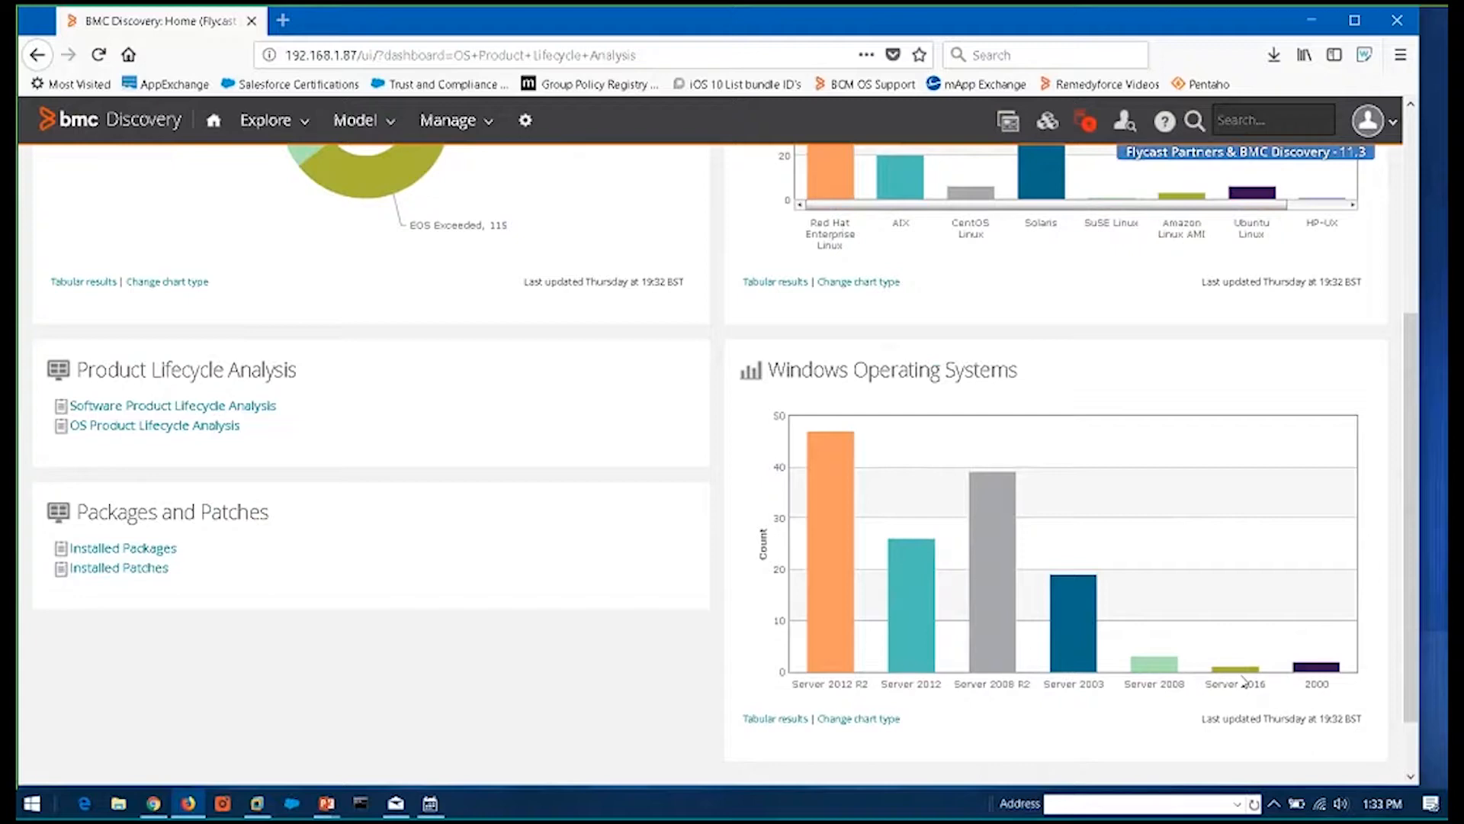
{"action": "mouse_move", "coordinate": [1317, 668]}
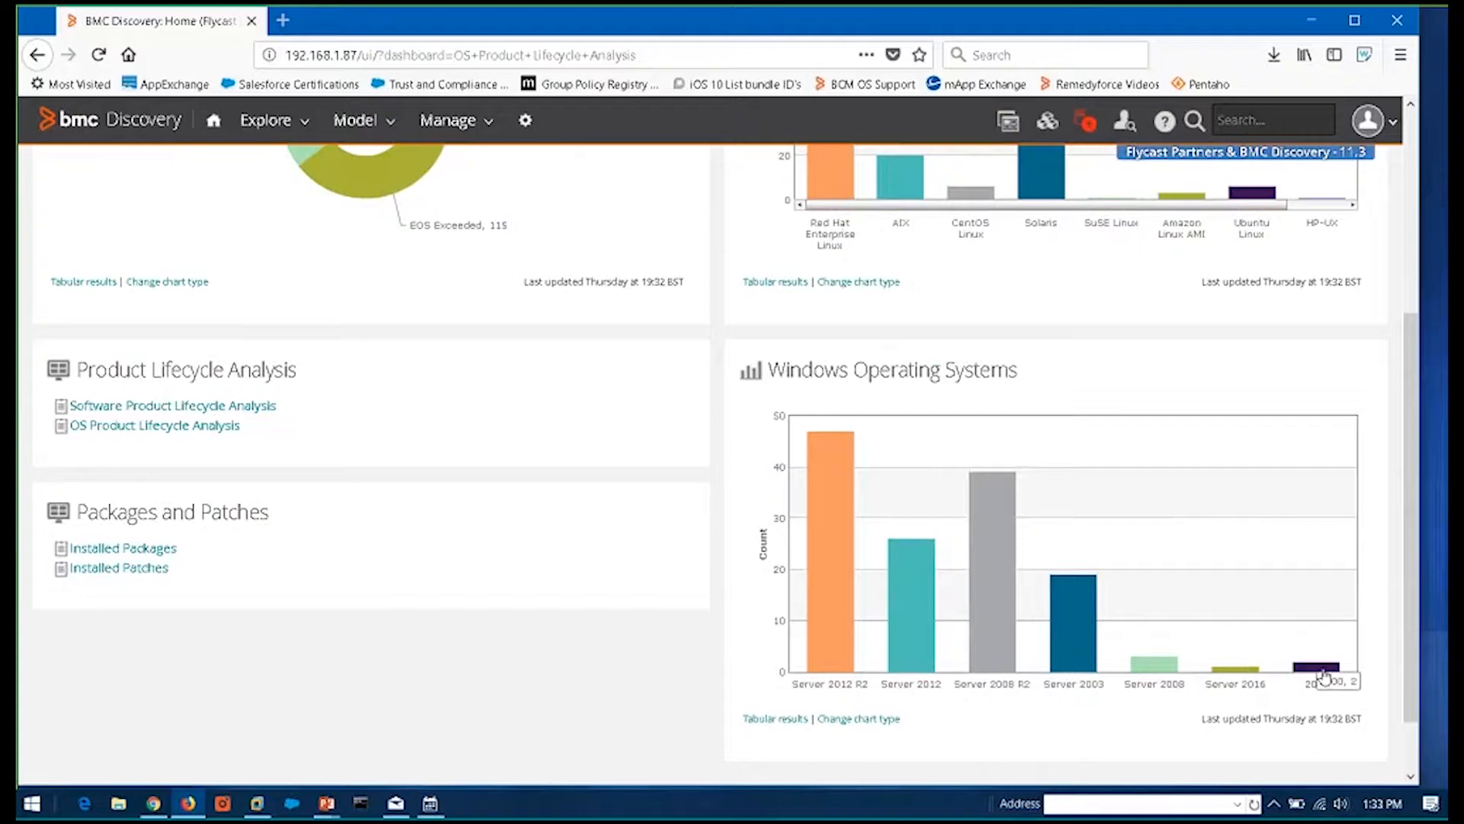
{"action": "left_click", "coordinate": [1319, 668]}
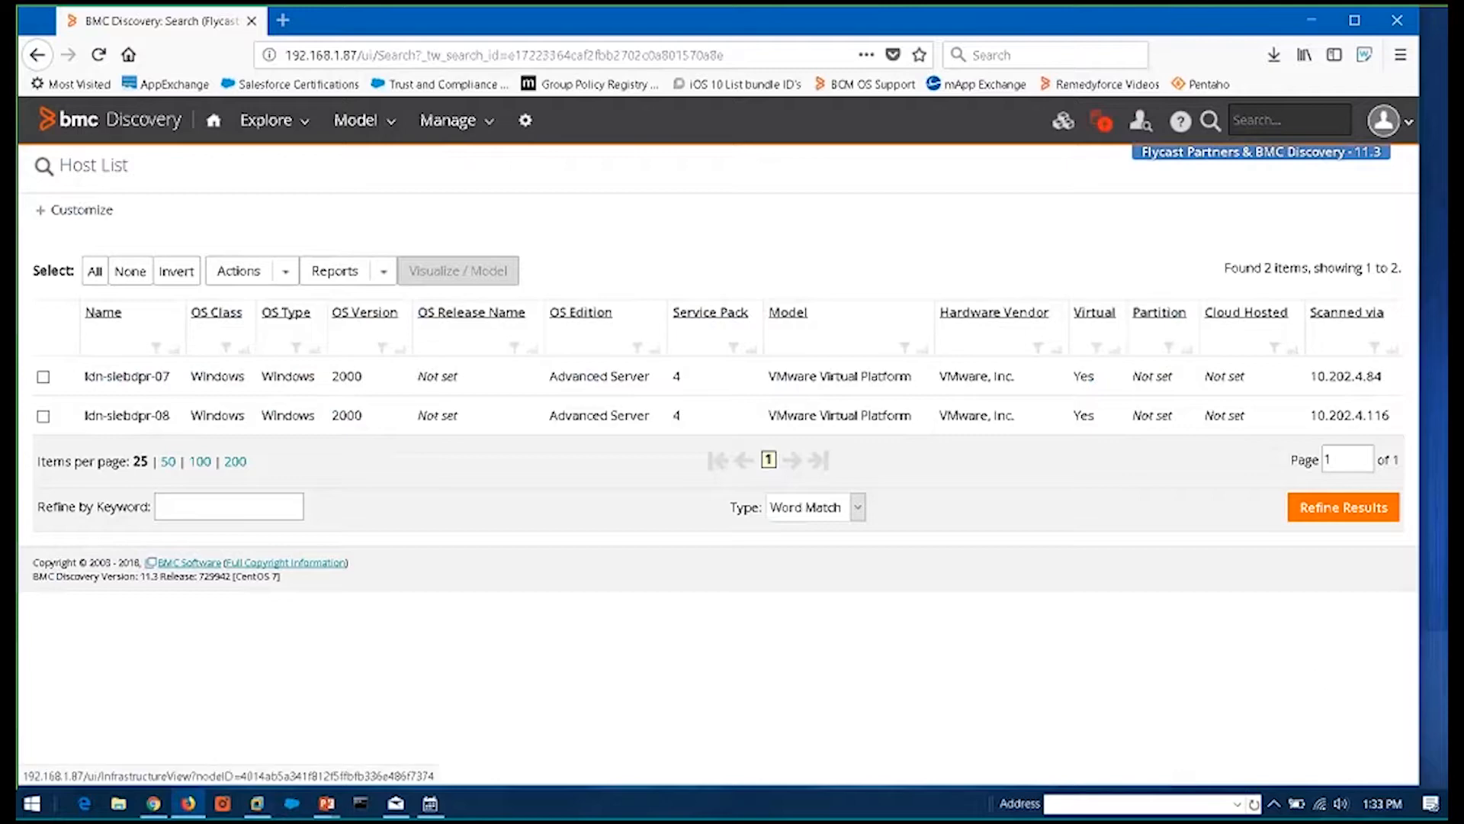
{"action": "left_click", "coordinate": [37, 54]}
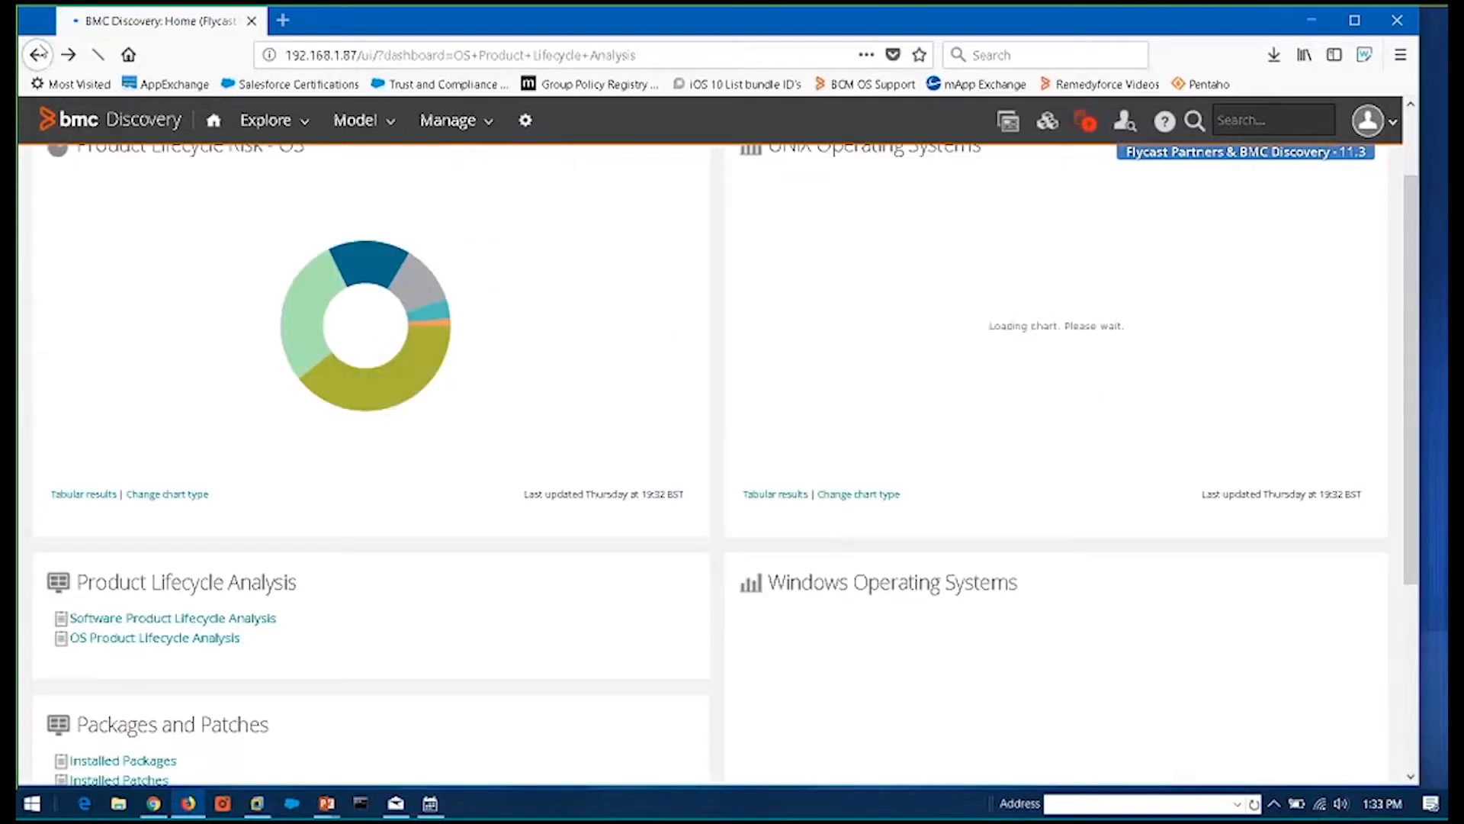
{"action": "scroll", "scroll_direction": "up", "scroll_amount": 3}
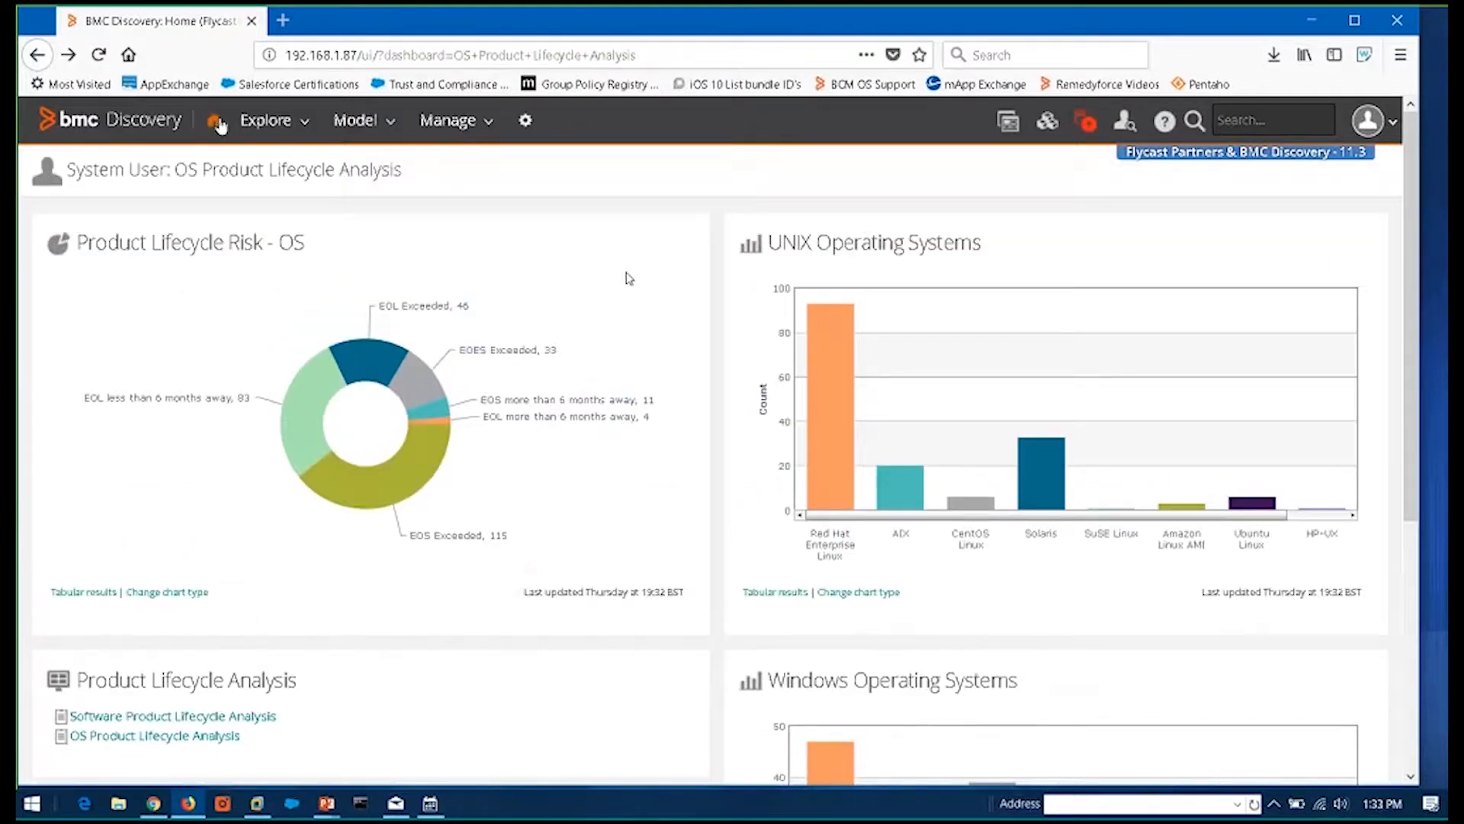
{"action": "mouse_move", "coordinate": [948, 101]}
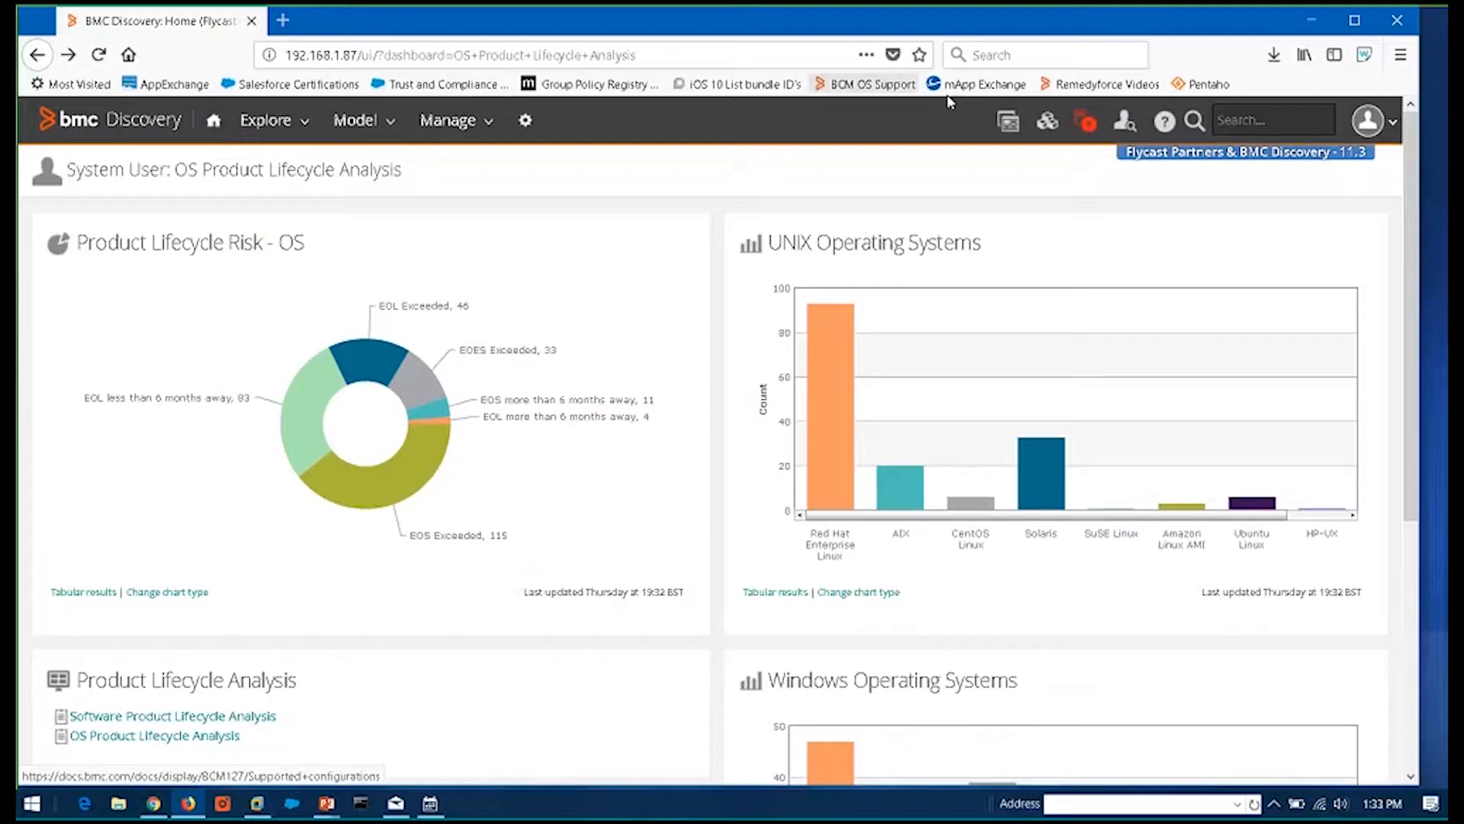
{"action": "mouse_move", "coordinate": [1007, 121]}
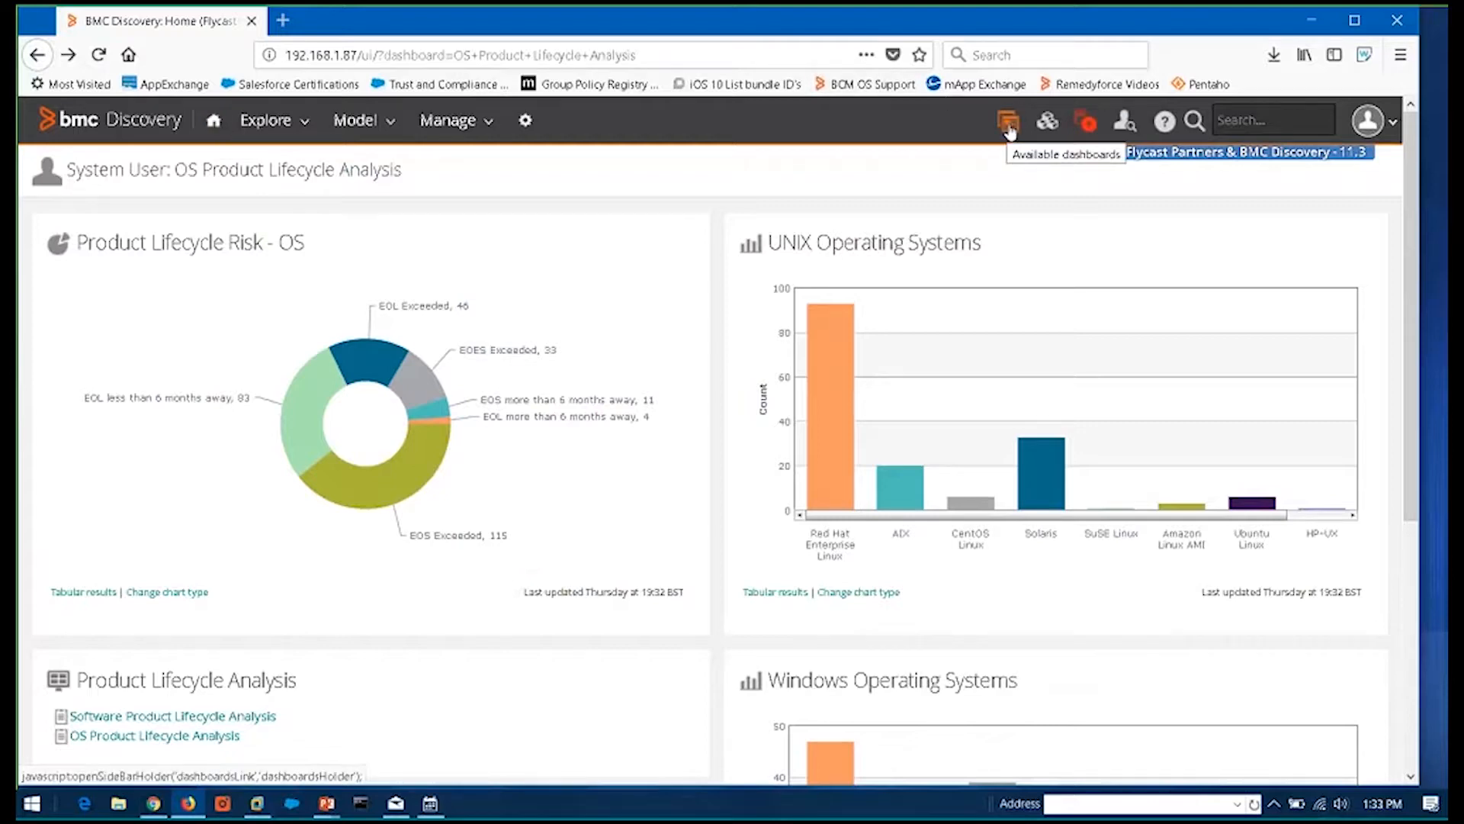
Select Software Products Lifecycle Analysis from the available dashboards list
{"action": "left_click", "coordinate": [1007, 120]}
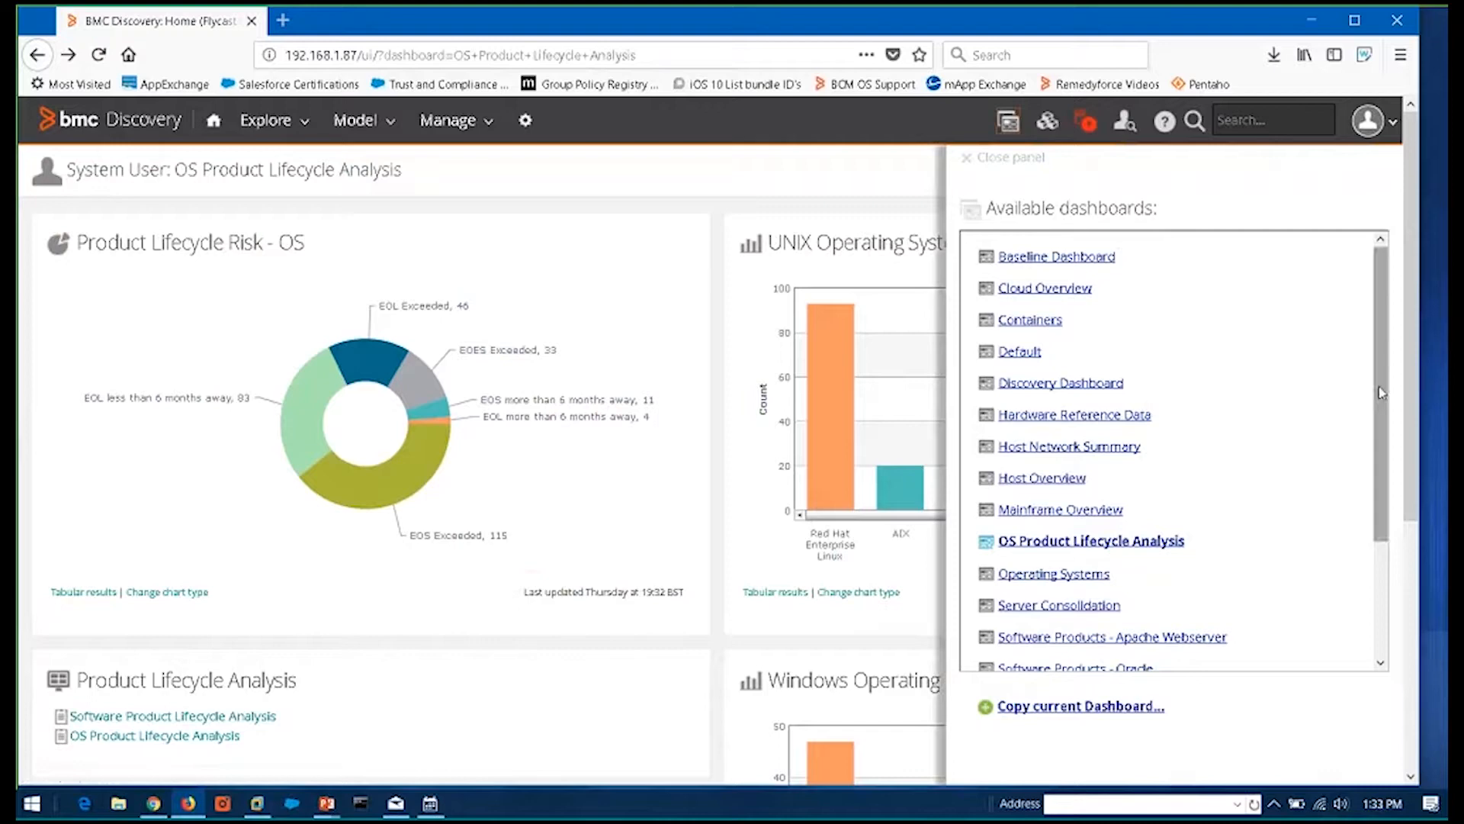
{"action": "scroll", "scroll_direction": "down", "scroll_amount": 3}
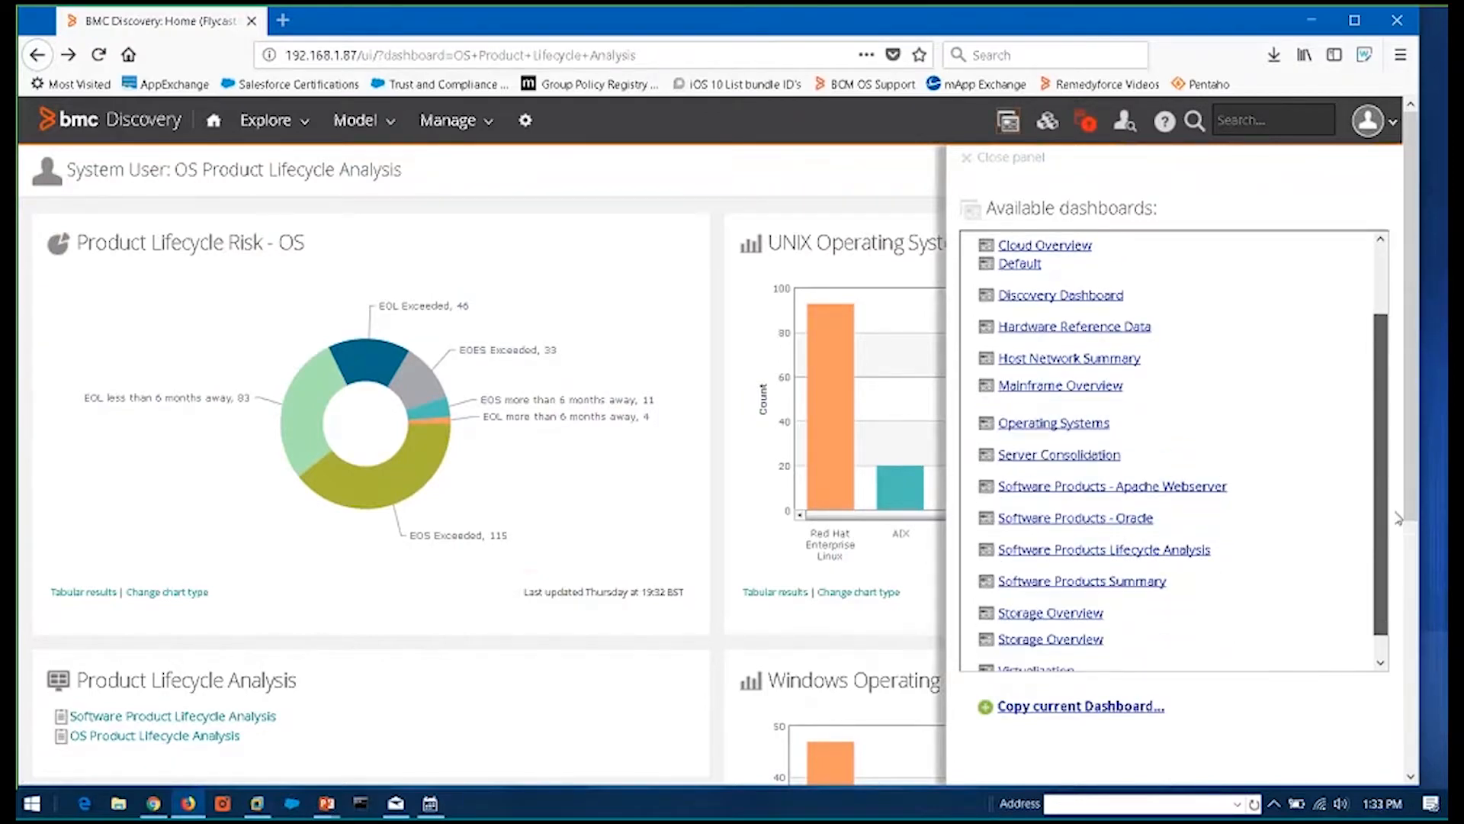
{"action": "scroll", "scroll_direction": "down", "scroll_amount": 3}
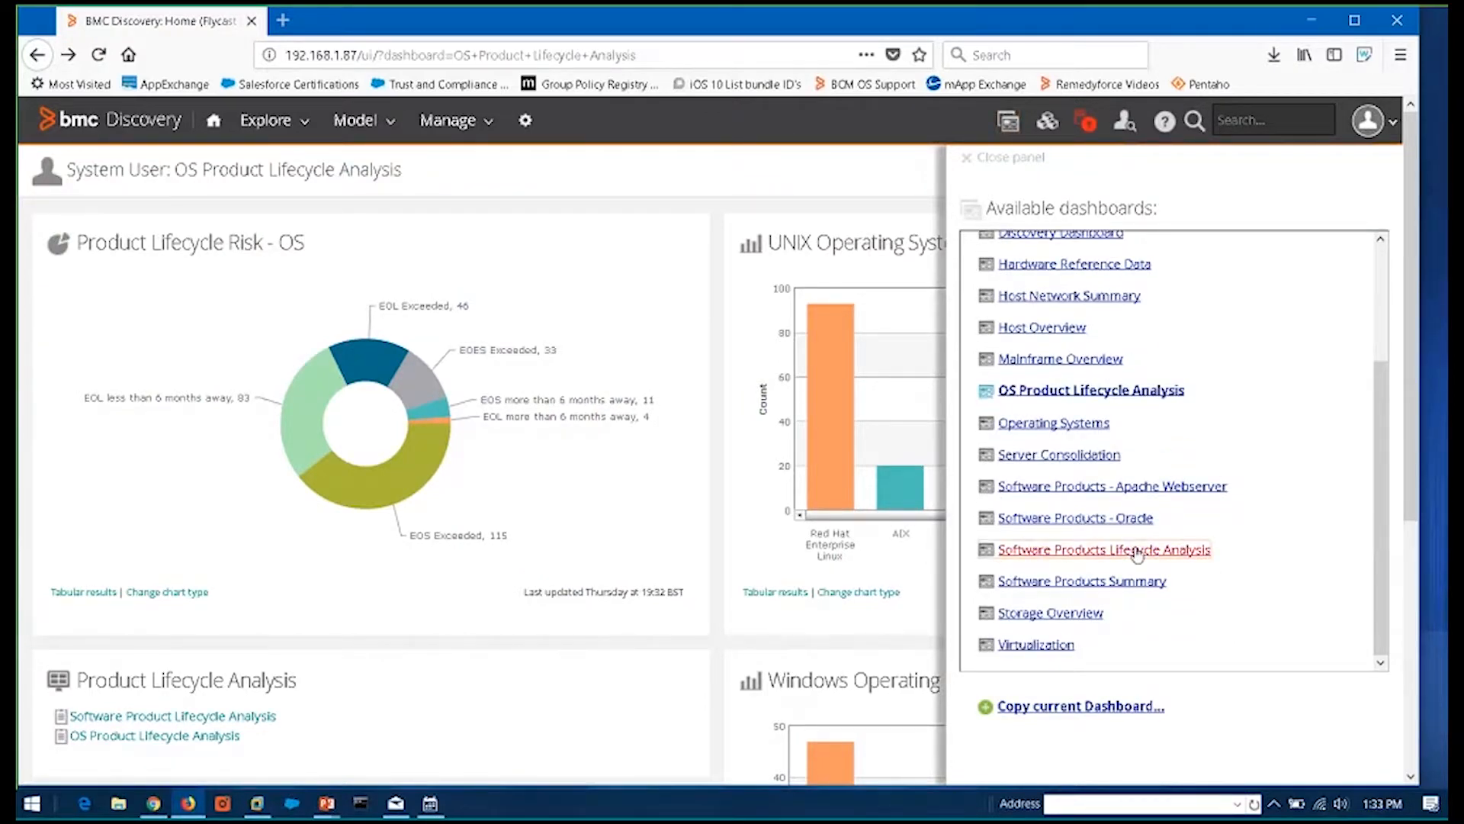
{"action": "left_click", "coordinate": [1103, 549]}
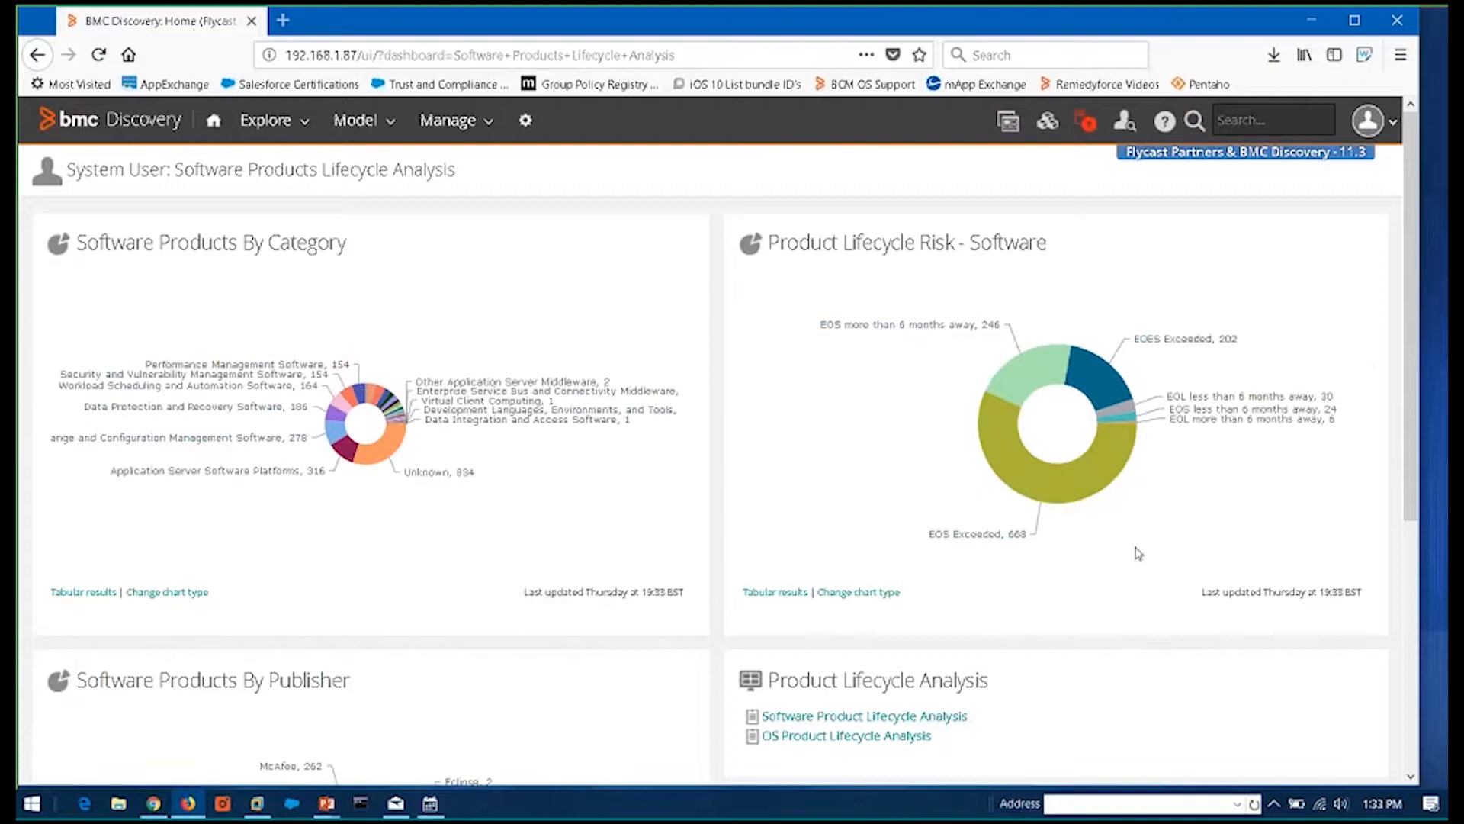
{"action": "mouse_move", "coordinate": [381, 448]}
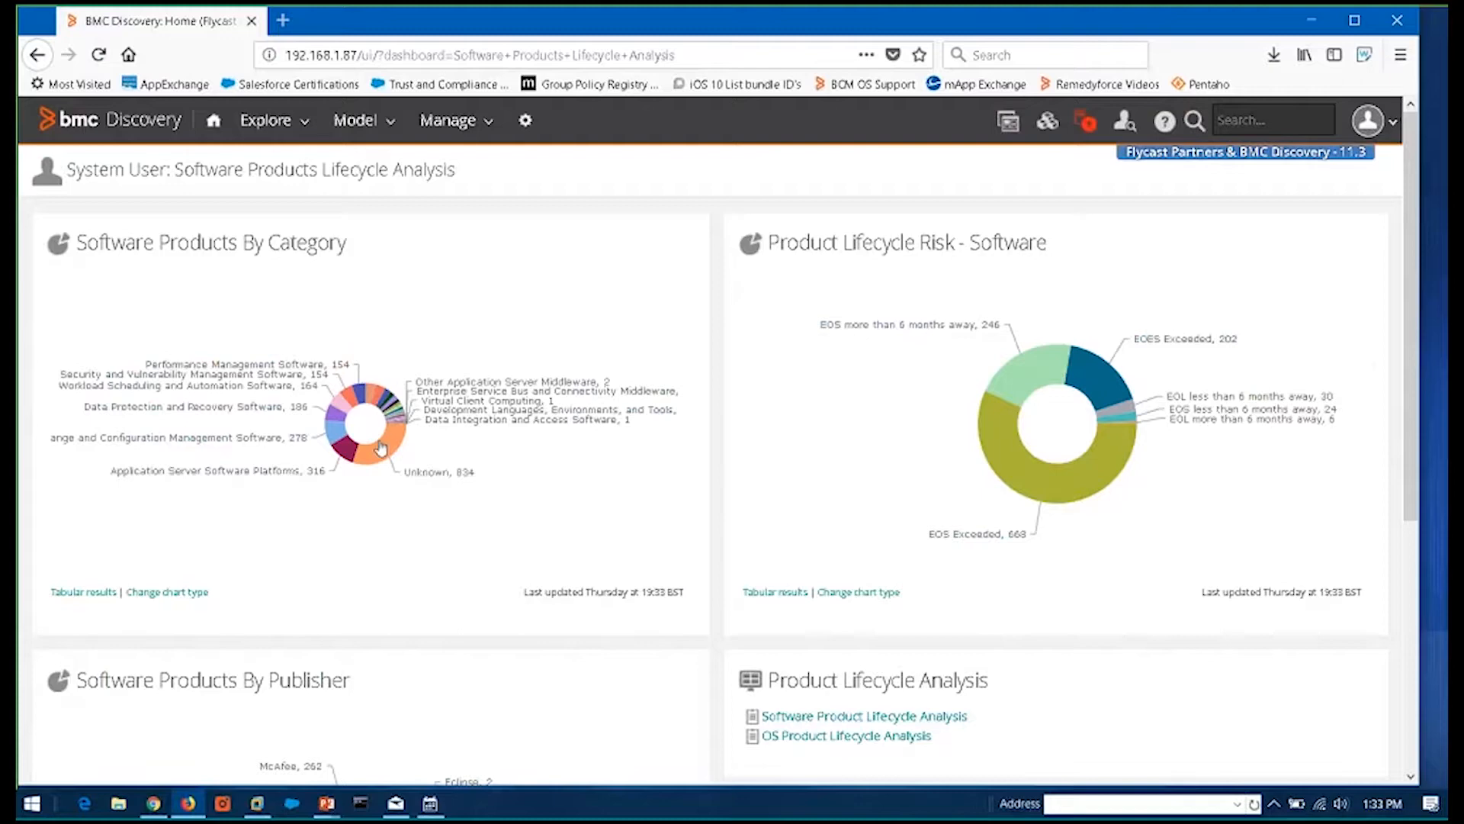
{"action": "mouse_move", "coordinate": [302, 573]}
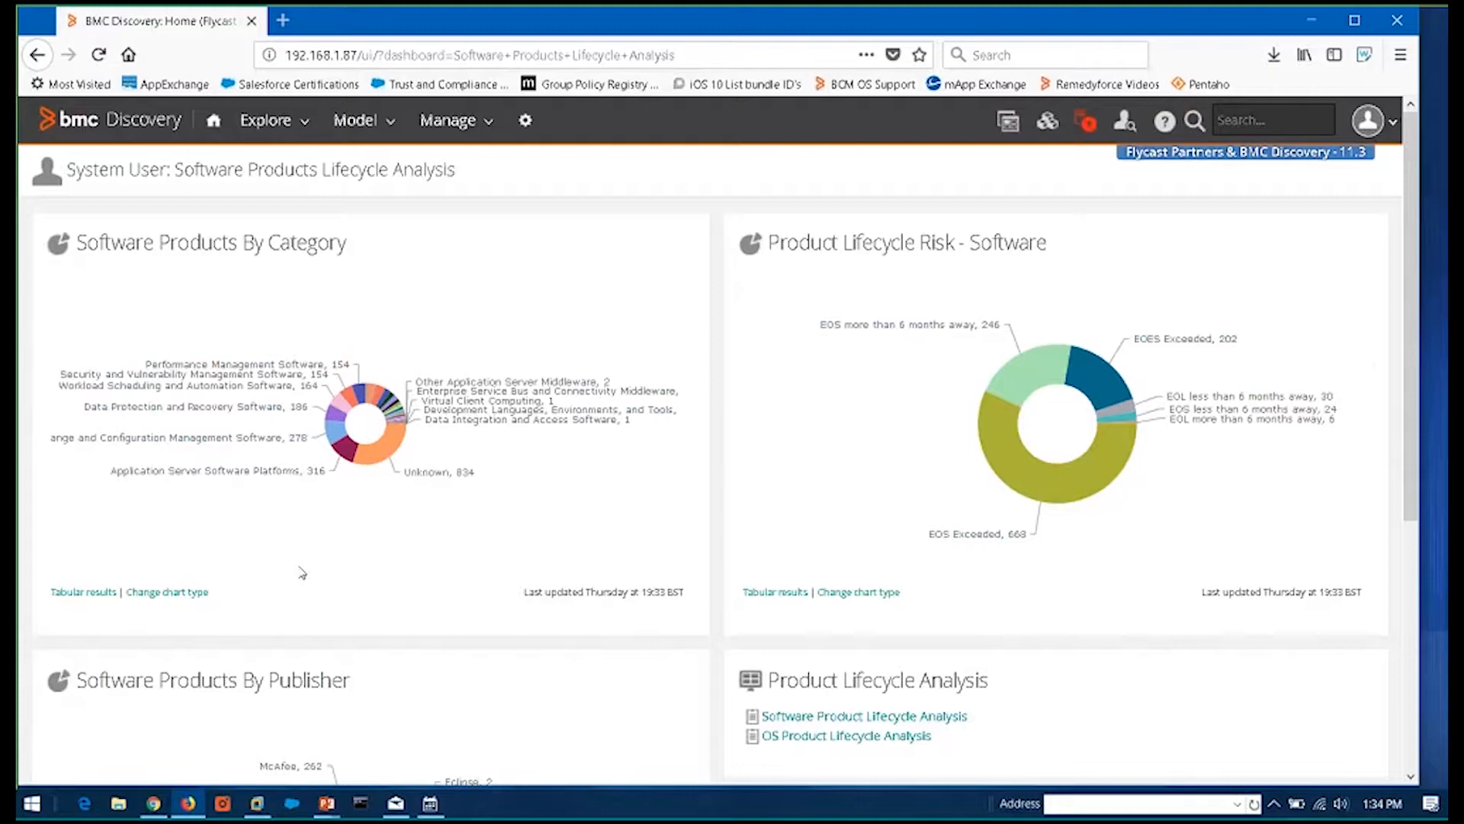
{"action": "mouse_move", "coordinate": [876, 671]}
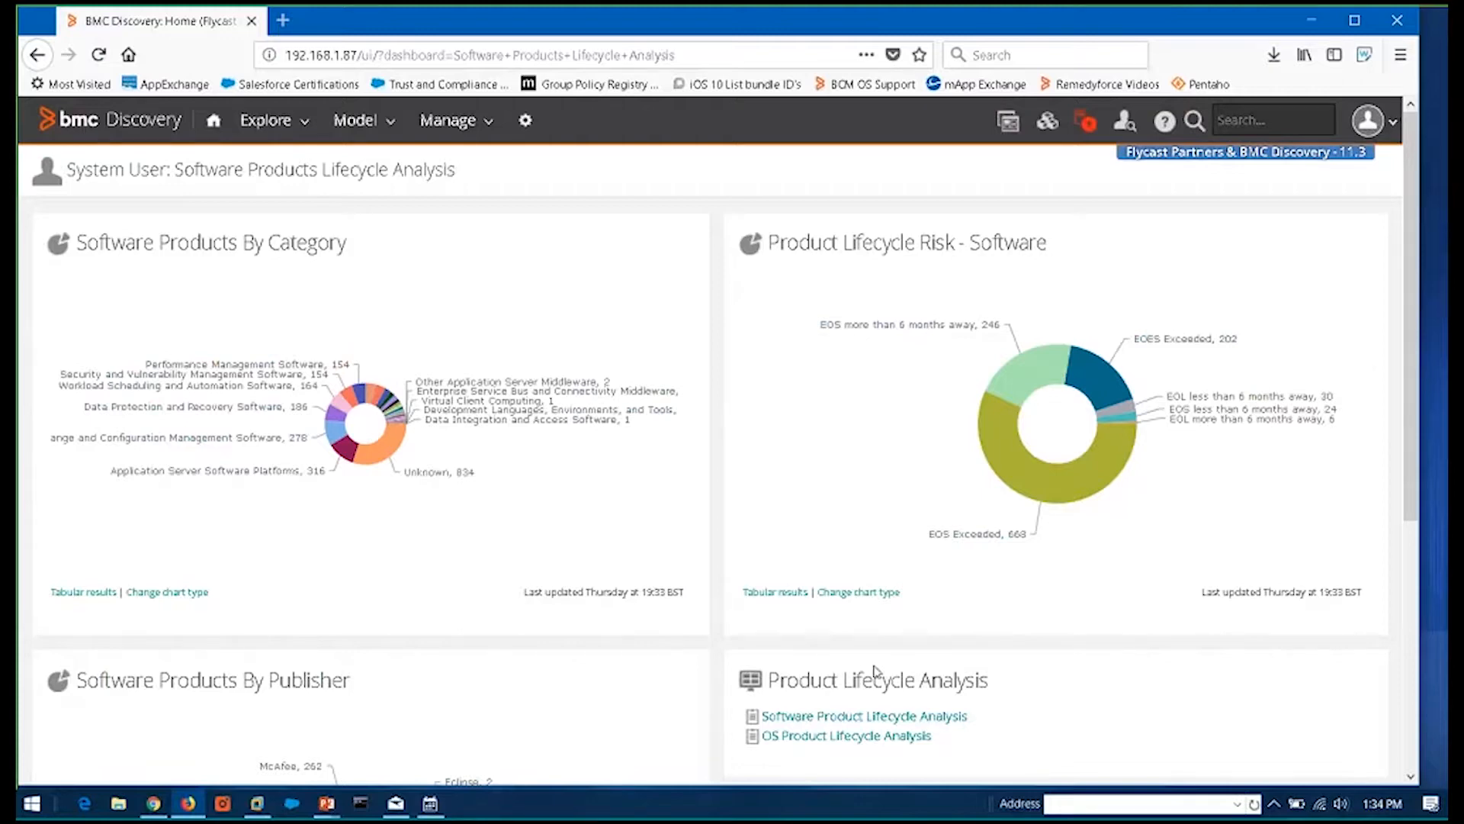
Review the software lifecycle charts, then open the Software Product Lifecycle Analysis report
{"action": "scroll", "scroll_direction": "down", "scroll_amount": 3}
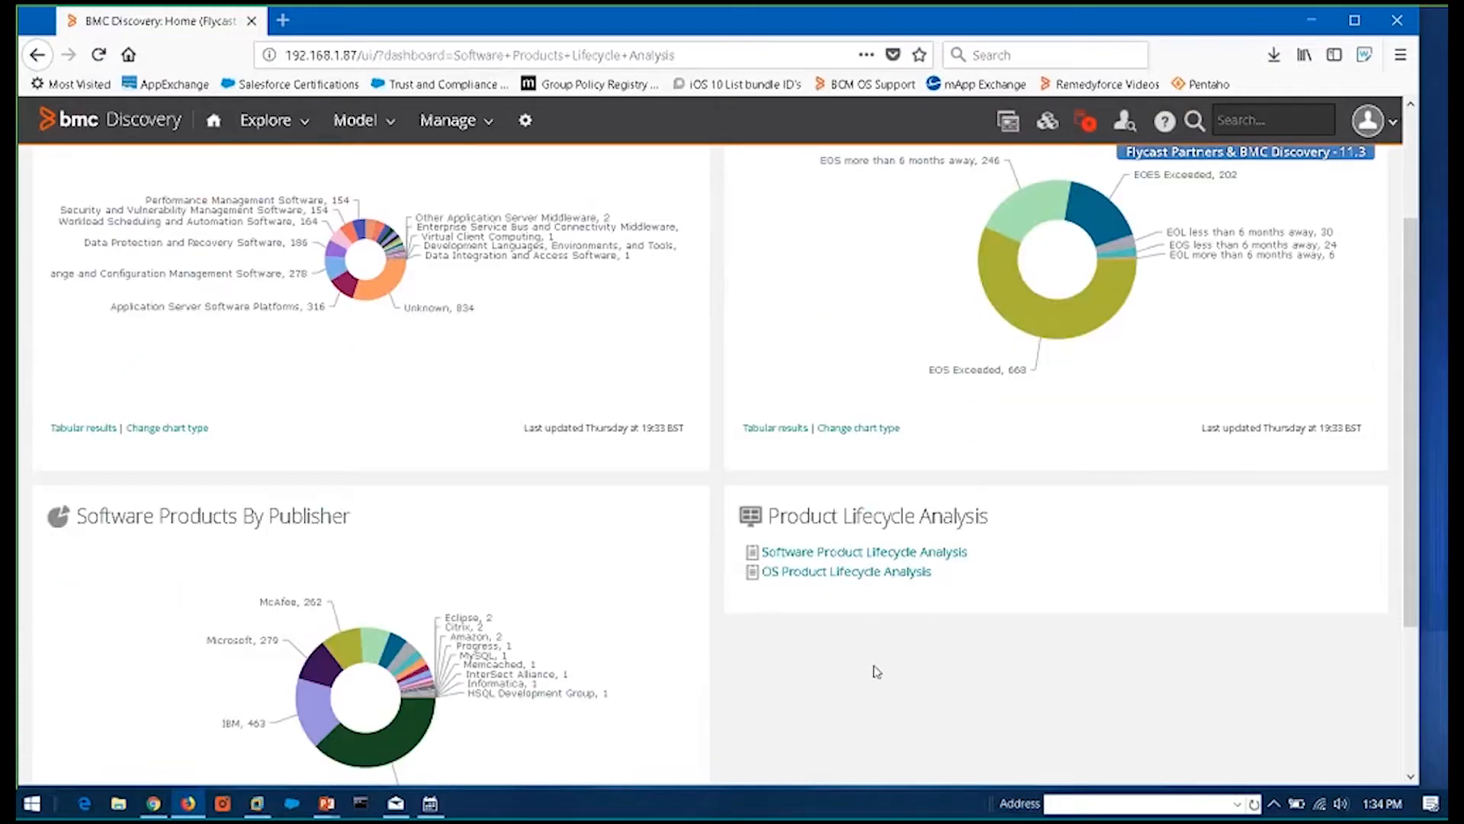
{"action": "scroll", "scroll_direction": "down", "scroll_amount": 3}
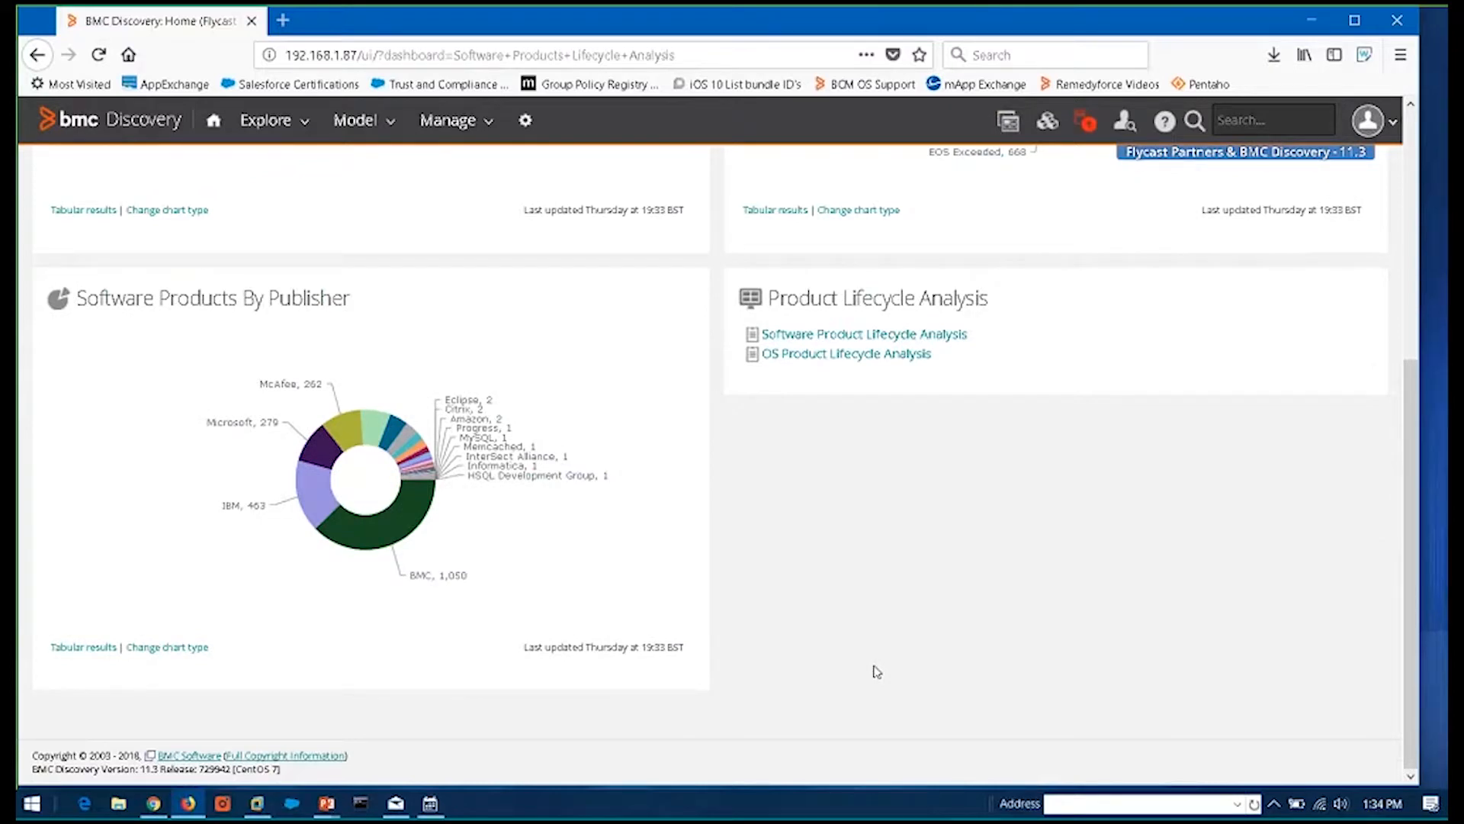
{"action": "scroll", "scroll_direction": "down", "scroll_amount": 3}
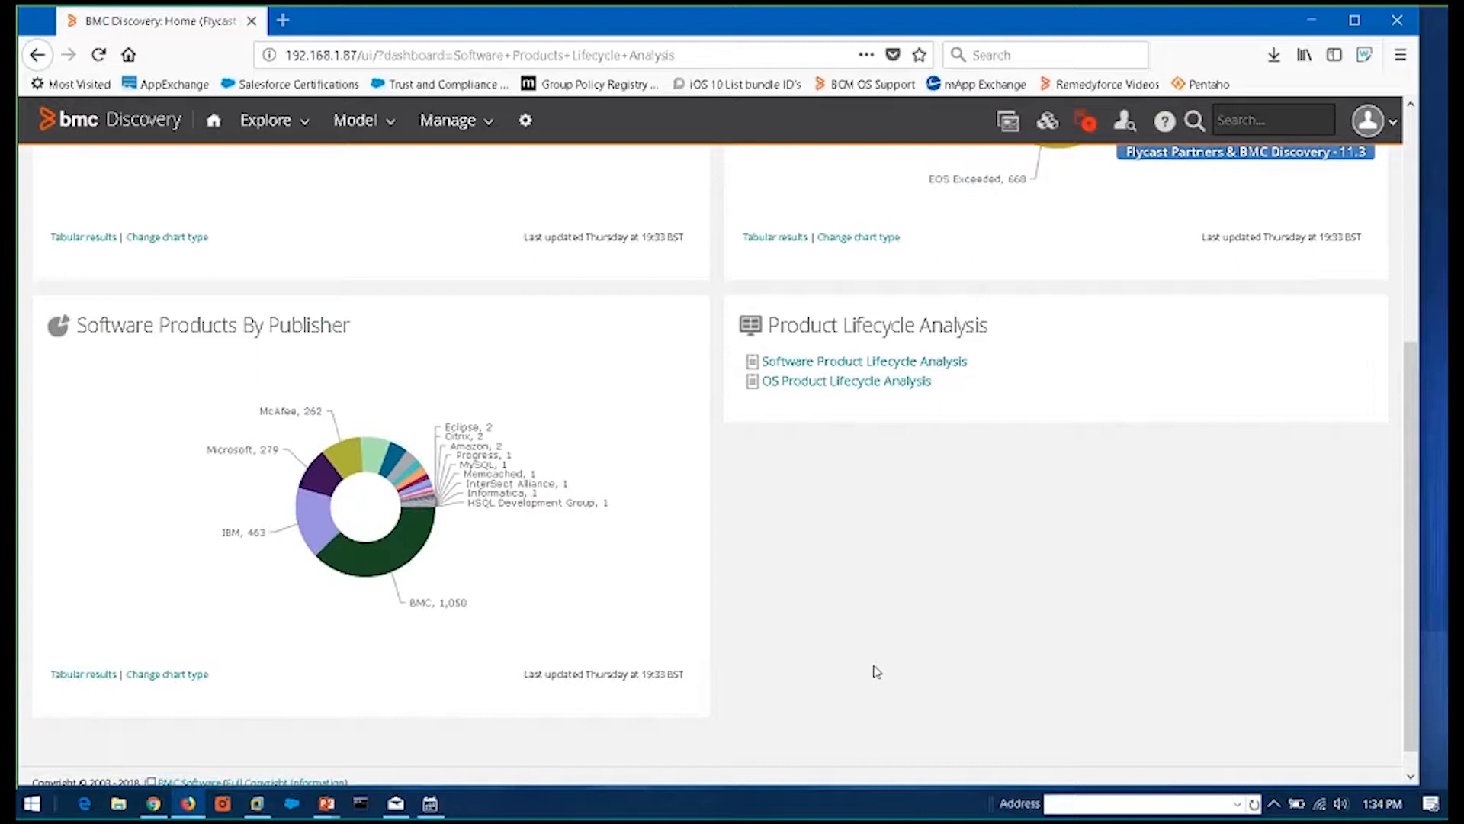
{"action": "scroll", "scroll_direction": "up", "scroll_amount": 3}
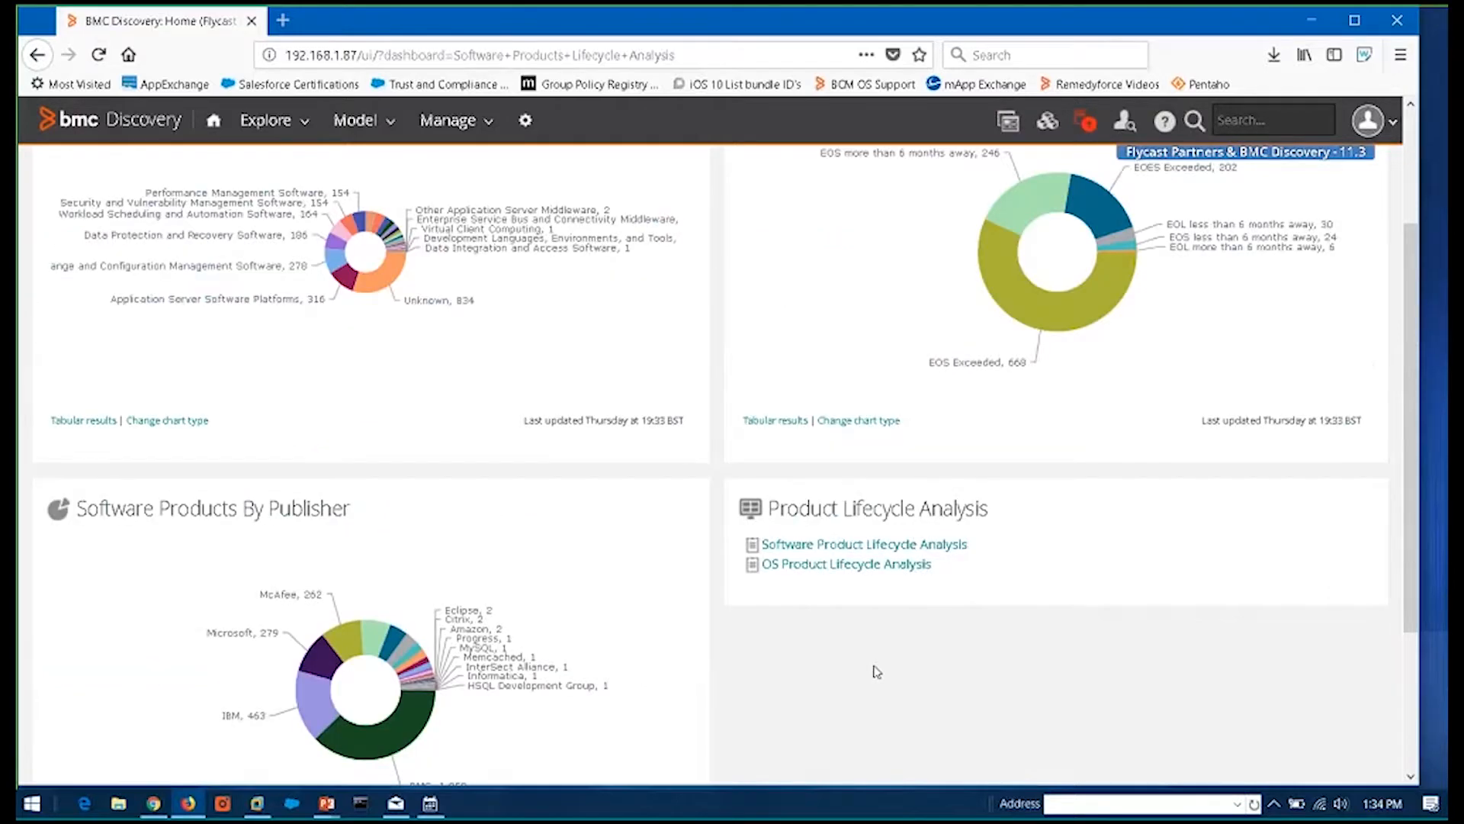
{"action": "scroll", "scroll_direction": "up", "scroll_amount": 3}
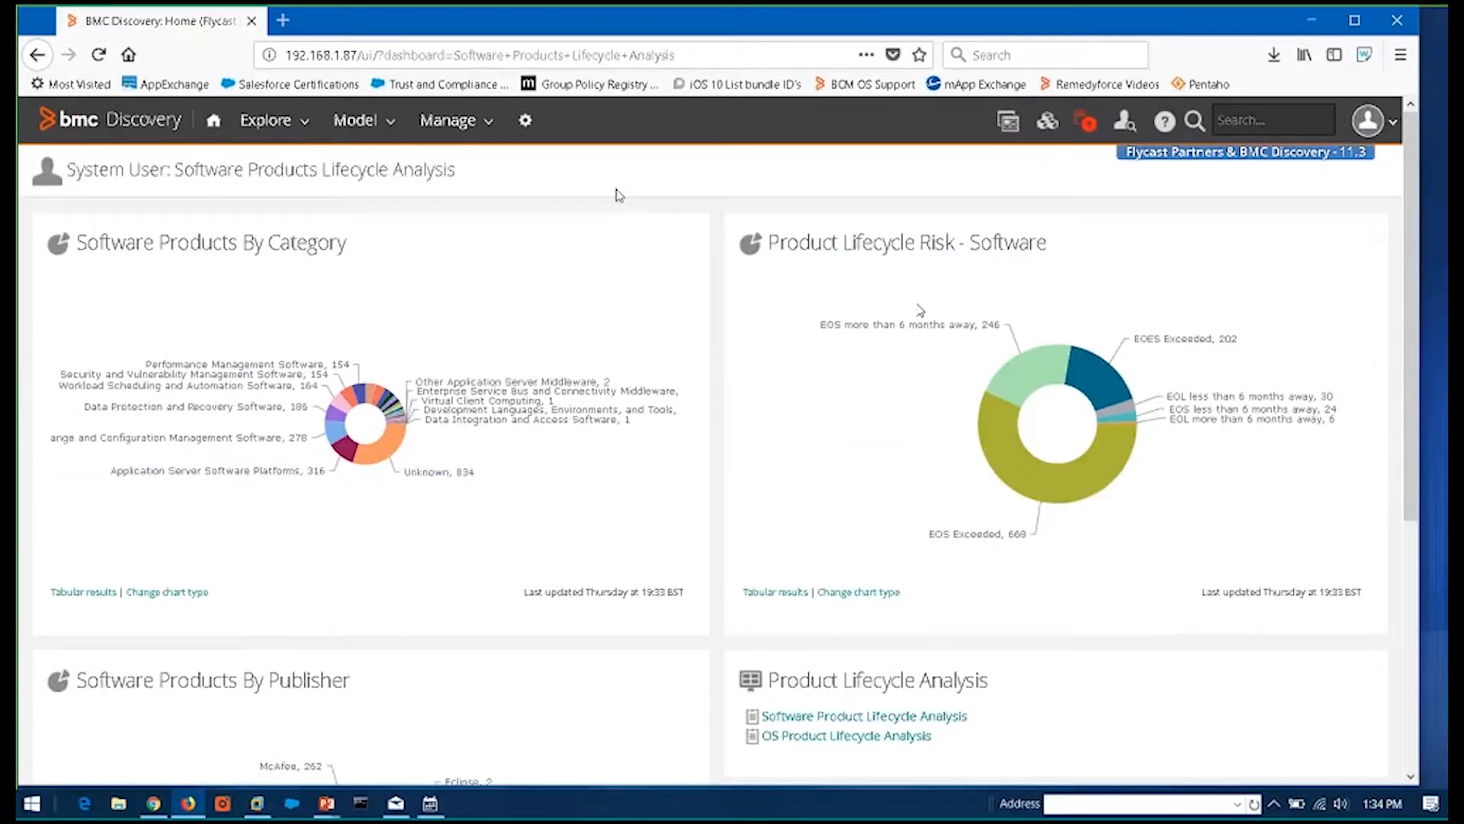
{"action": "left_click", "coordinate": [266, 119]}
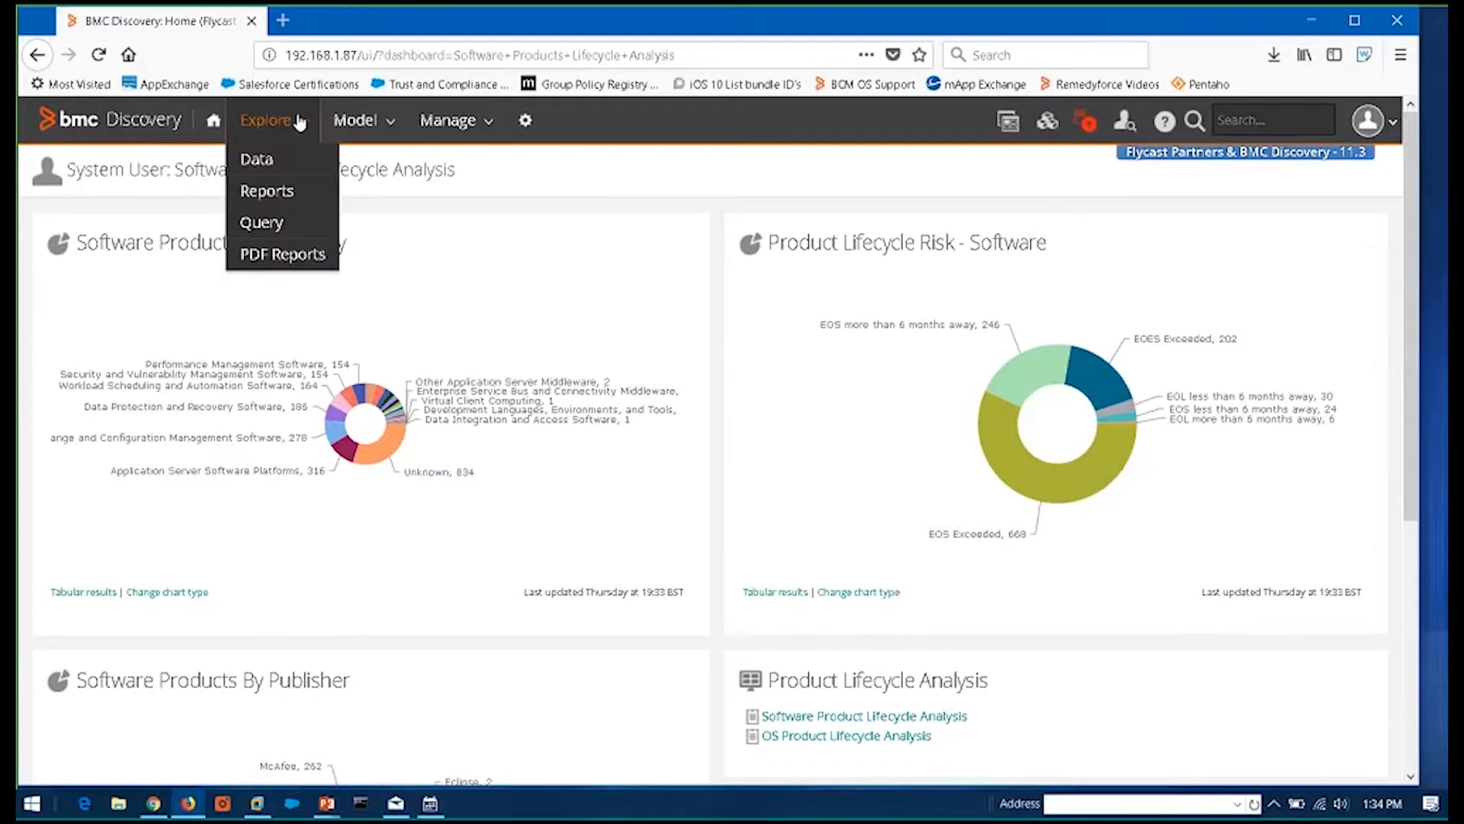
{"action": "mouse_move", "coordinate": [266, 191]}
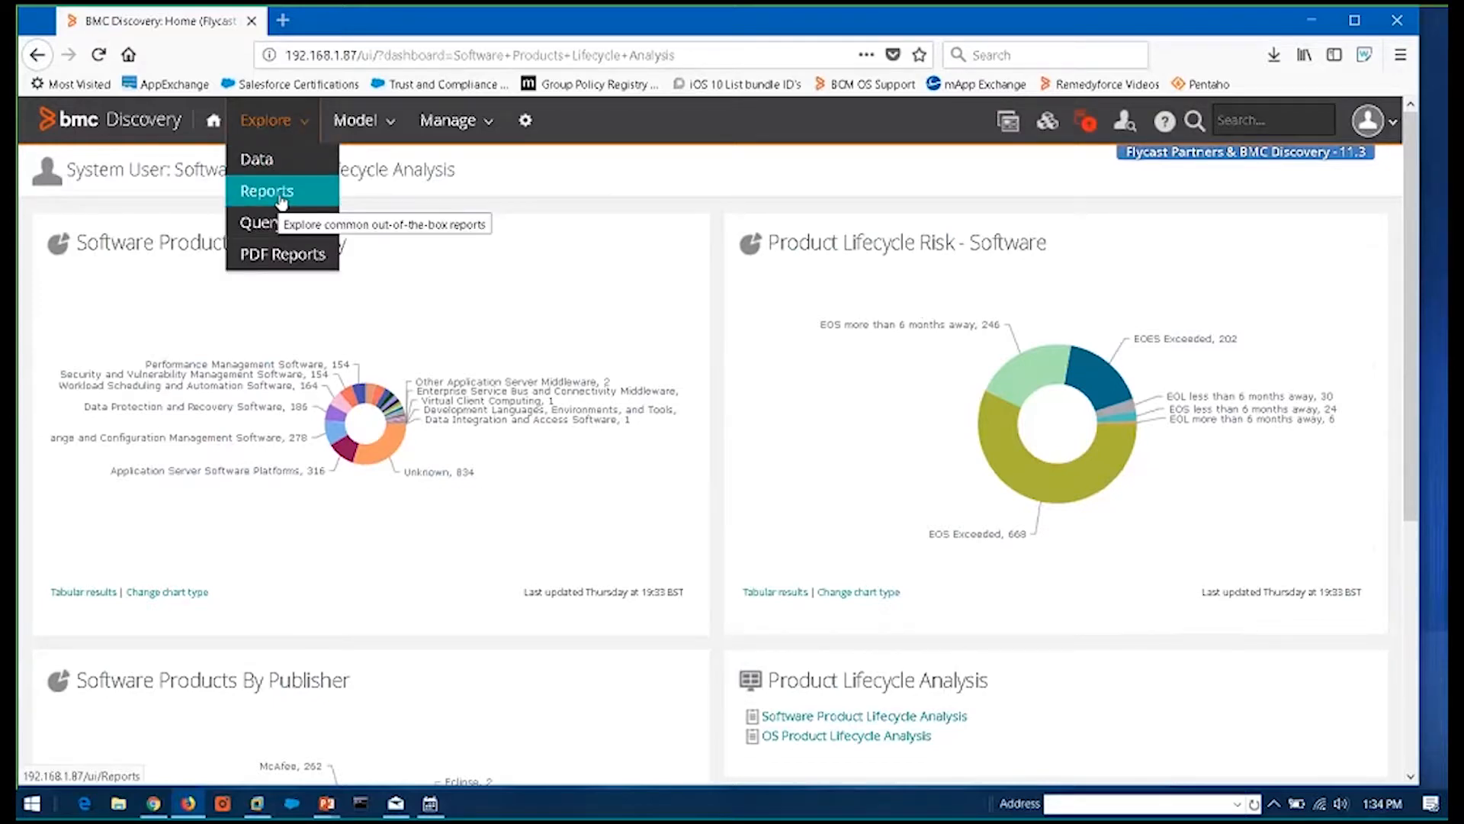
{"action": "mouse_move", "coordinate": [887, 735]}
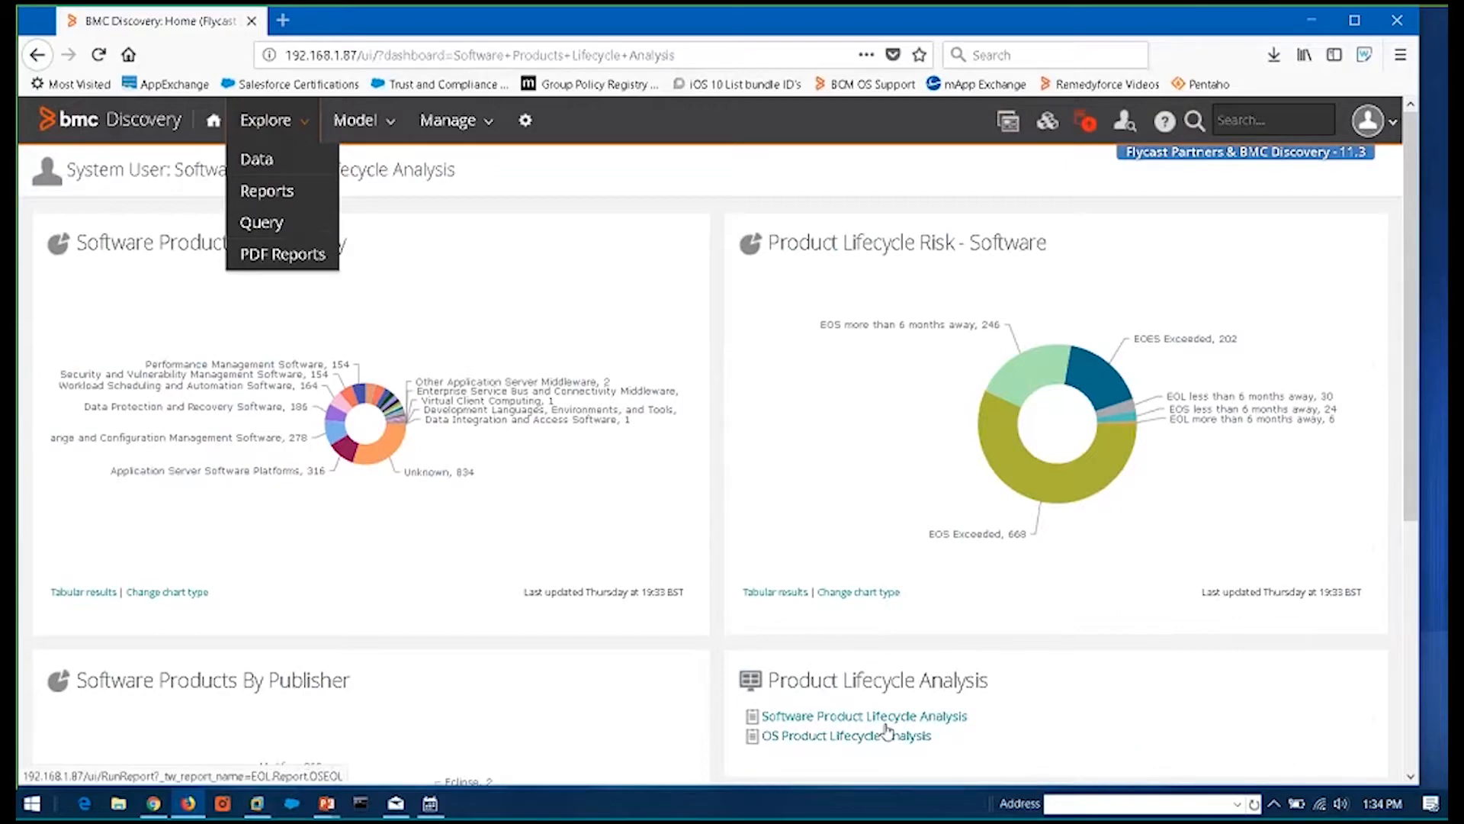
{"action": "left_click", "coordinate": [862, 715]}
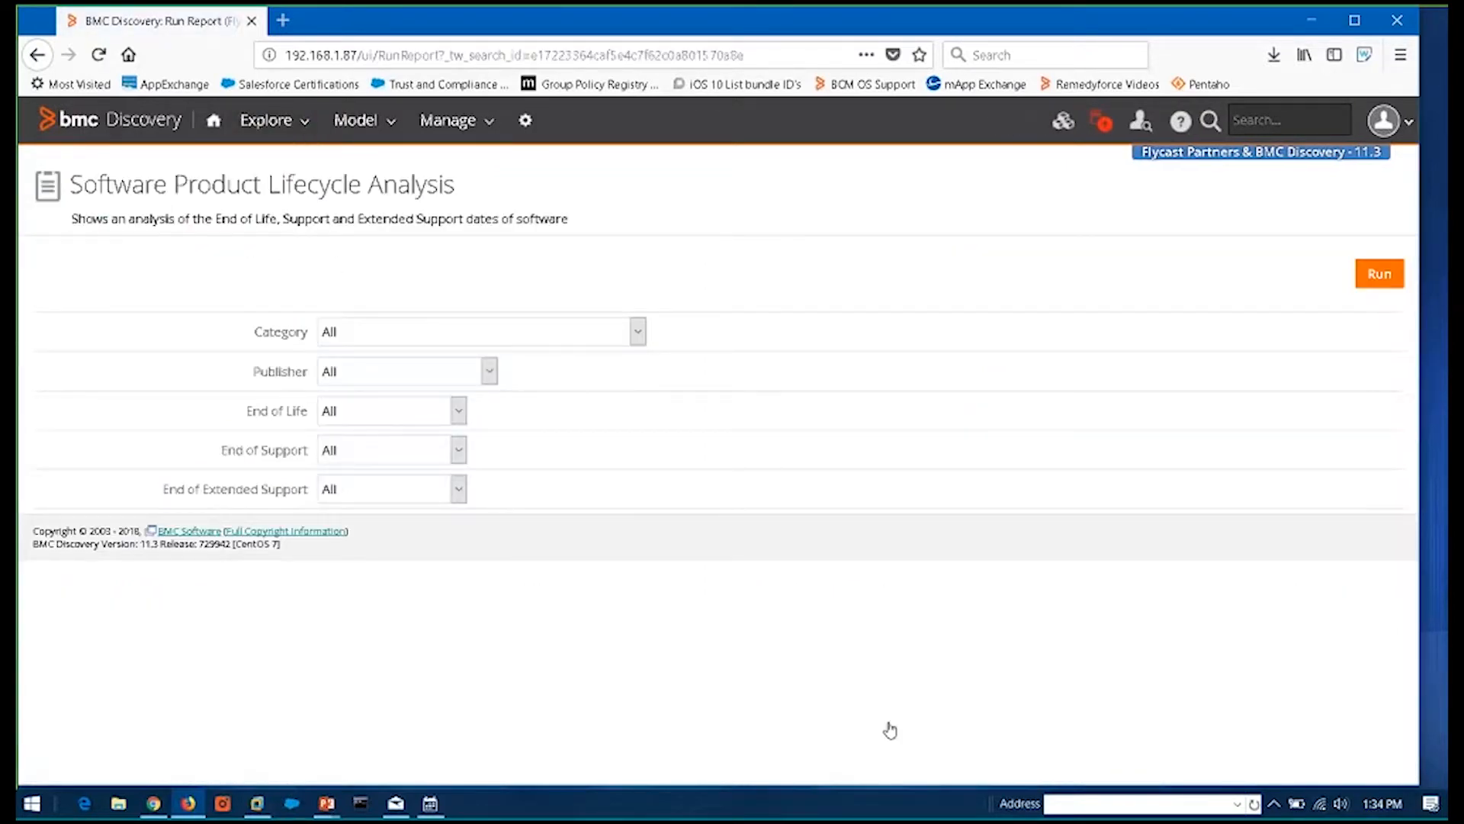
{"action": "mouse_move", "coordinate": [546, 389]}
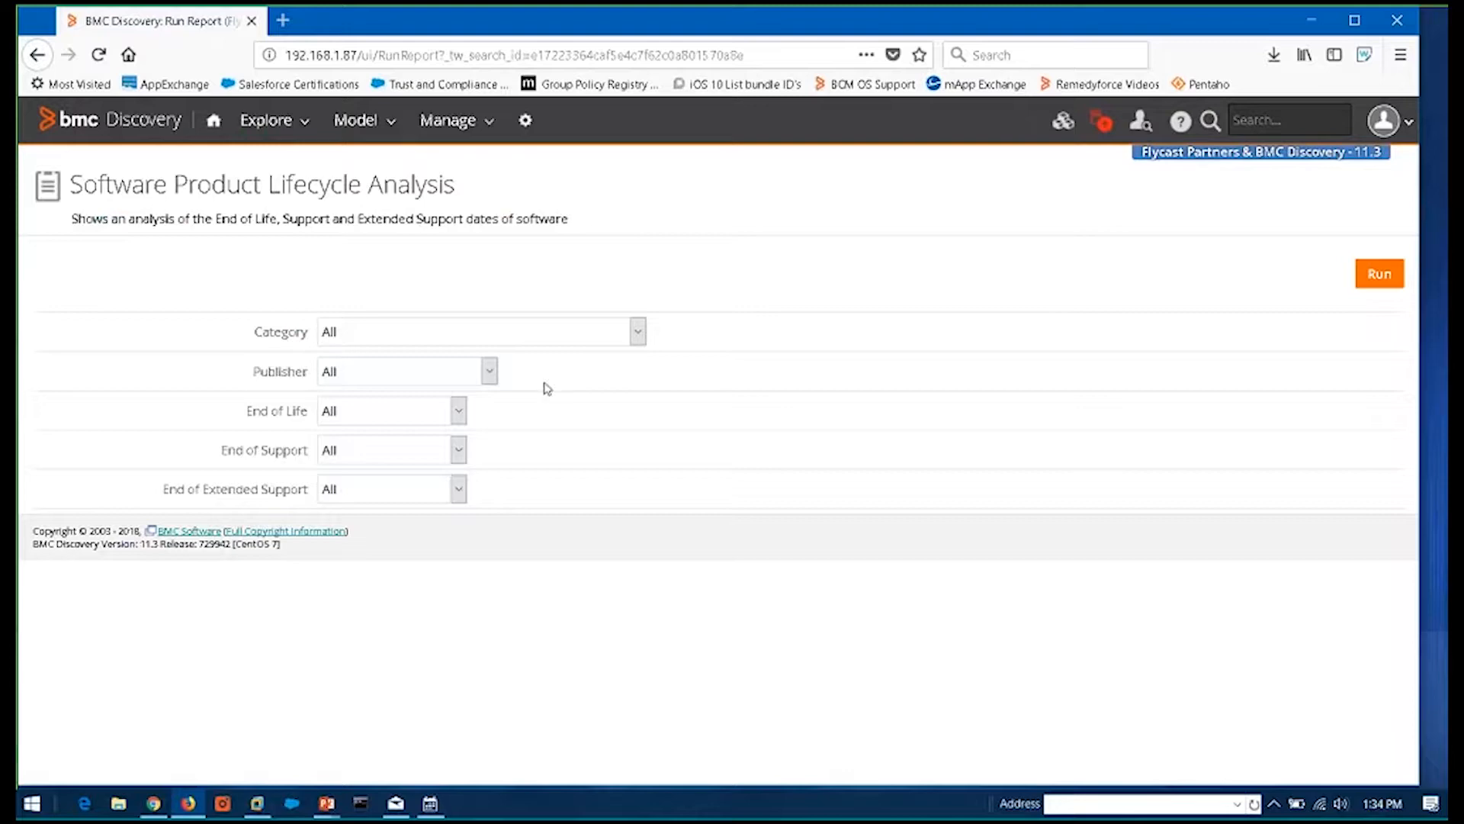
Filter the report to Microsoft and Database Development and Management Tools, and run it
{"action": "left_click", "coordinate": [488, 371]}
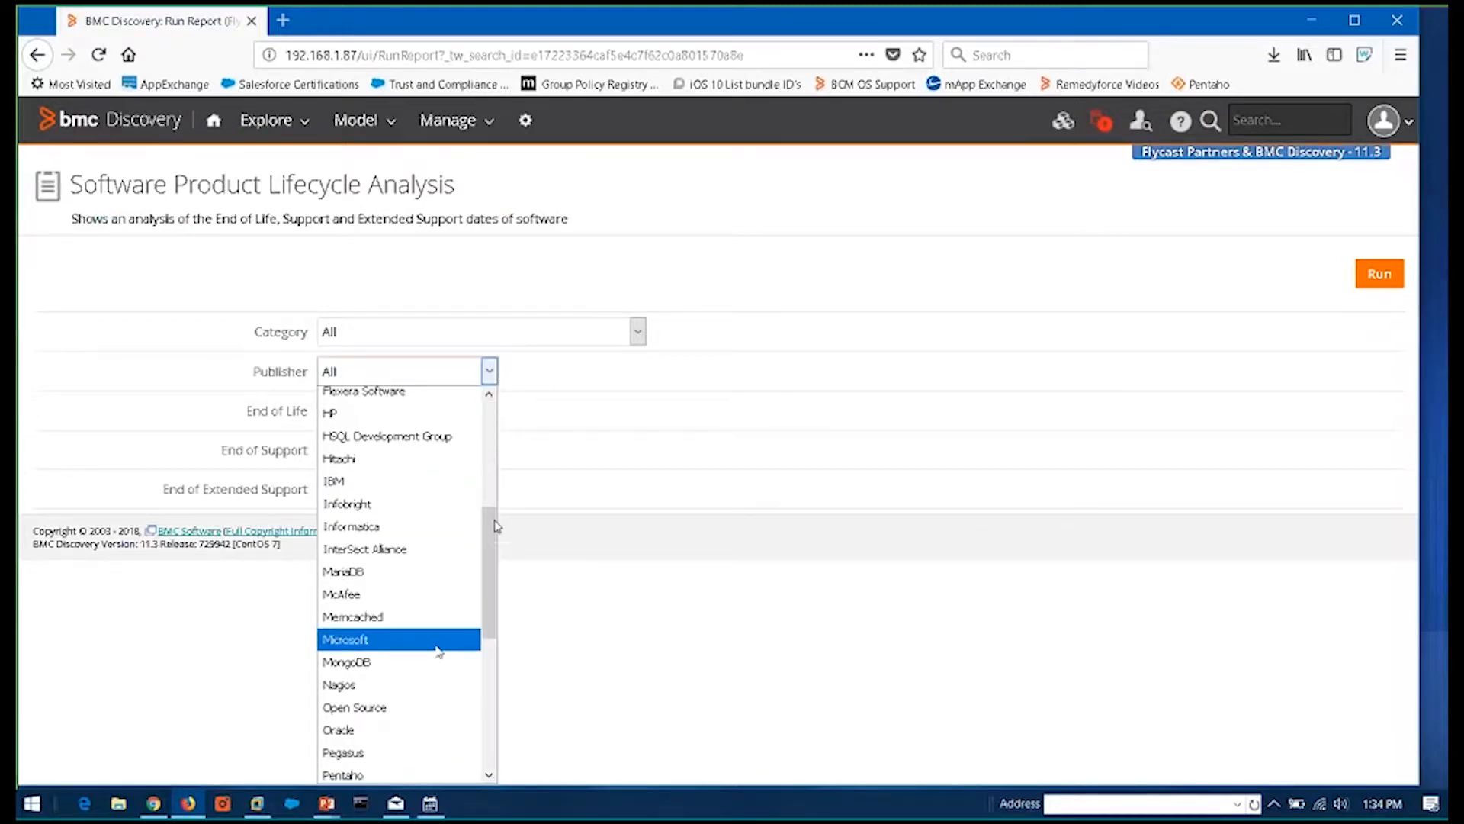
{"action": "left_click", "coordinate": [637, 332]}
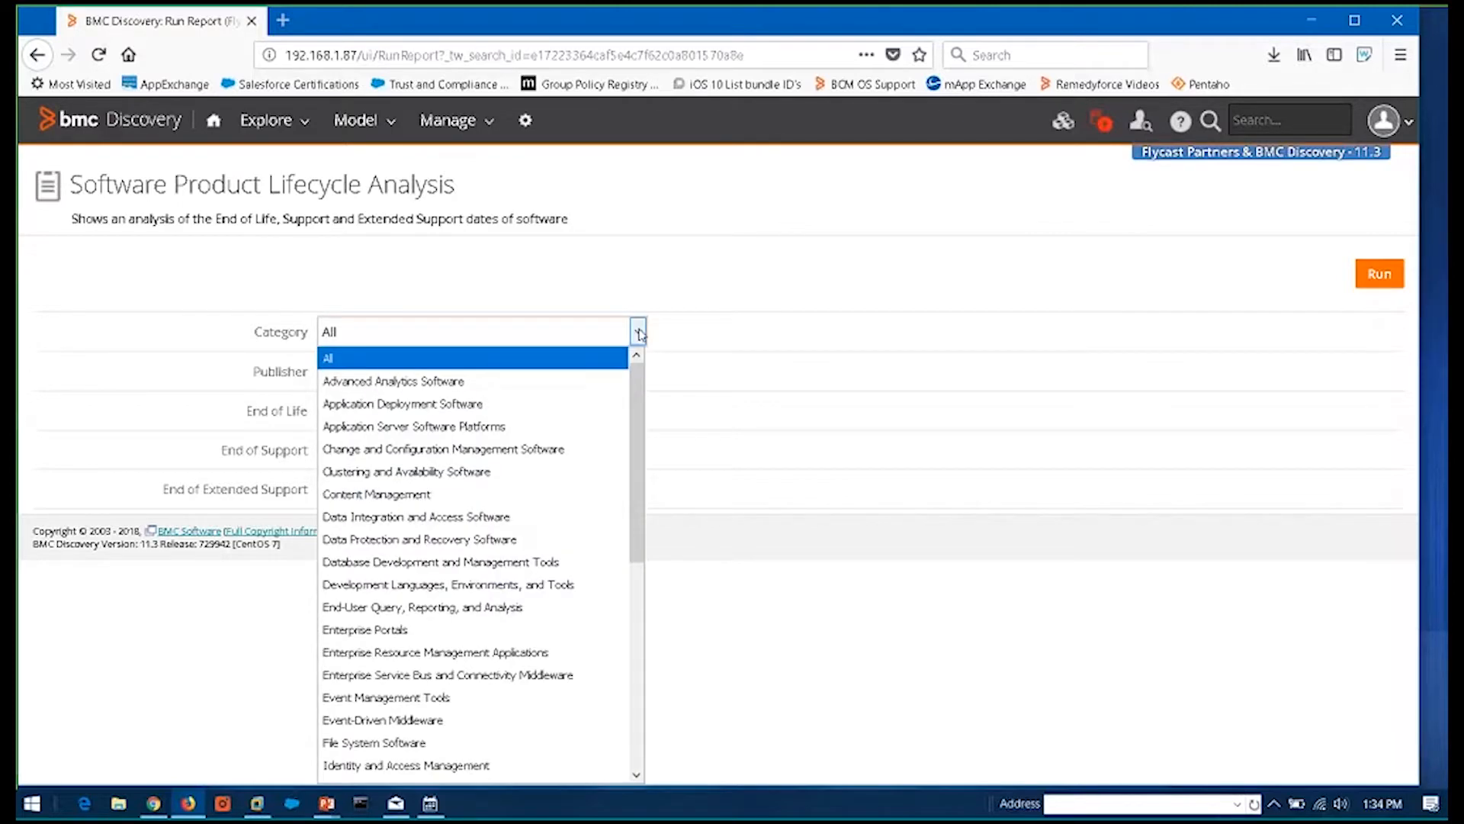
{"action": "left_click", "coordinate": [440, 561]}
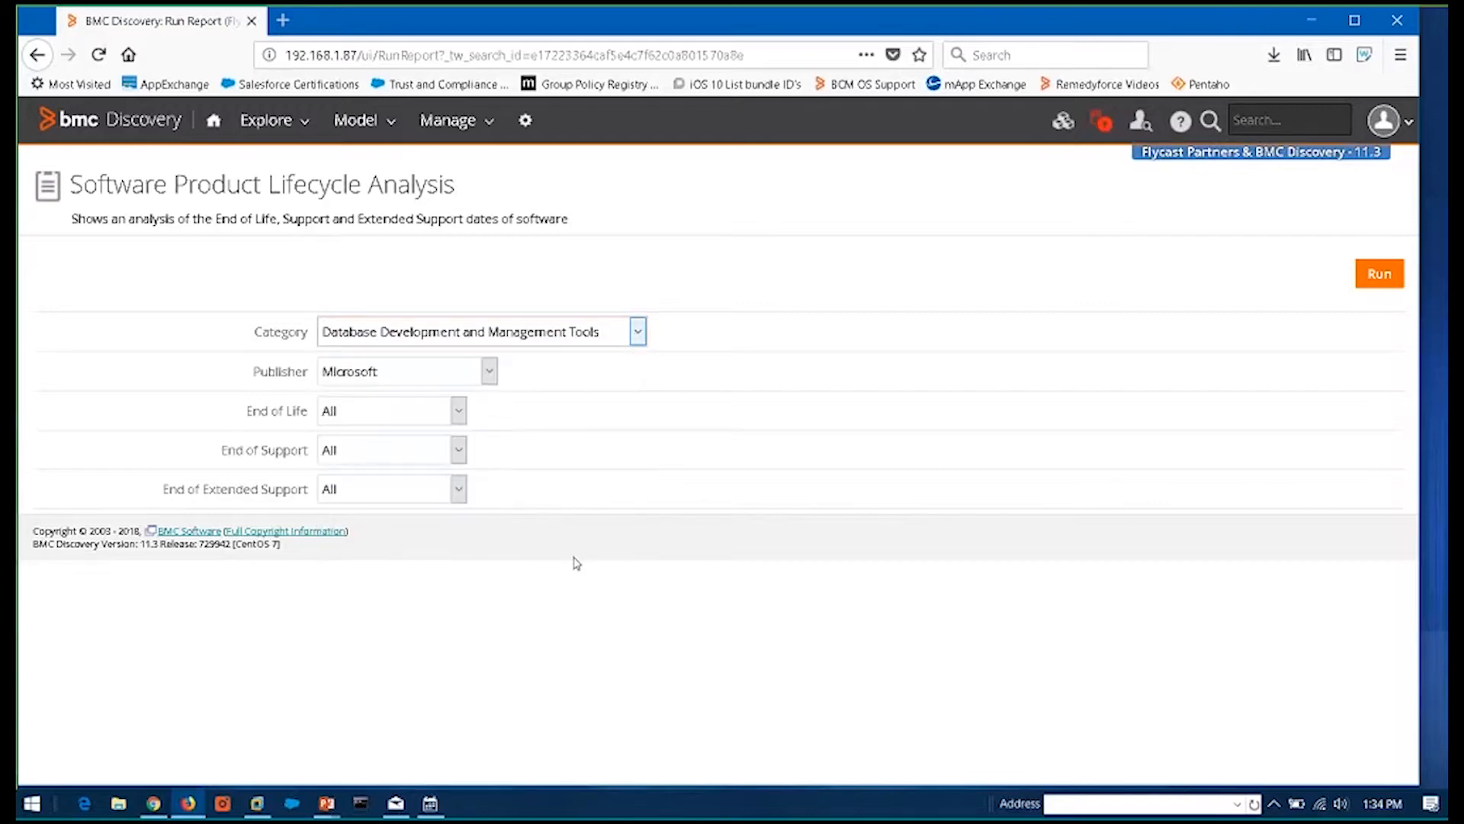
{"action": "mouse_move", "coordinate": [1381, 273]}
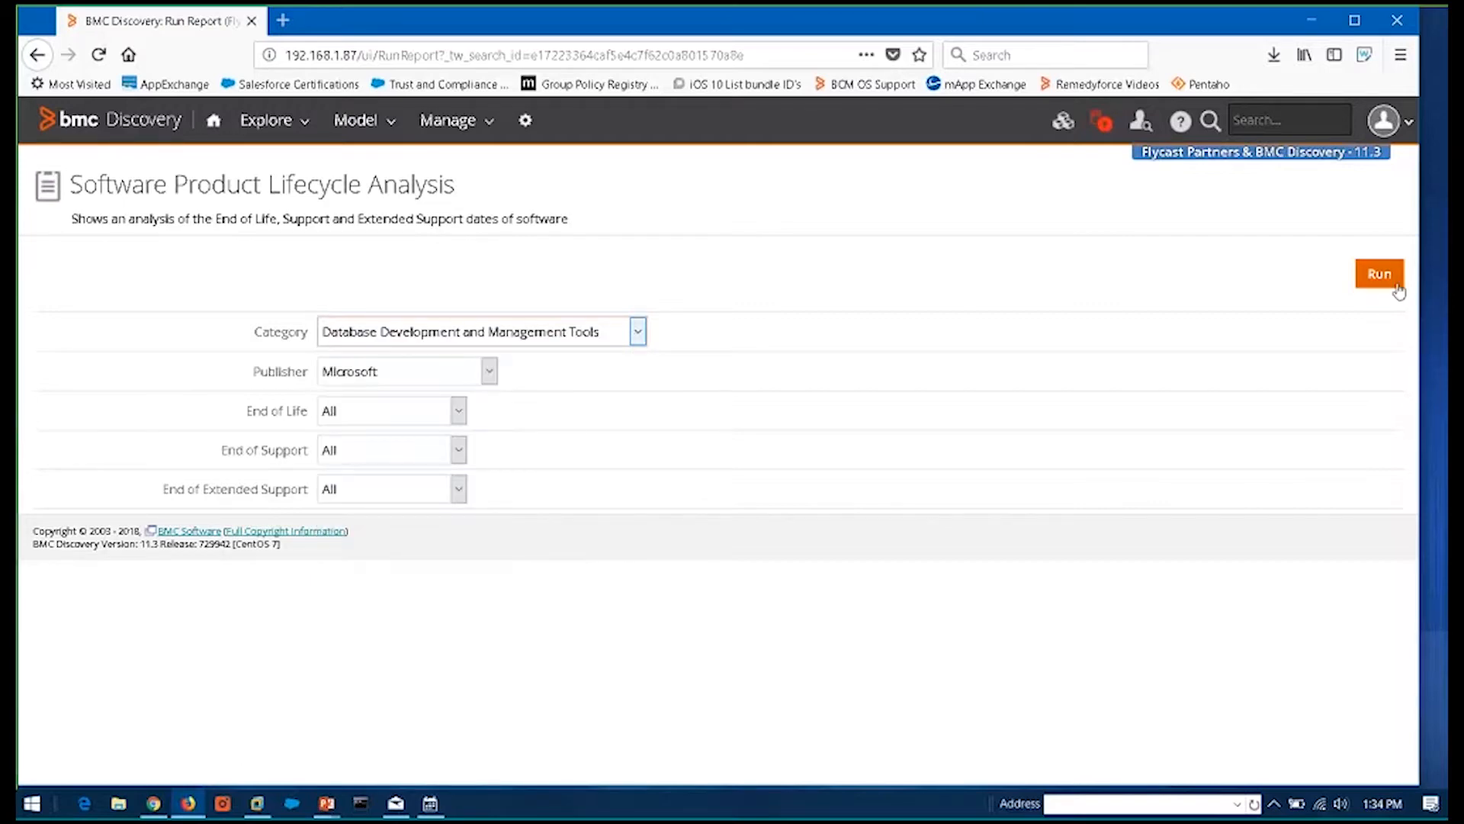
{"action": "left_click", "coordinate": [1379, 274]}
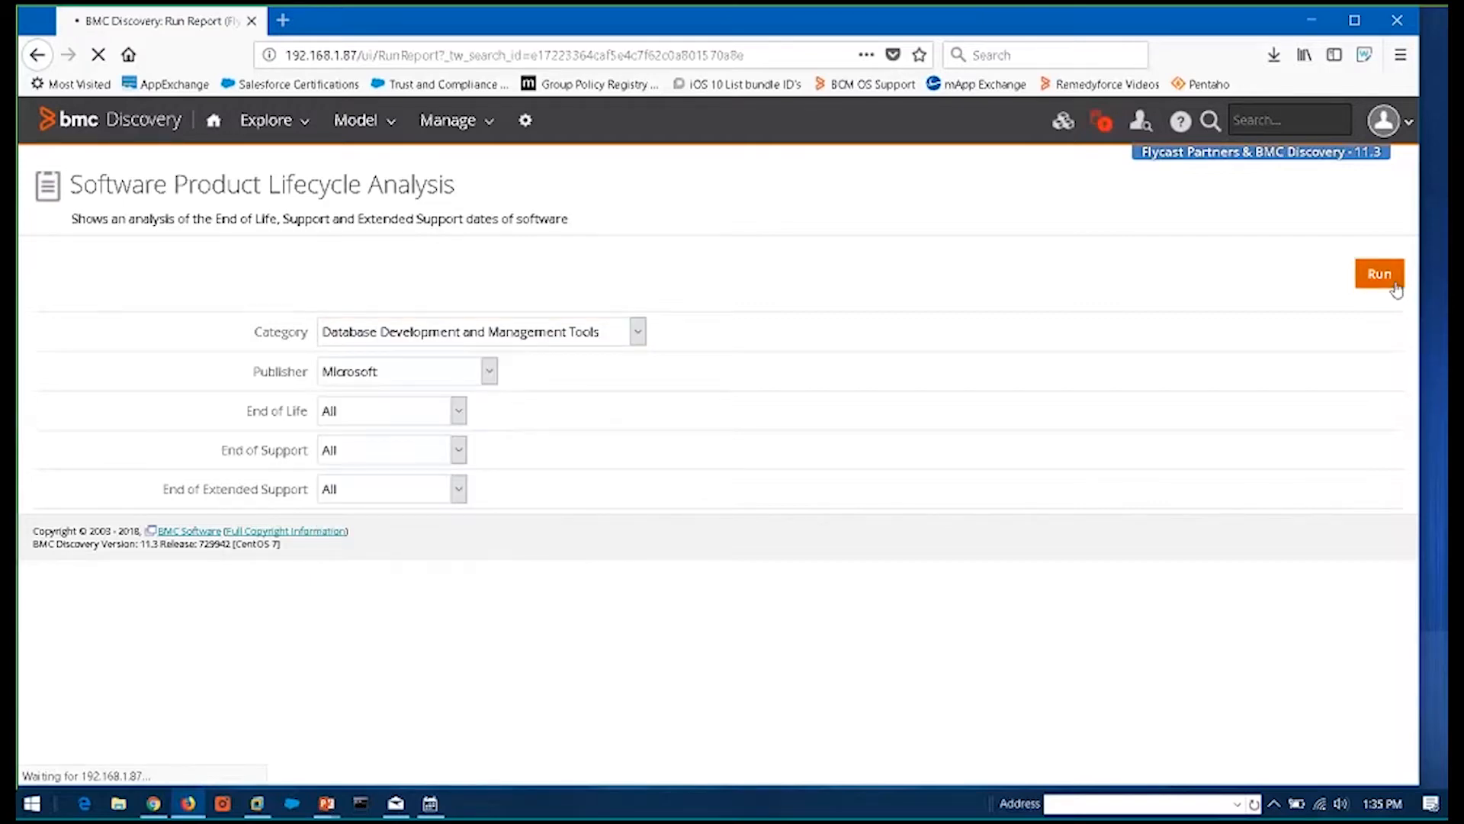
Try Advanced Analytics, then Data Integration and Access Software, and rerun the Microsoft analysis
{"action": "left_click", "coordinate": [1378, 274]}
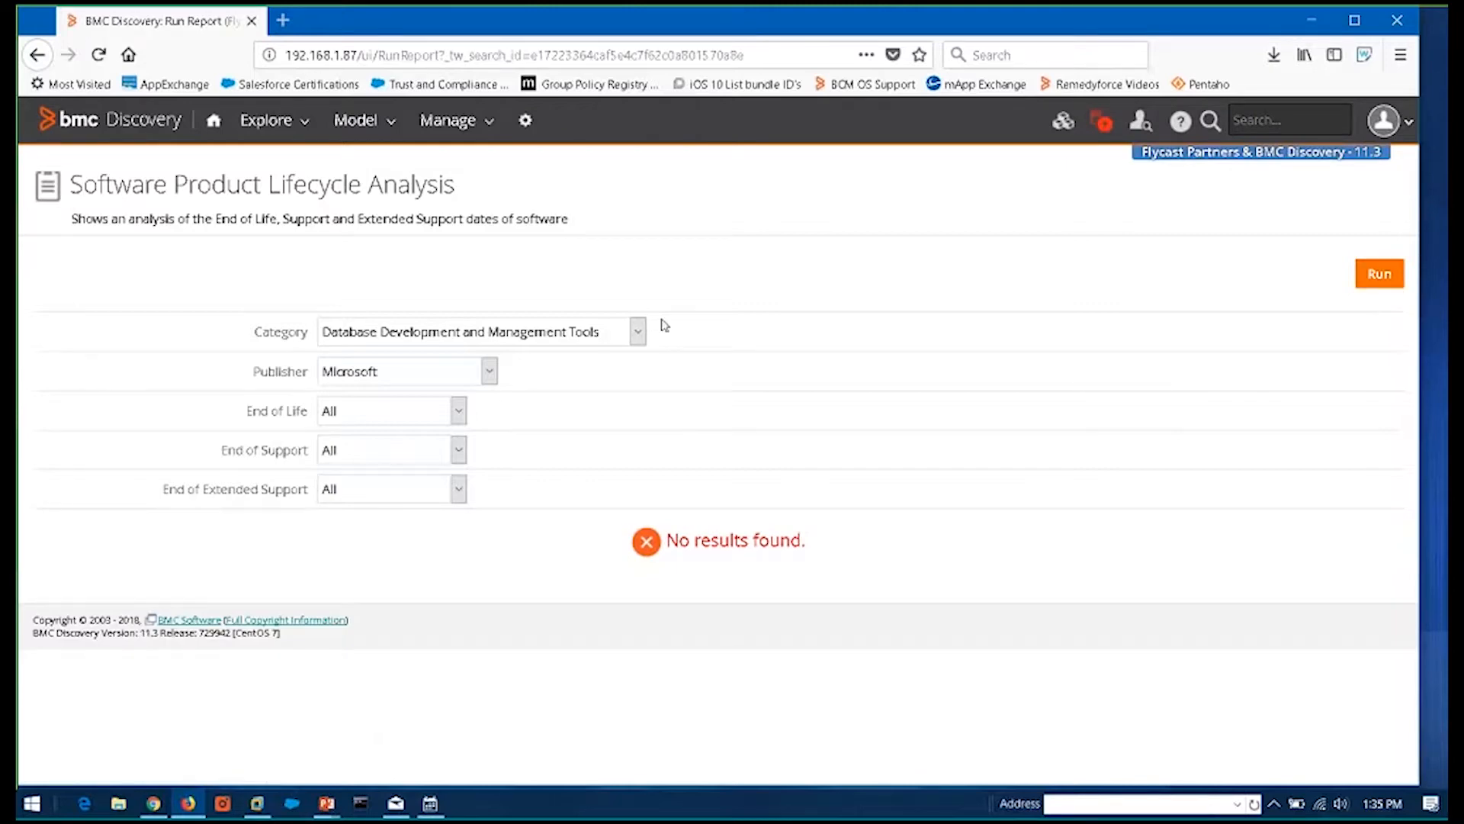
{"action": "left_click", "coordinate": [637, 332]}
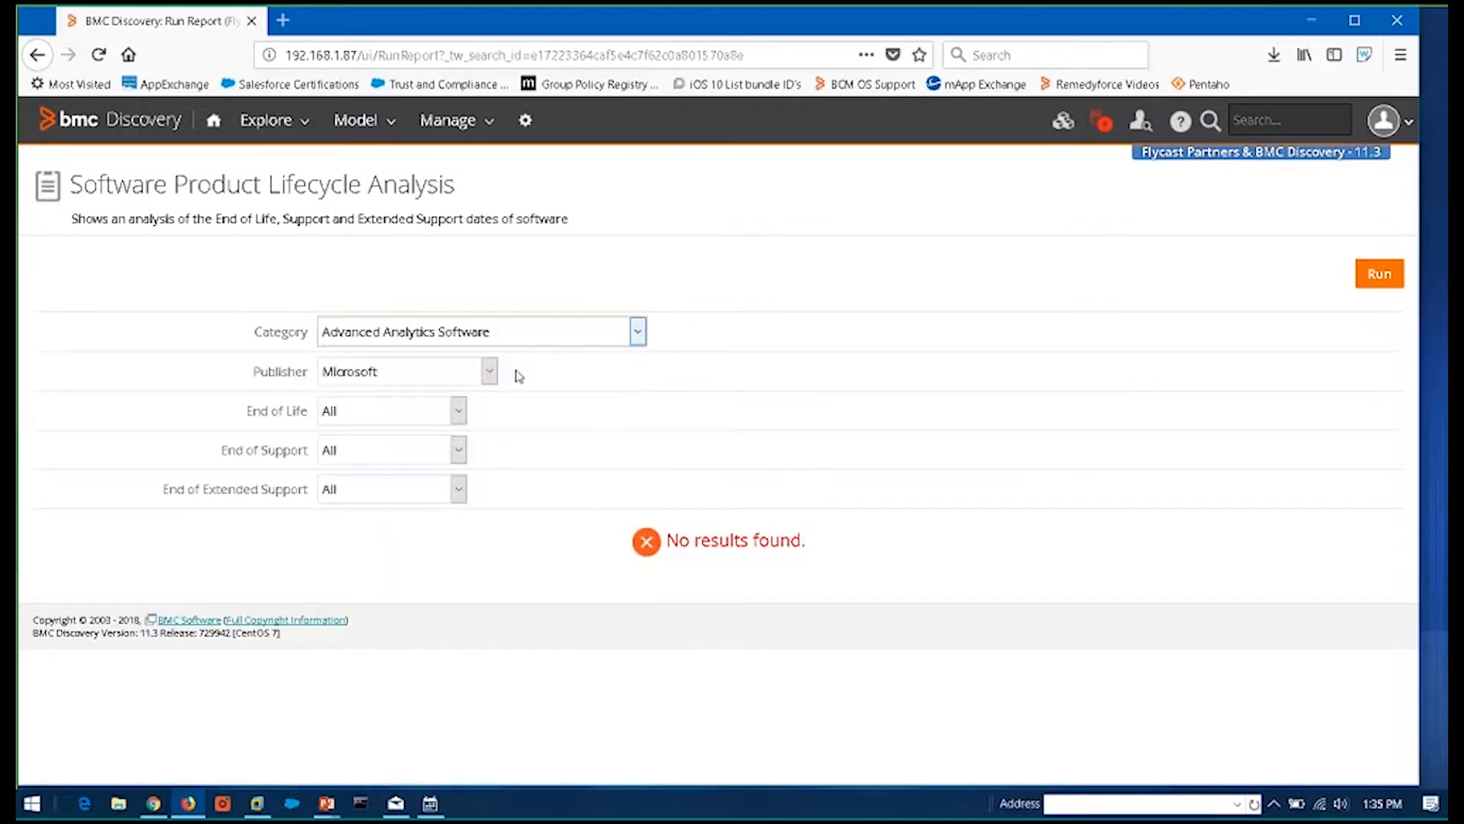
{"action": "left_click", "coordinate": [637, 332]}
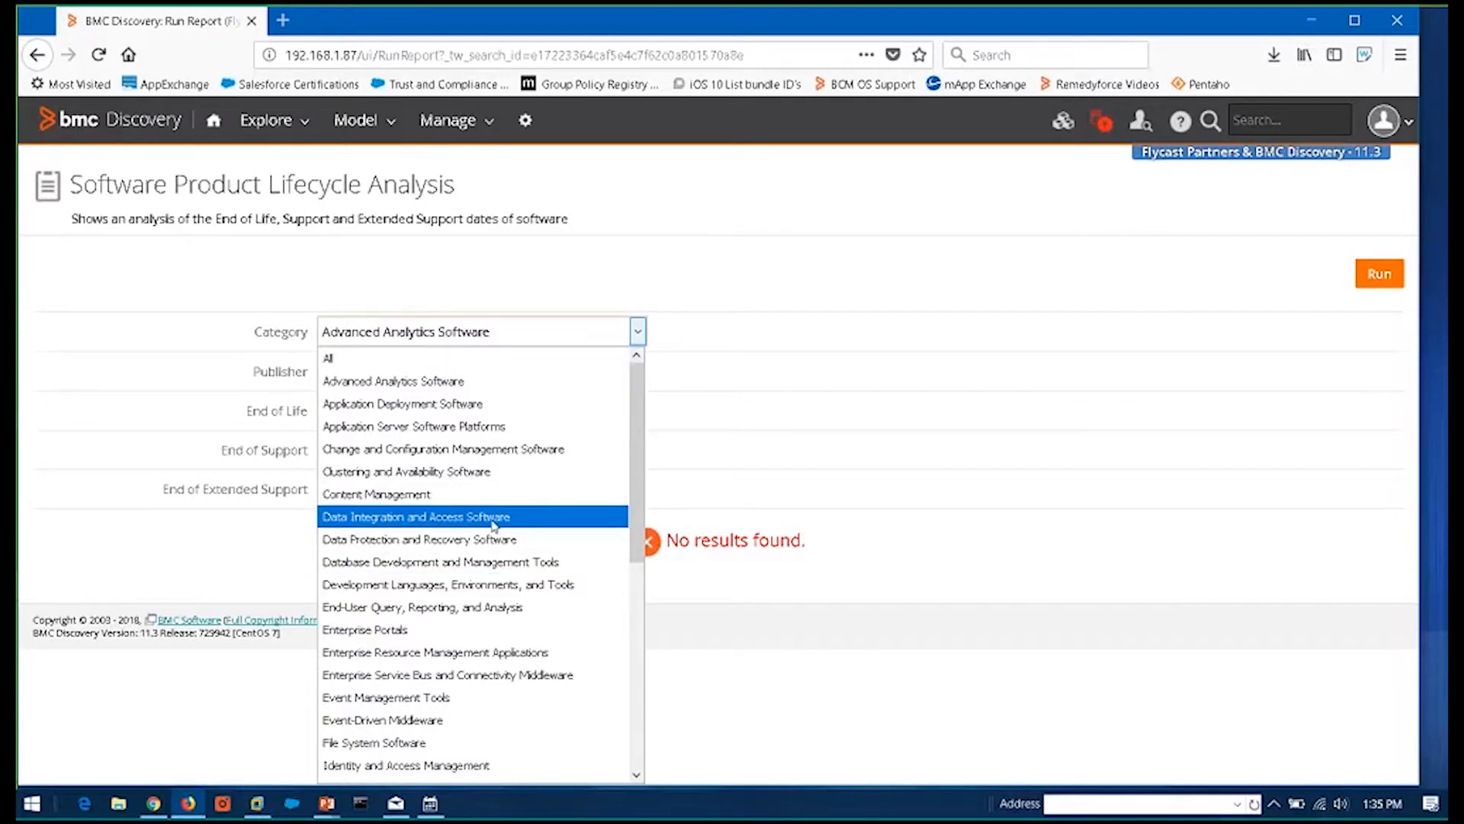
{"action": "left_click", "coordinate": [415, 517]}
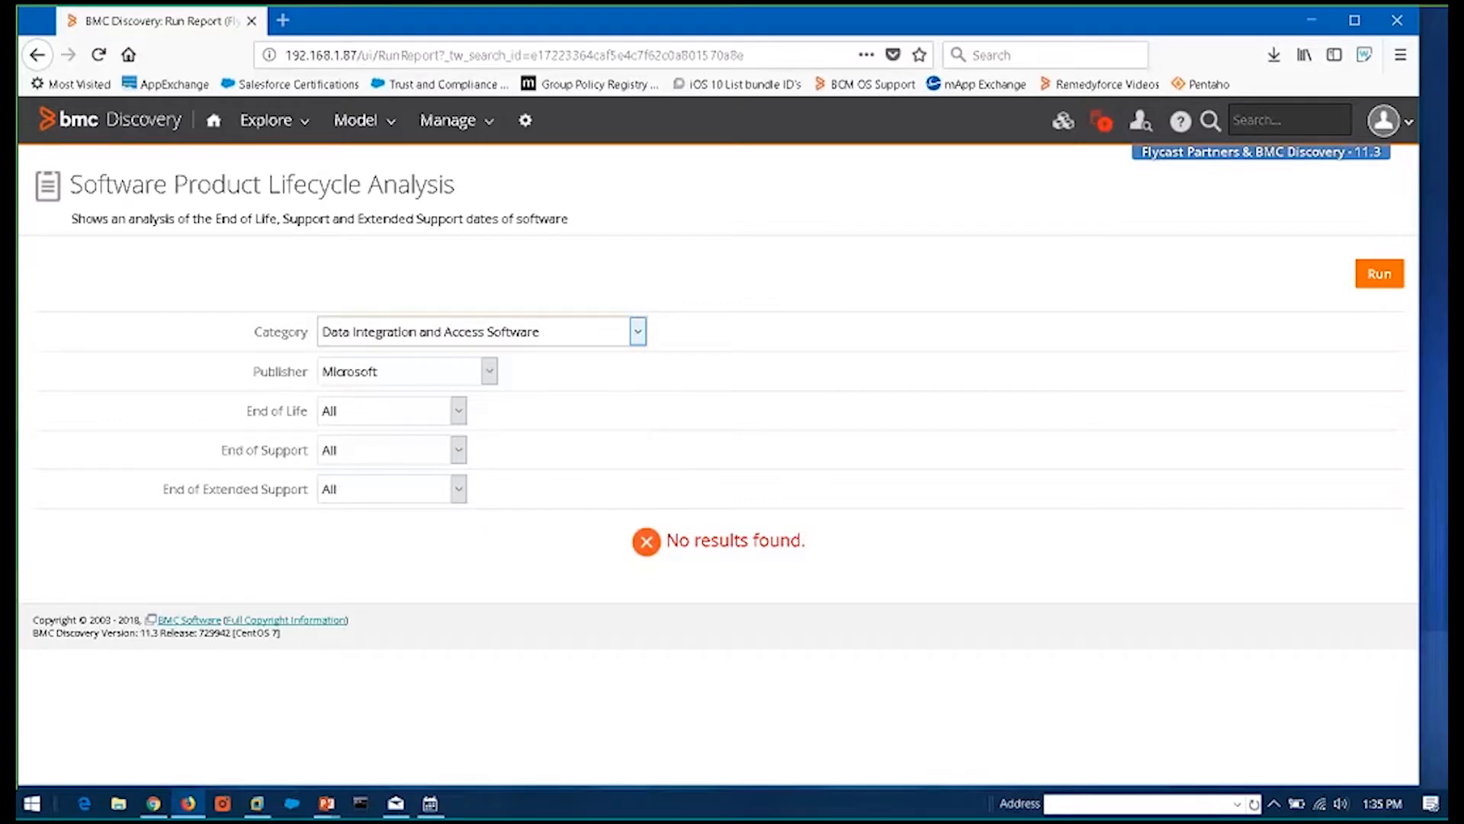
{"action": "left_click", "coordinate": [1380, 274]}
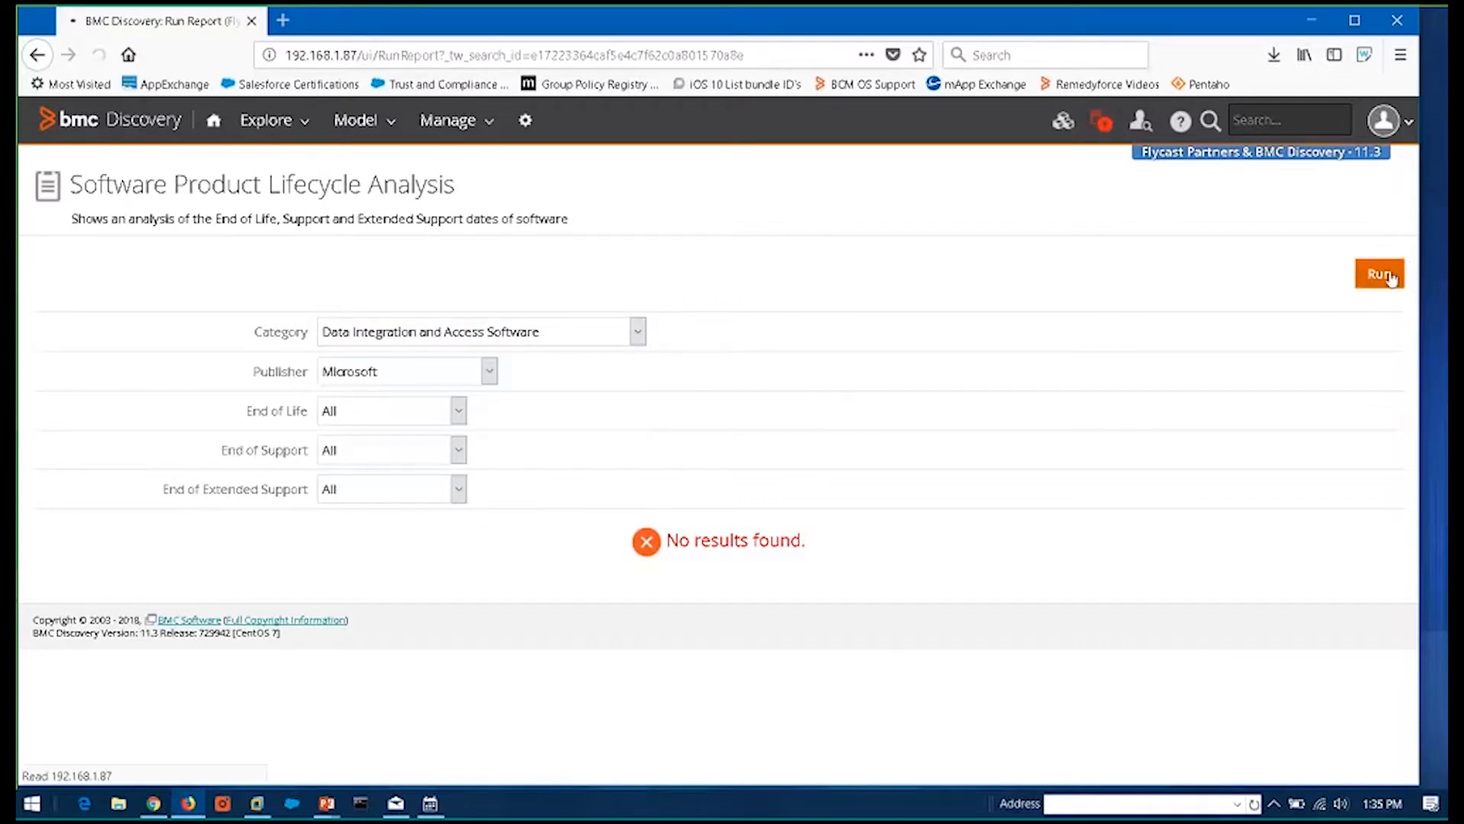
{"action": "left_click", "coordinate": [1380, 274]}
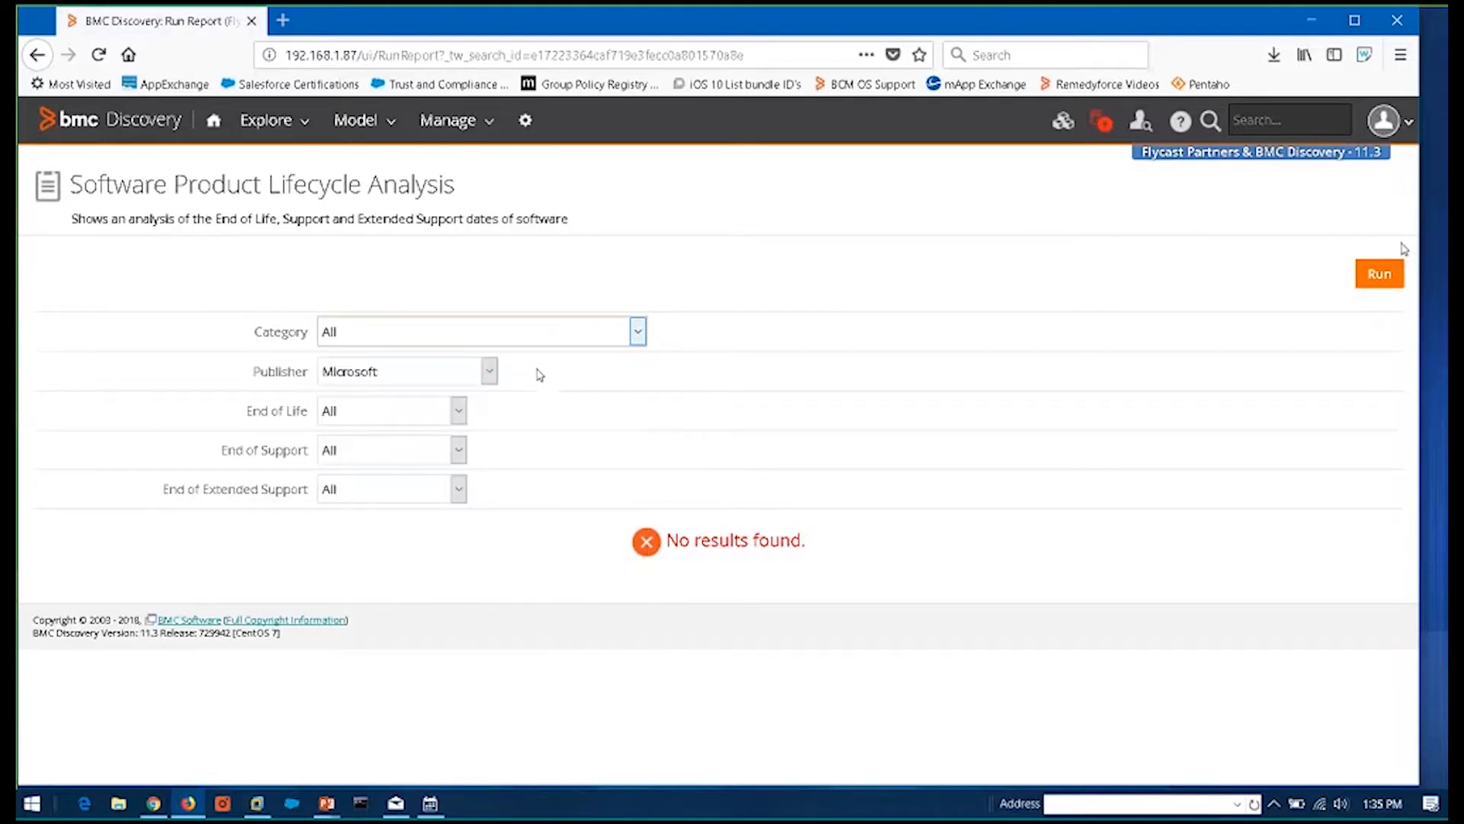
{"action": "left_click", "coordinate": [1380, 273]}
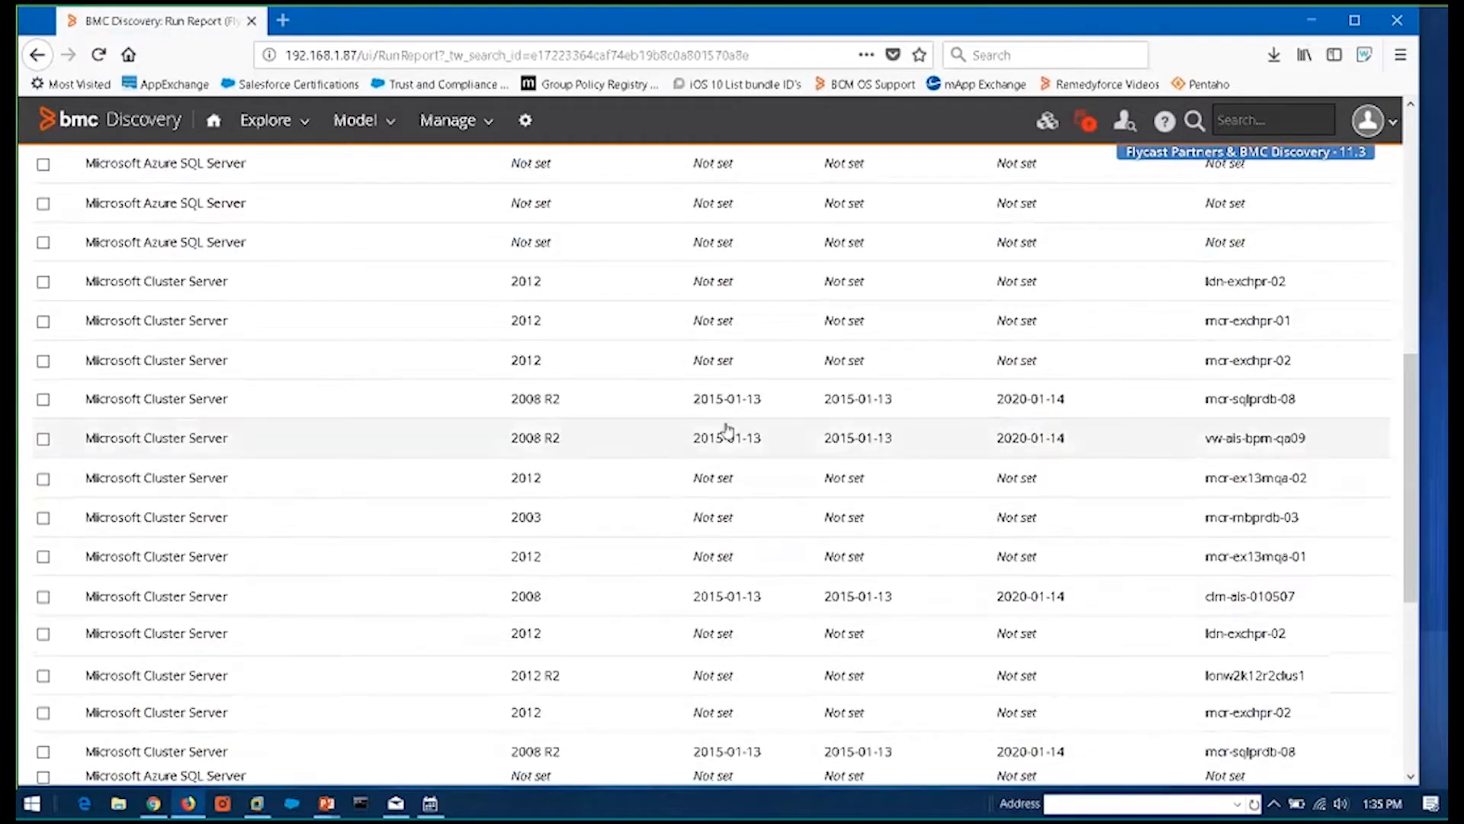
Scroll through the 278 Microsoft software results, with versions, end-of-life dates and hosts
{"action": "scroll", "scroll_direction": "up", "scroll_amount": 3}
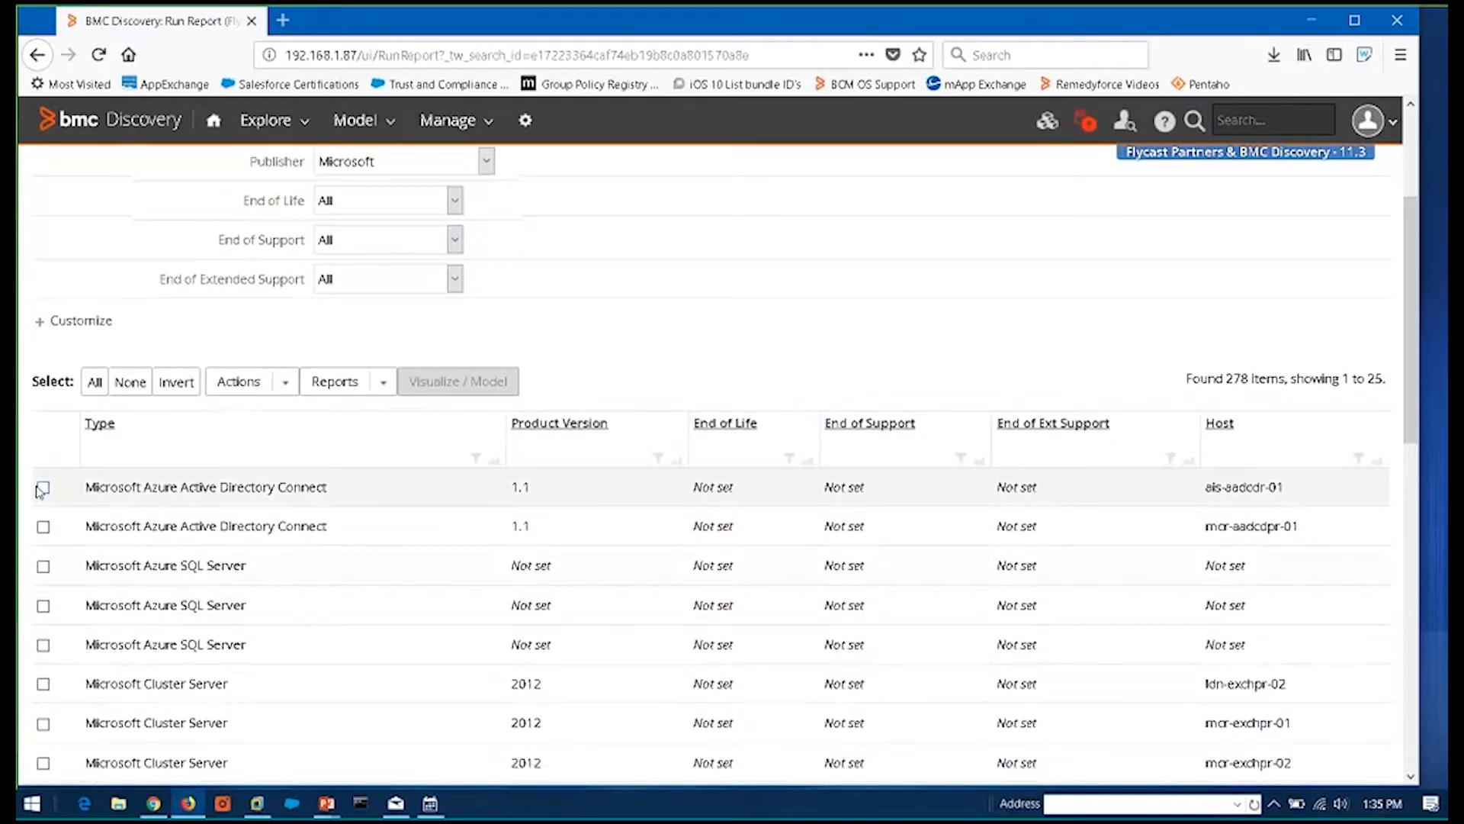
{"action": "mouse_move", "coordinate": [73, 598]}
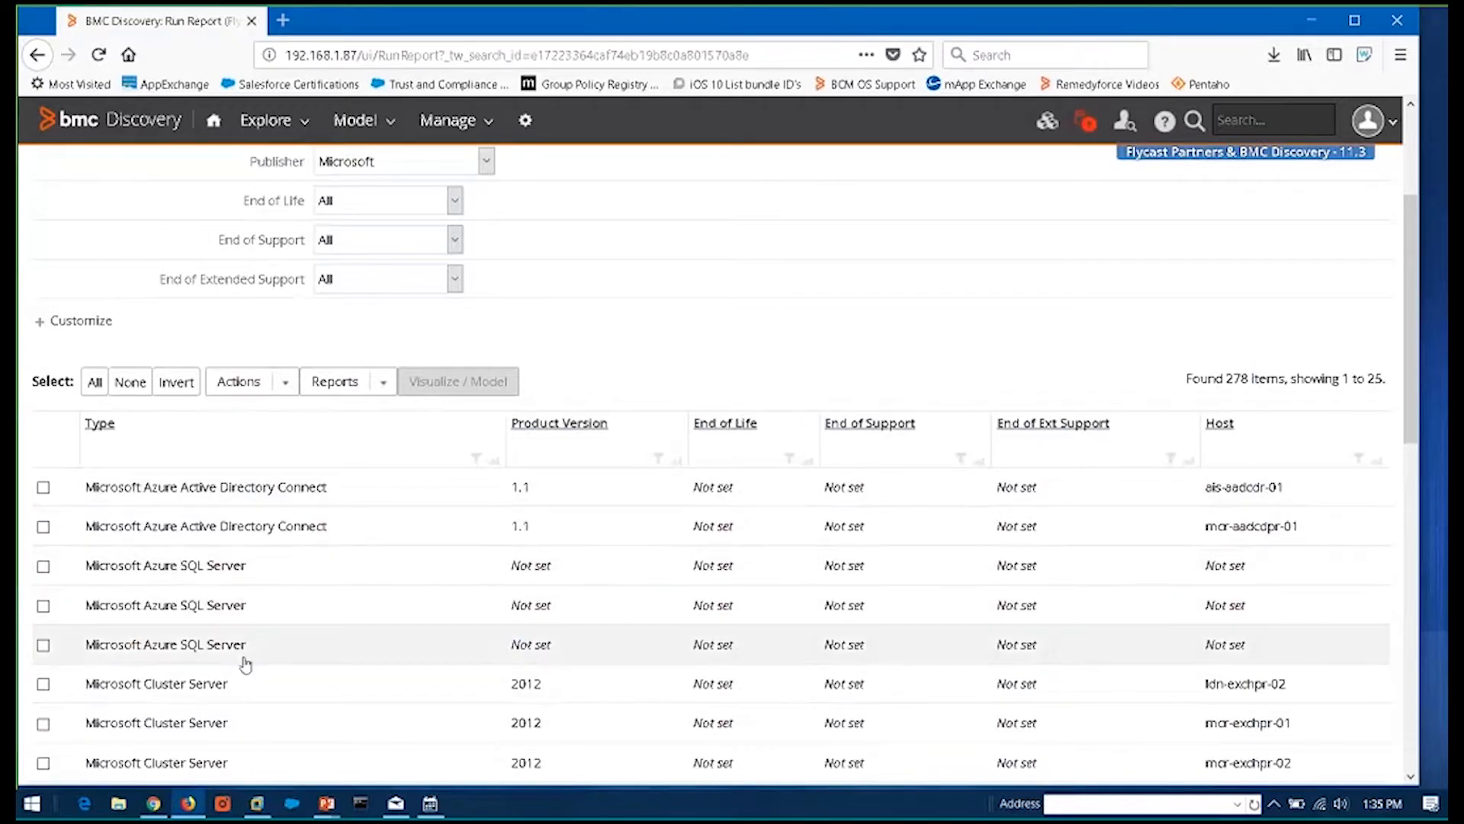
{"action": "scroll", "scroll_direction": "down", "scroll_amount": 3}
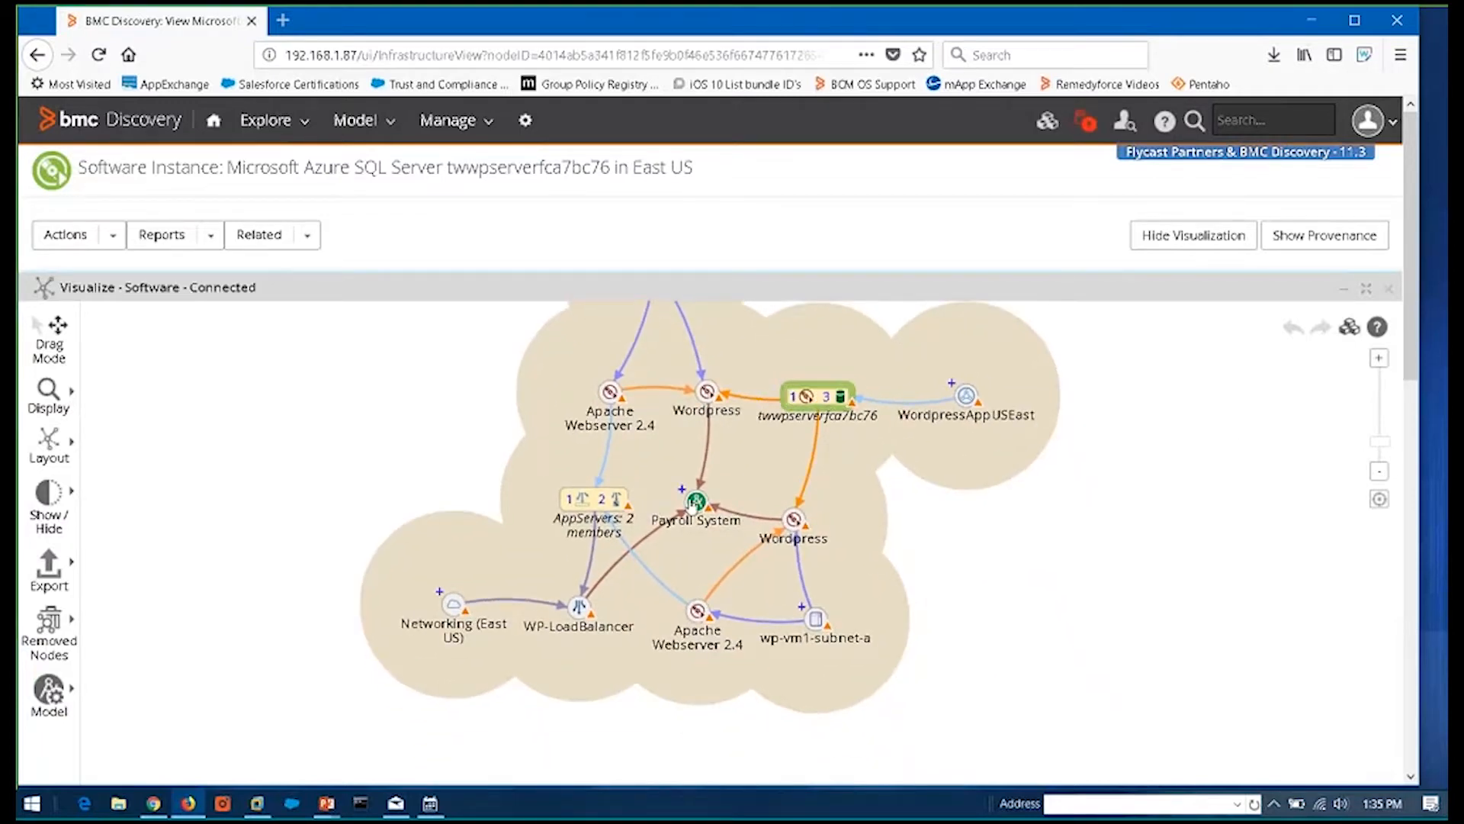
{"action": "mouse_move", "coordinate": [697, 503]}
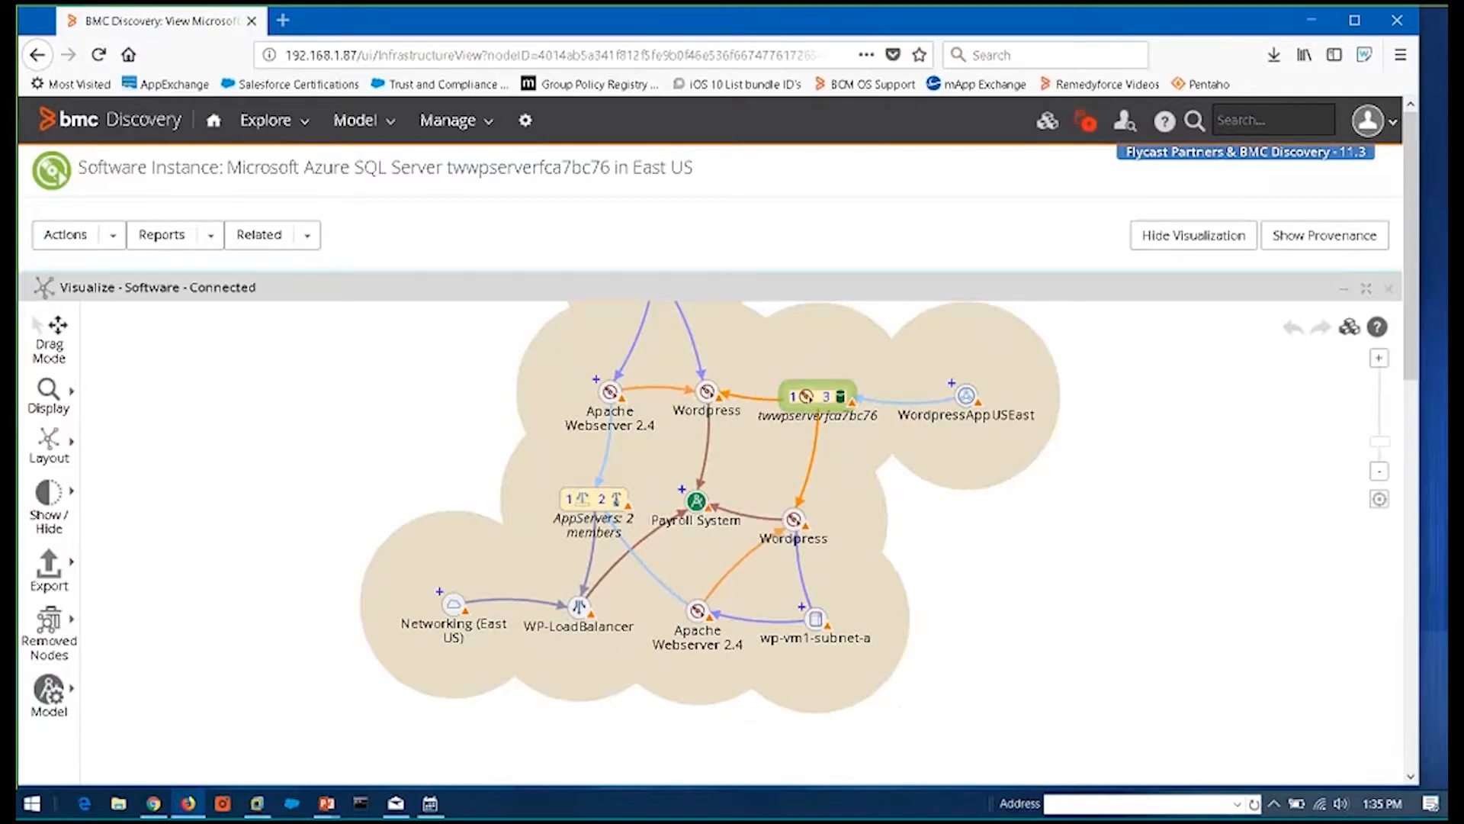
{"action": "mouse_move", "coordinate": [697, 504]}
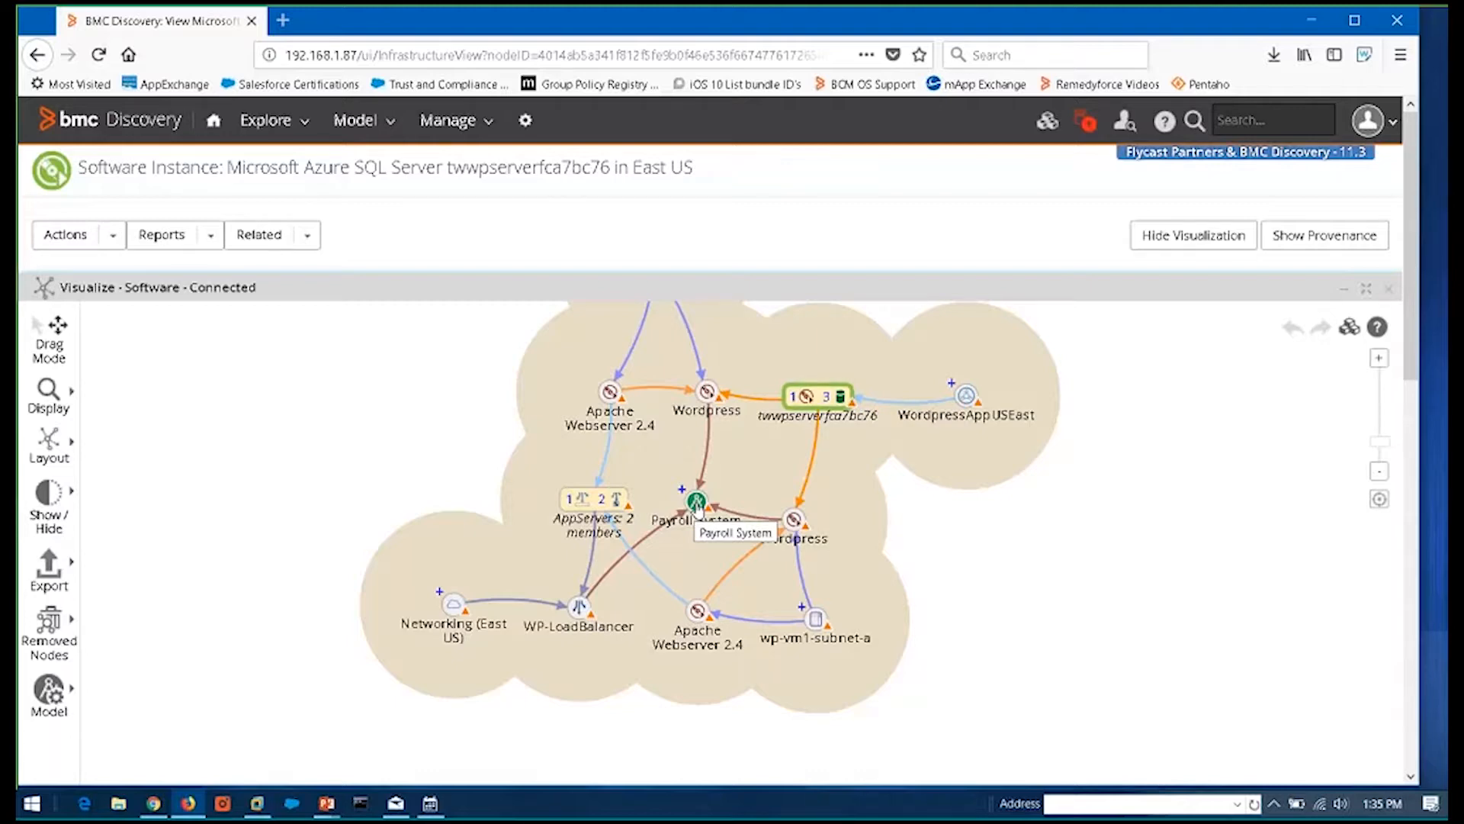
From the twwpserverfca7bc76 connected-software map, open the Payroll System application node
{"action": "left_click", "coordinate": [696, 503]}
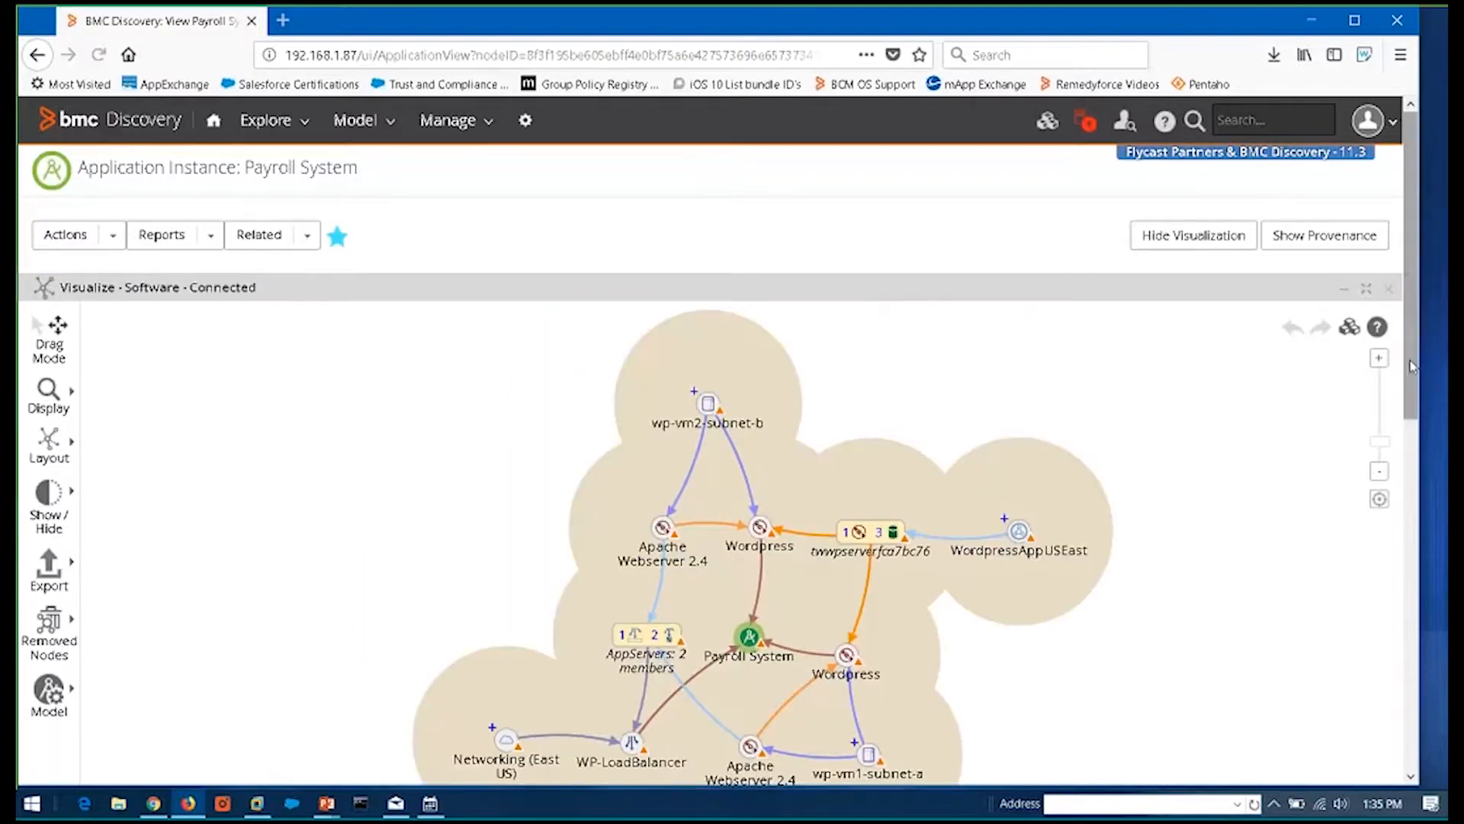
Review Payroll System's version 2.0.3, two Wordpress instances, WP-LoadBalancer and two Ubuntu hosts
{"action": "scroll", "scroll_direction": "down", "scroll_amount": 3}
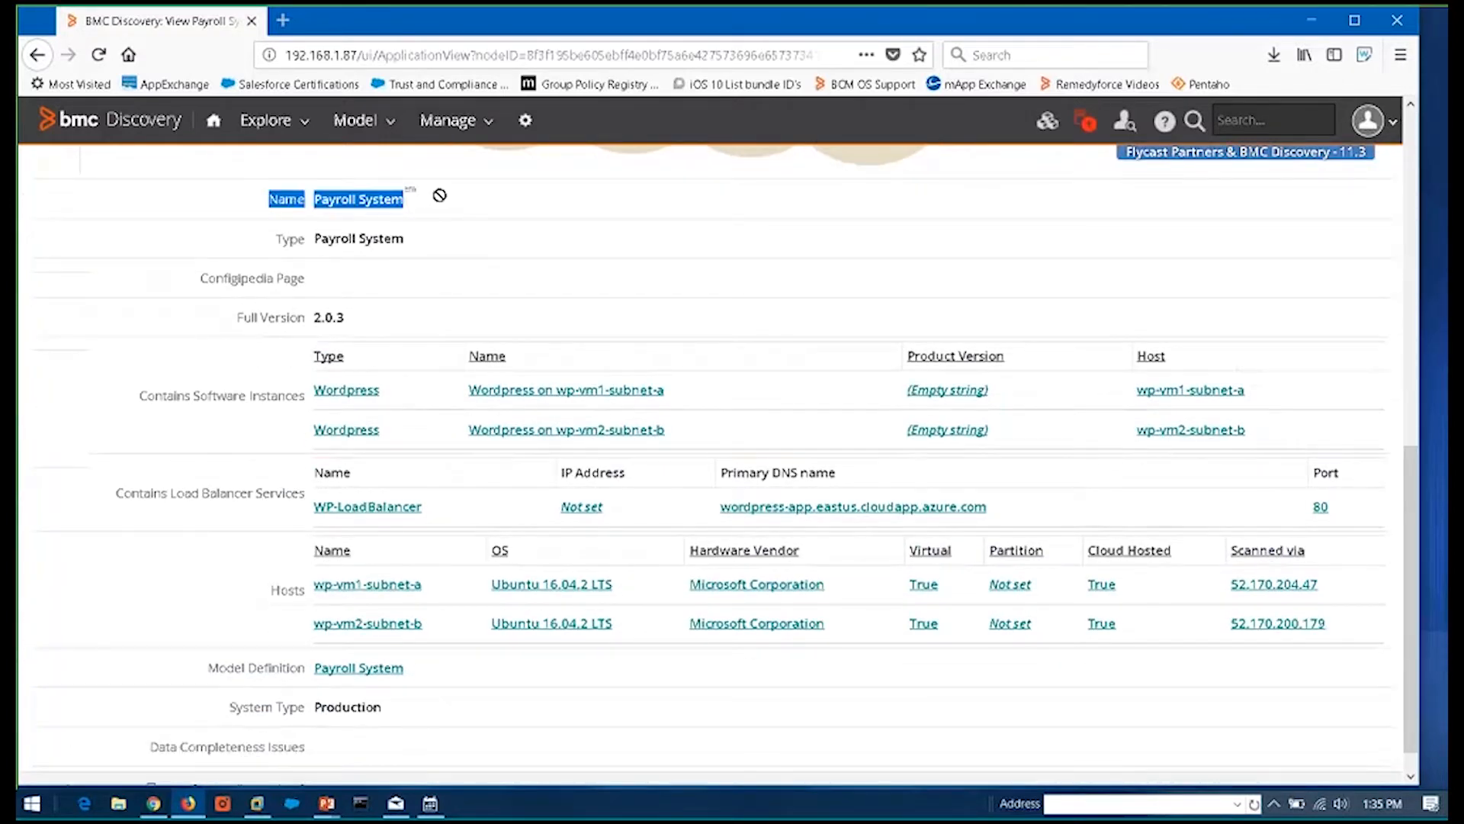
{"action": "left_click", "coordinate": [440, 199]}
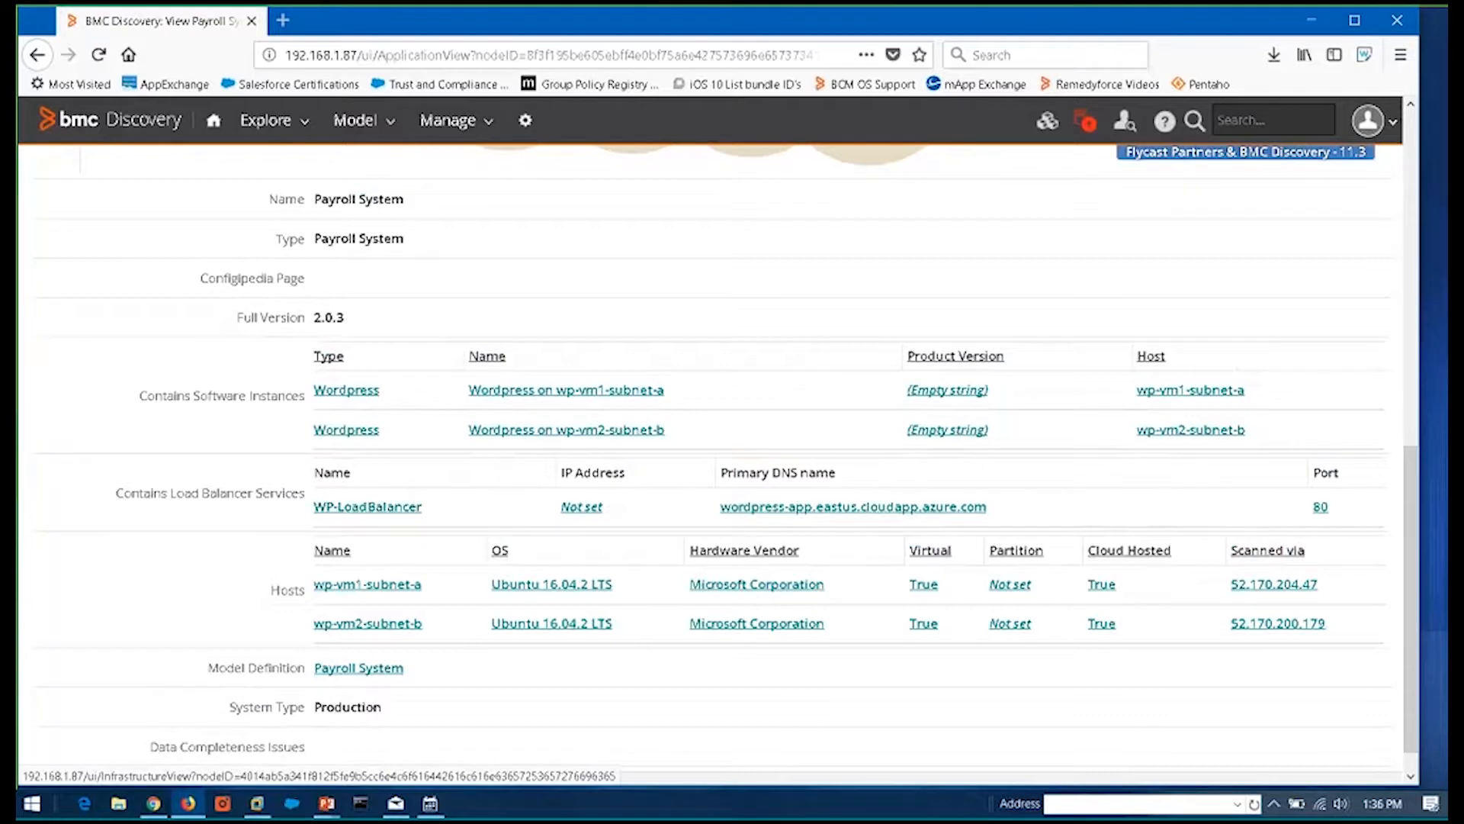
{"action": "mouse_move", "coordinate": [380, 665]}
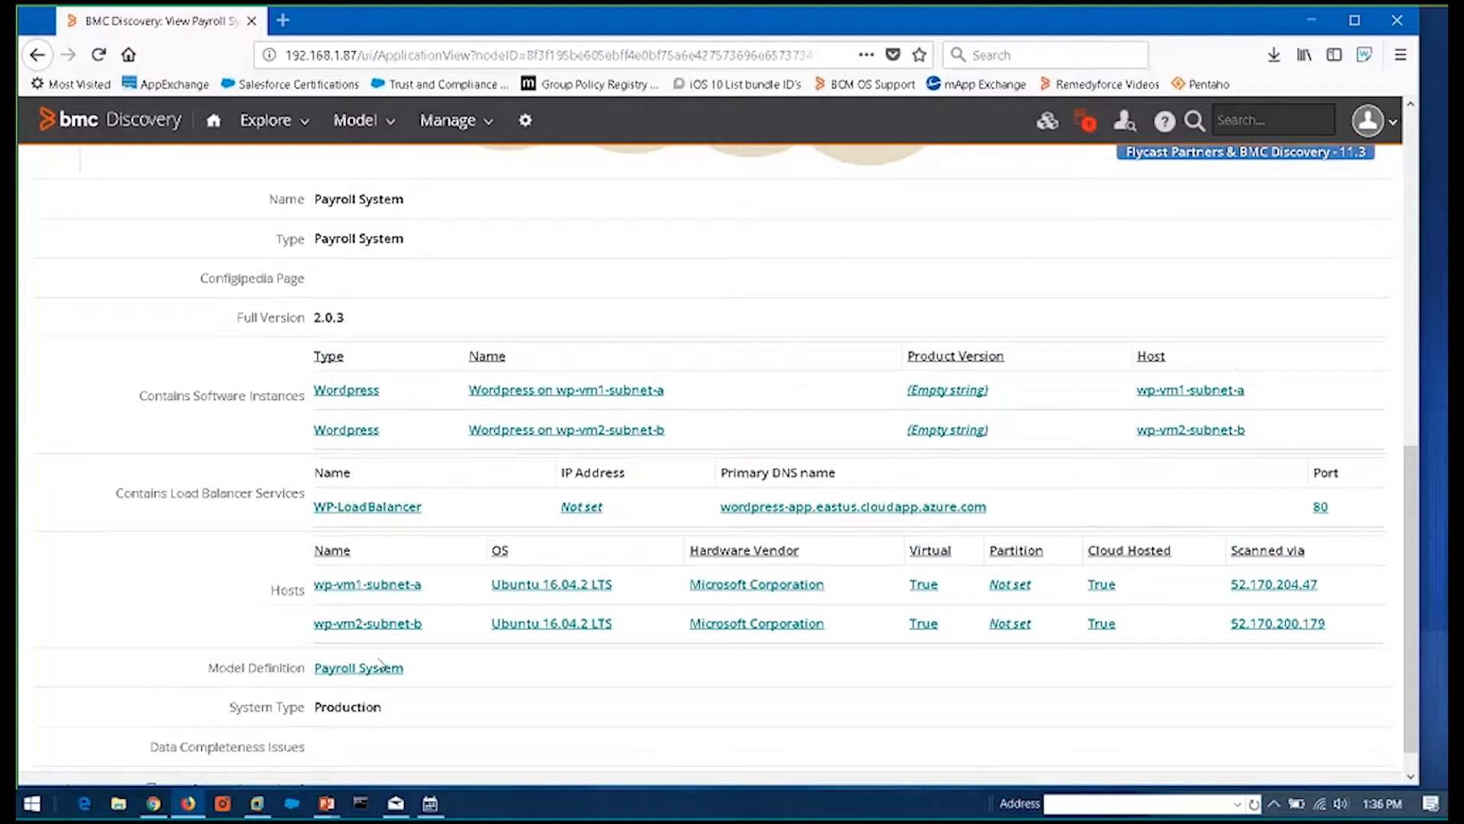
{"action": "mouse_move", "coordinate": [358, 668]}
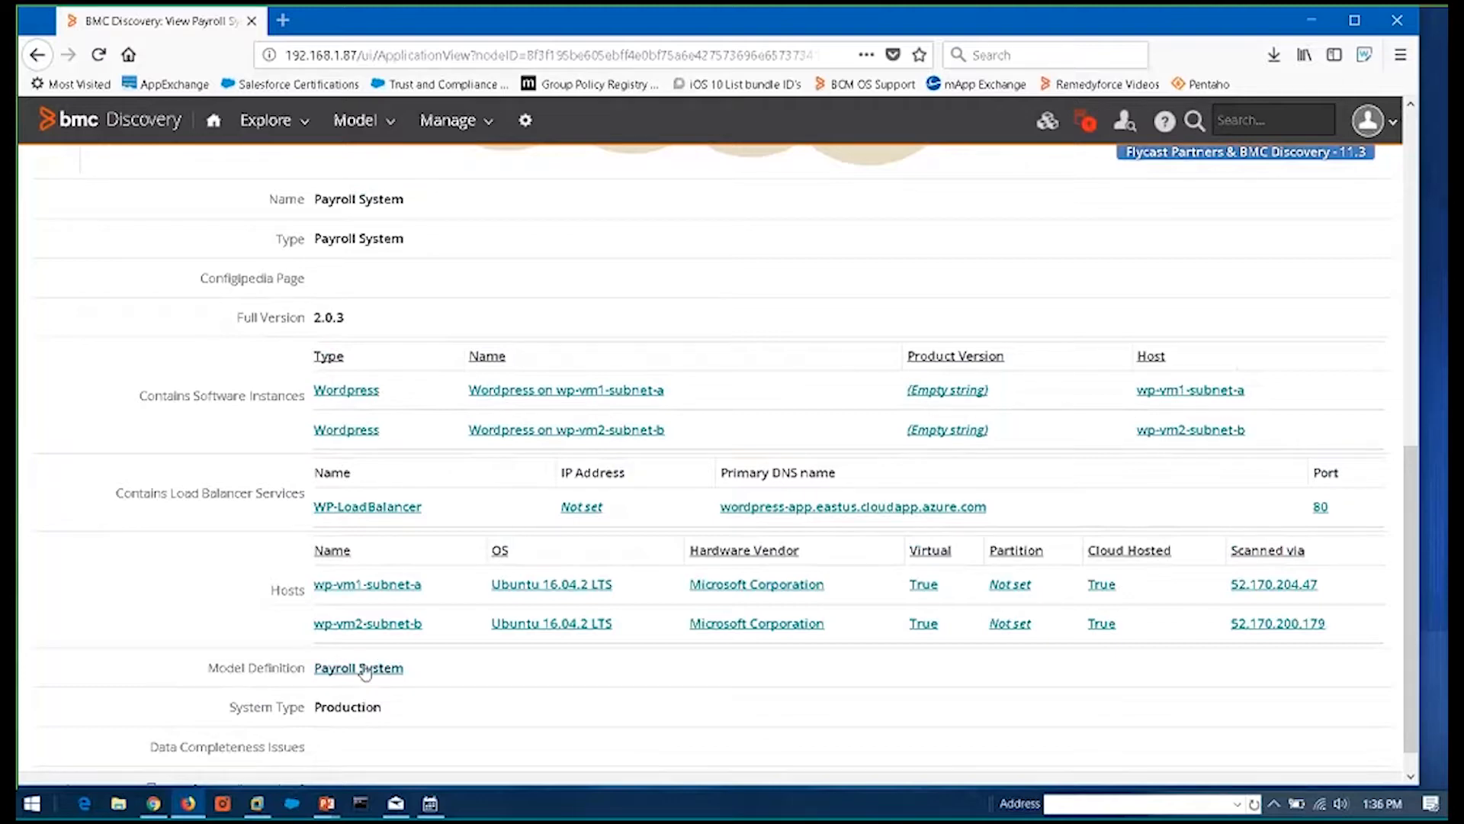
{"action": "mouse_move", "coordinate": [359, 668]}
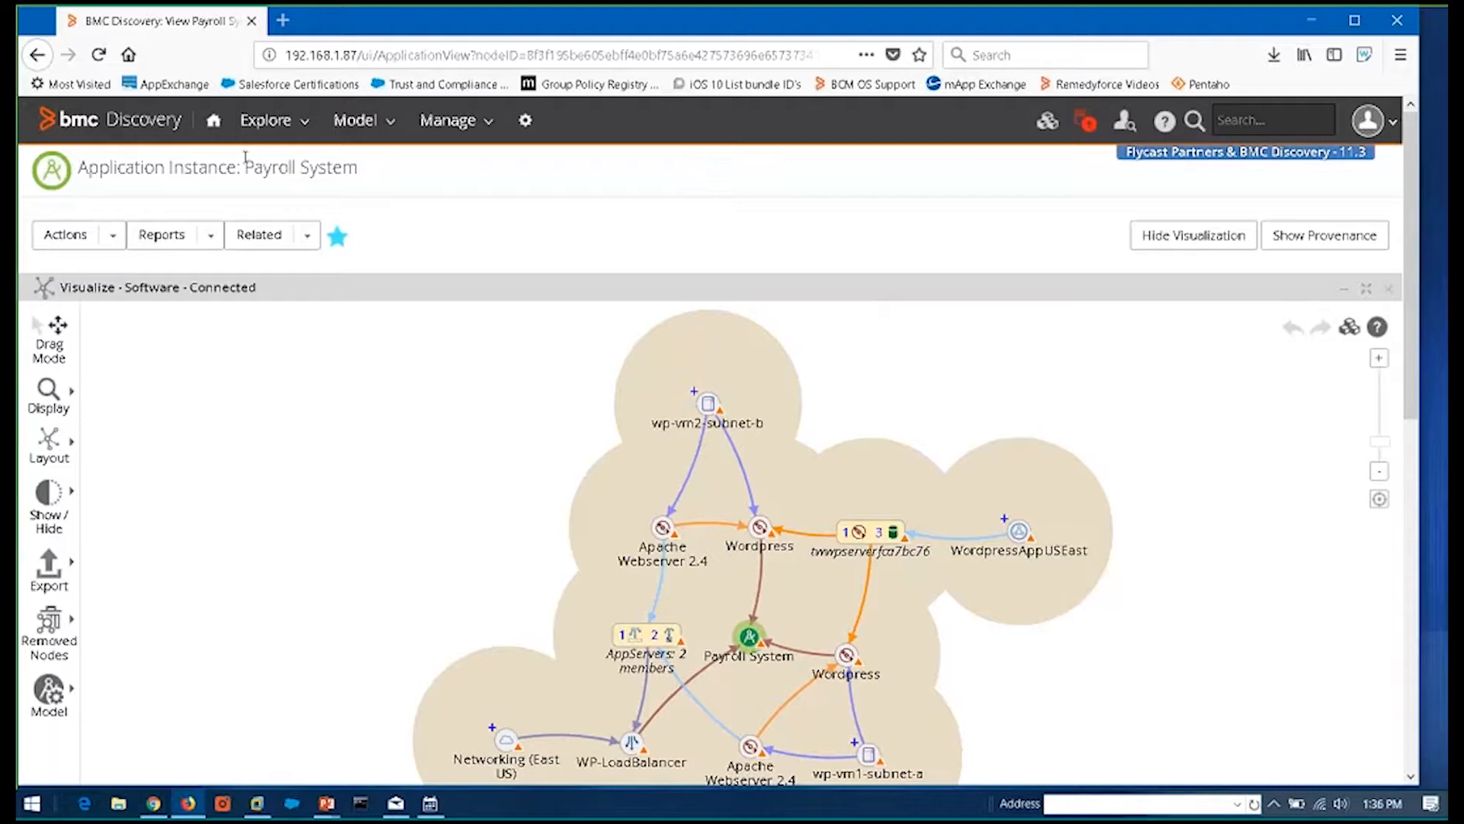
{"action": "mouse_move", "coordinate": [710, 407]}
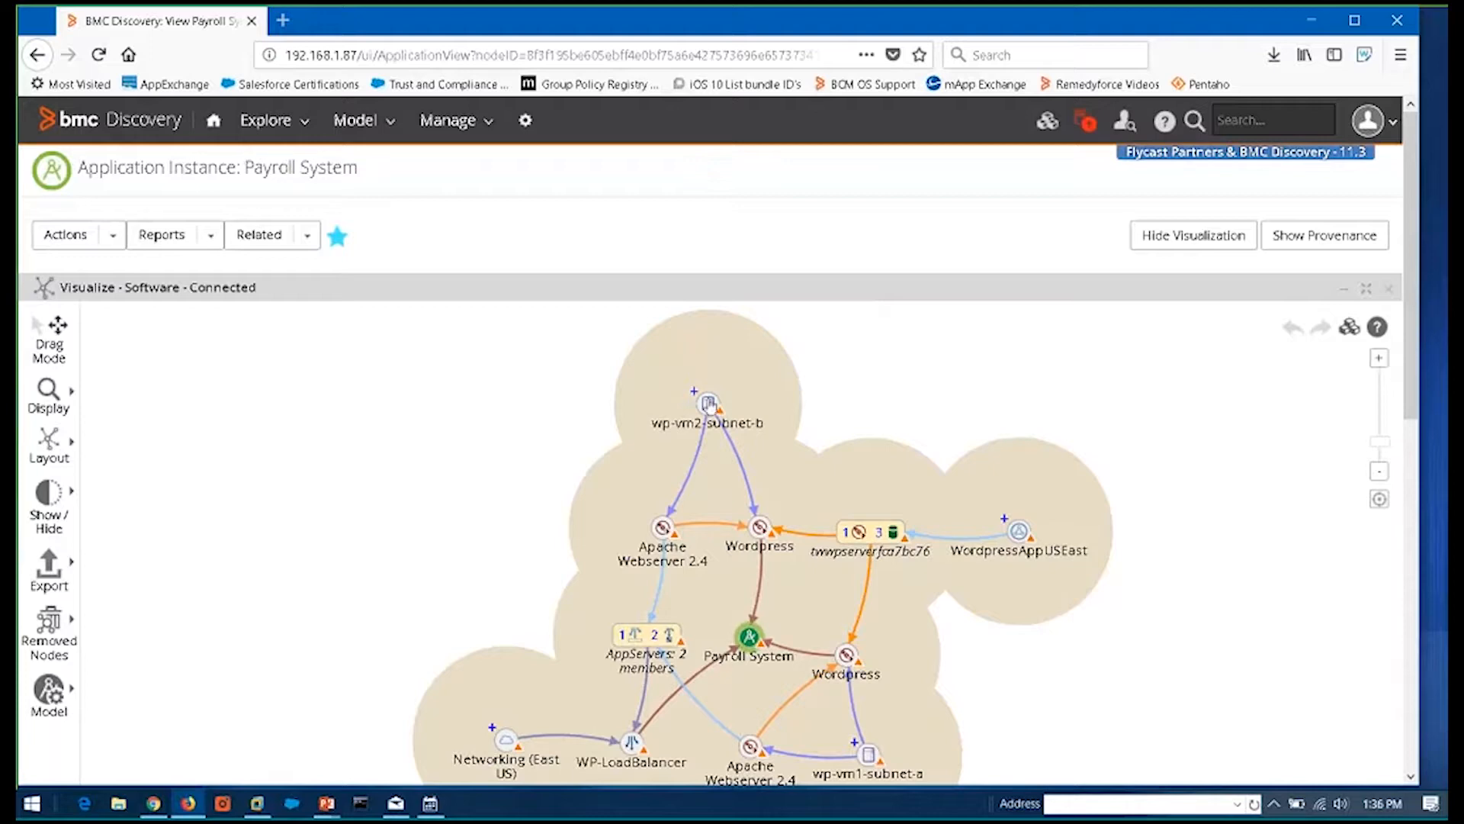
View host wp-vm2-subnet-b's page, then go to the Reports catalogue
{"action": "left_click", "coordinate": [706, 404]}
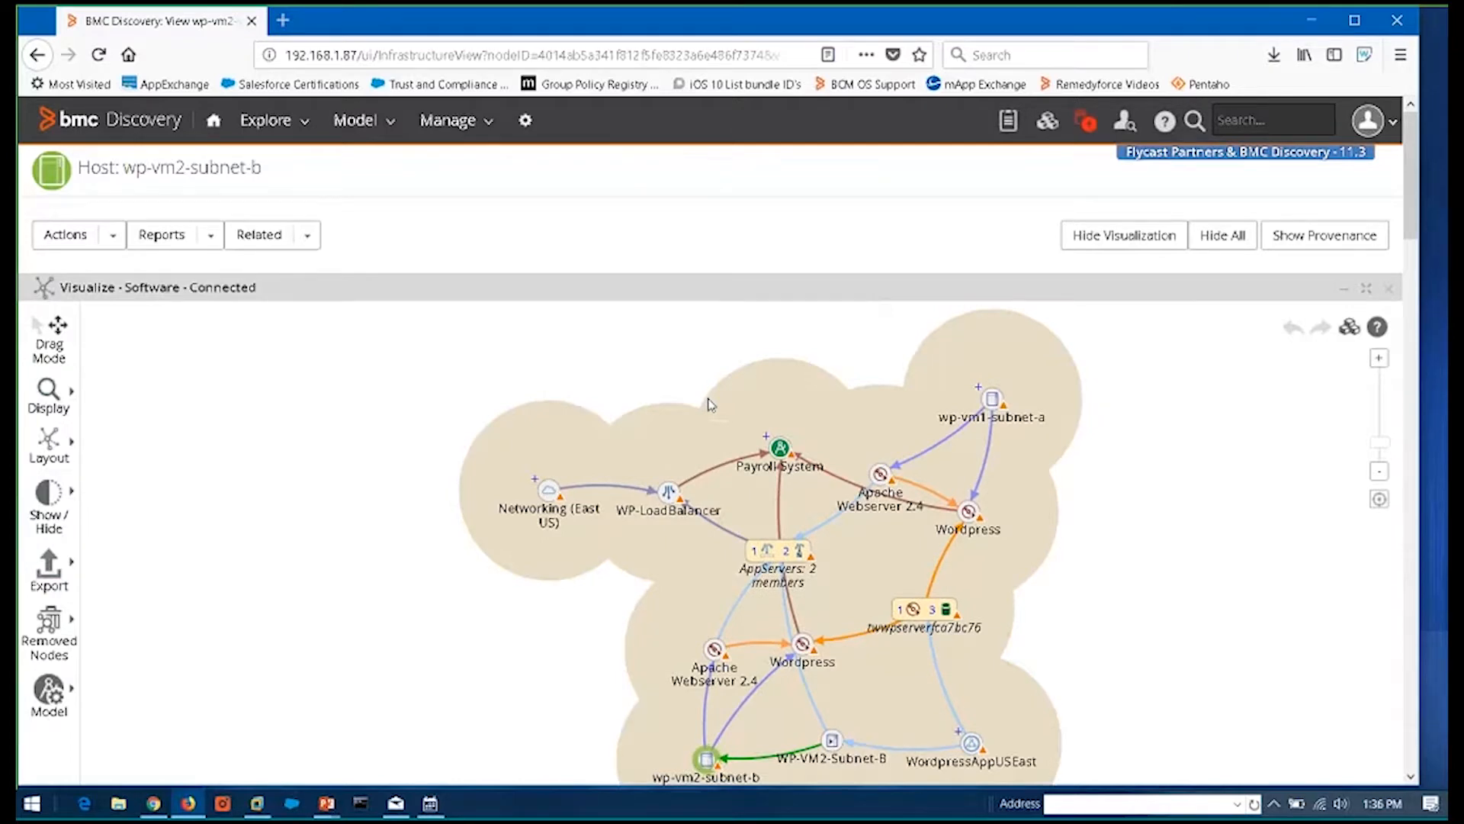
{"action": "mouse_move", "coordinate": [330, 207]}
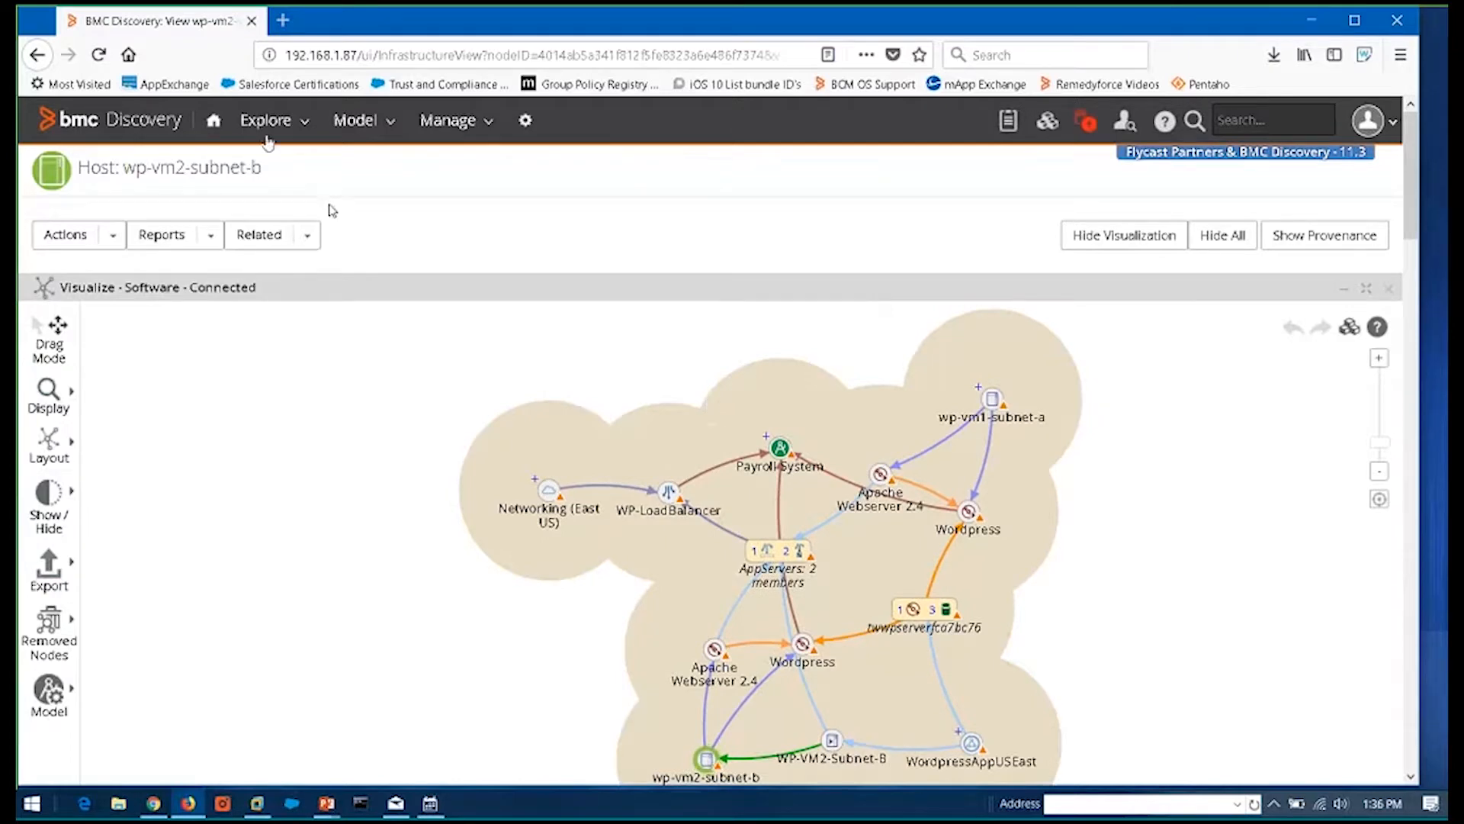
{"action": "left_click", "coordinate": [161, 234]}
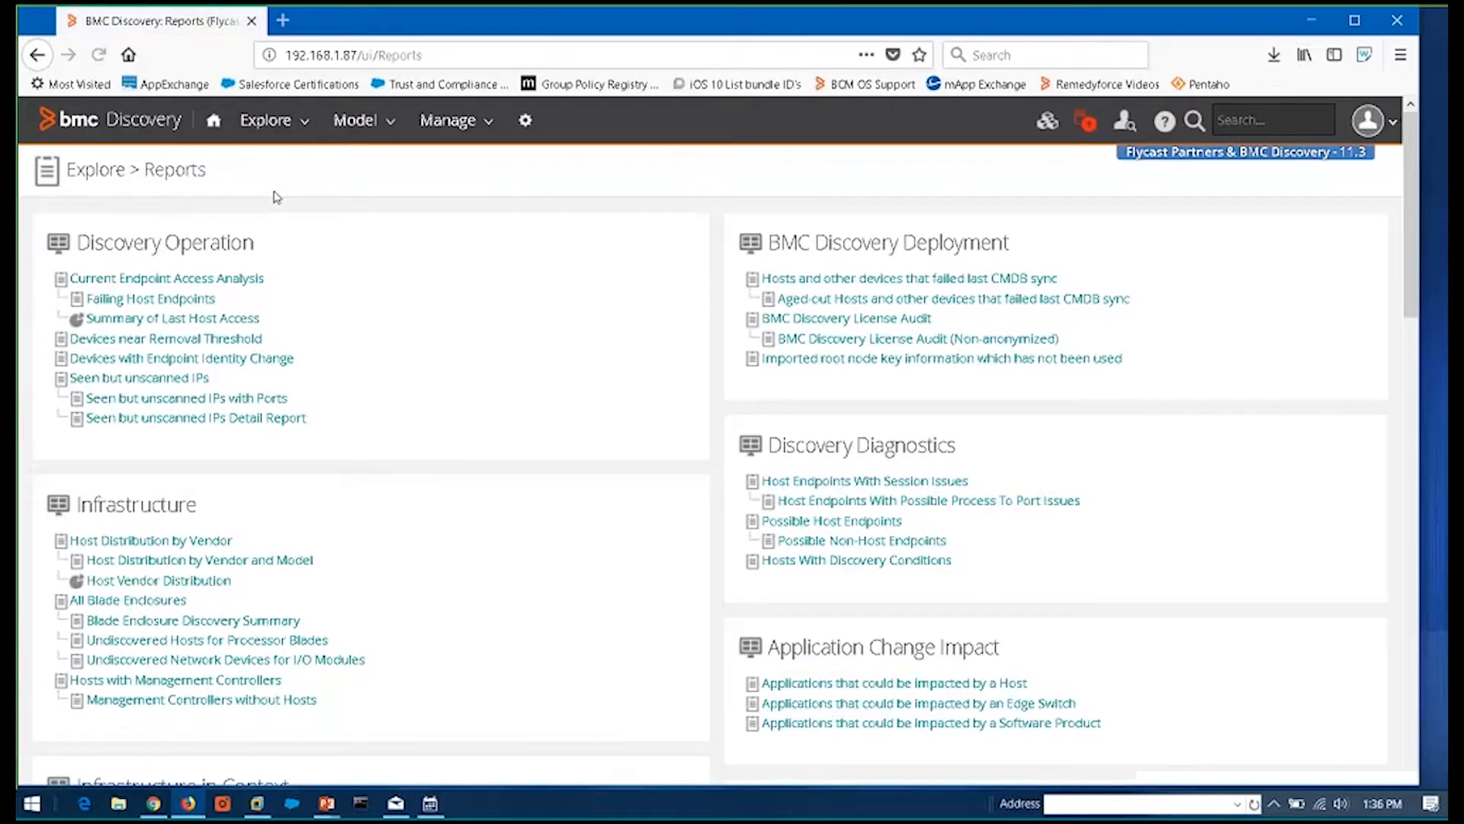
{"action": "mouse_move", "coordinate": [184, 399]}
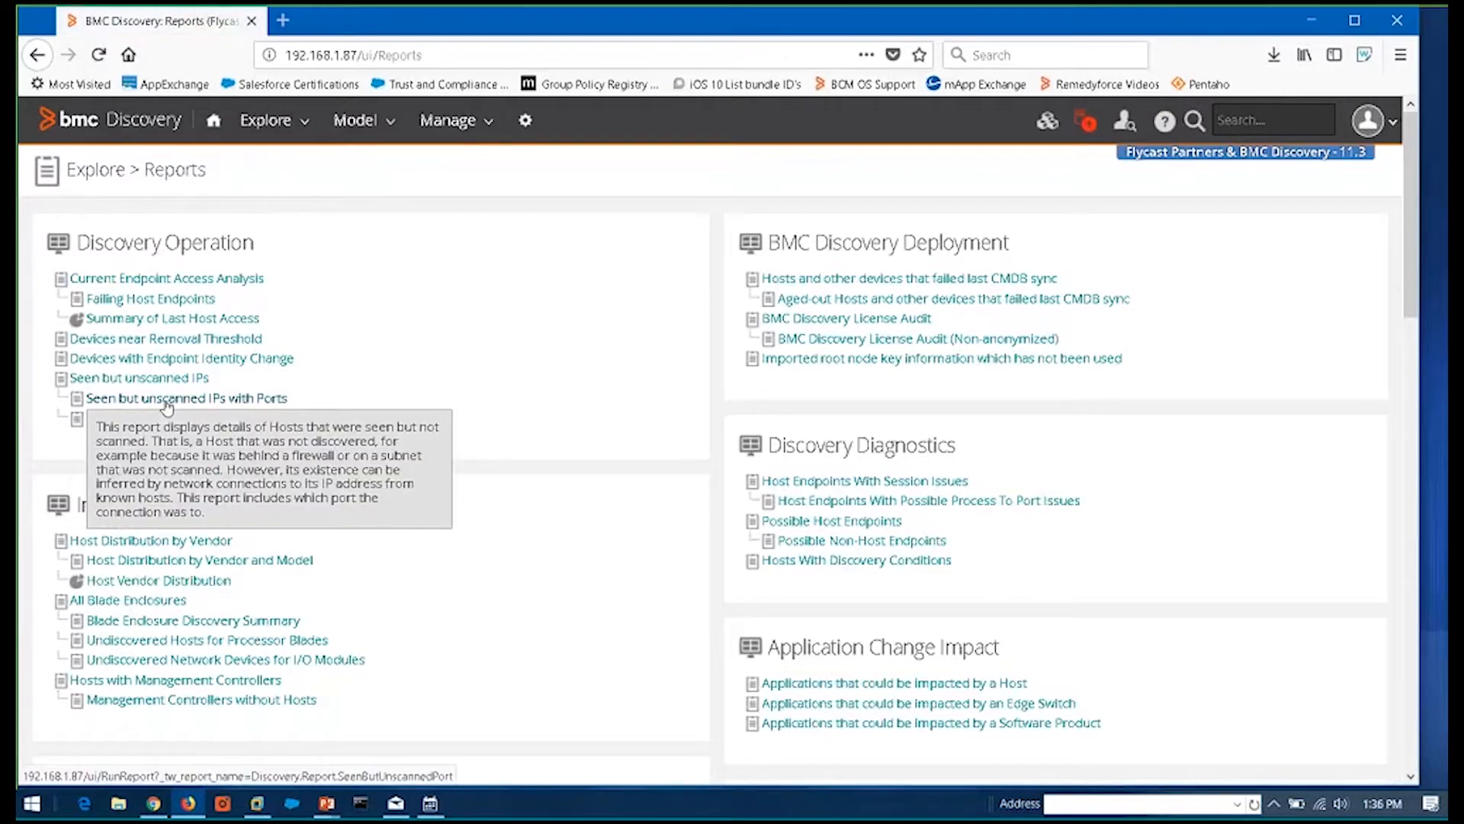
{"action": "left_click", "coordinate": [186, 398]}
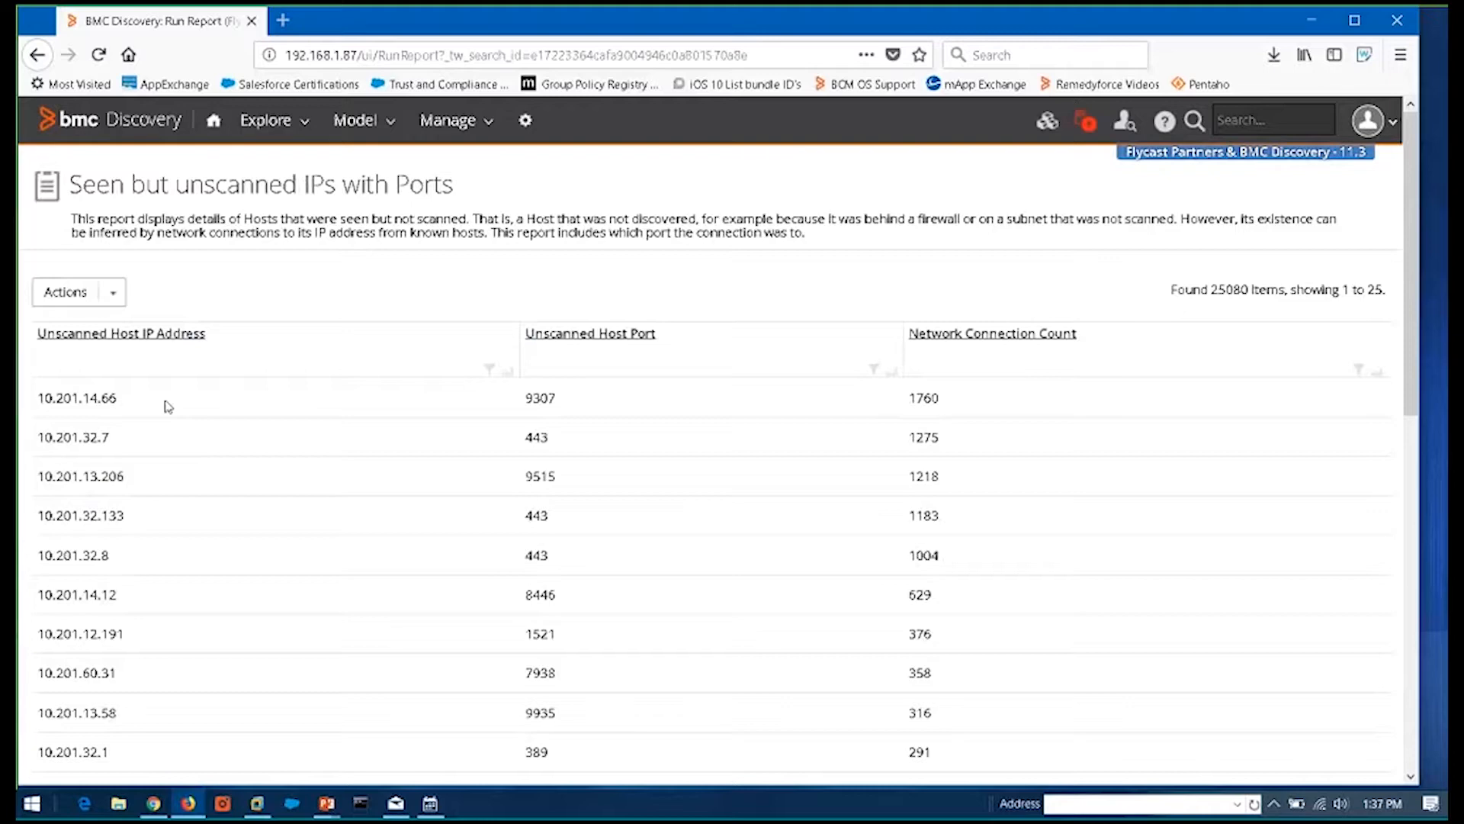
{"action": "mouse_move", "coordinate": [107, 666]}
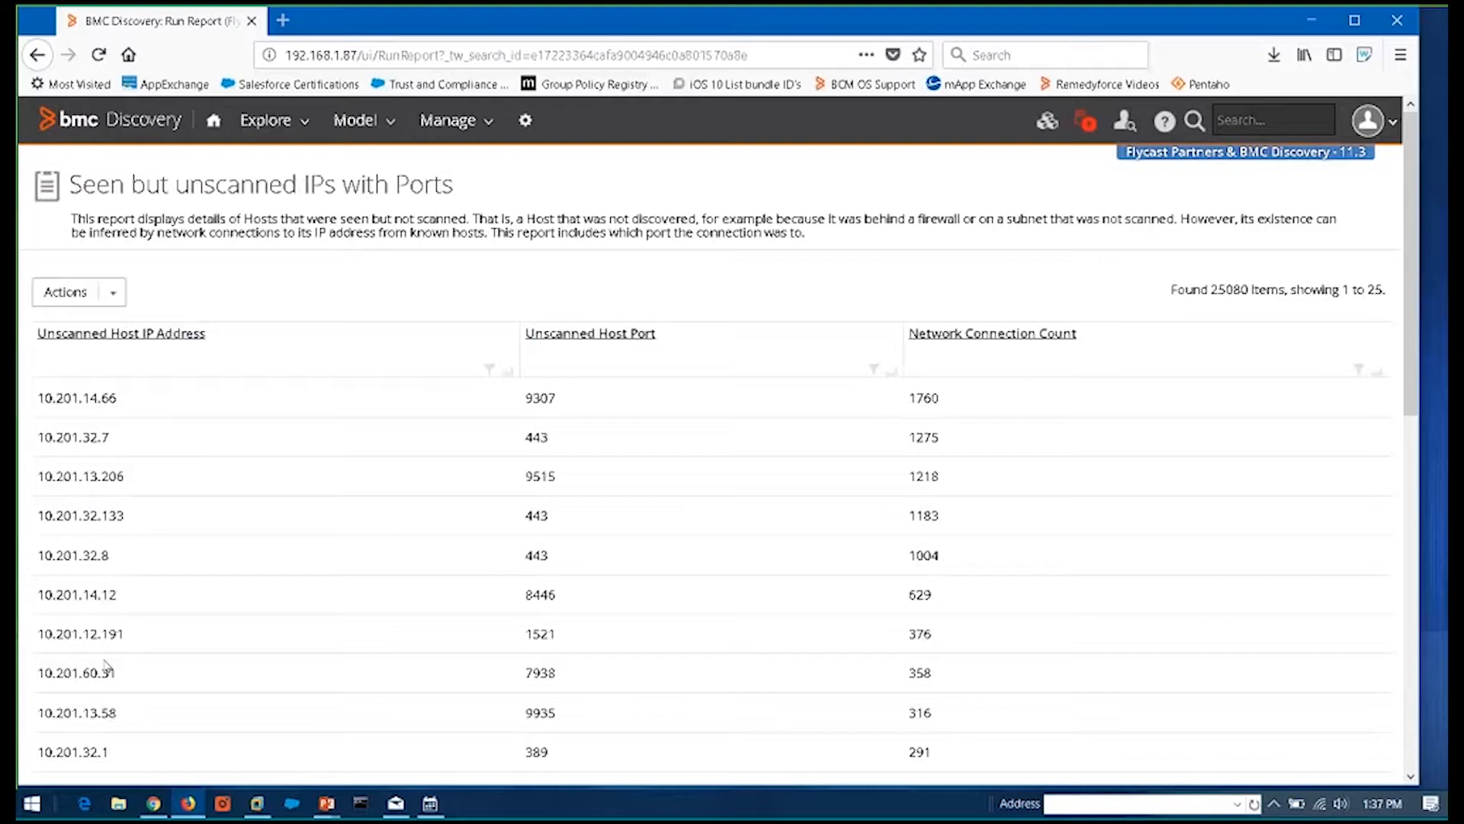
{"action": "mouse_move", "coordinate": [106, 662]}
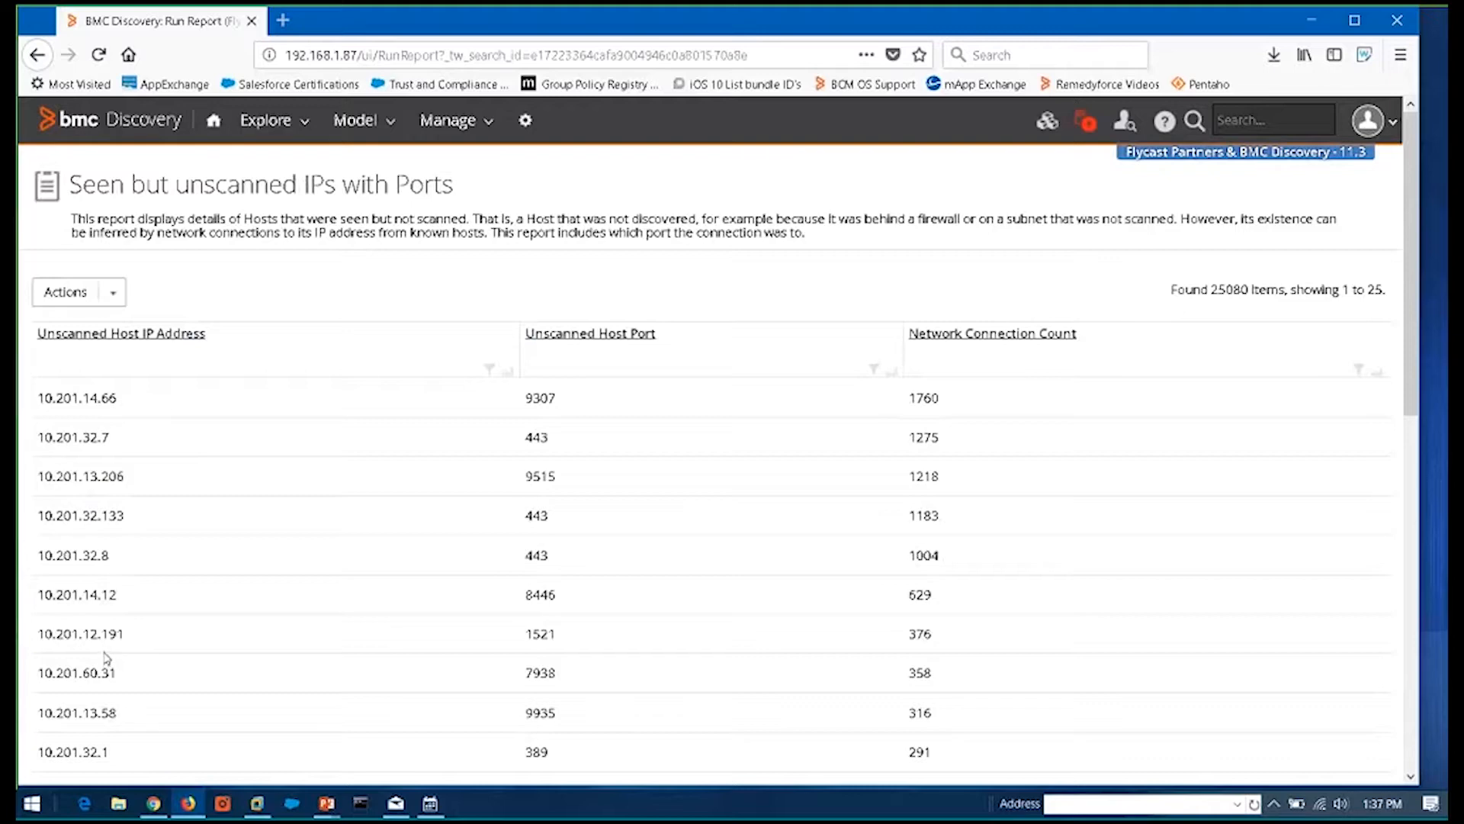
{"action": "double_click", "coordinate": [111, 633]}
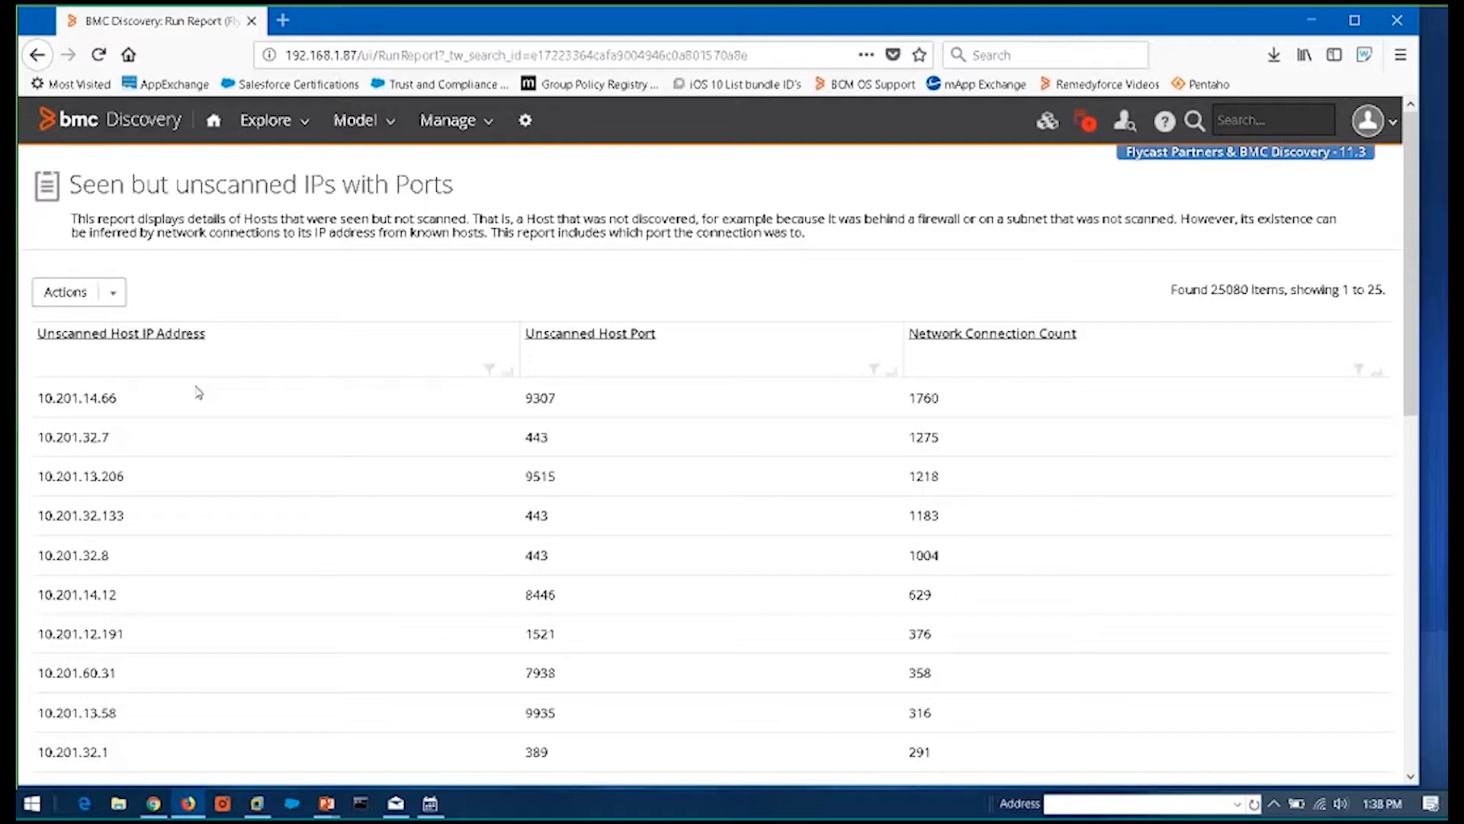
{"action": "mouse_move", "coordinate": [105, 403]}
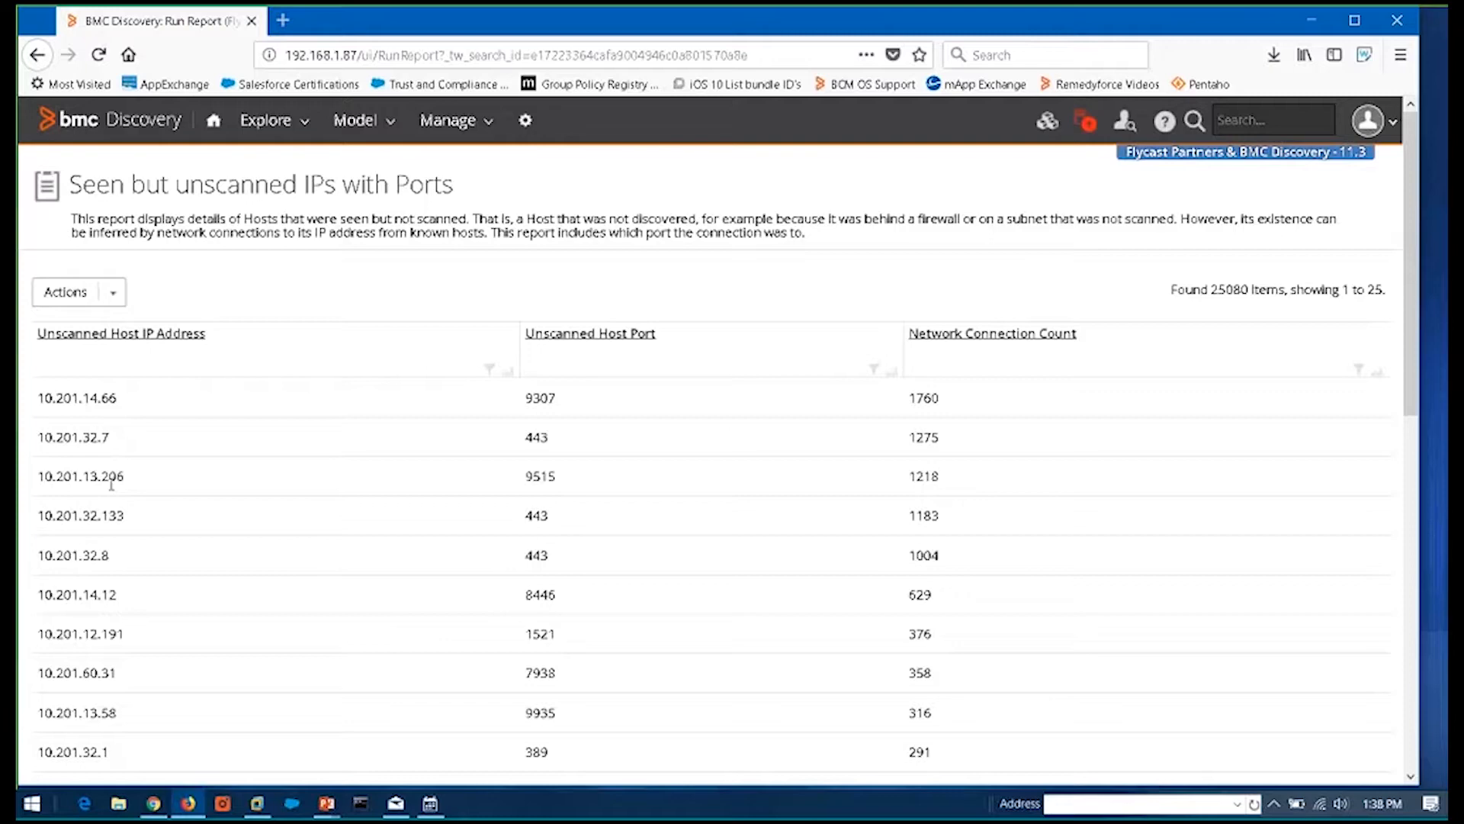
{"action": "left_click", "coordinate": [36, 54]}
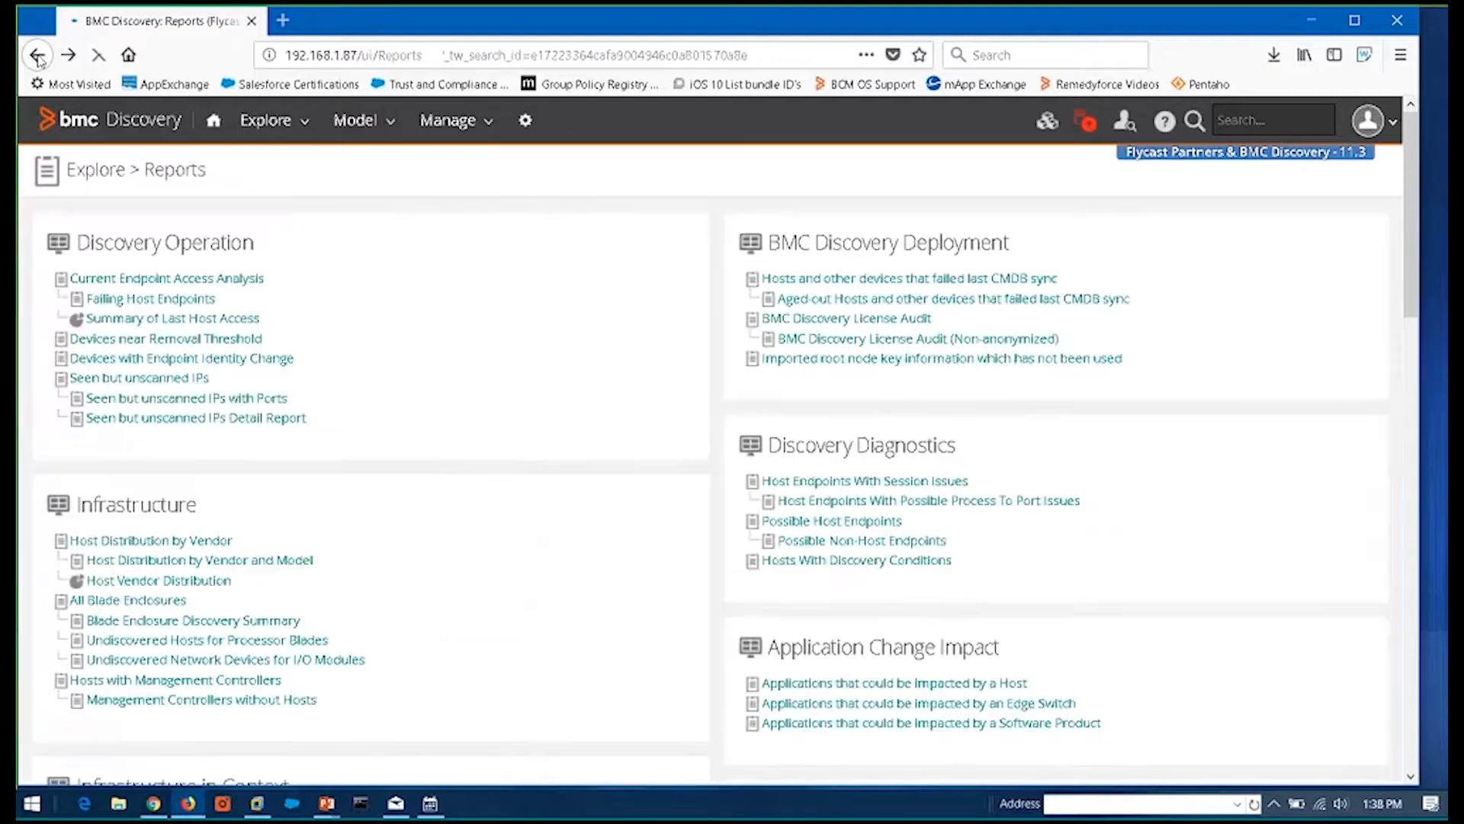
{"action": "left_click", "coordinate": [34, 54]}
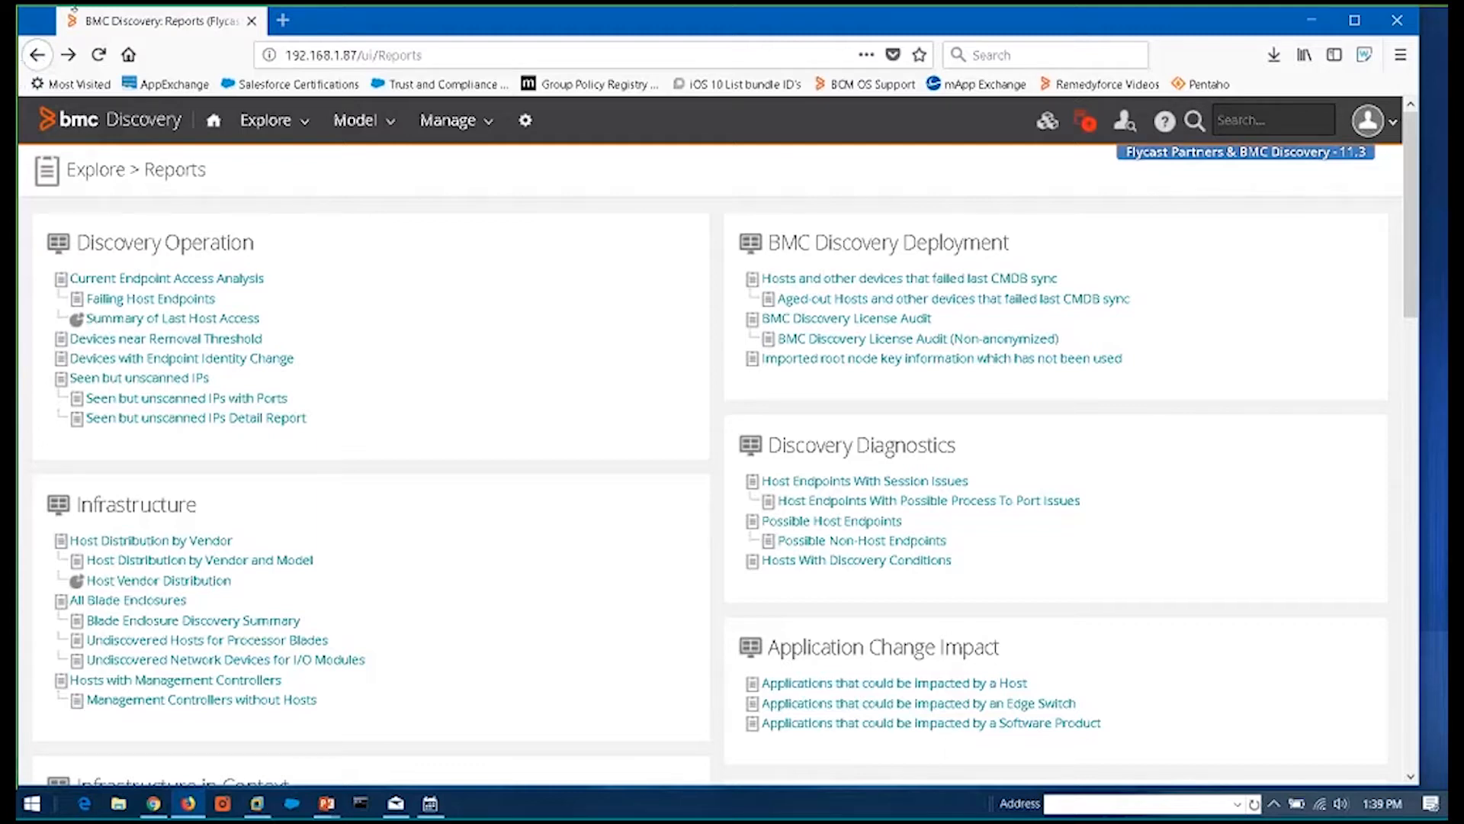
{"action": "mouse_move", "coordinate": [185, 398]}
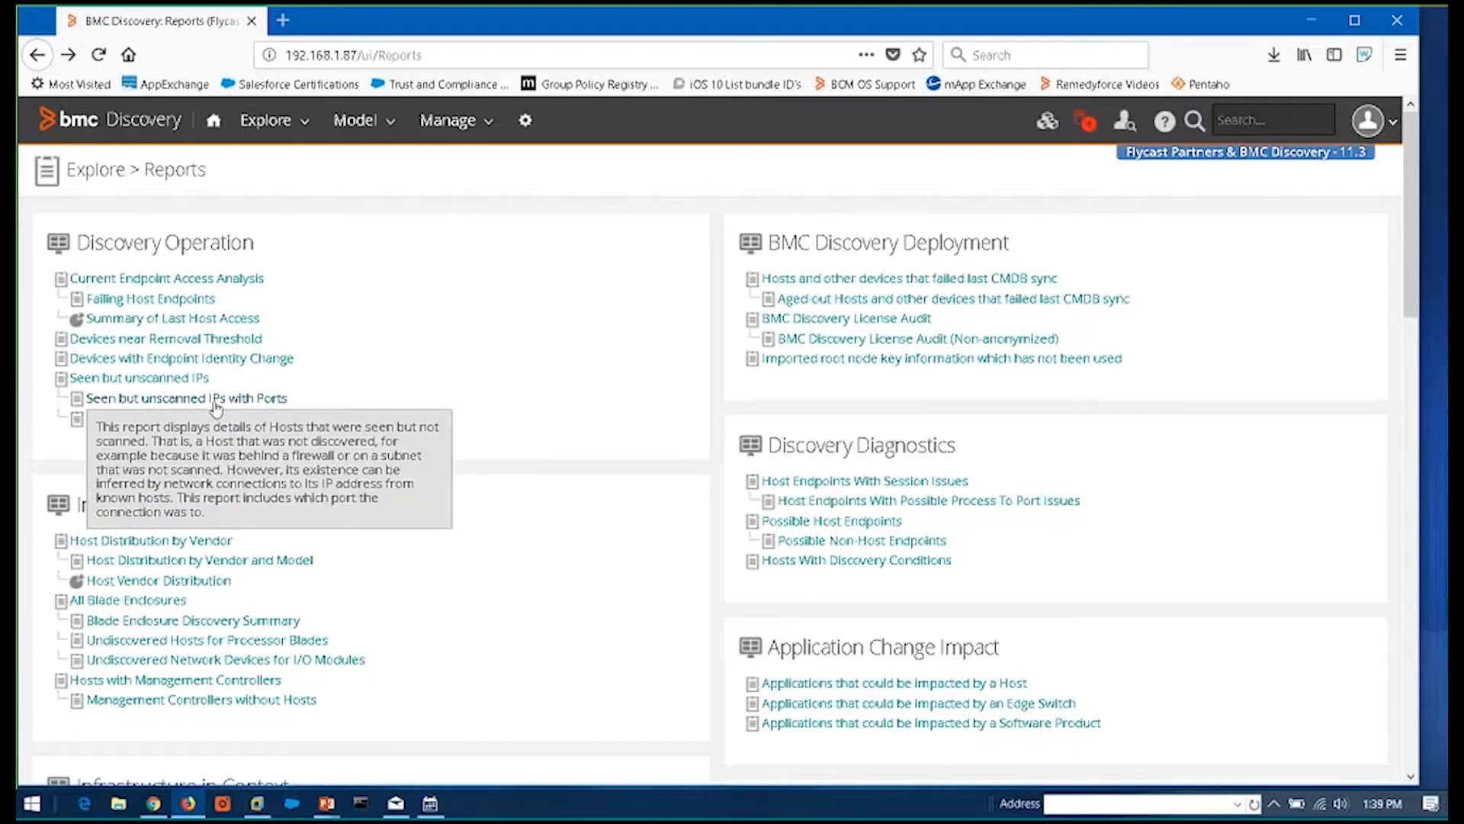
{"action": "mouse_move", "coordinate": [186, 398]}
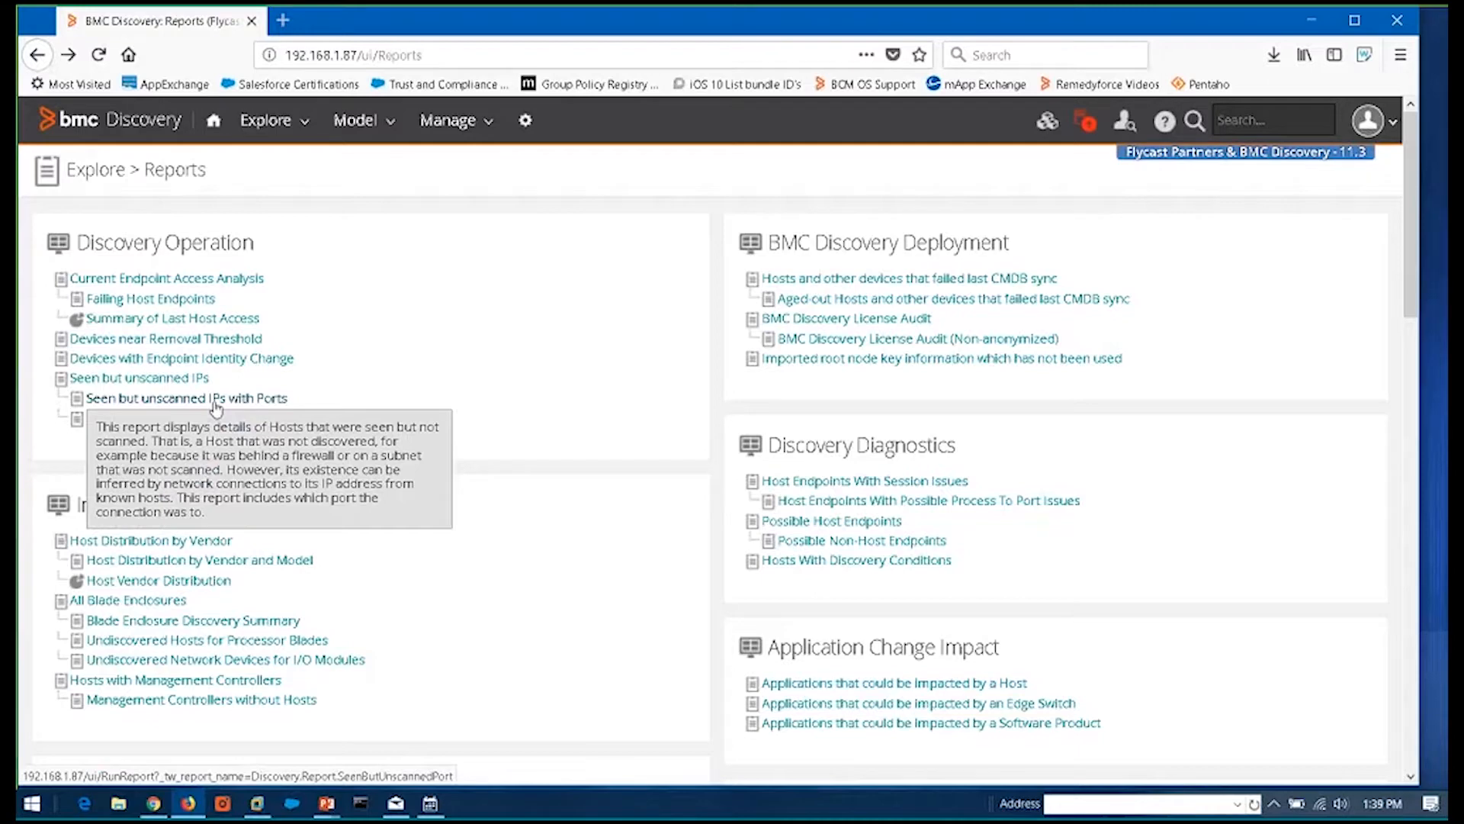
{"action": "mouse_move", "coordinate": [493, 275]}
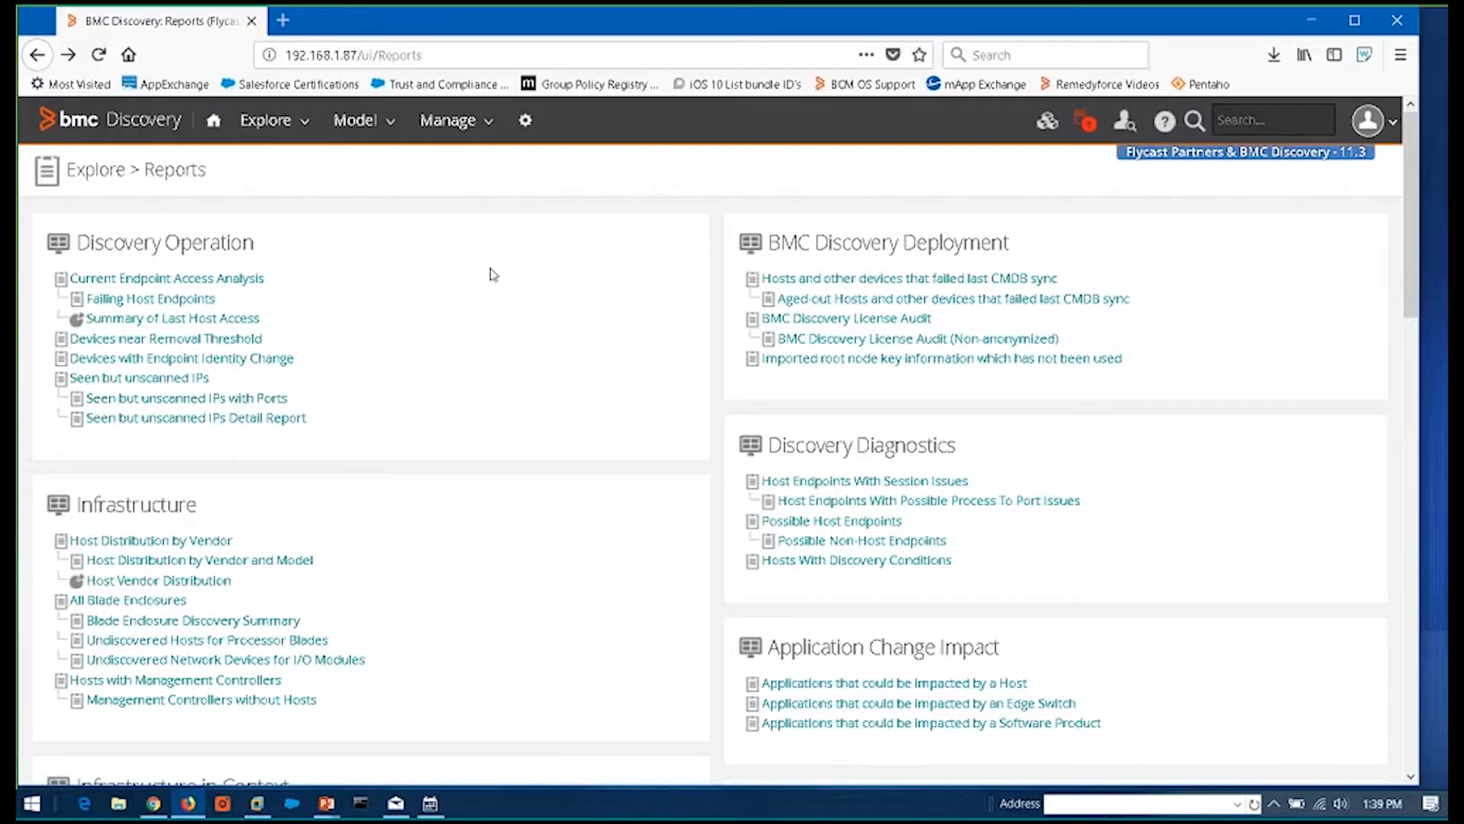
{"action": "scroll", "scroll_direction": "down", "scroll_amount": 3}
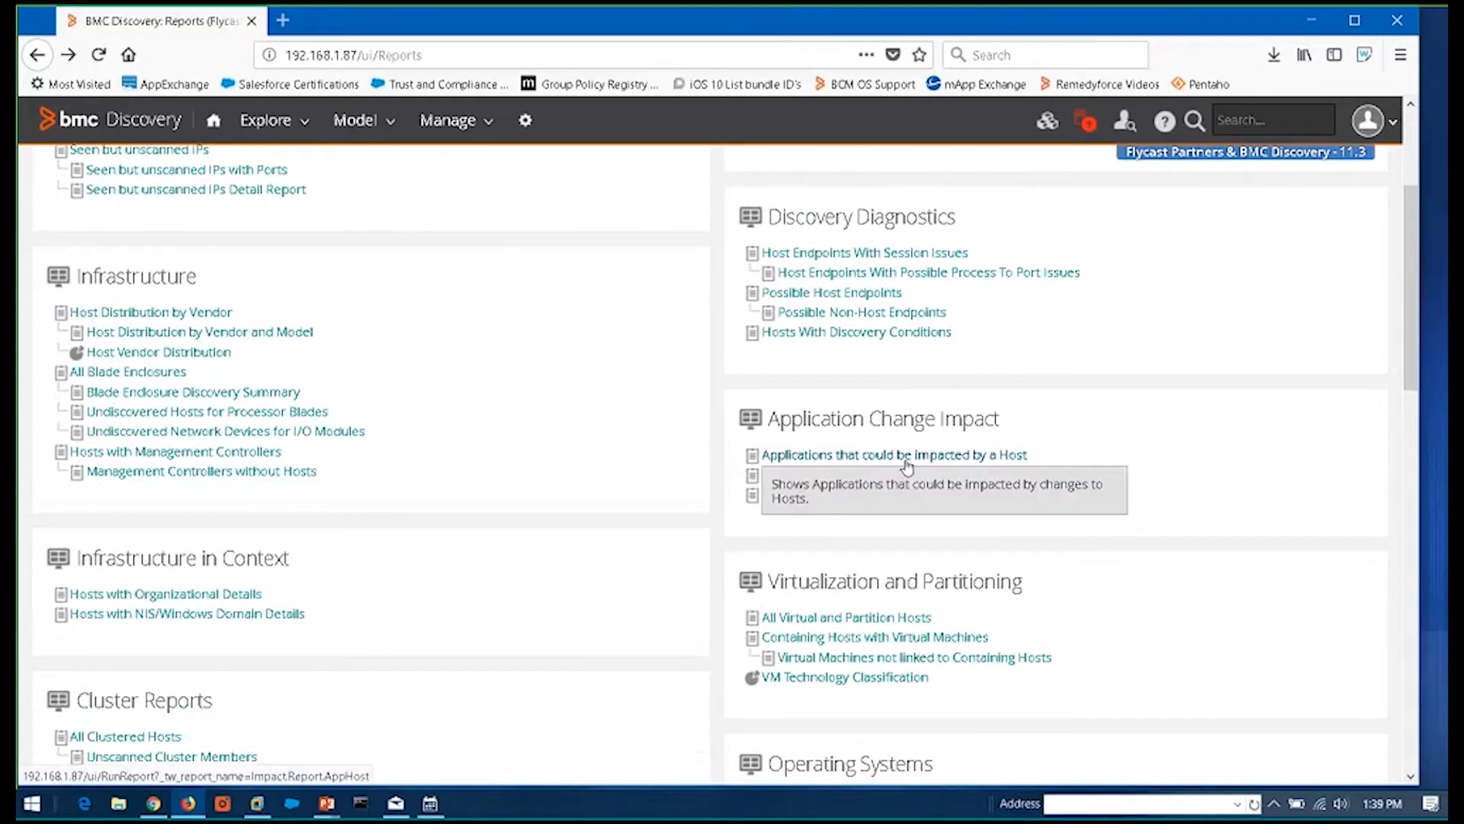
Run the 'Applications that could be impacted by a Host' report under Application Change Impact
{"action": "left_click", "coordinate": [894, 455]}
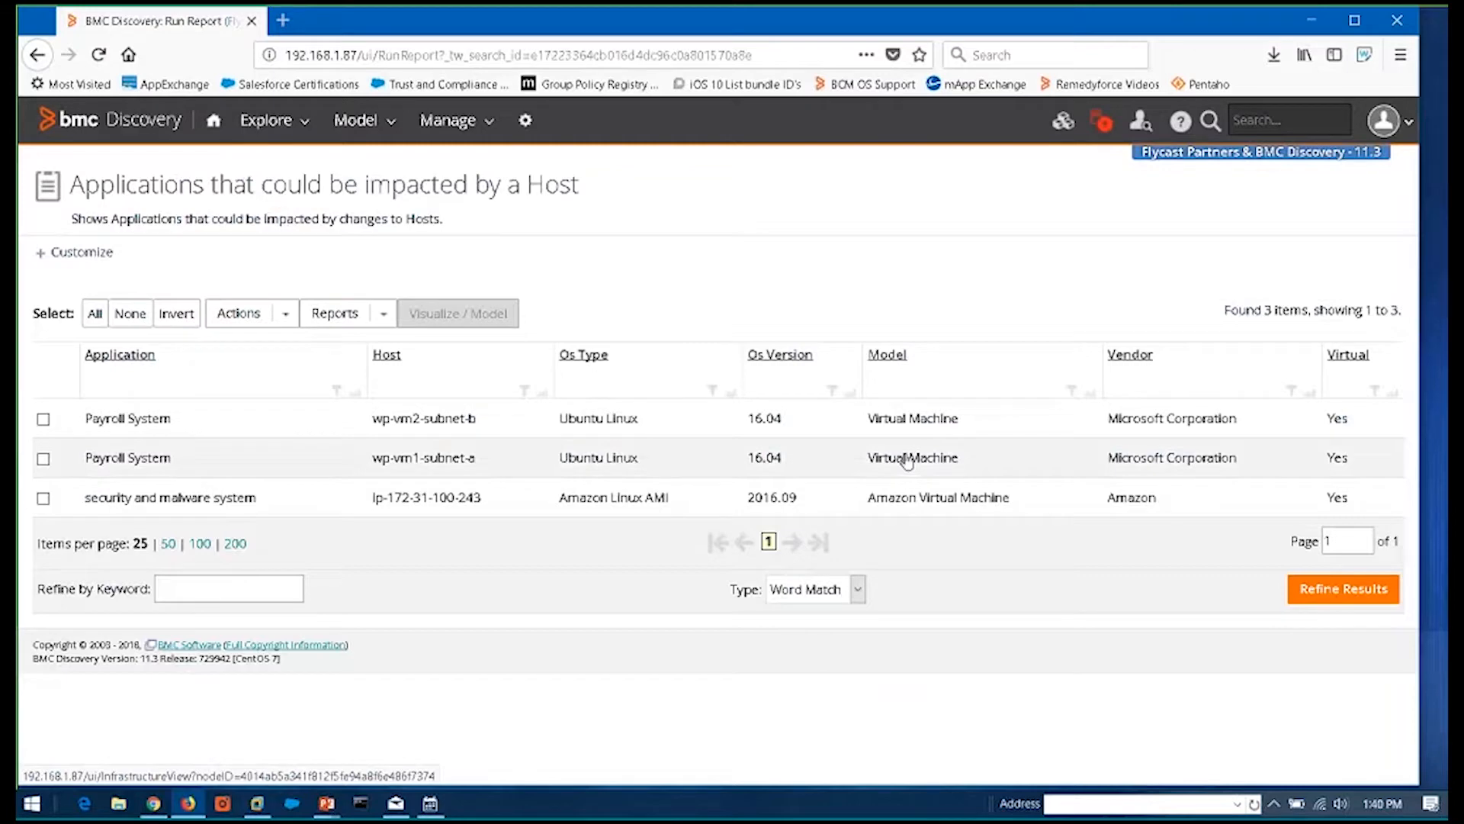
{"action": "mouse_move", "coordinate": [913, 382]}
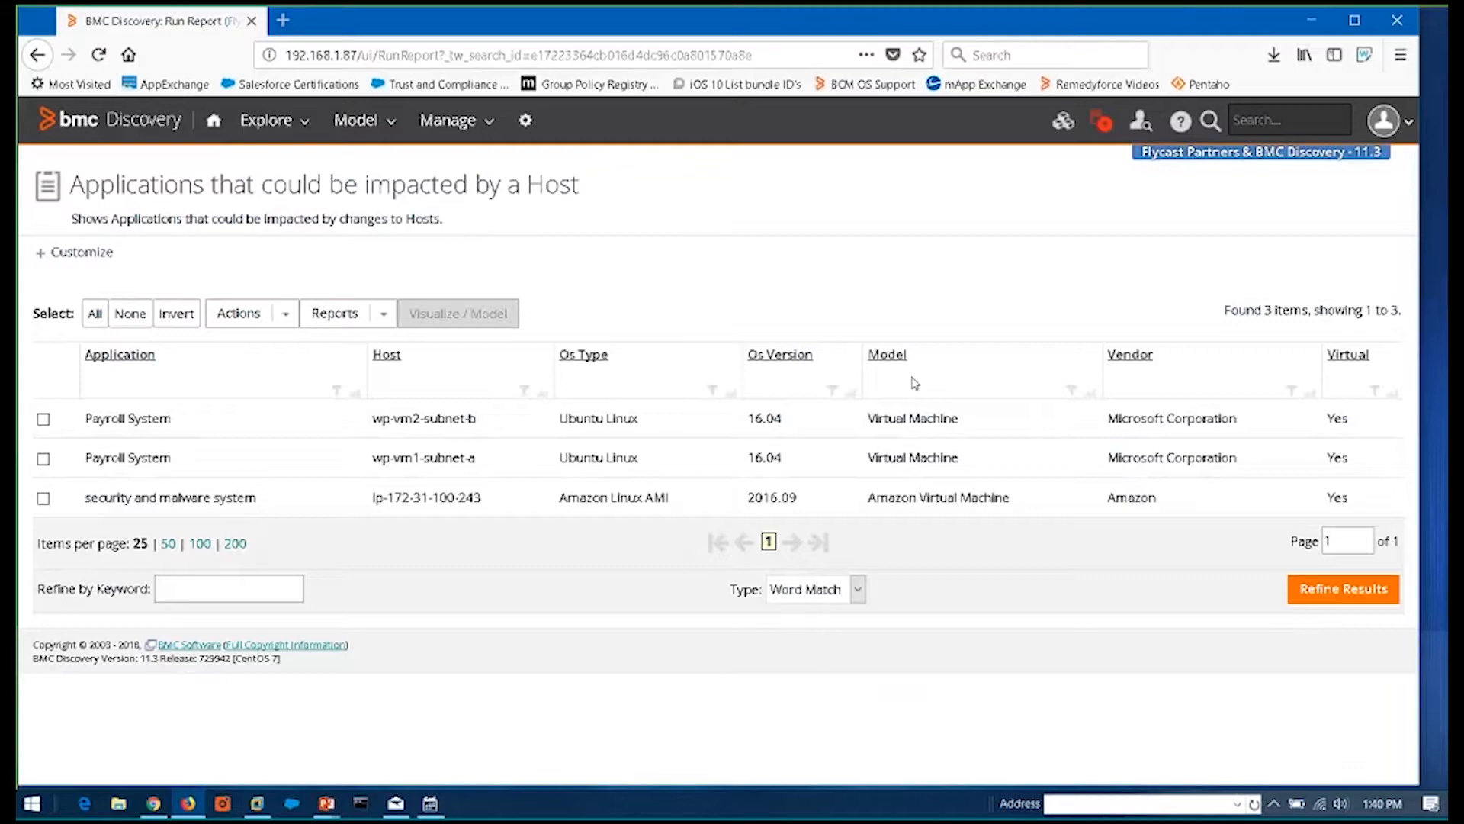
{"action": "mouse_move", "coordinate": [611, 490]}
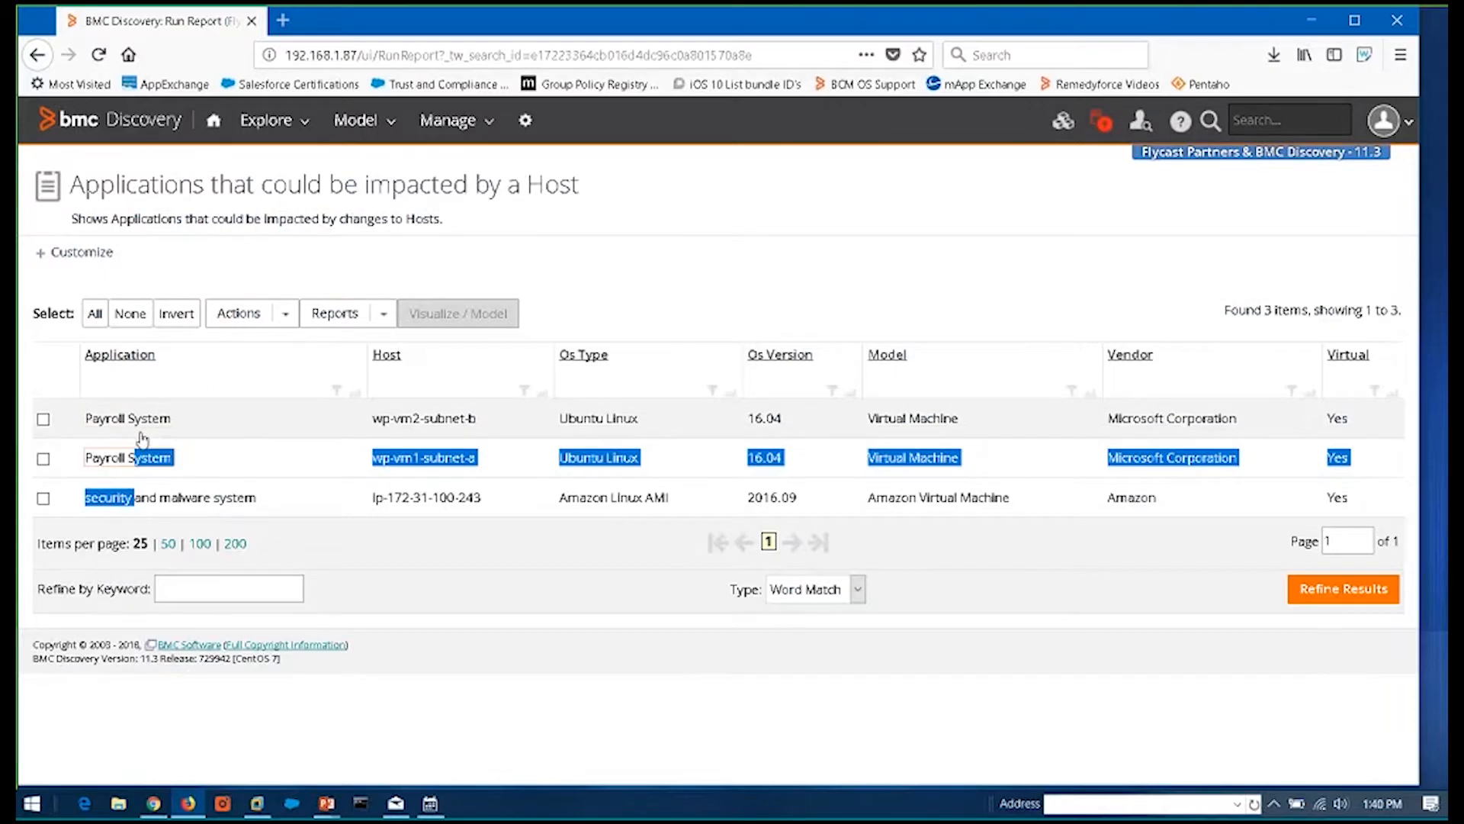
Inspect host wp-vm1-subnet-a's software map, then return to the lifecycle dashboard
{"action": "left_click", "coordinate": [424, 457]}
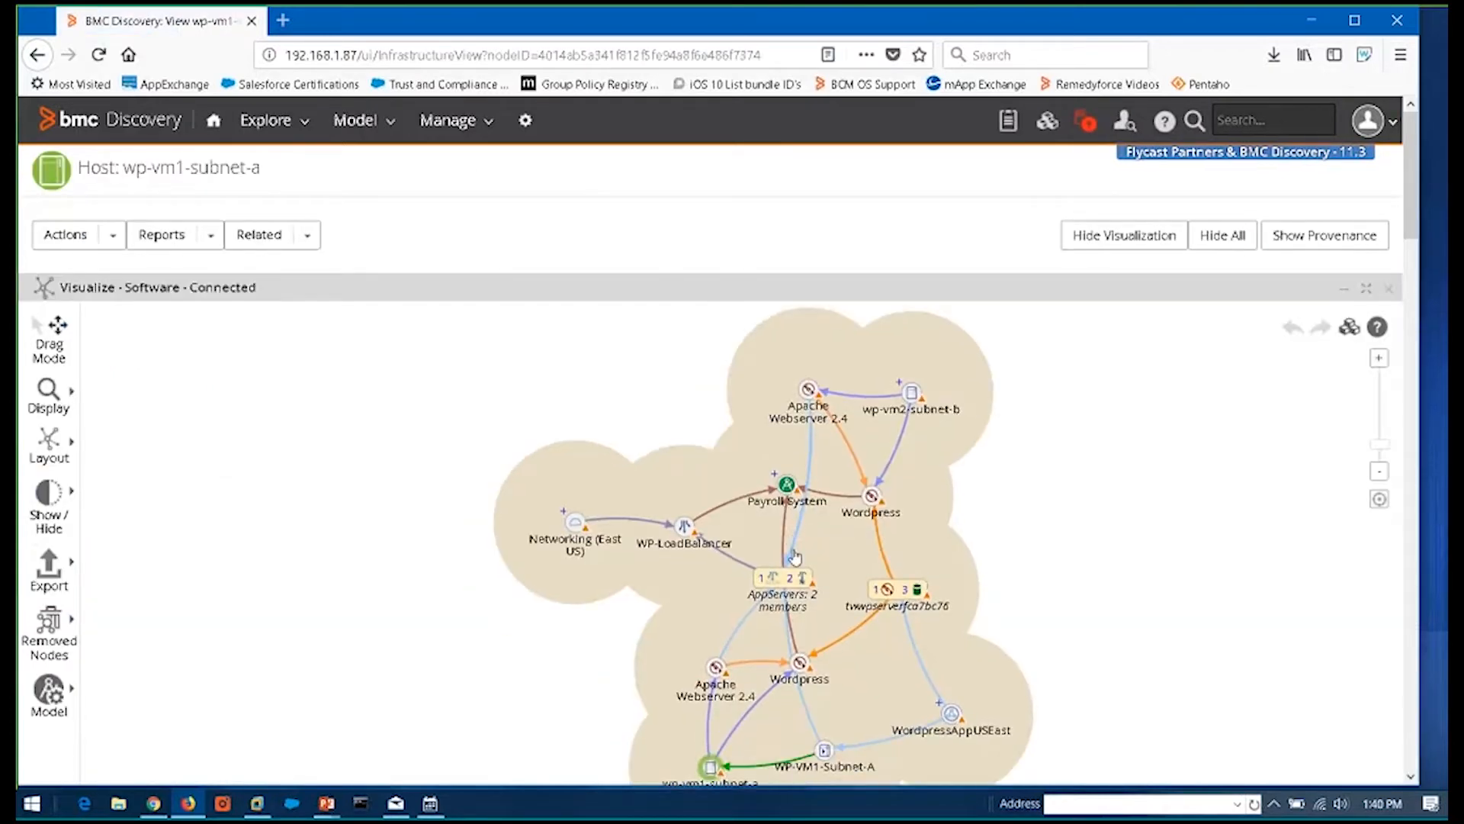
{"action": "mouse_move", "coordinate": [795, 558]}
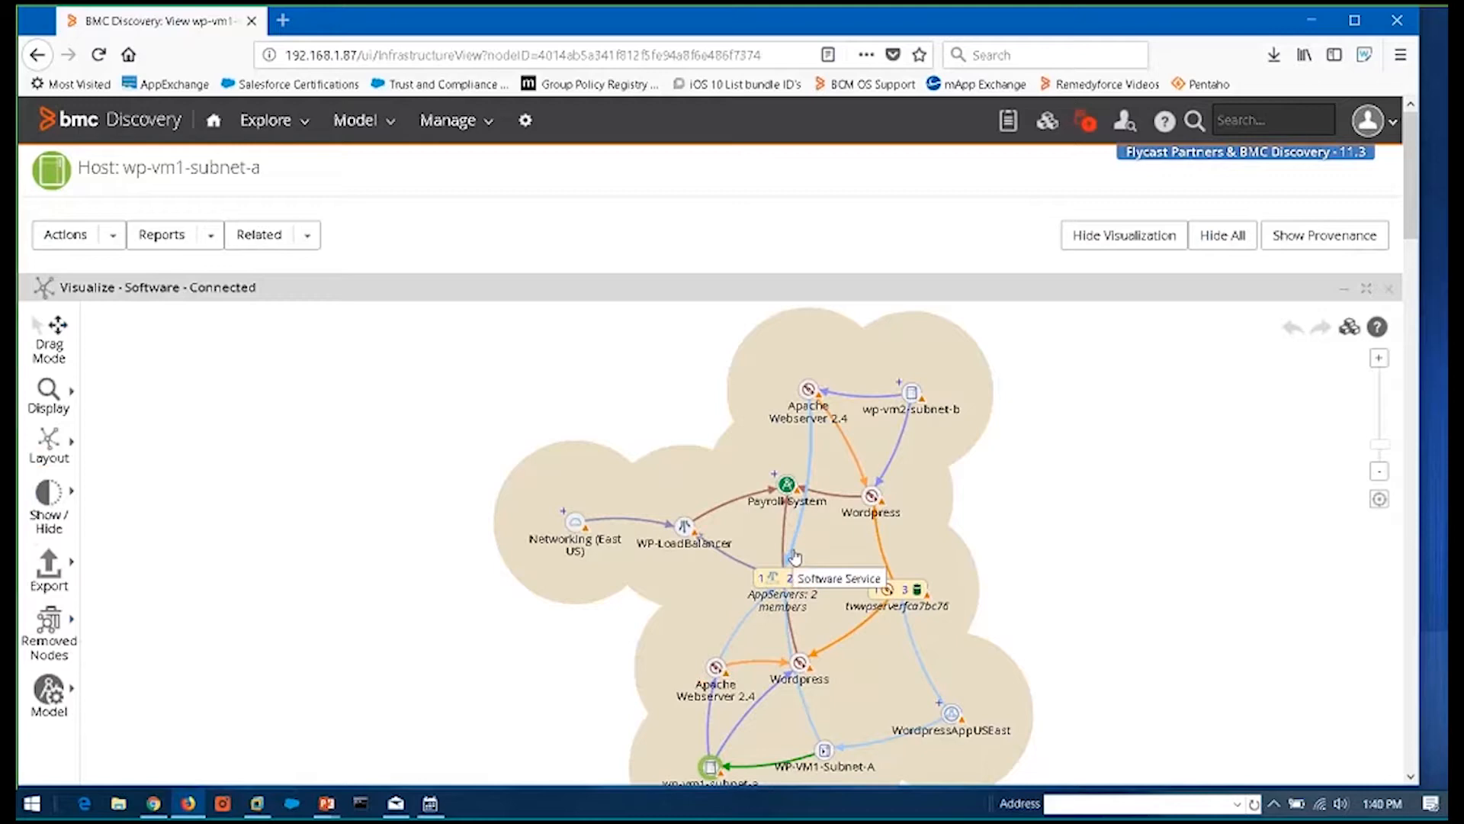
{"action": "mouse_move", "coordinate": [686, 530]}
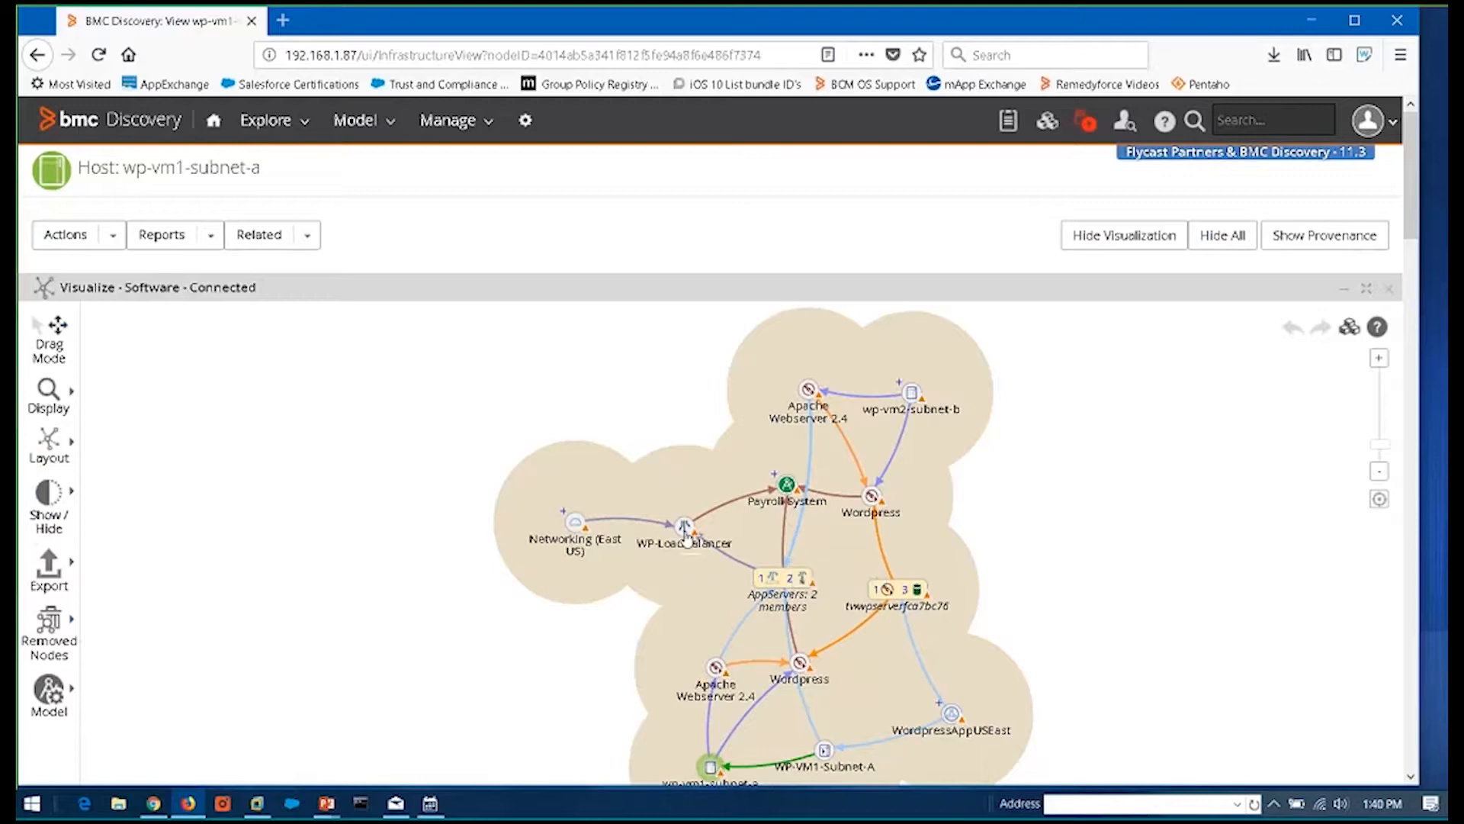
{"action": "mouse_move", "coordinate": [560, 520]}
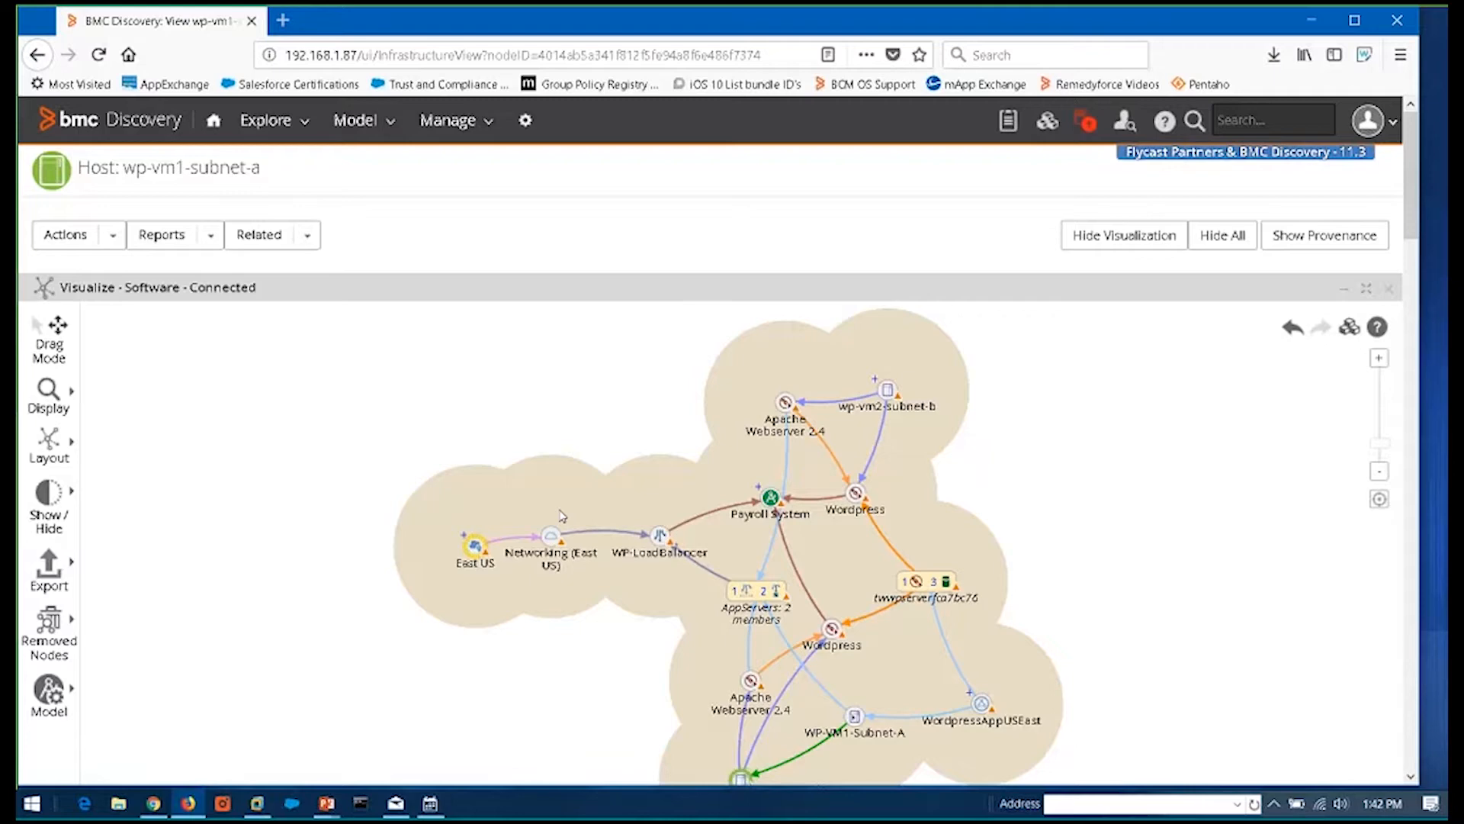
{"action": "left_click", "coordinate": [265, 120]}
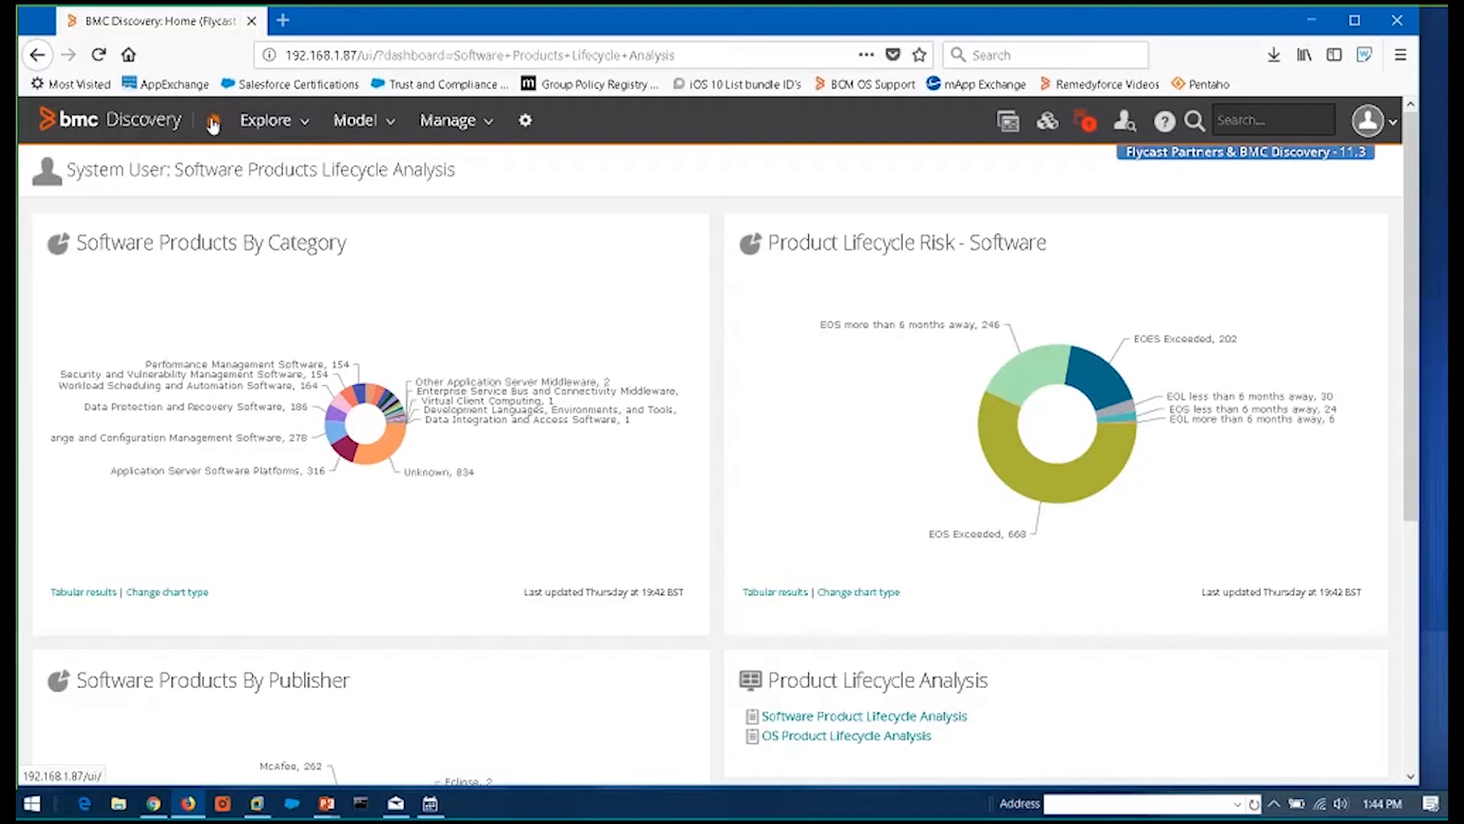
Choose Baseline Dashboard from the header's list of available dashboards
{"action": "left_click", "coordinate": [1007, 121]}
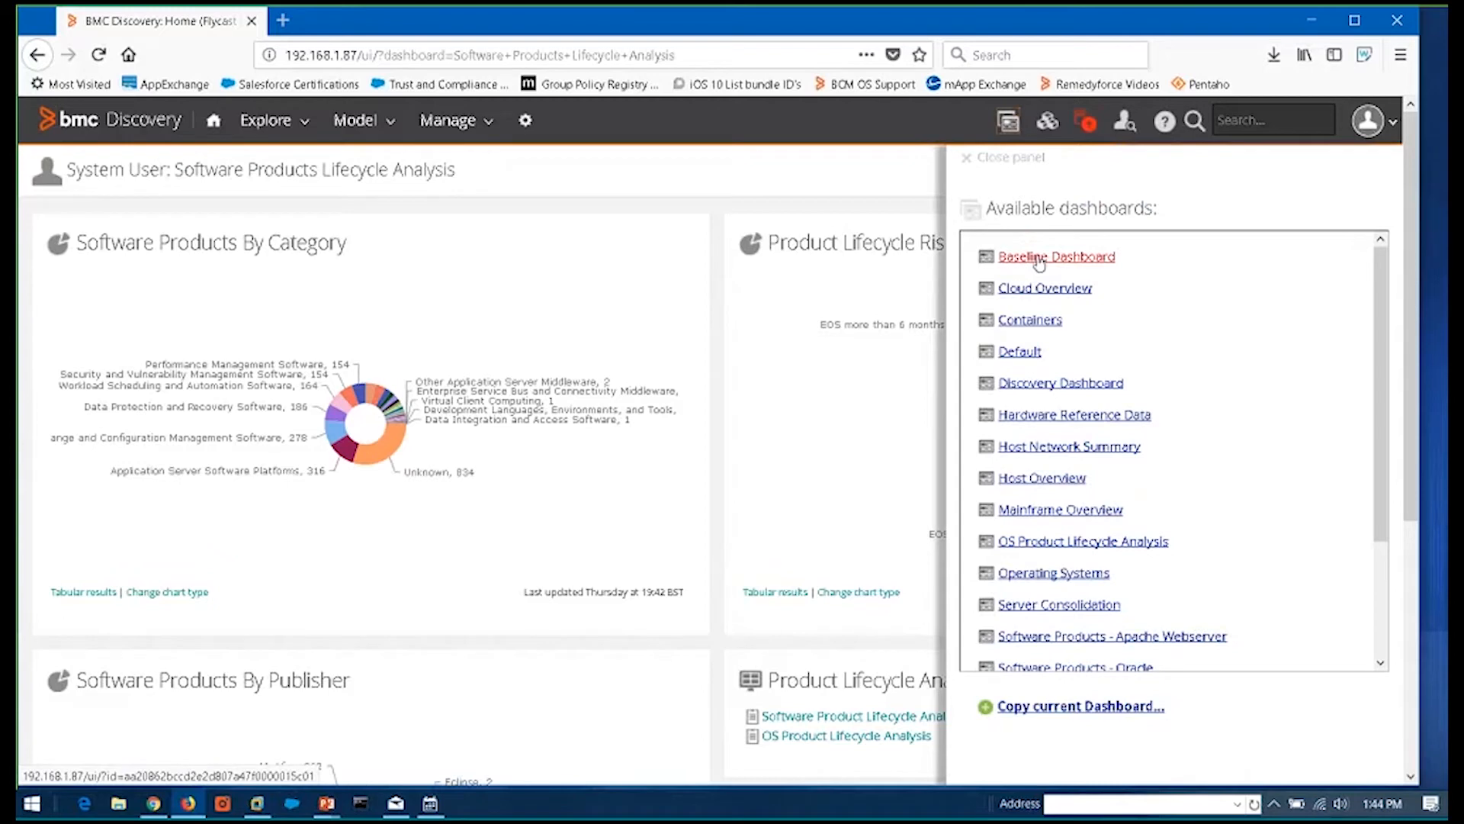
{"action": "left_click", "coordinate": [1056, 256]}
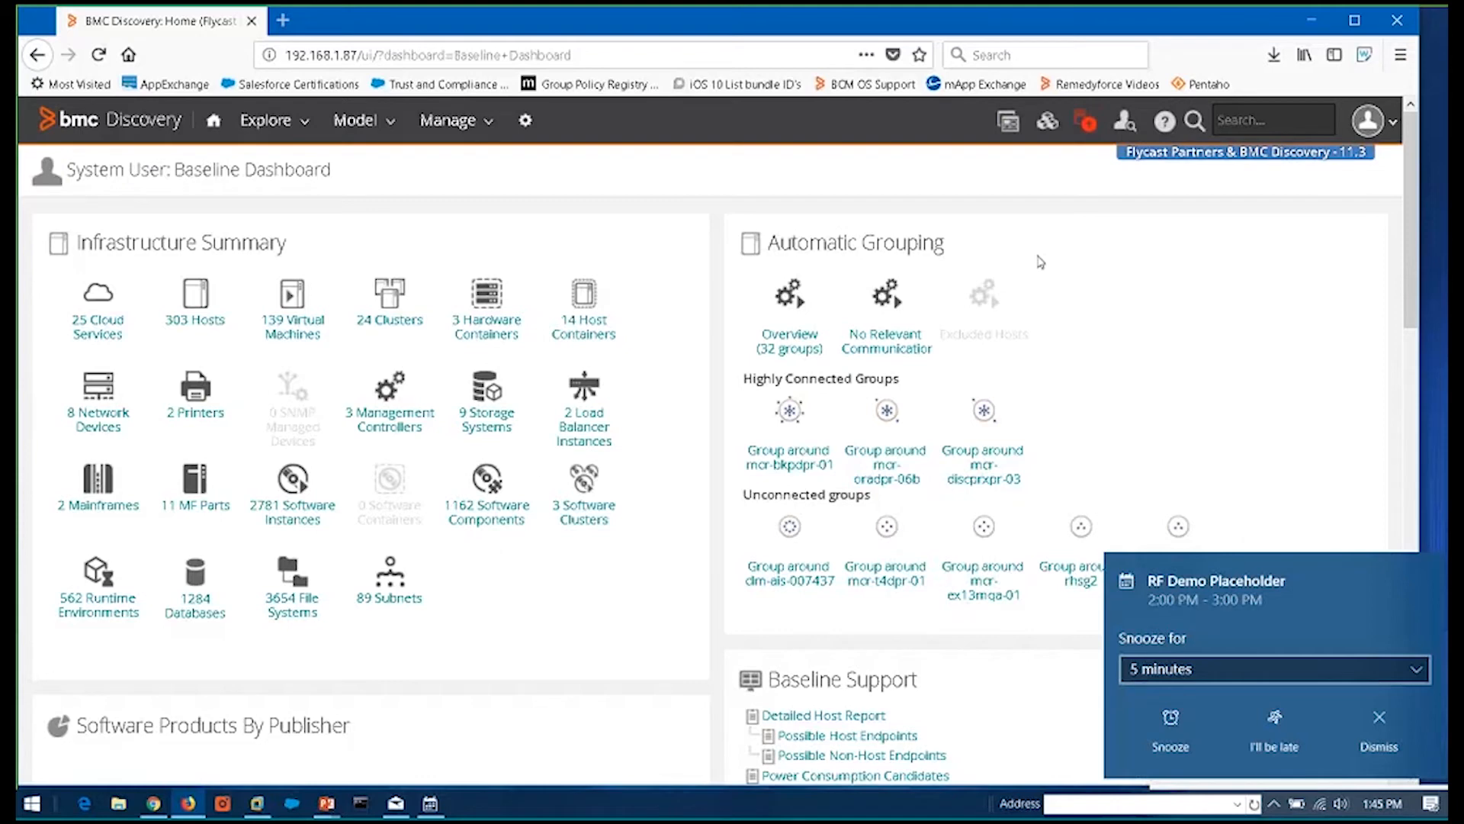
{"action": "left_click", "coordinate": [1378, 728]}
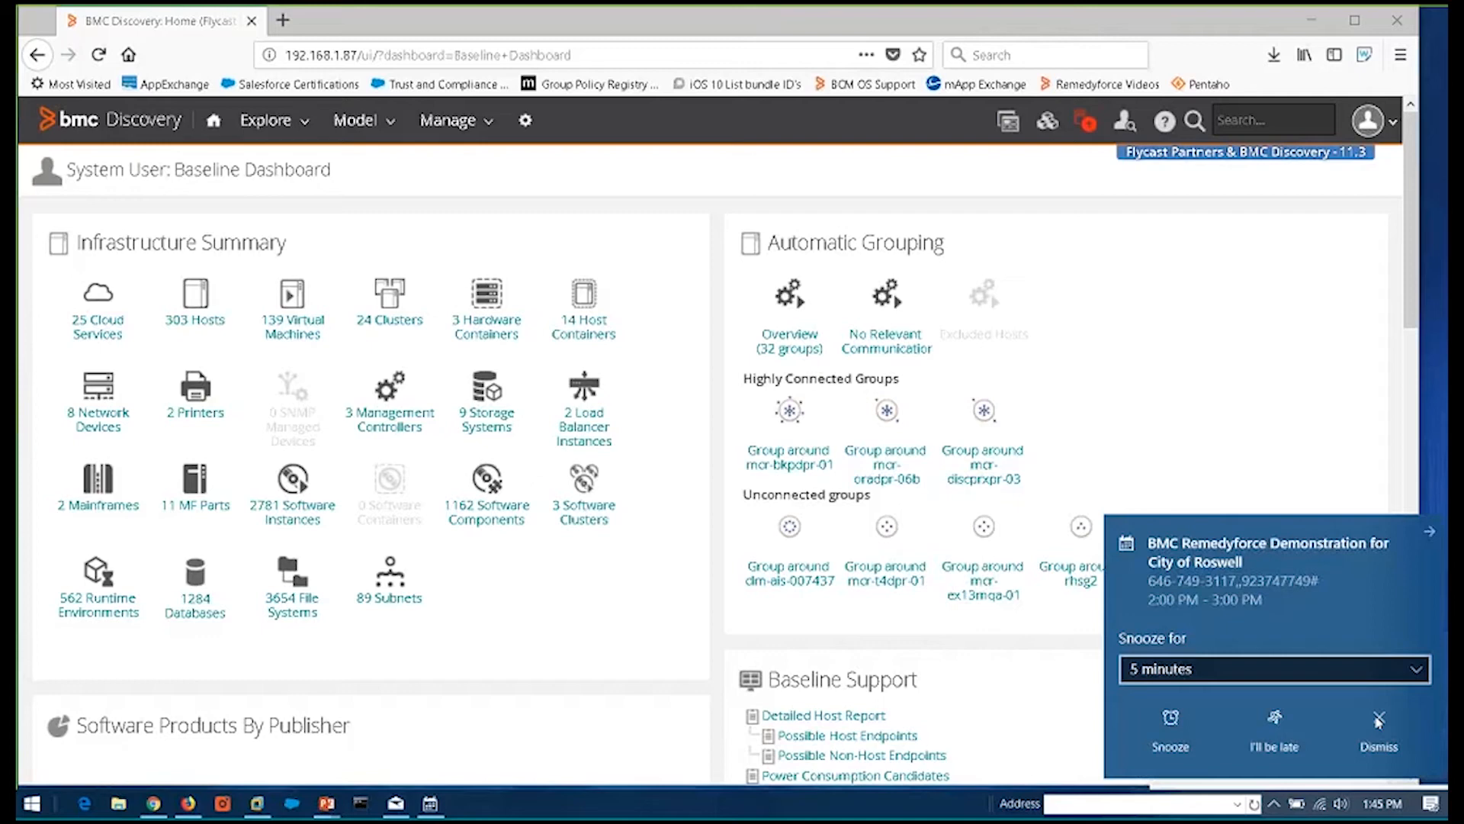
{"action": "left_click", "coordinate": [1378, 729]}
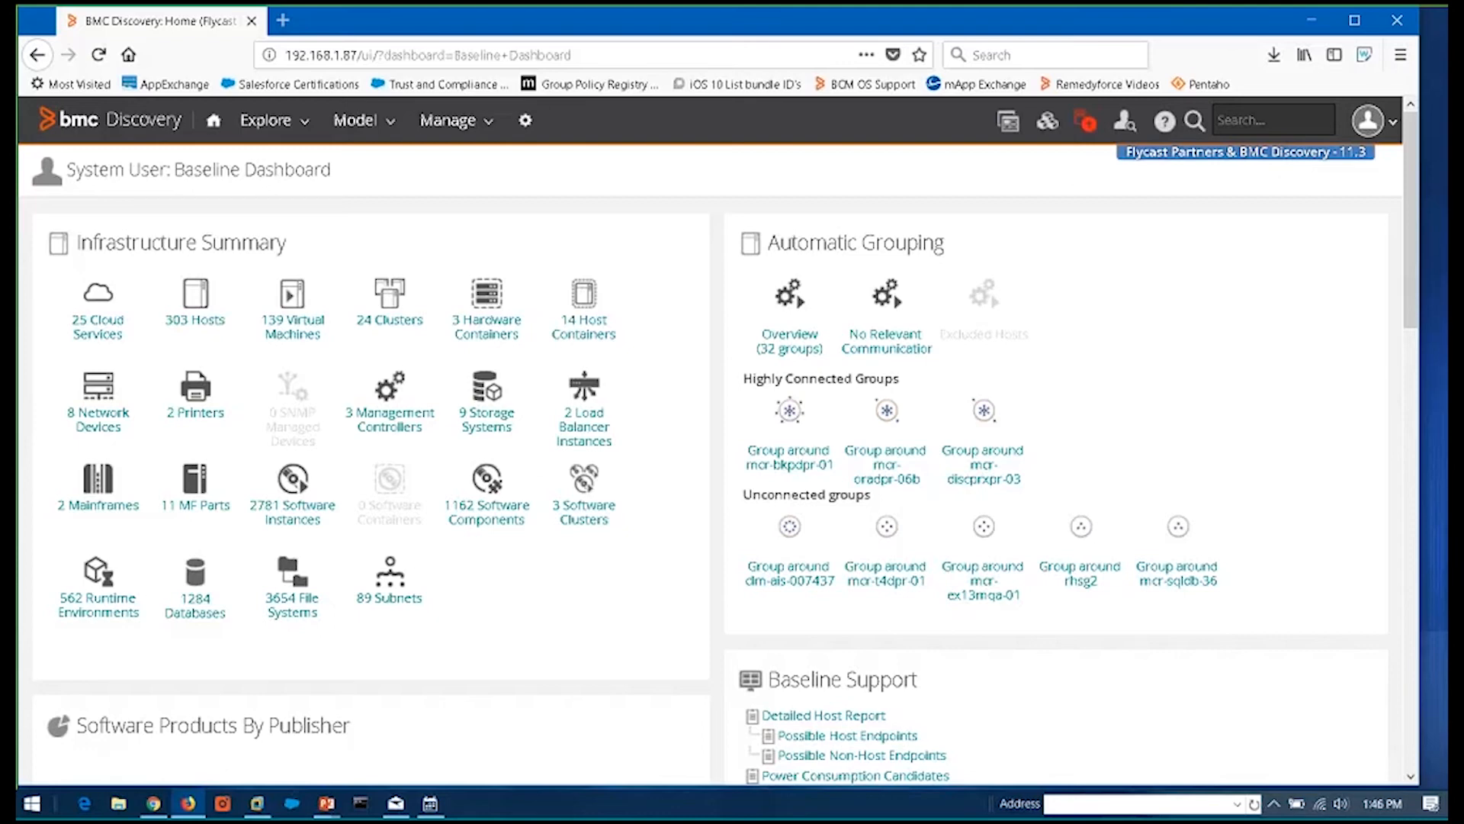
{"action": "mouse_move", "coordinate": [196, 386]}
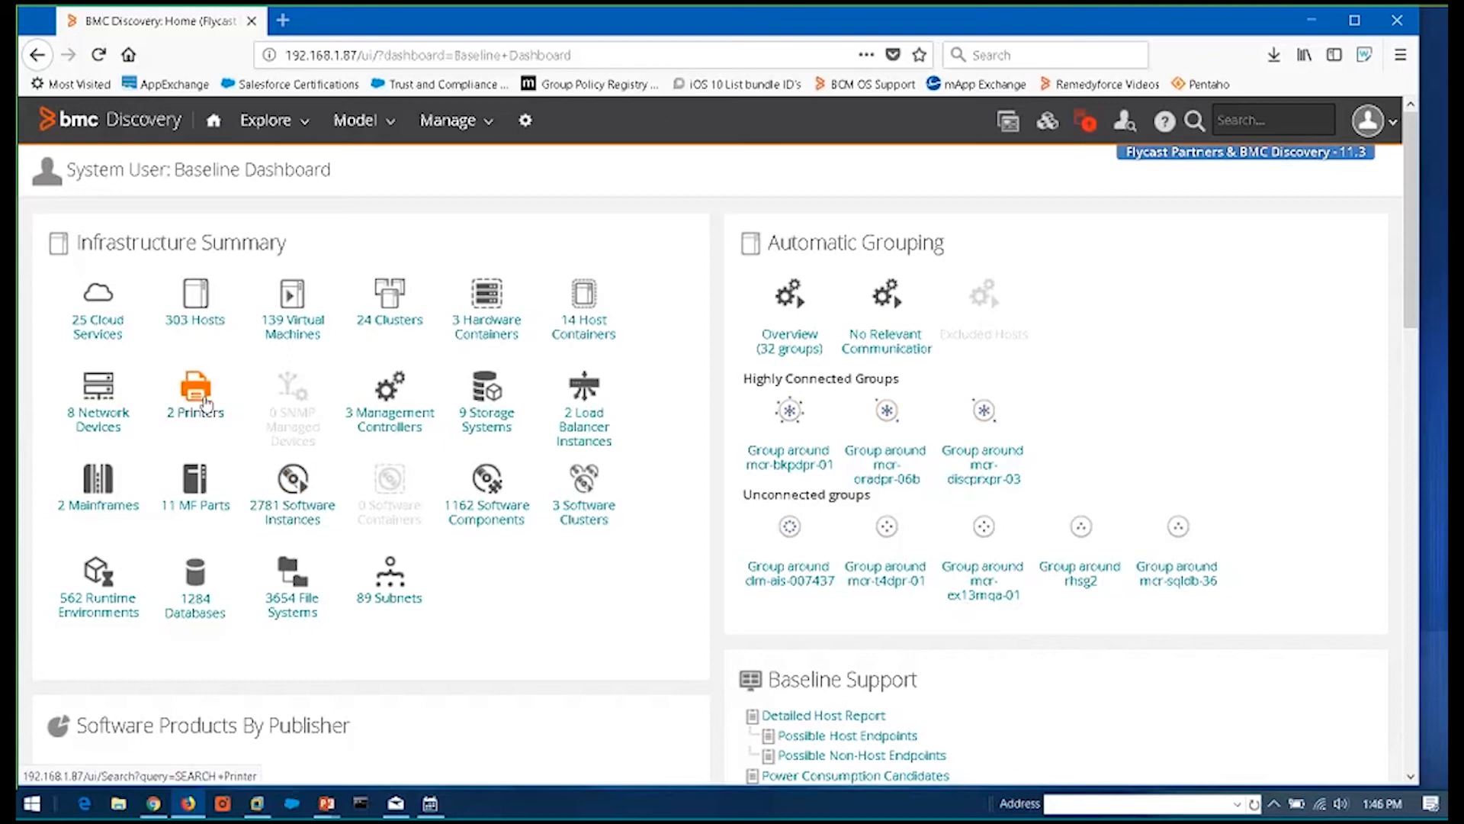
{"action": "mouse_move", "coordinate": [195, 392]}
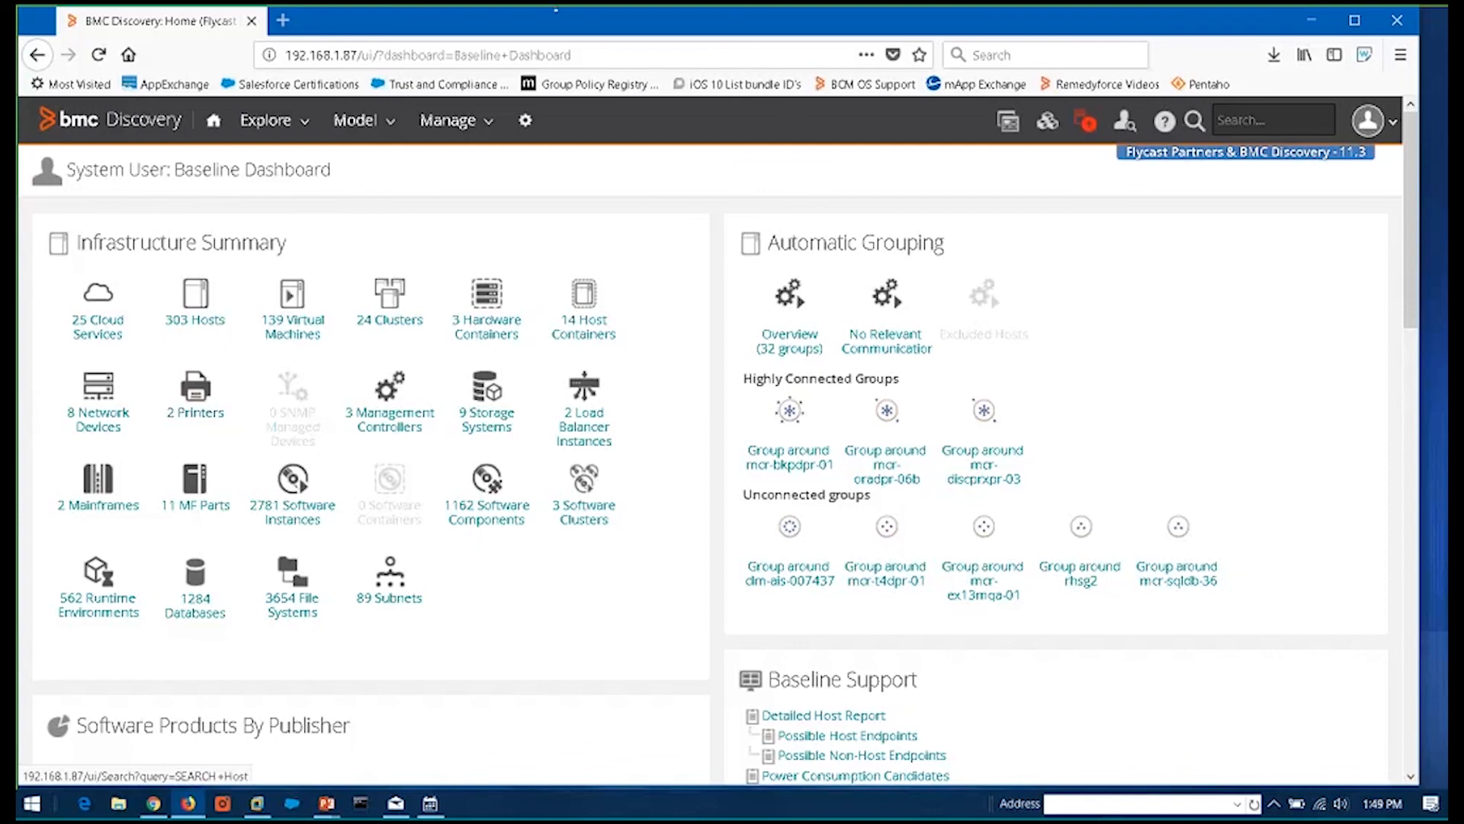
{"action": "mouse_move", "coordinate": [492, 42]}
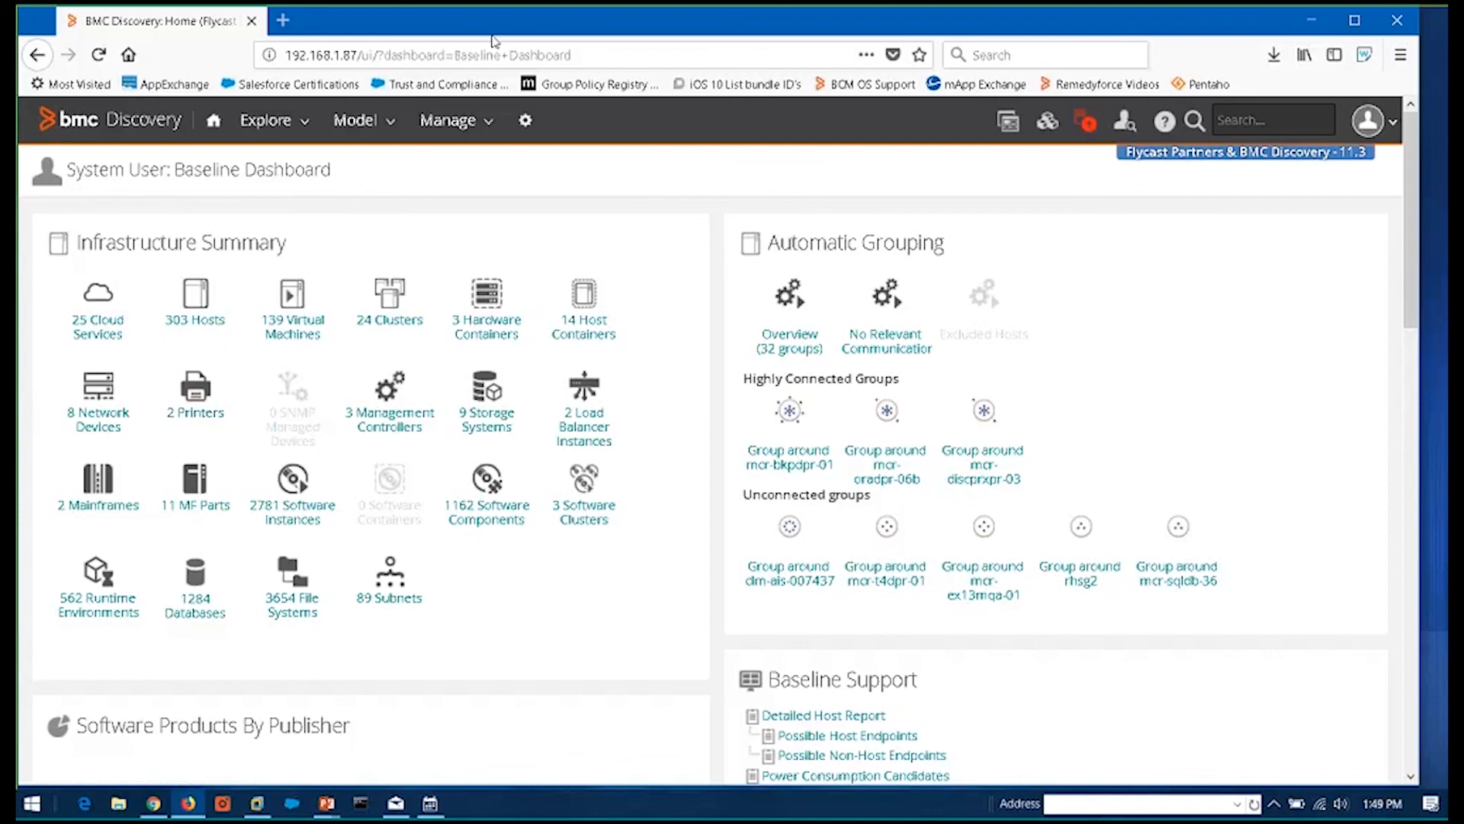